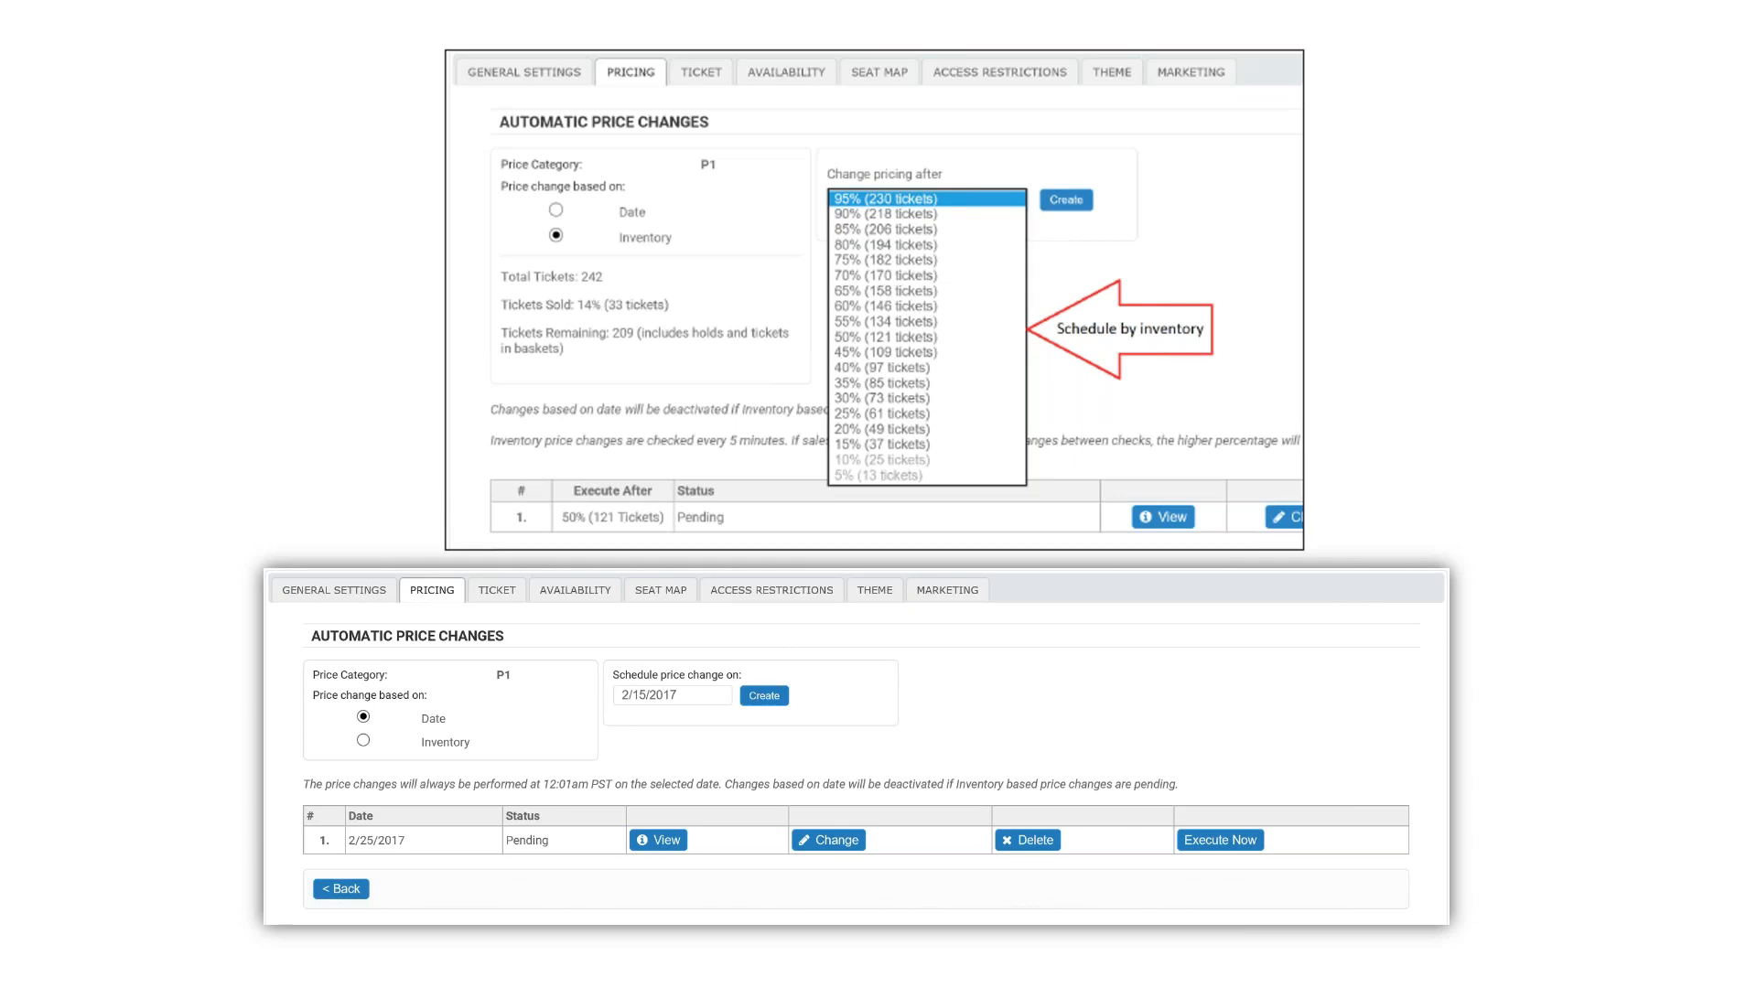
Step: Advance to the Live Demo slide and bring up the window switcher
key("alt+tab")
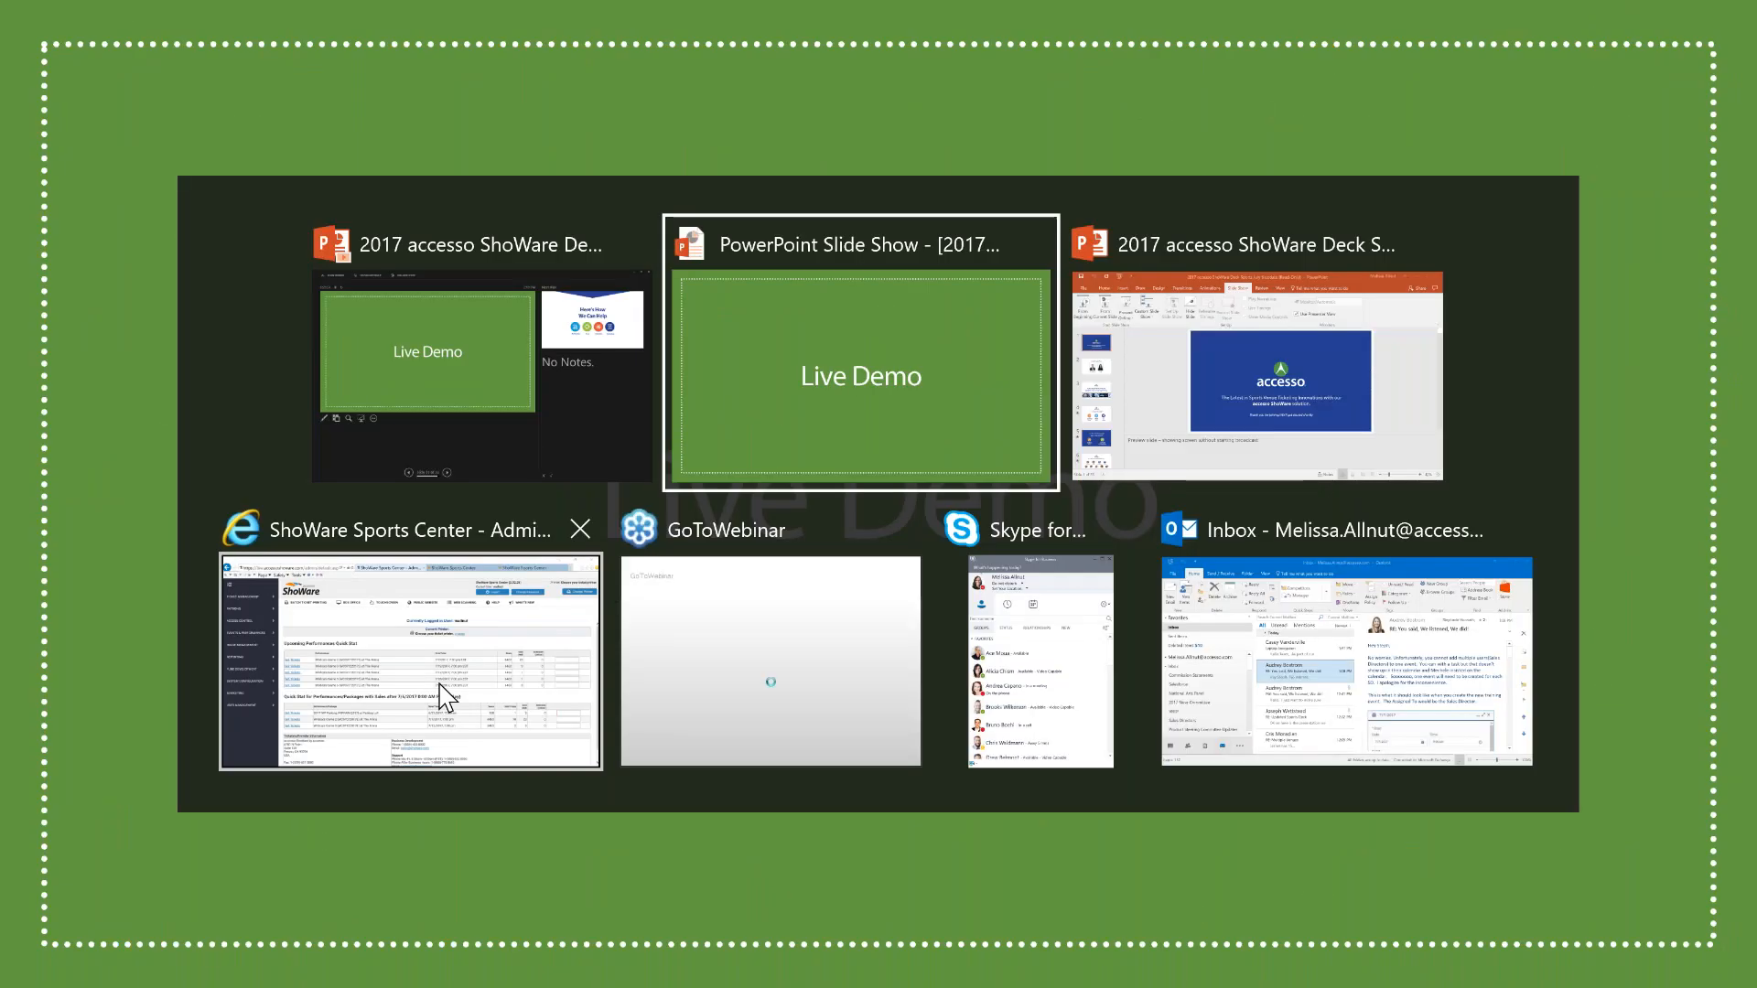
Step: Switch to the ShoWare Sports Center admin browser window showing upcoming performance stats
left_click(407, 660)
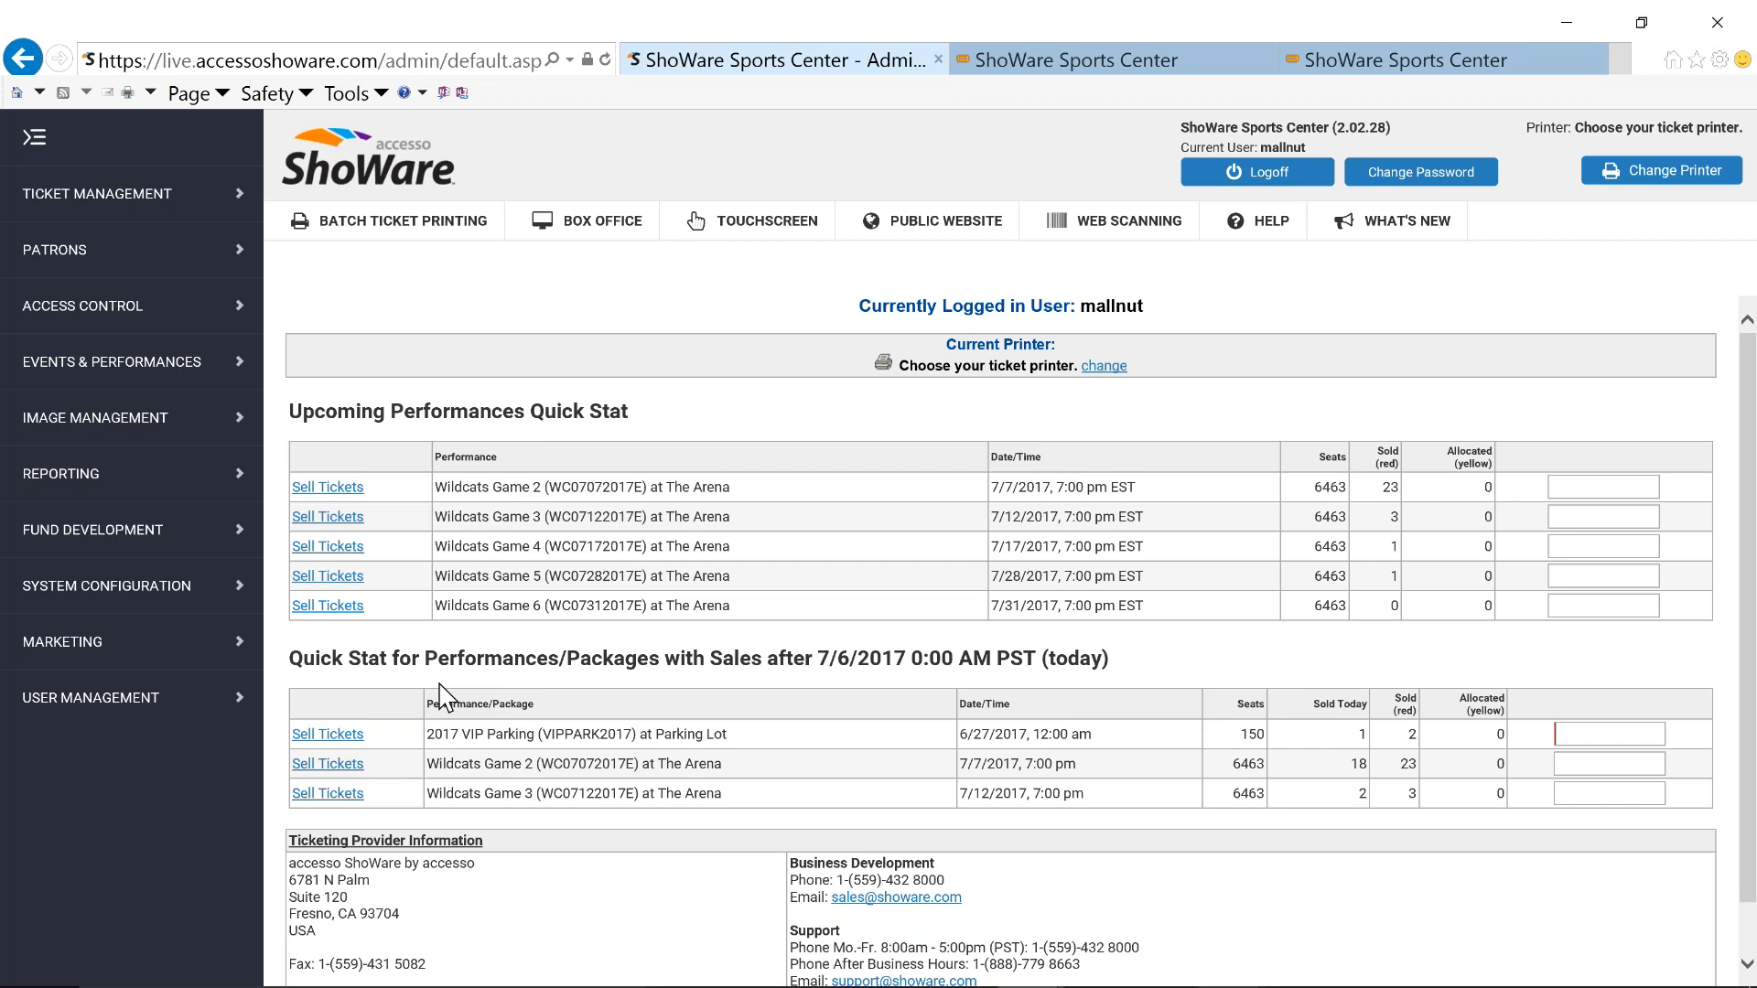
mouse_move(166, 362)
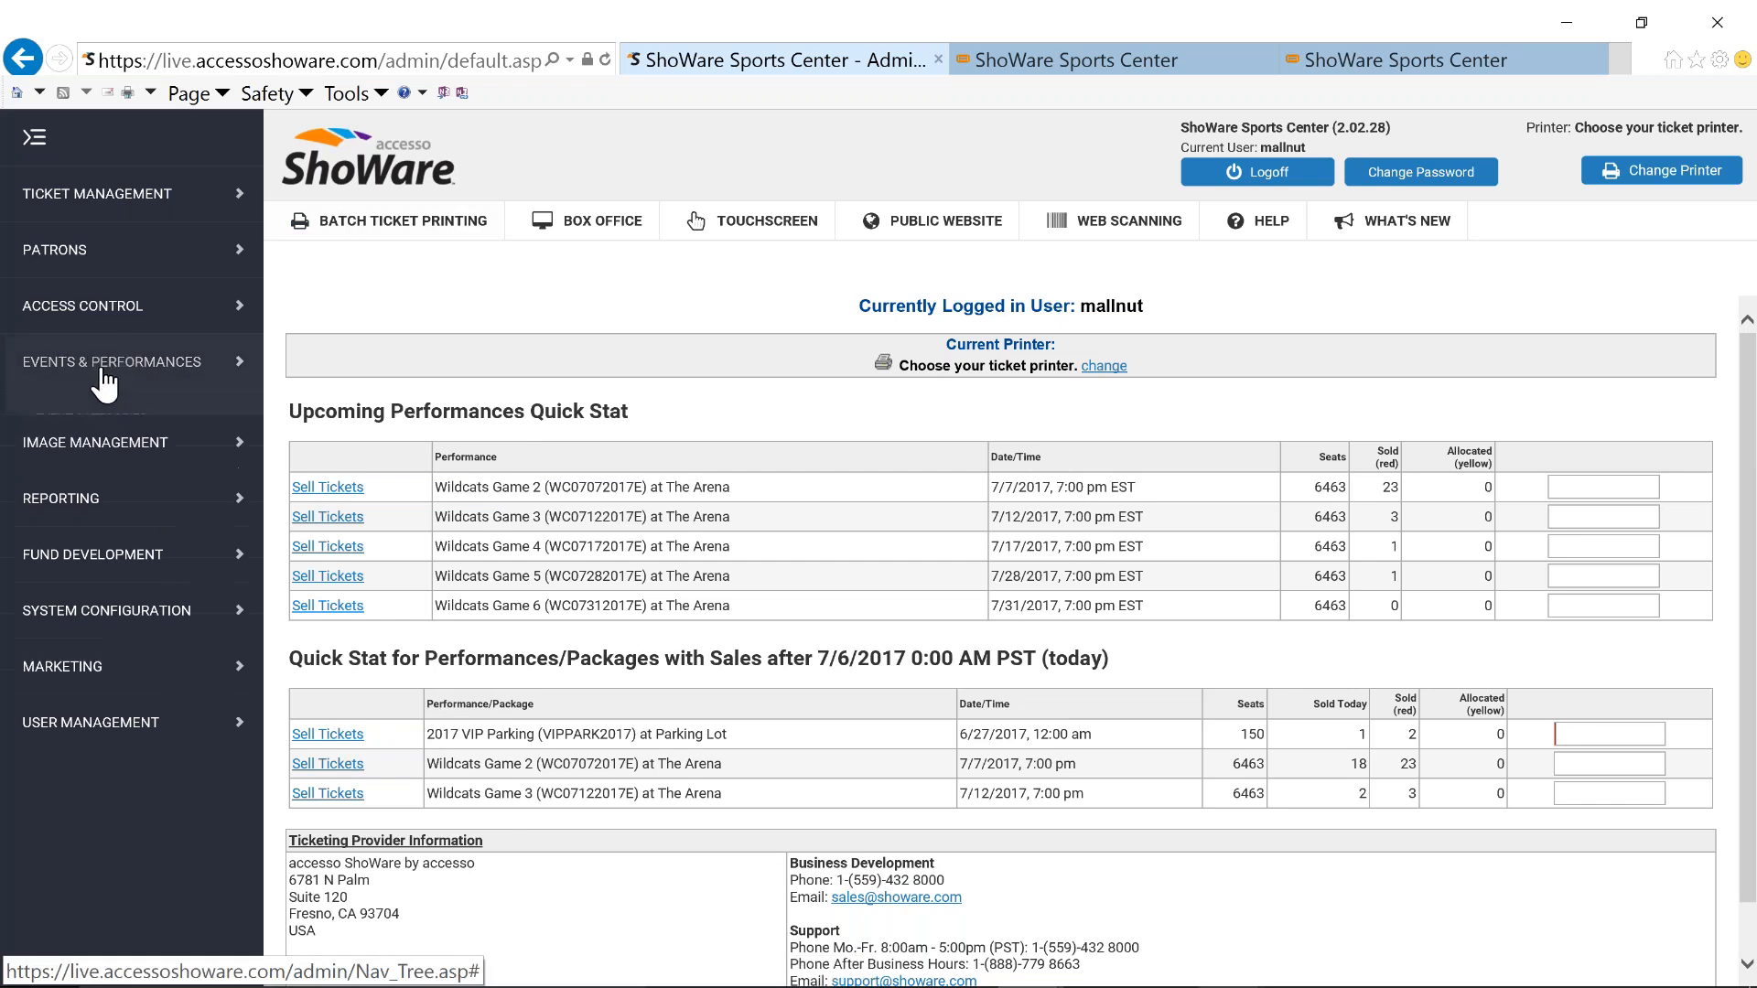
Step: Show the Events list under Events & Performances to reach the 2017 Wildcat Hockey event
left_click(112, 362)
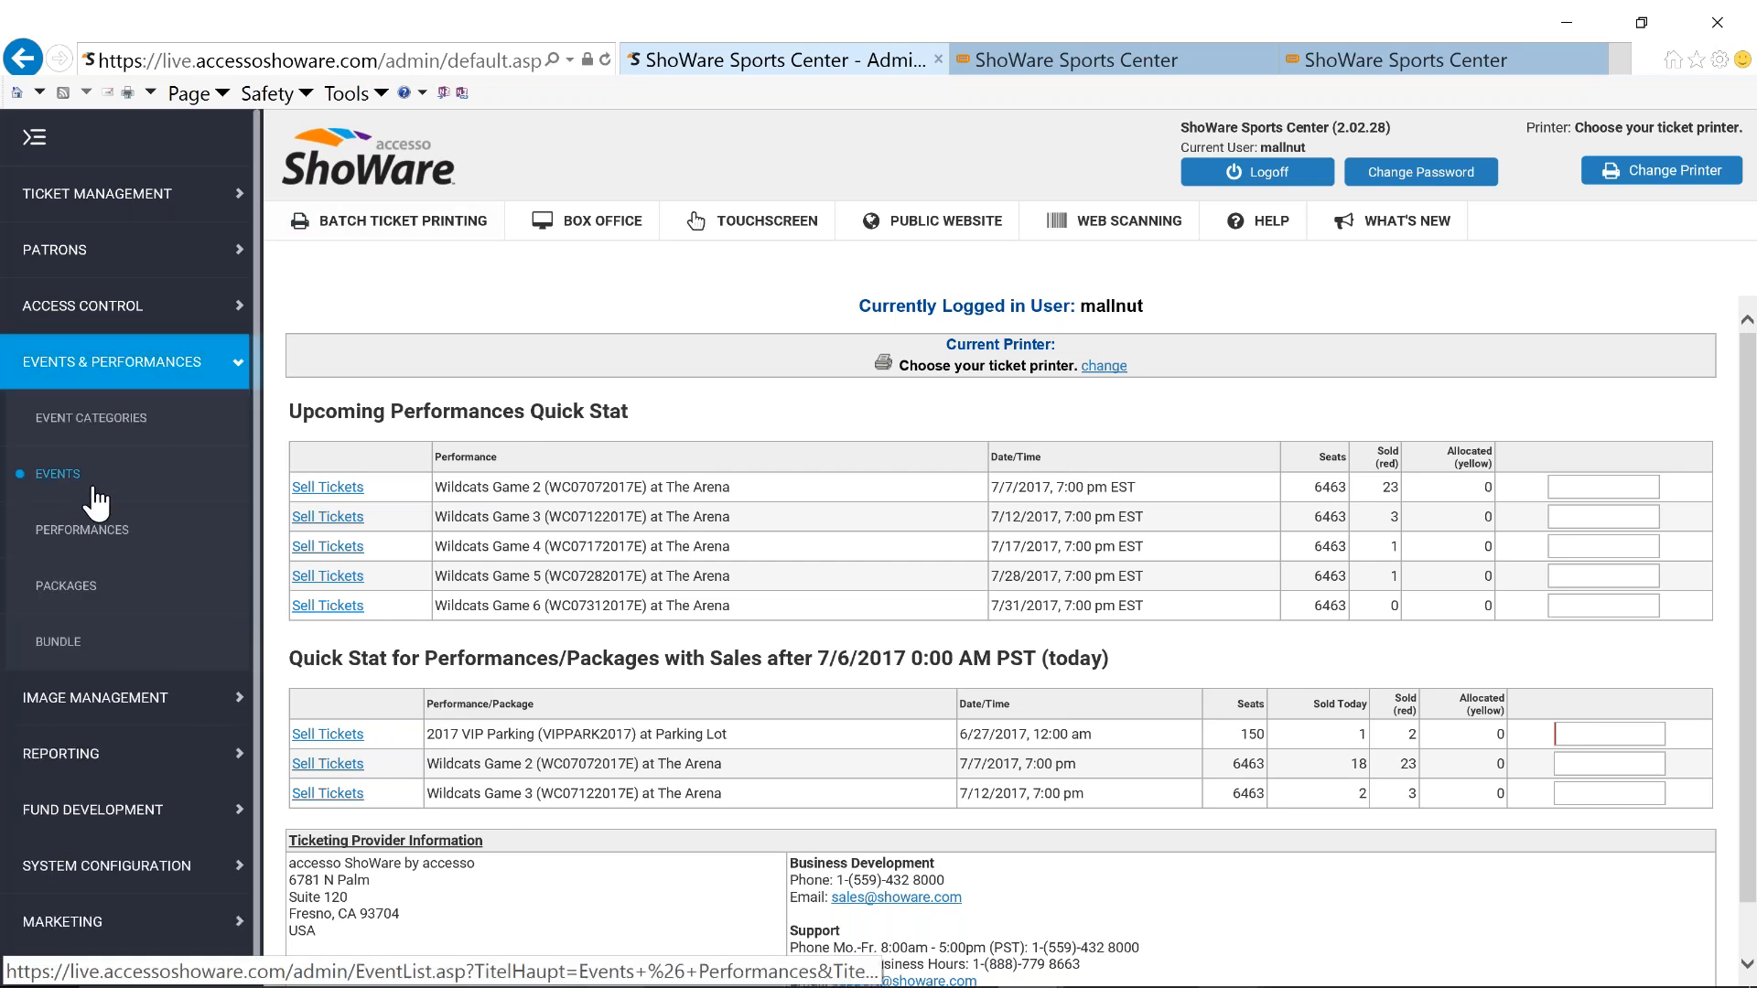
left_click(57, 472)
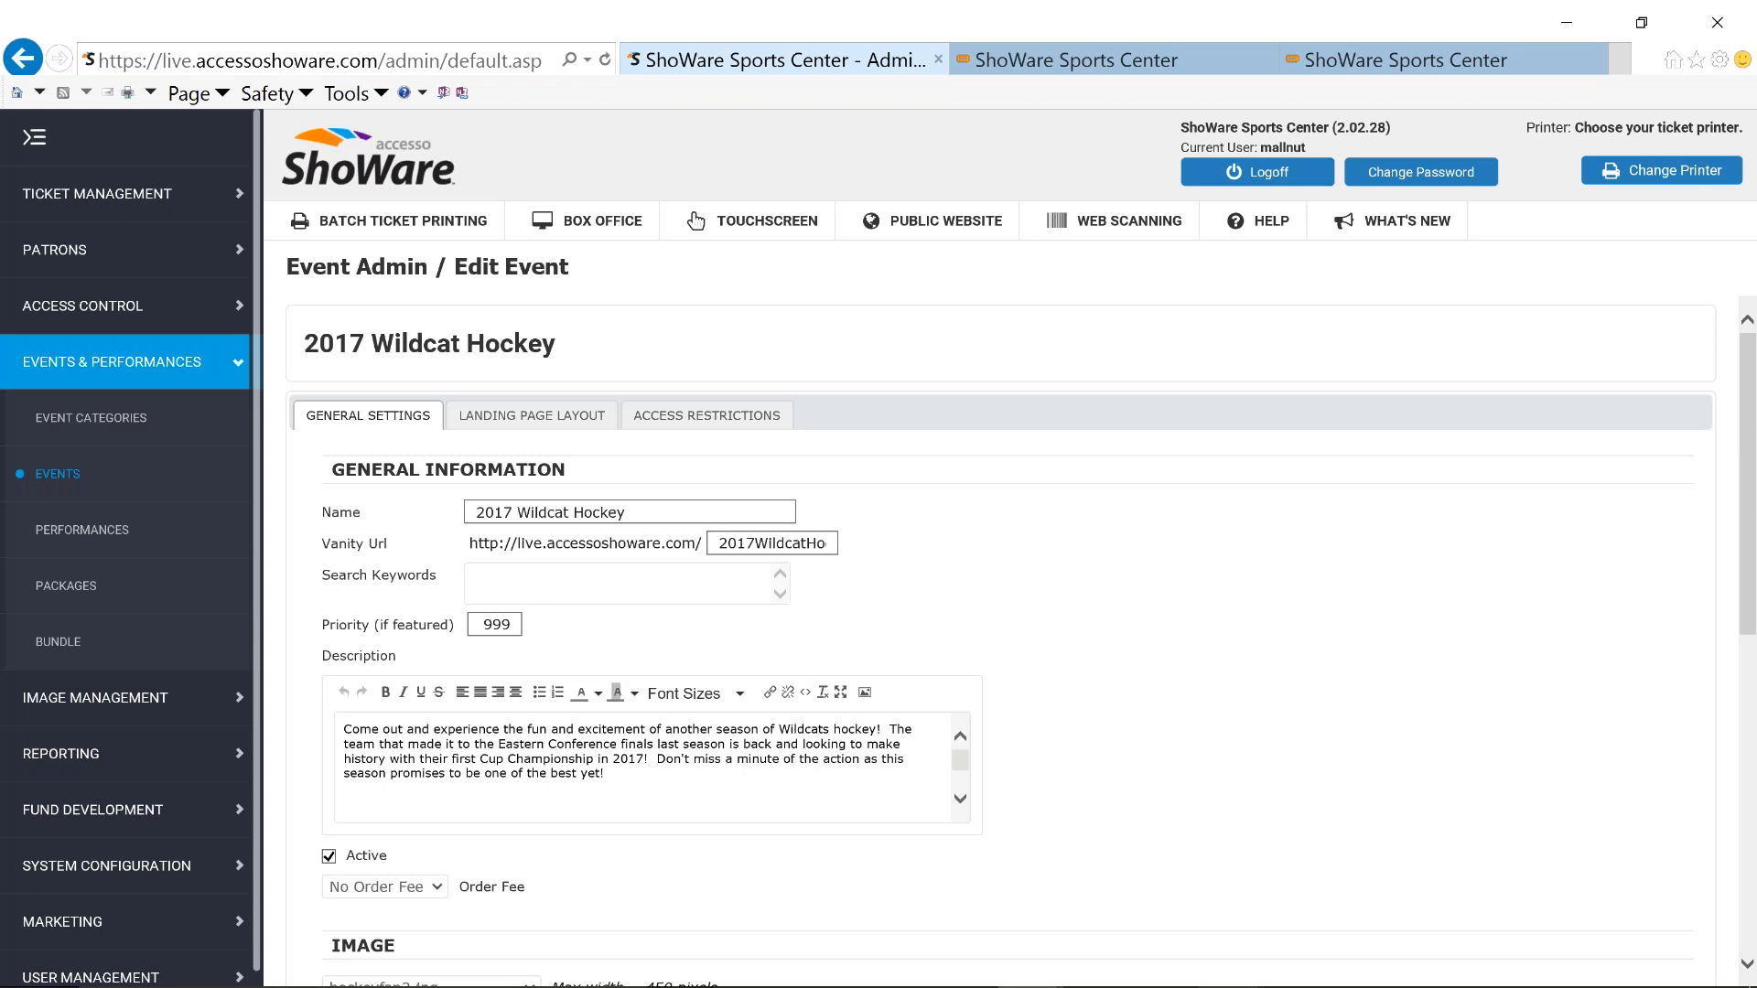
mouse_move(660, 569)
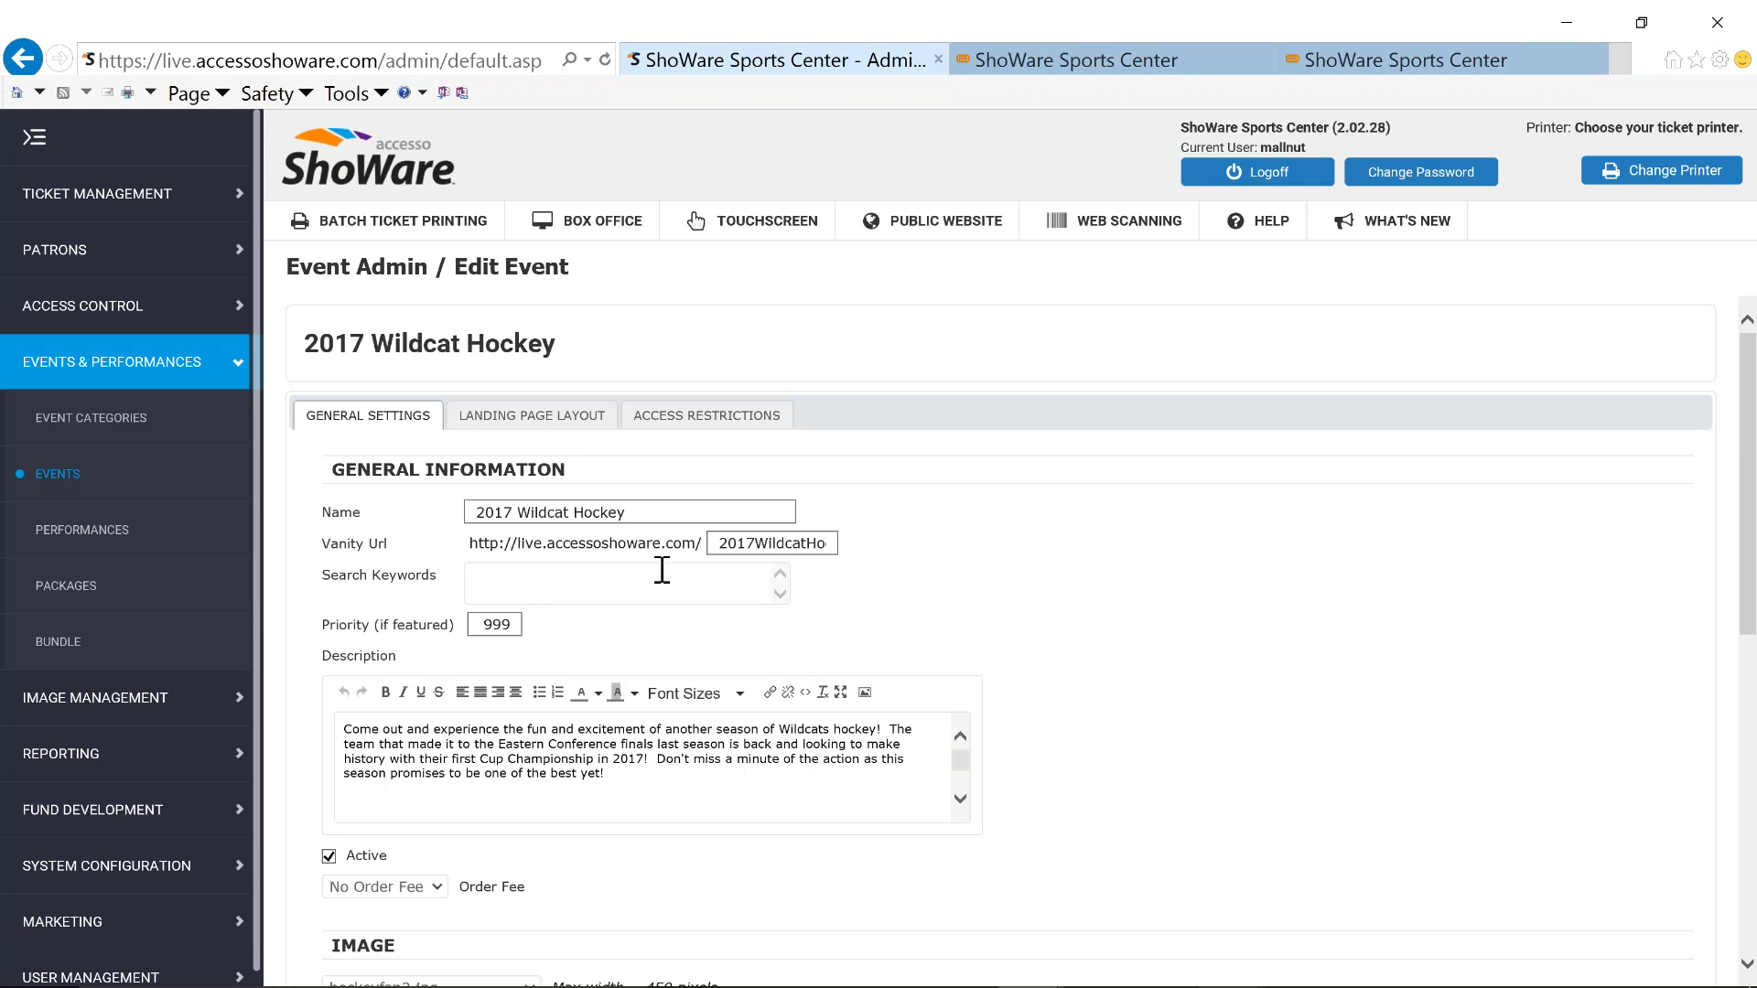
mouse_move(652, 513)
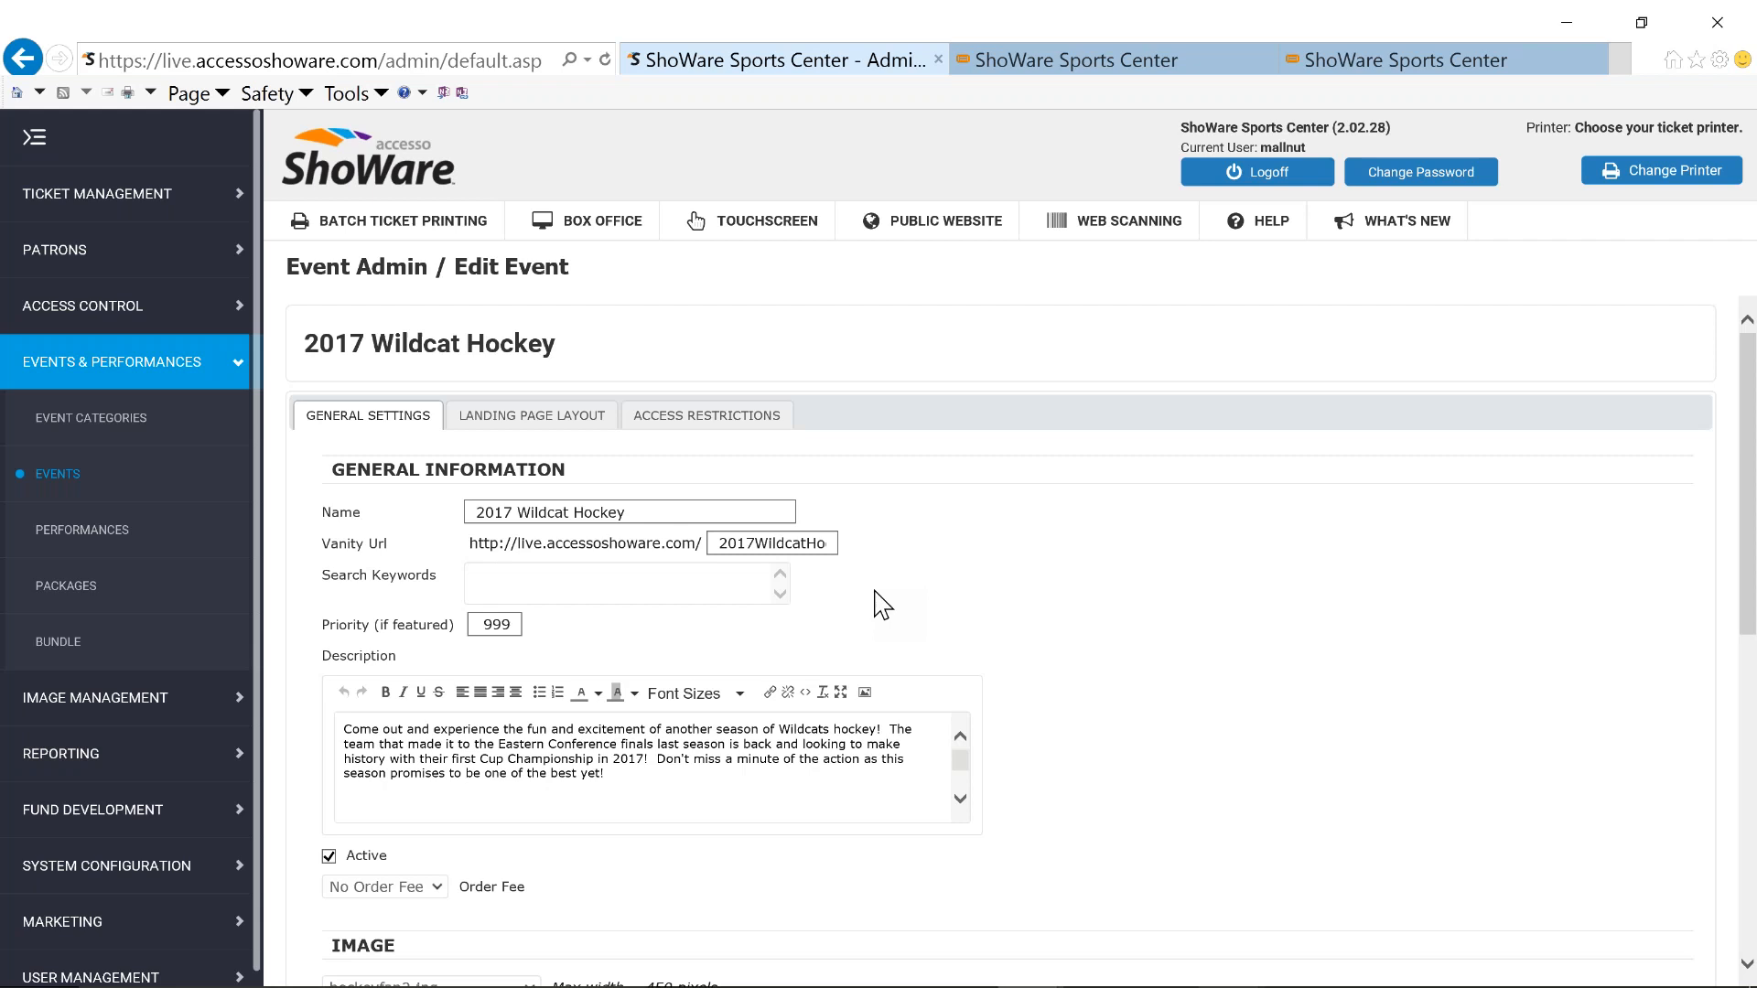
mouse_move(533, 415)
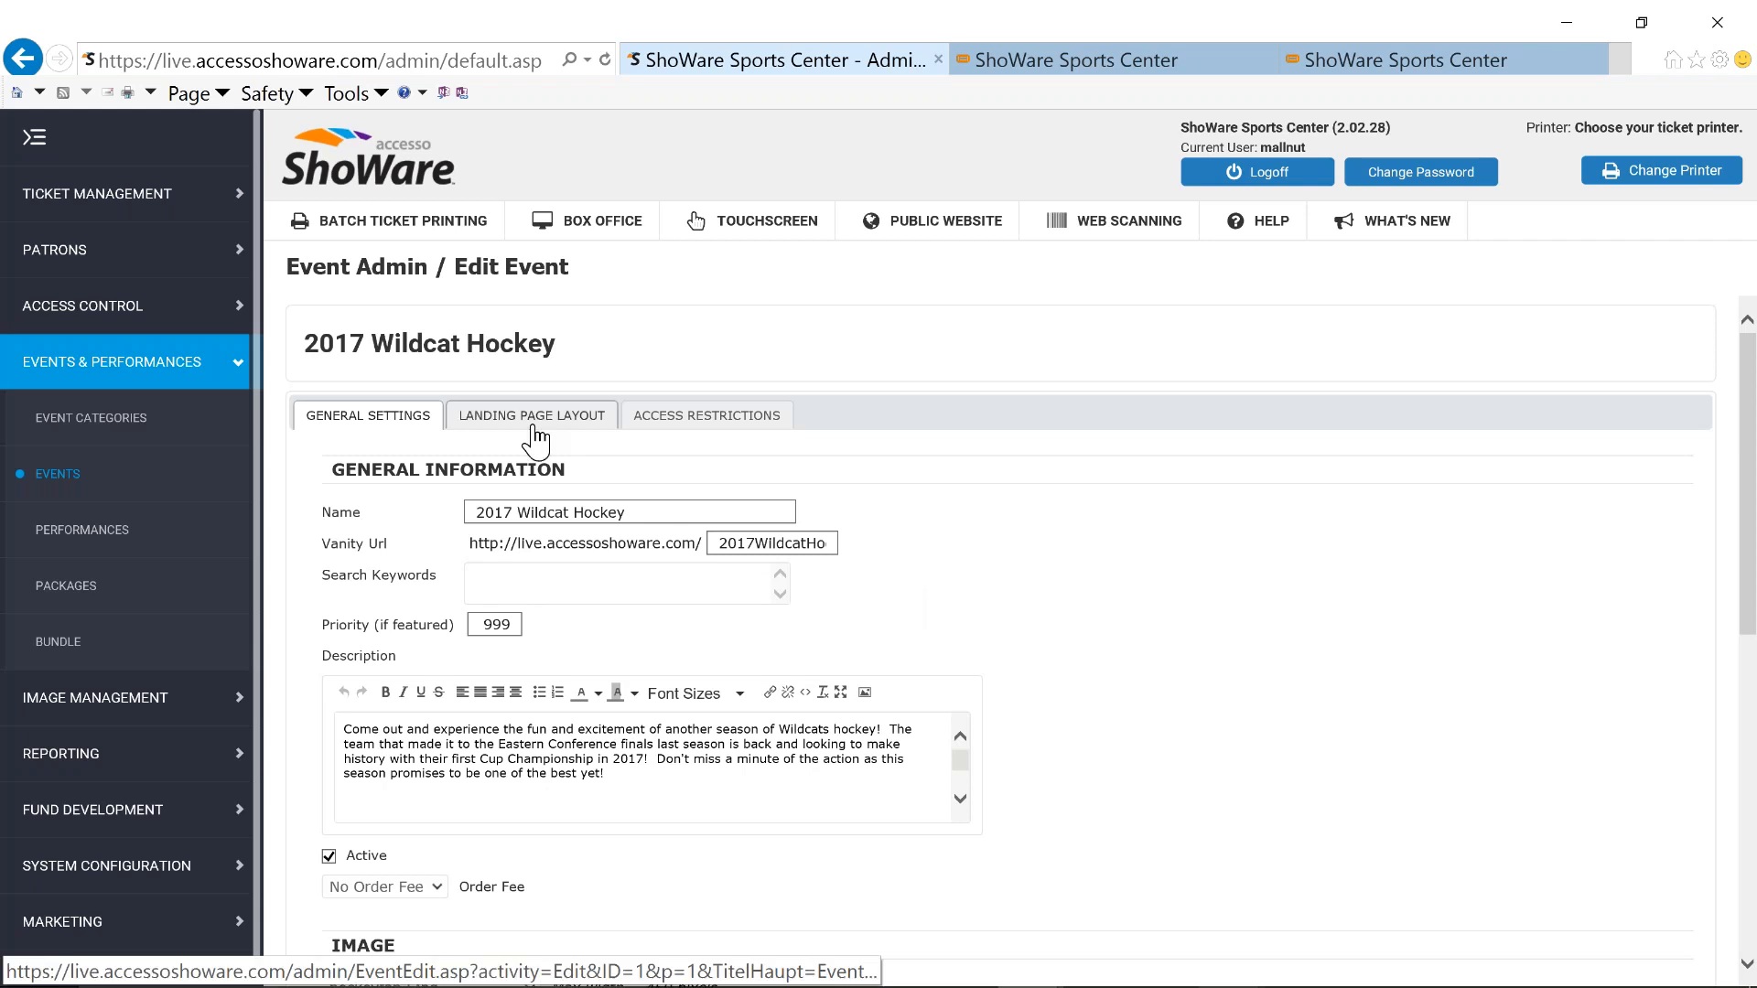
Step: Review the Wildcat Hockey event's Landing Page Layout settings
left_click(531, 415)
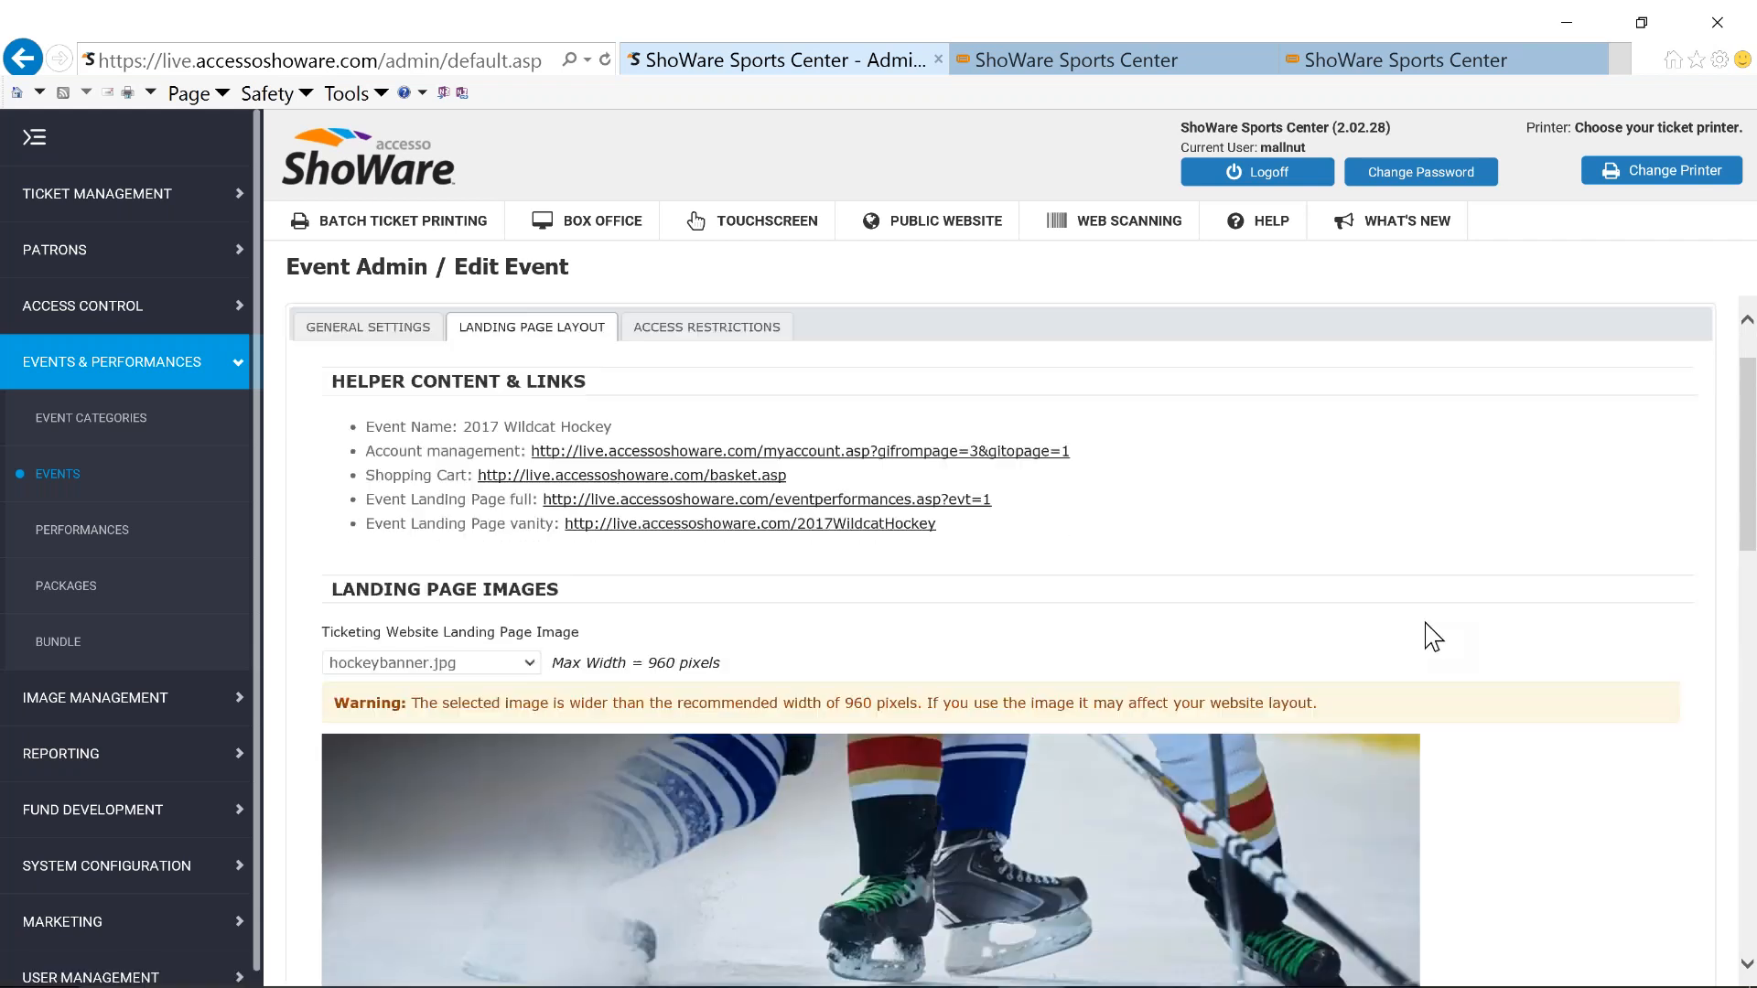
scroll("down", 3)
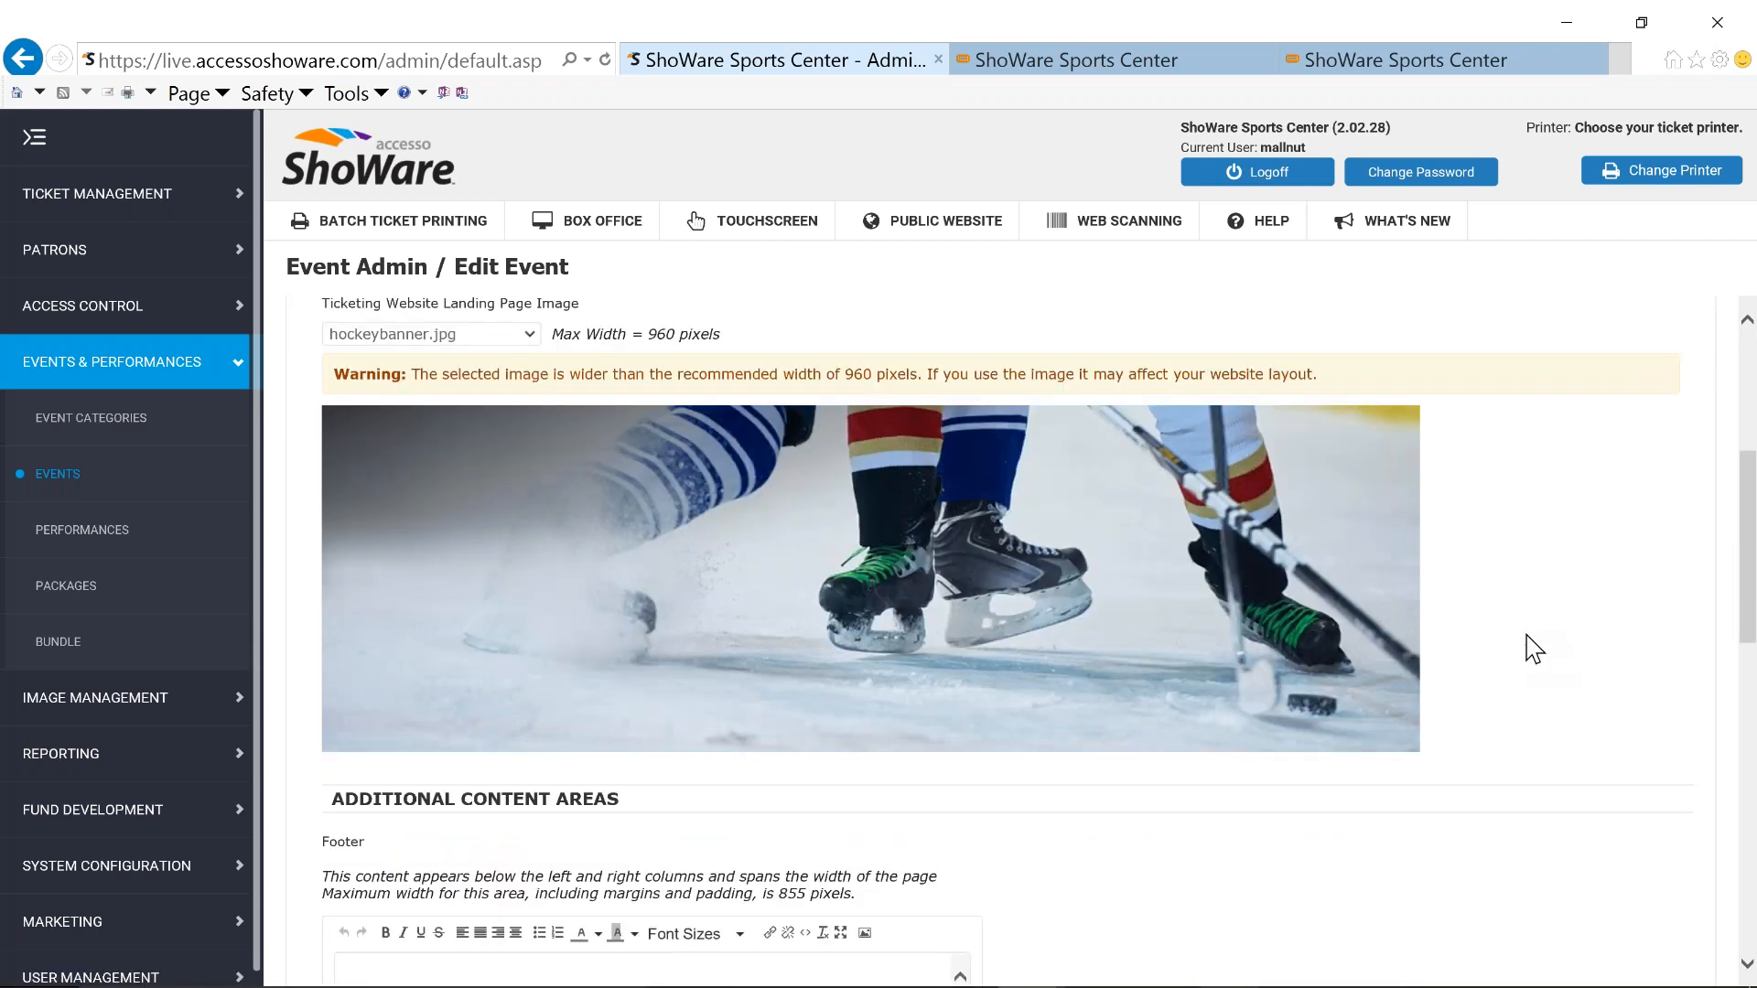
scroll("down", 3)
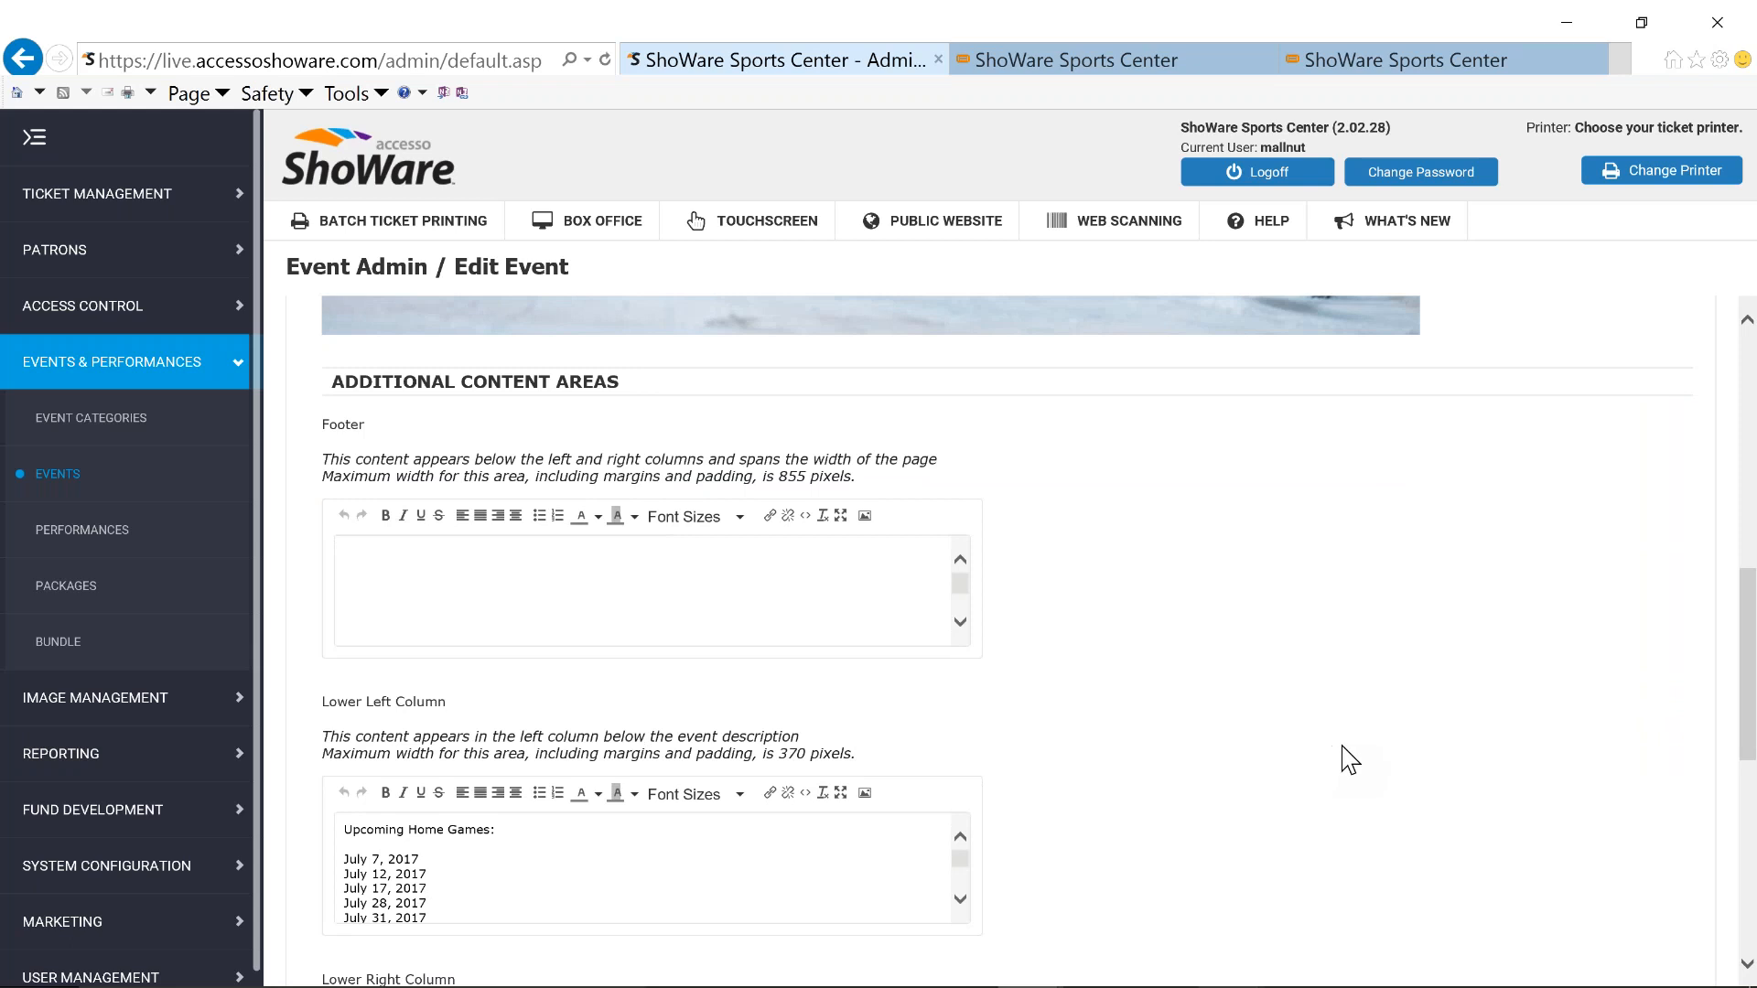
mouse_move(1336, 717)
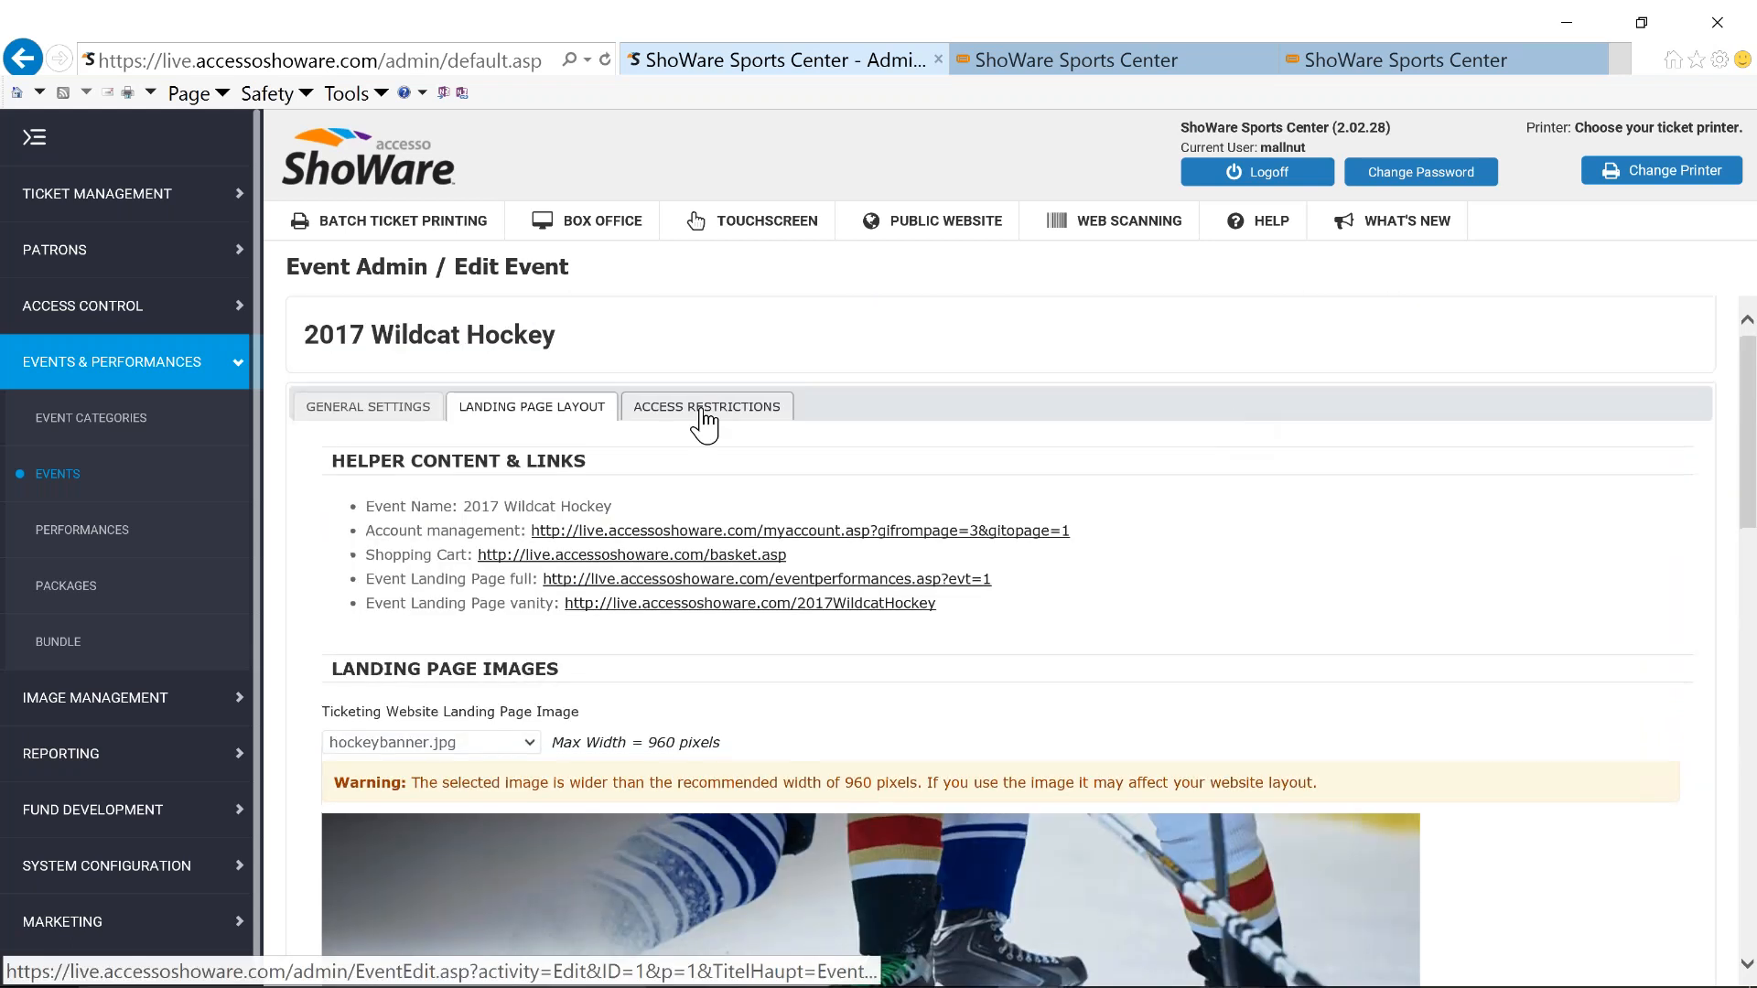
Step: Review the event's Access Restrictions settings
left_click(707, 406)
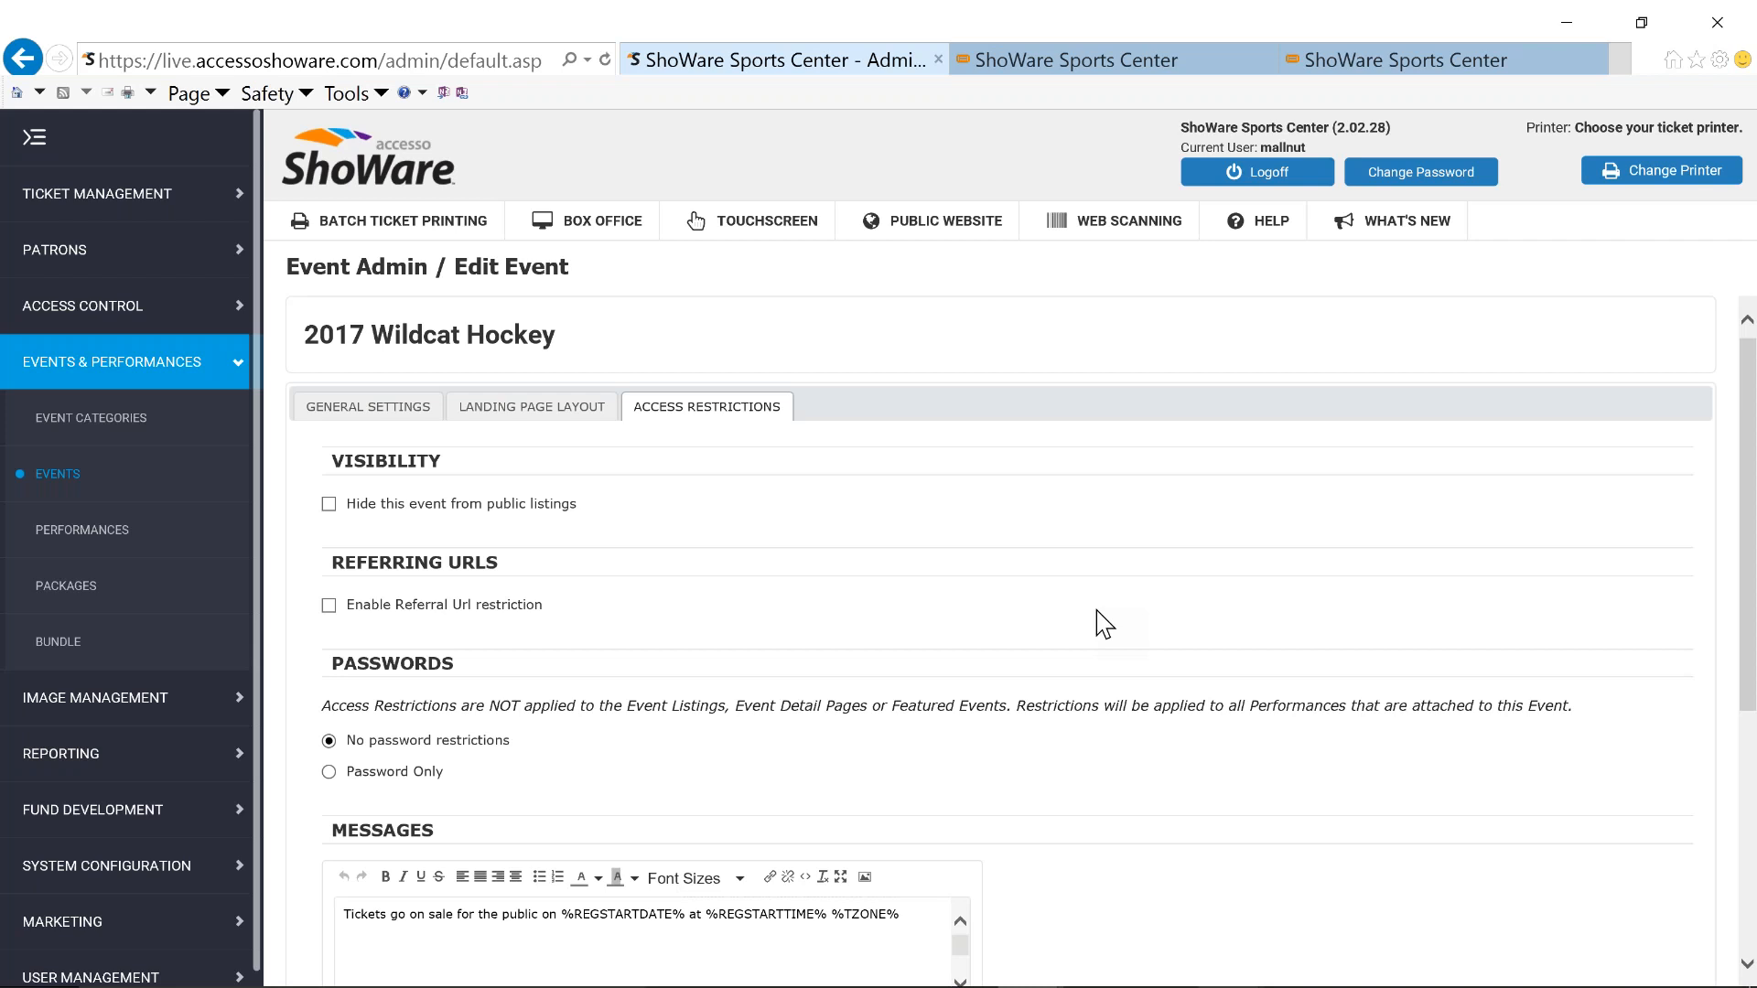
mouse_move(1111, 780)
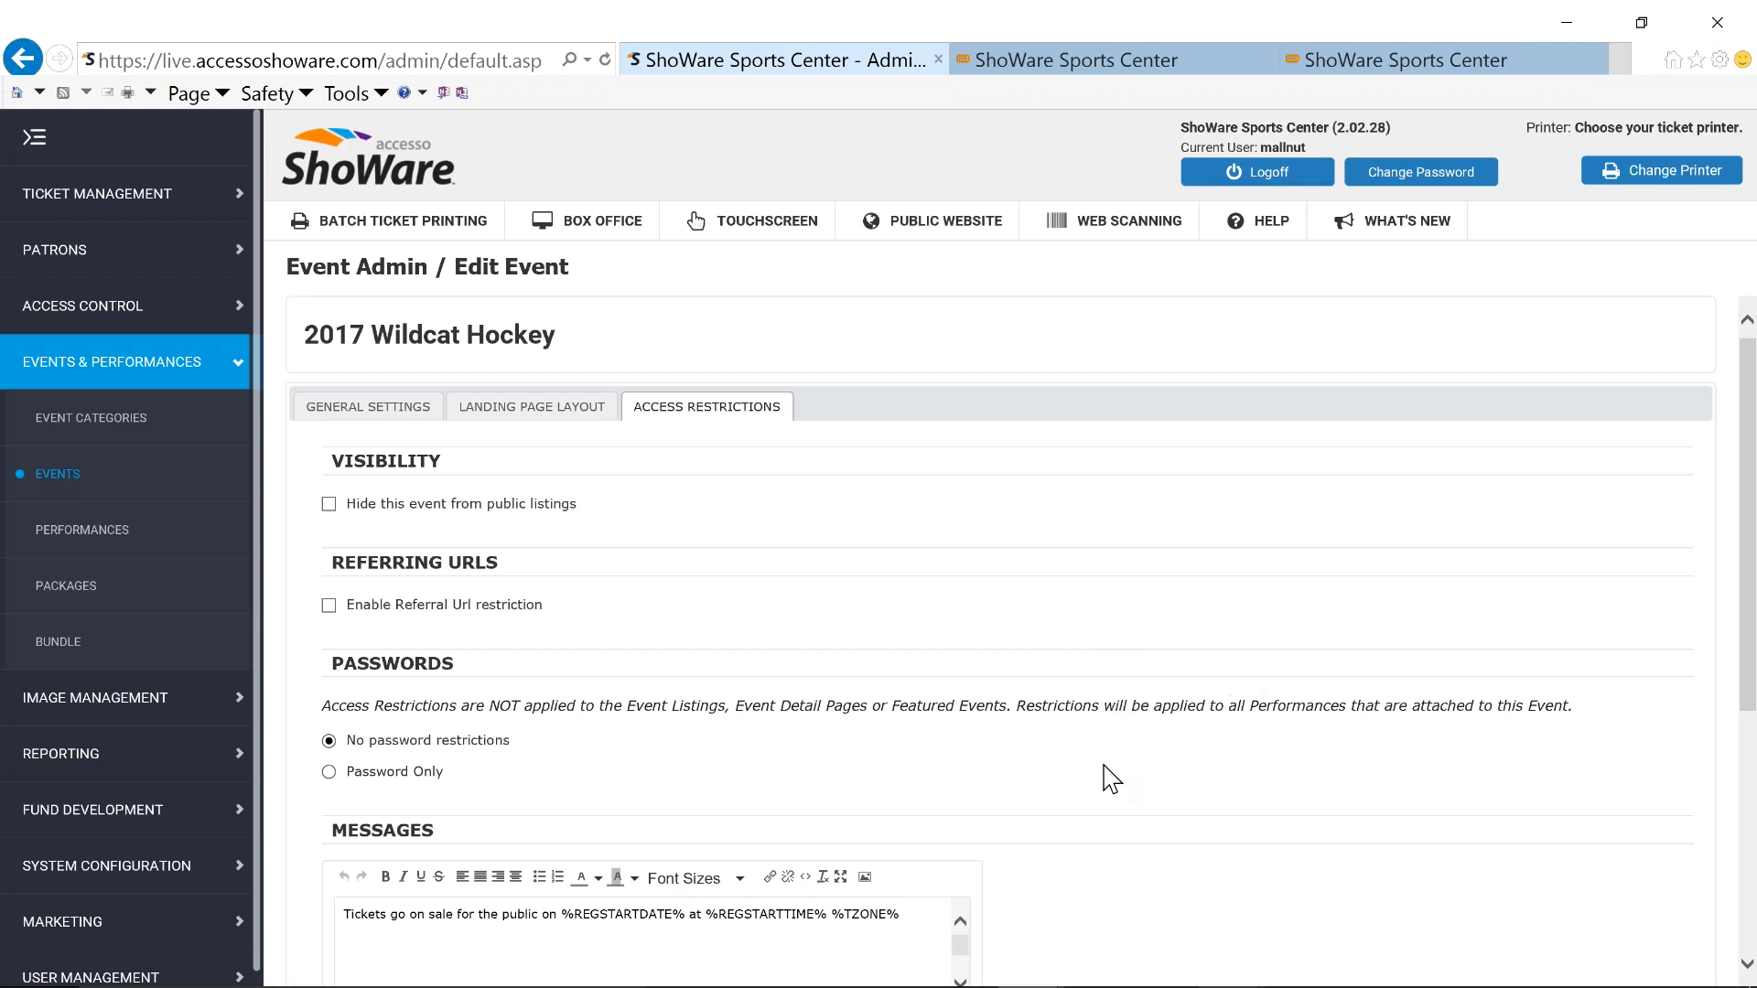
scroll("down", 3)
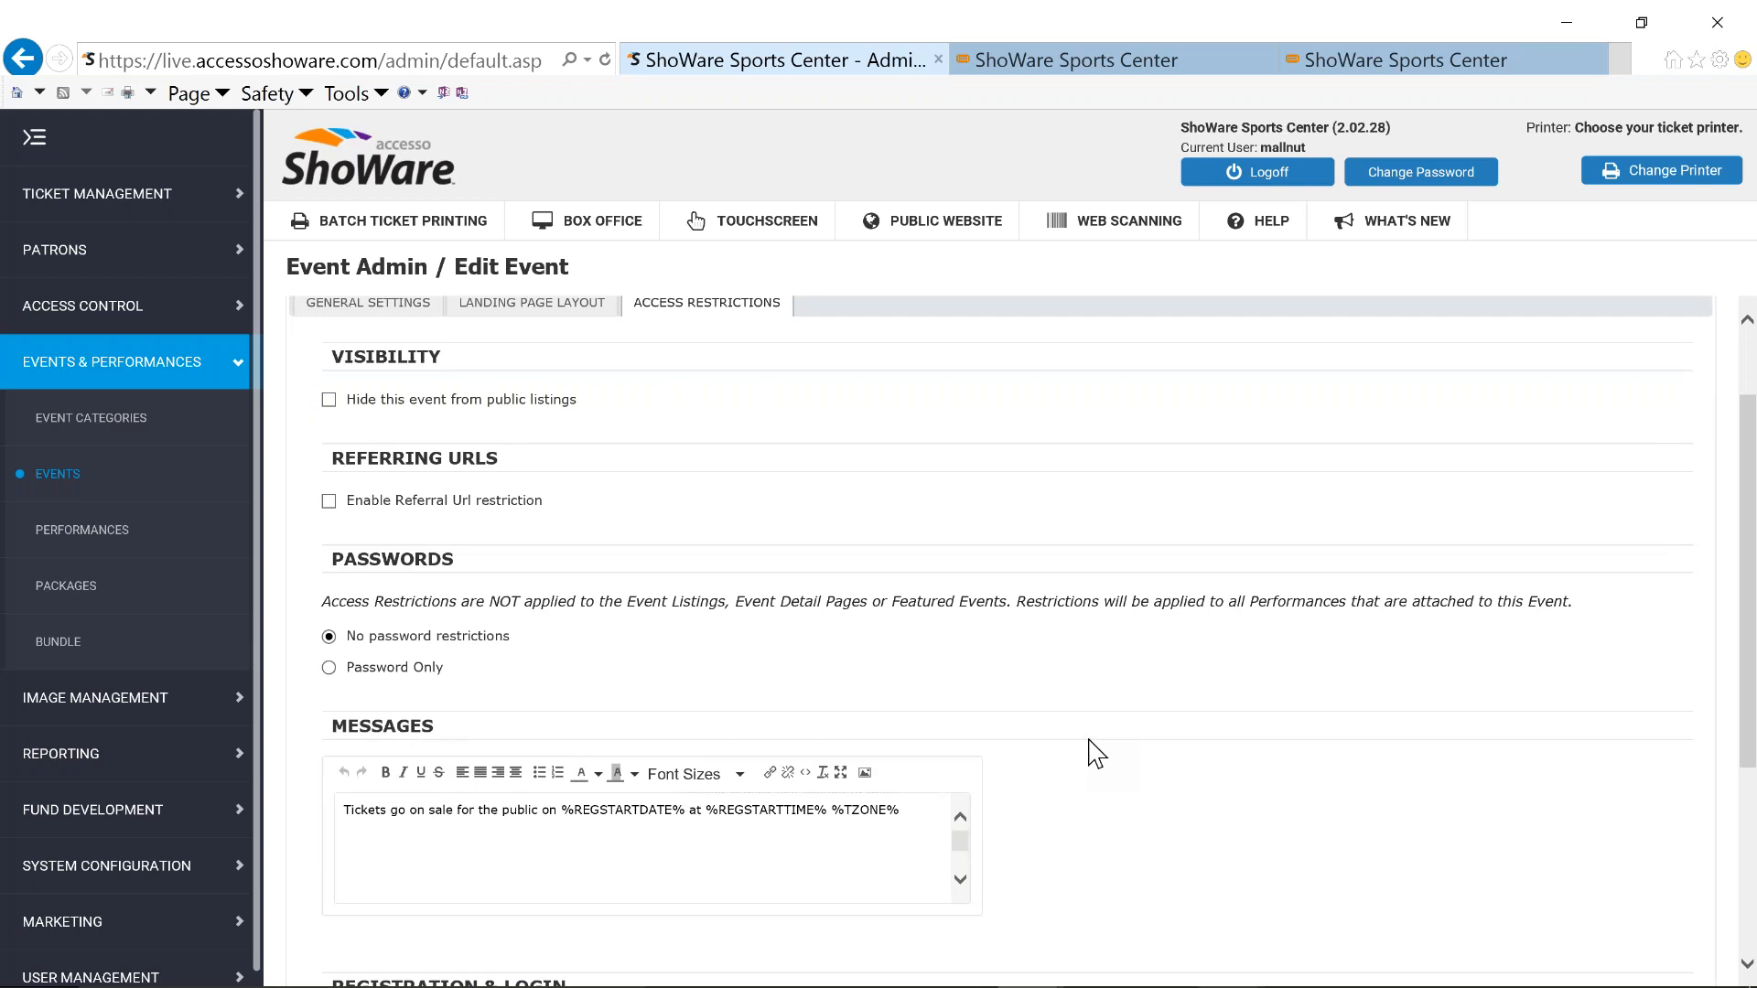
mouse_move(871, 582)
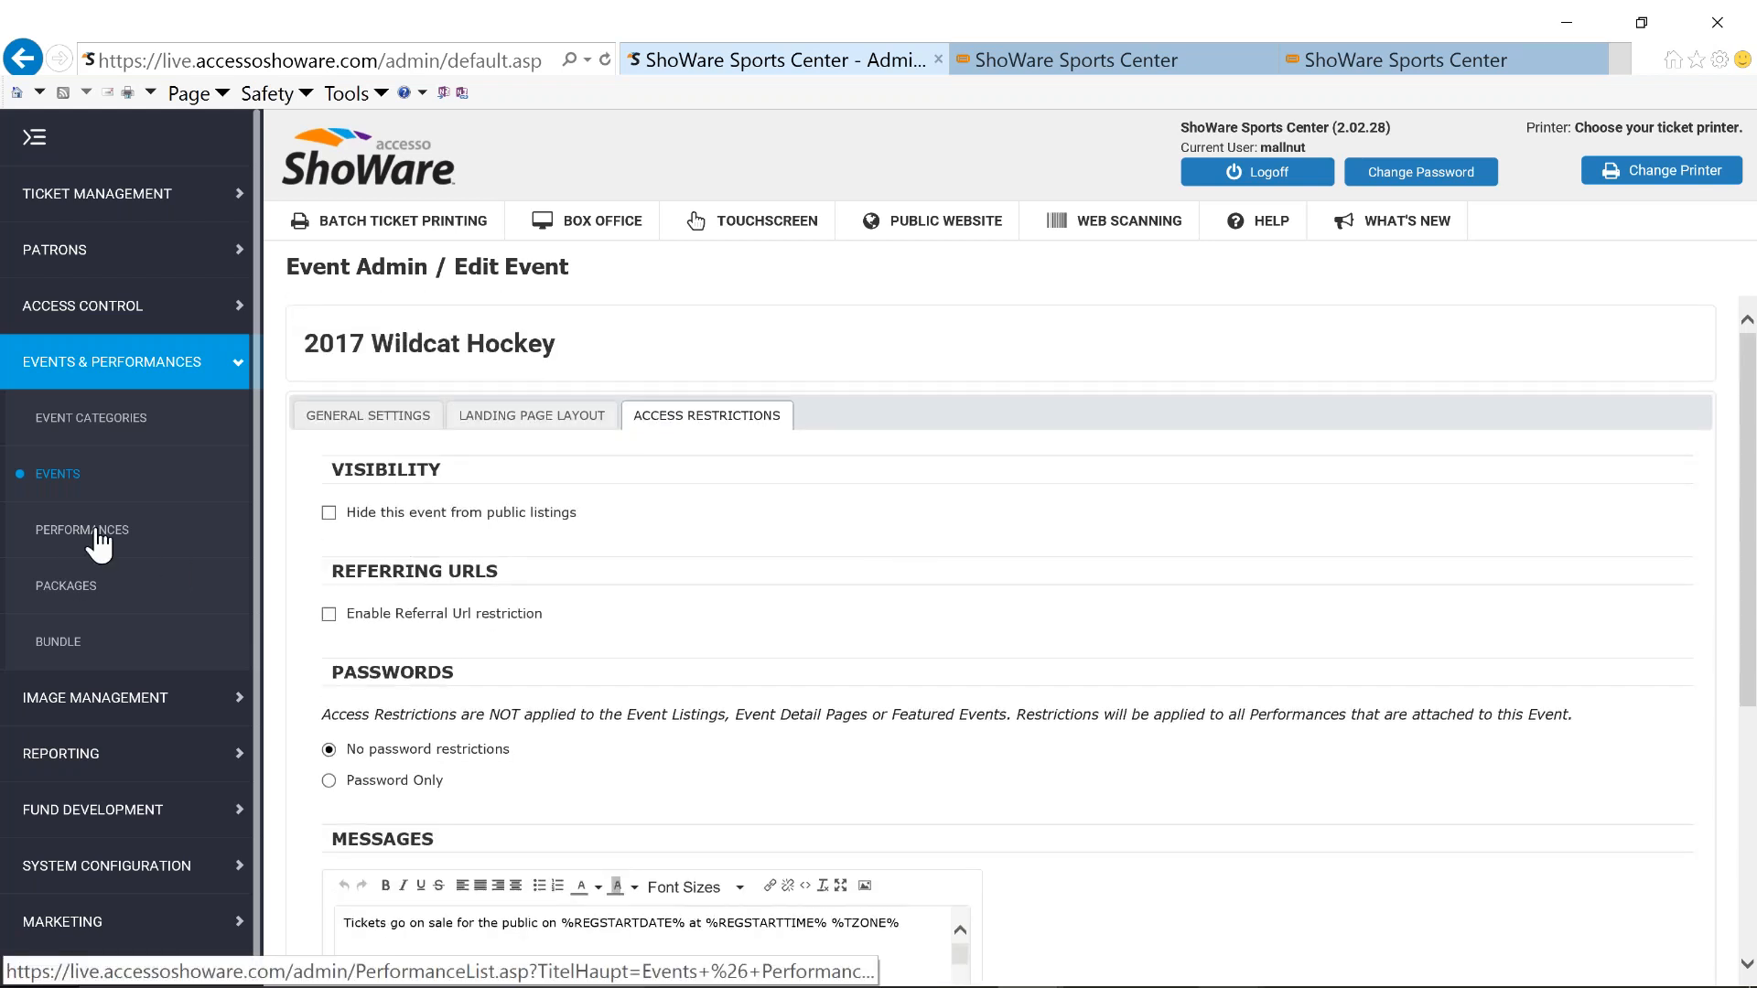
Step: Search performances for 'hock' to list the five 2017 Wildcat Hockey performances
left_click(83, 529)
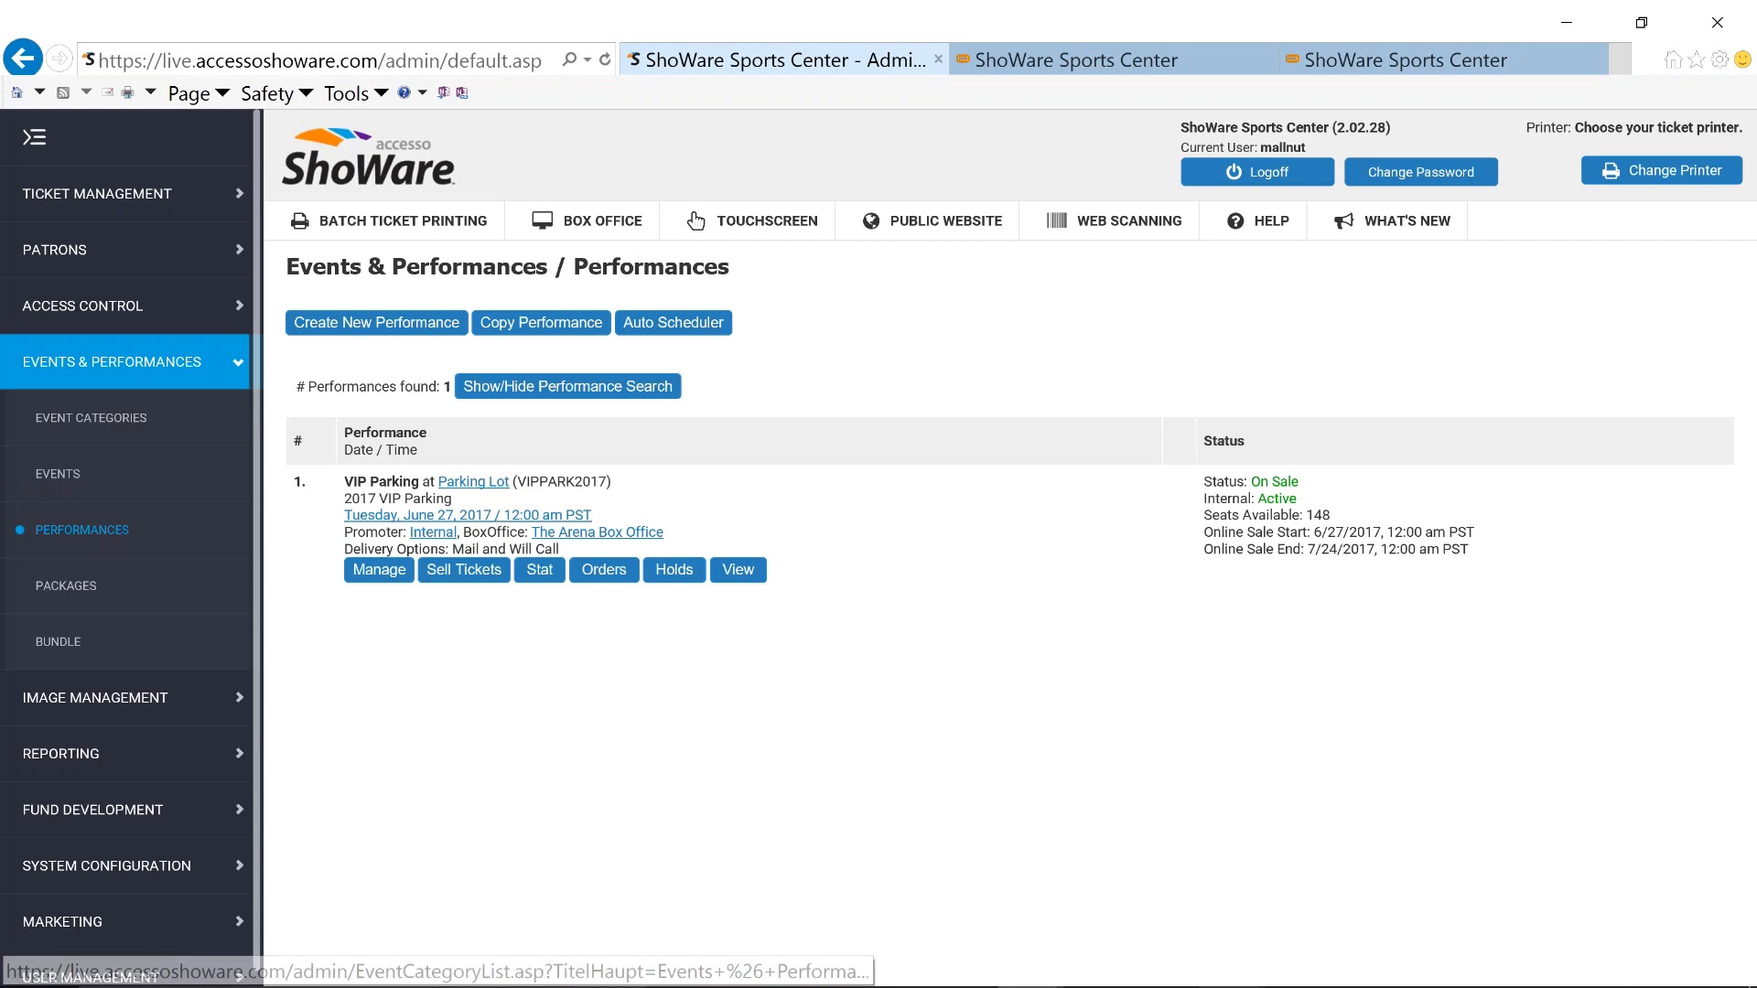
left_click(567, 386)
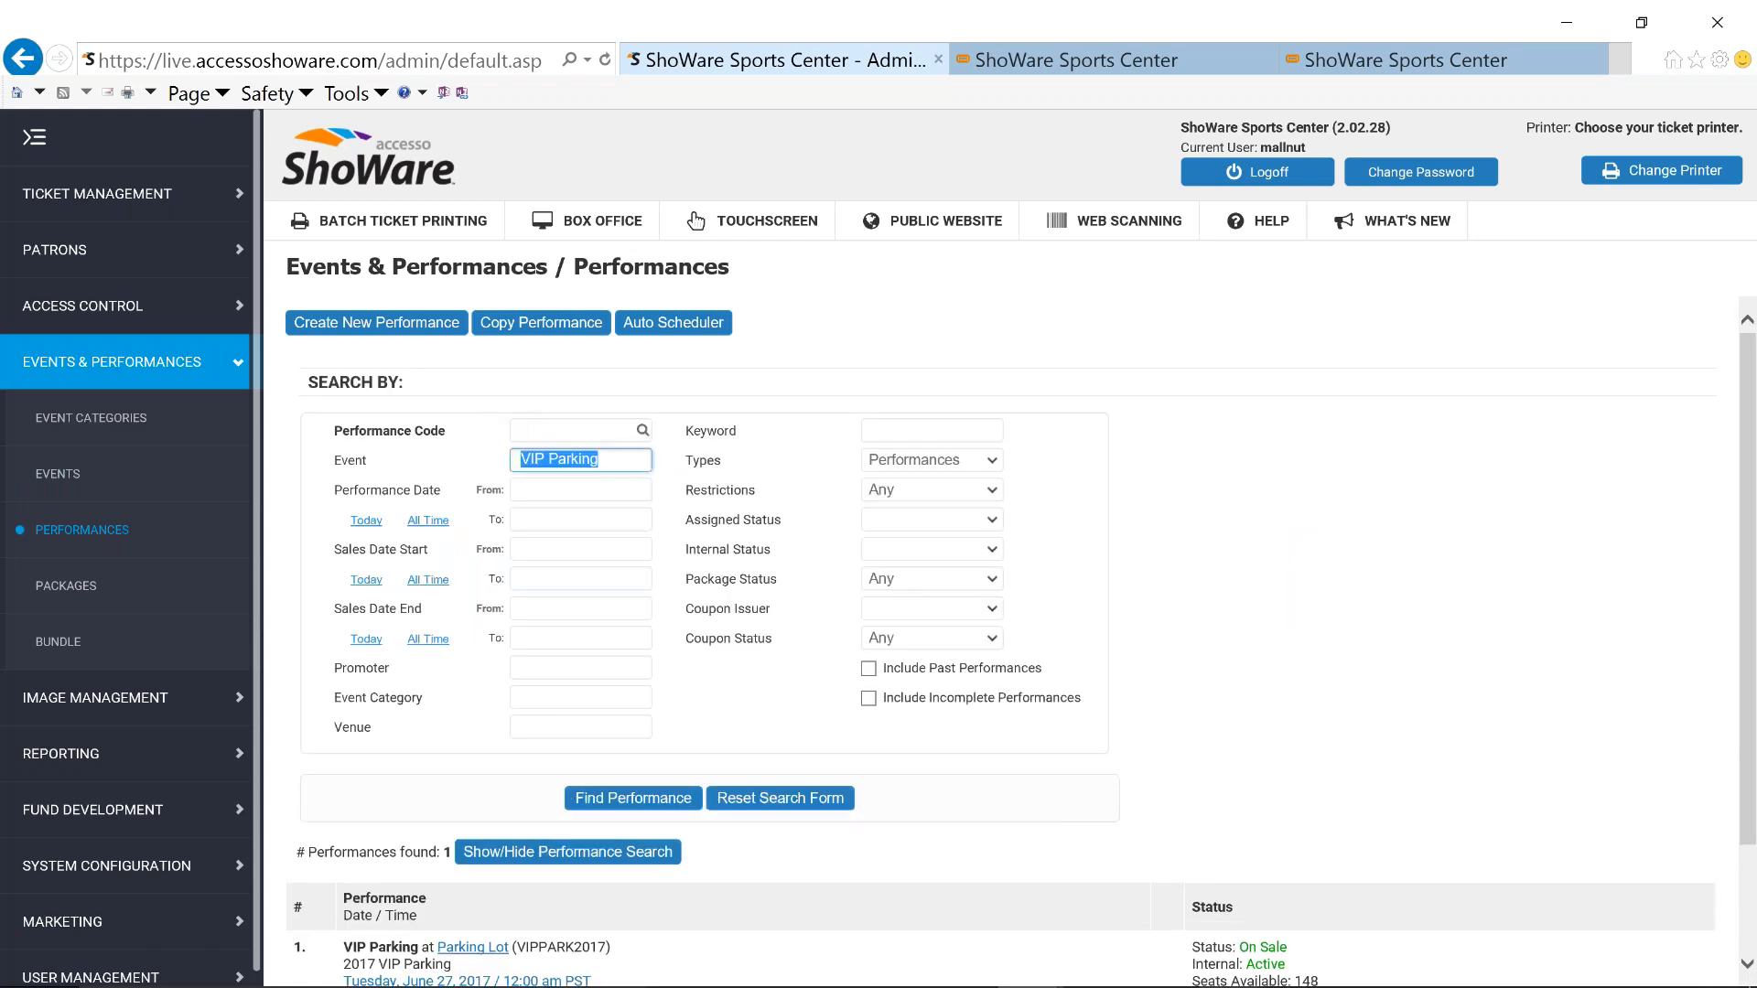
type("hock")
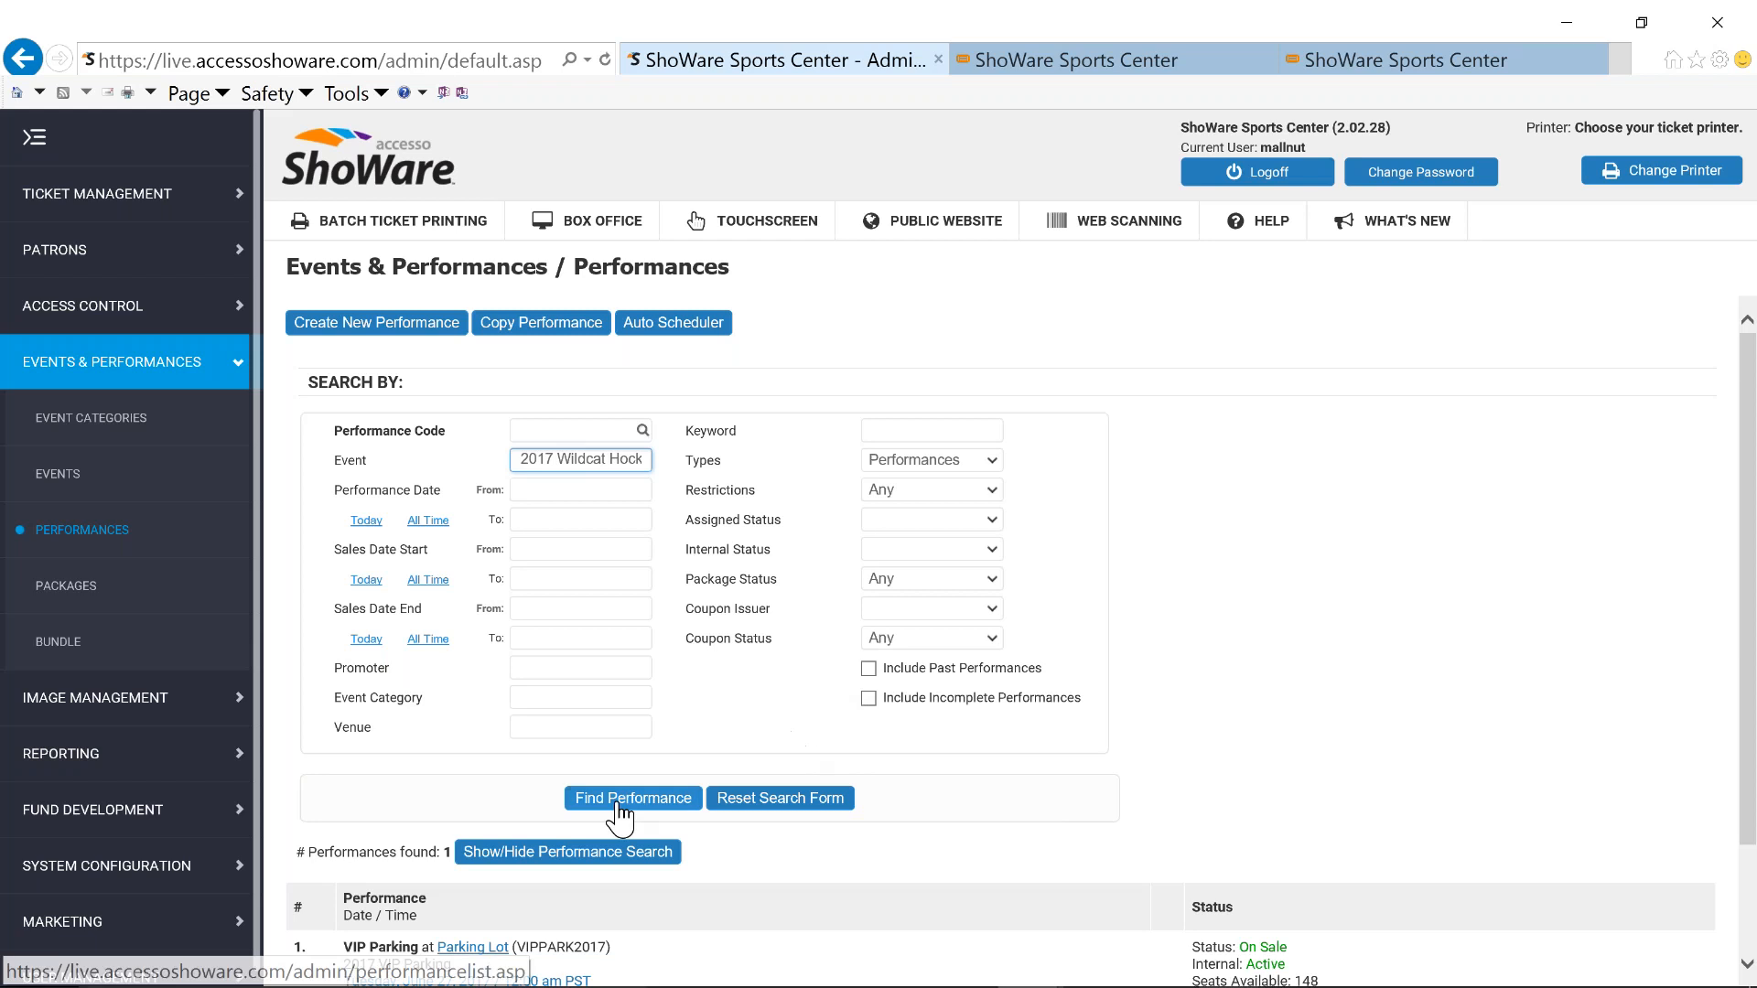
left_click(631, 798)
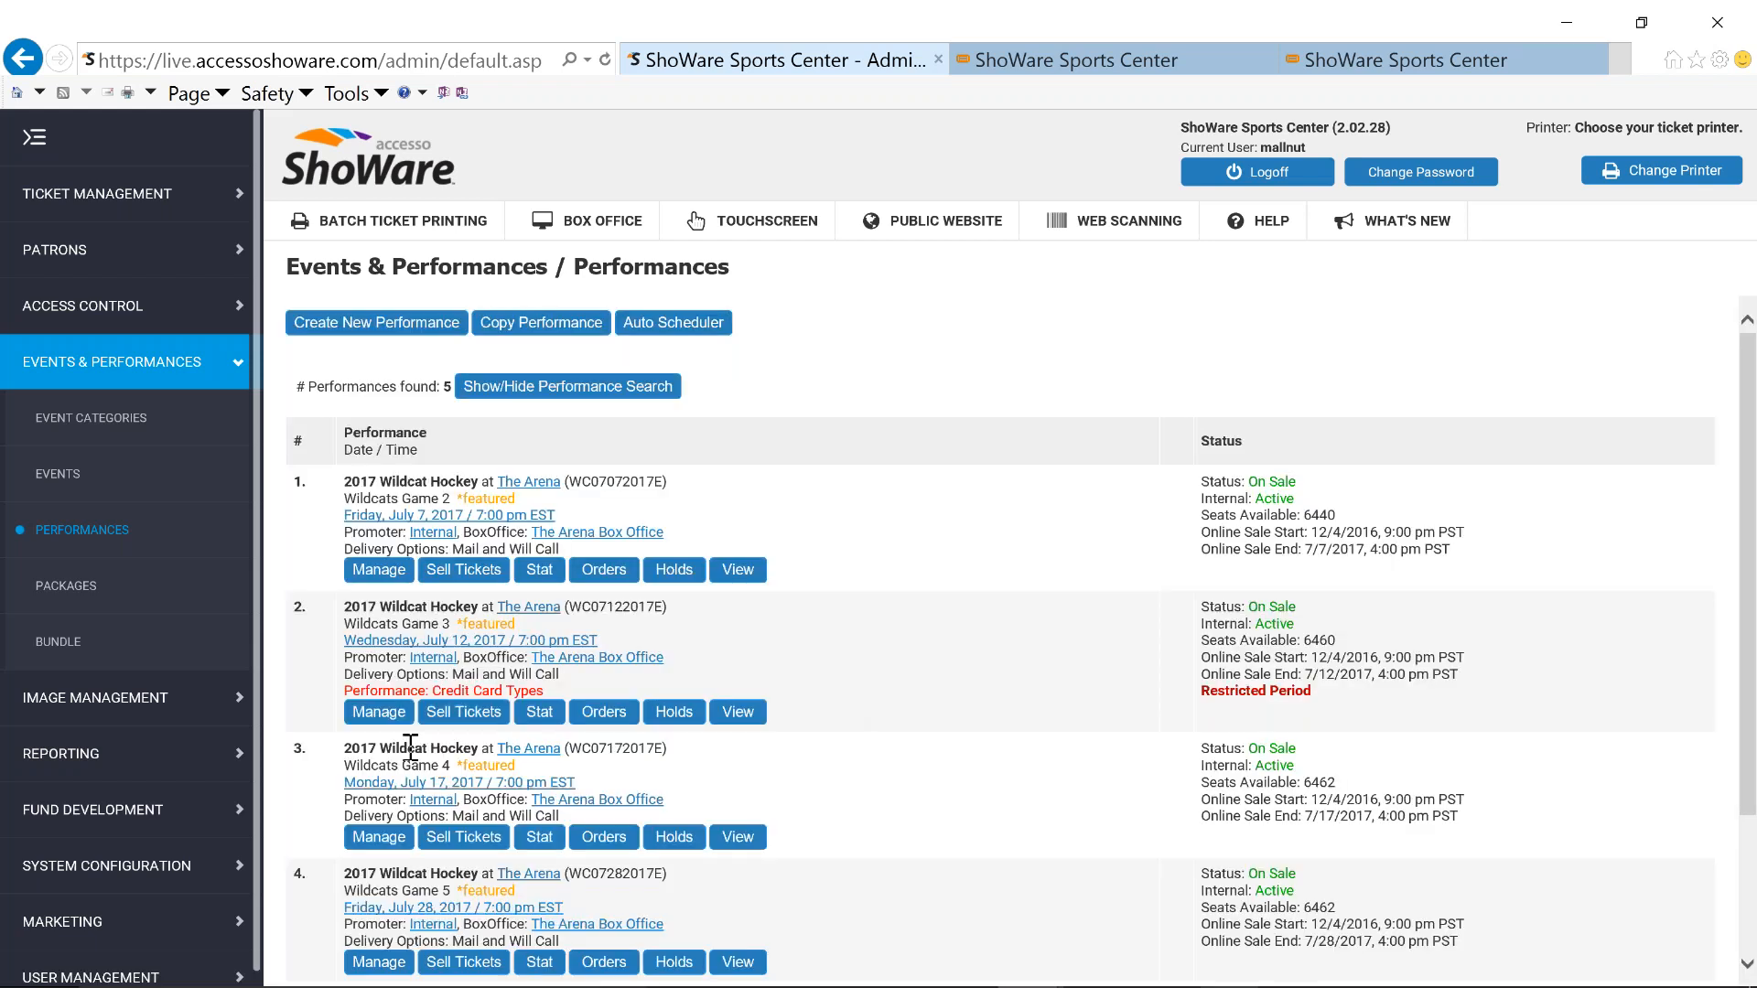
Step: Review Wildcats Game 3's delivery options and bring up its Apple Wallet pass settings
left_click(377, 712)
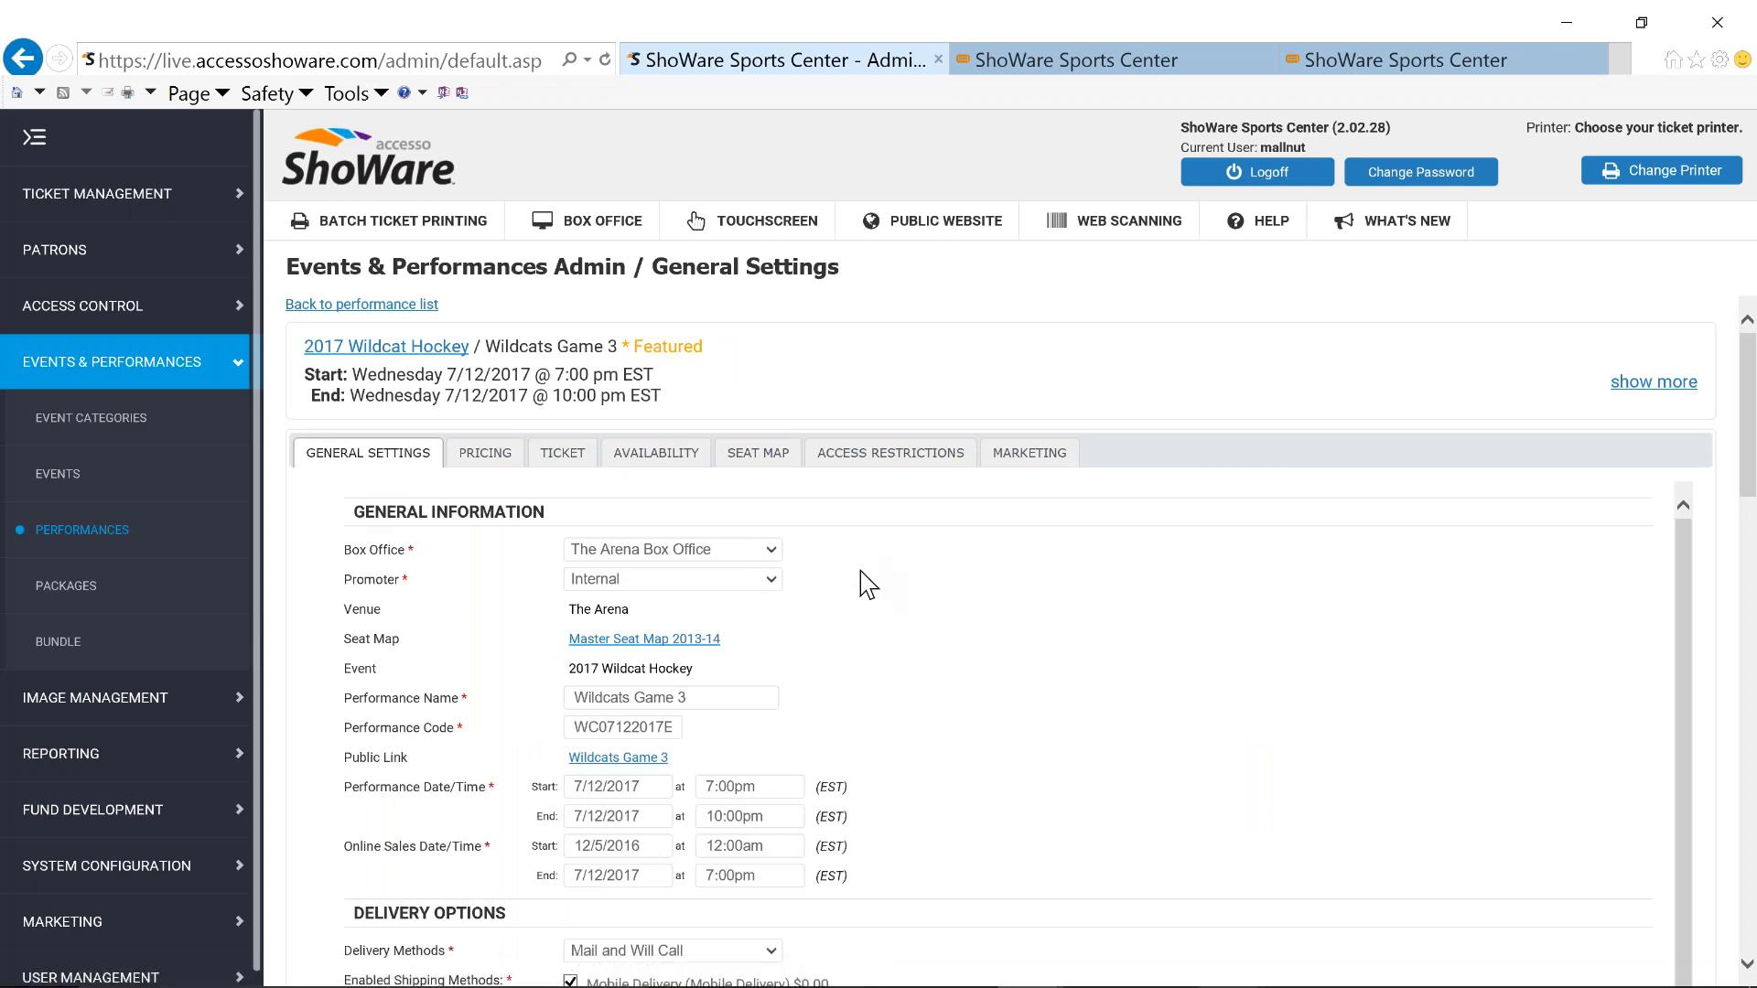
mouse_move(885, 617)
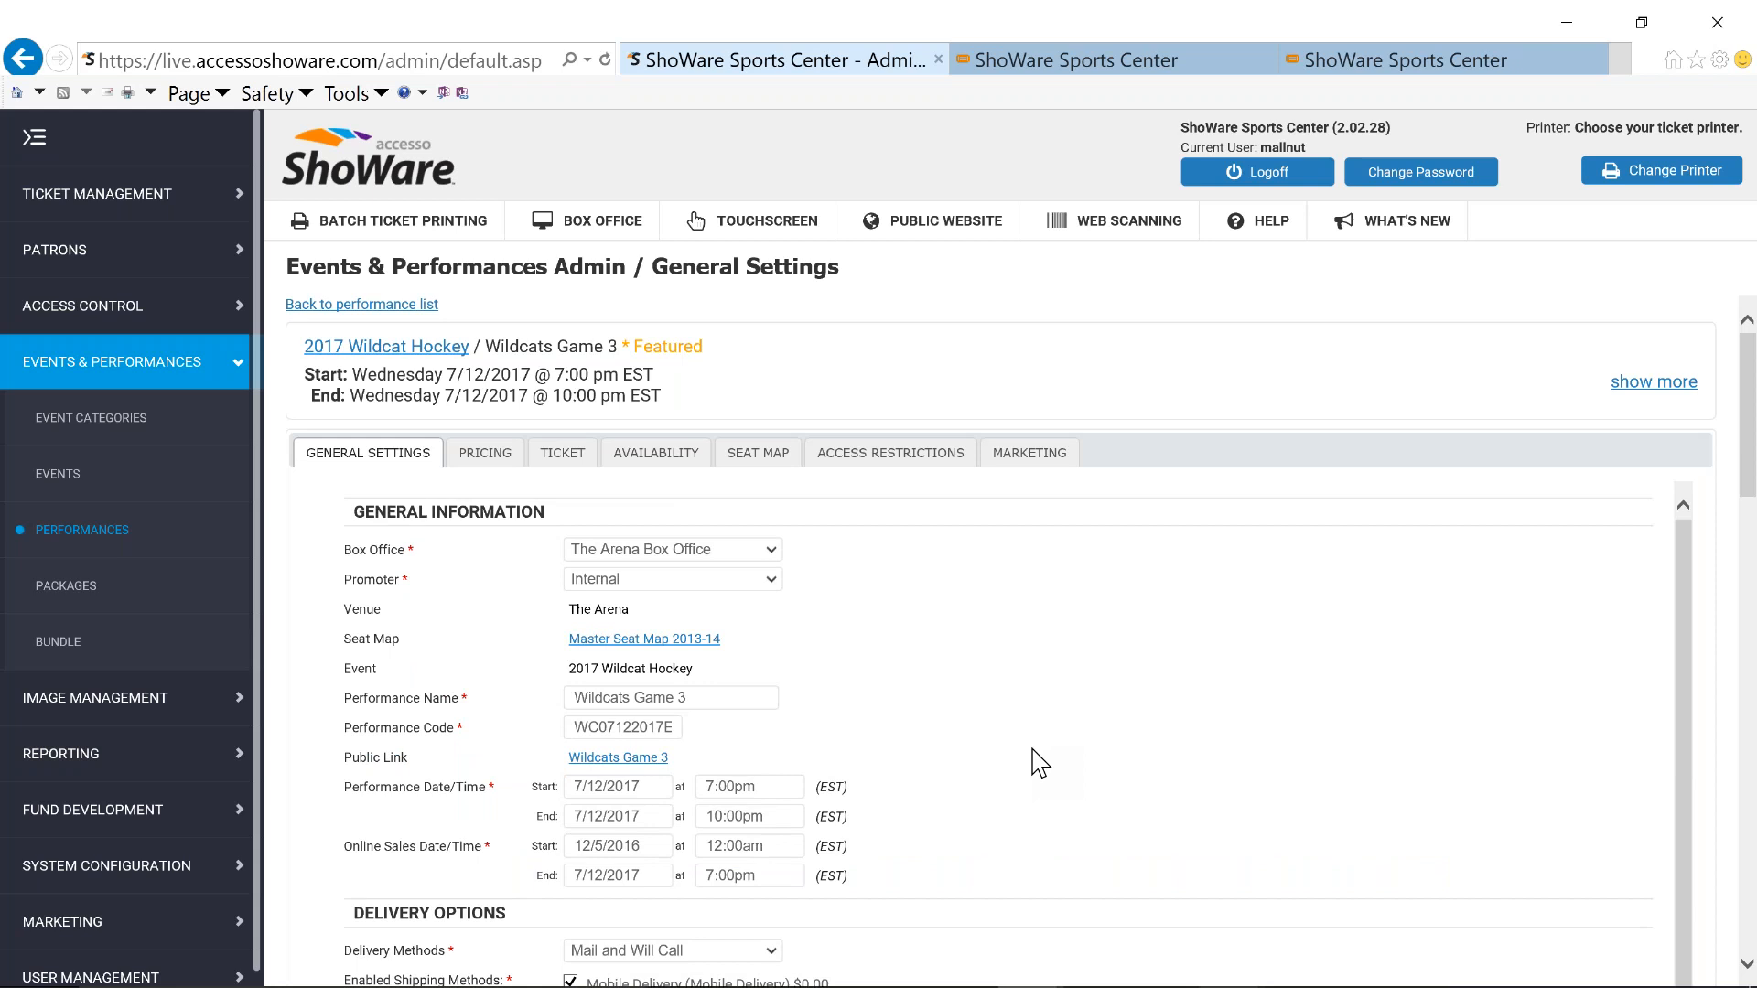
scroll("down", 3)
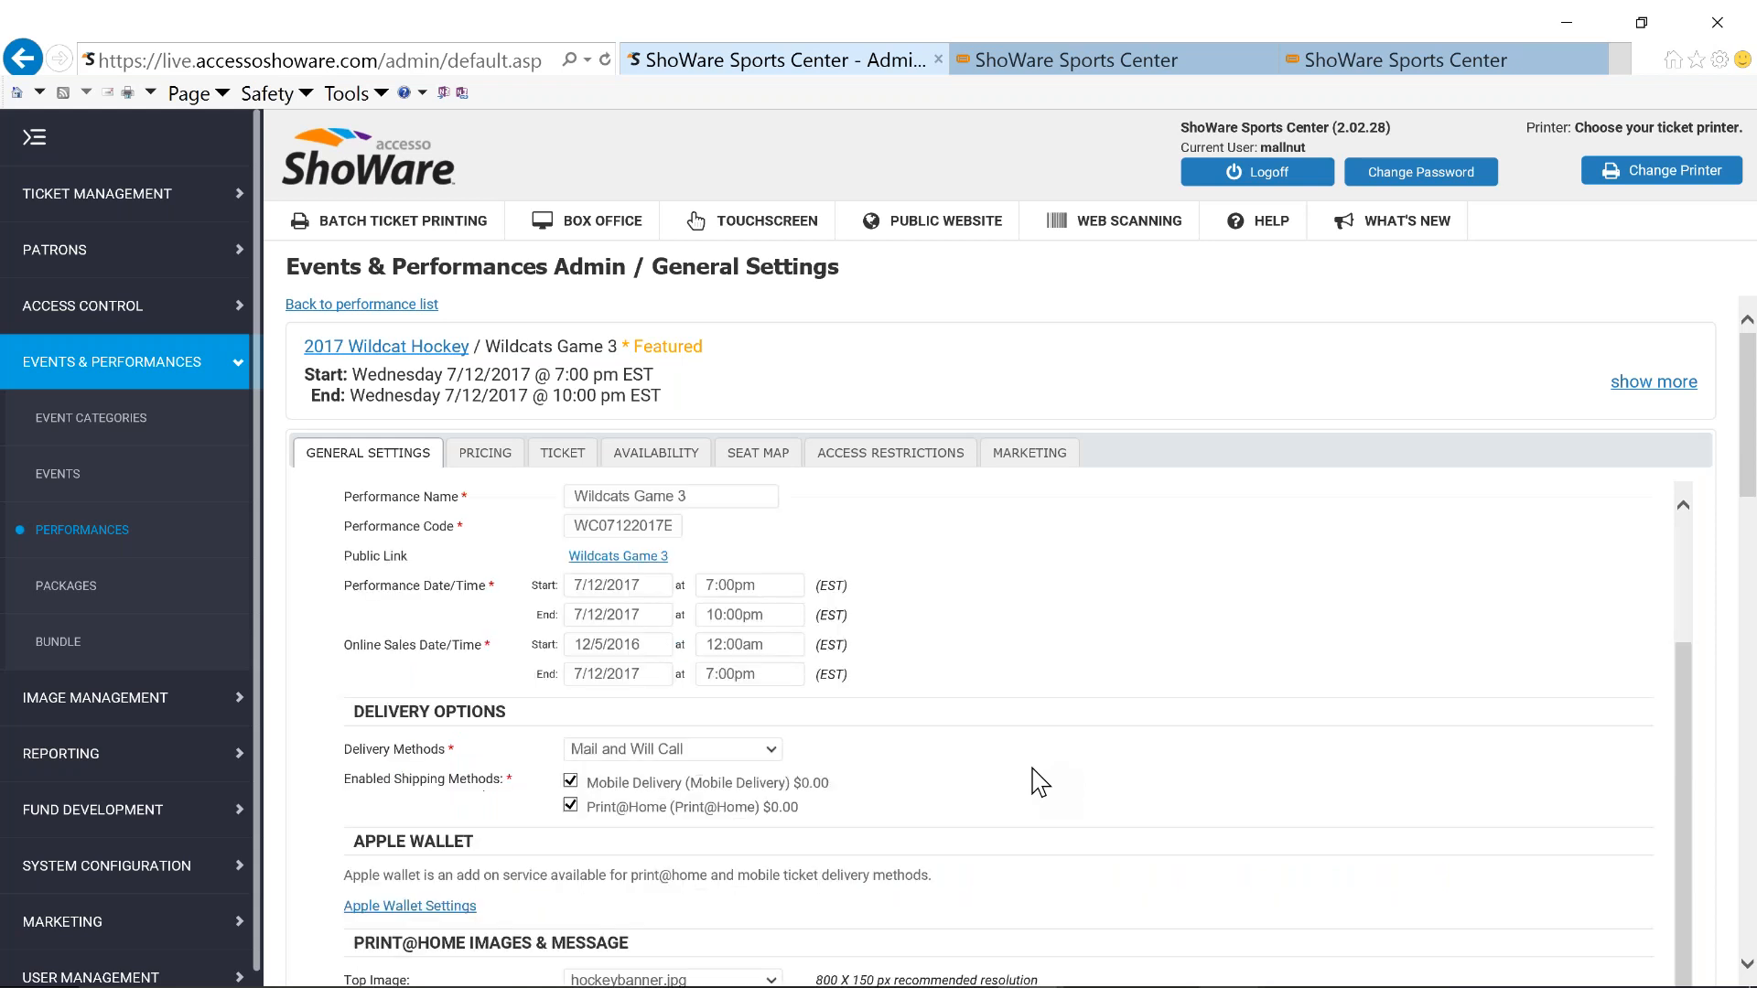
scroll("down", 3)
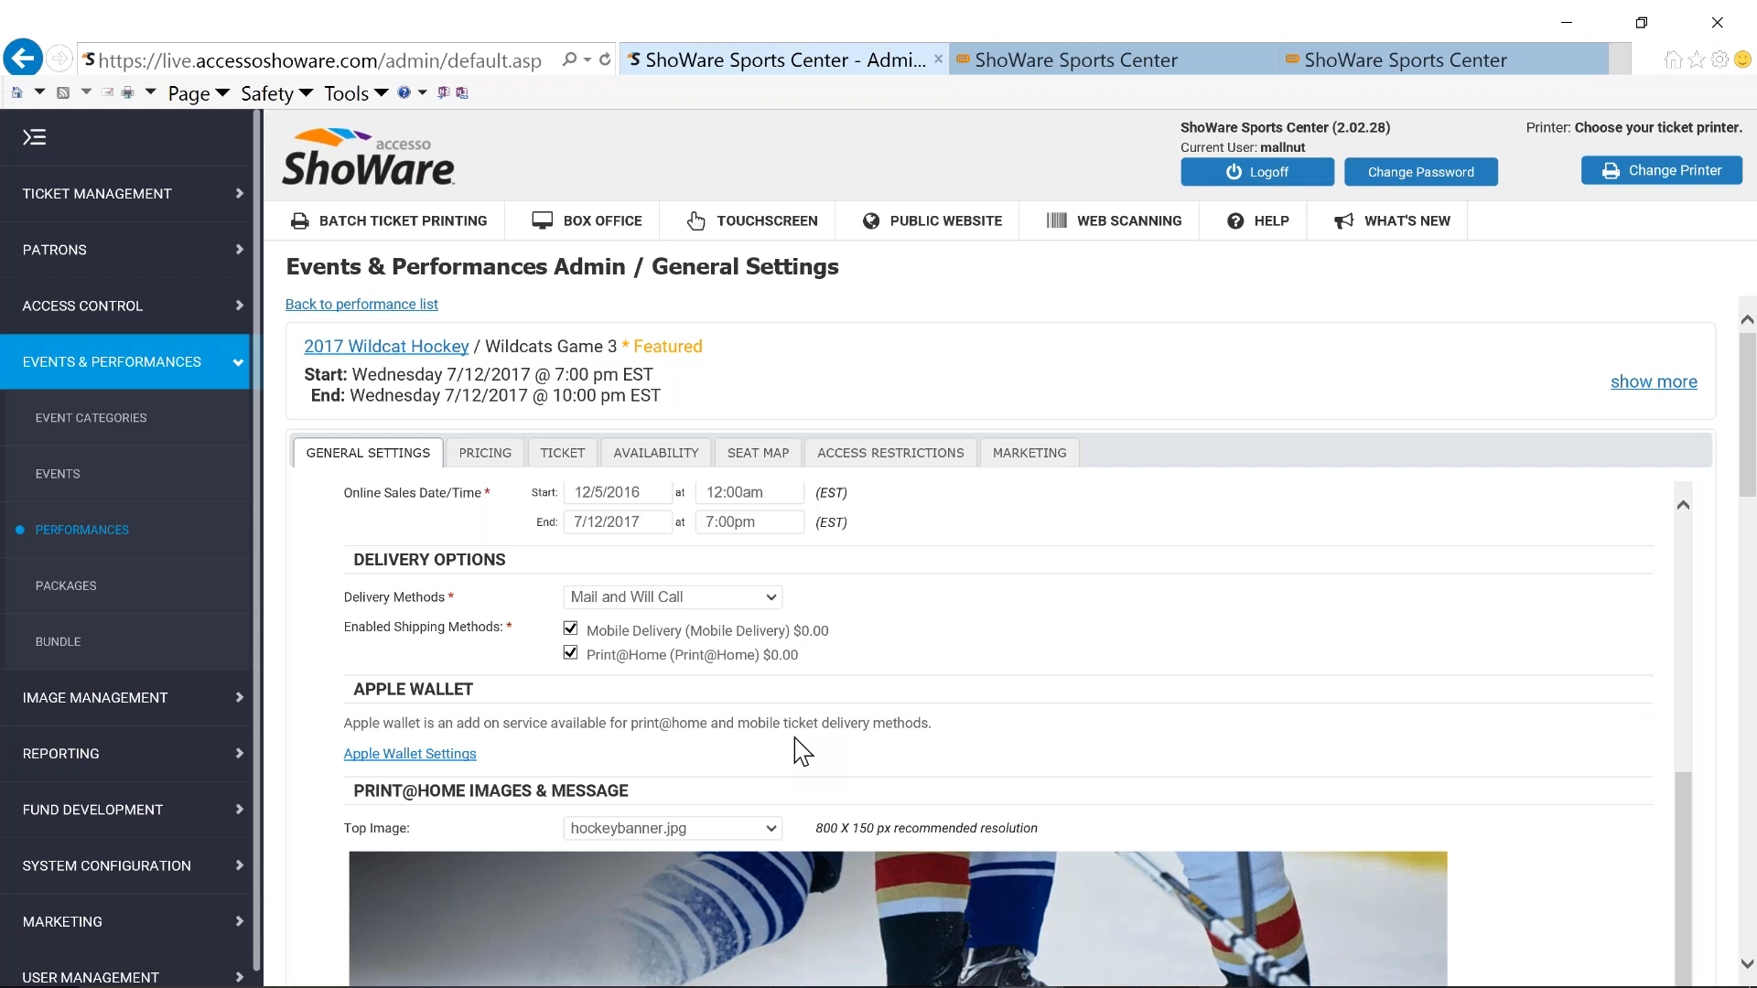
mouse_move(917, 745)
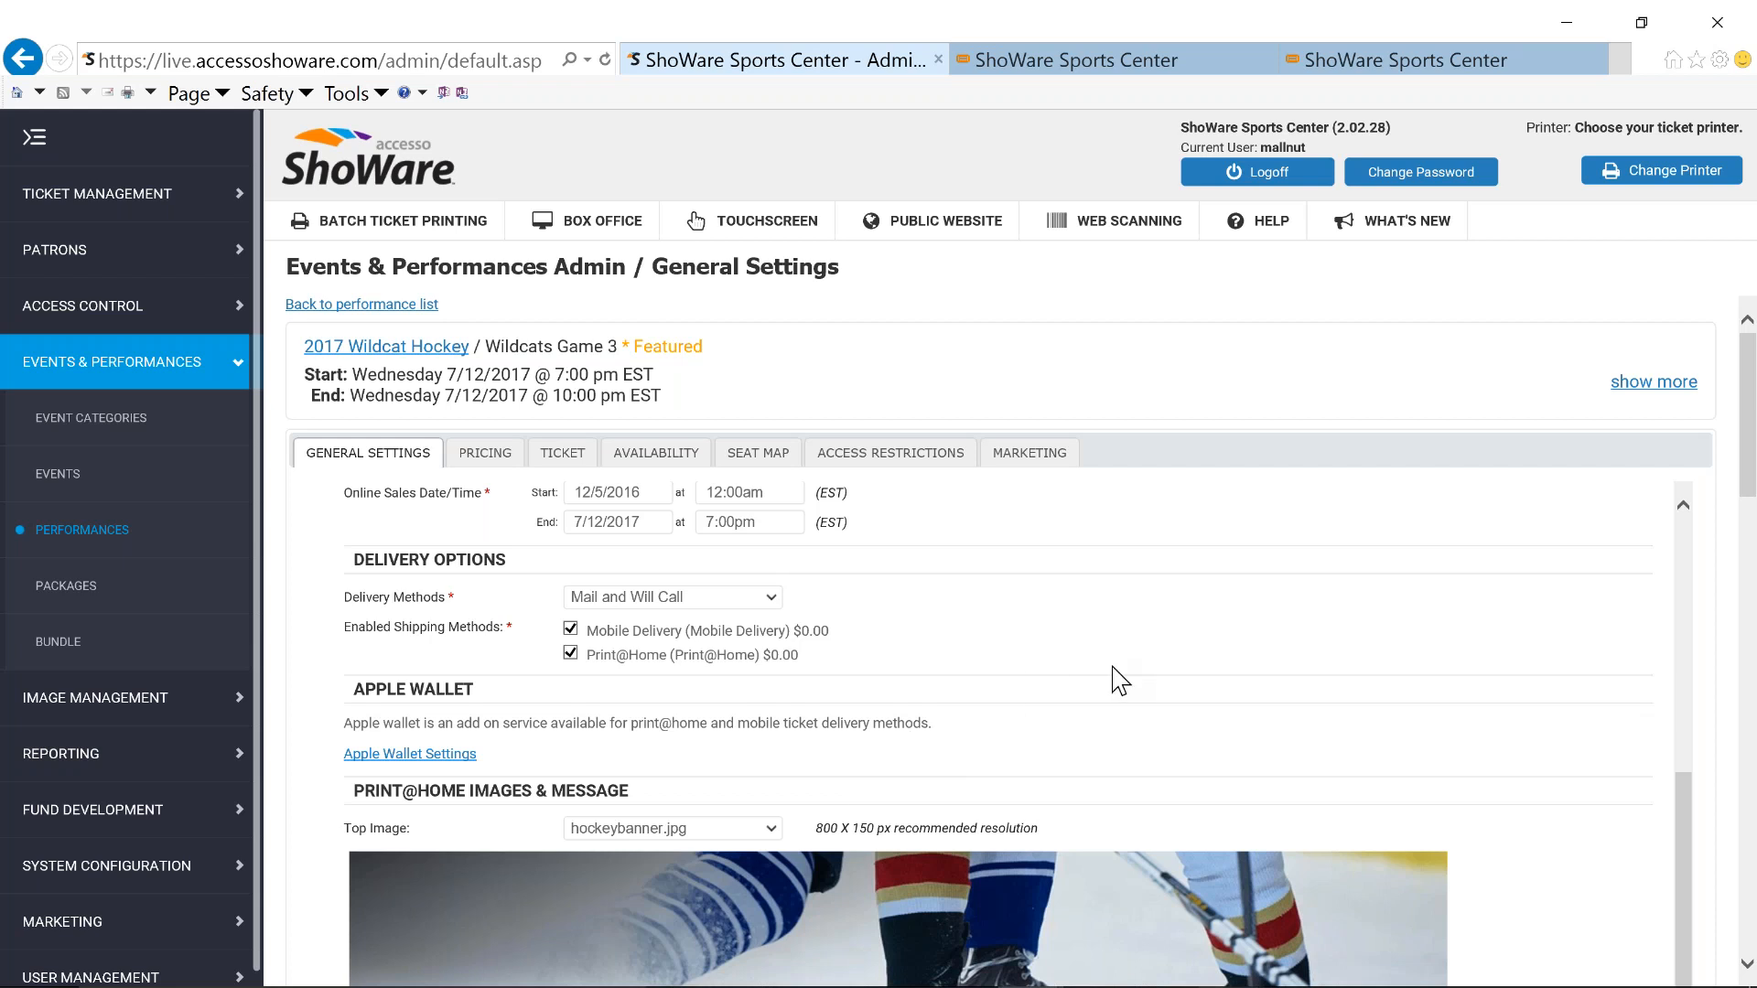
mouse_move(408, 752)
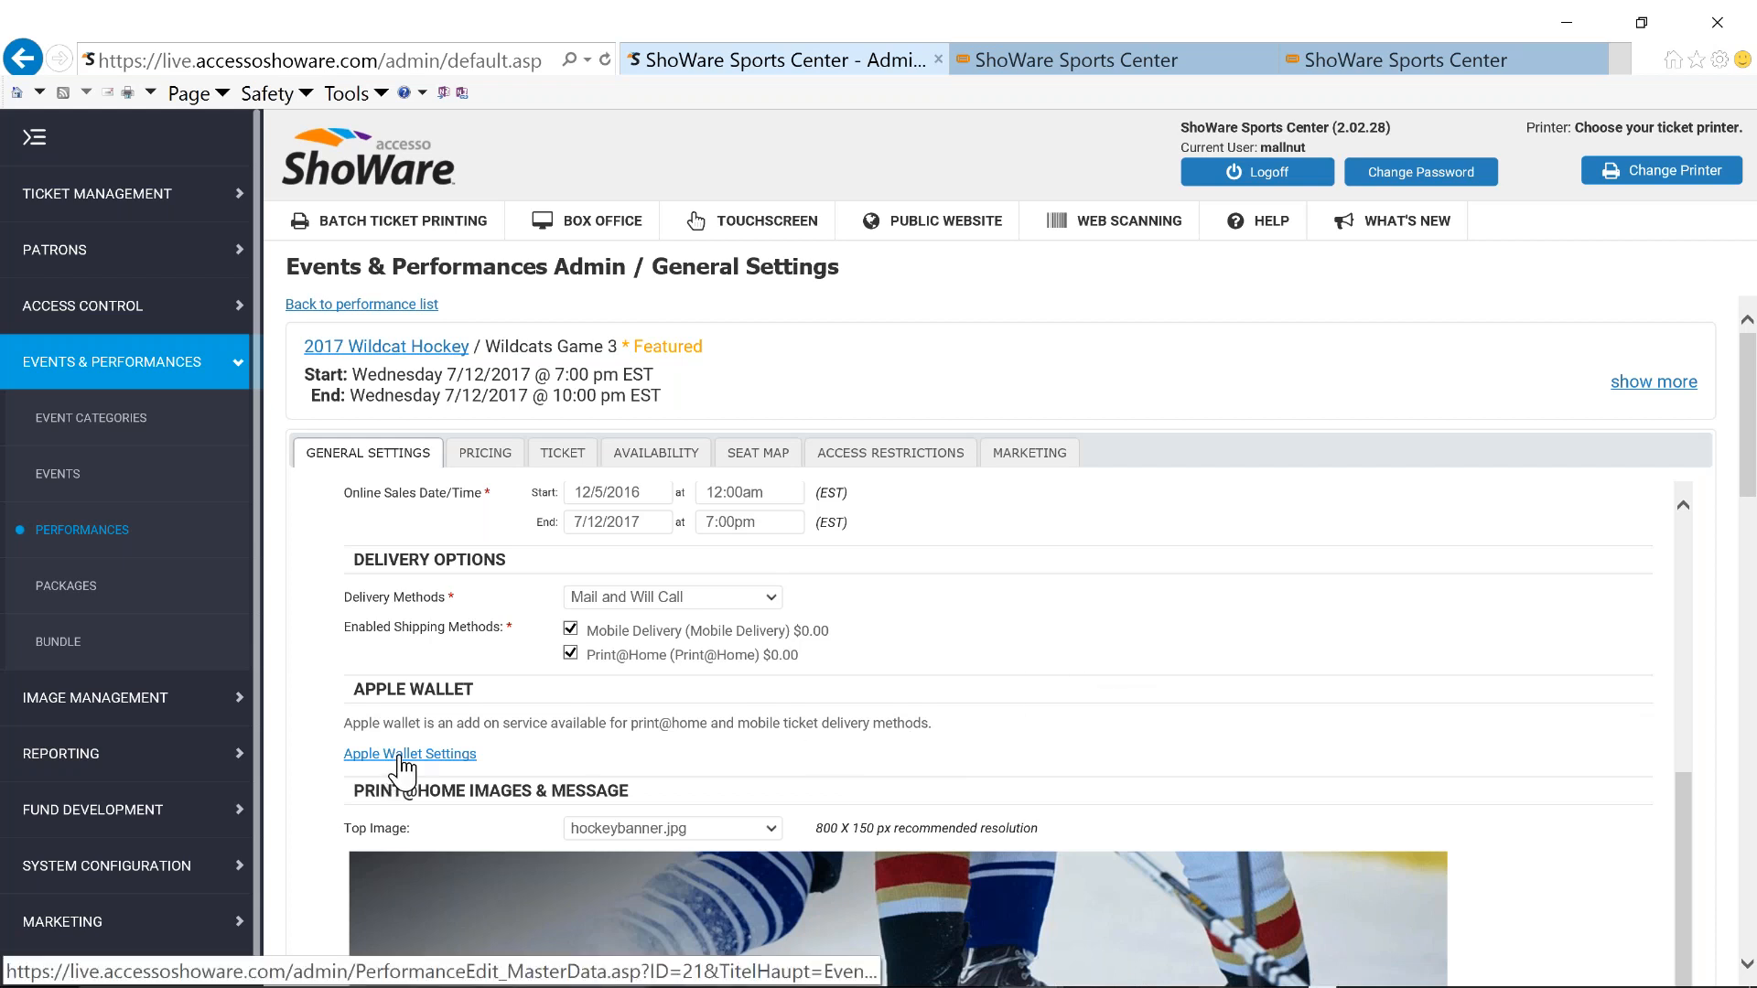
left_click(408, 752)
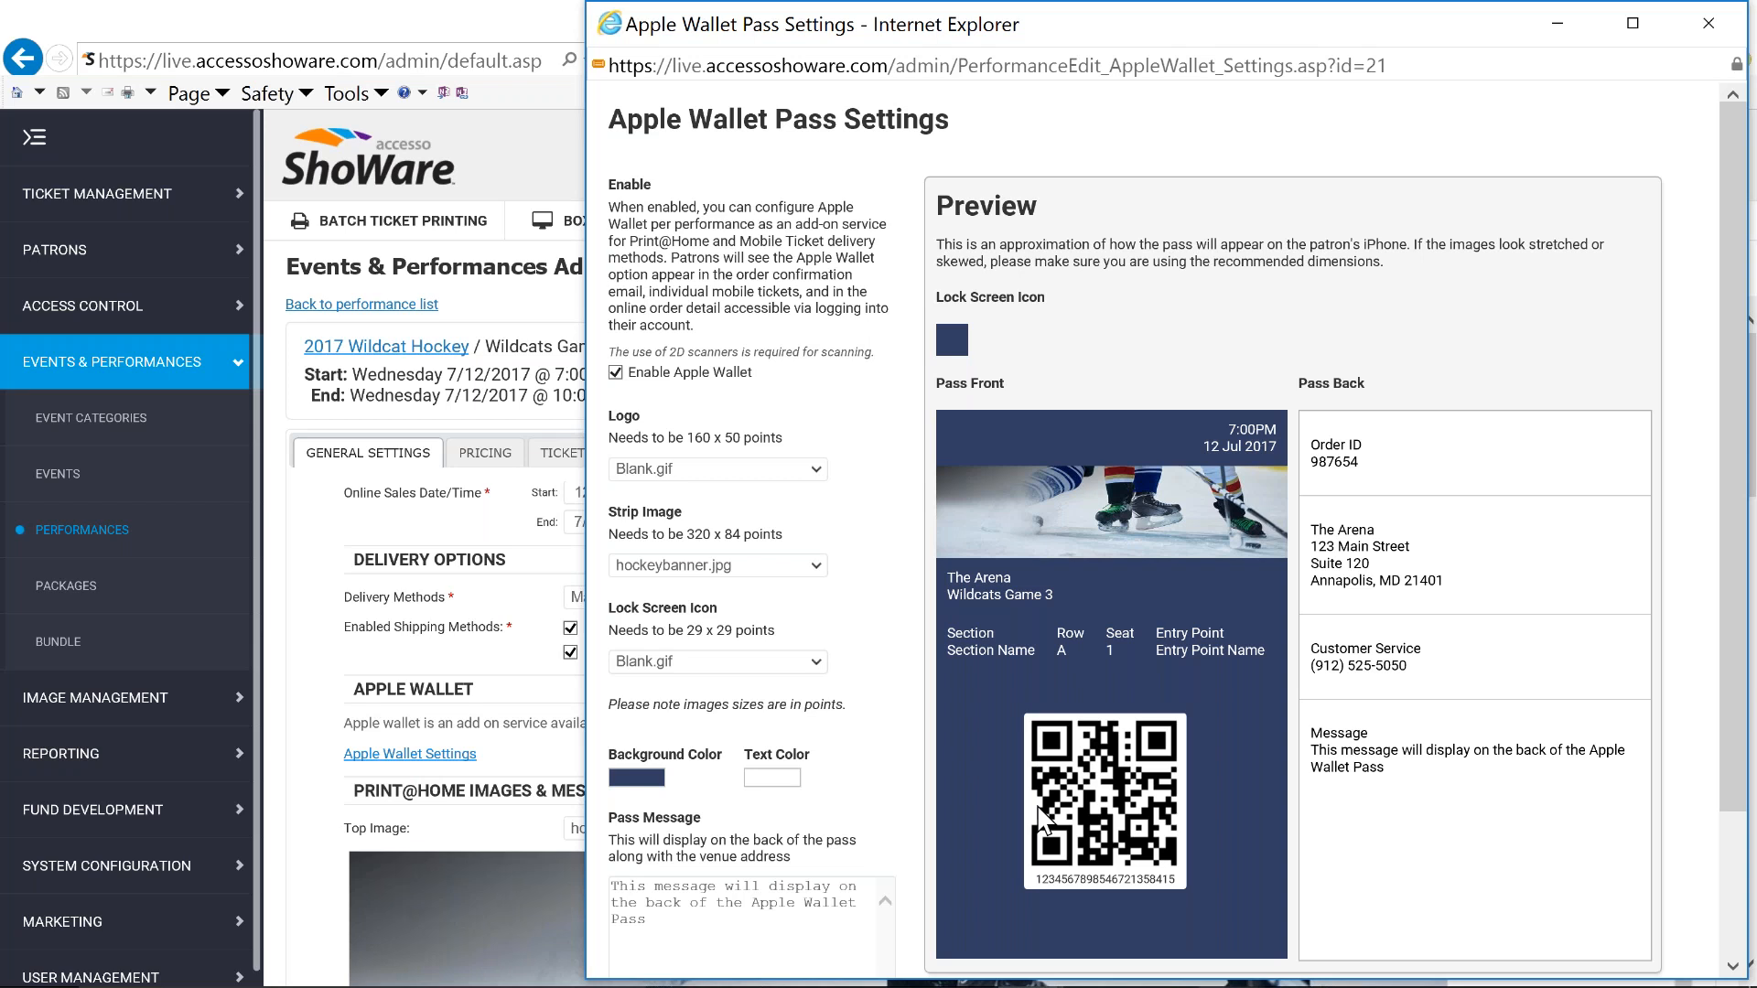
mouse_move(1164, 556)
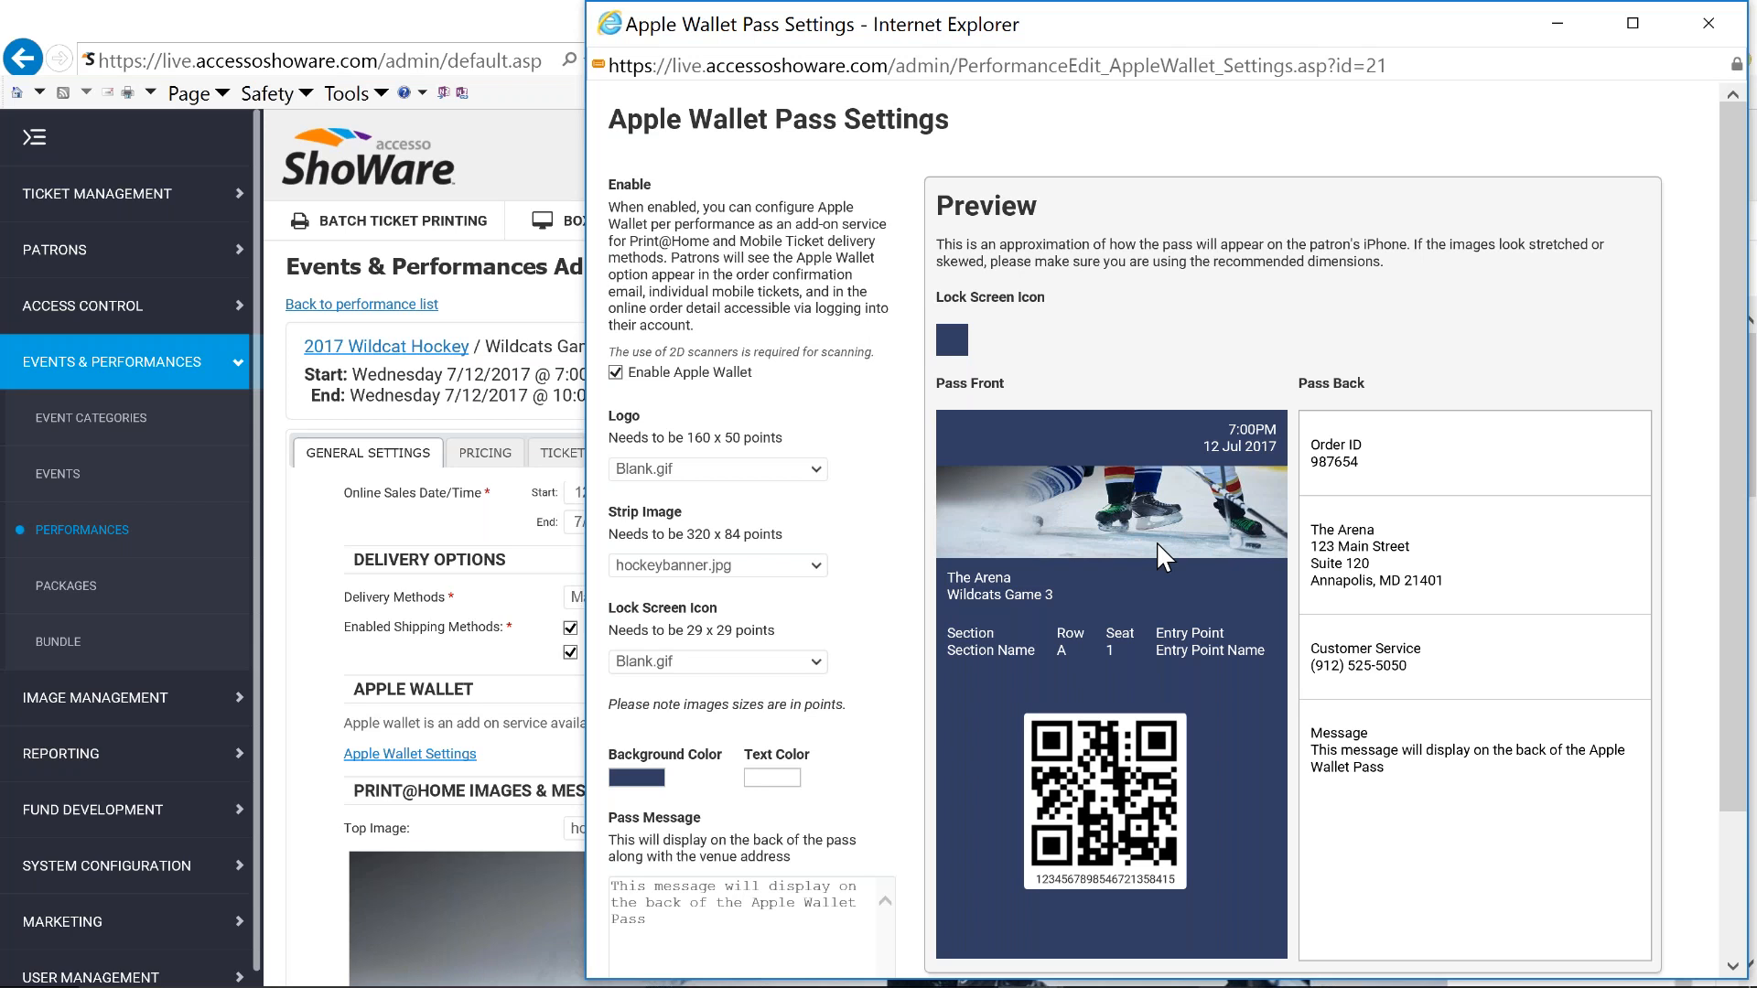
mouse_move(972, 516)
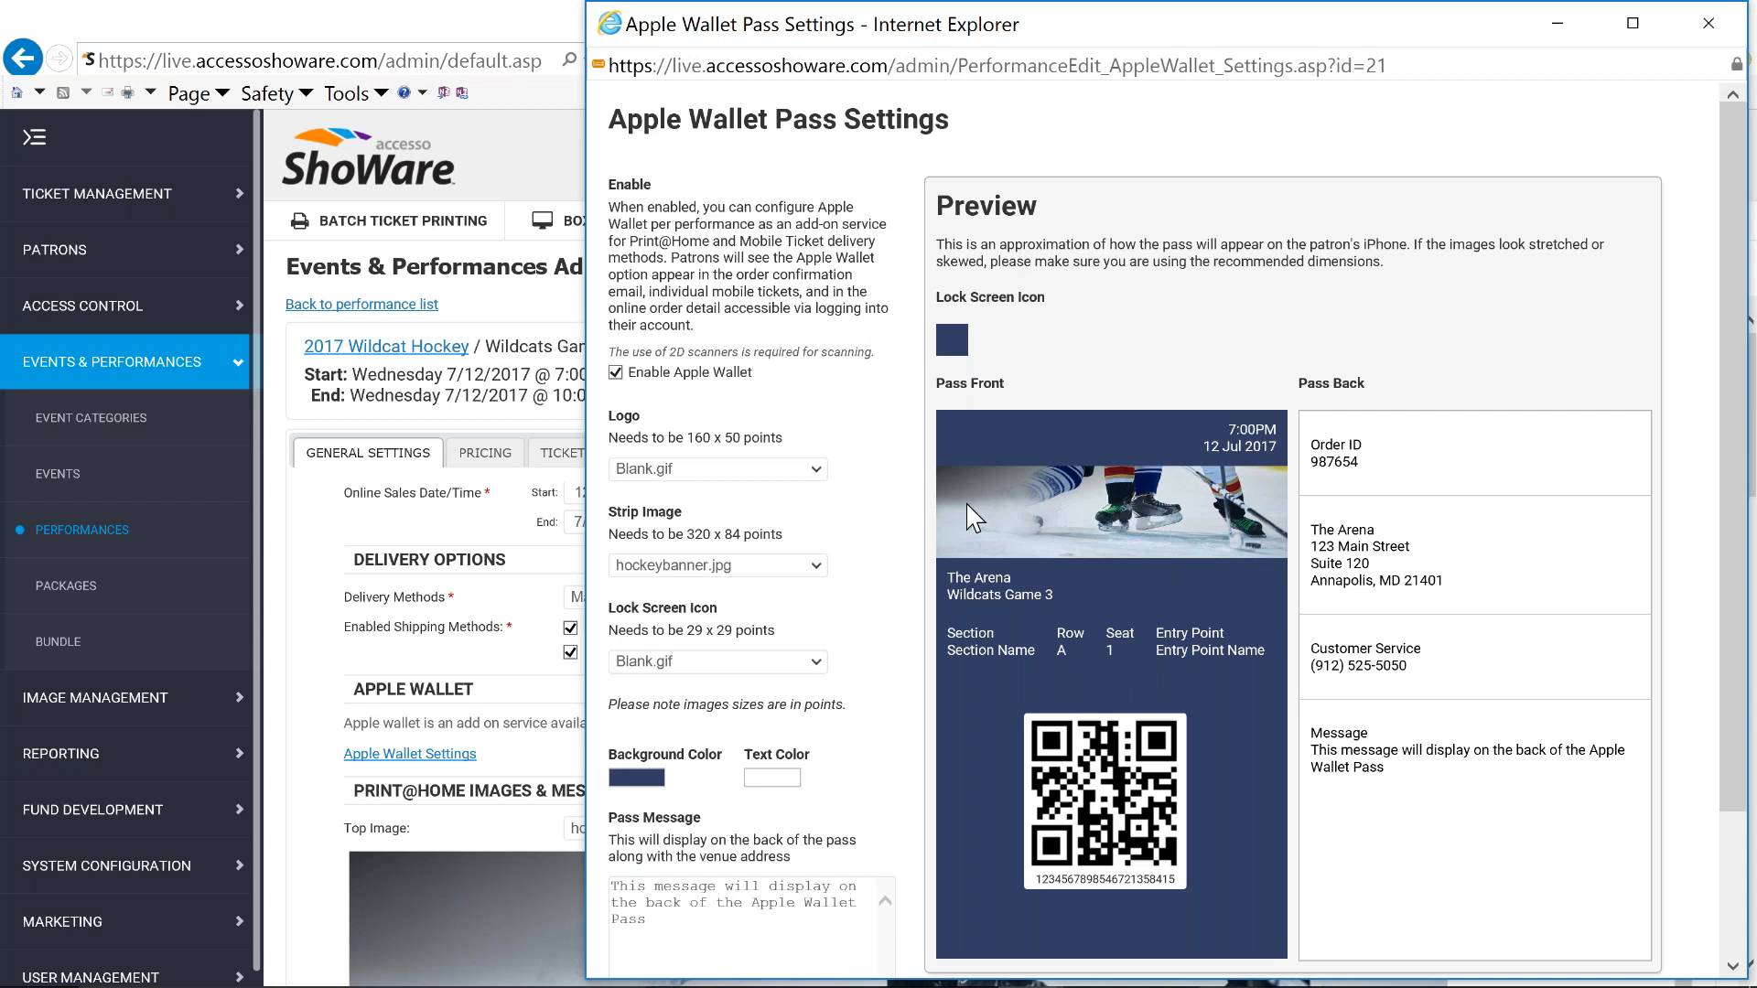
mouse_move(1061, 542)
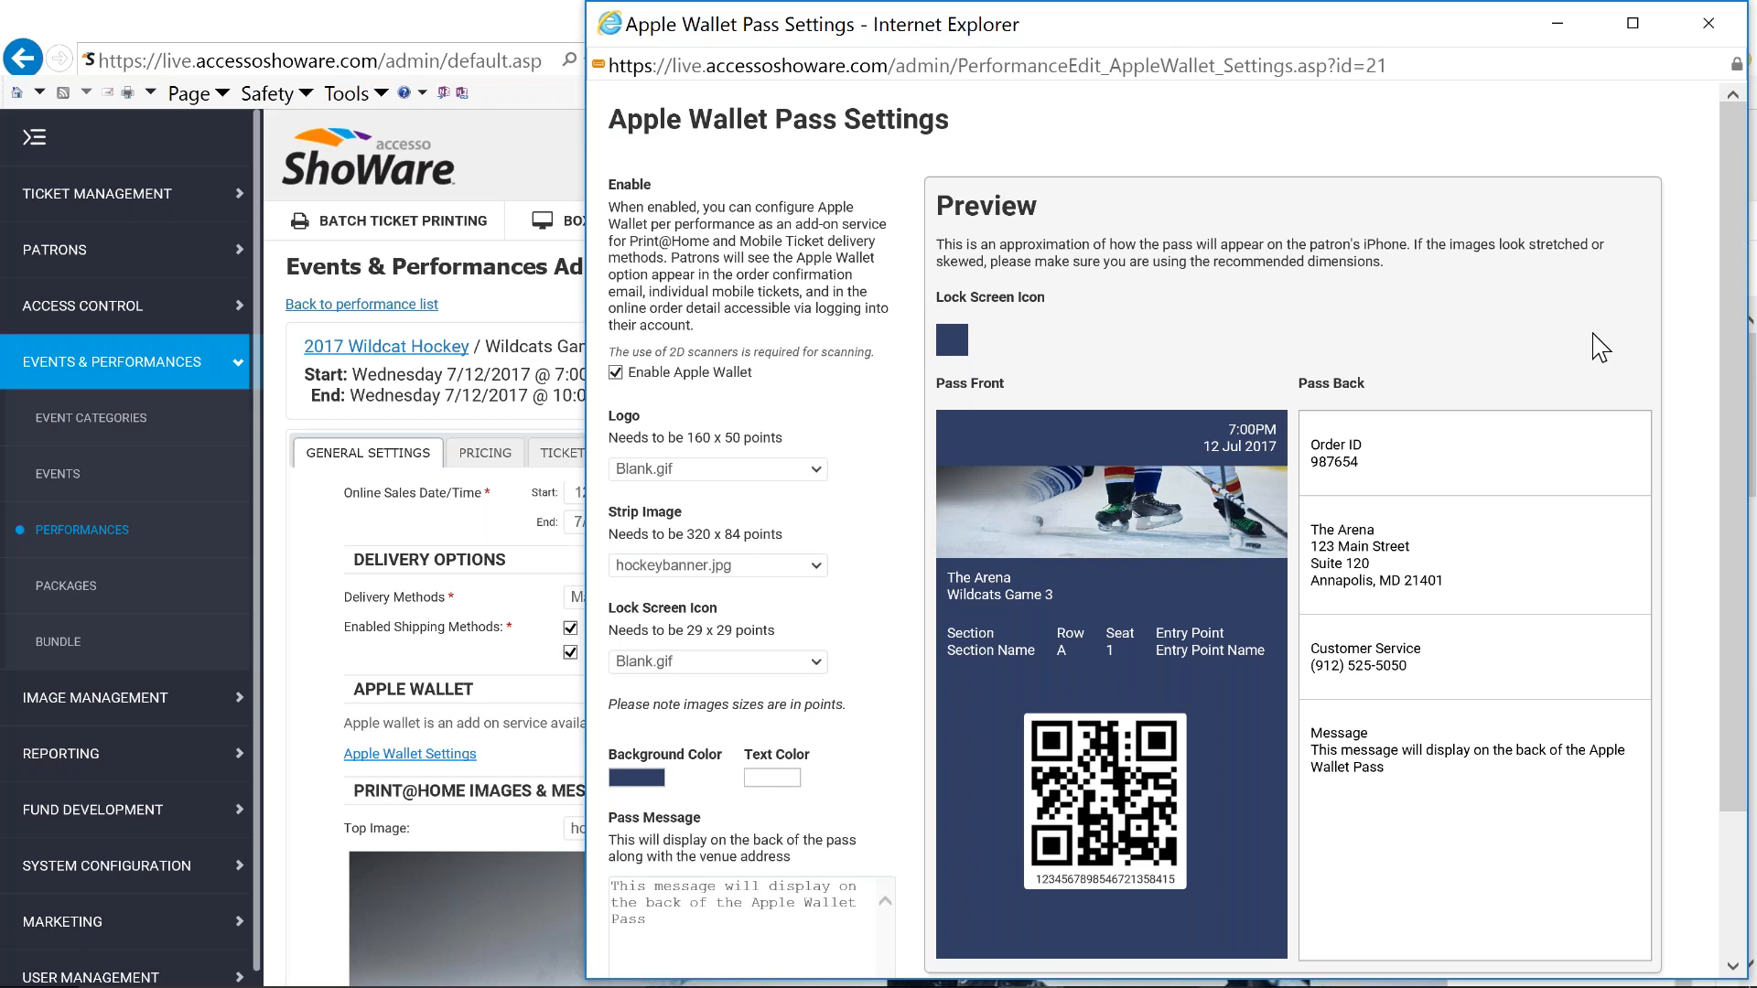
mouse_move(1625, 333)
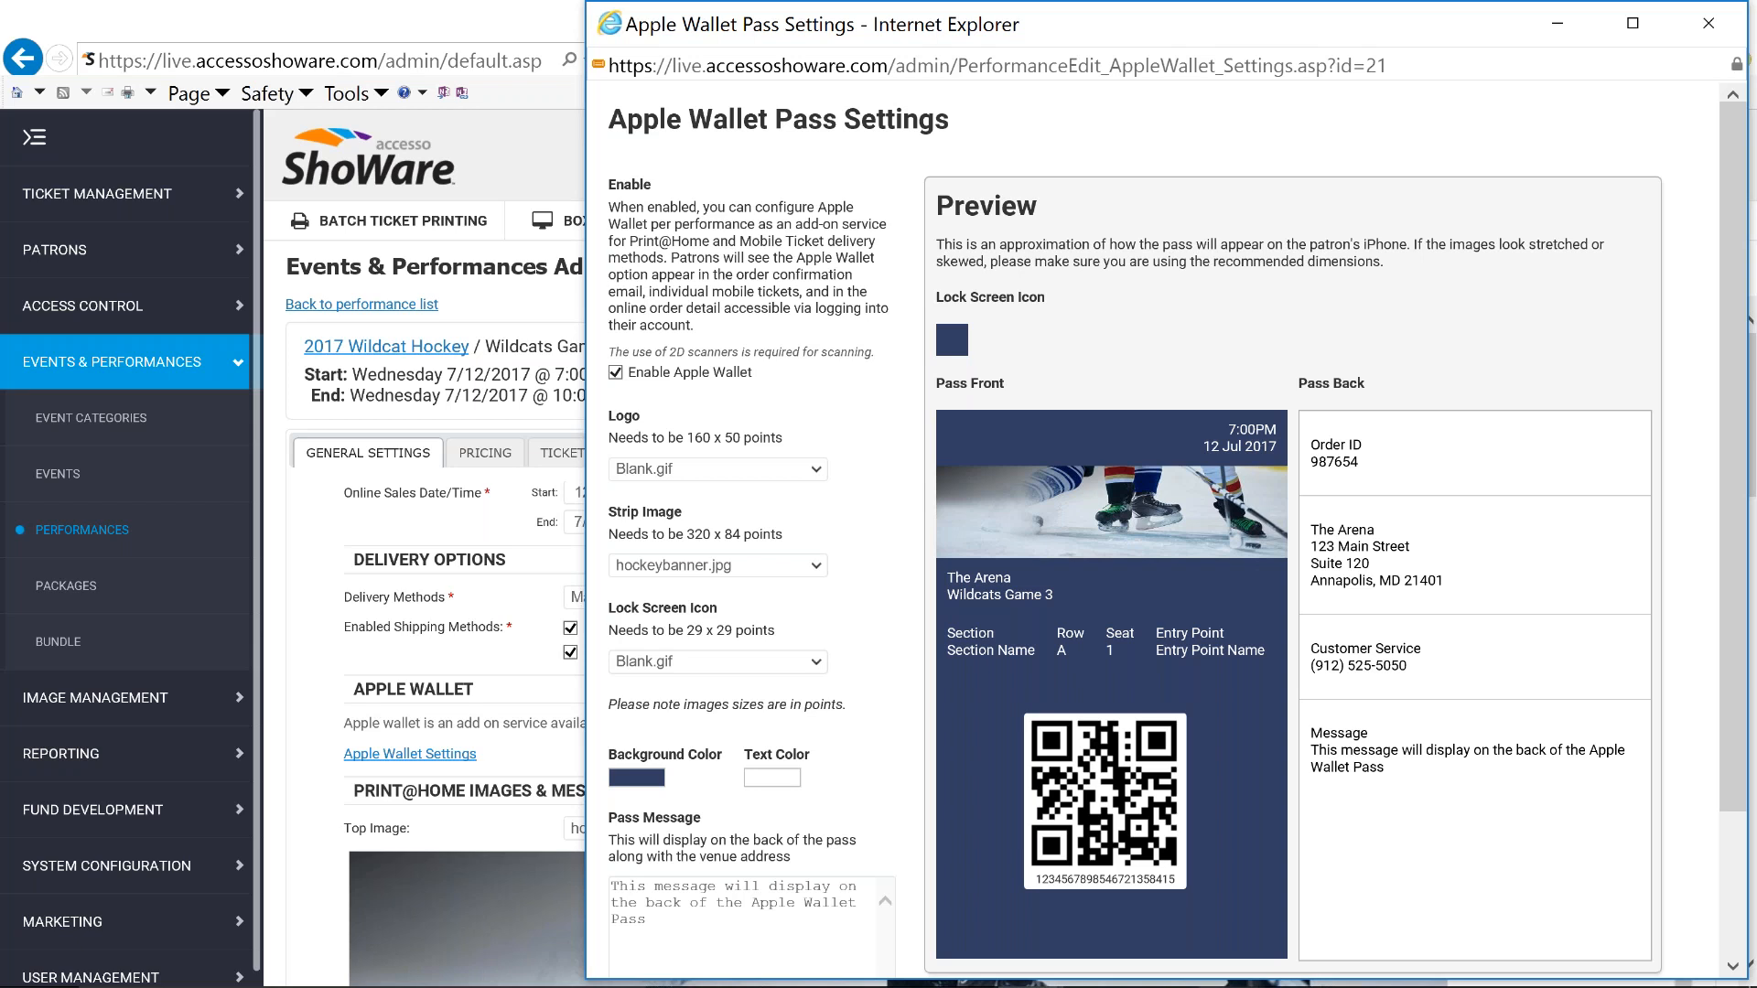
mouse_move(1707, 22)
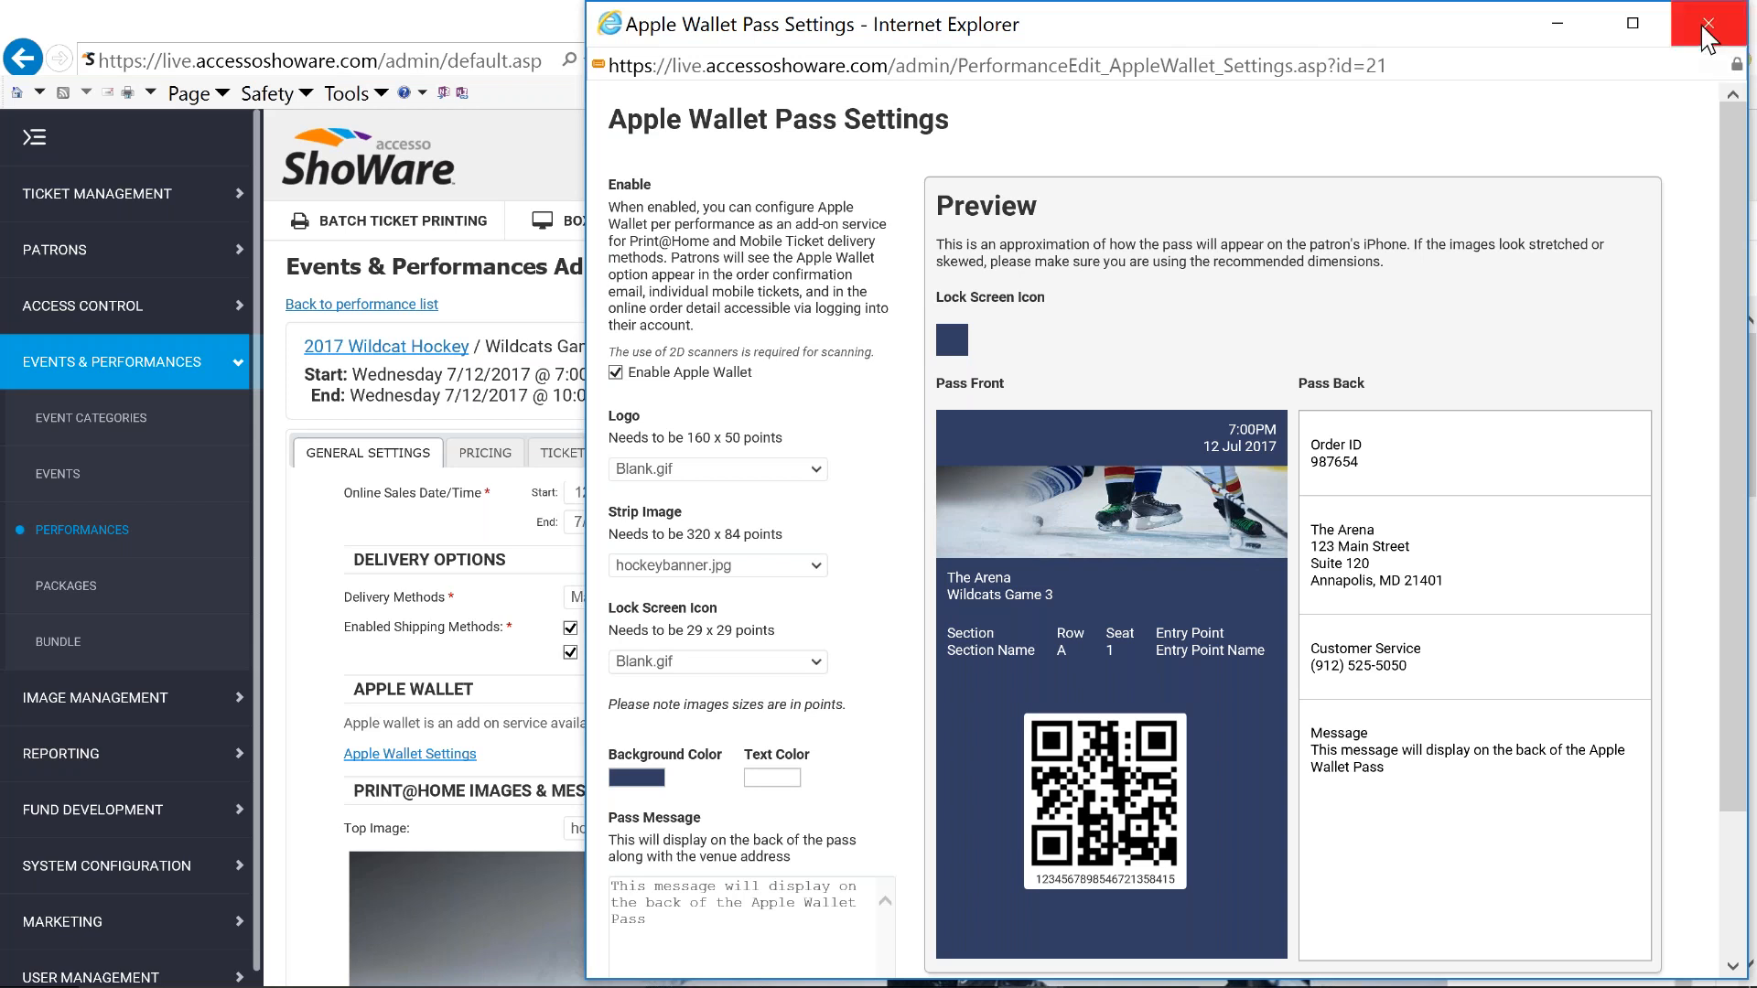
Step: Close the Apple Wallet pass settings popup, returning to Wildcats Game 3's general settings
left_click(1708, 24)
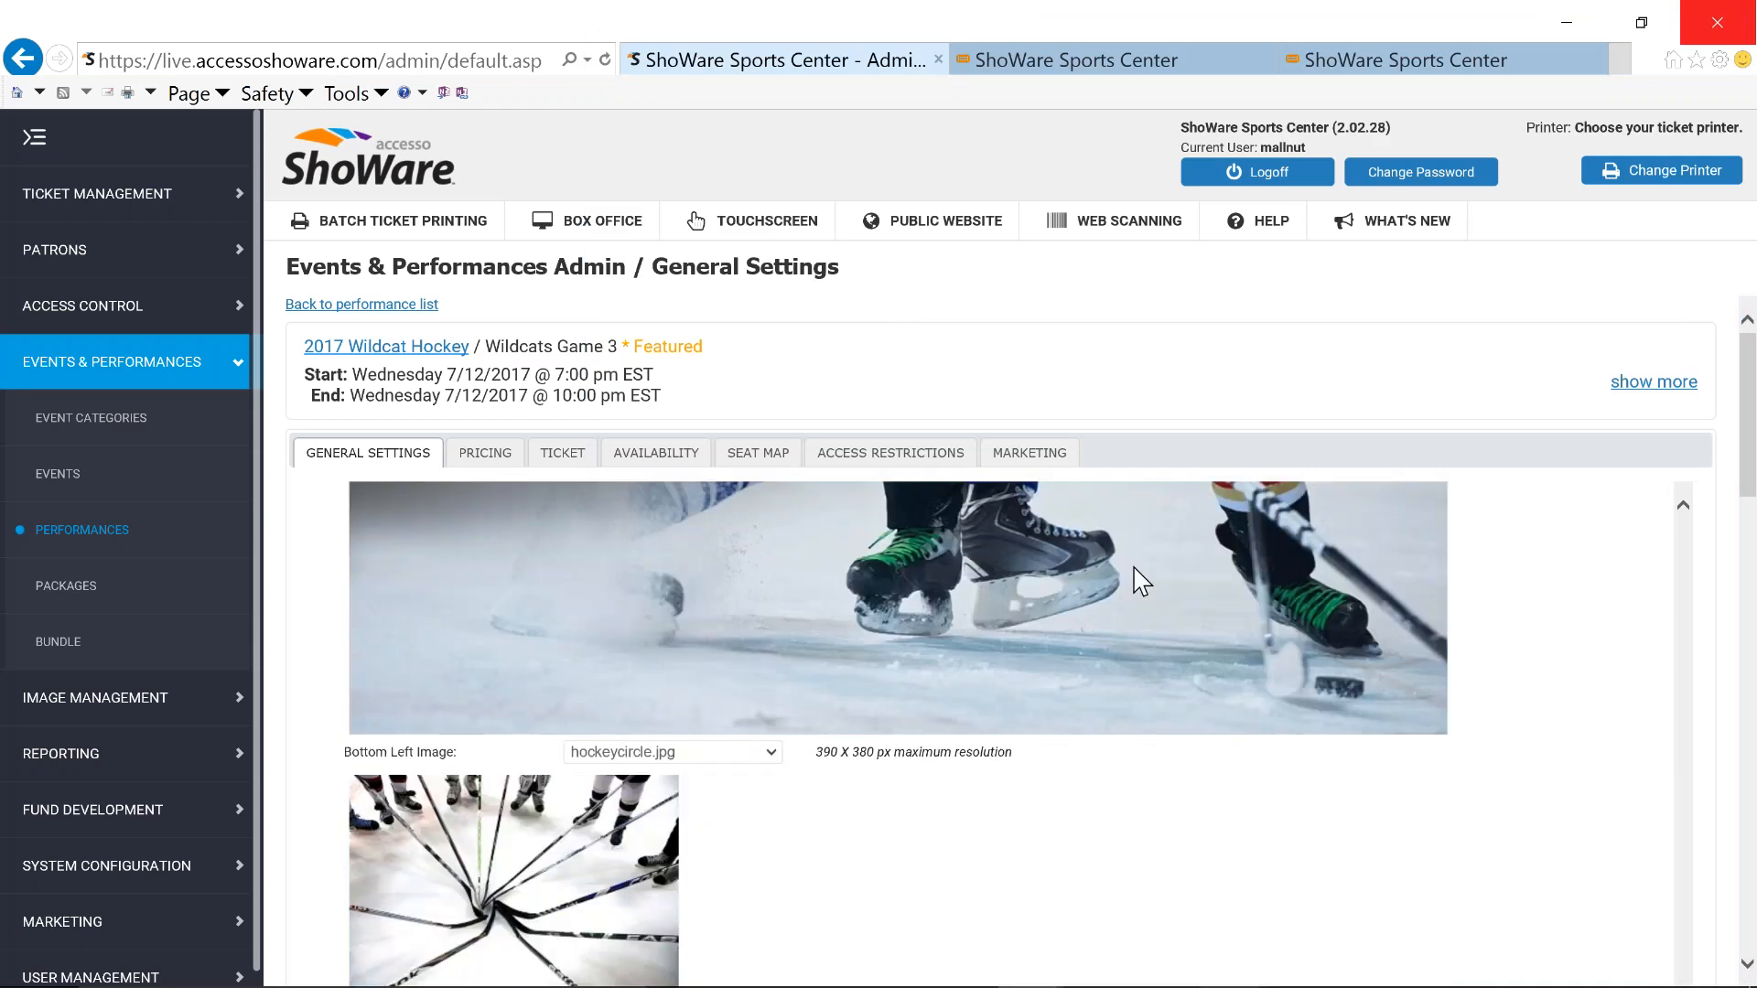
Step: Review the Print@Home top, bottom-left and bottom-right ticket images, then move to Pricing
scroll("down", 3)
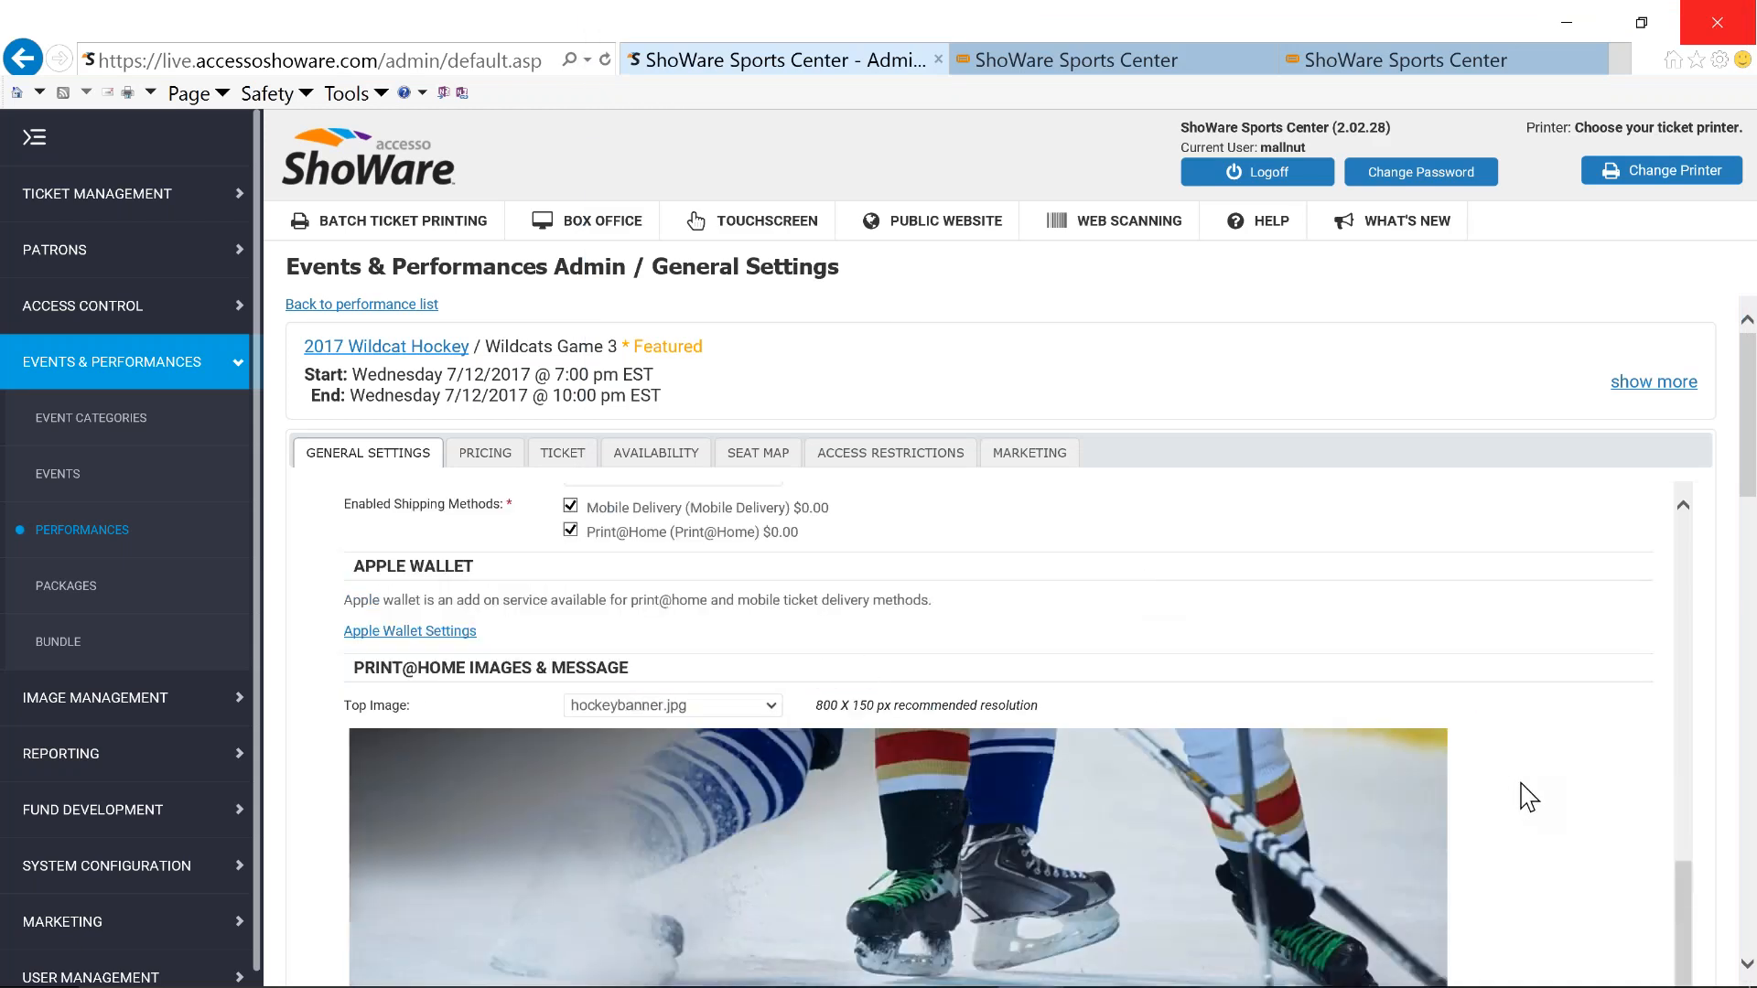
scroll("down", 3)
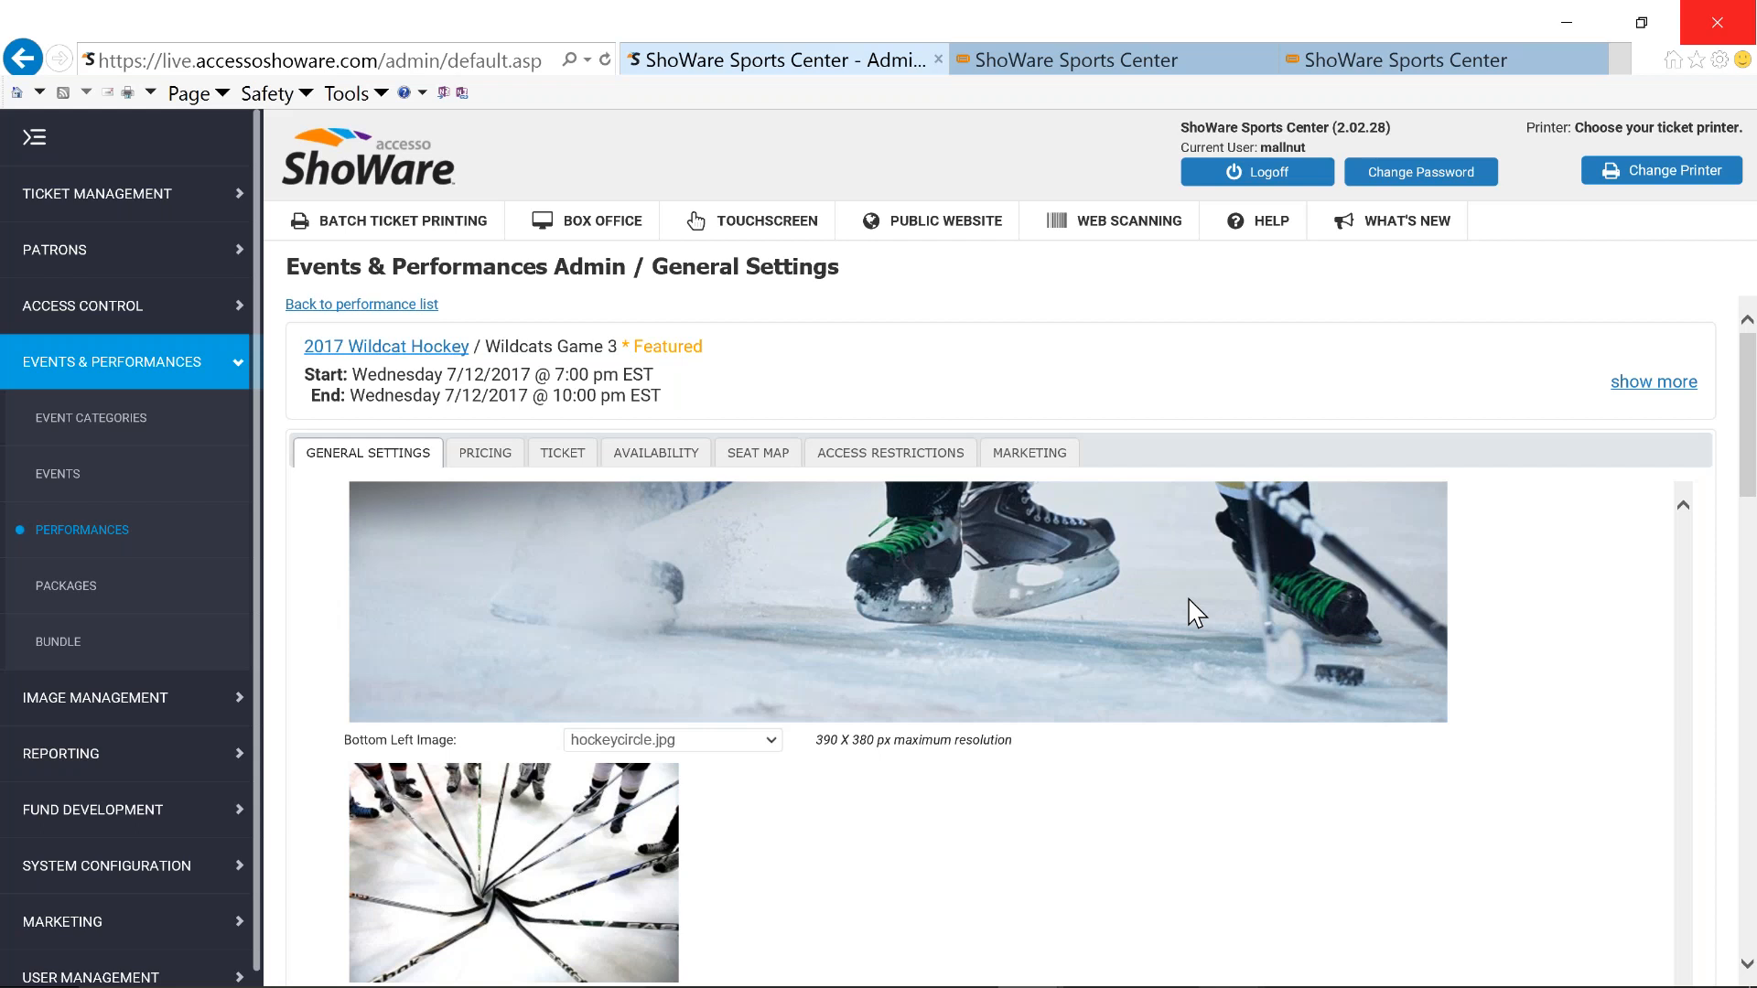
scroll("down", 3)
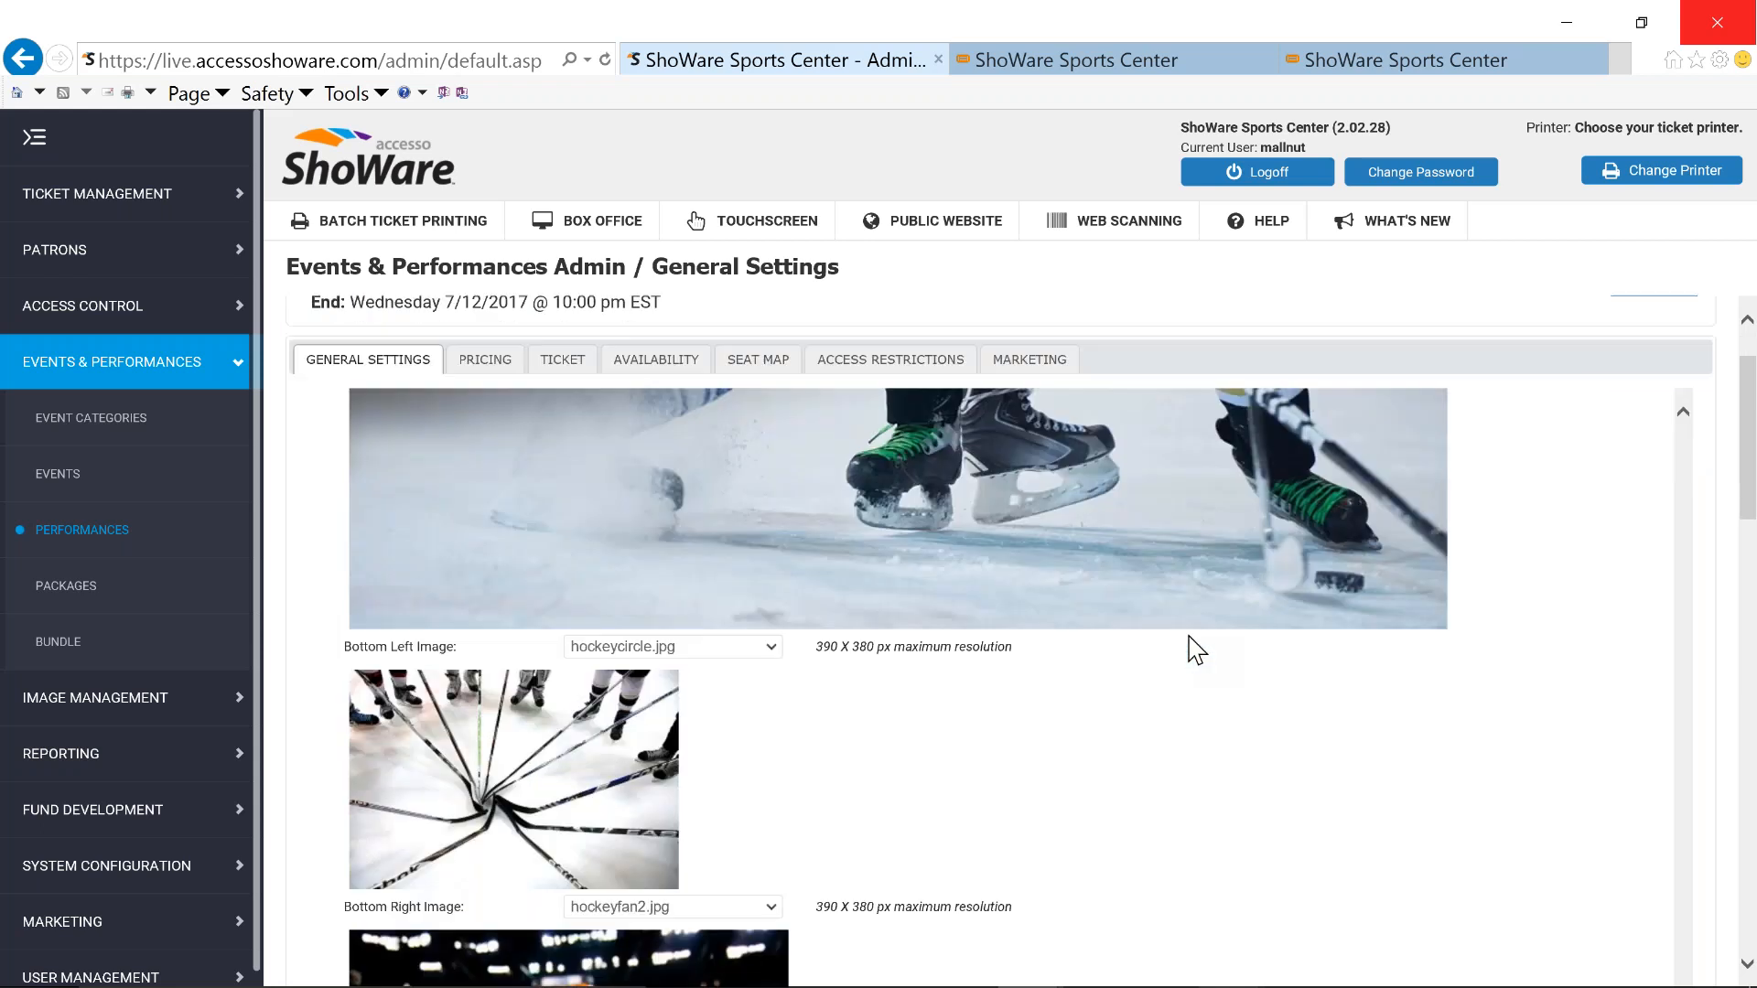
scroll("down", 3)
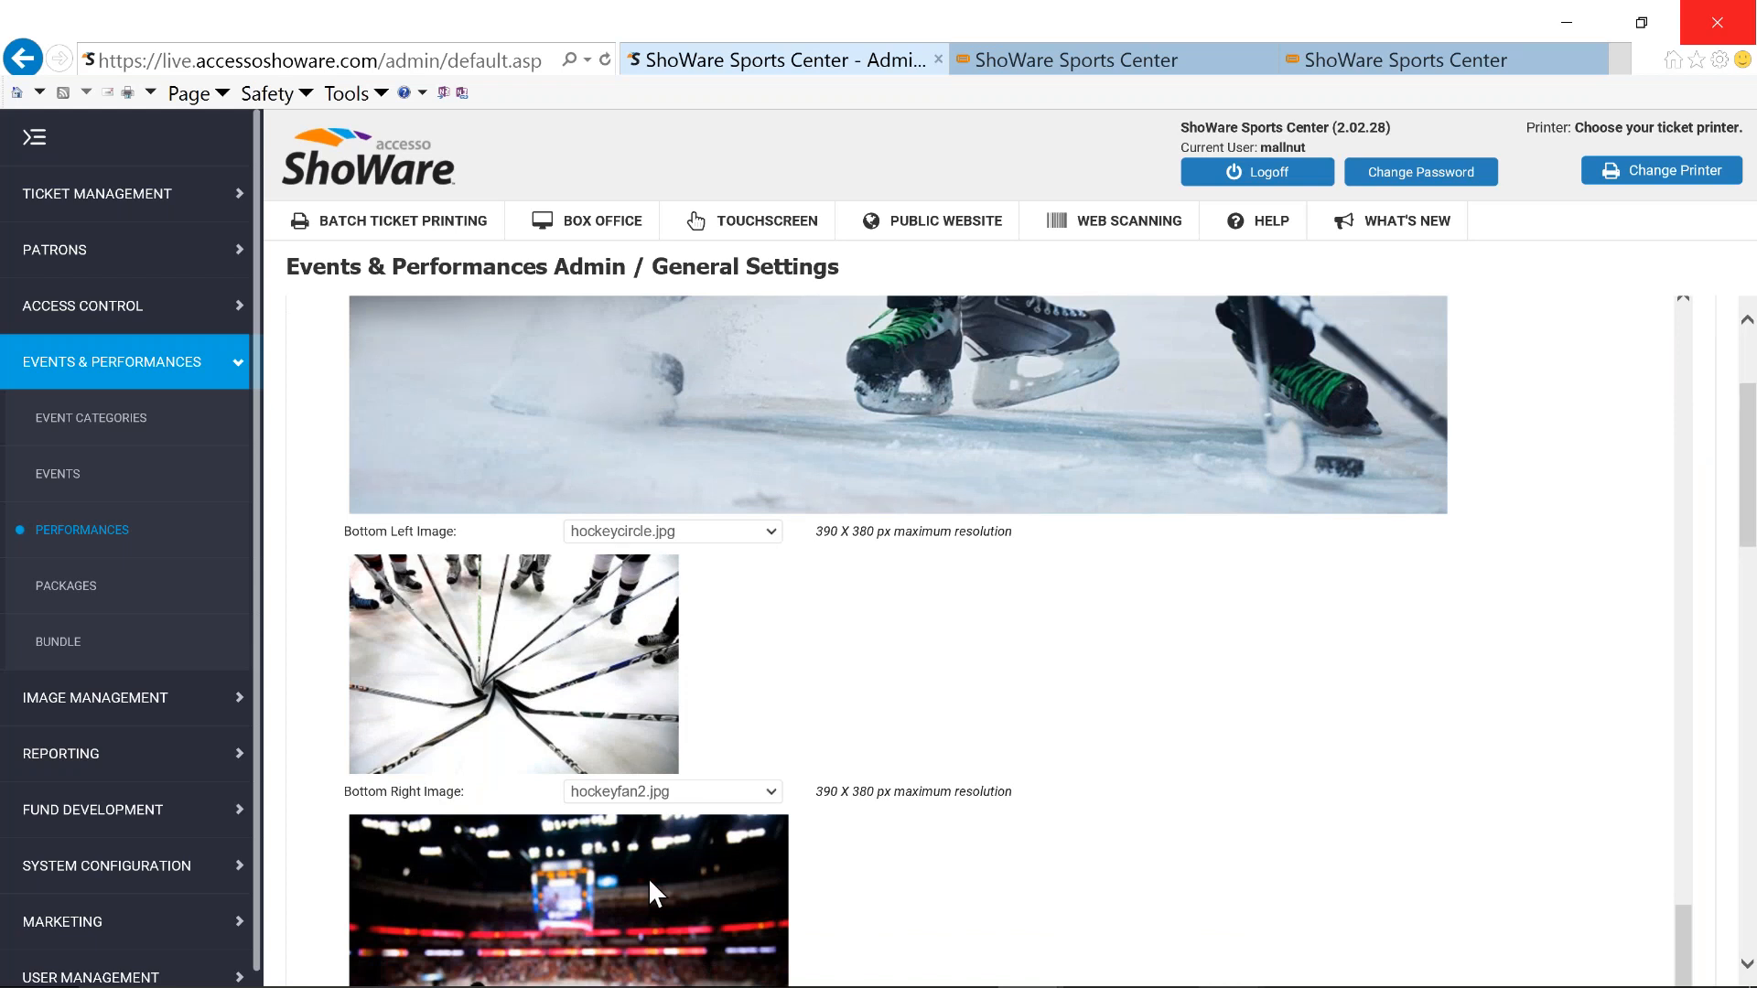
mouse_move(672, 891)
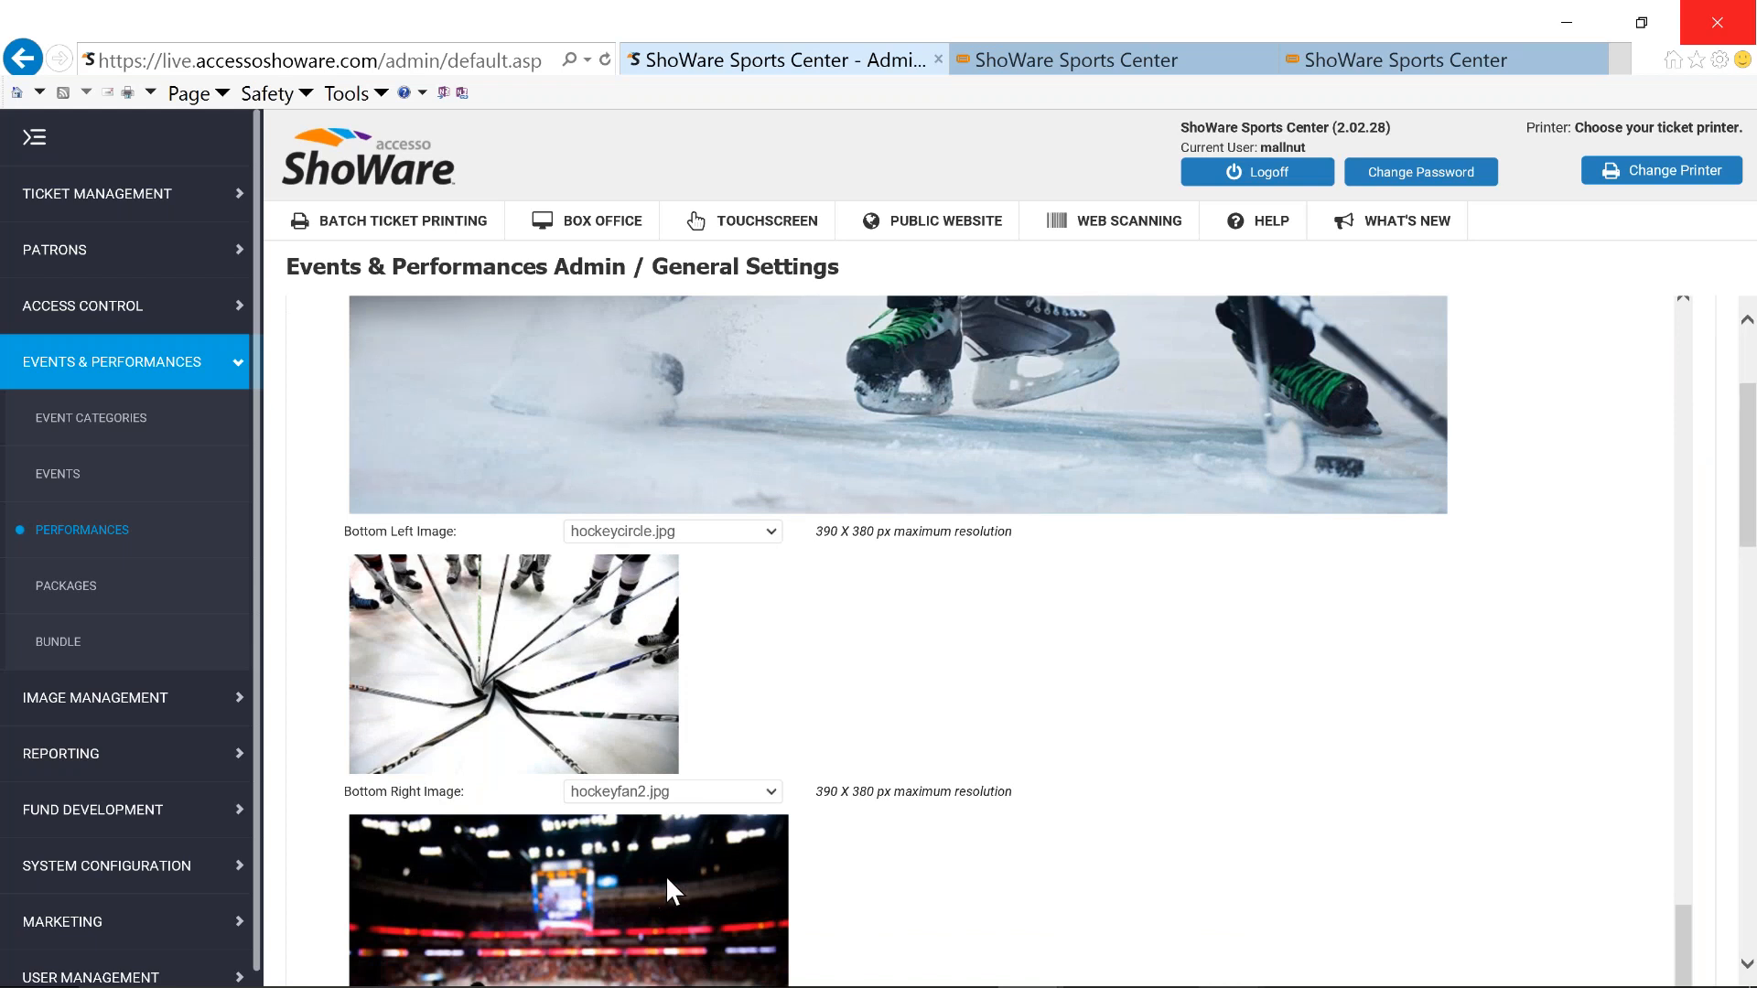
scroll("down", 3)
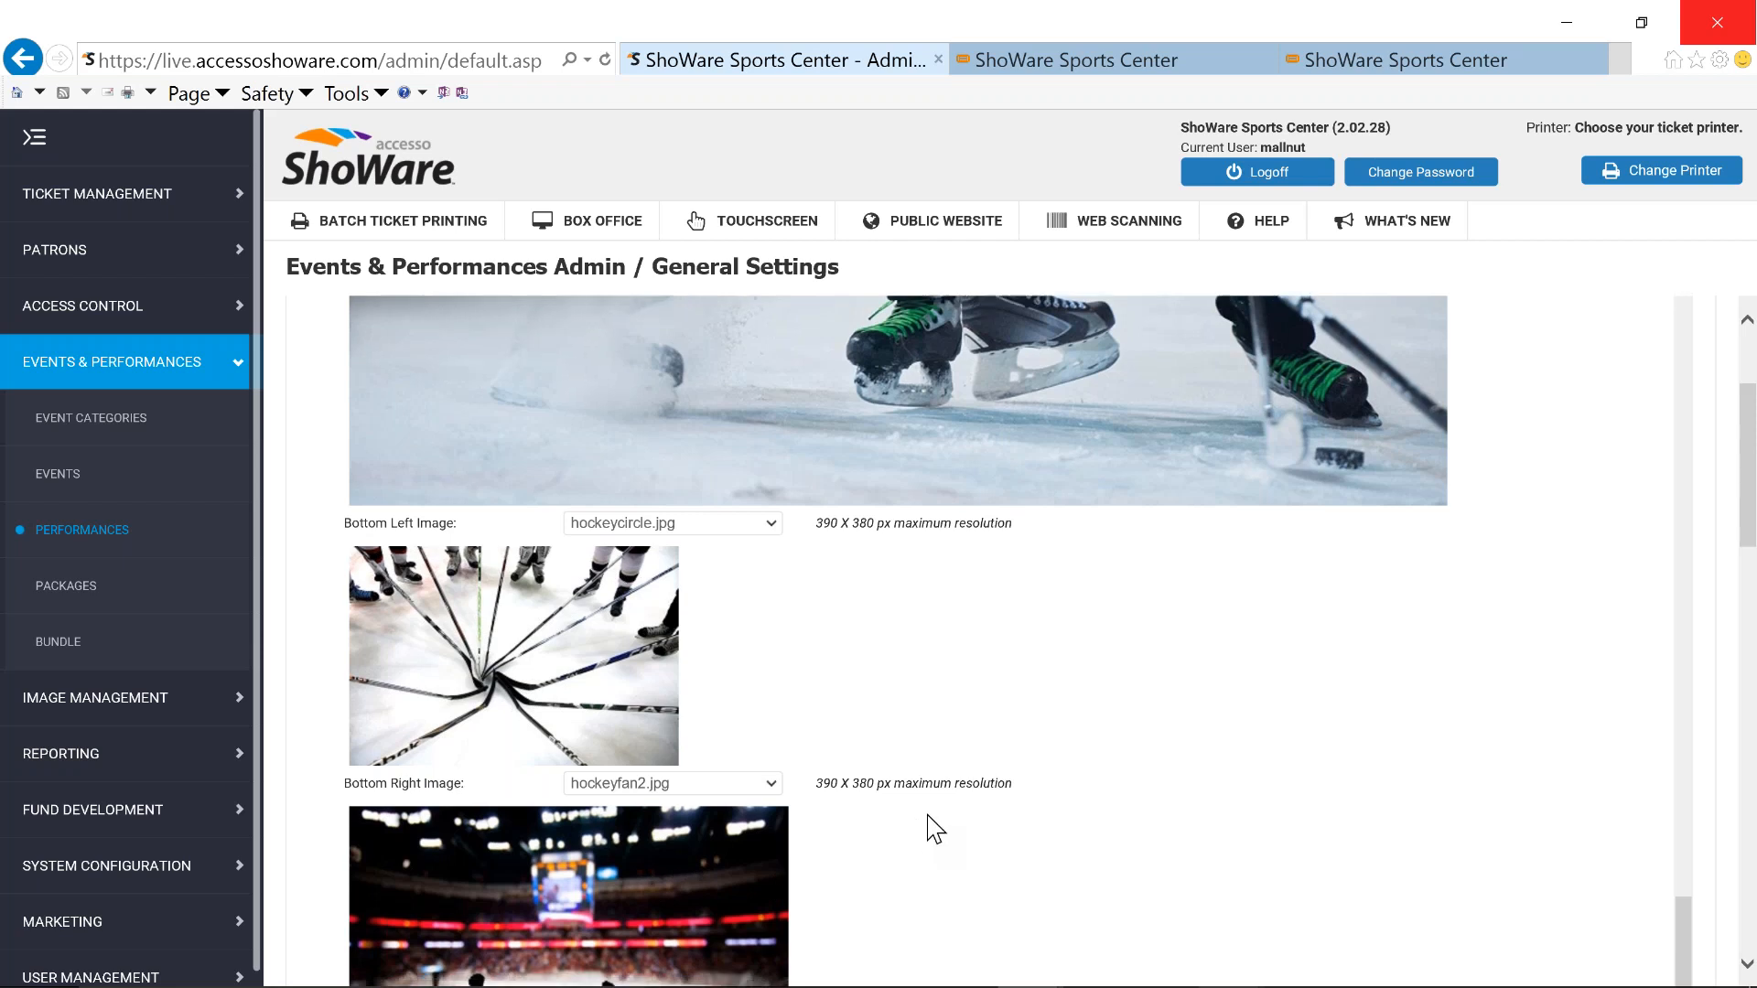
scroll("down", 3)
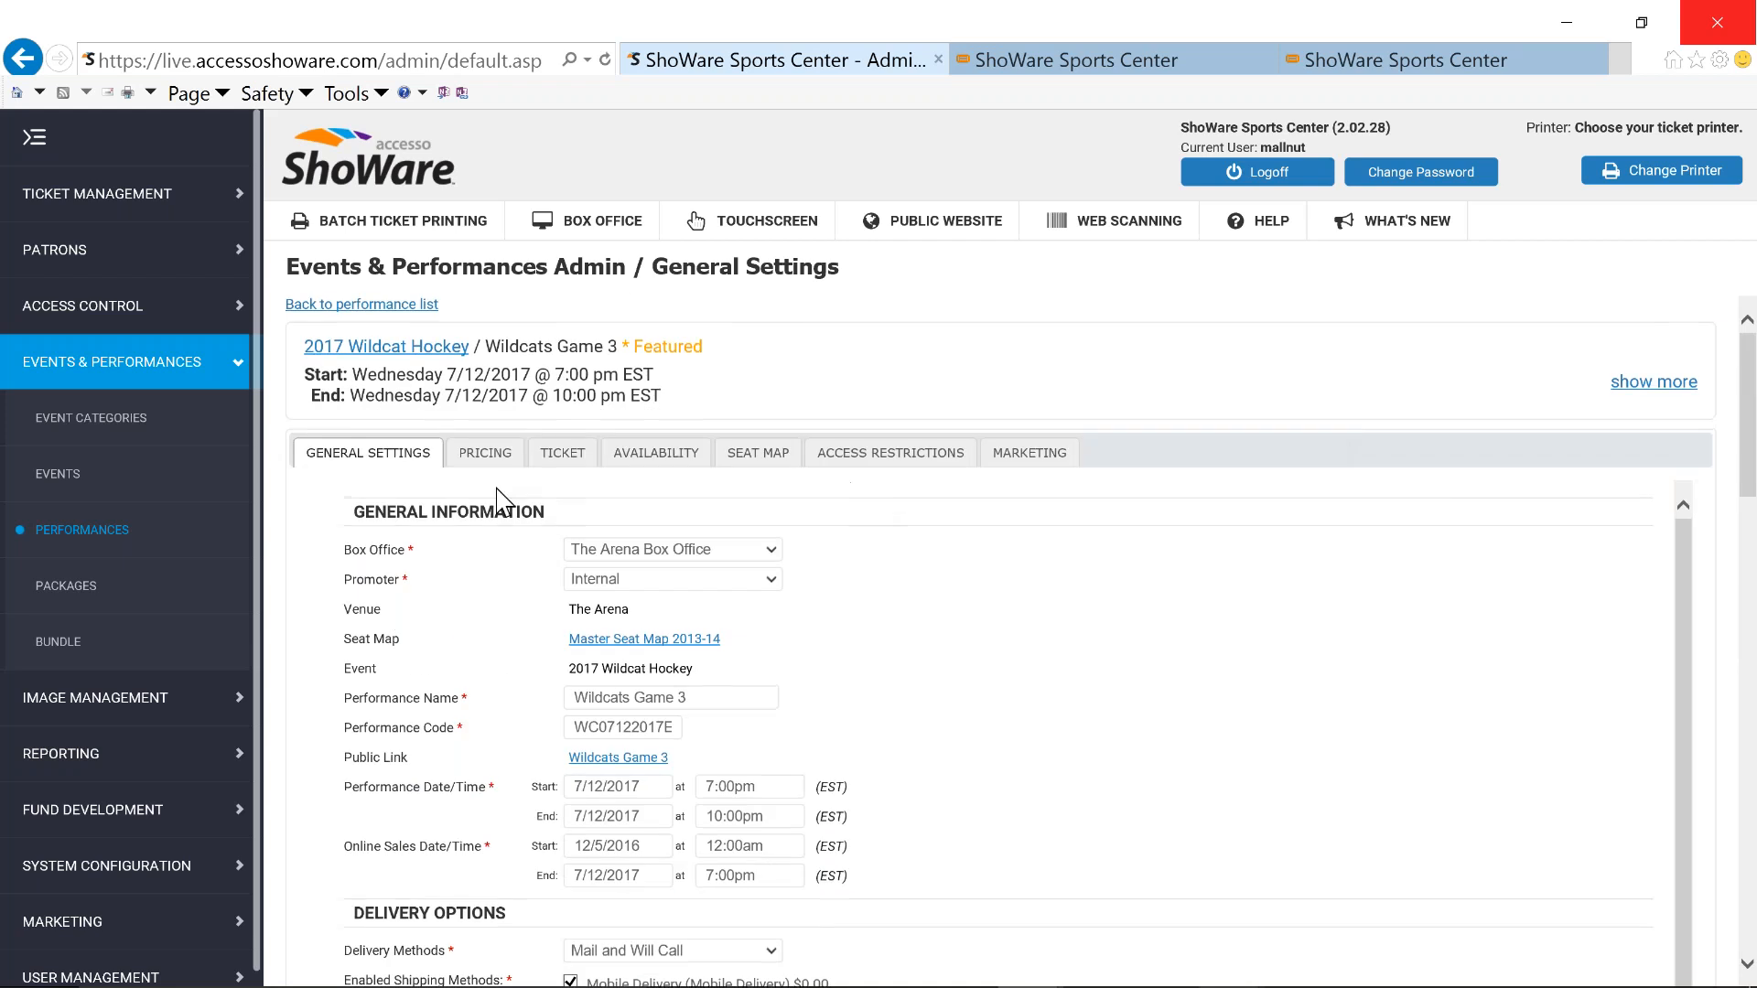
left_click(484, 452)
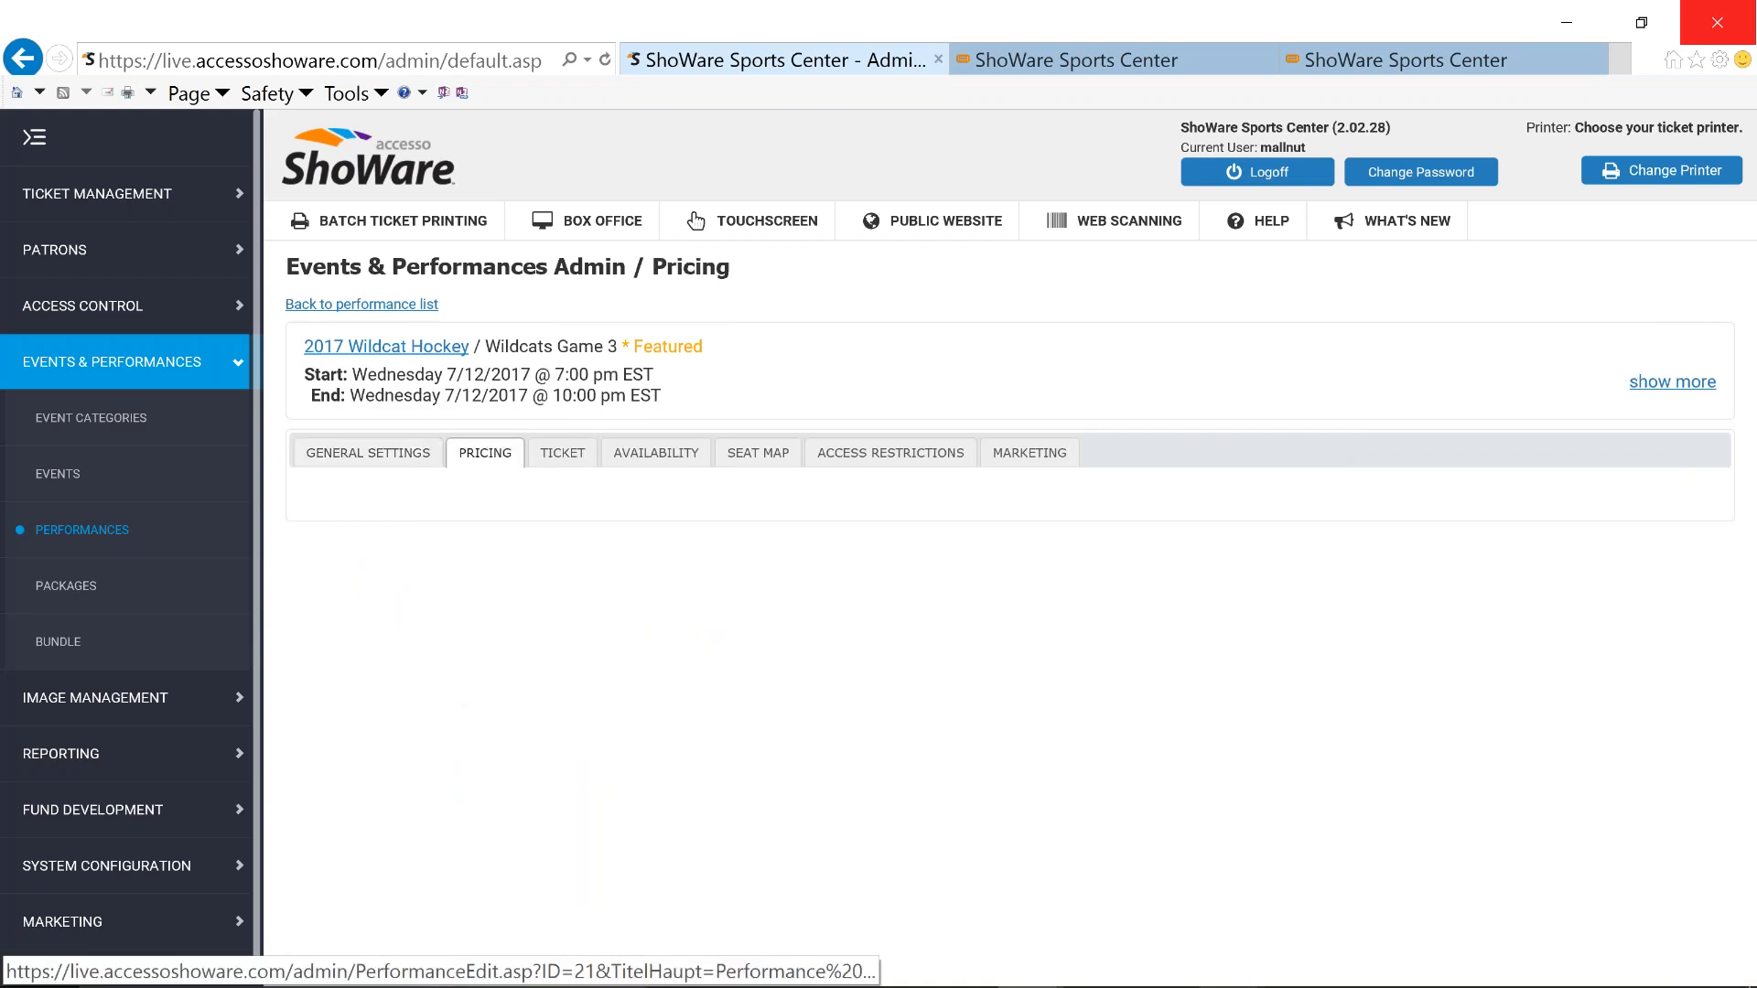
Step: Load the pricing codes table (Regular Price 60, 5 OFF 55) and go to automatic price changes
left_click(483, 452)
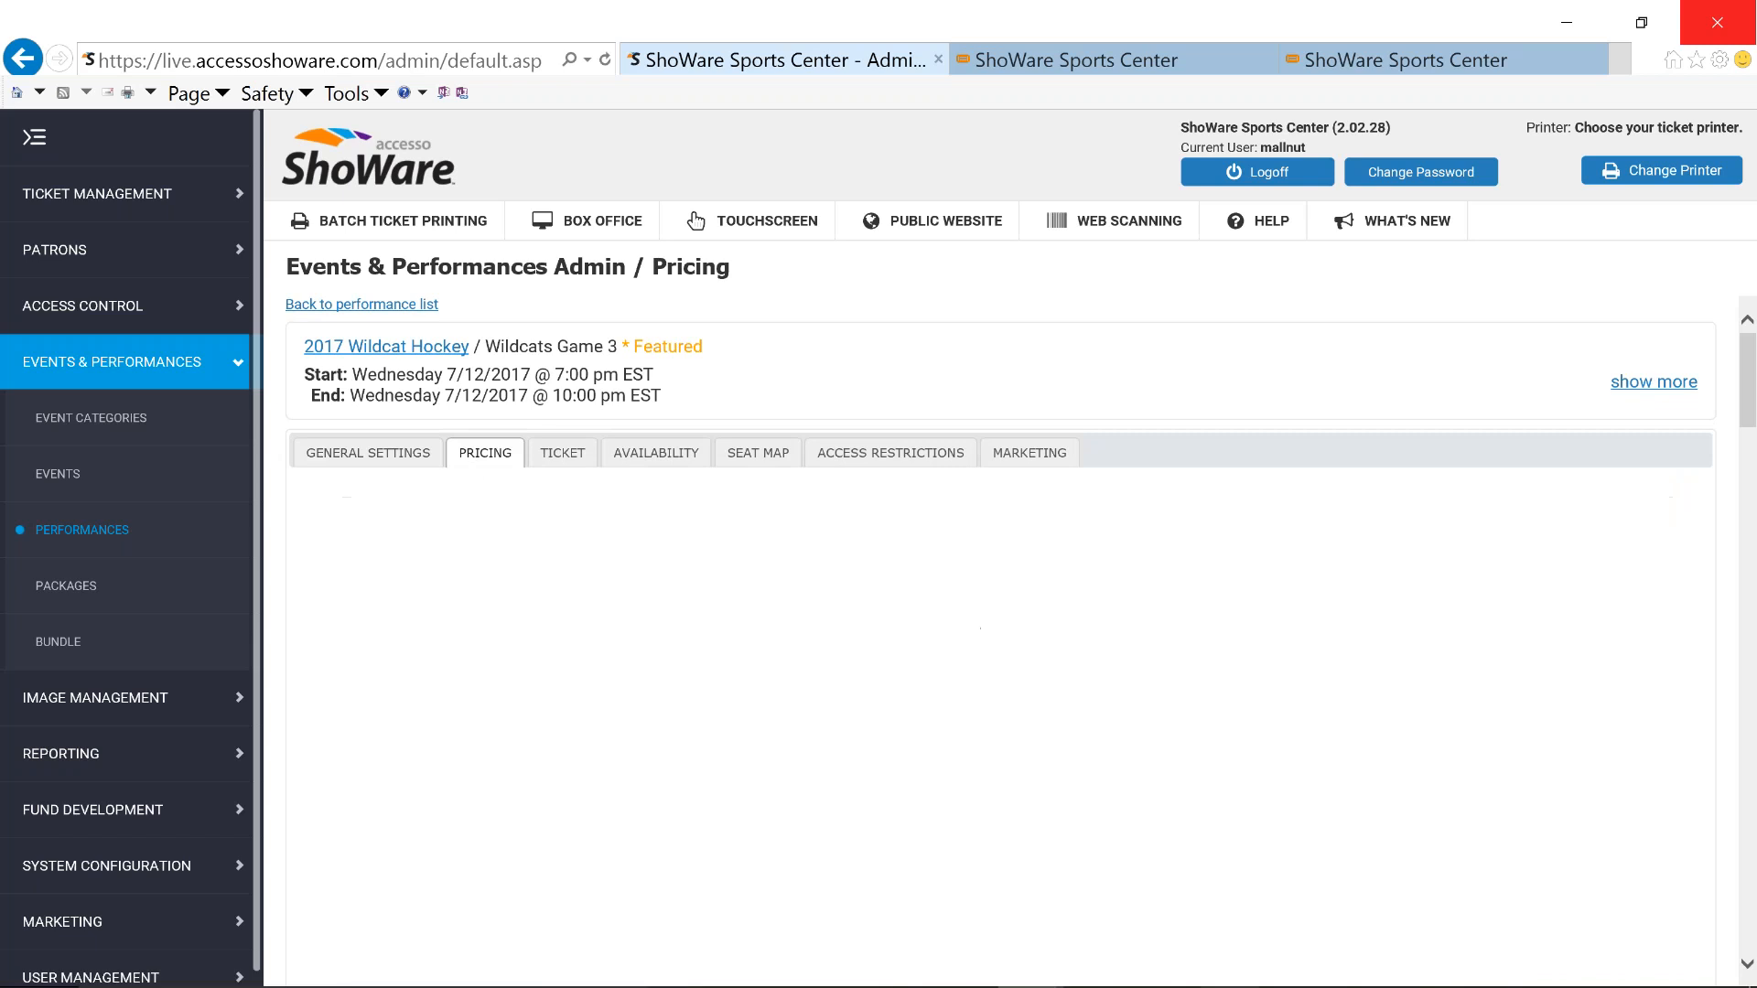
left_click(483, 452)
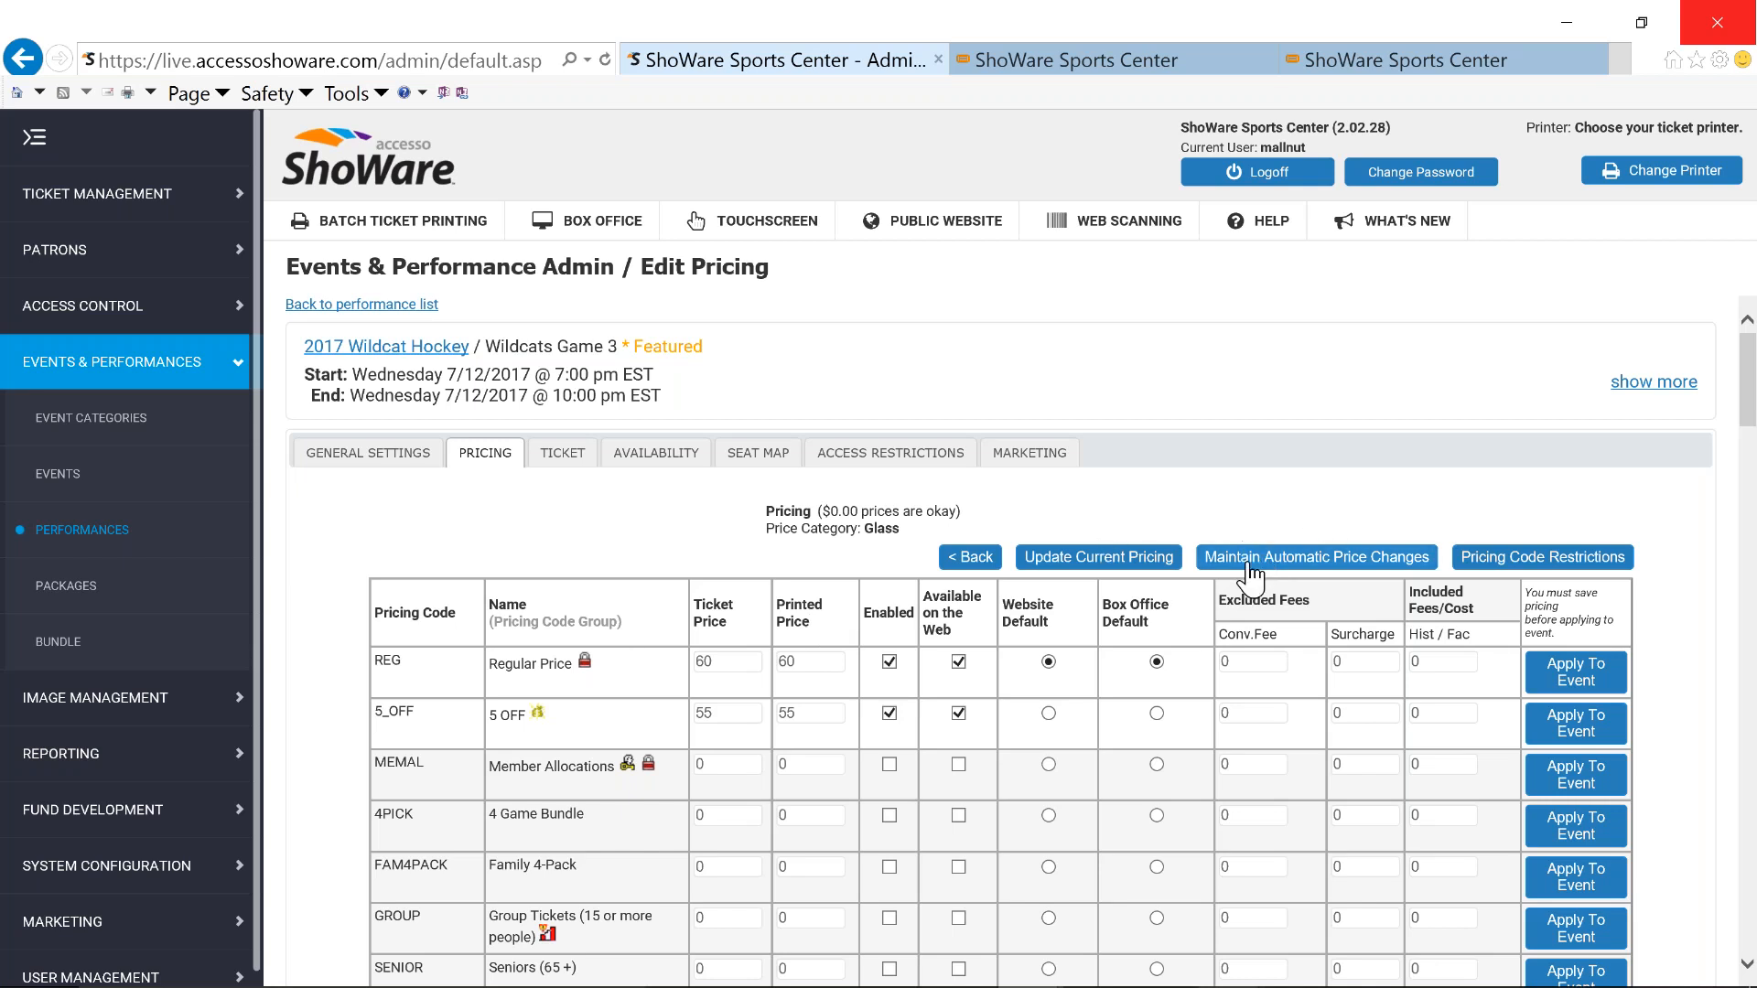
left_click(1314, 556)
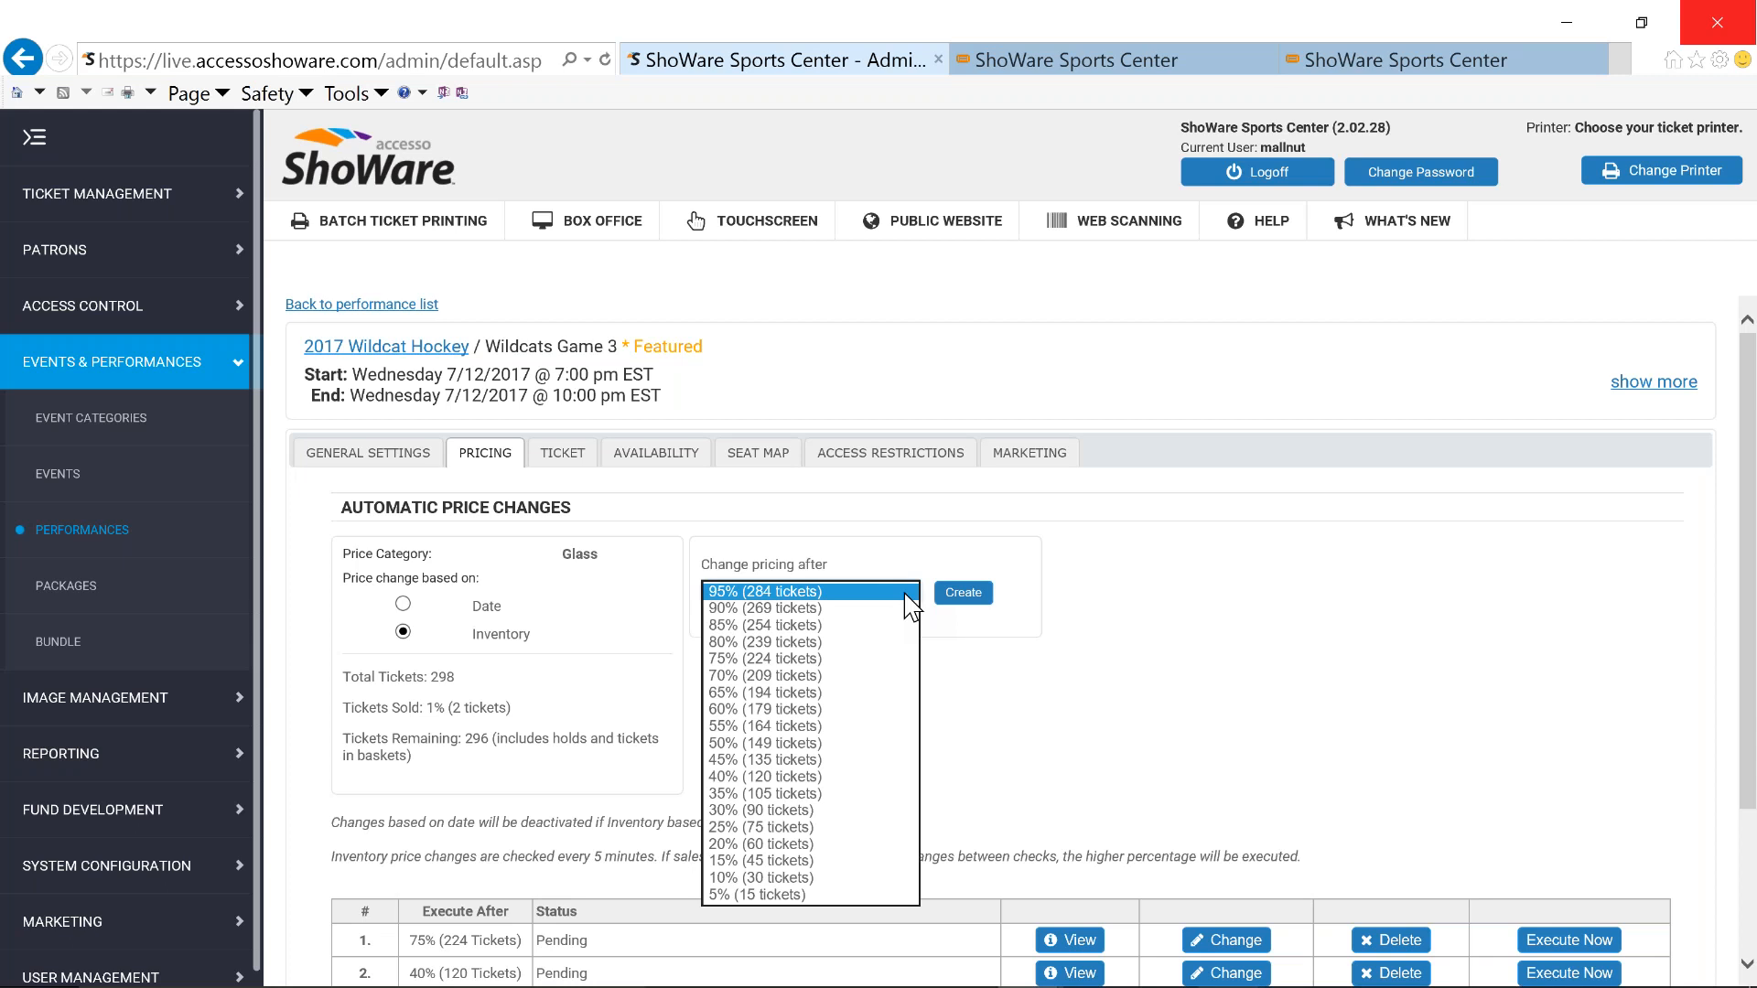
mouse_move(1076, 765)
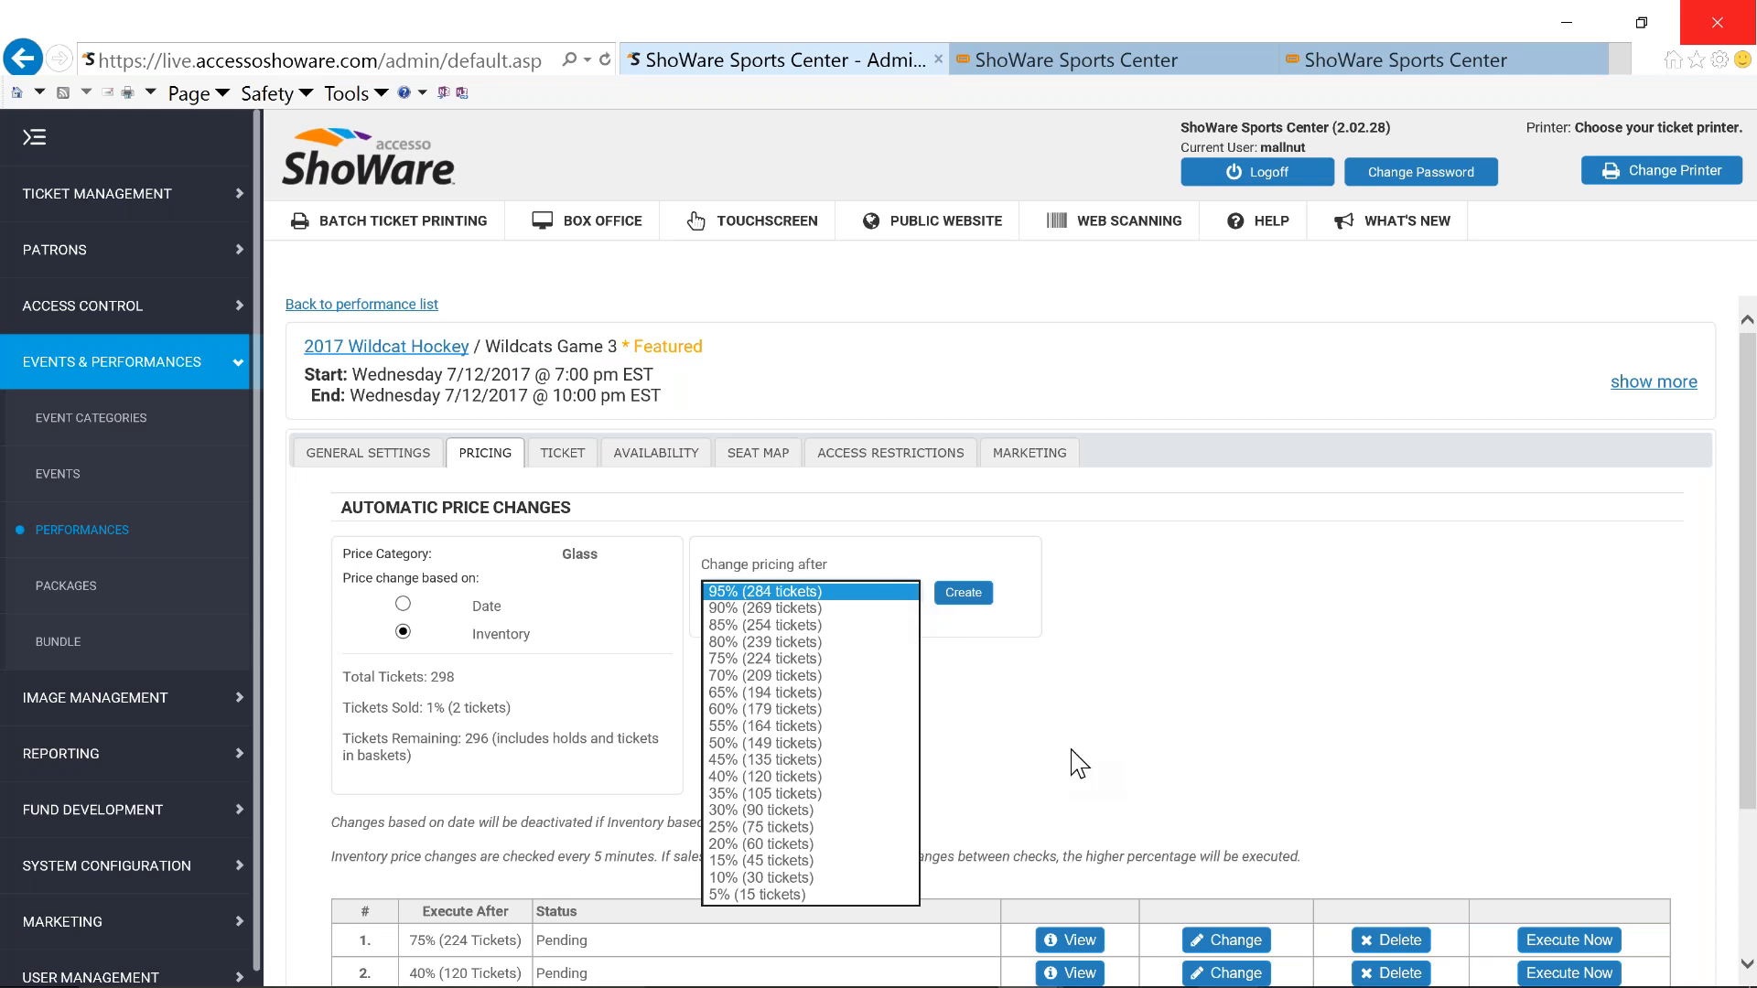
Step: Inspect the 75% and 40% sold thresholds unchanged, then go back to the pricing codes table
left_click(809, 591)
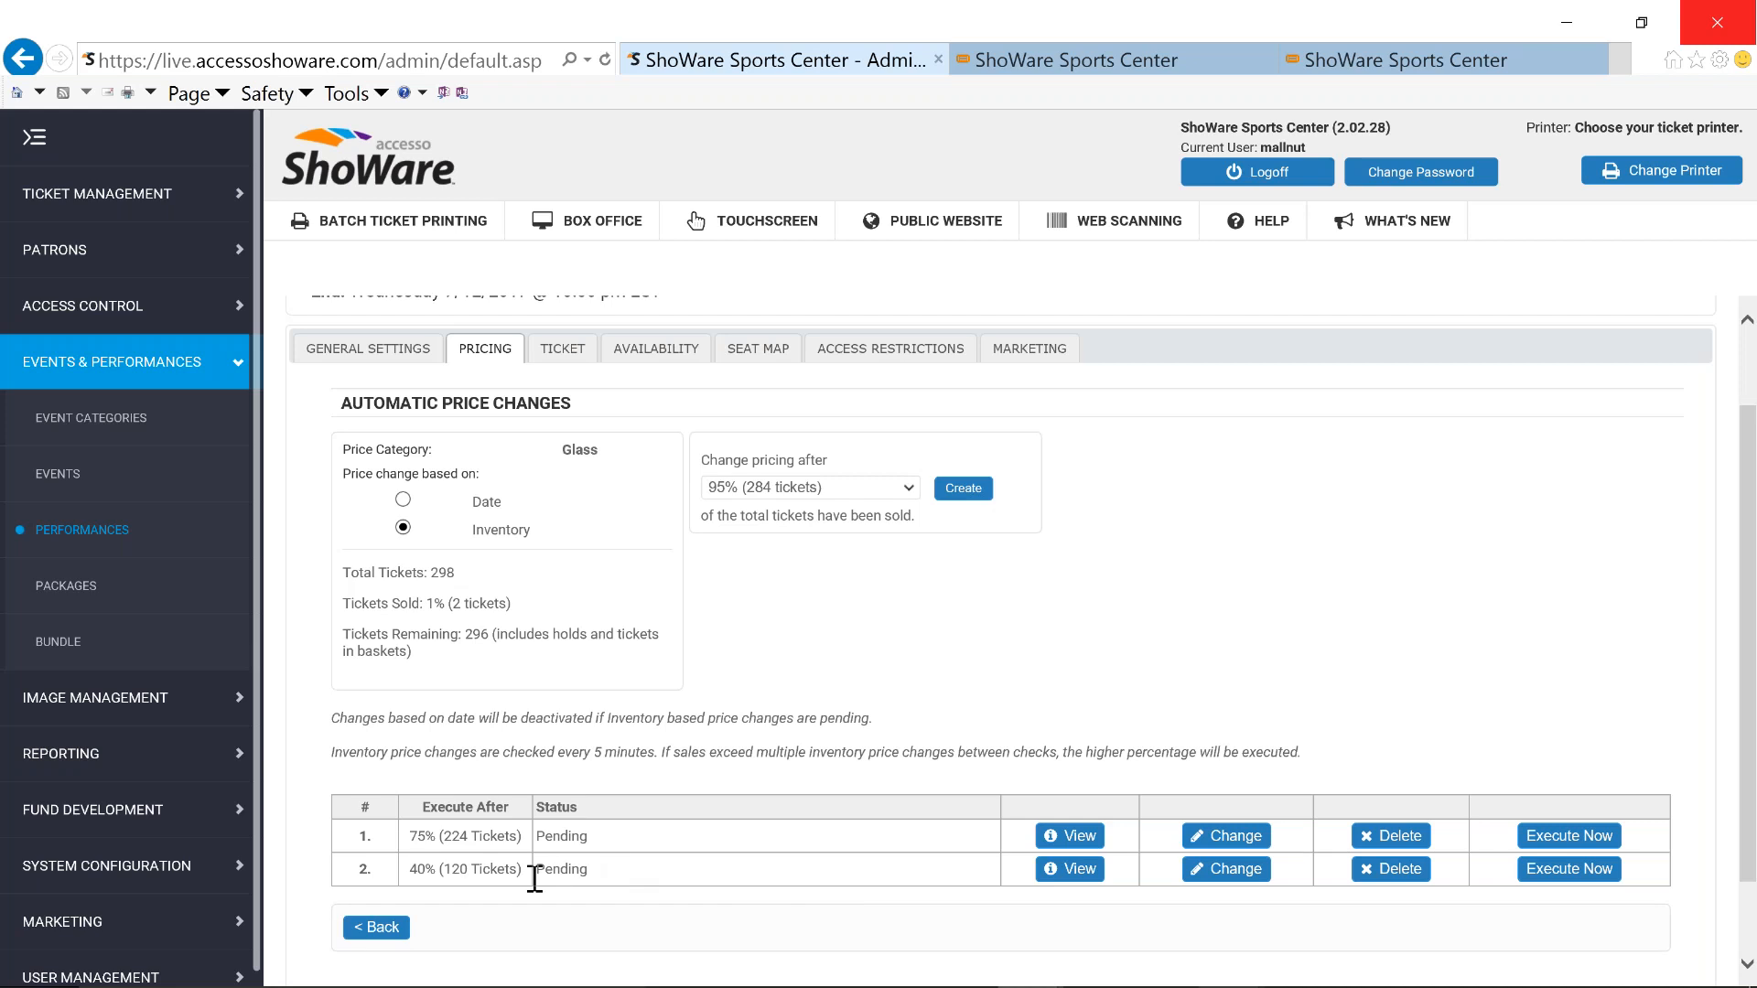
mouse_move(632, 884)
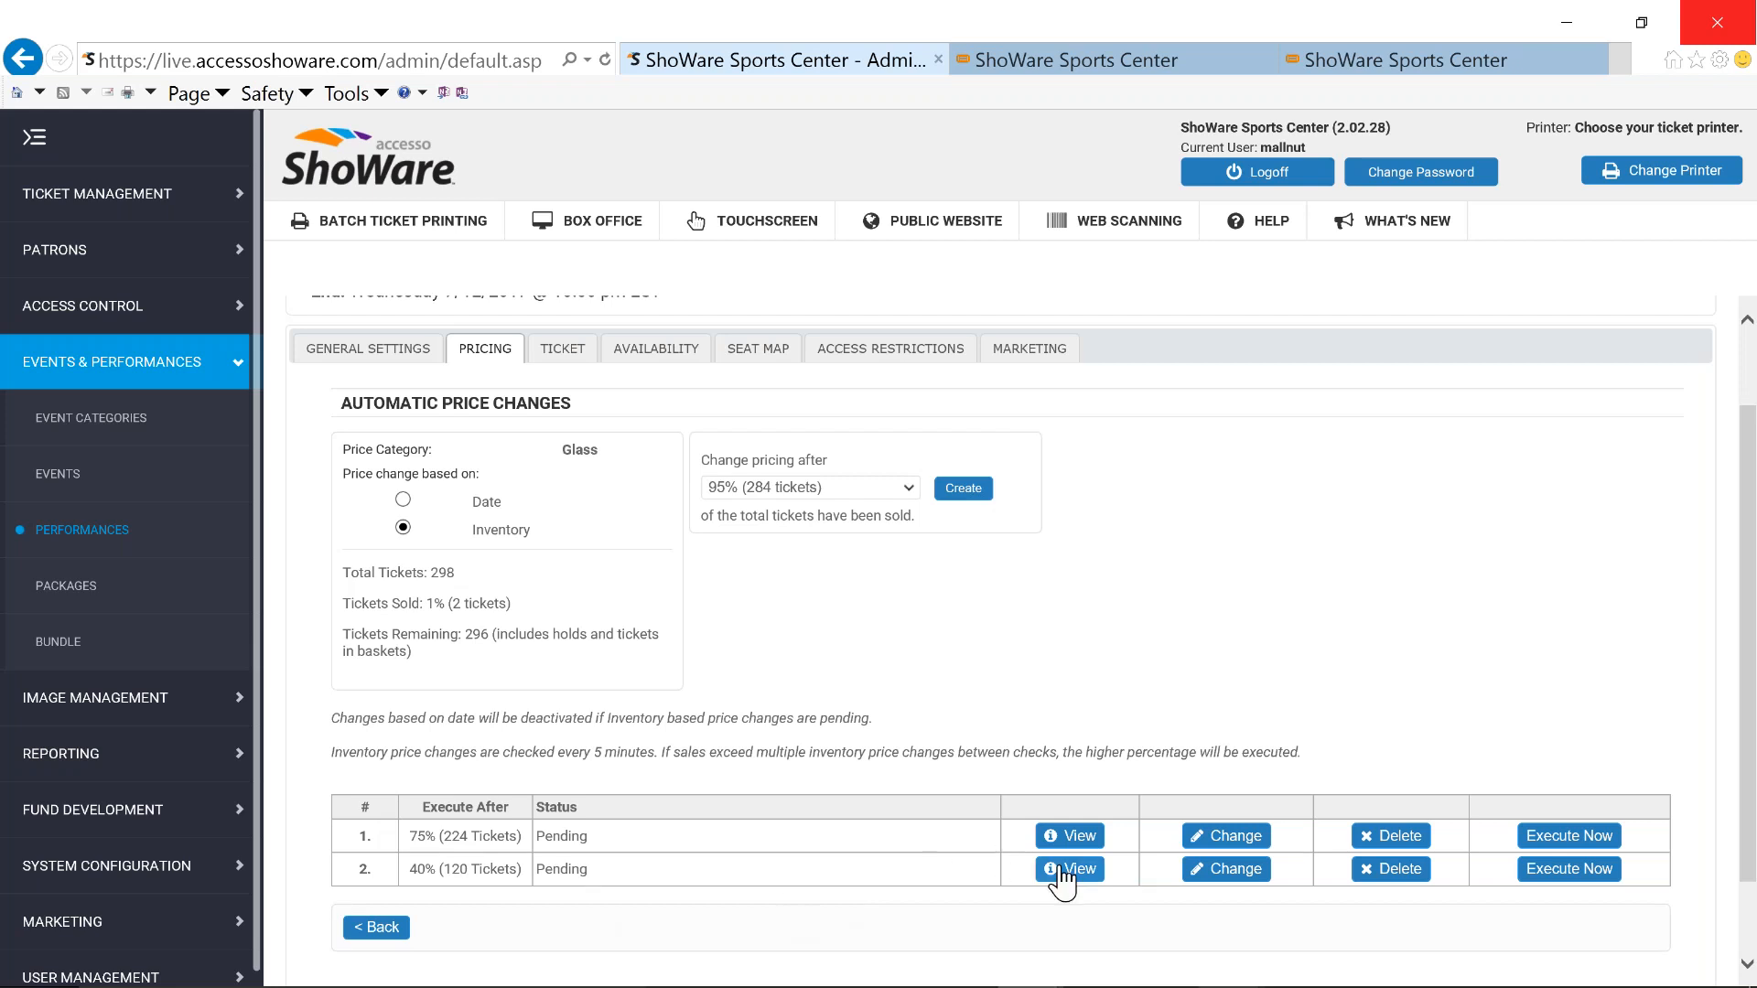
mouse_move(471, 855)
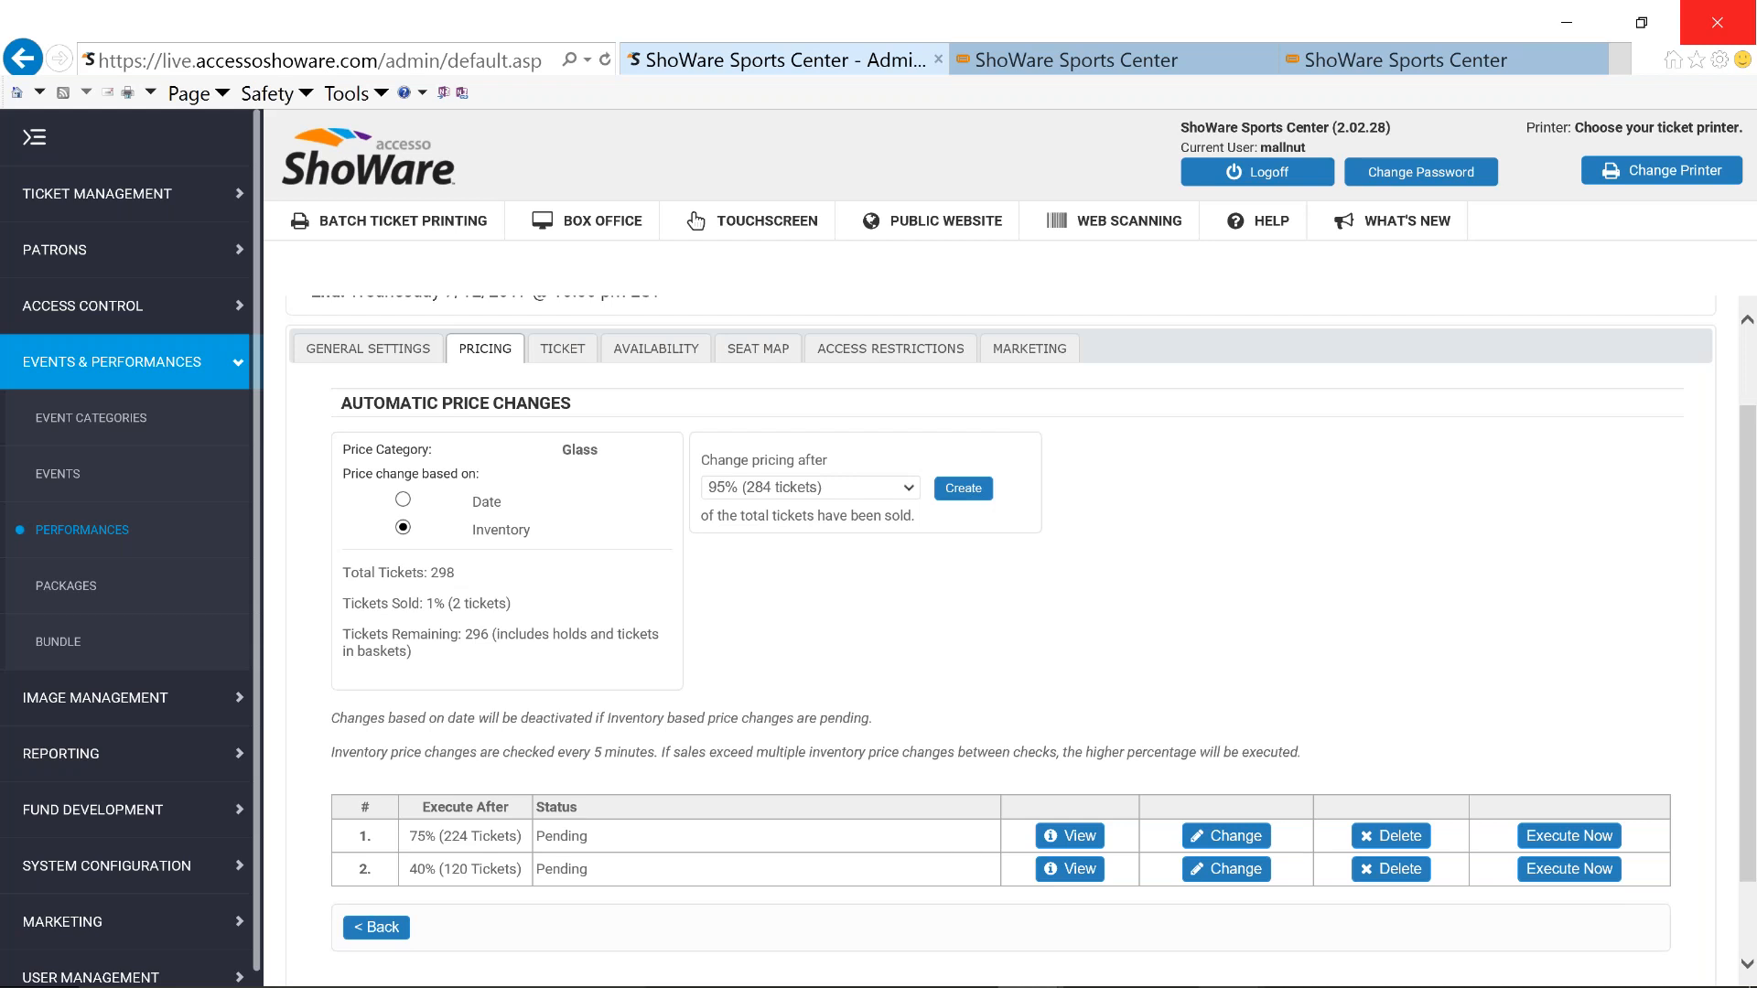
mouse_move(1454, 748)
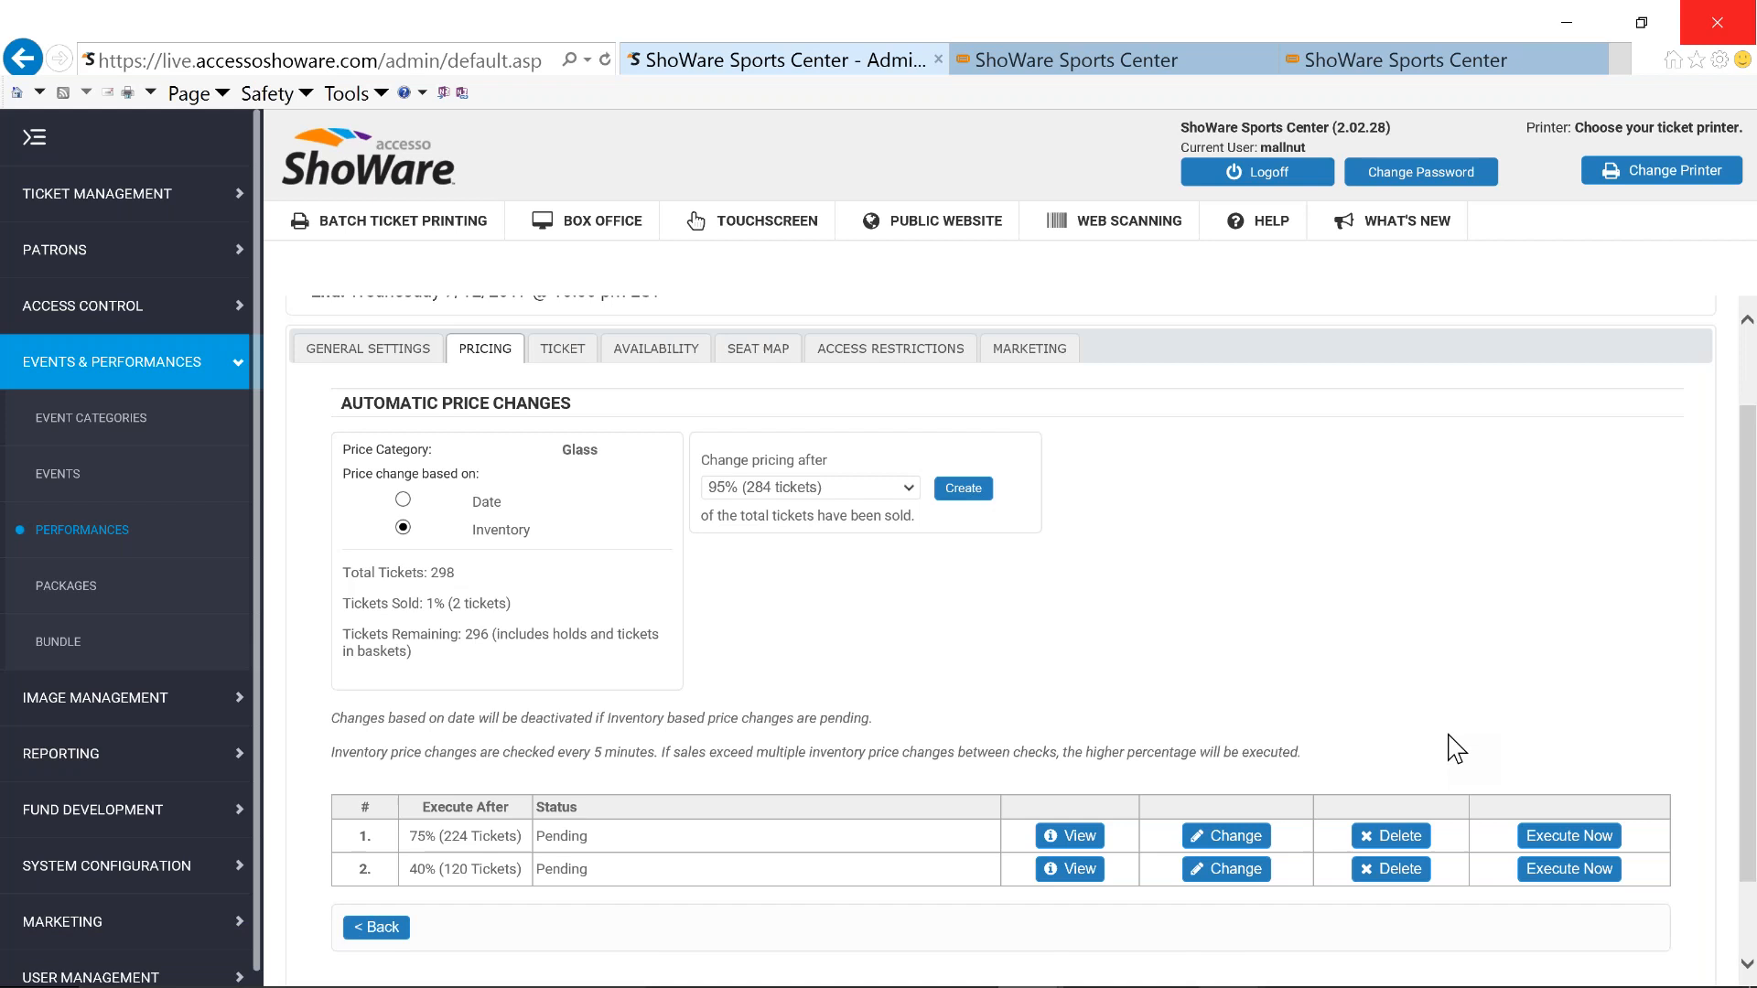
mouse_move(1568, 837)
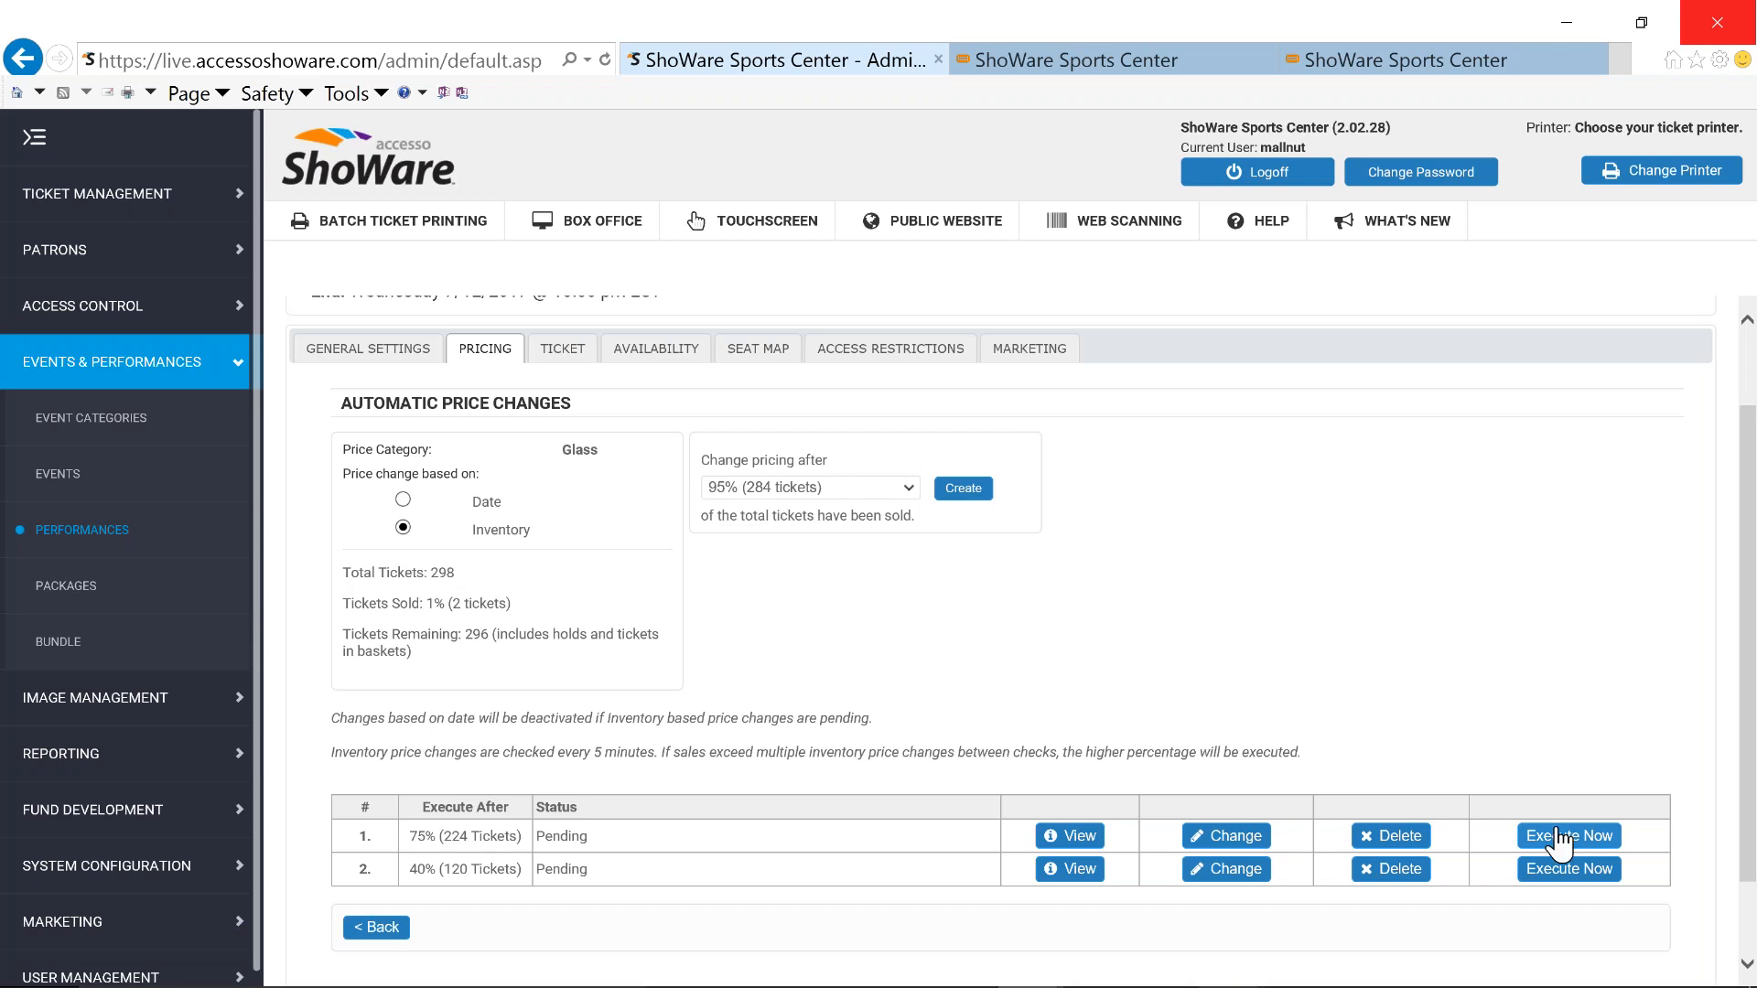
mouse_move(818, 498)
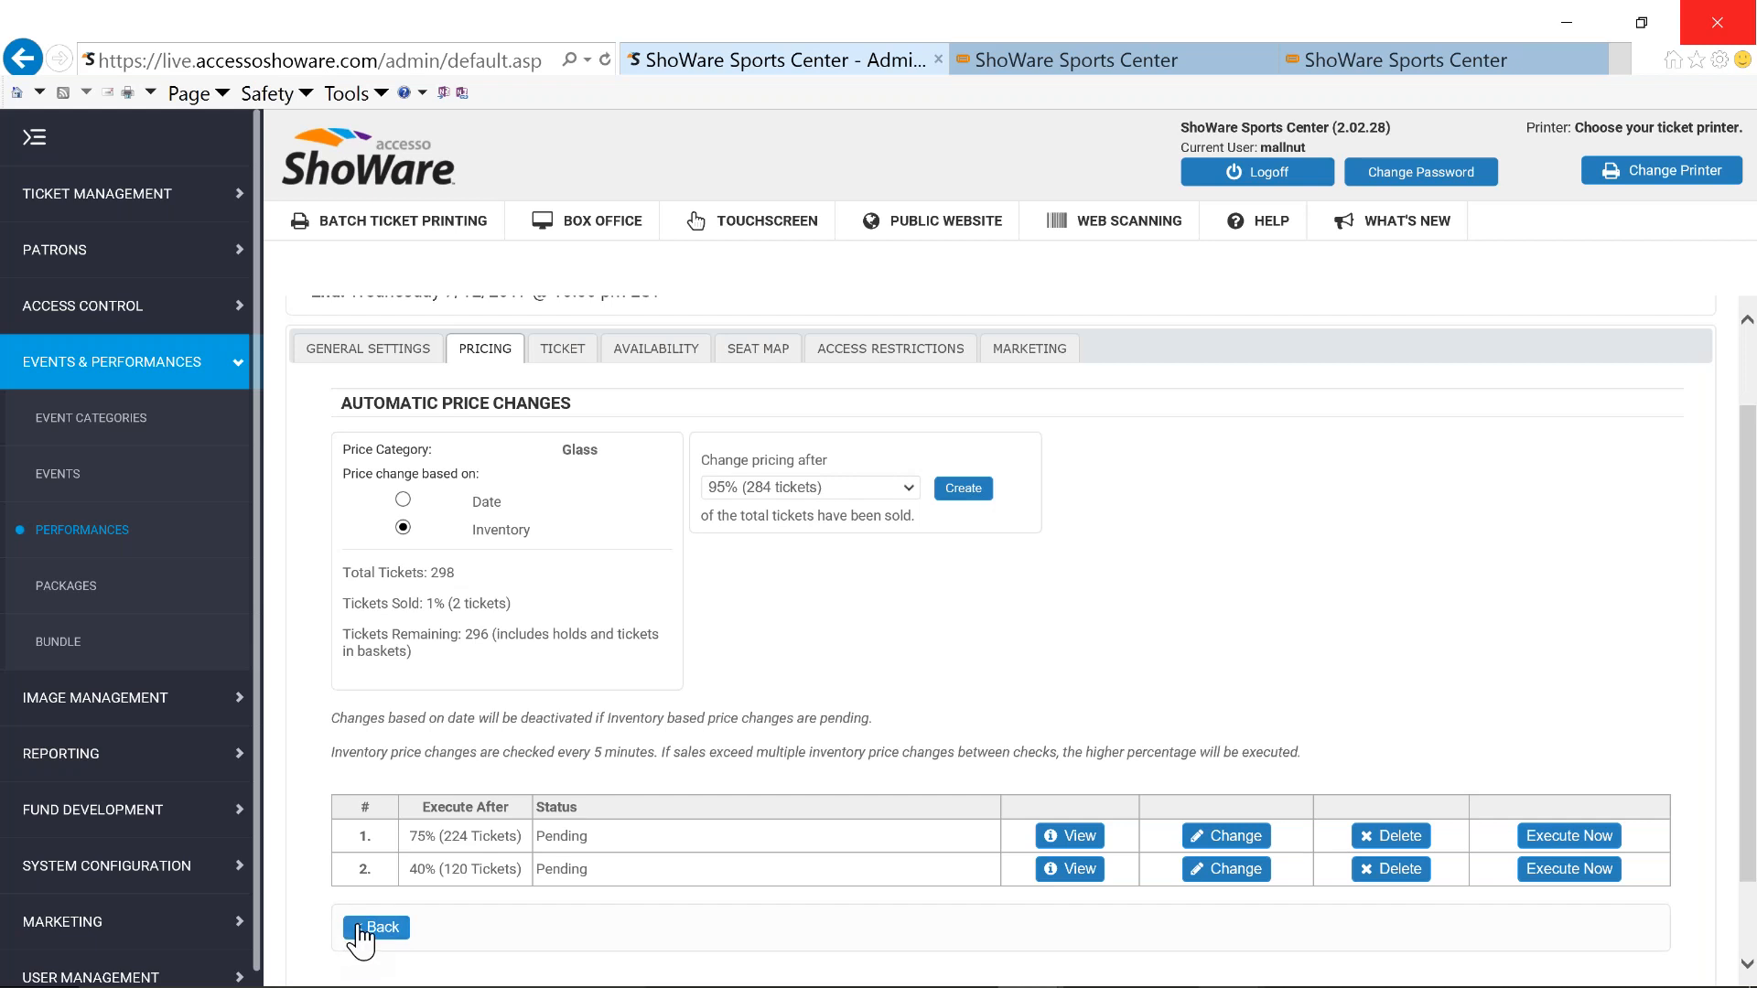
left_click(377, 926)
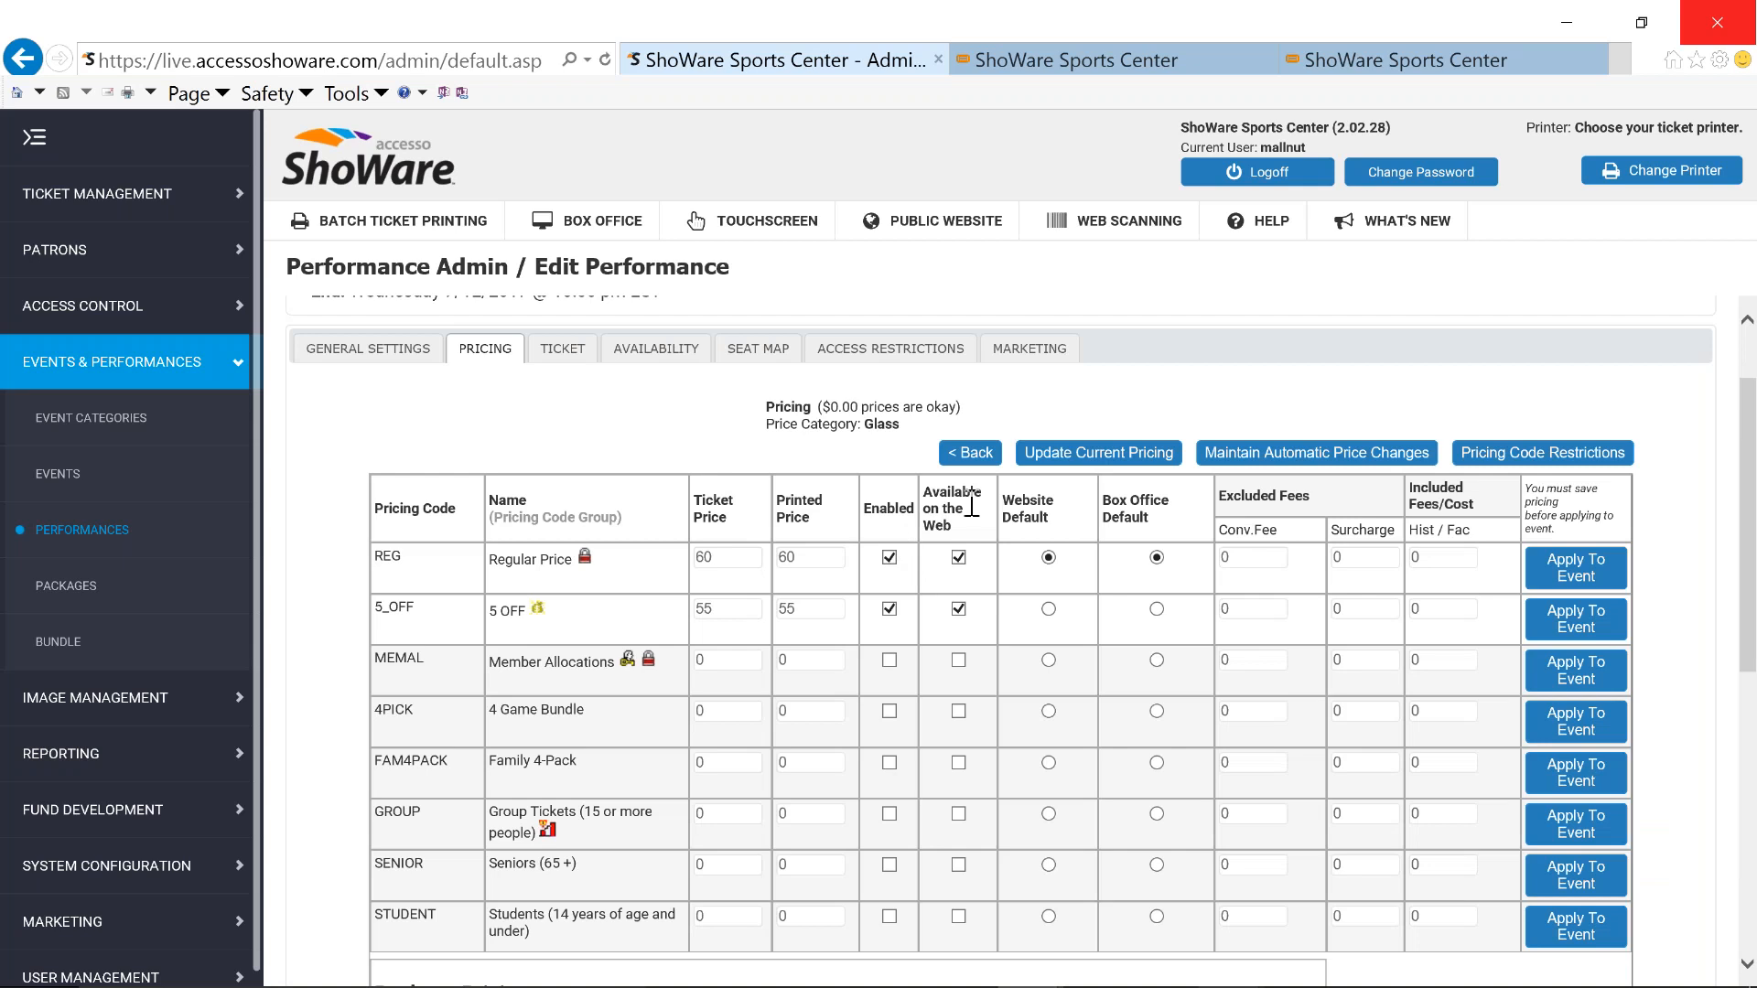
mouse_move(1607, 428)
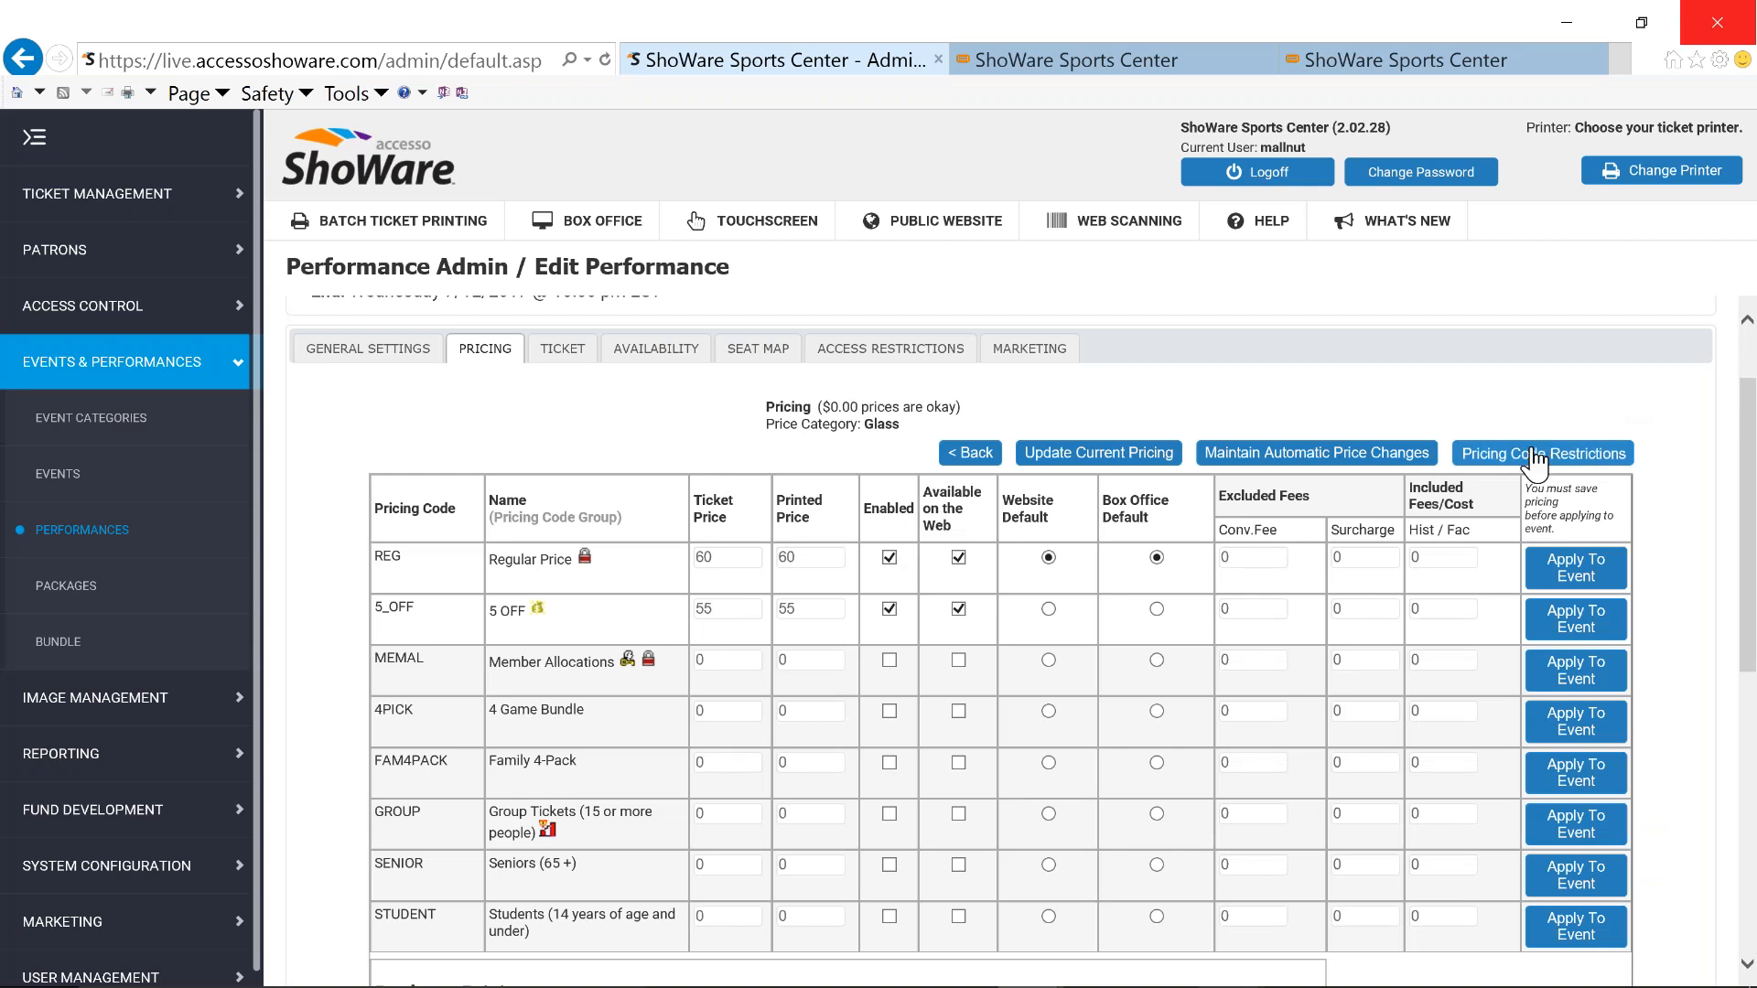
Step: Show the 5_OFF pricing code's coupon codes via Pricing Code Restrictions
left_click(1542, 452)
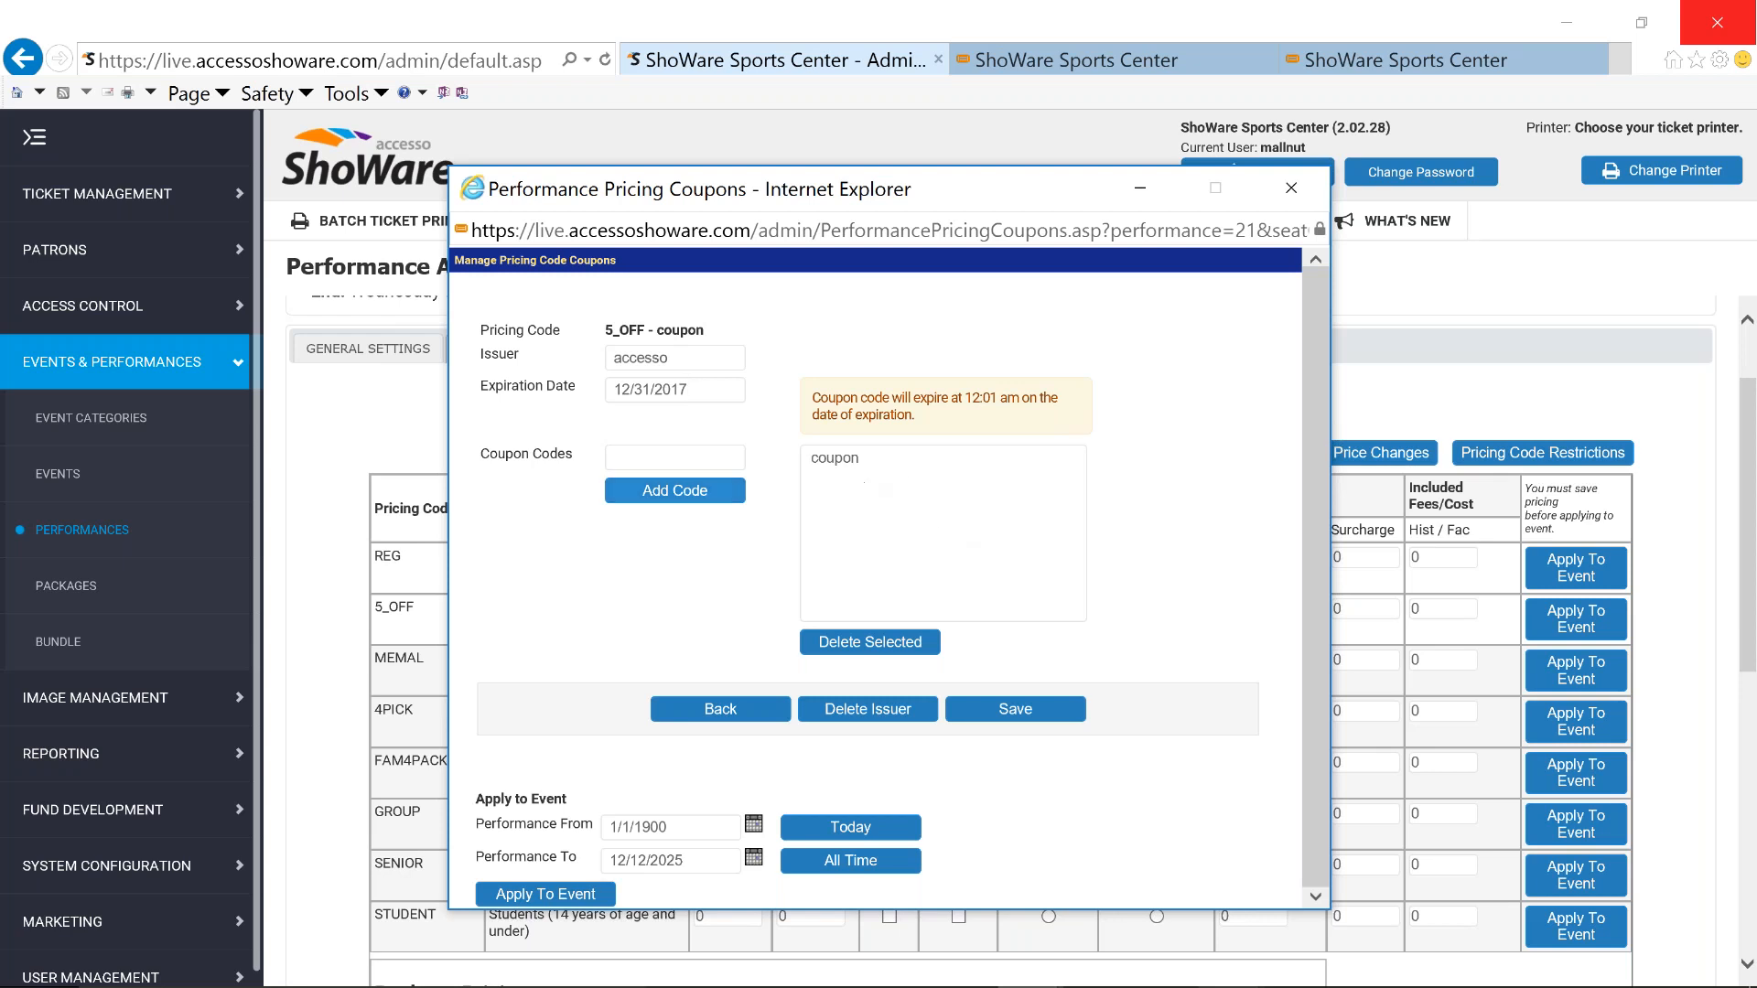
left_click(886, 457)
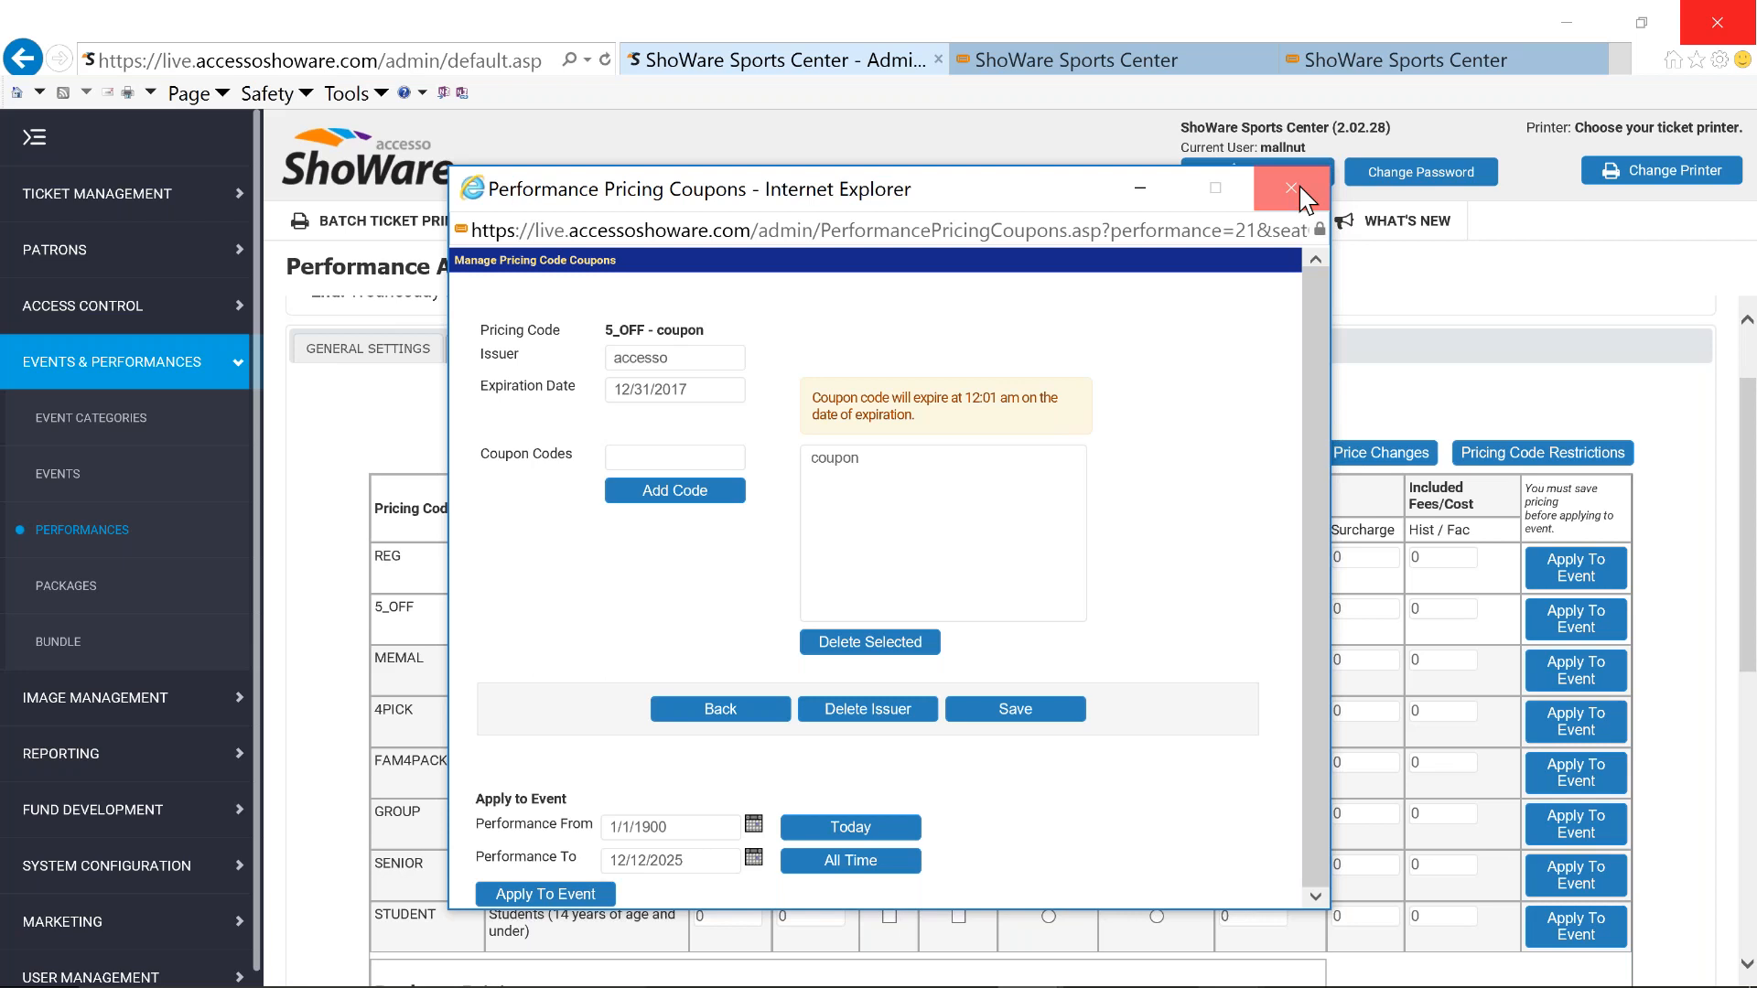
mouse_move(1034, 784)
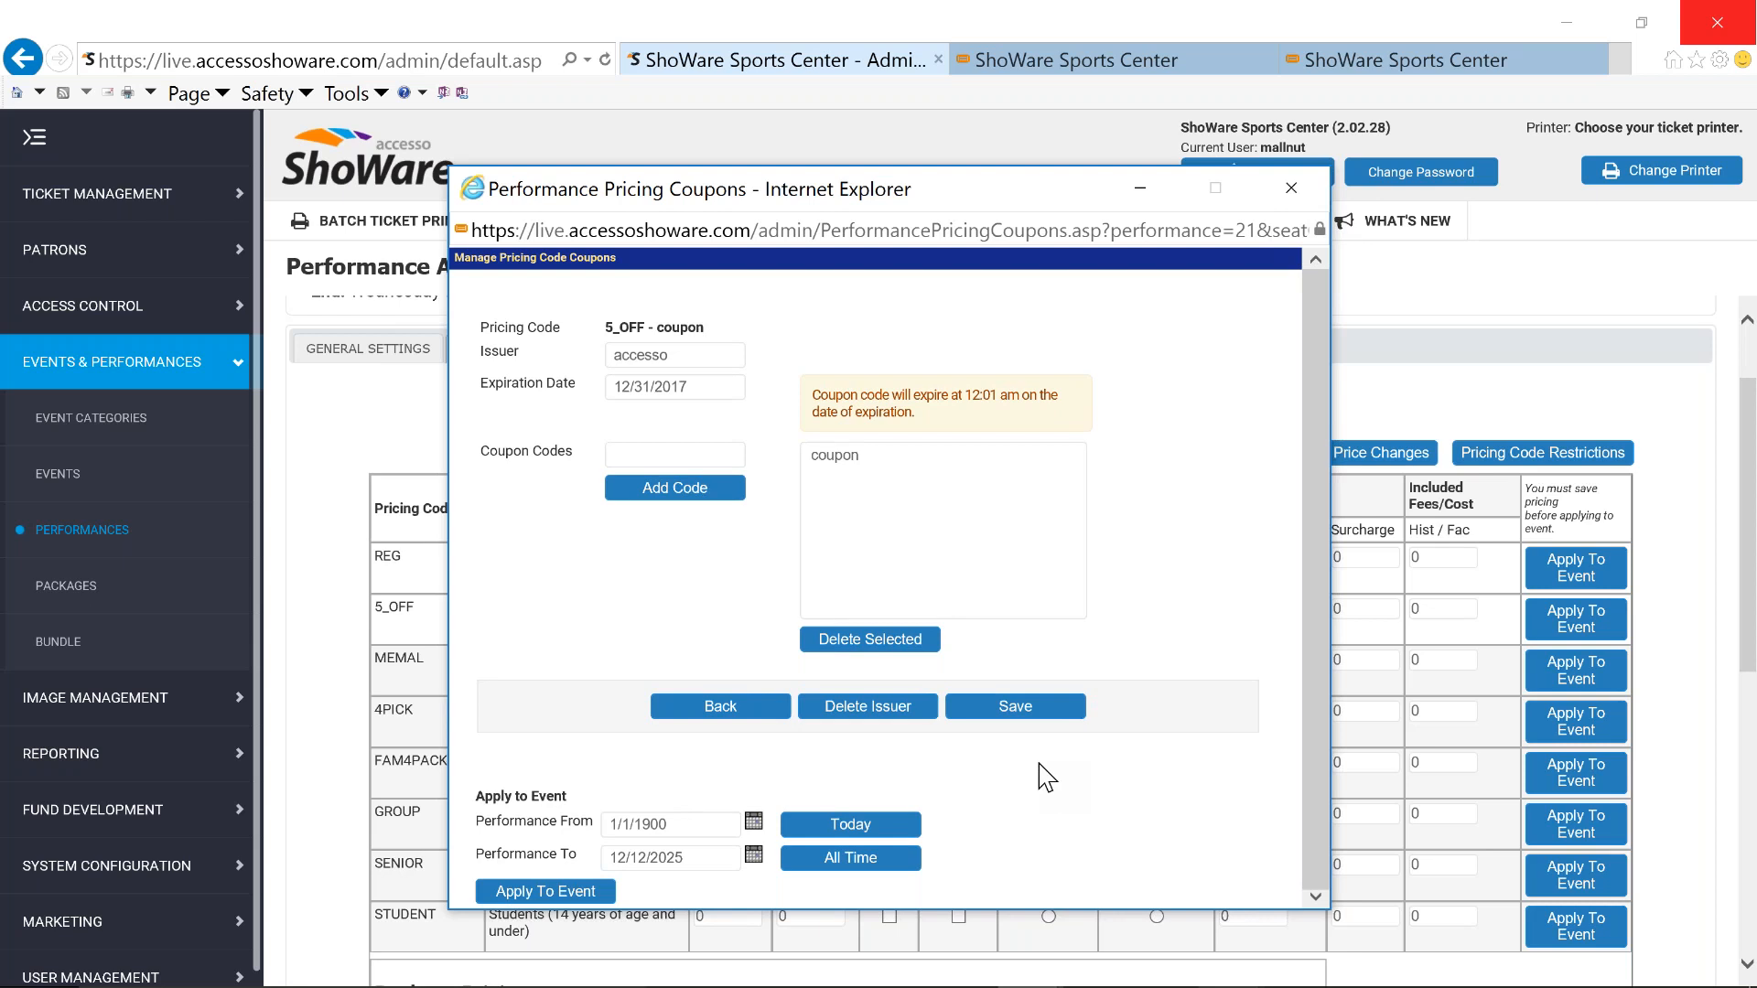
mouse_move(545, 891)
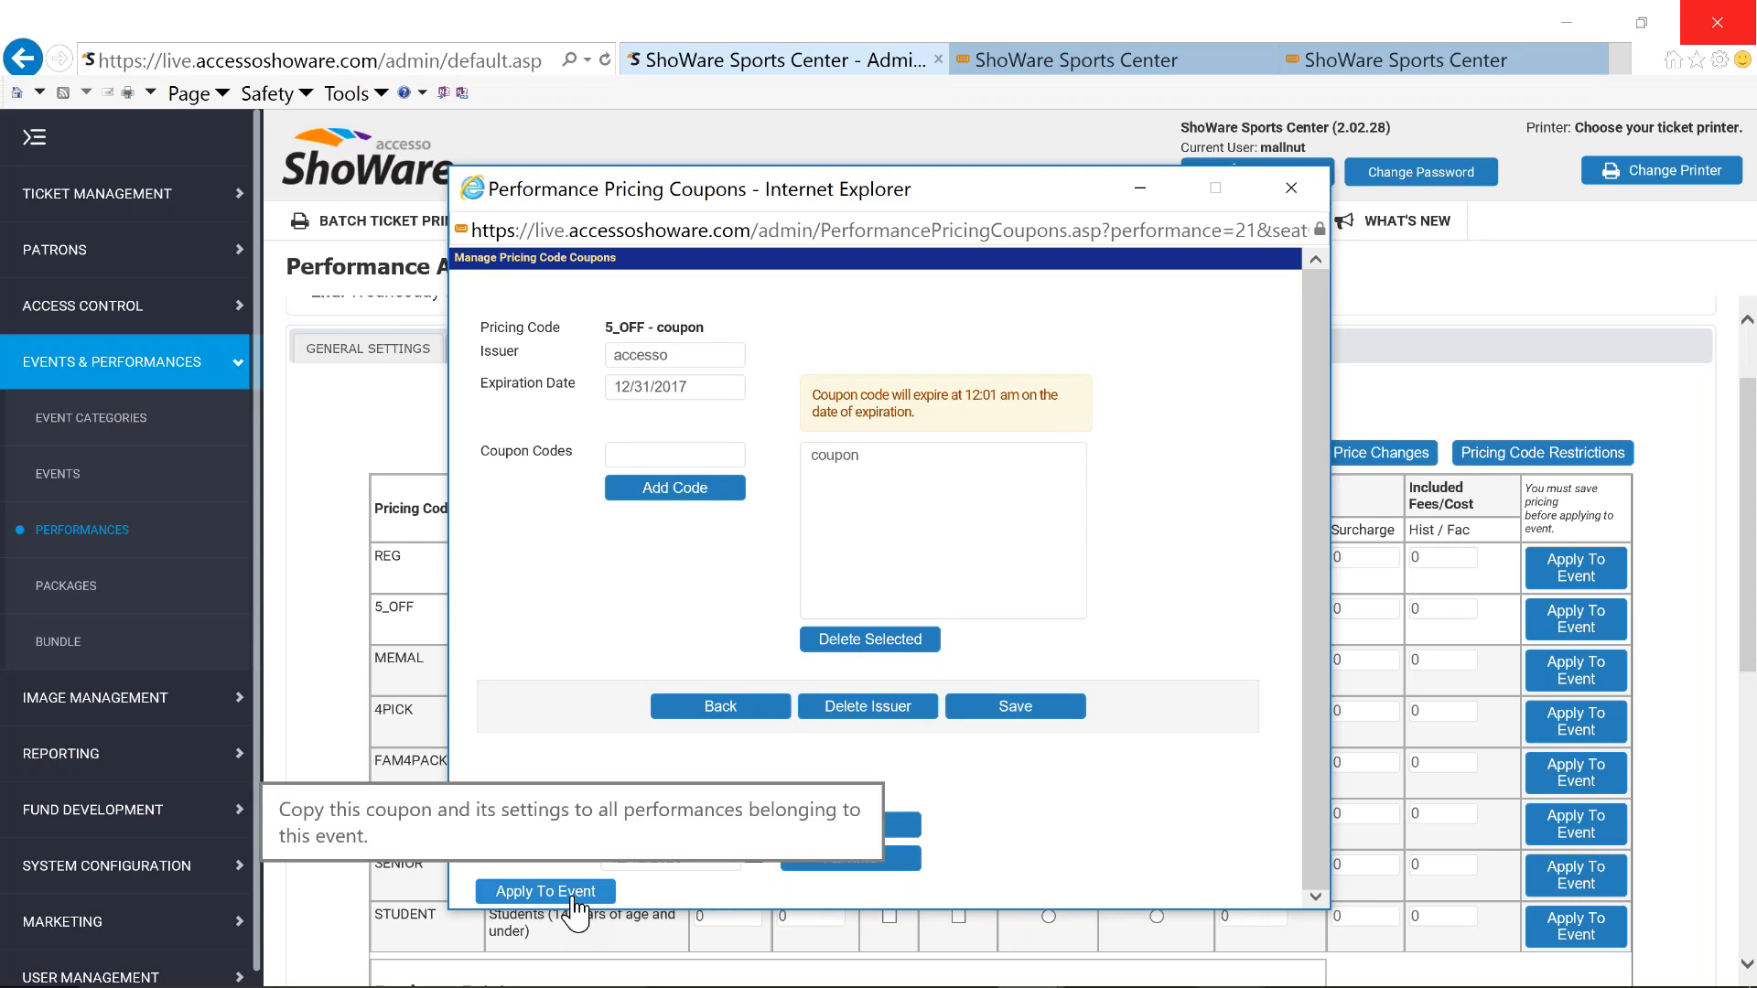
Step: Read the Apply To Event tooltip and dismiss the 5_OFF coupon codes window
left_click(546, 891)
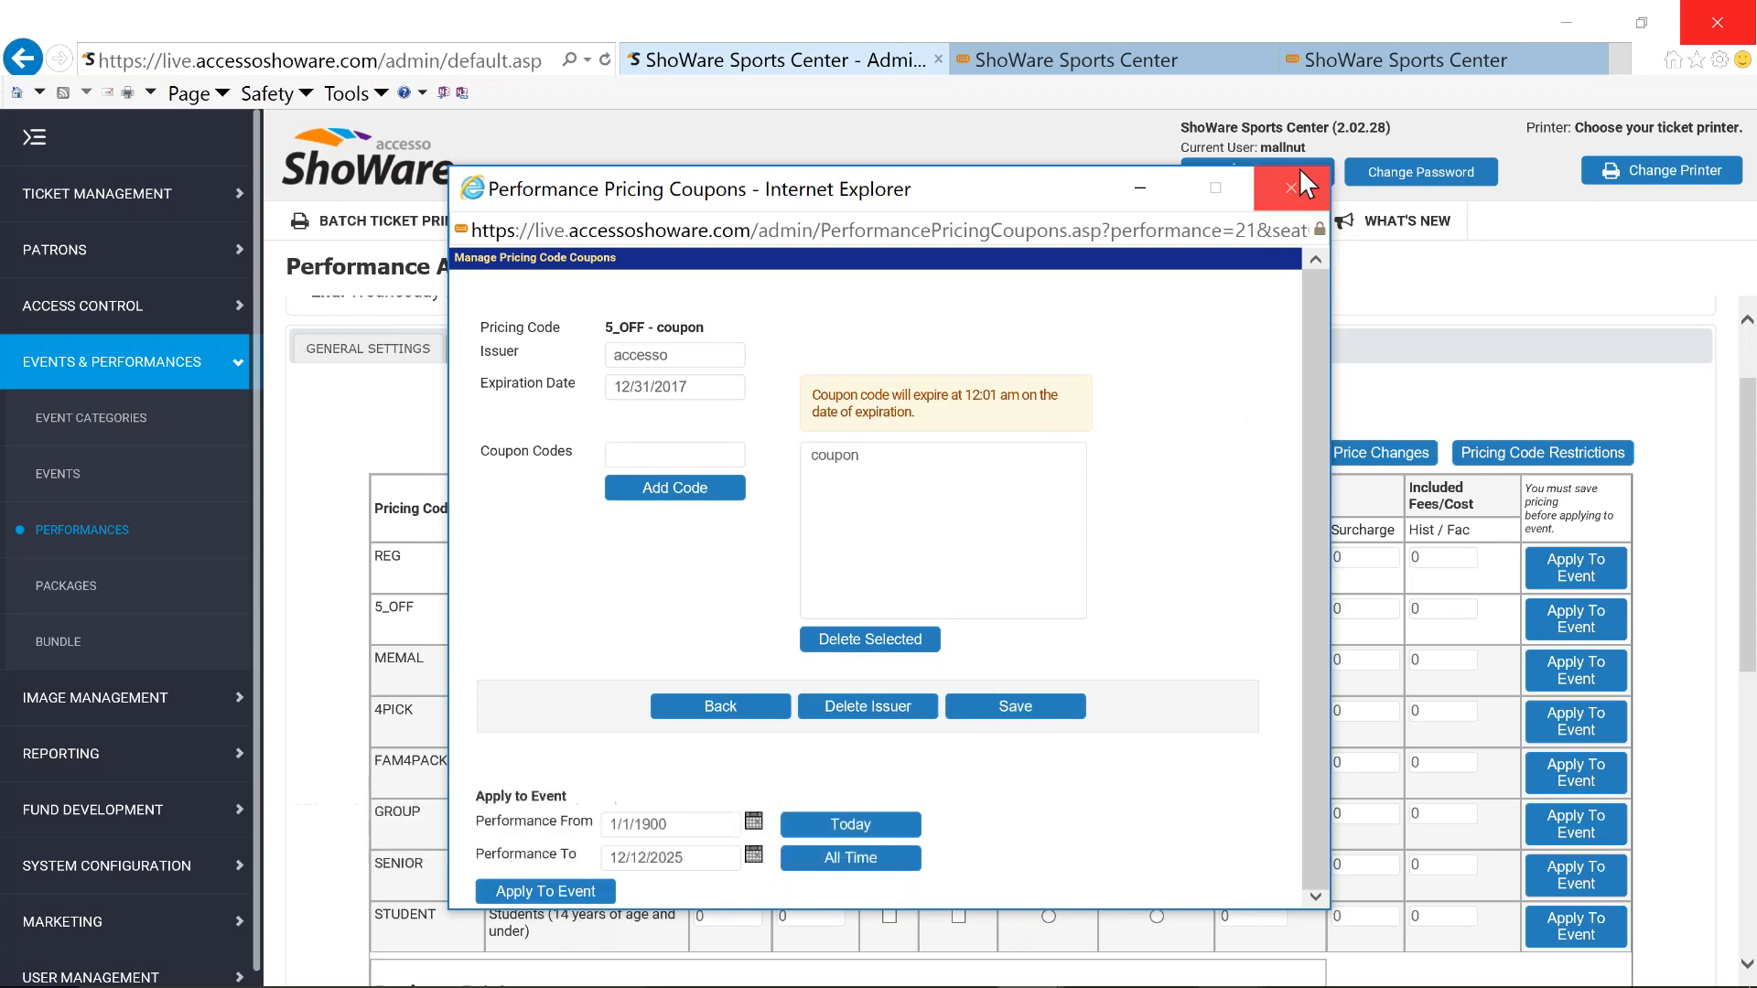
left_click(1290, 186)
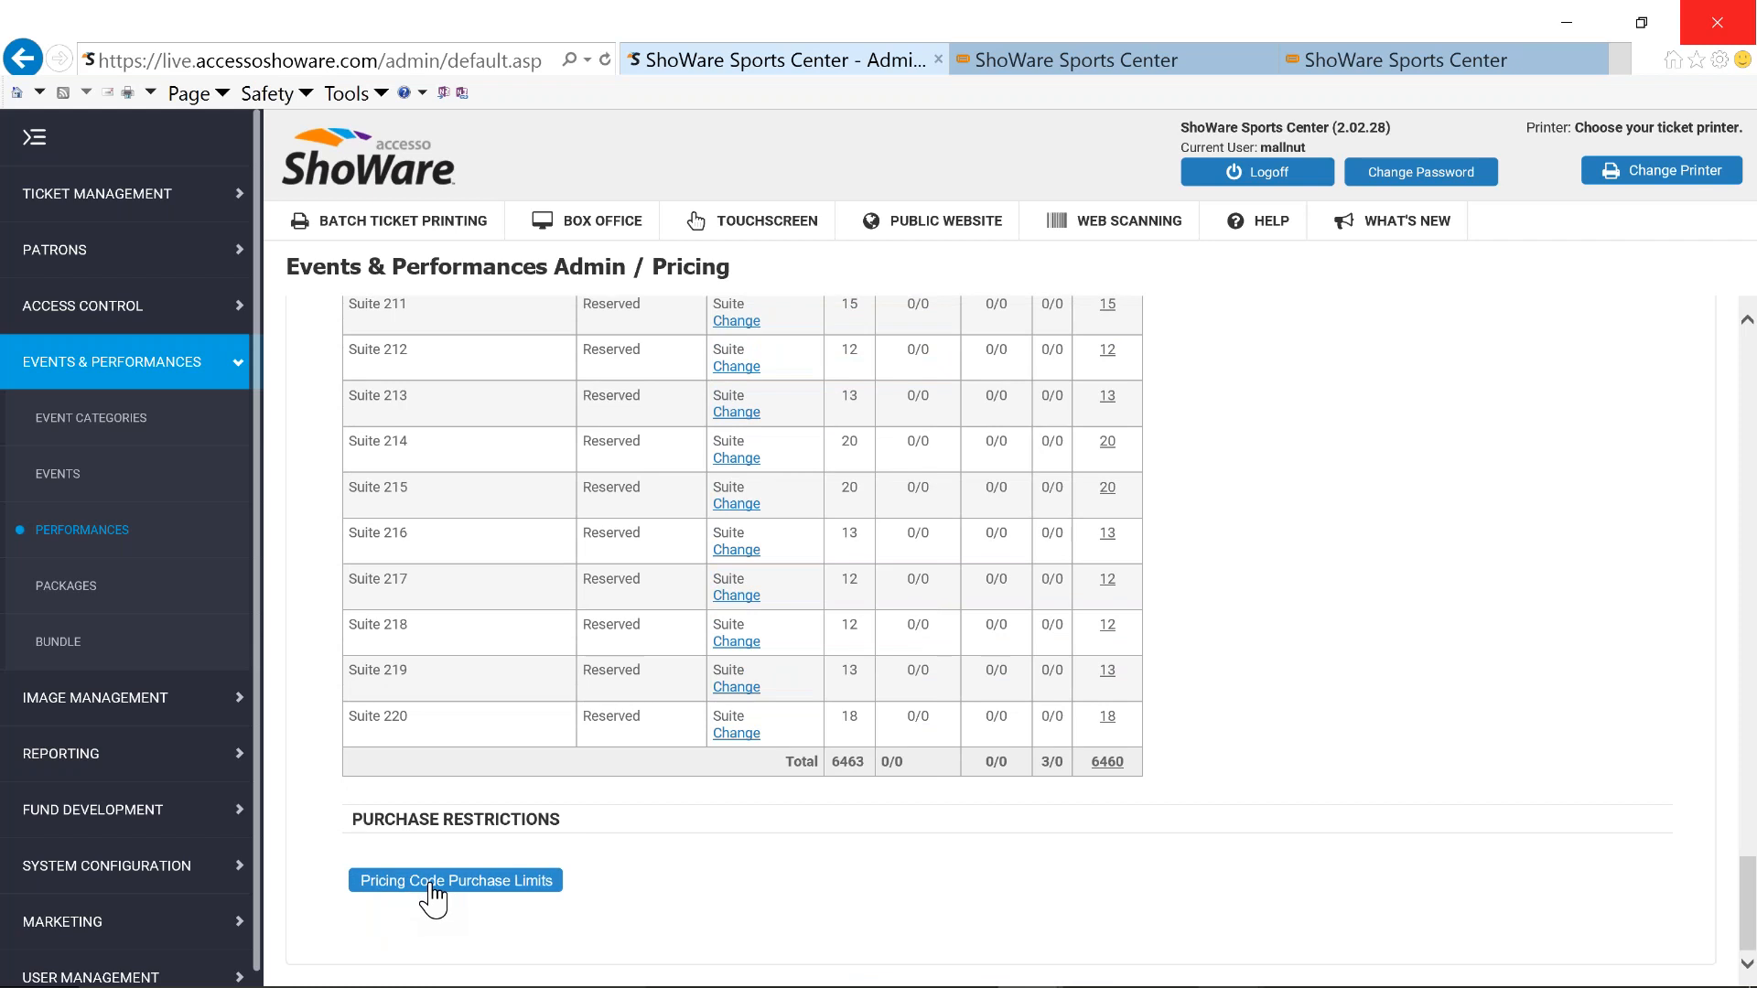
Step: Set 5_OFF purchase limits to 15 per performance and 2 per patron
left_click(455, 881)
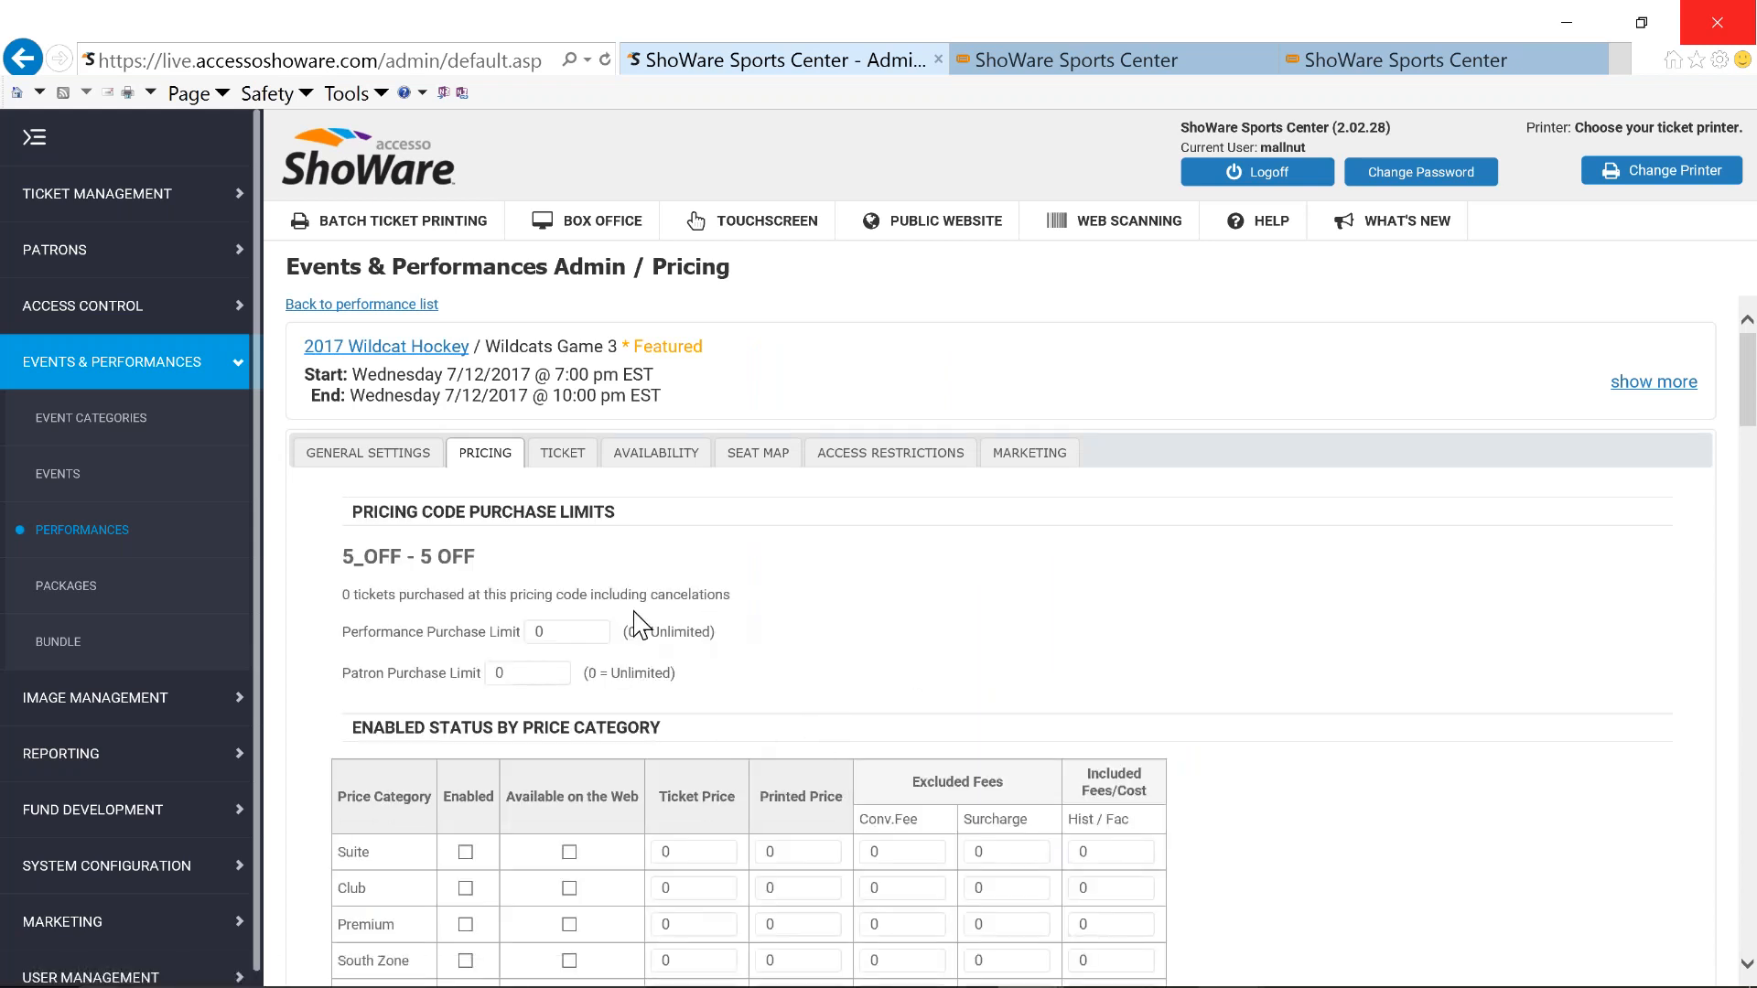
scroll("down", 3)
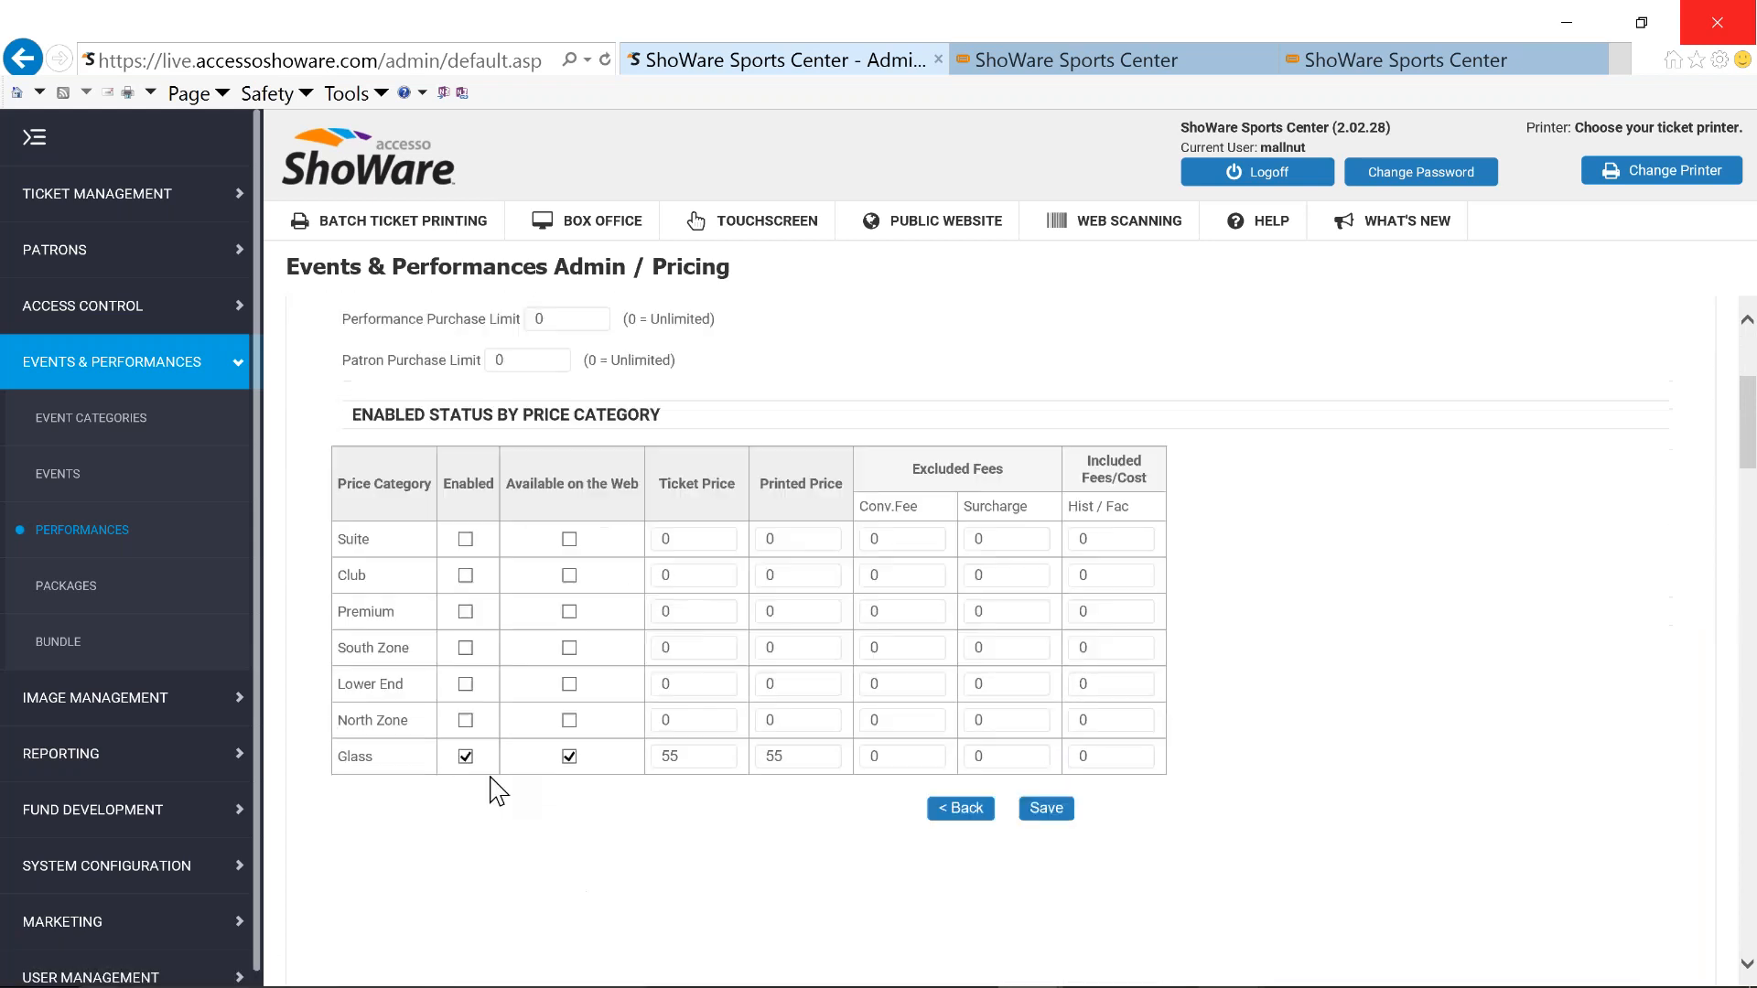
mouse_move(390, 770)
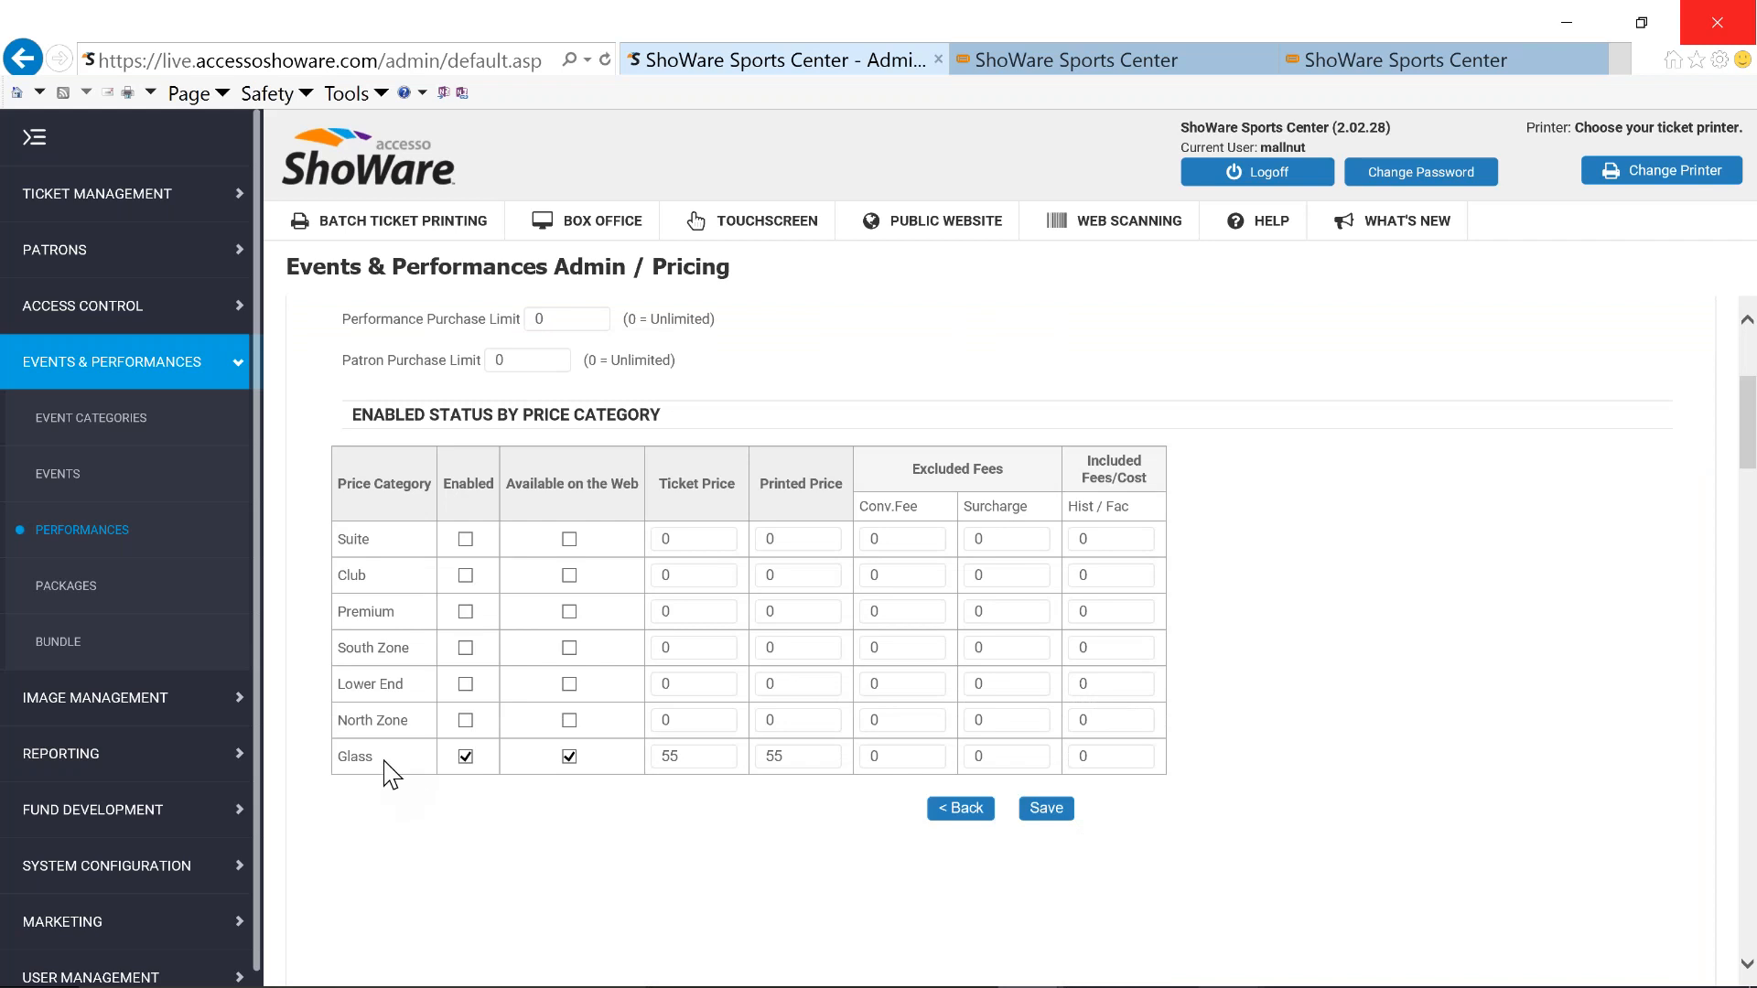
mouse_move(463, 799)
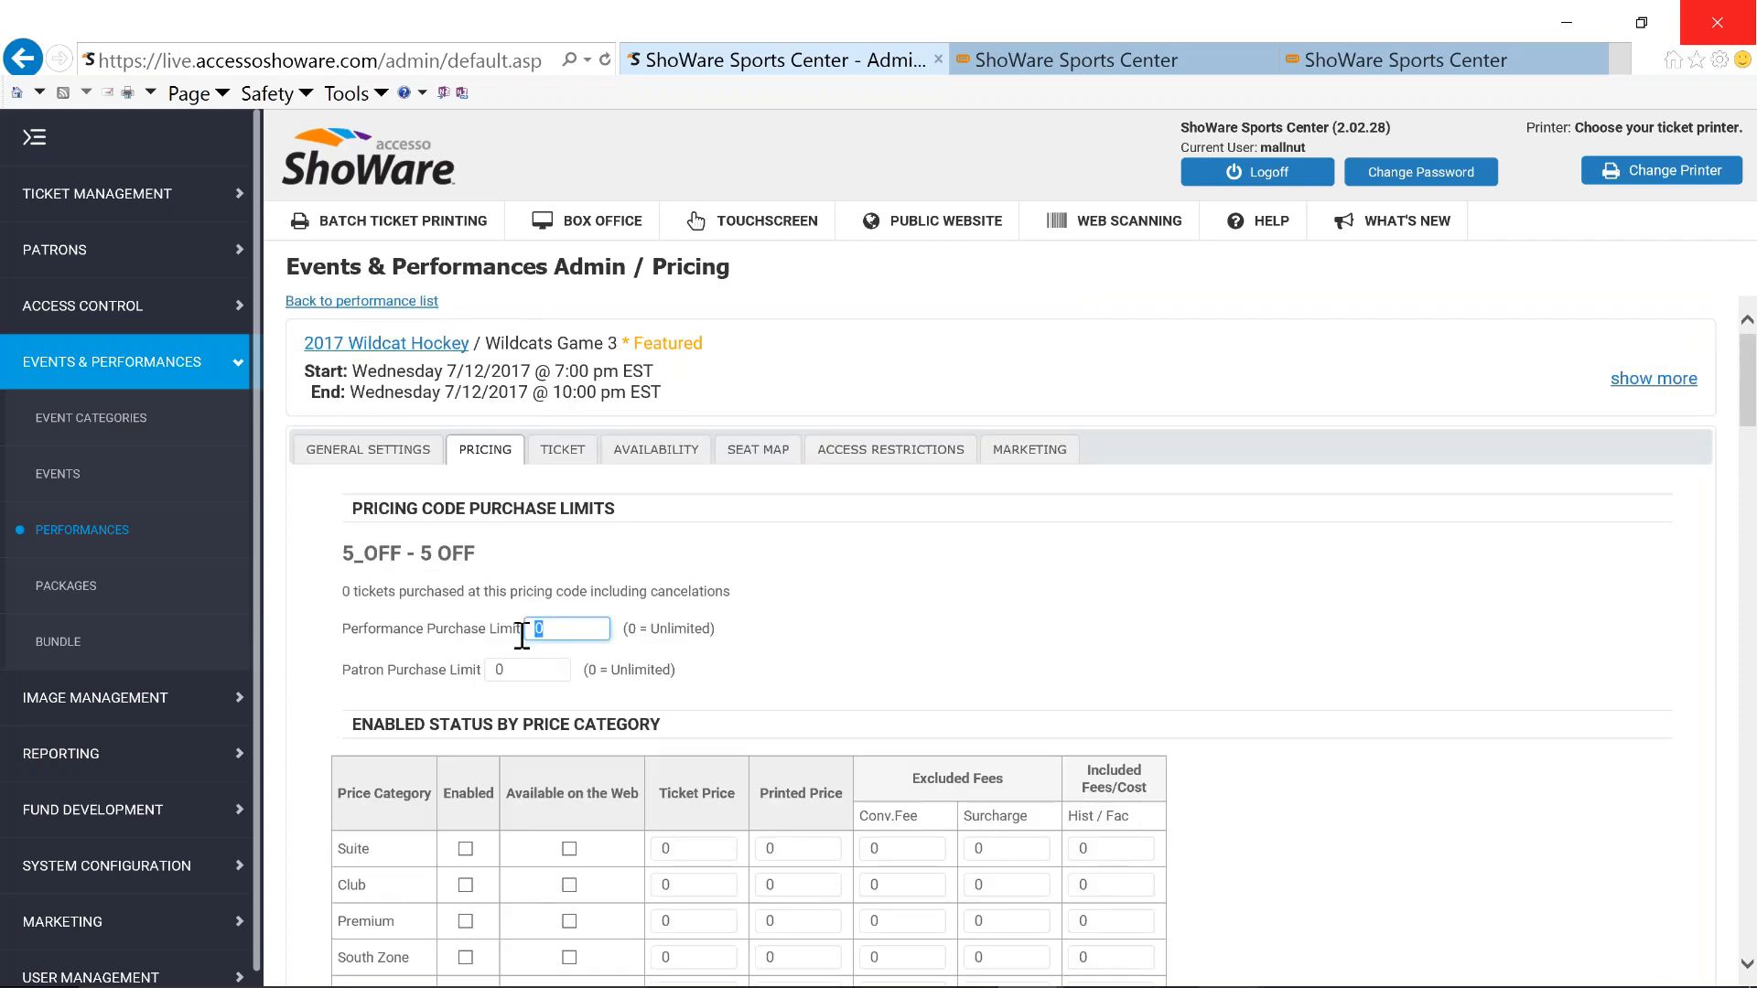
type("1")
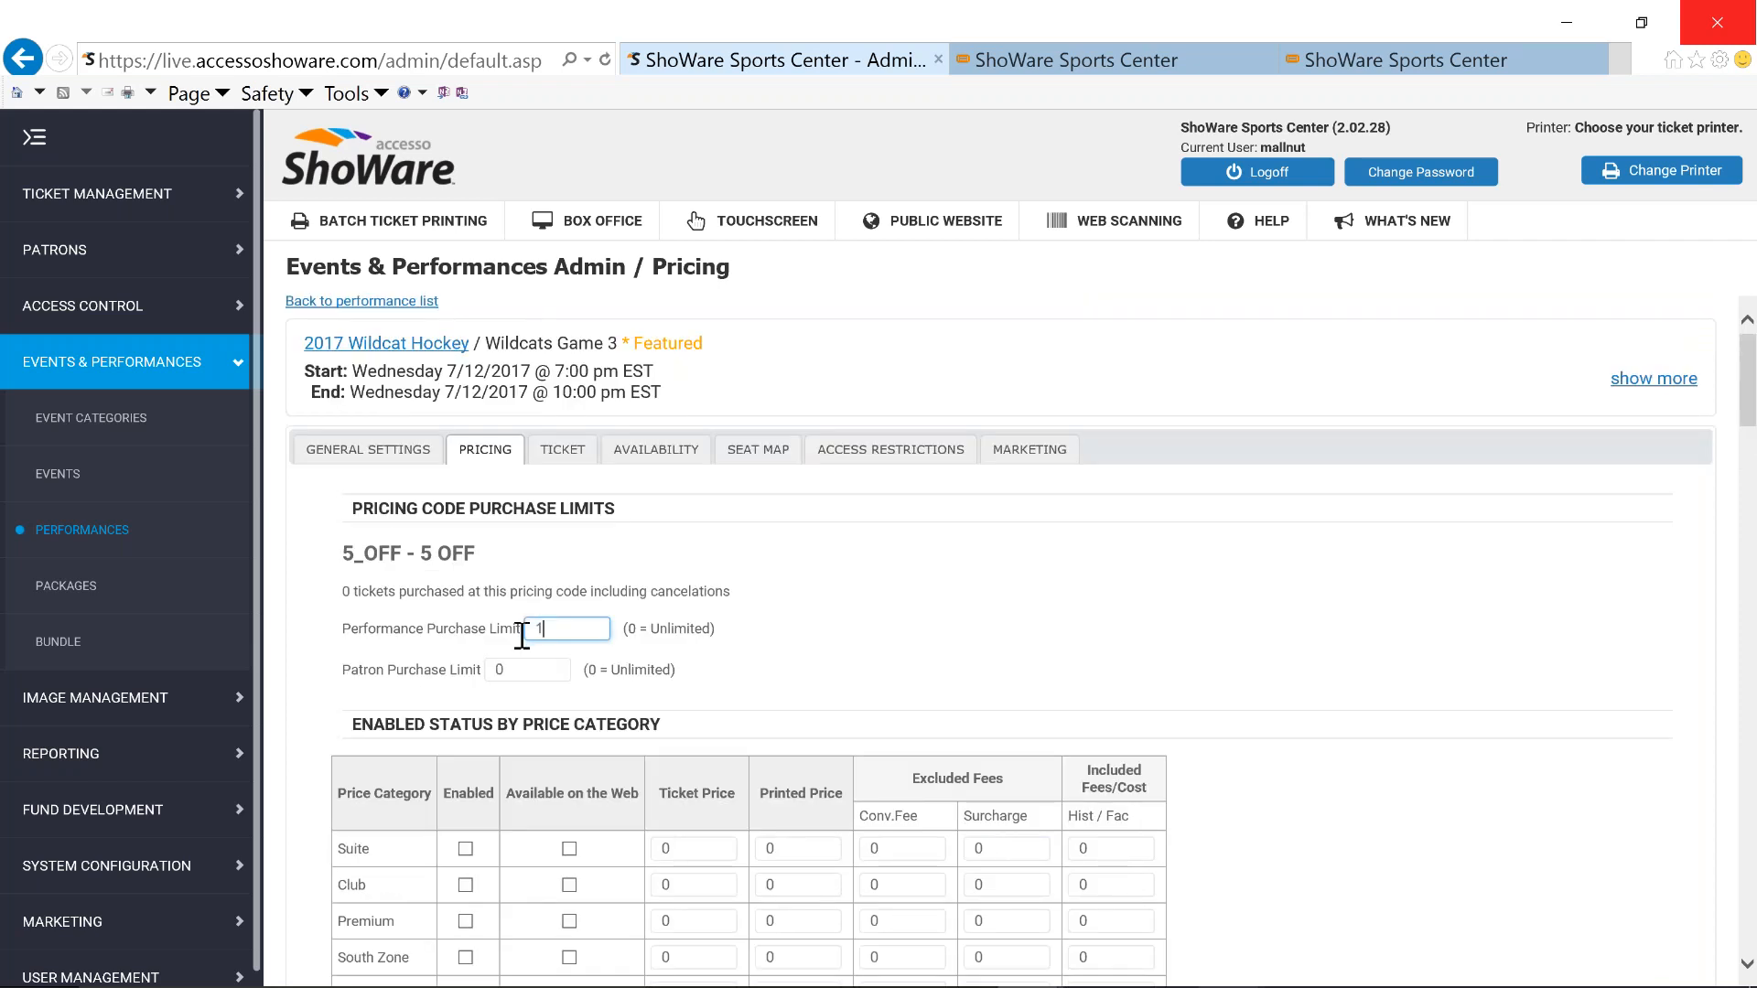
type("5")
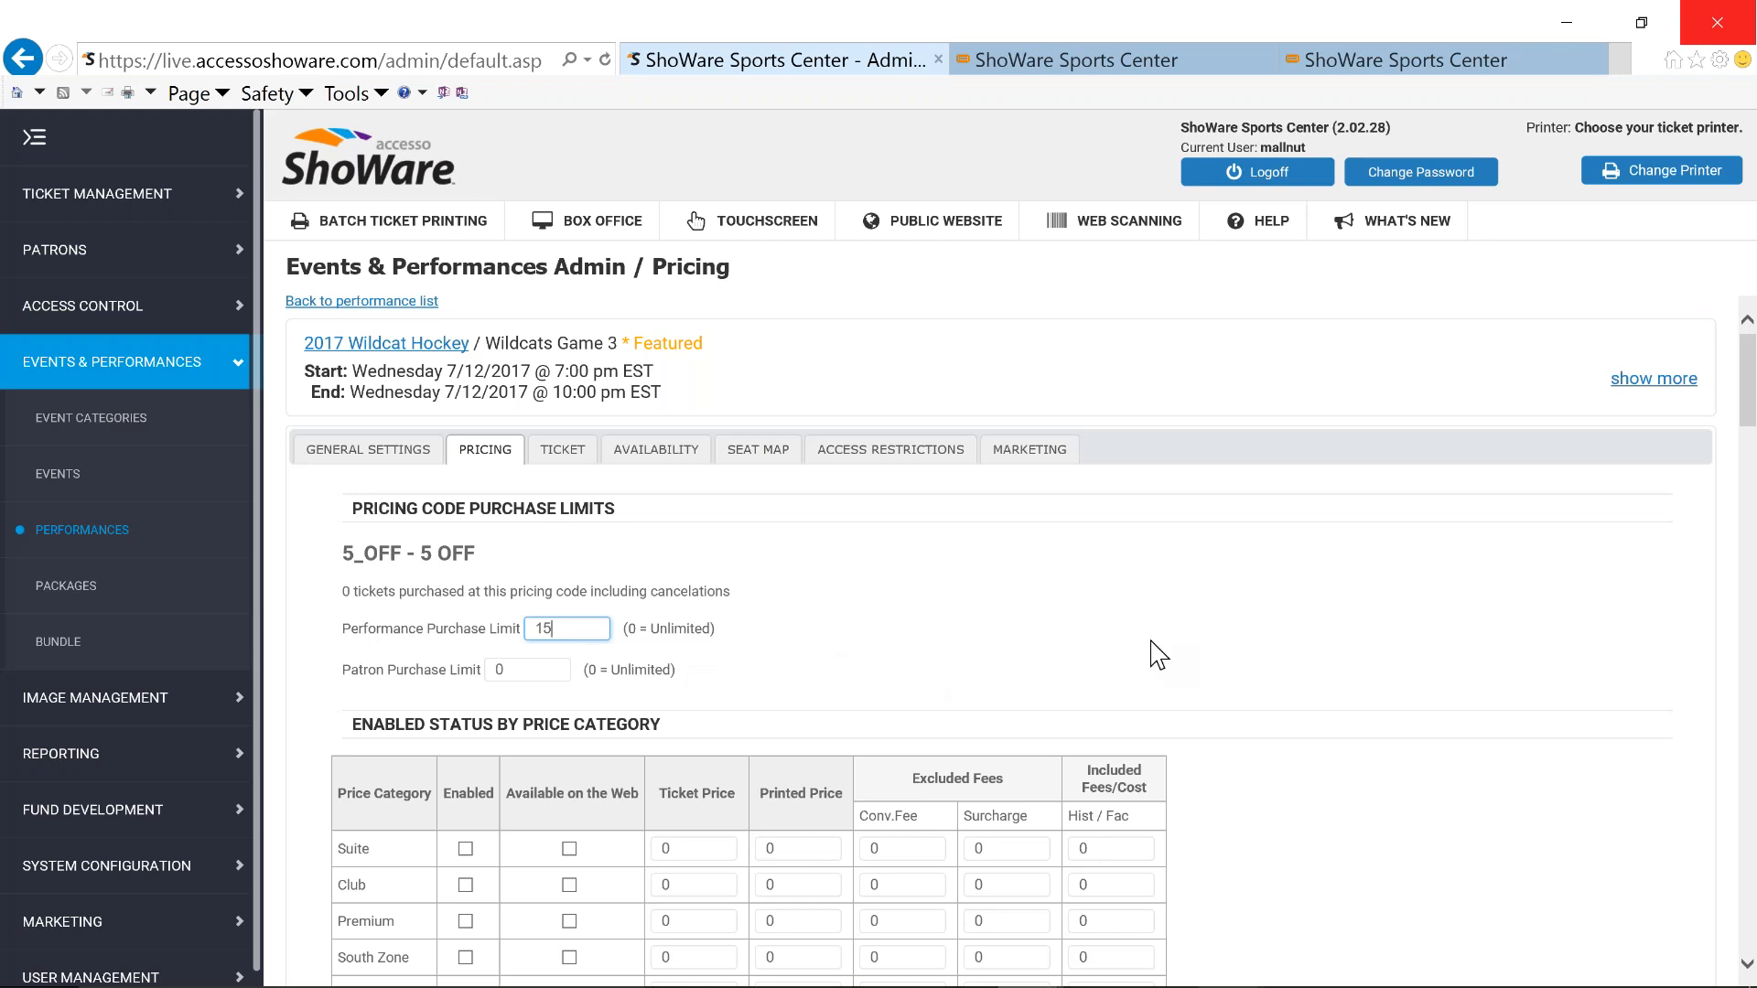
scroll("down", 3)
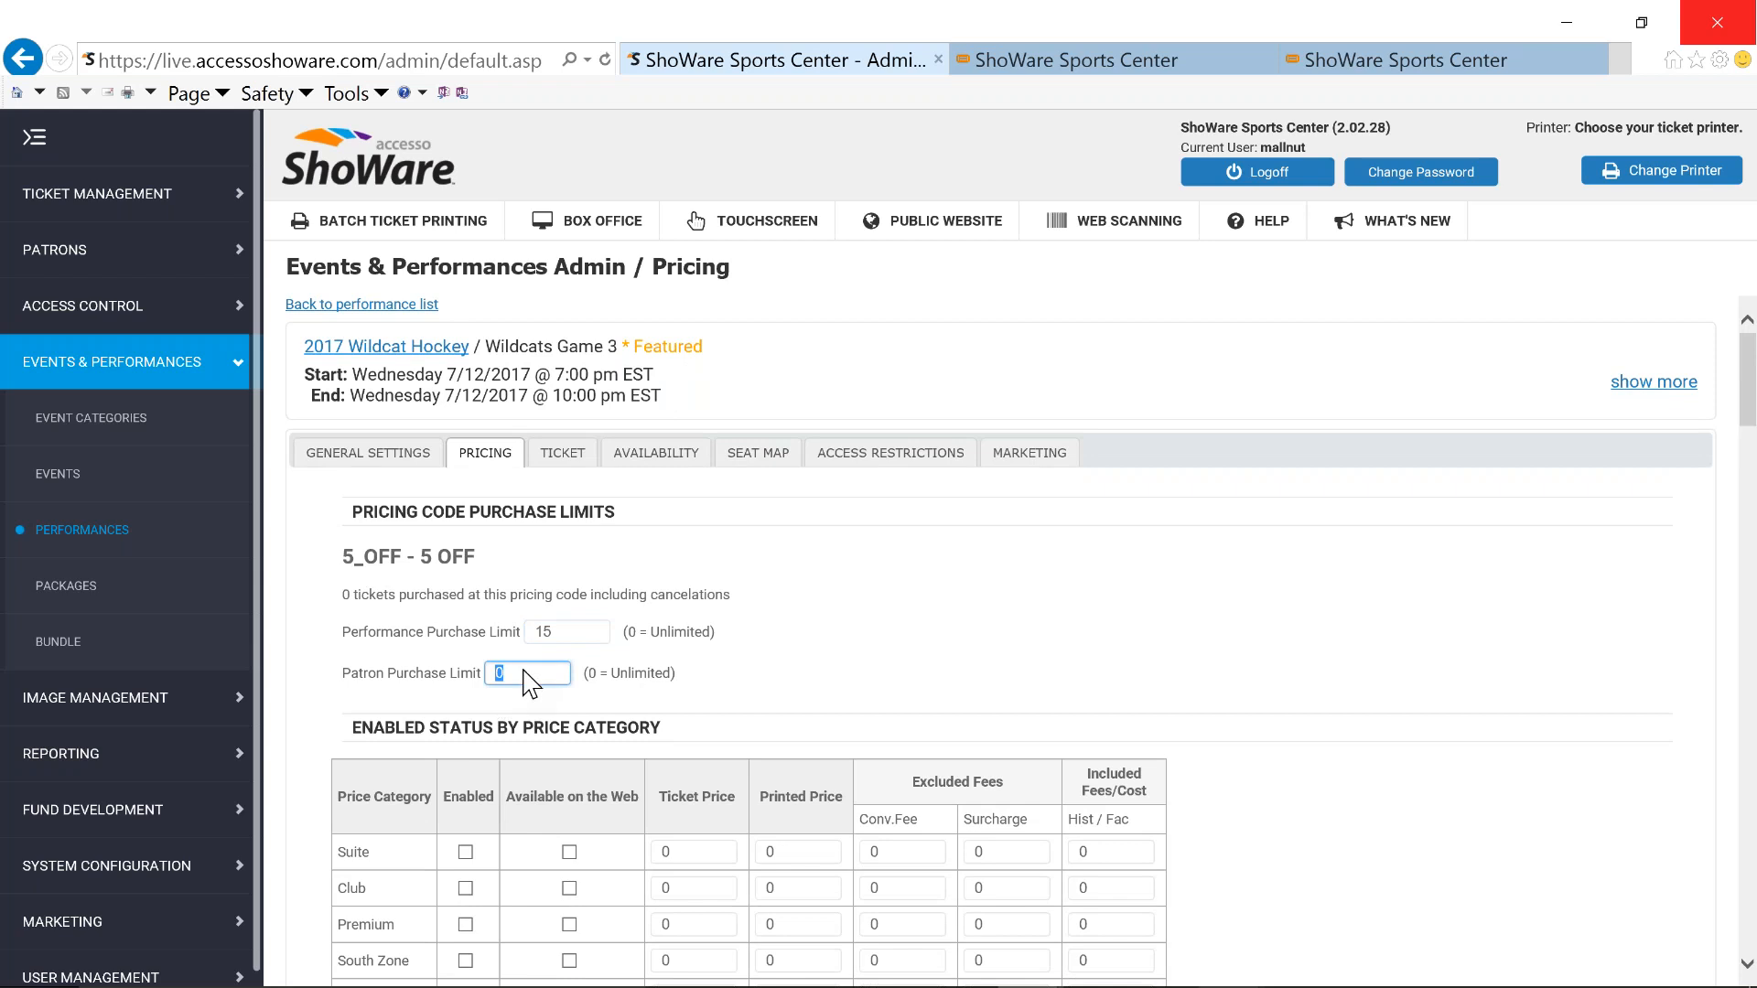
type("2")
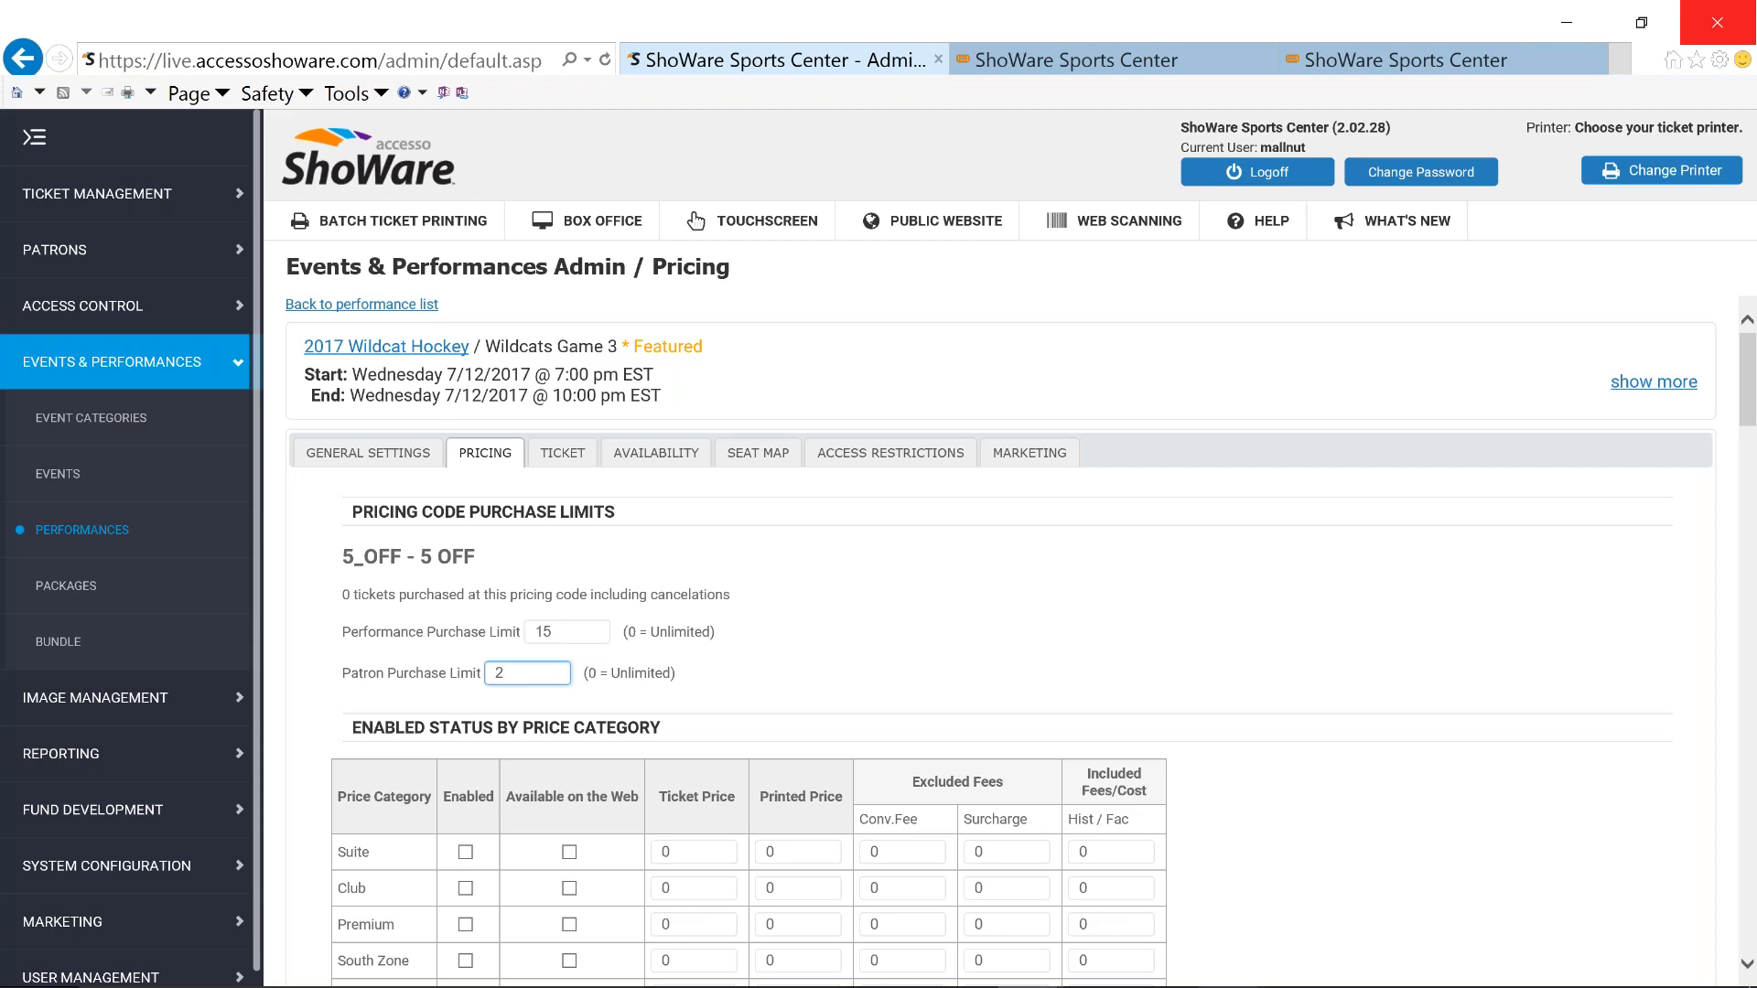
left_click(527, 672)
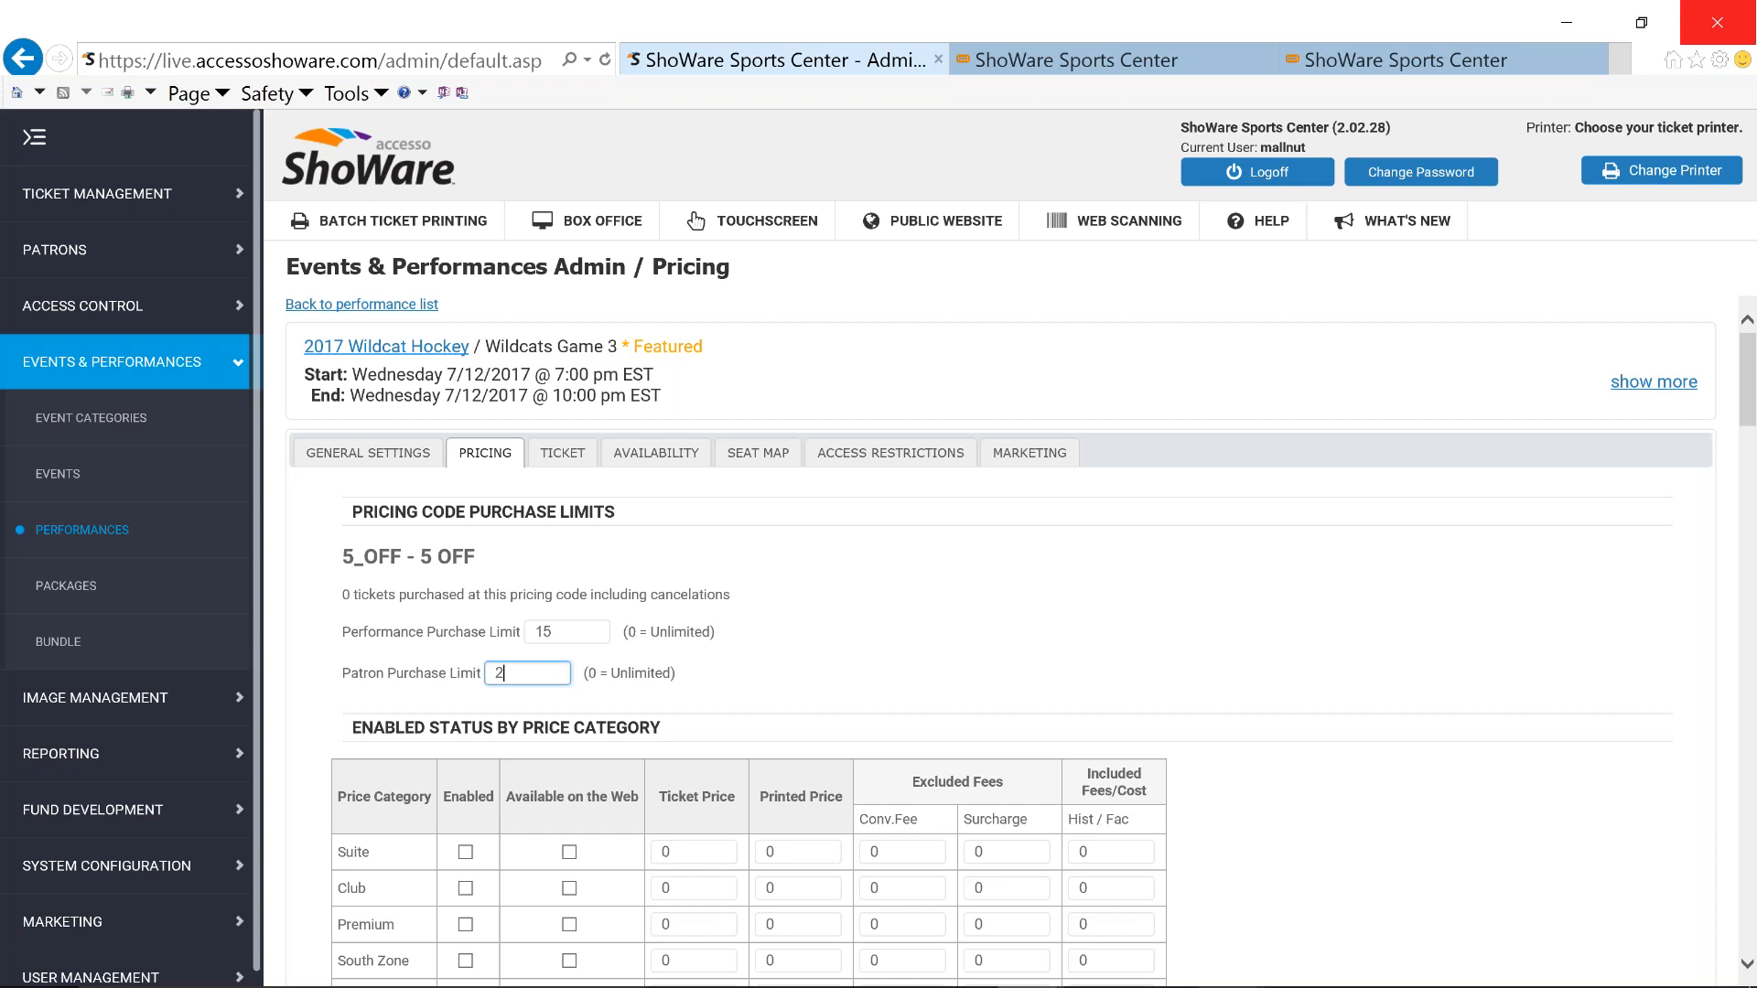
mouse_move(919, 715)
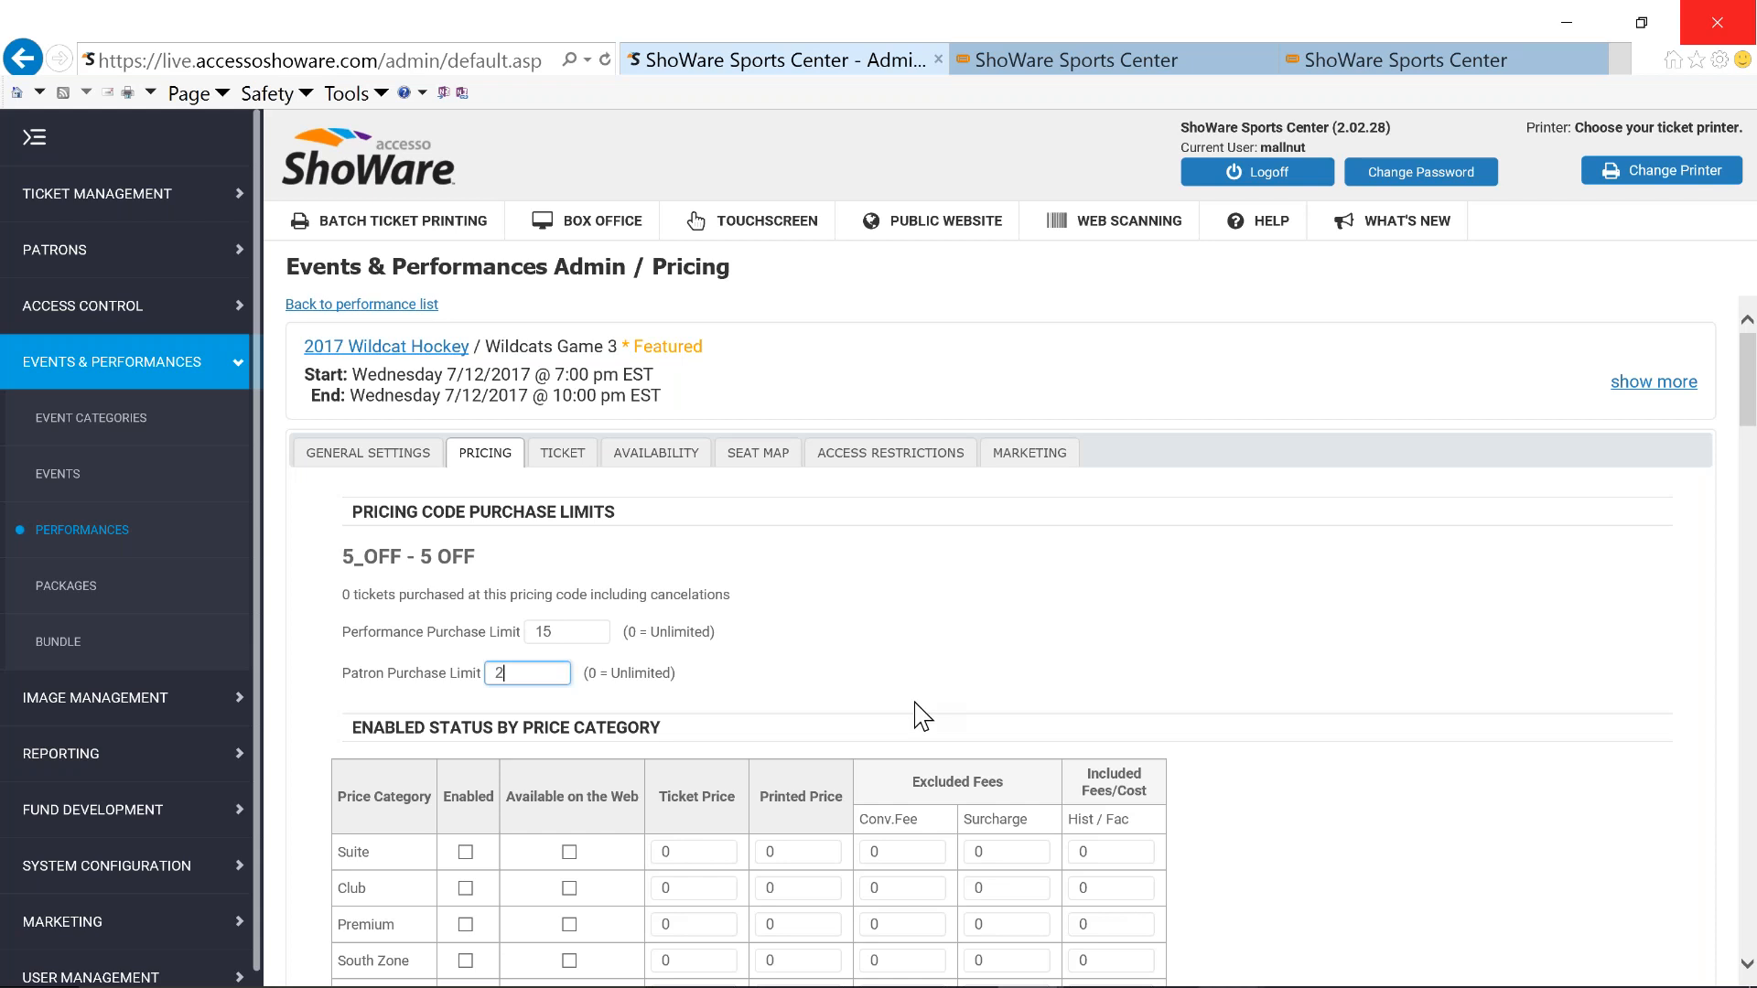
mouse_move(748, 745)
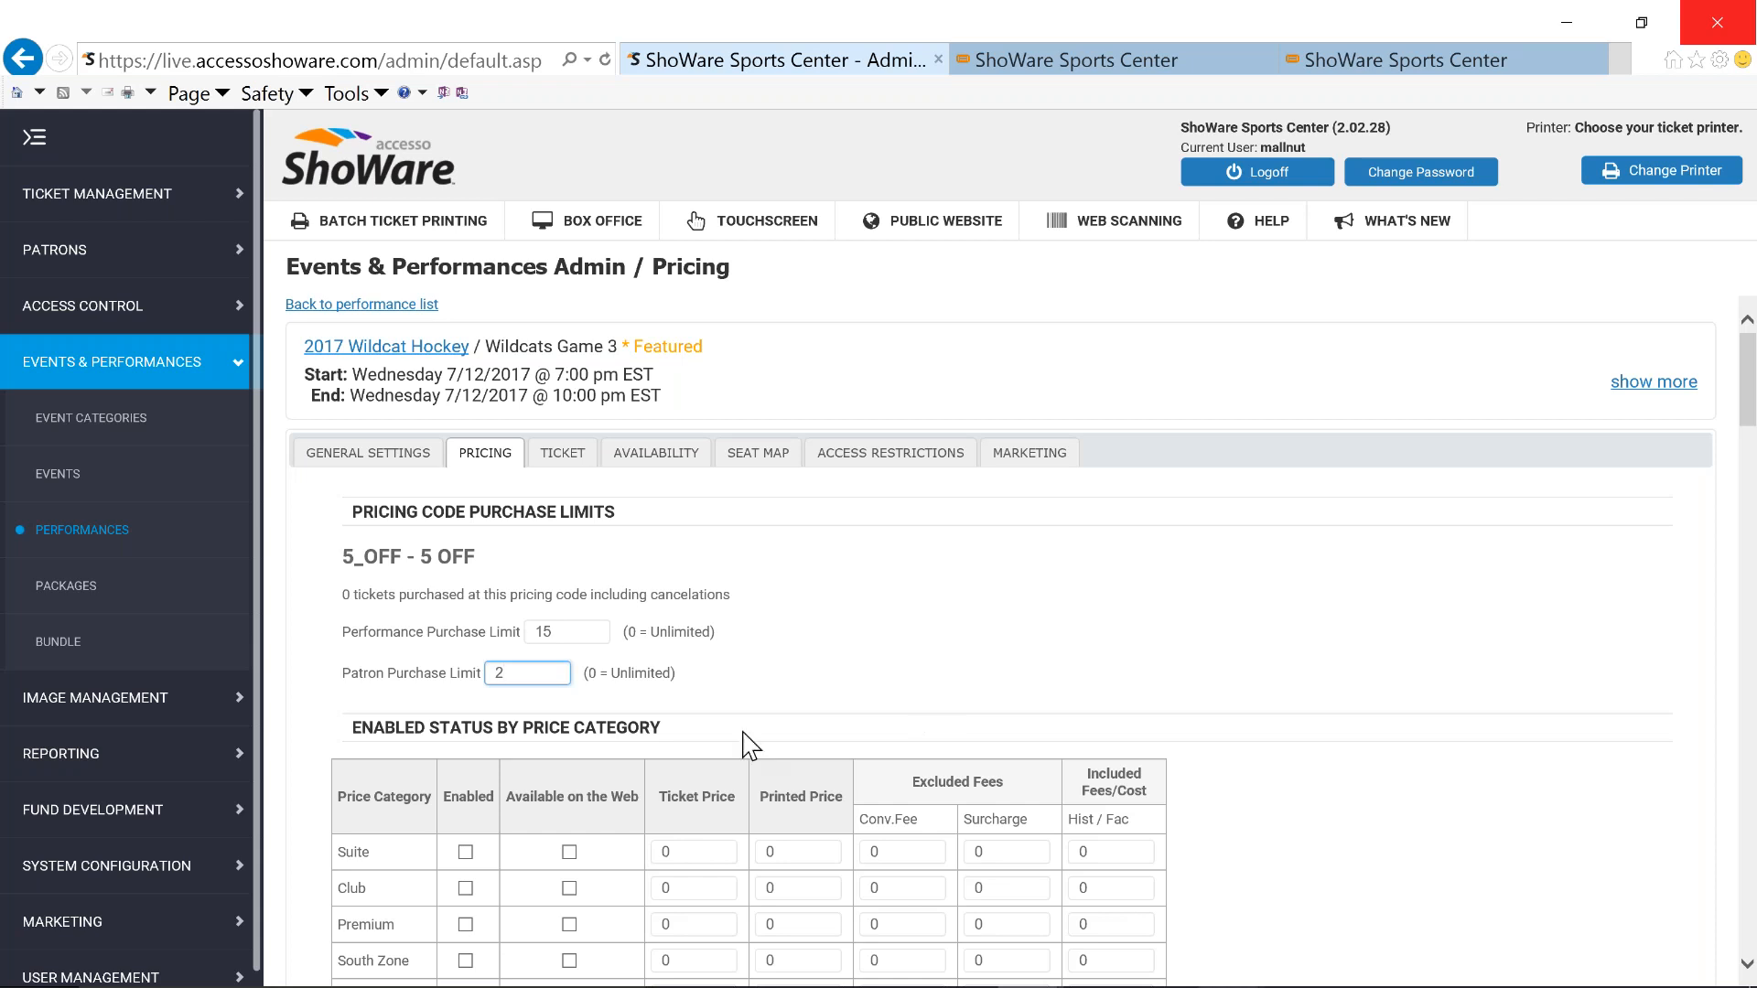
Step: Save the new 5_OFF purchase limits
scroll("down", 3)
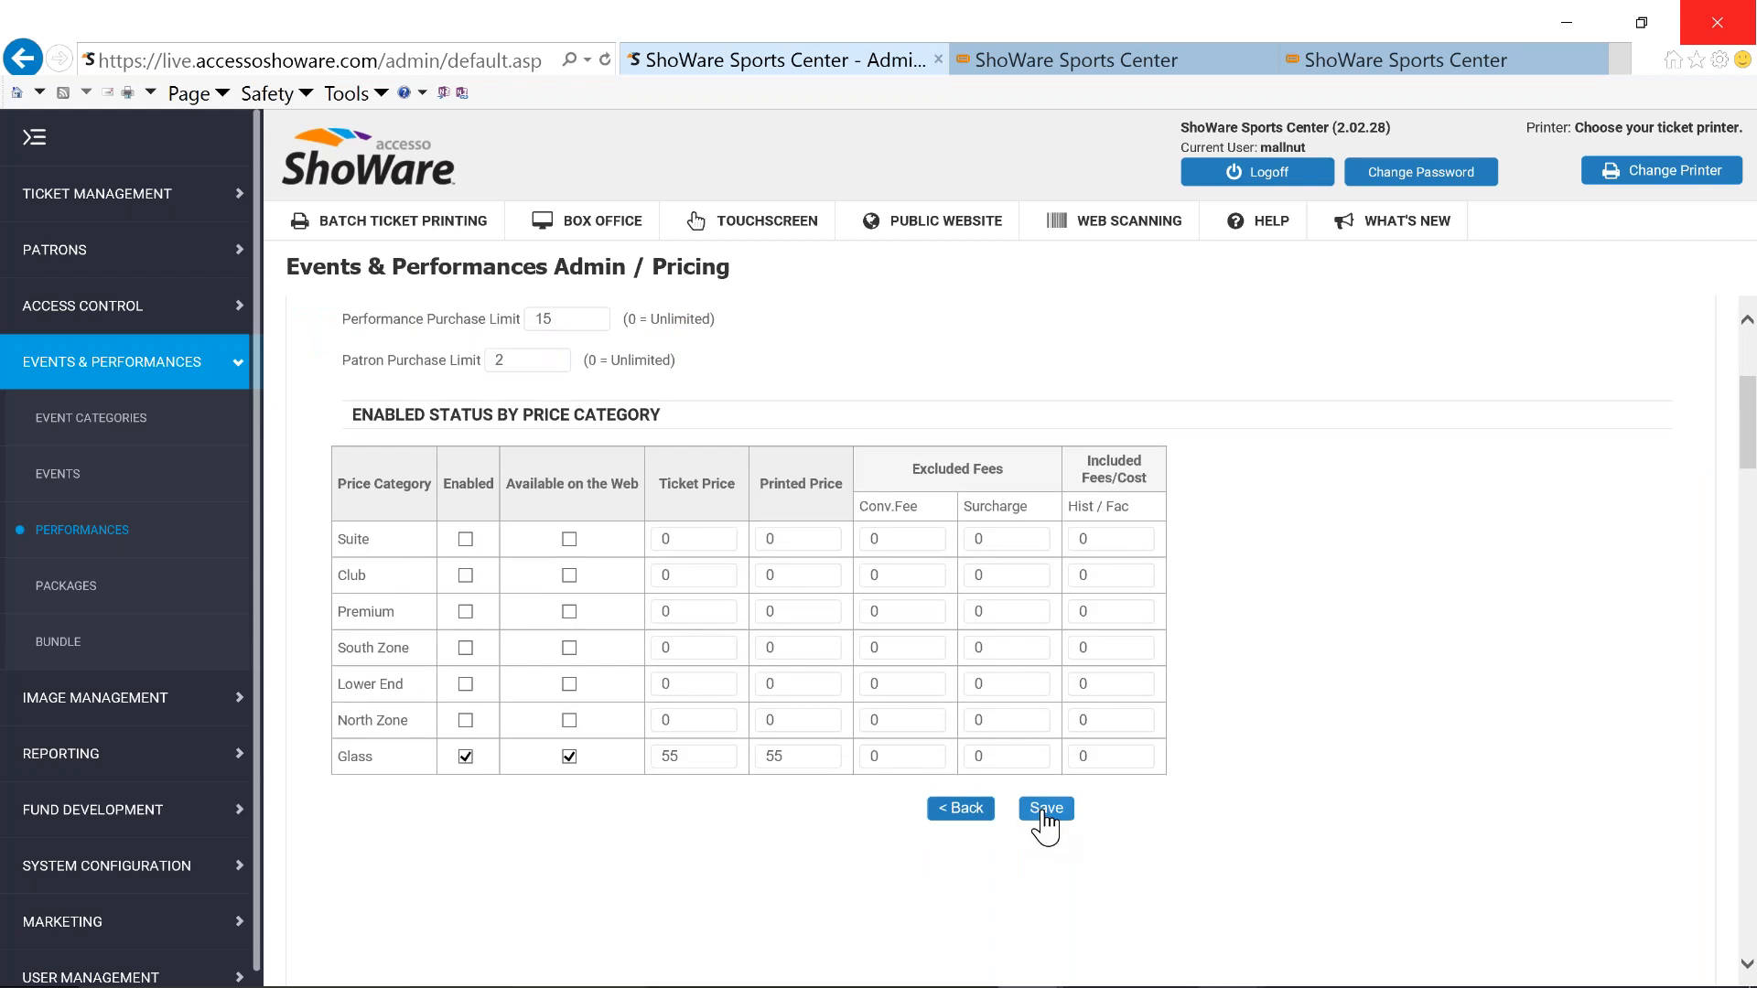
left_click(1045, 807)
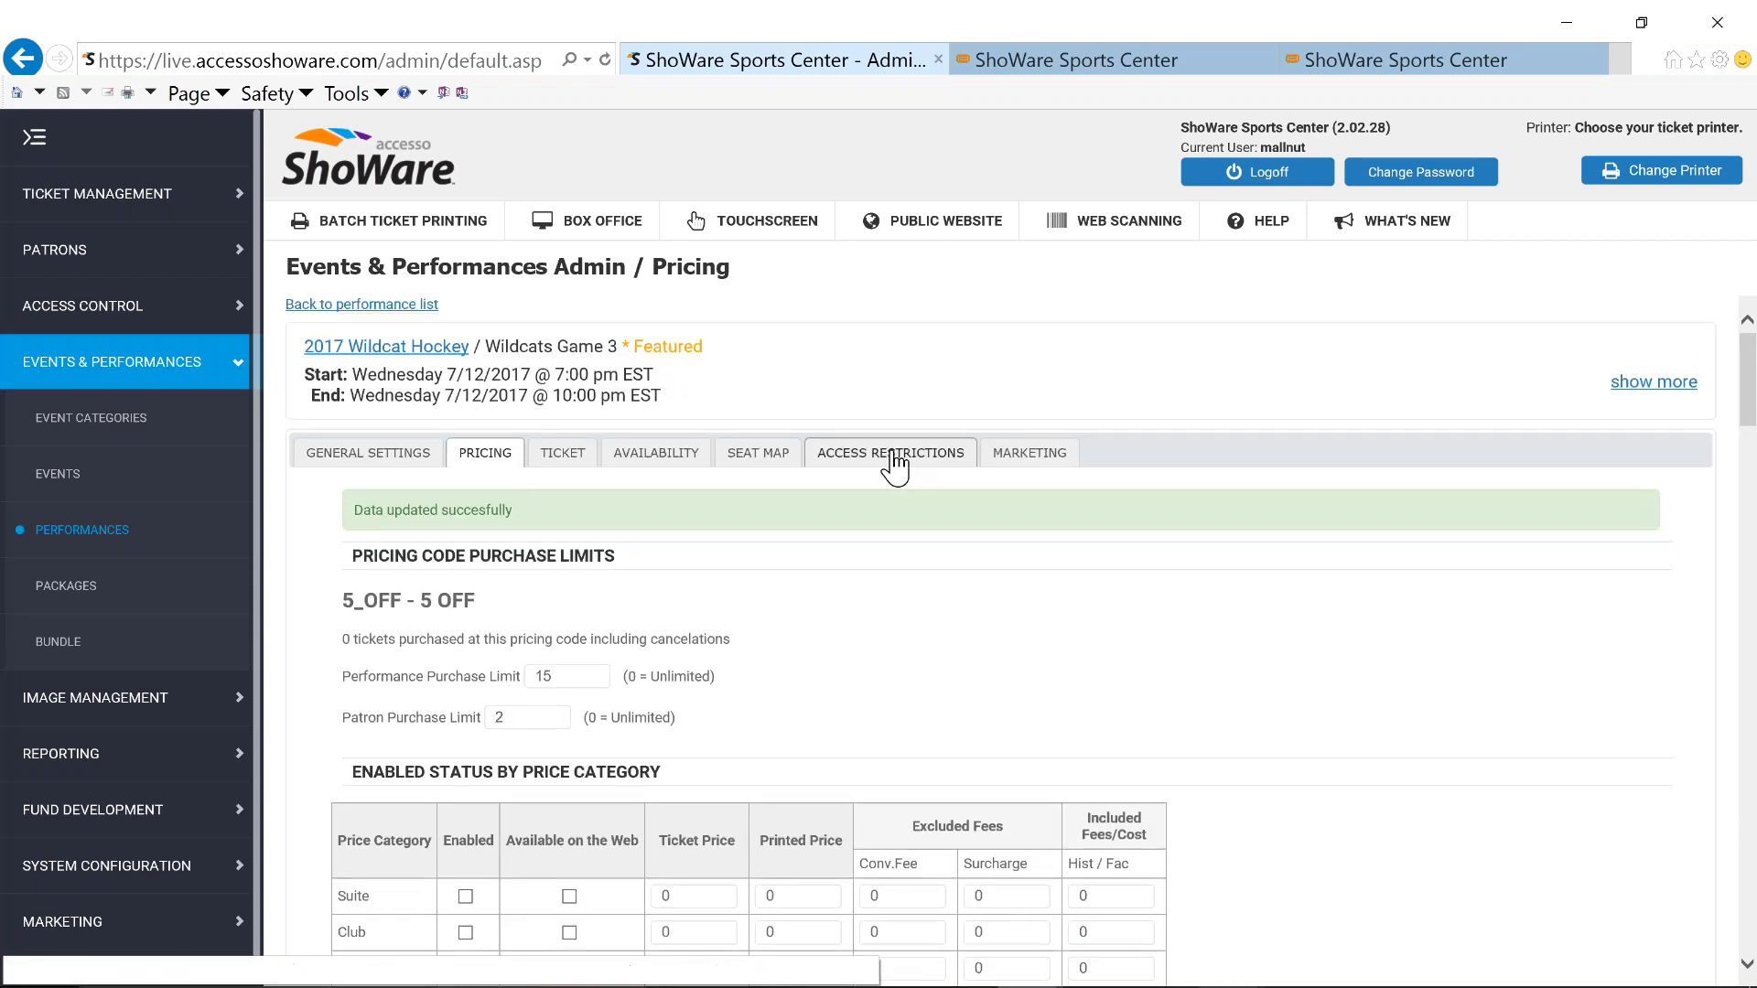
Step: Review Wildcats Game 3's VISA-only presale restriction (07/01/2017–07/10/2017) and its message
left_click(890, 452)
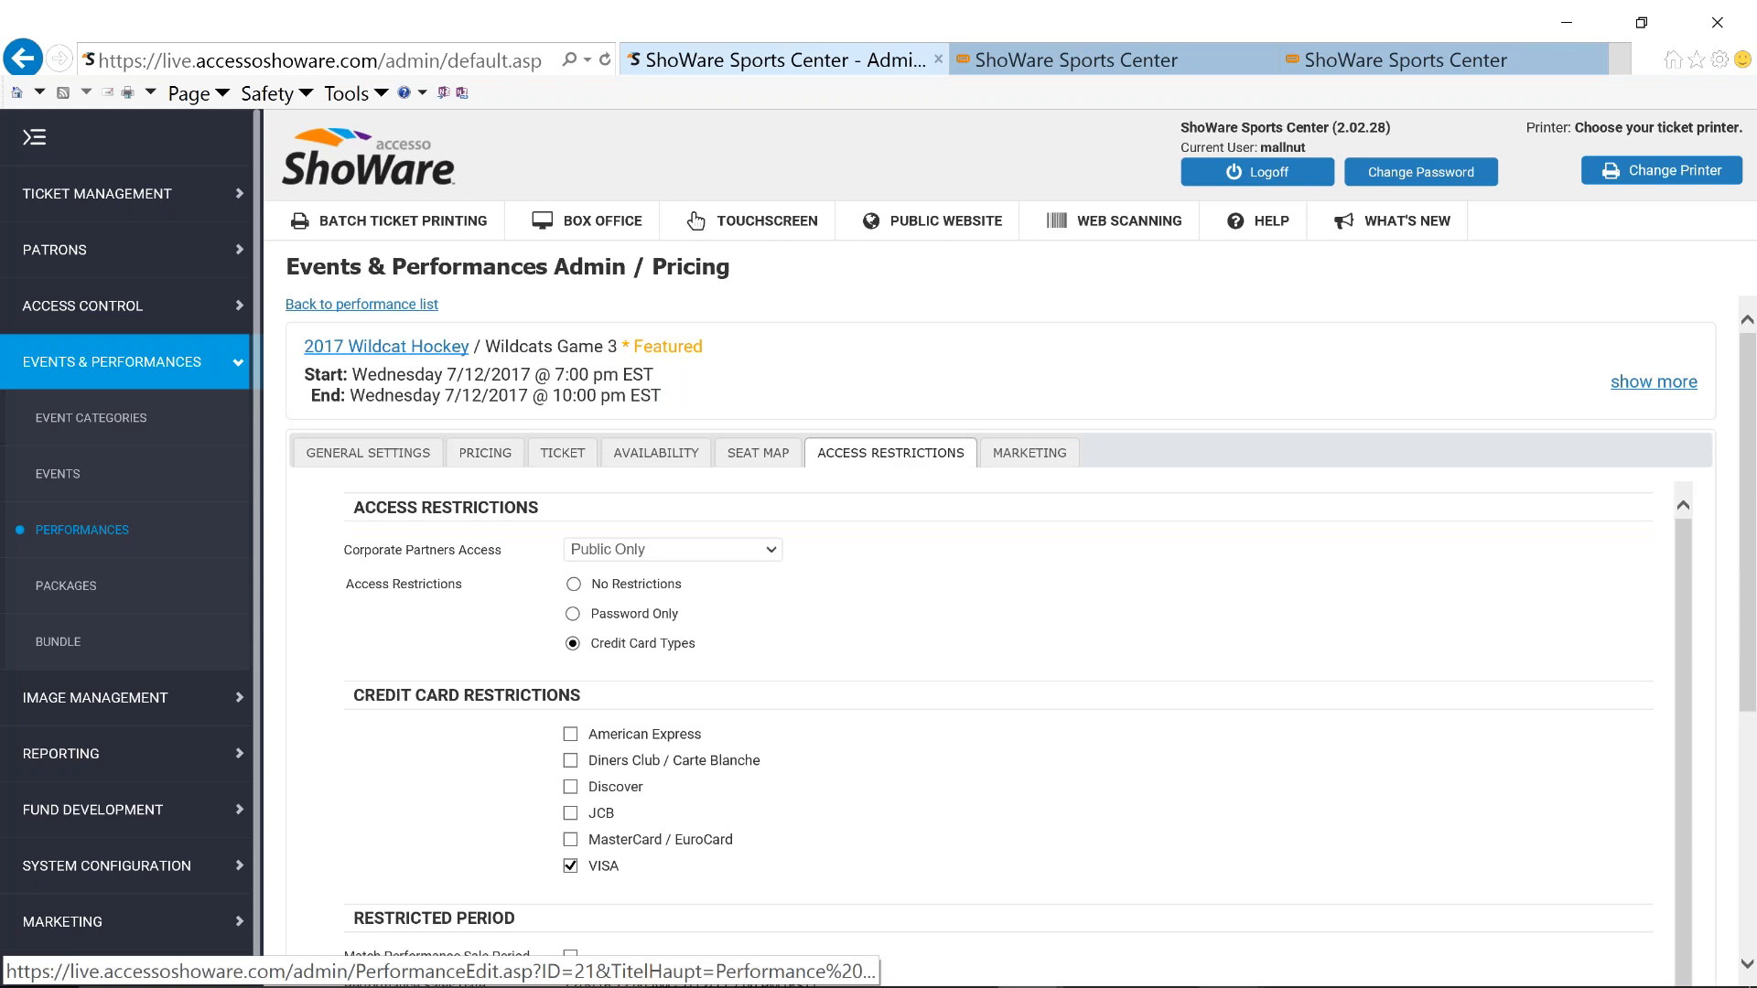
mouse_move(895, 452)
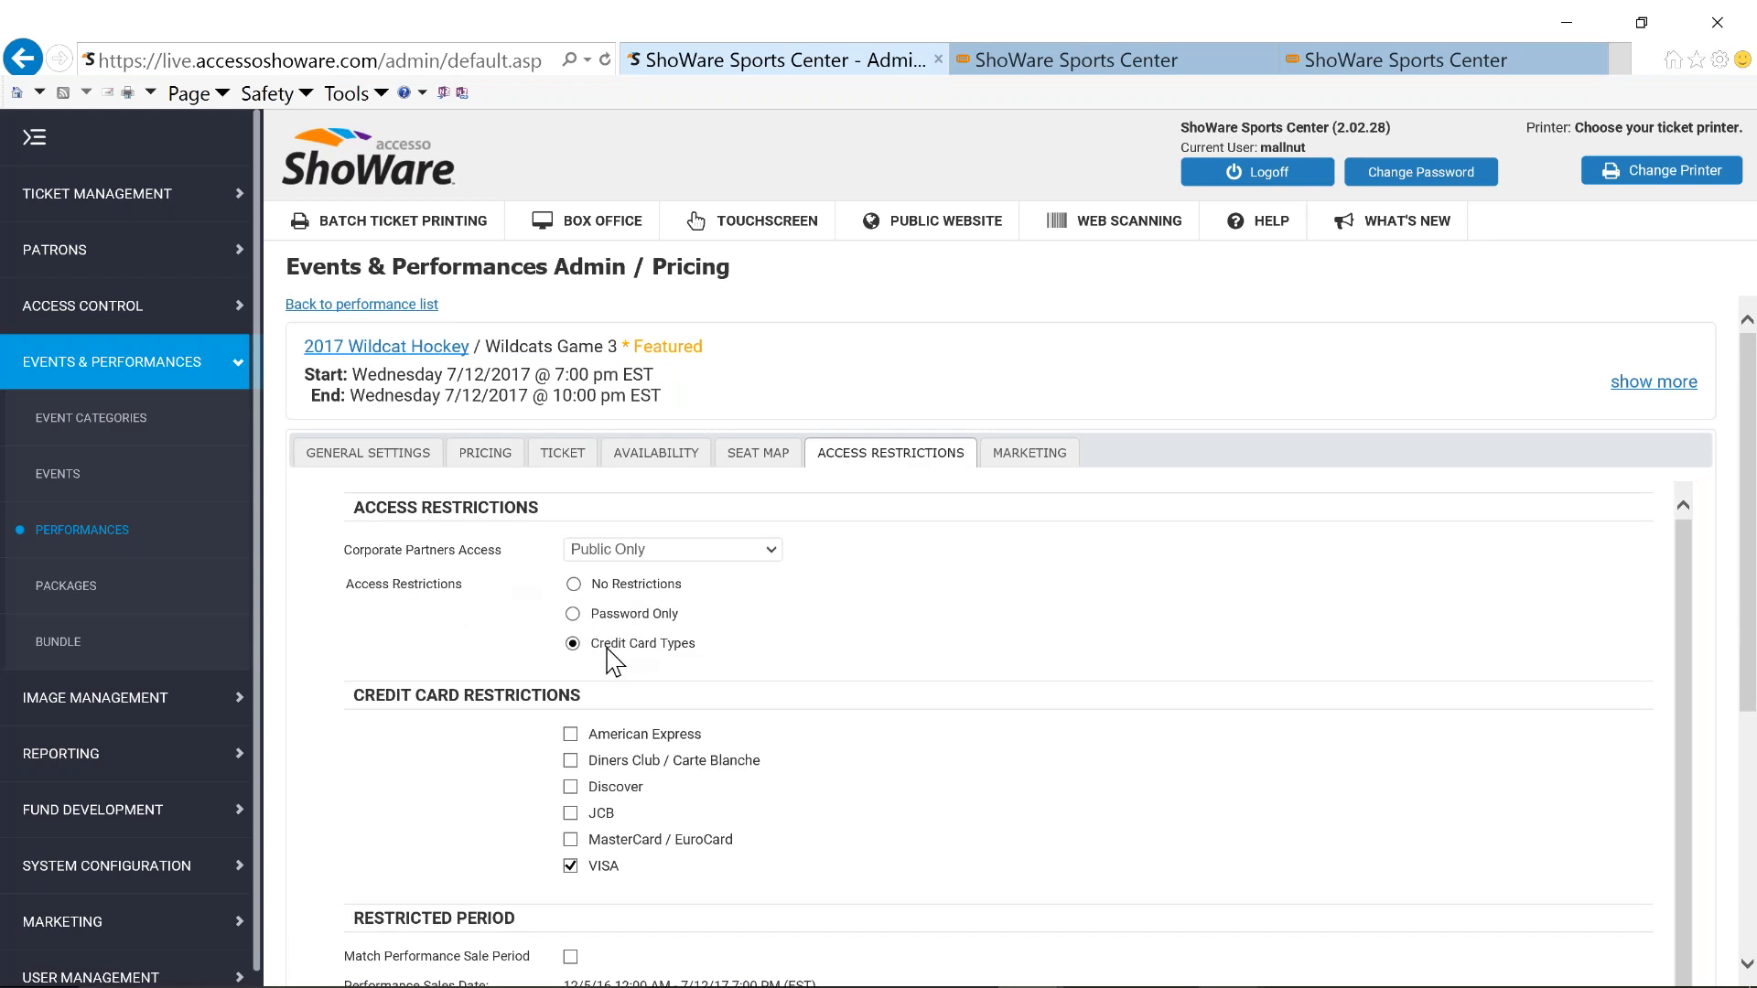
mouse_move(626, 655)
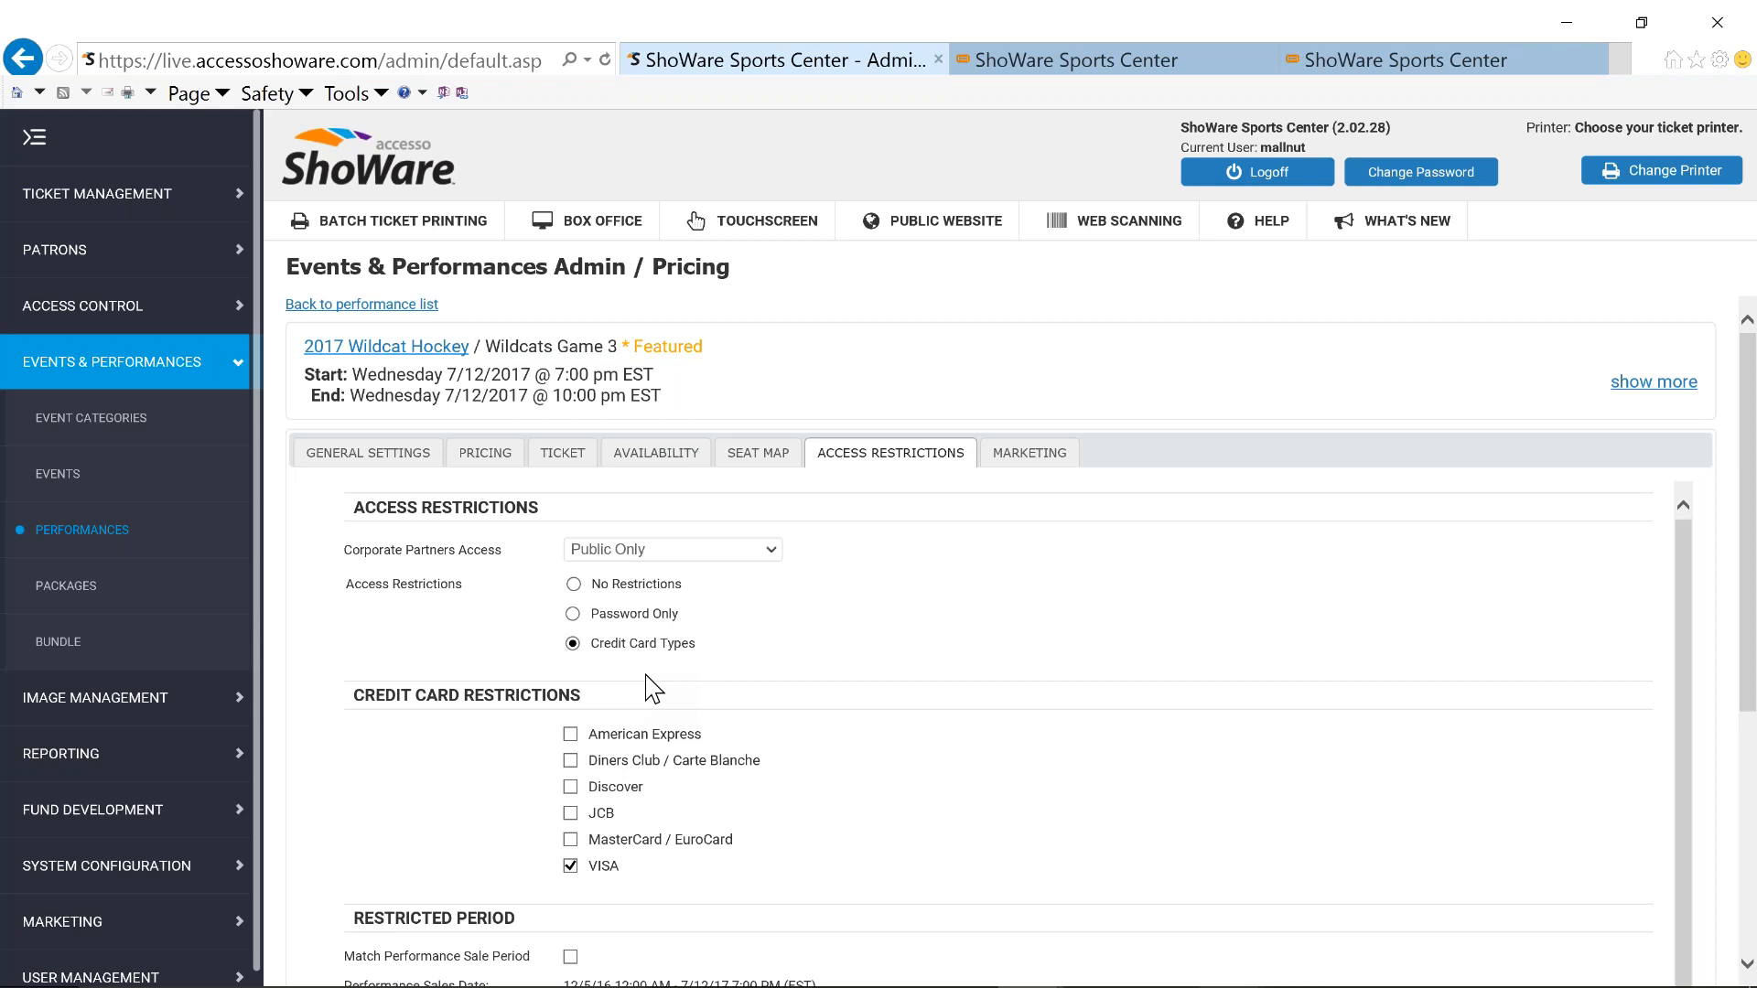
mouse_move(739, 723)
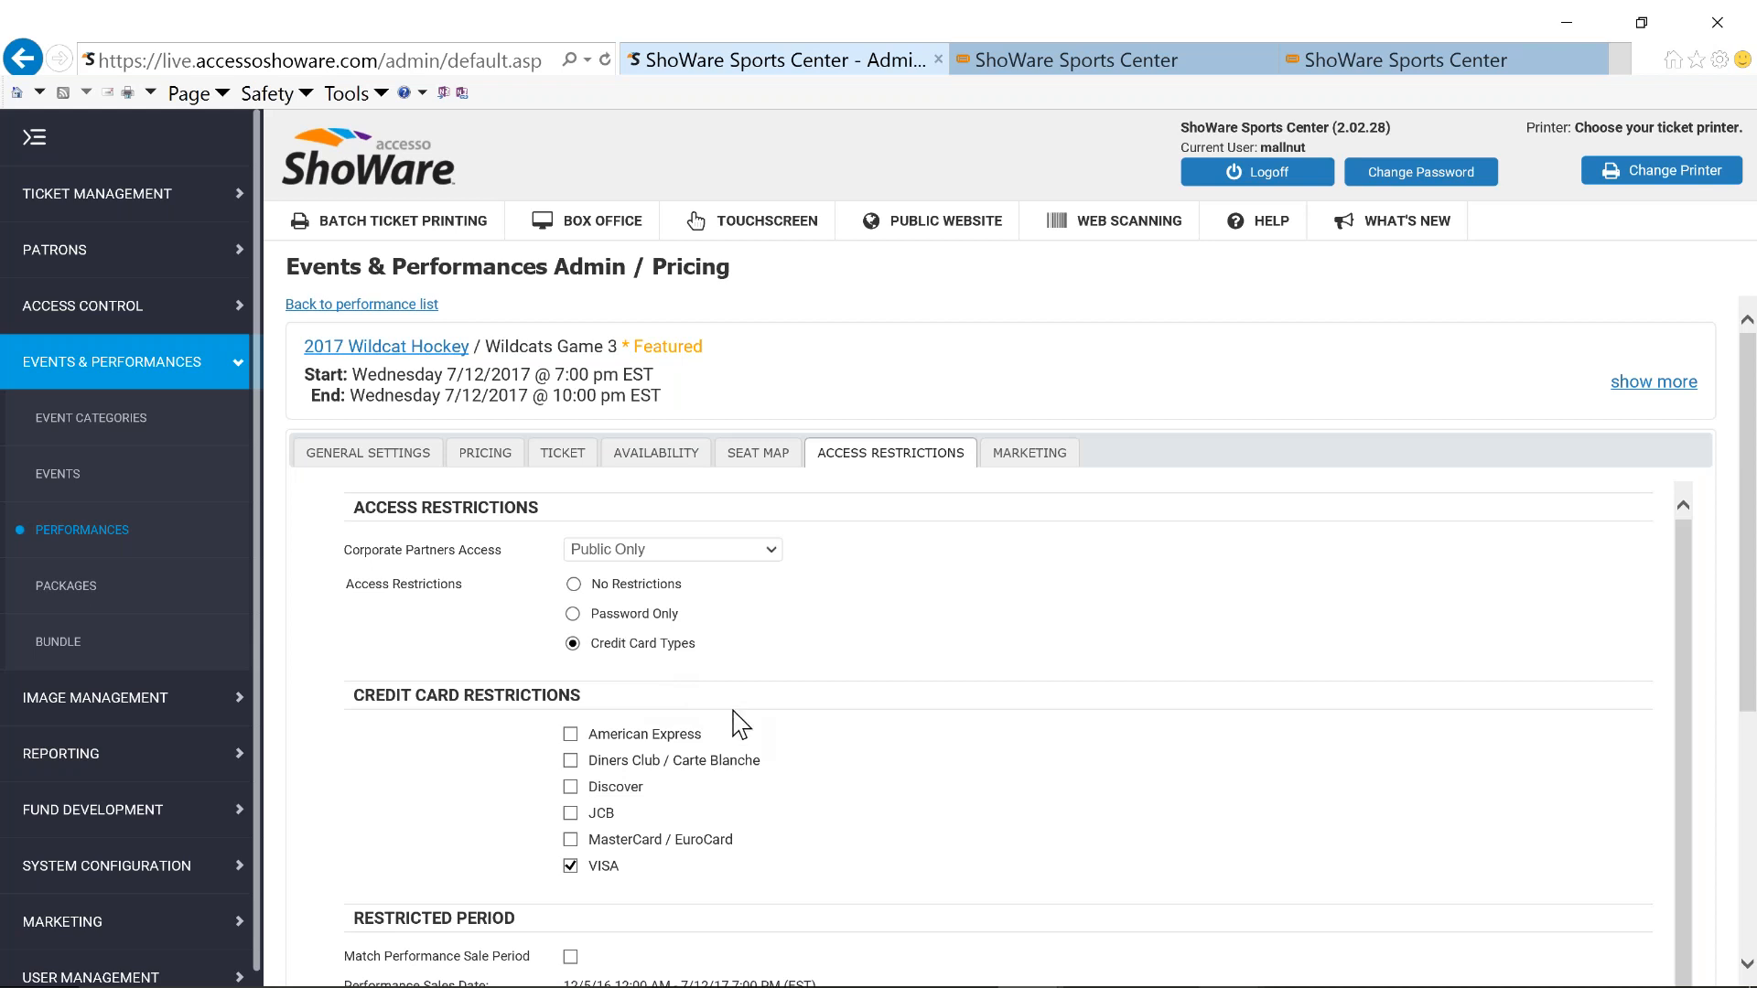
scroll("down", 3)
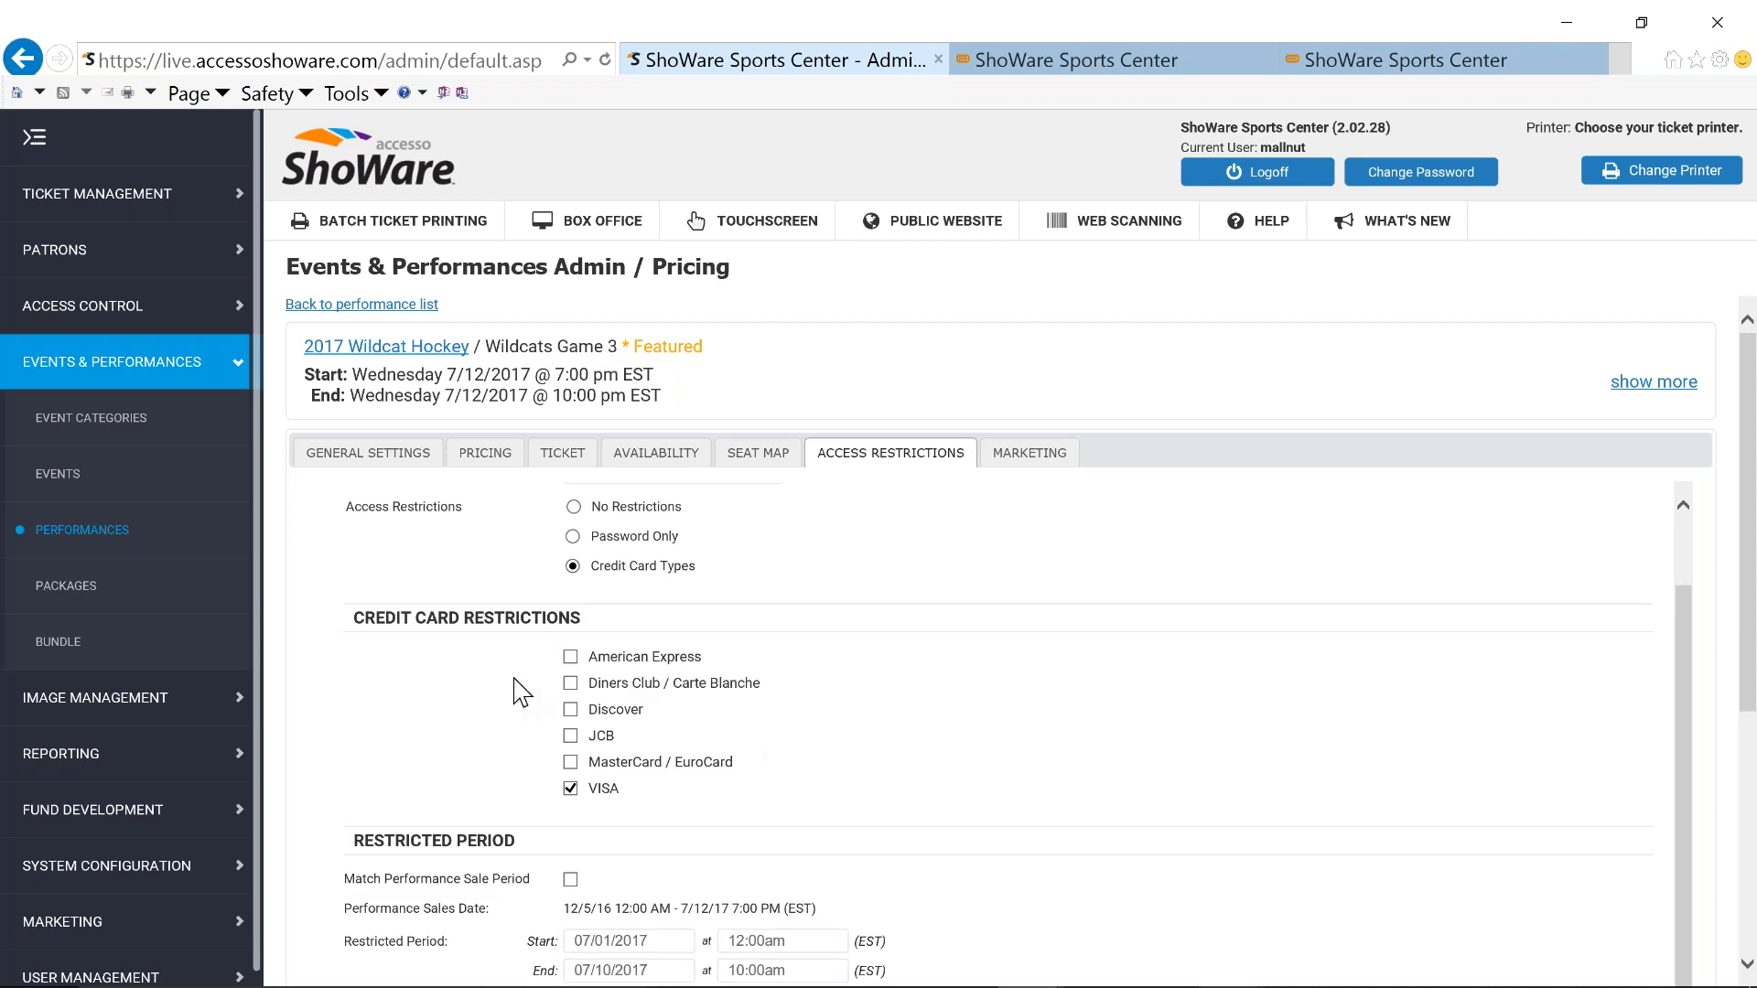
scroll("down", 3)
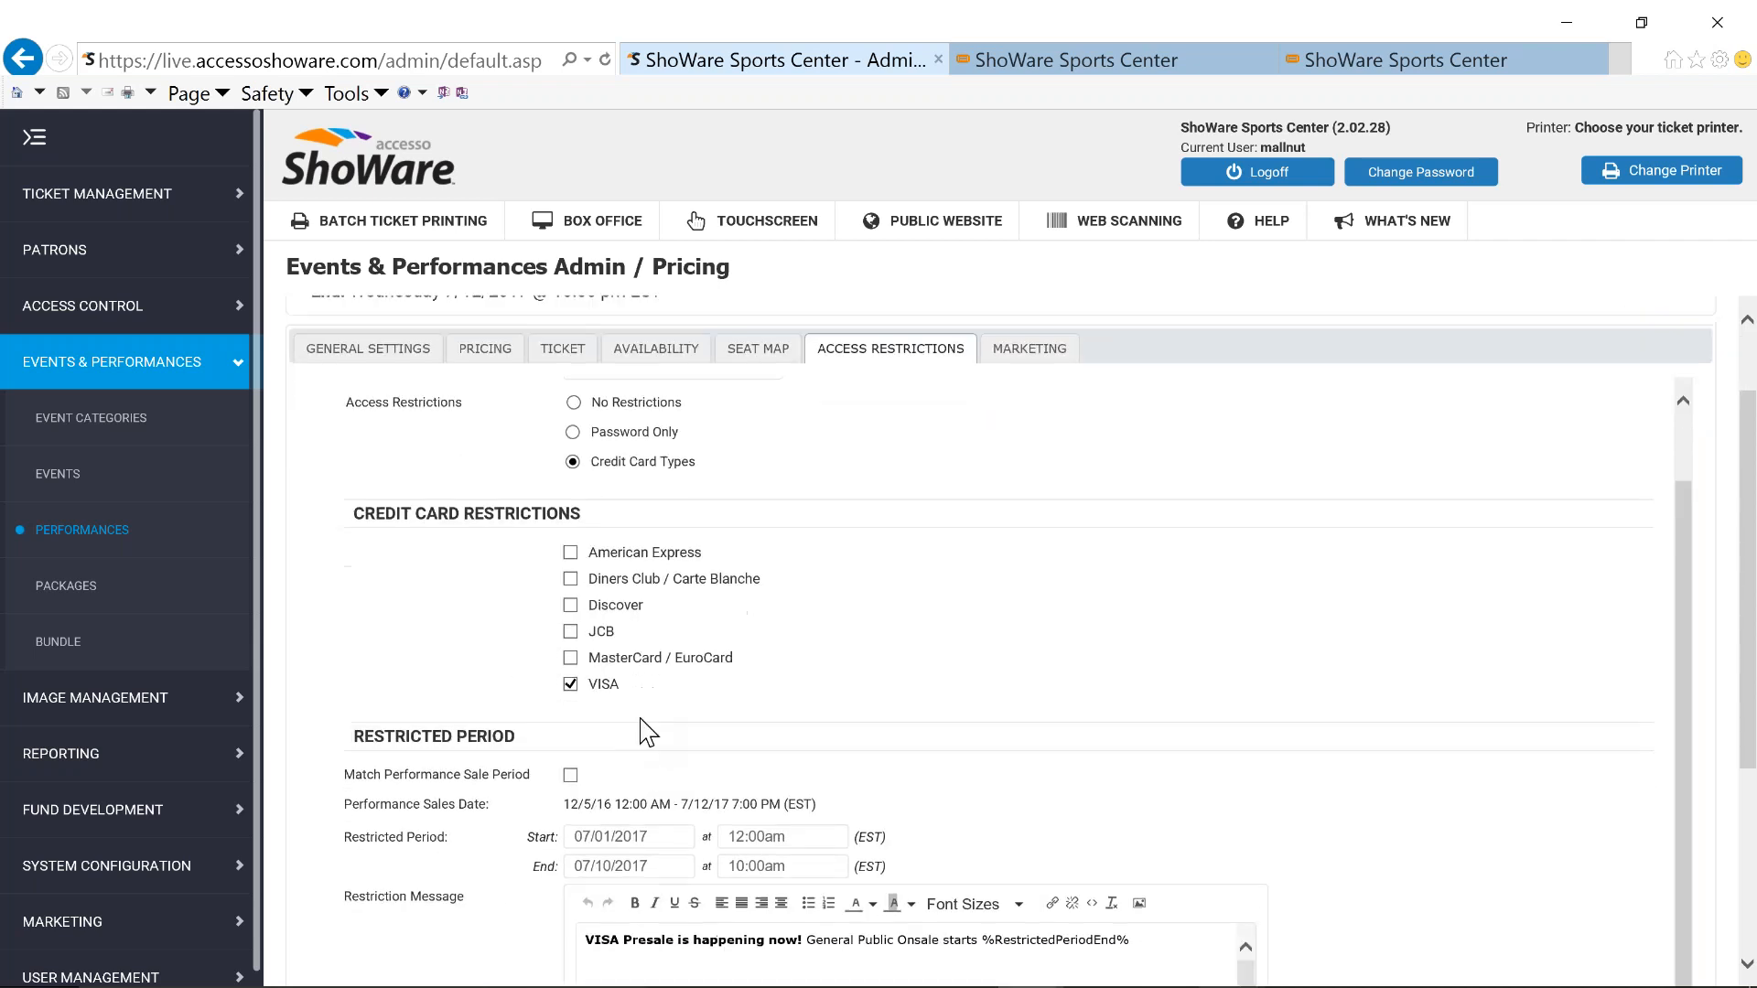
scroll("down", 3)
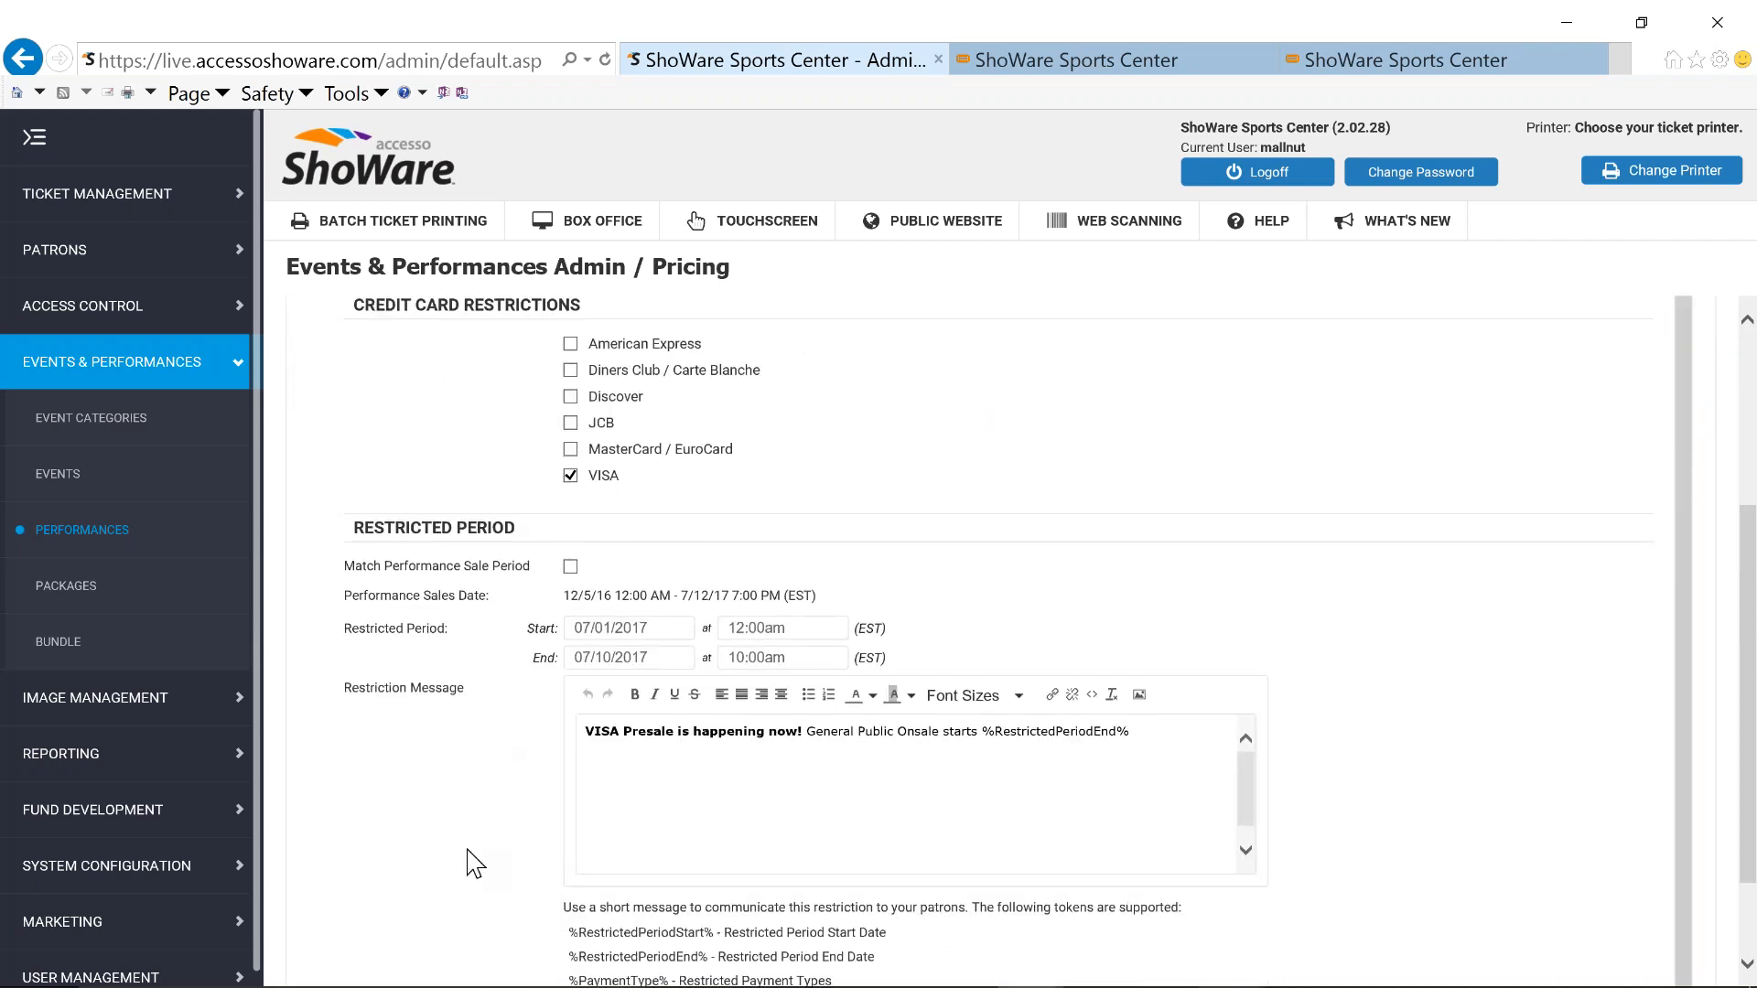
mouse_move(549, 612)
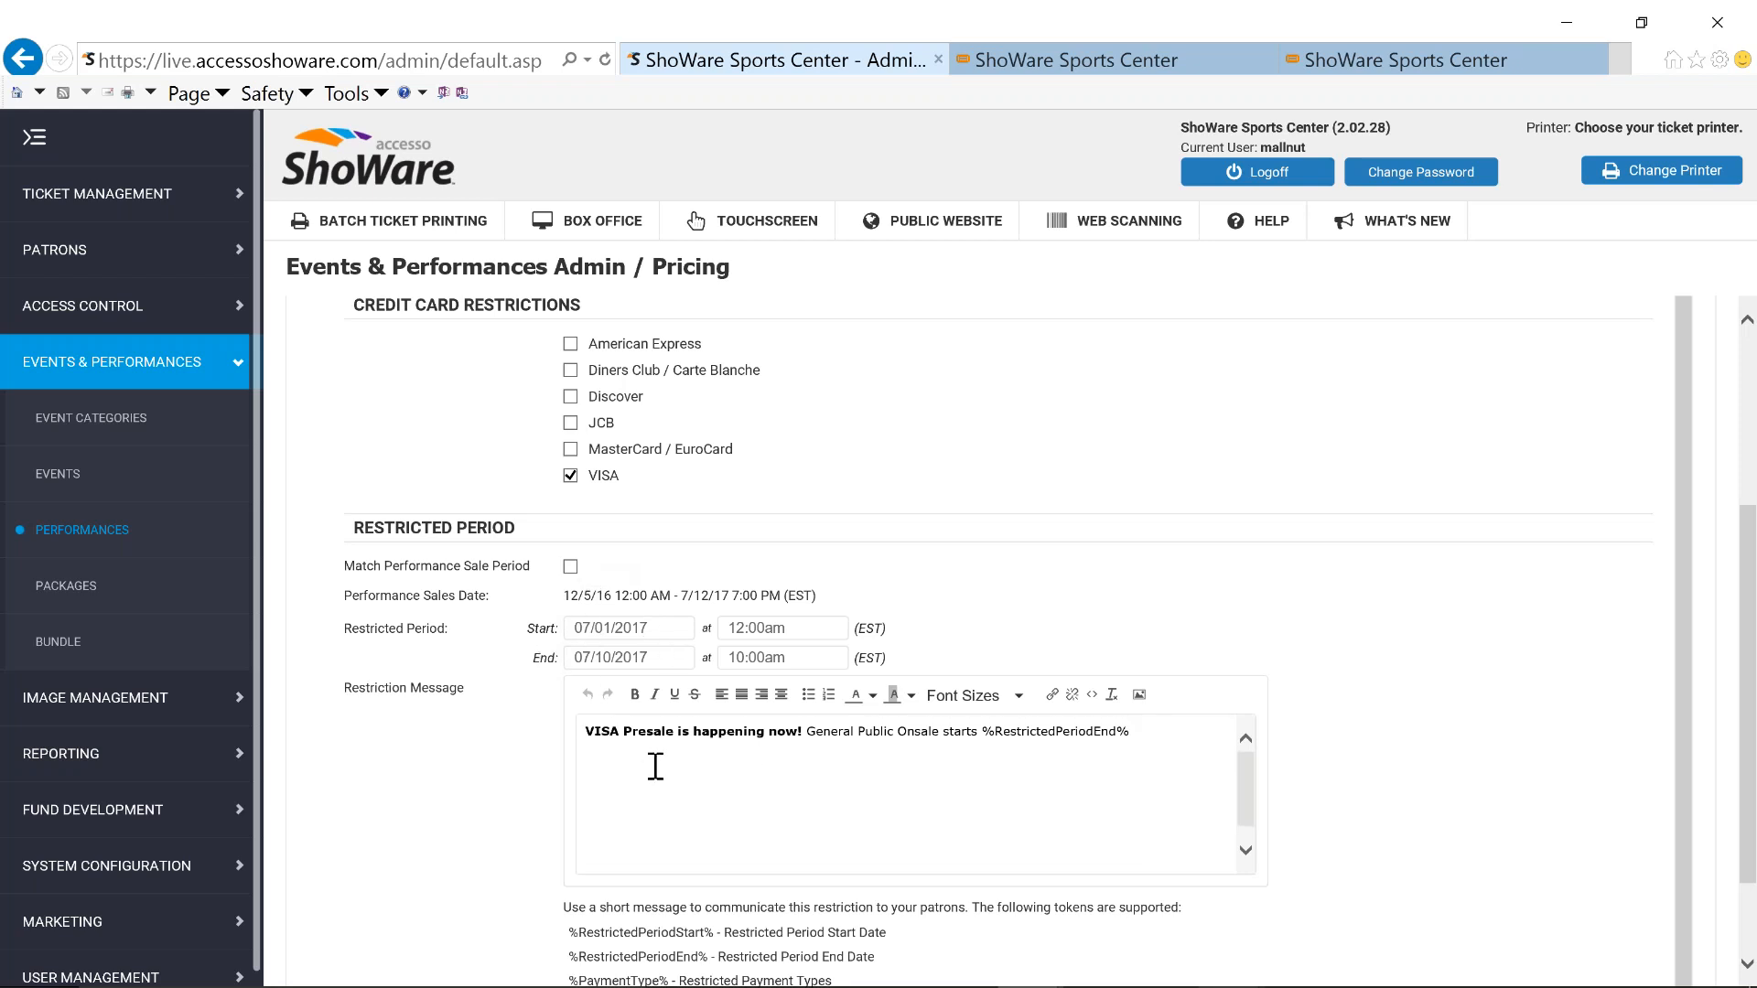
mouse_move(644, 745)
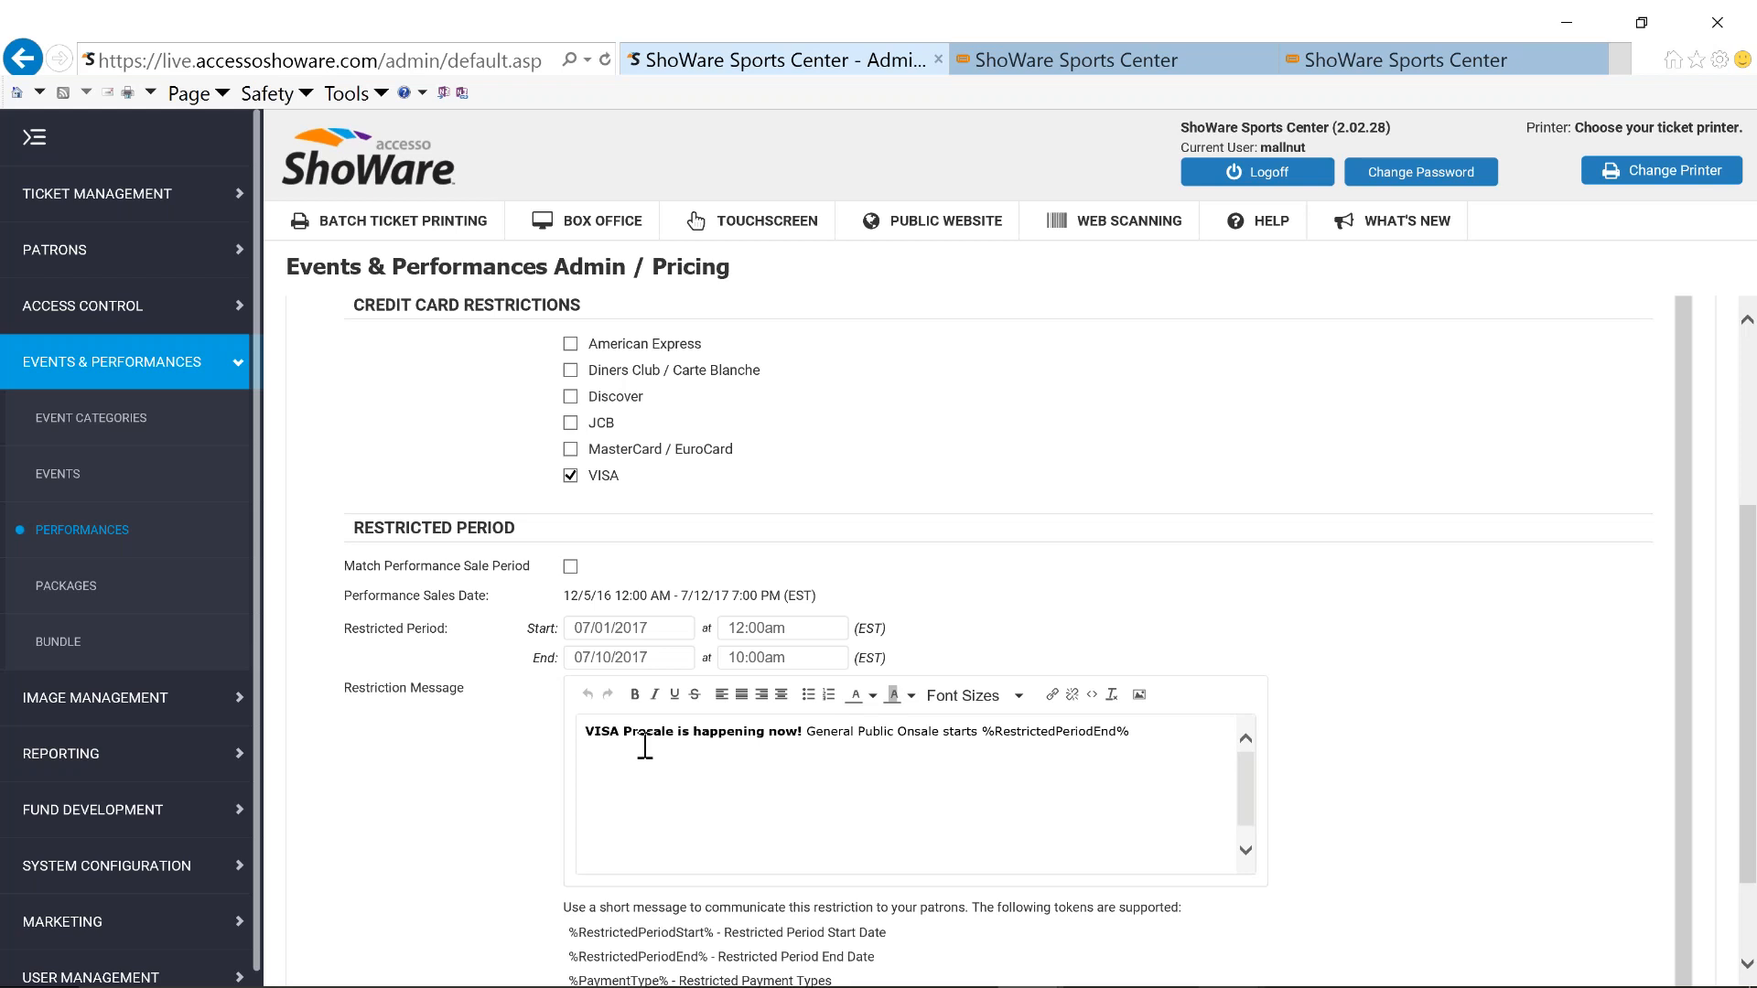
mouse_move(877, 737)
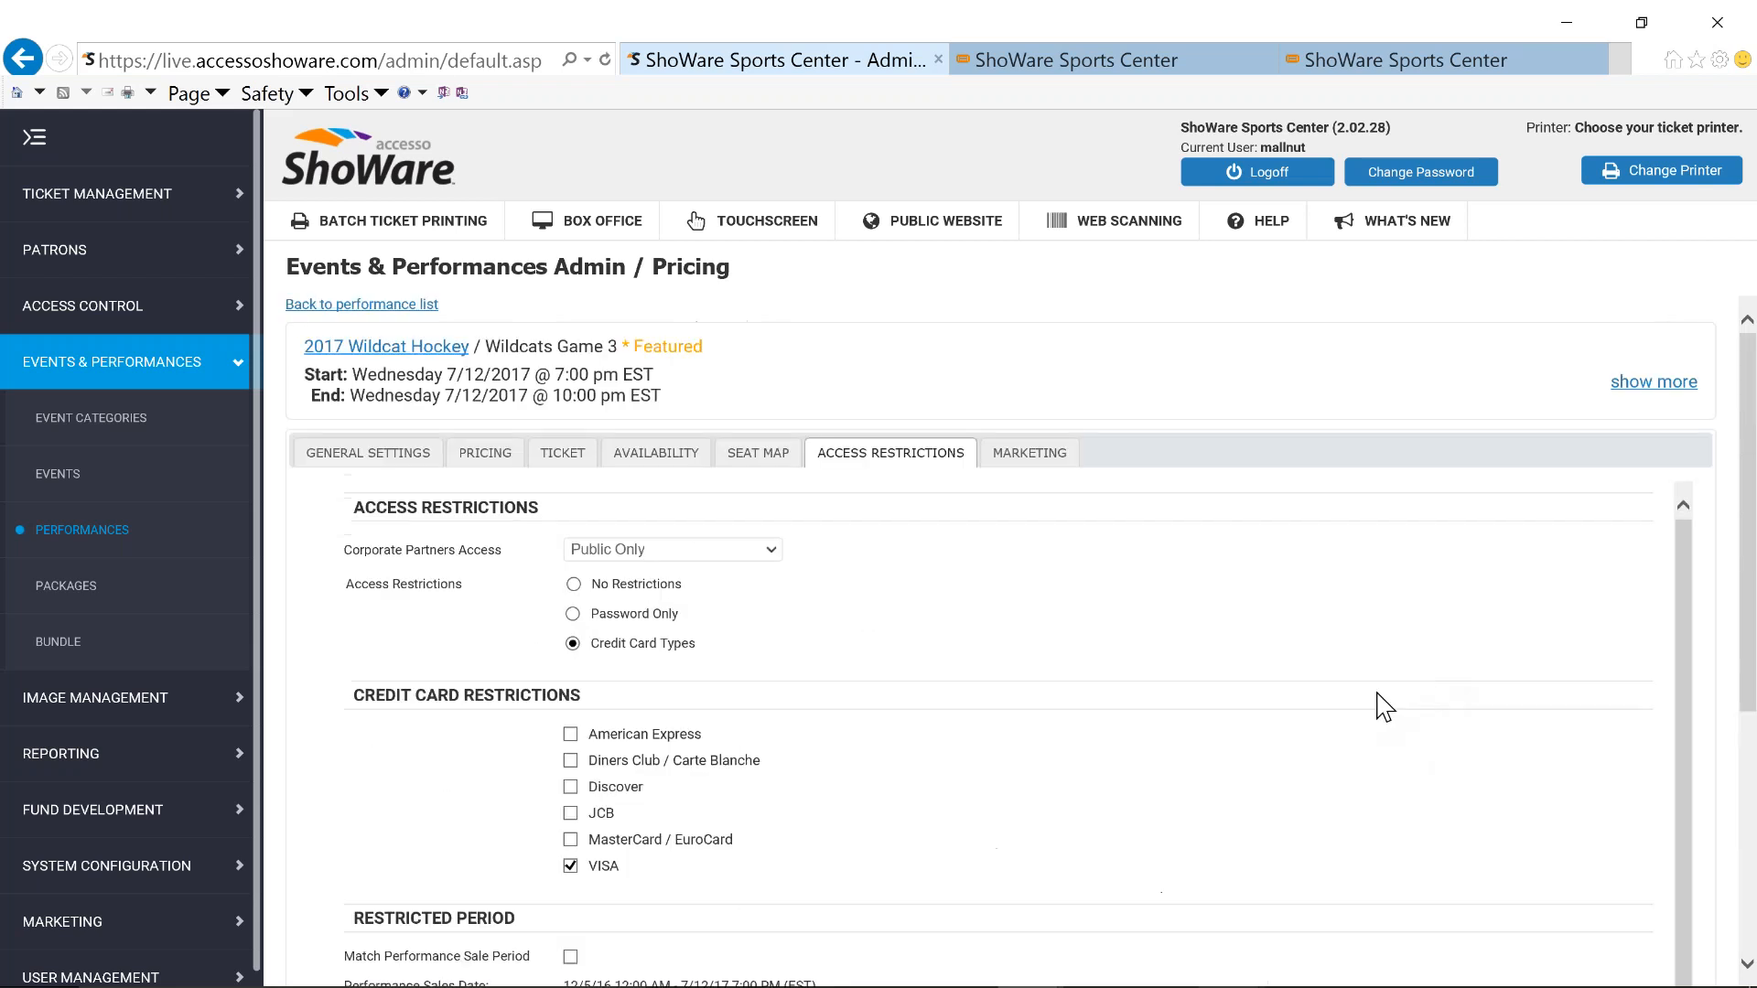
mouse_move(1001, 557)
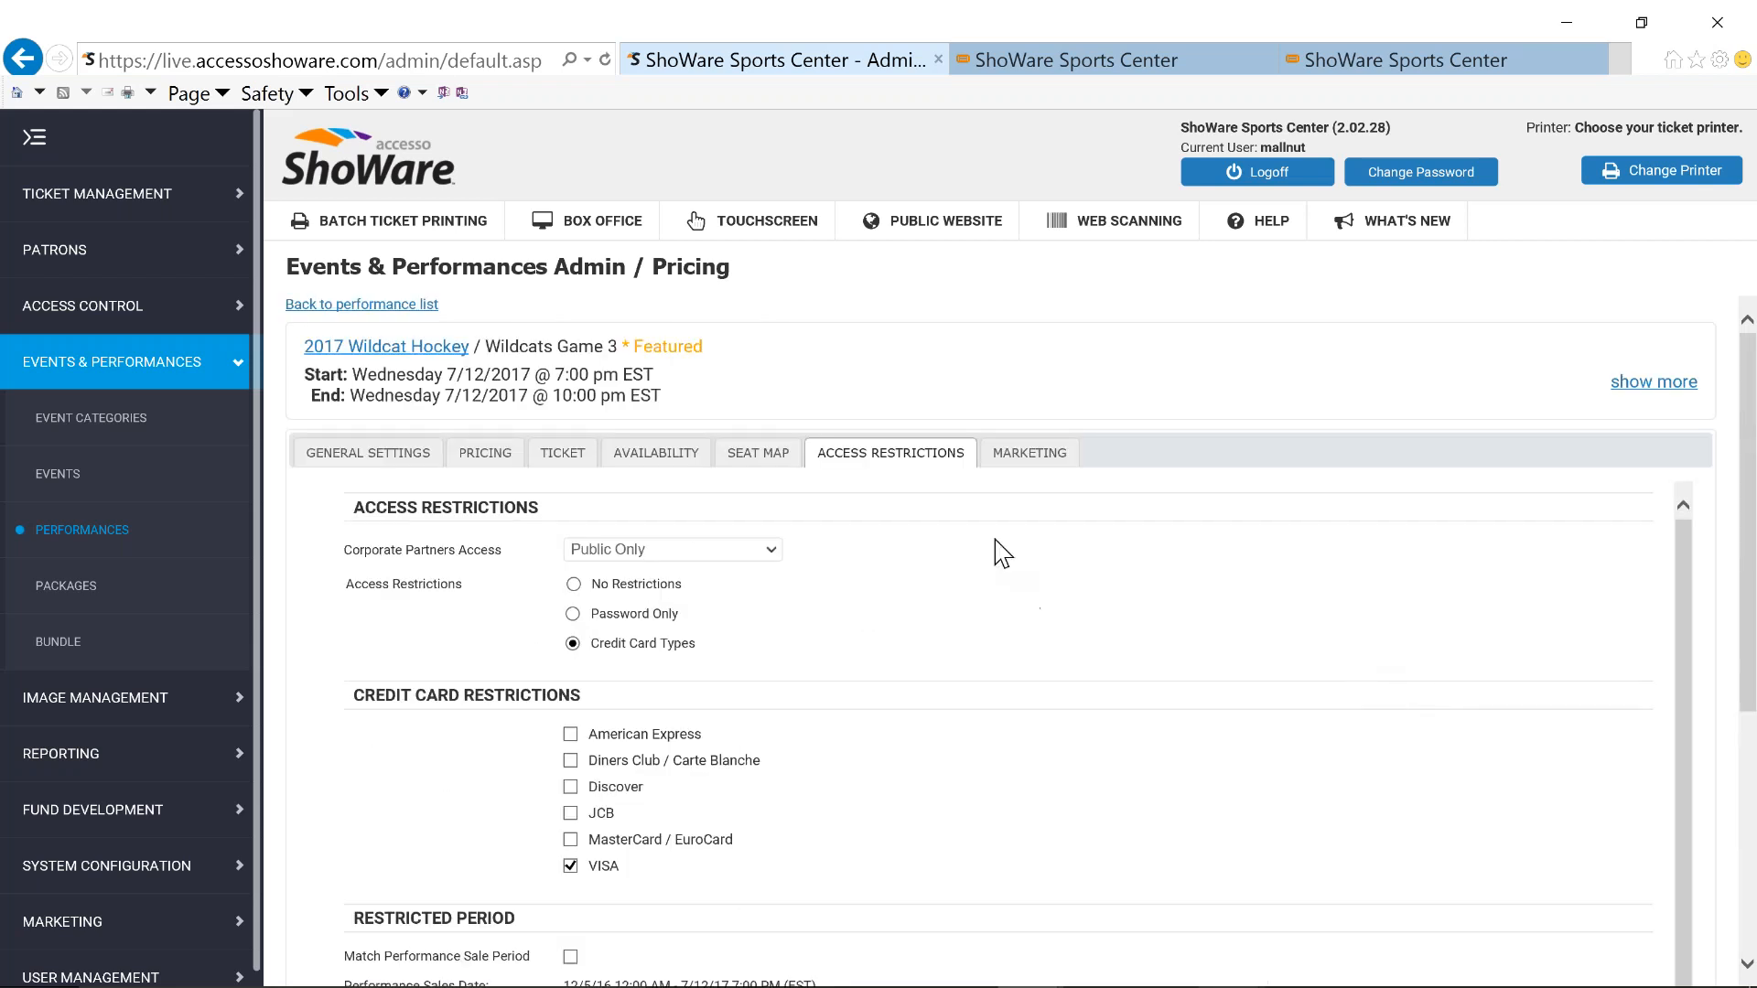
Step: Show the scheduled 'Upcoming Game' email reminder for 7/9/2017 at 7:00 pm
left_click(1029, 452)
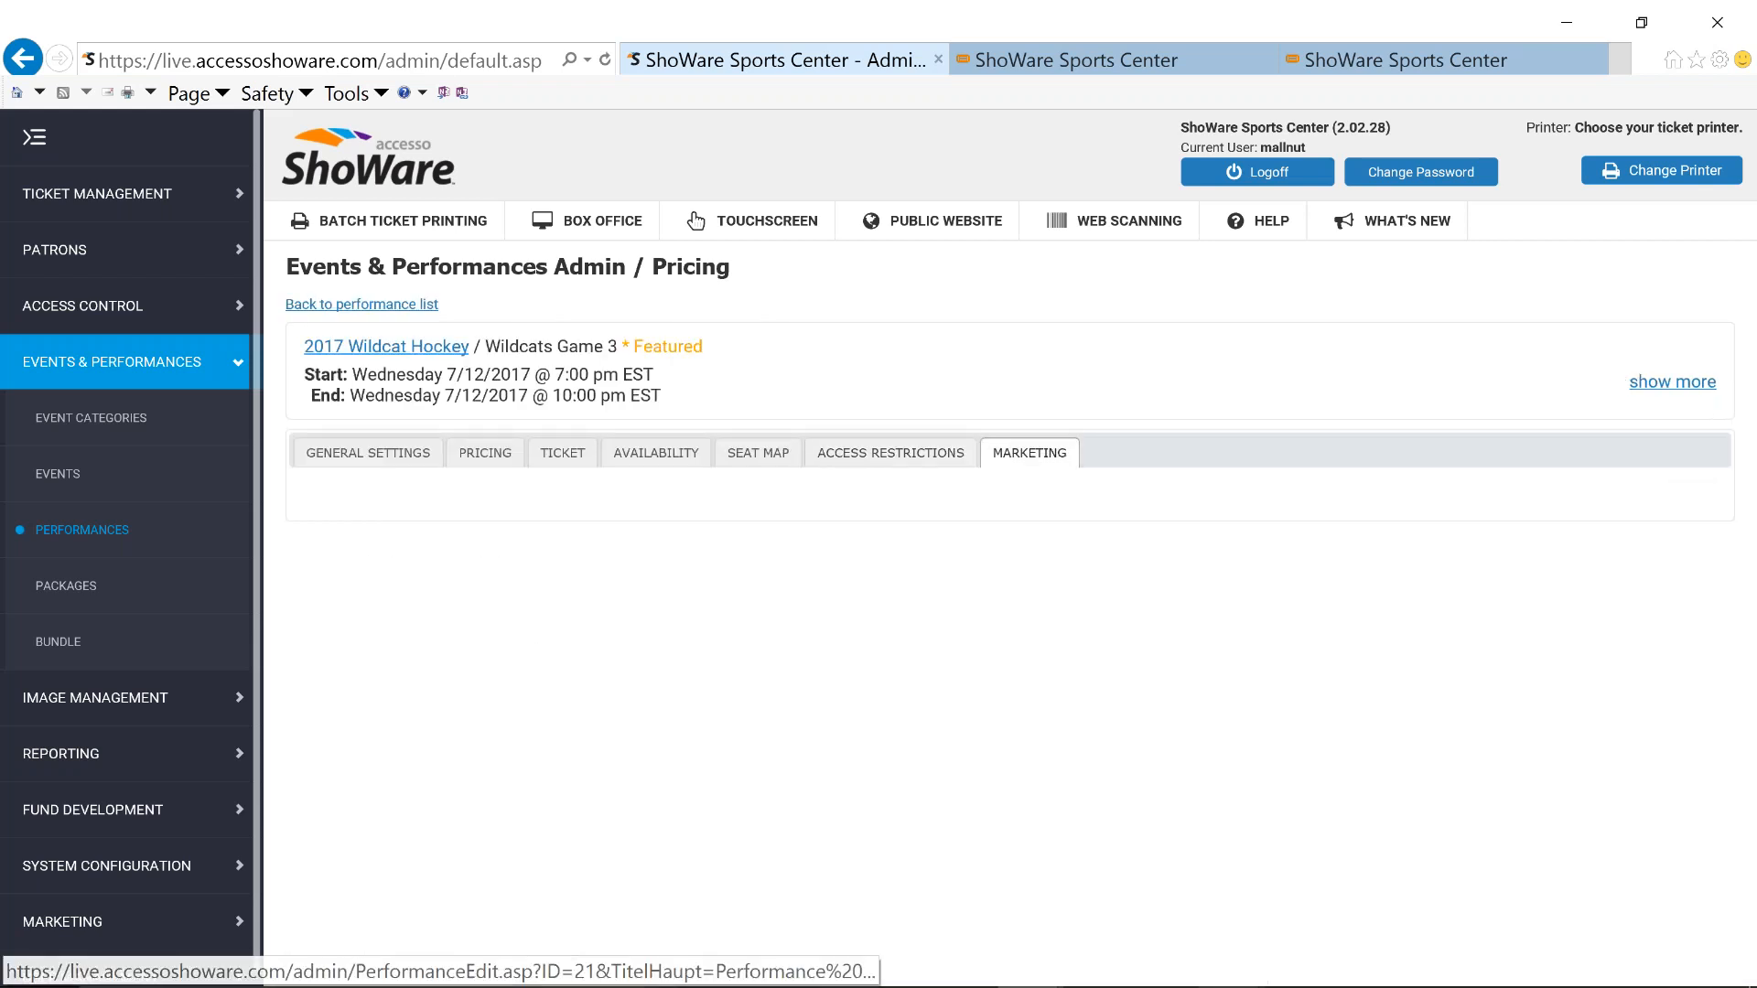
left_click(1027, 452)
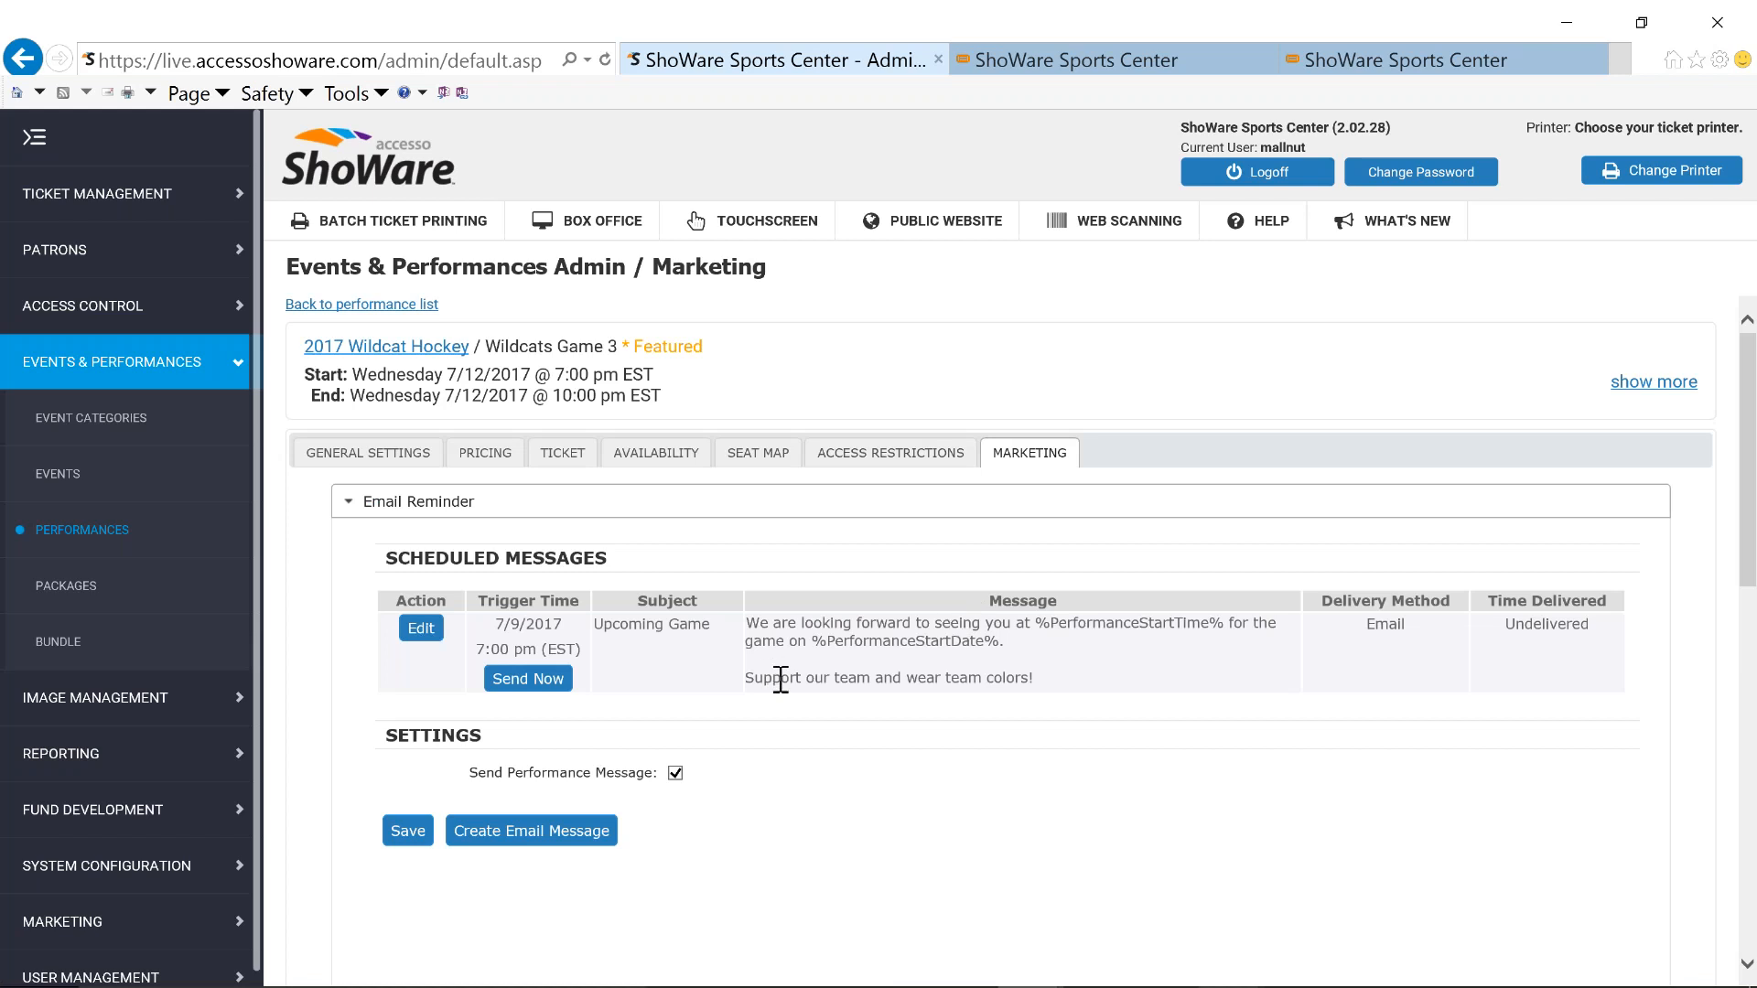
mouse_move(524, 595)
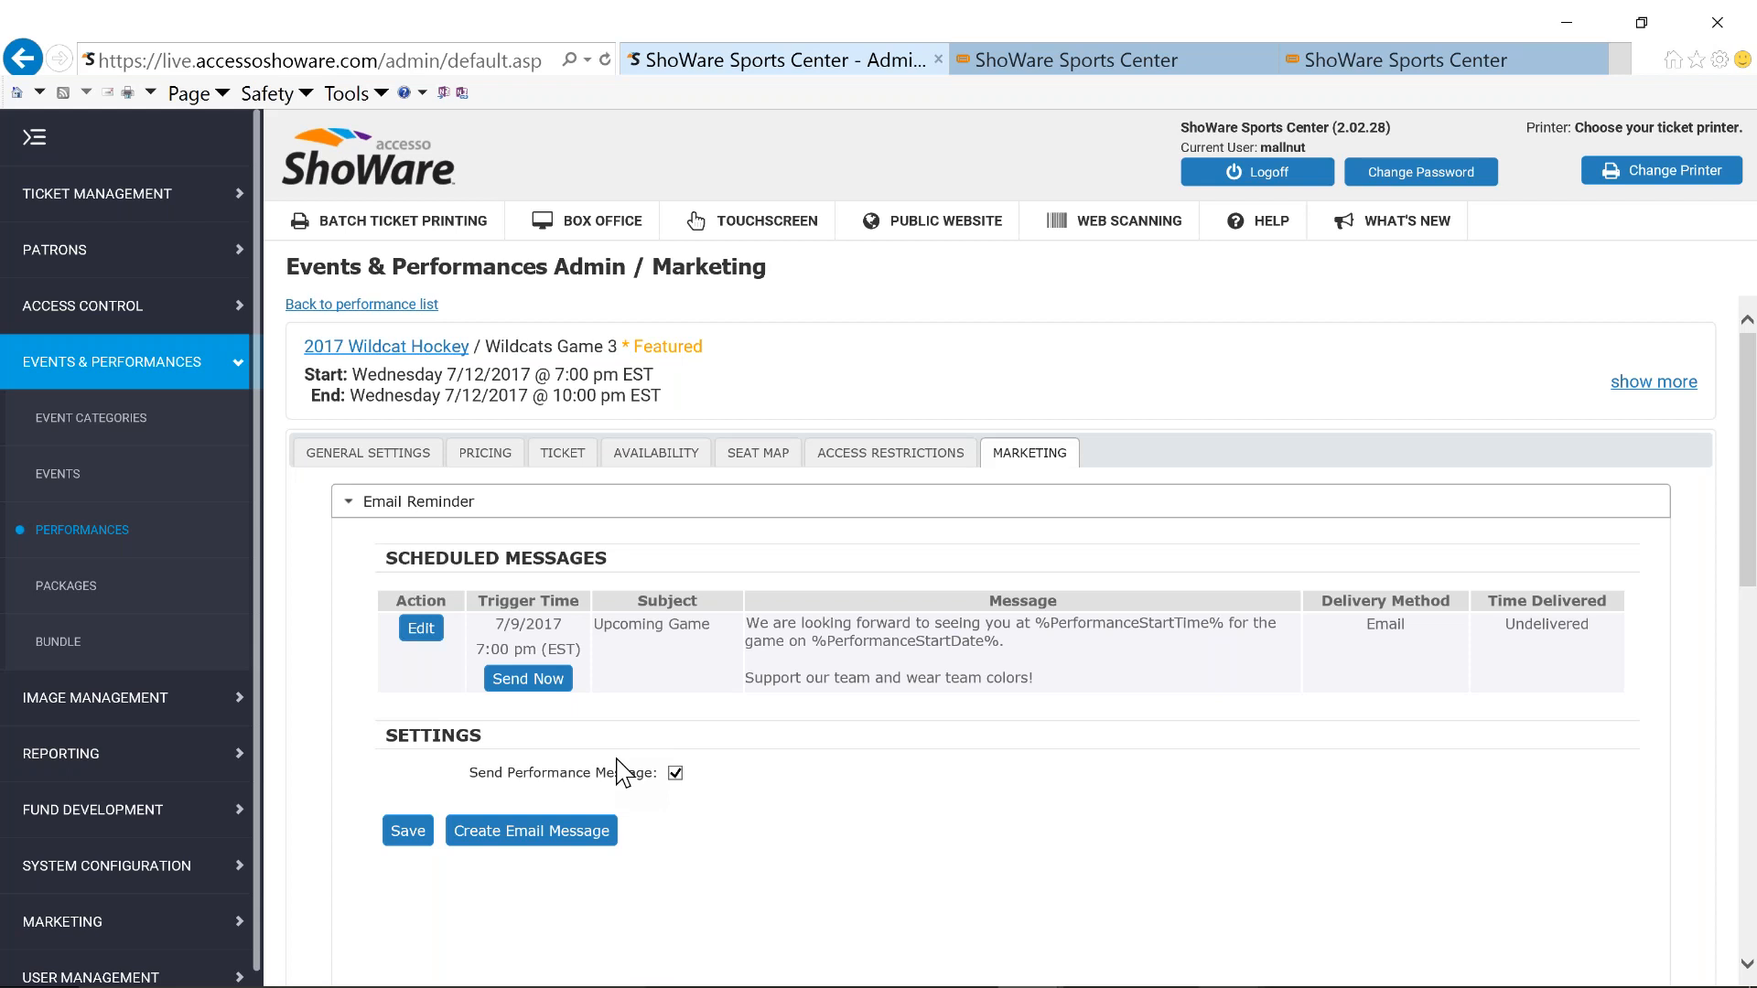
scroll("down", 3)
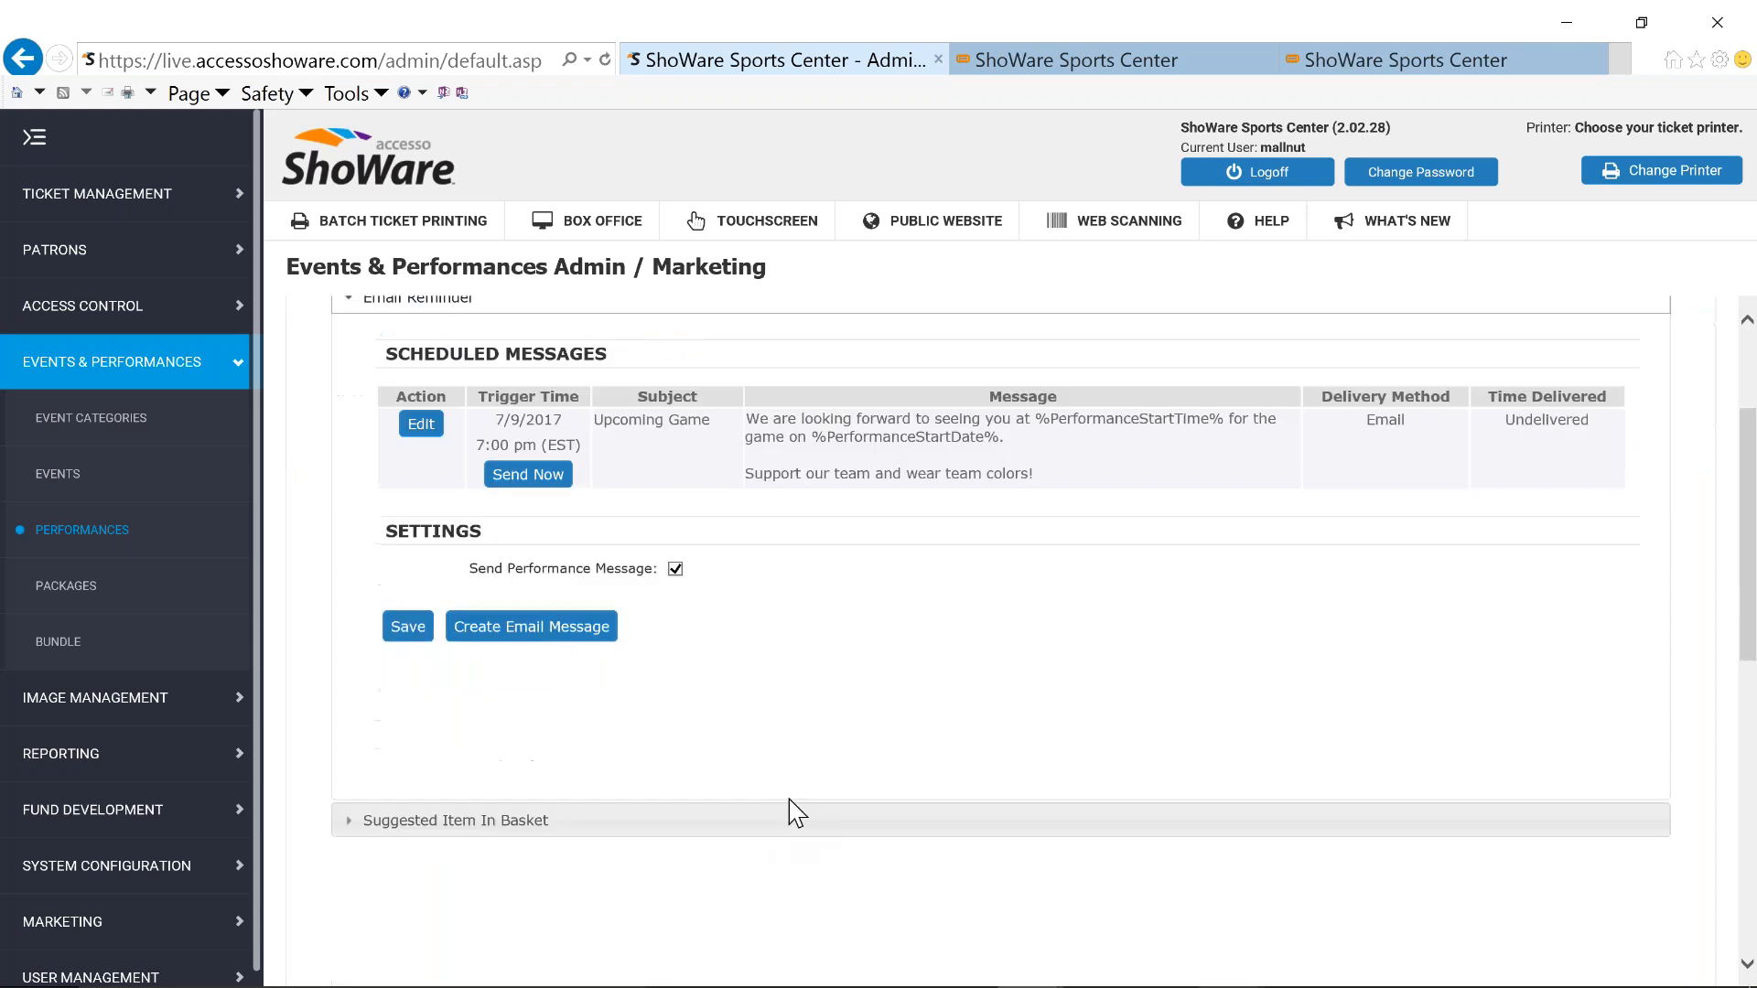
Step: Uncheck the VIP Parking cross-sell item in the Suggested Item In Basket callout
left_click(531, 626)
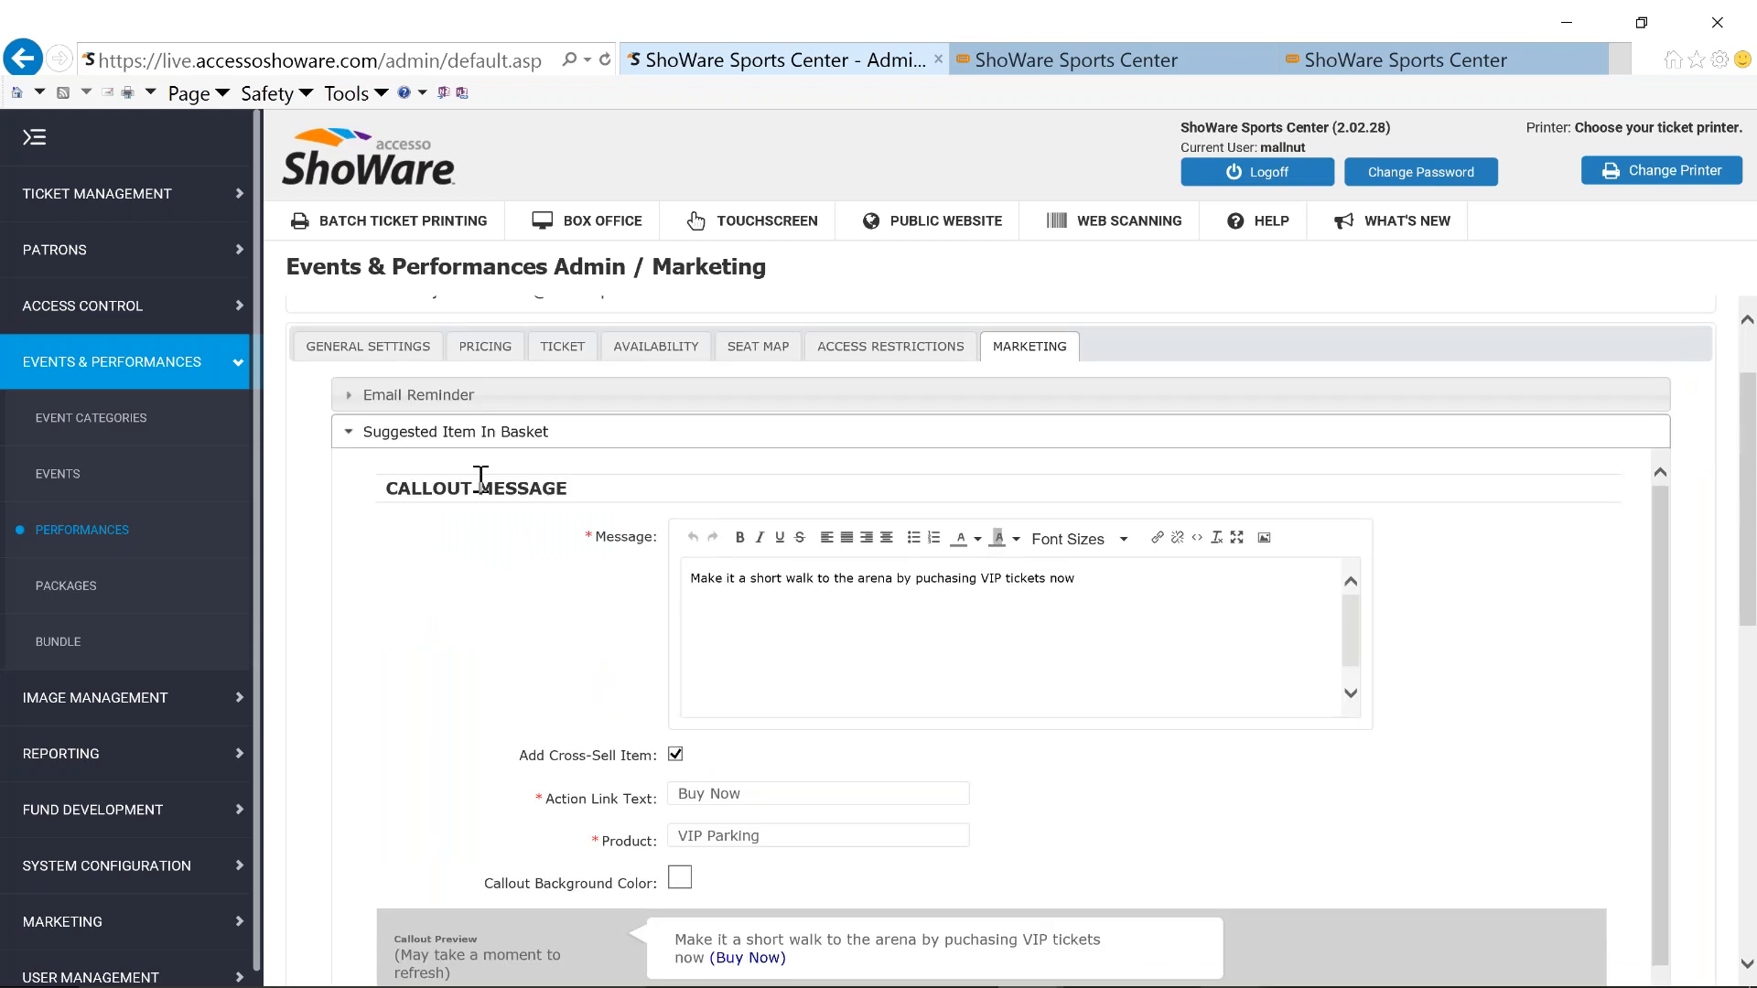
mouse_move(675, 605)
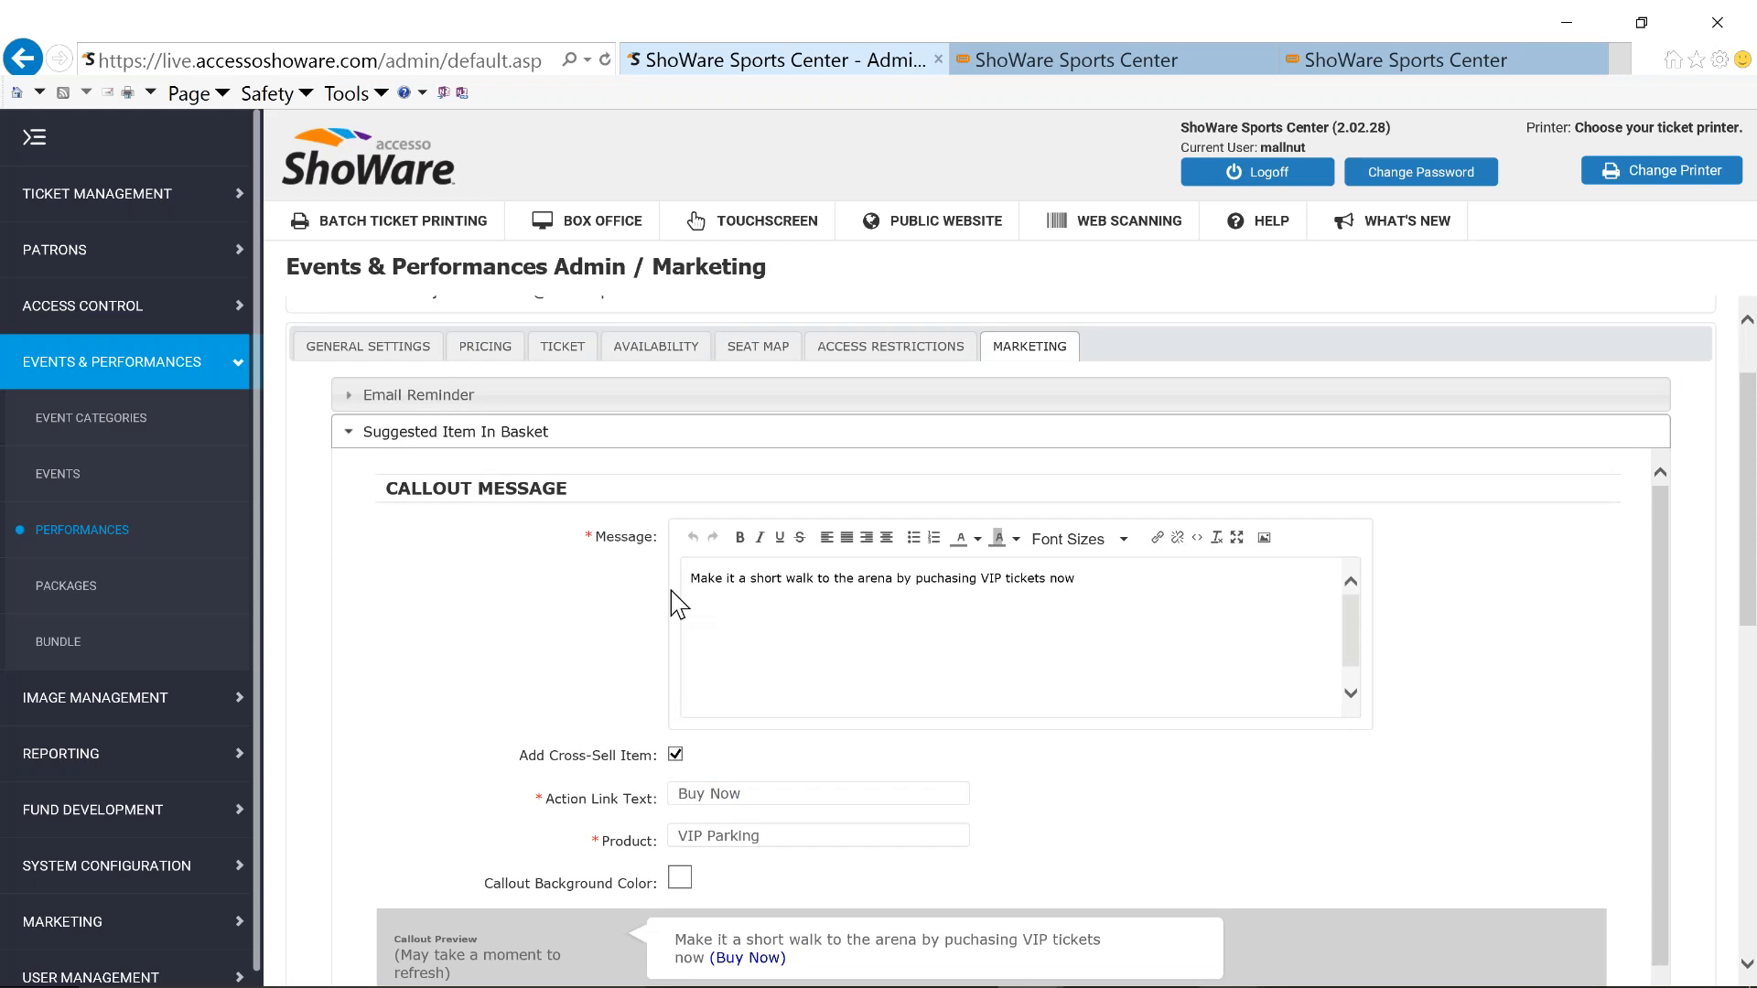
mouse_move(1149, 575)
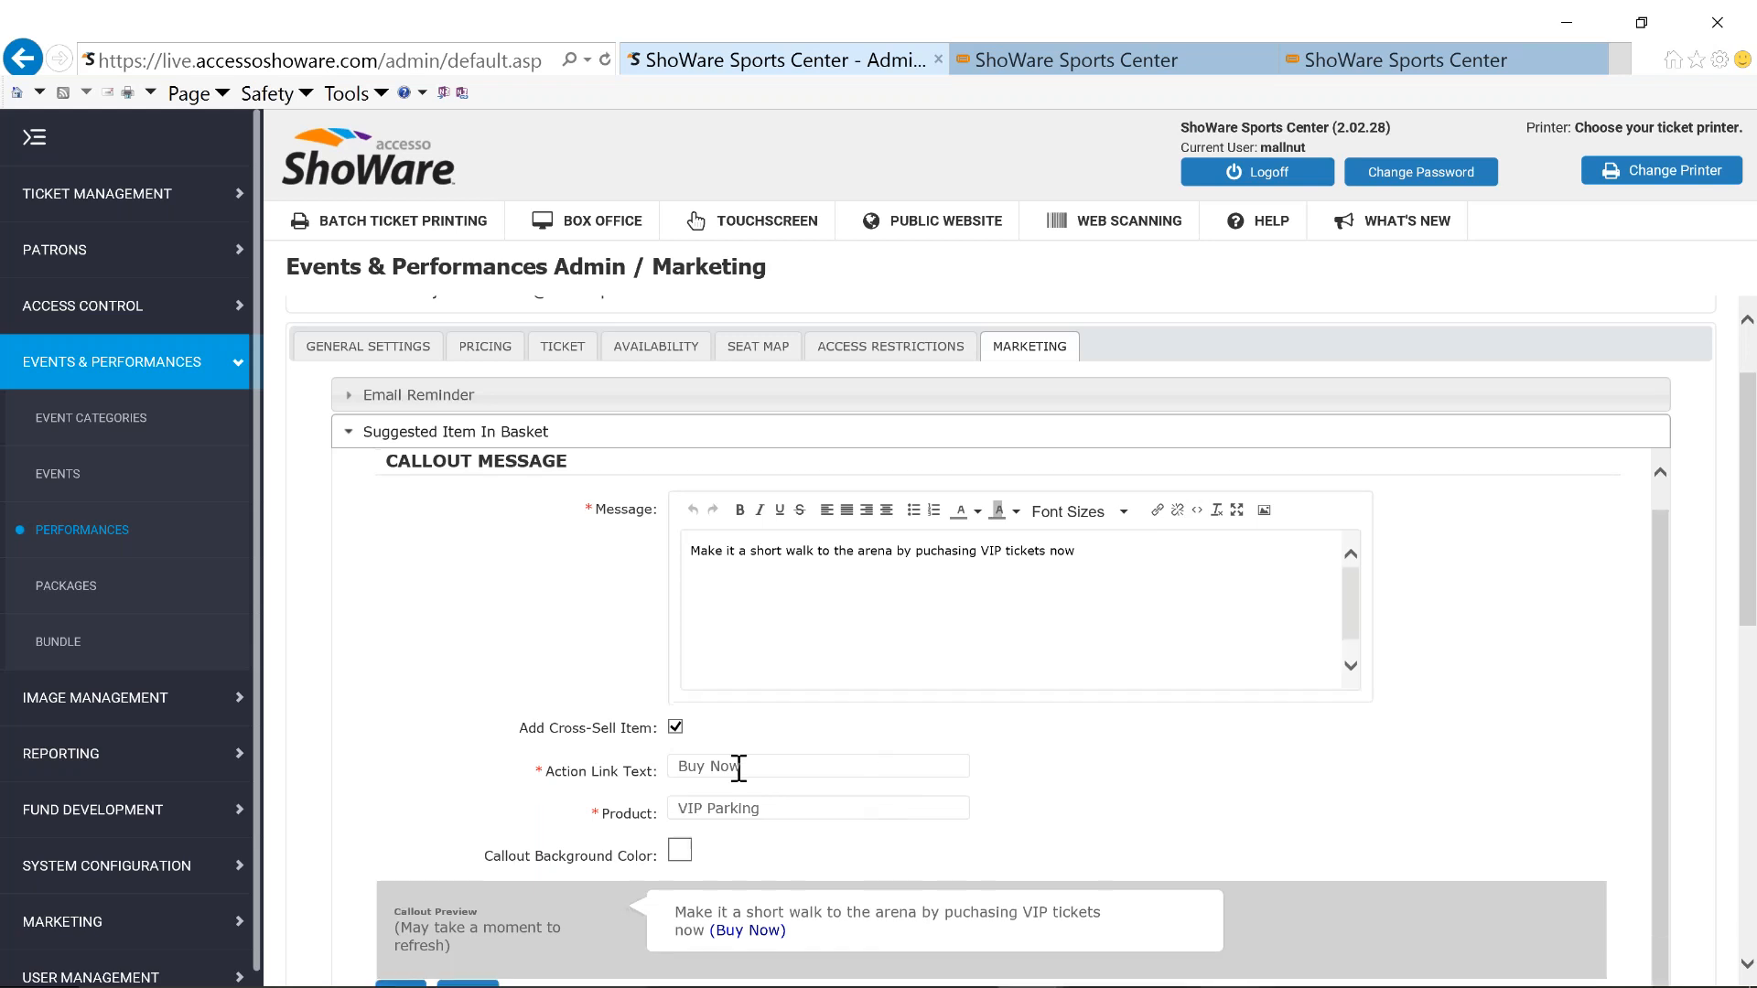
mouse_move(777, 845)
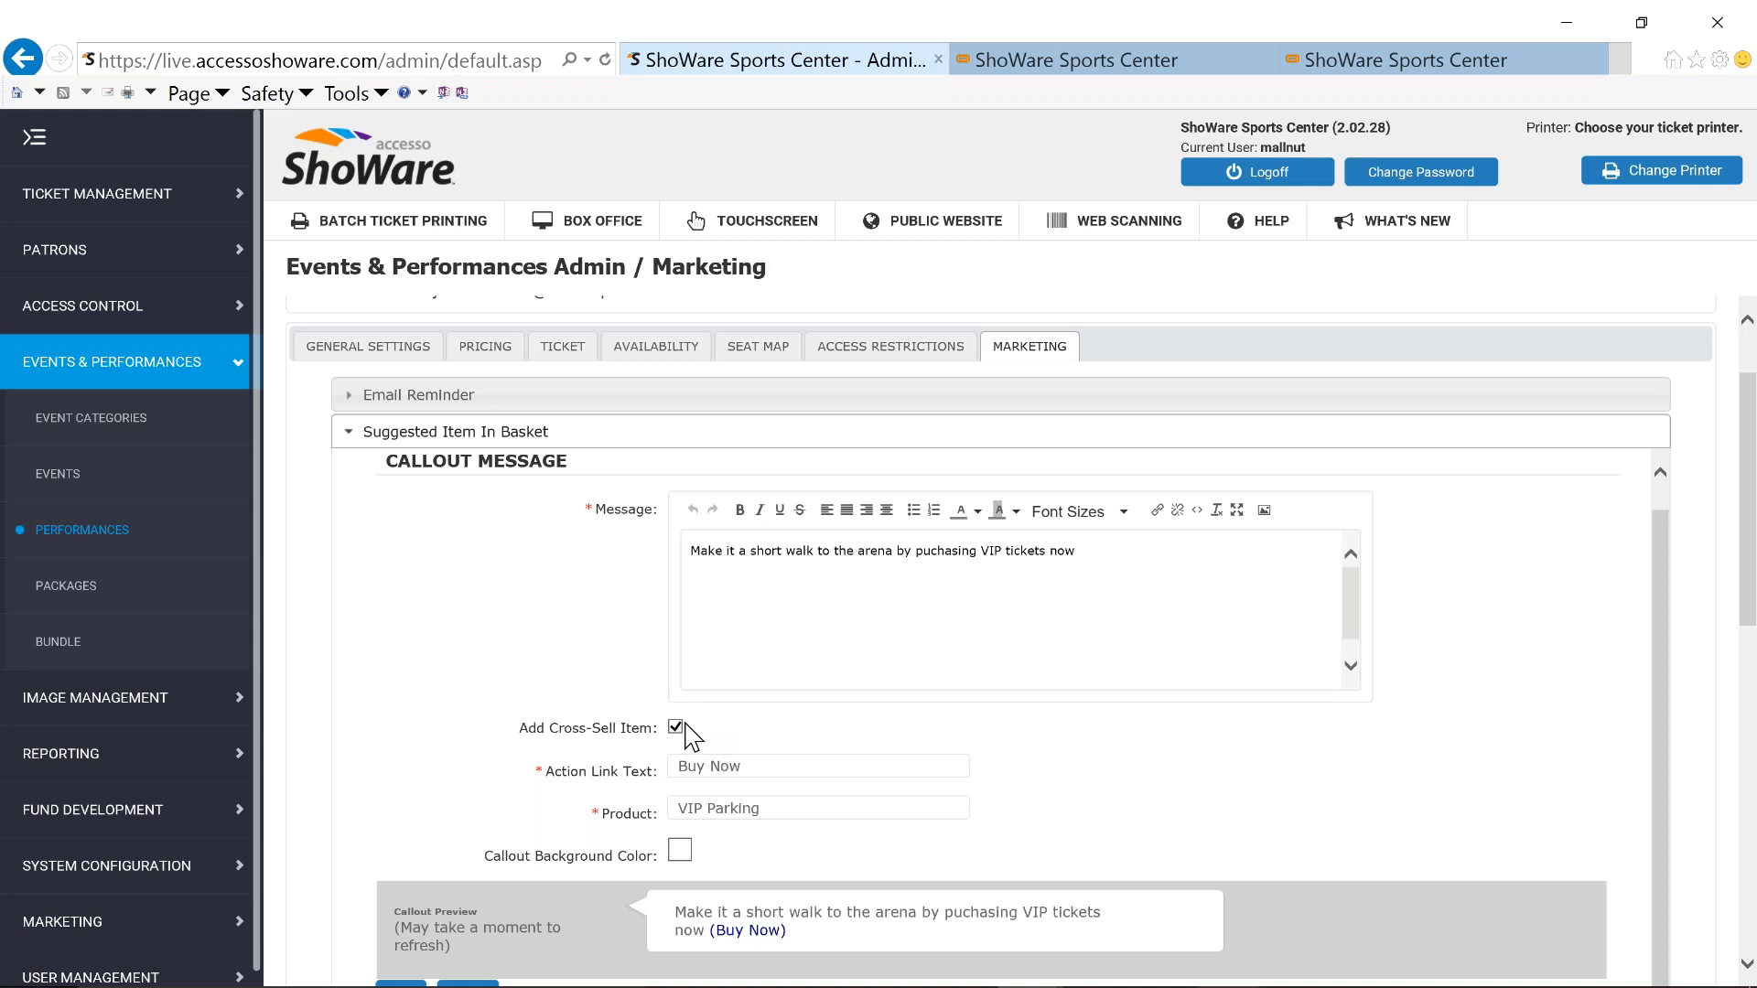
left_click(675, 727)
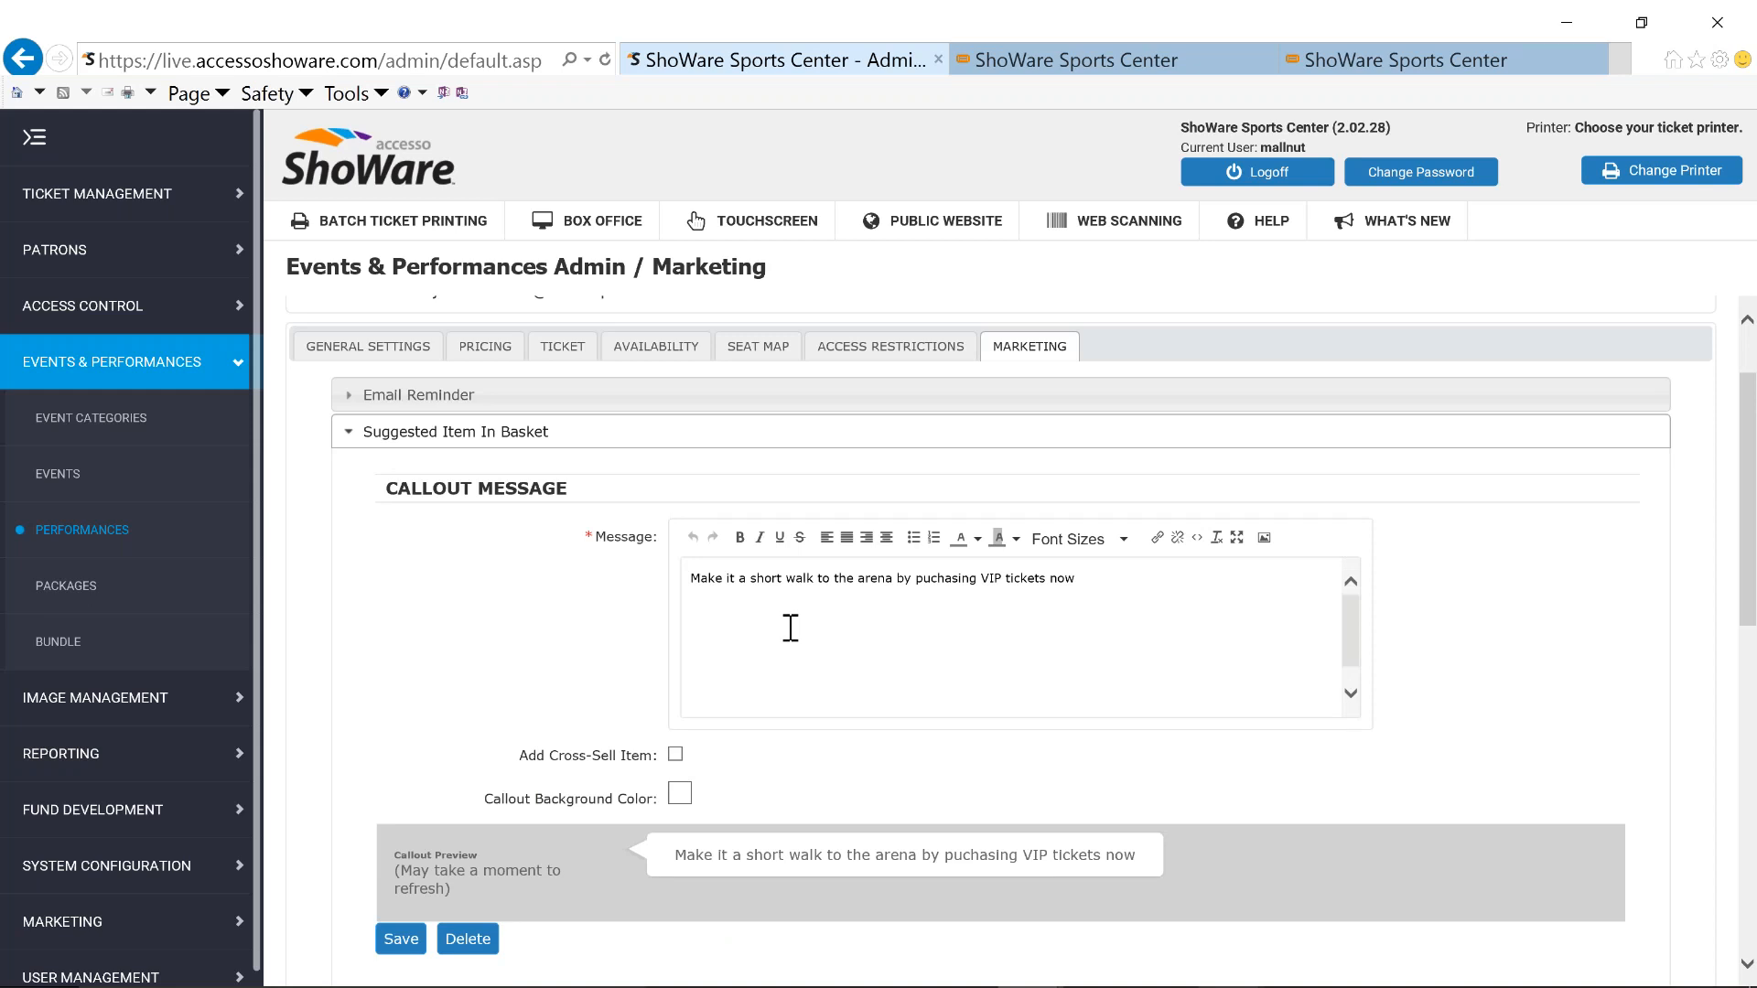
Step: Re-enable the cross-sell item with 'Buy Now' link text for the VIP Parking product
left_click(676, 756)
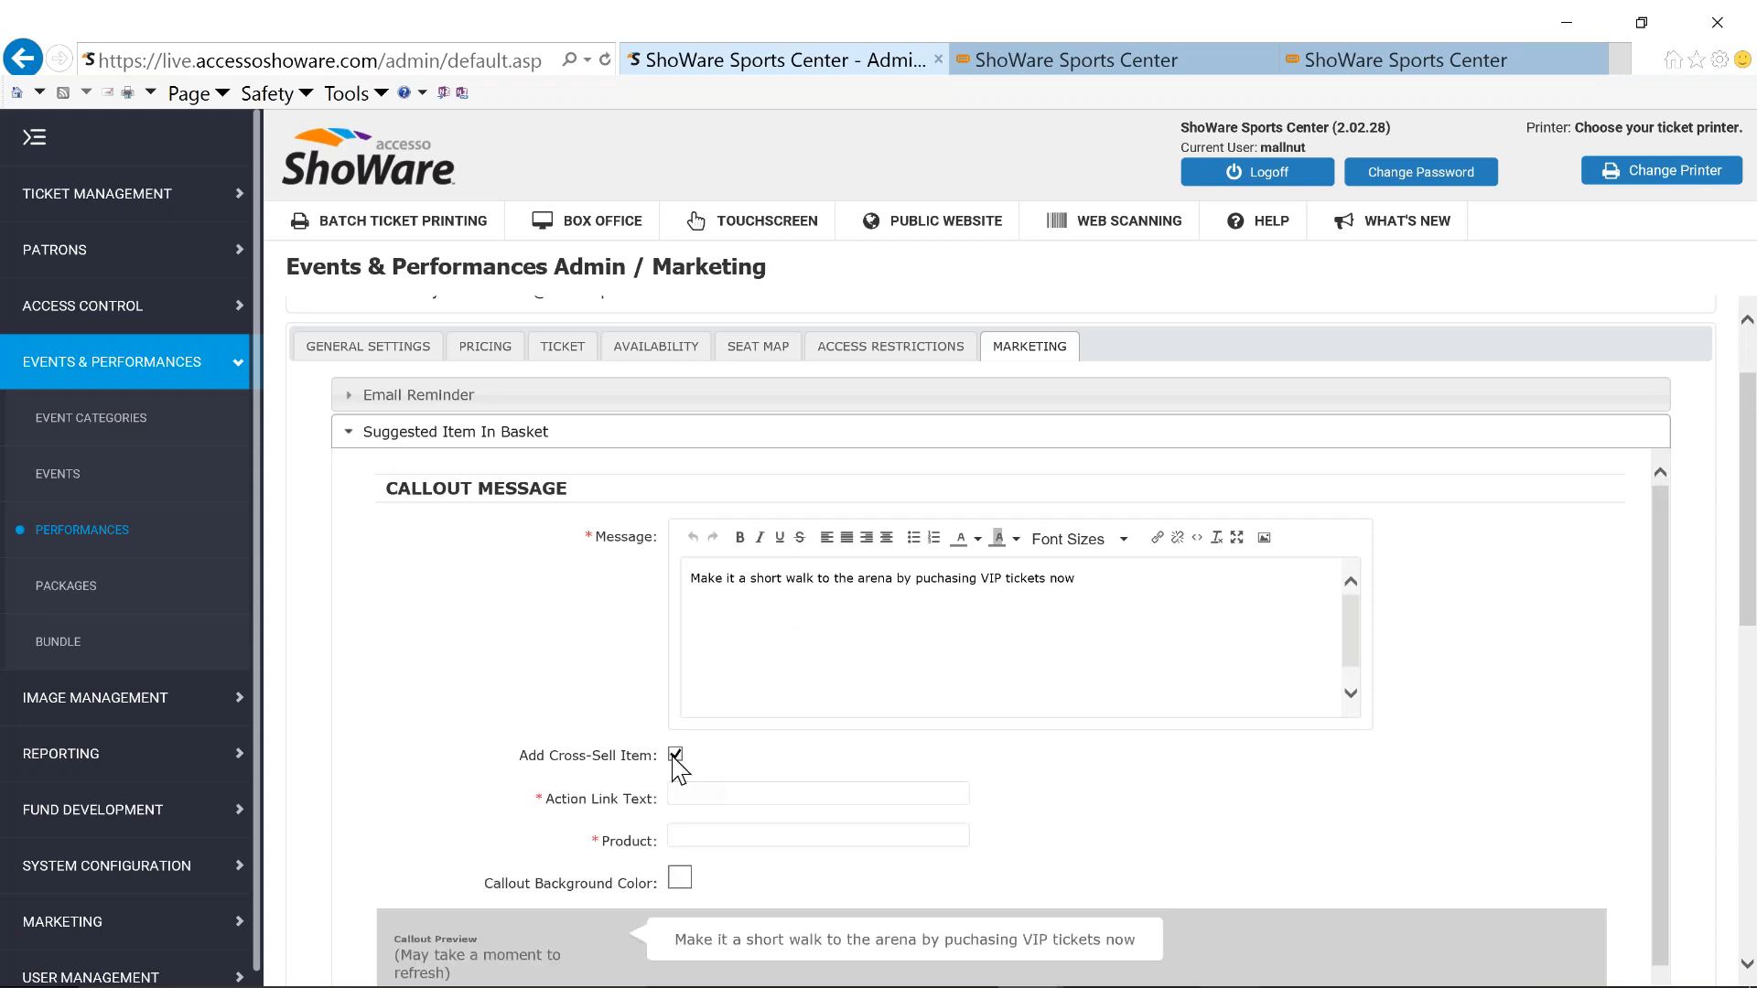
left_click(816, 792)
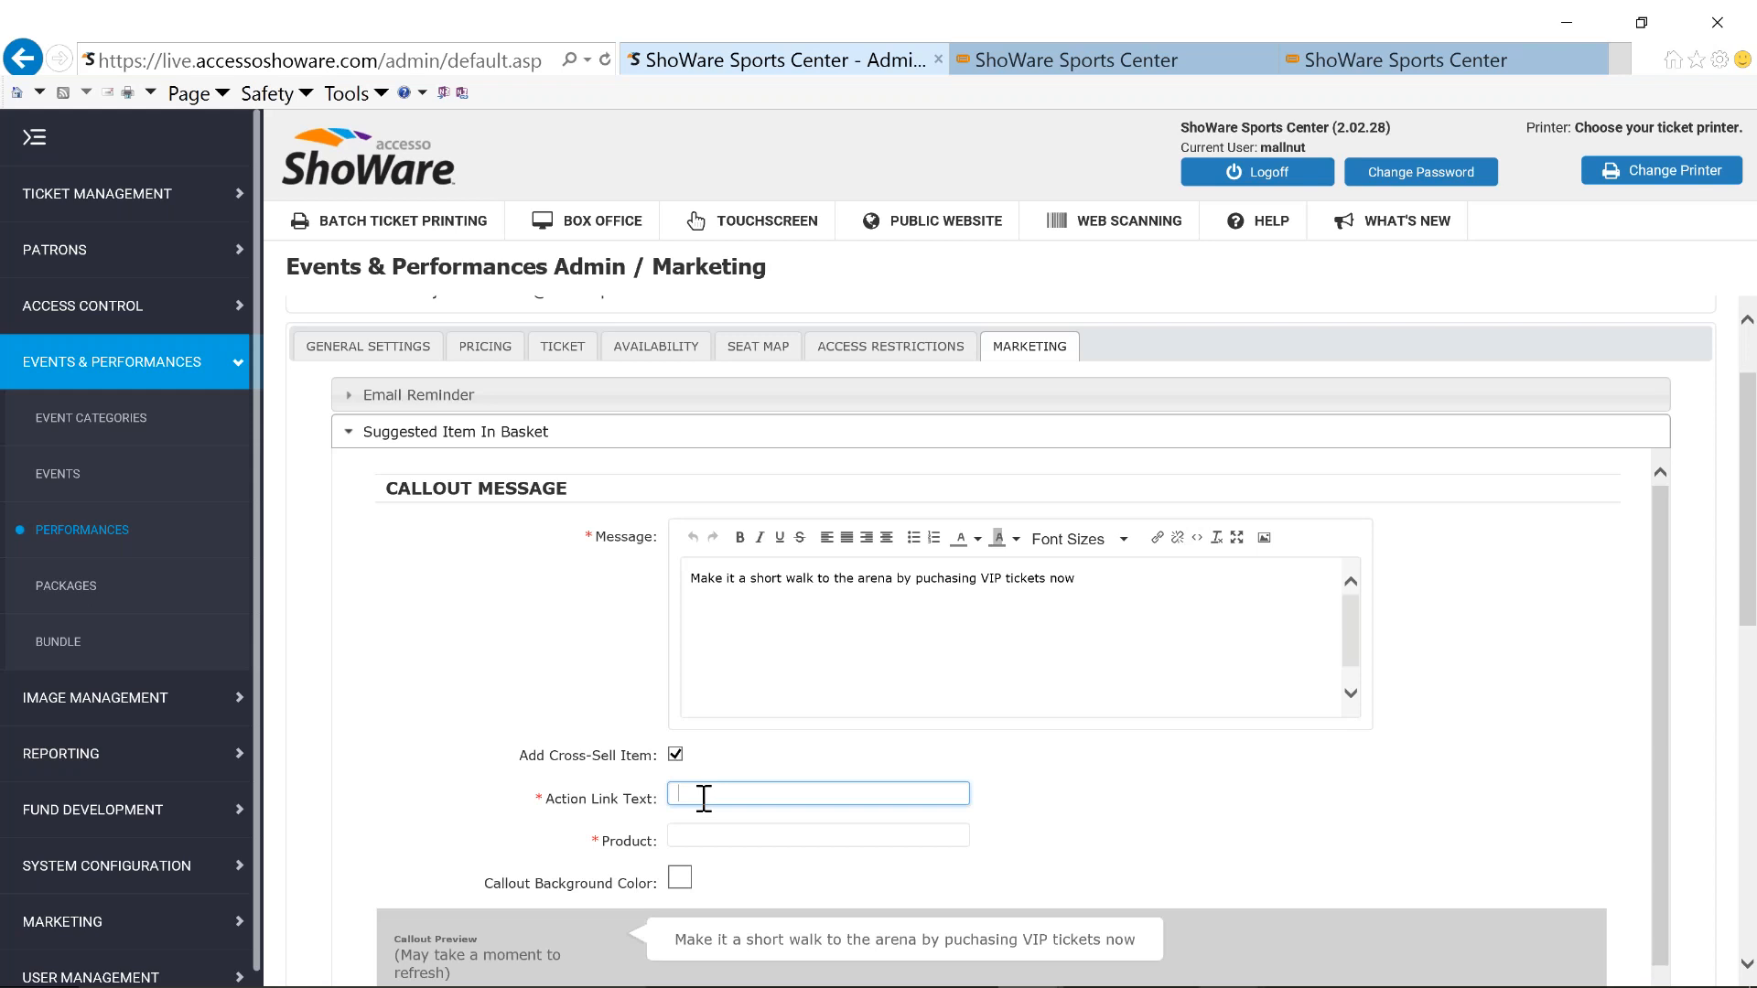
type("Buy Now")
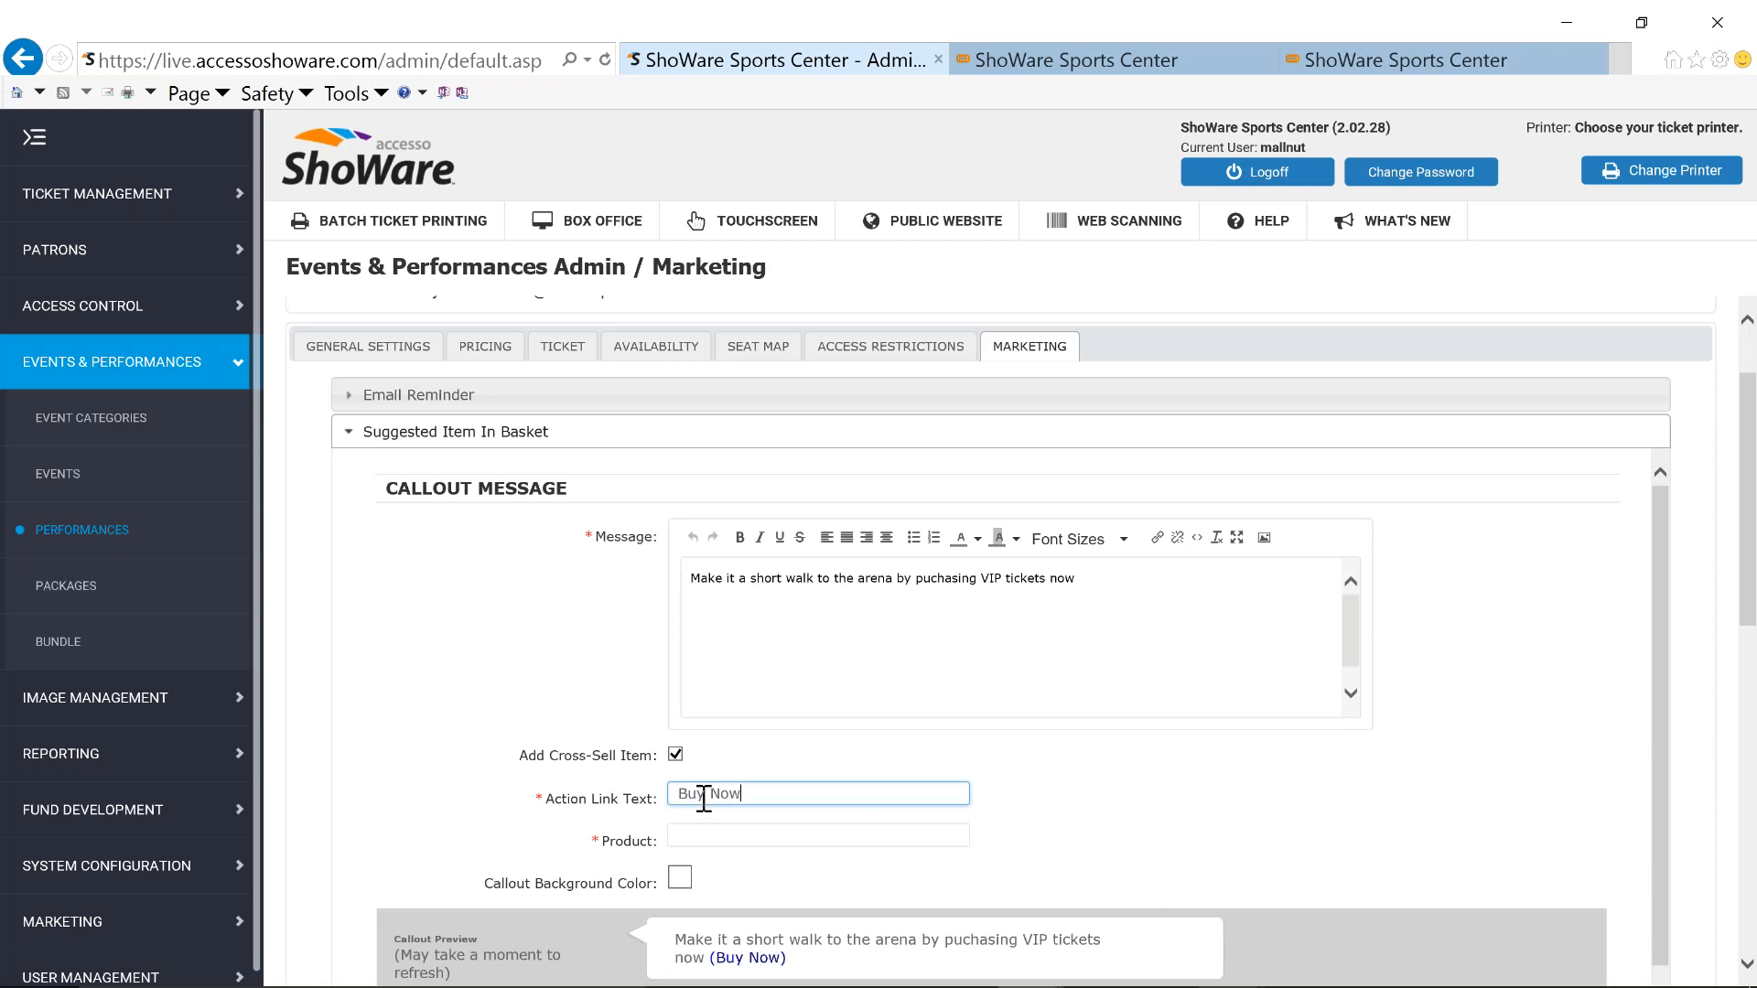
left_click(818, 835)
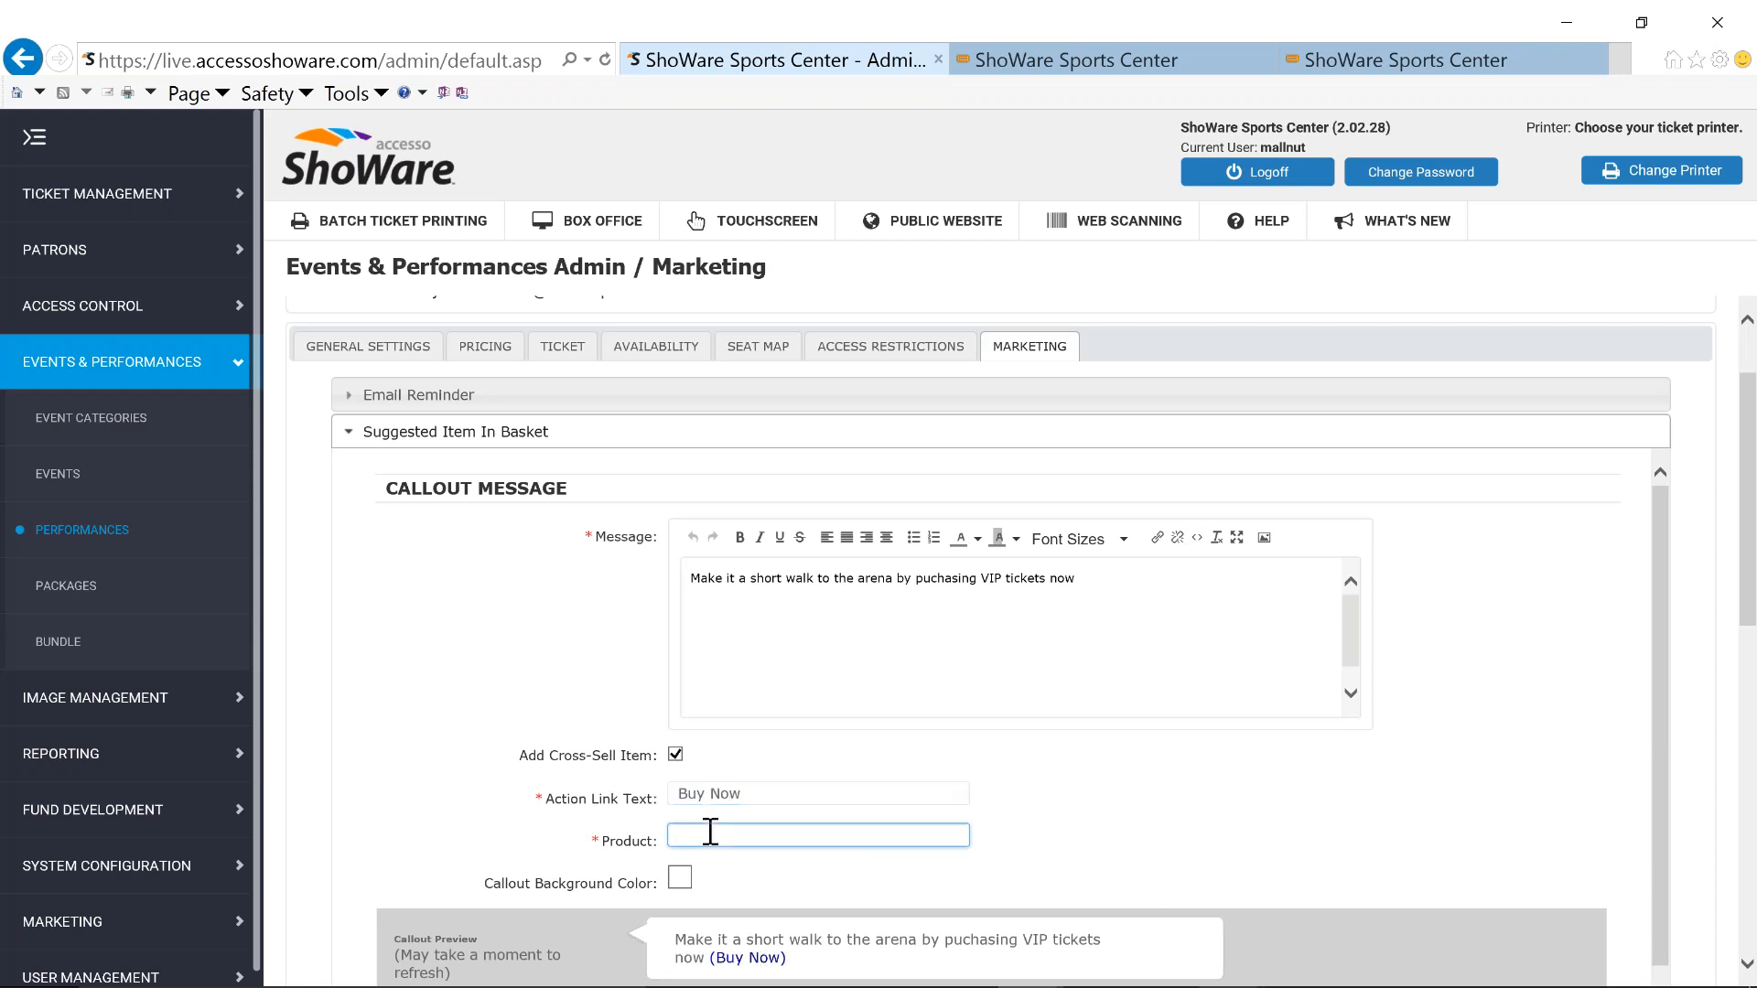
type("VIP Parking")
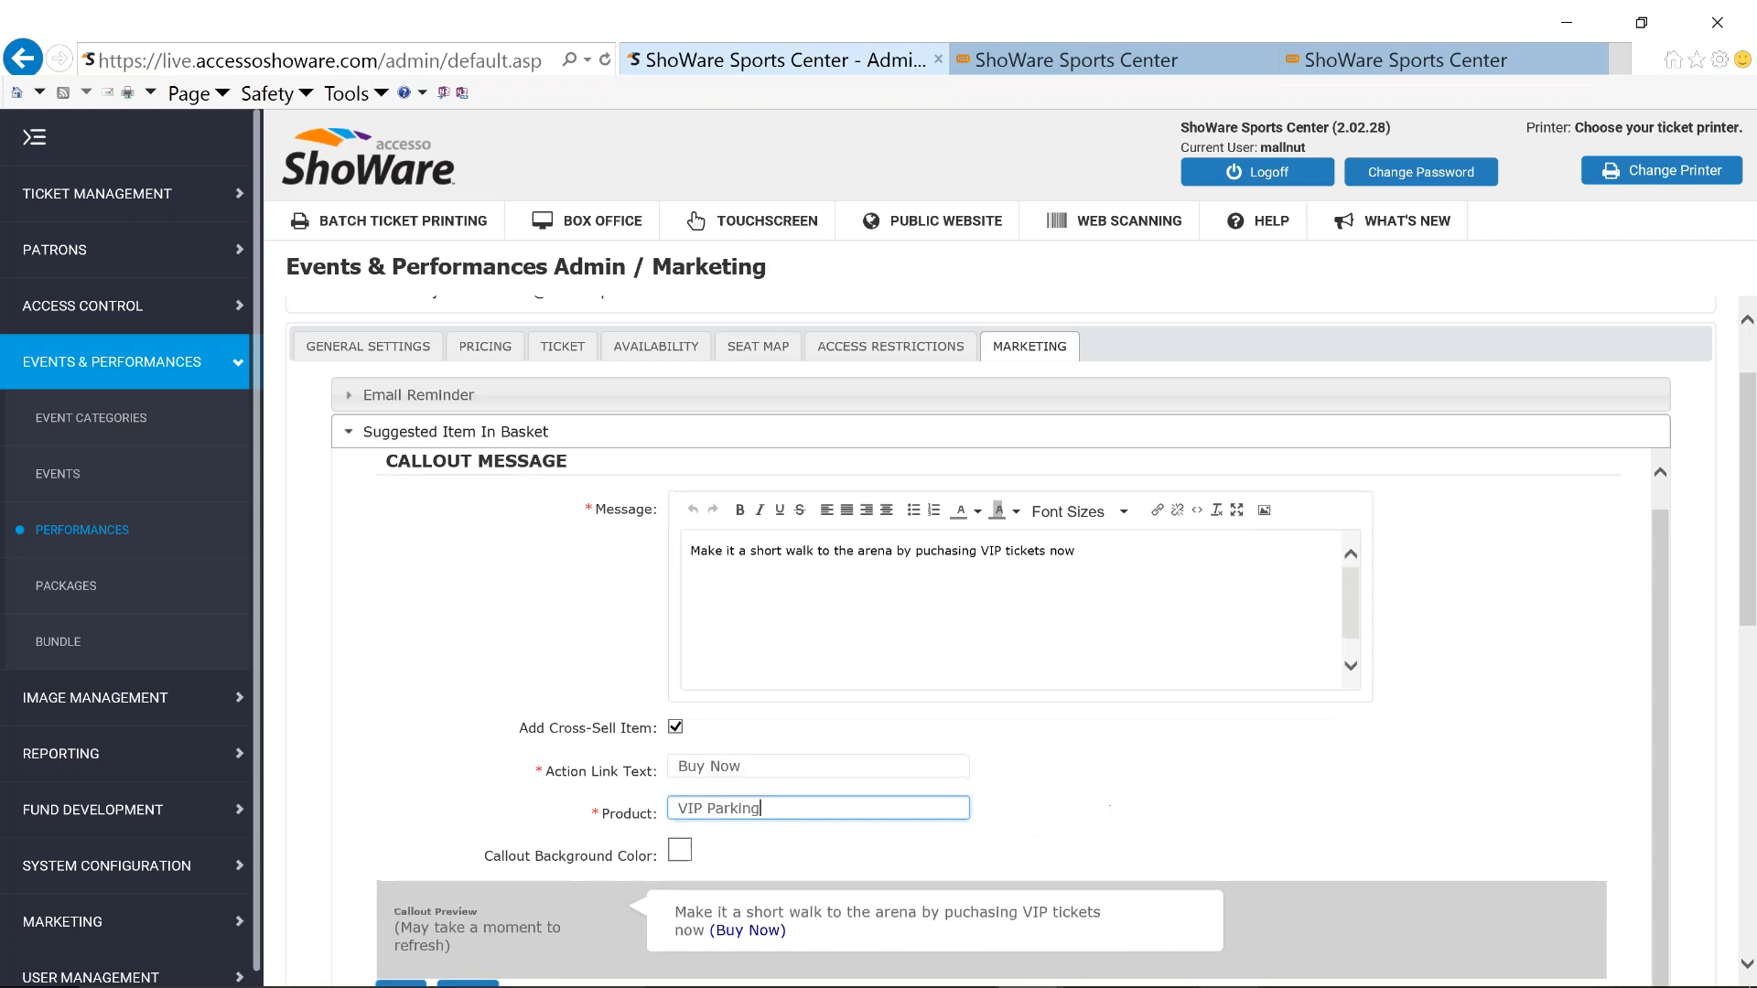
scroll("down", 3)
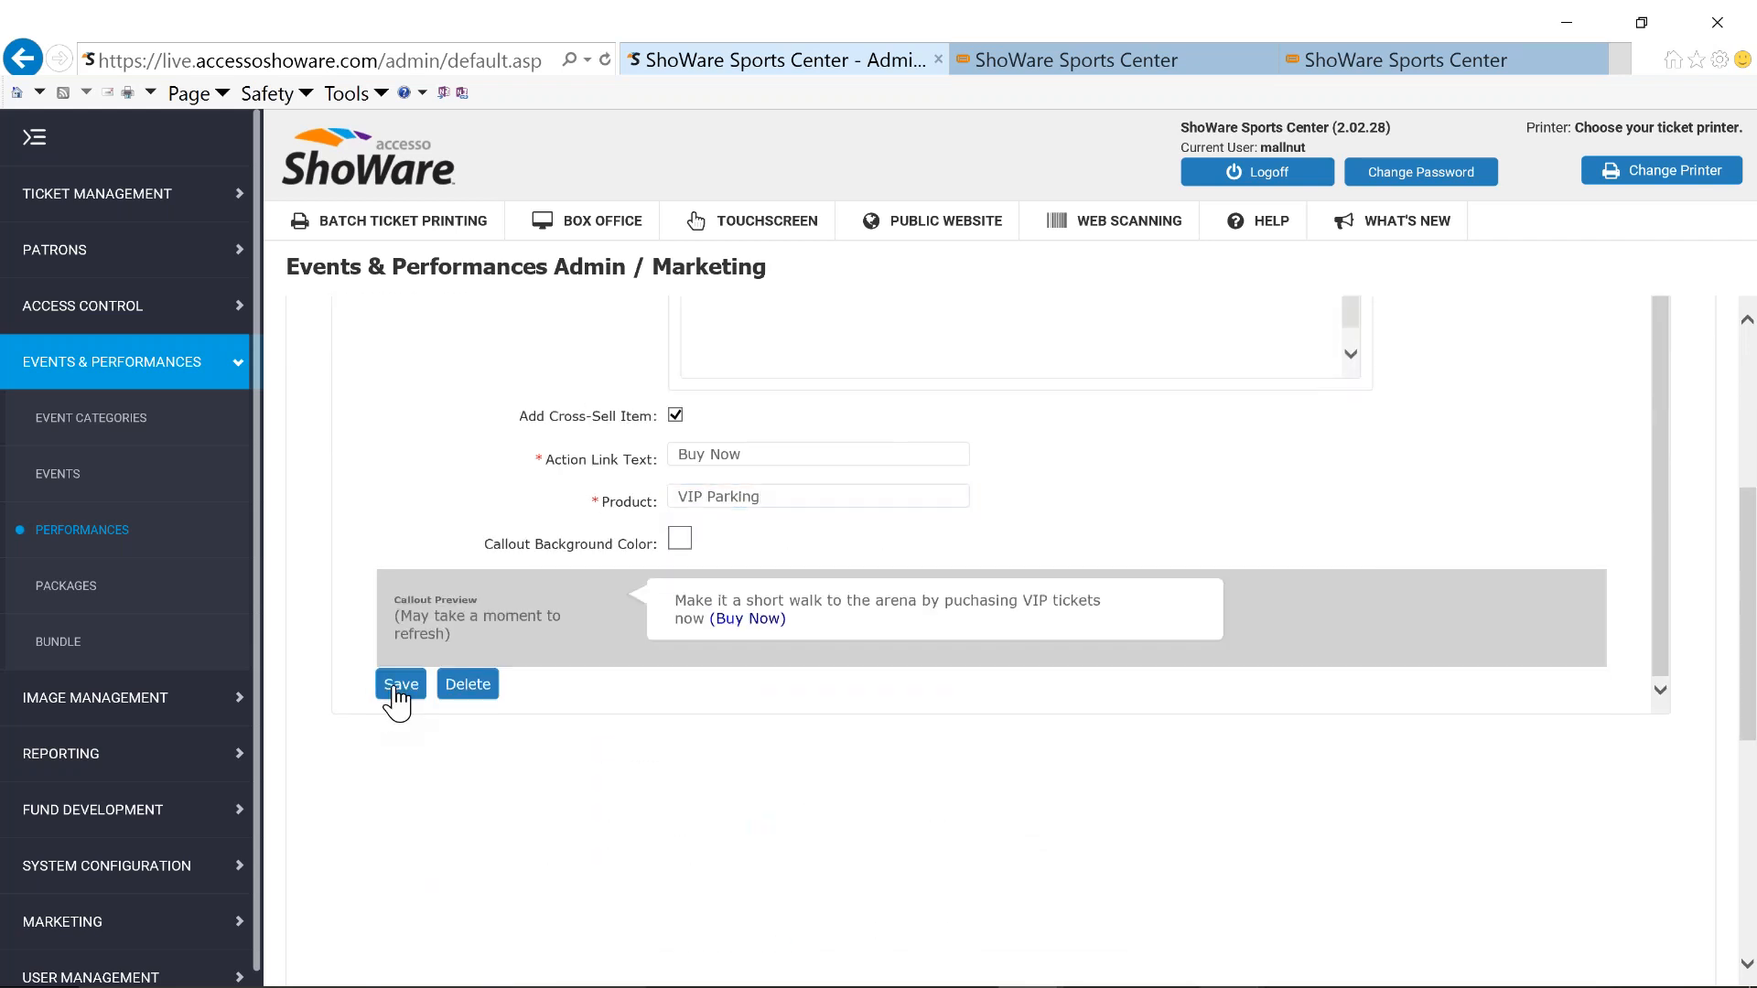
scroll("down", 3)
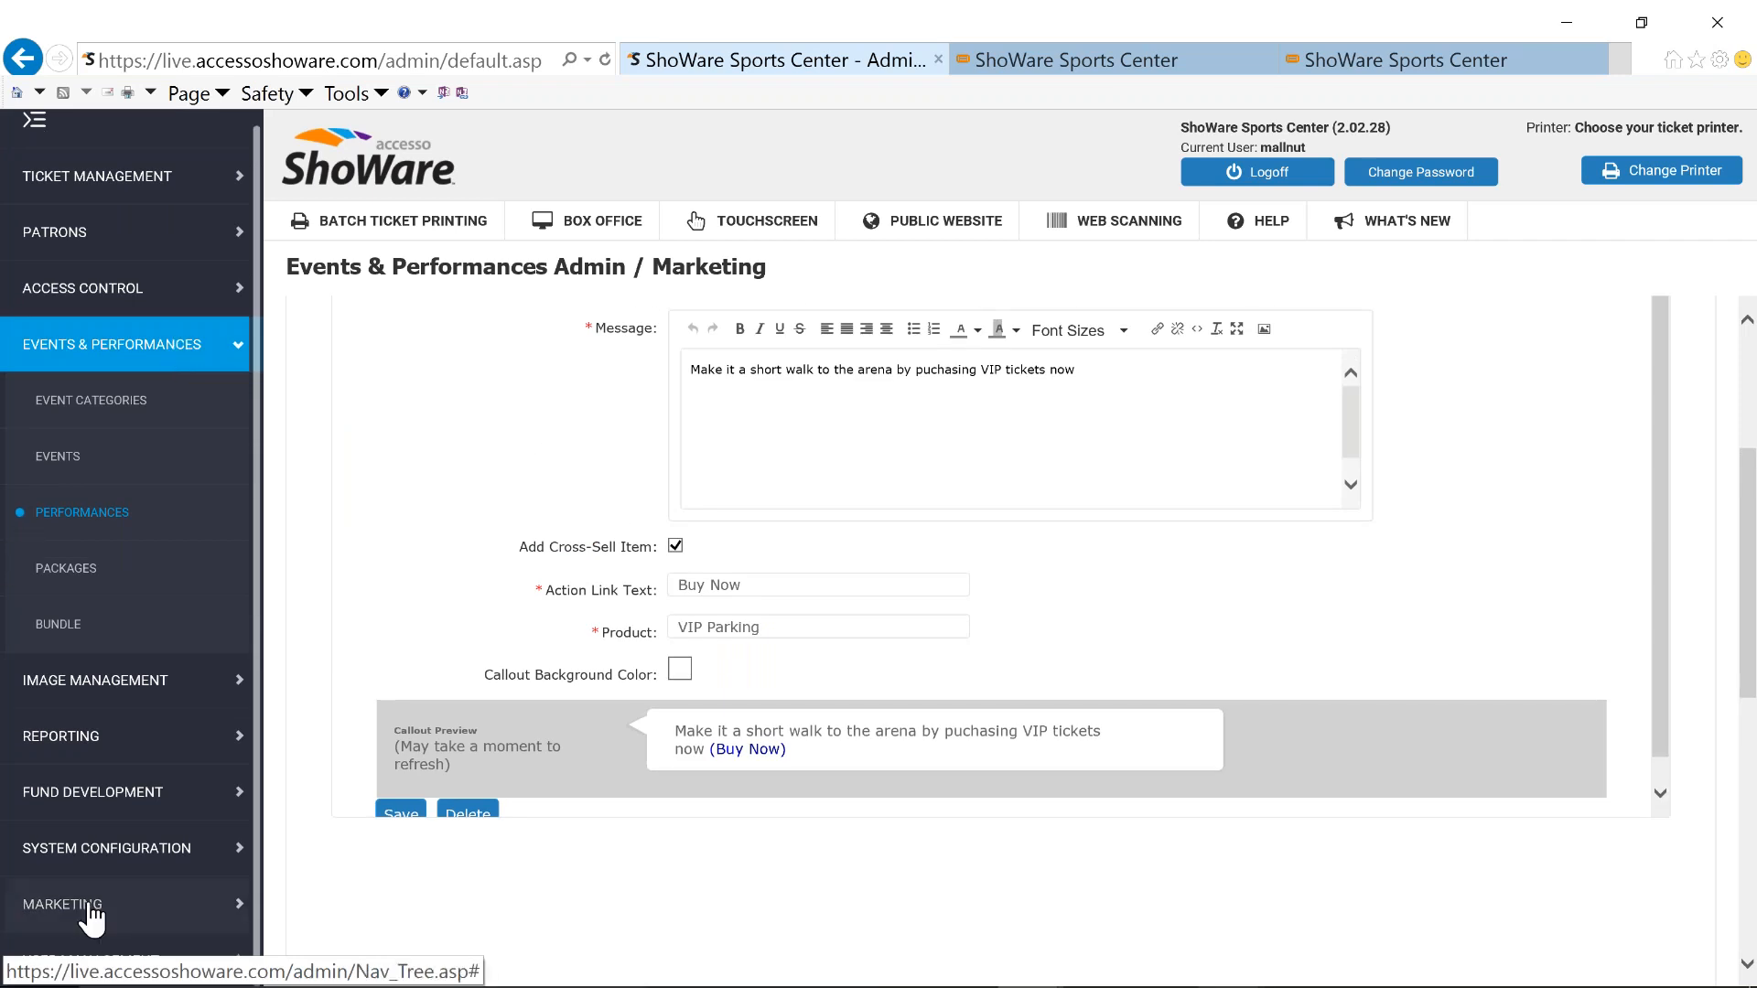
Step: Navigate to Marketing > Email Marketing > Campaigns and load the July Games campaign
left_click(63, 904)
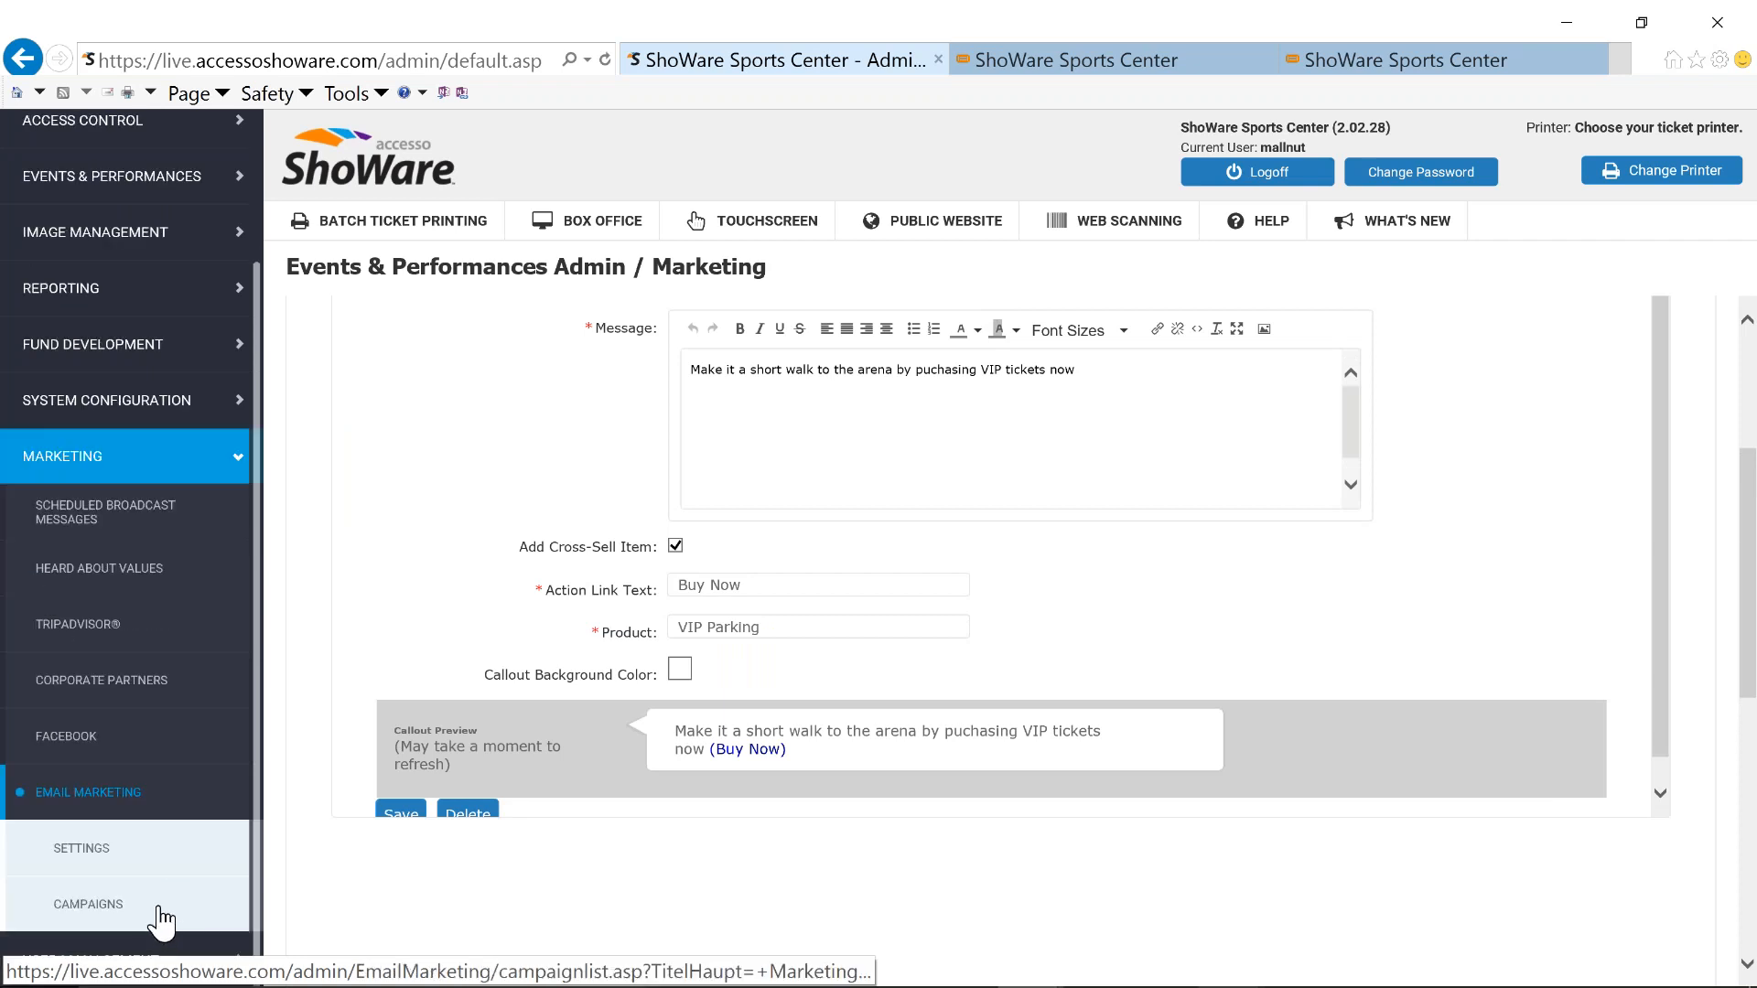
left_click(88, 904)
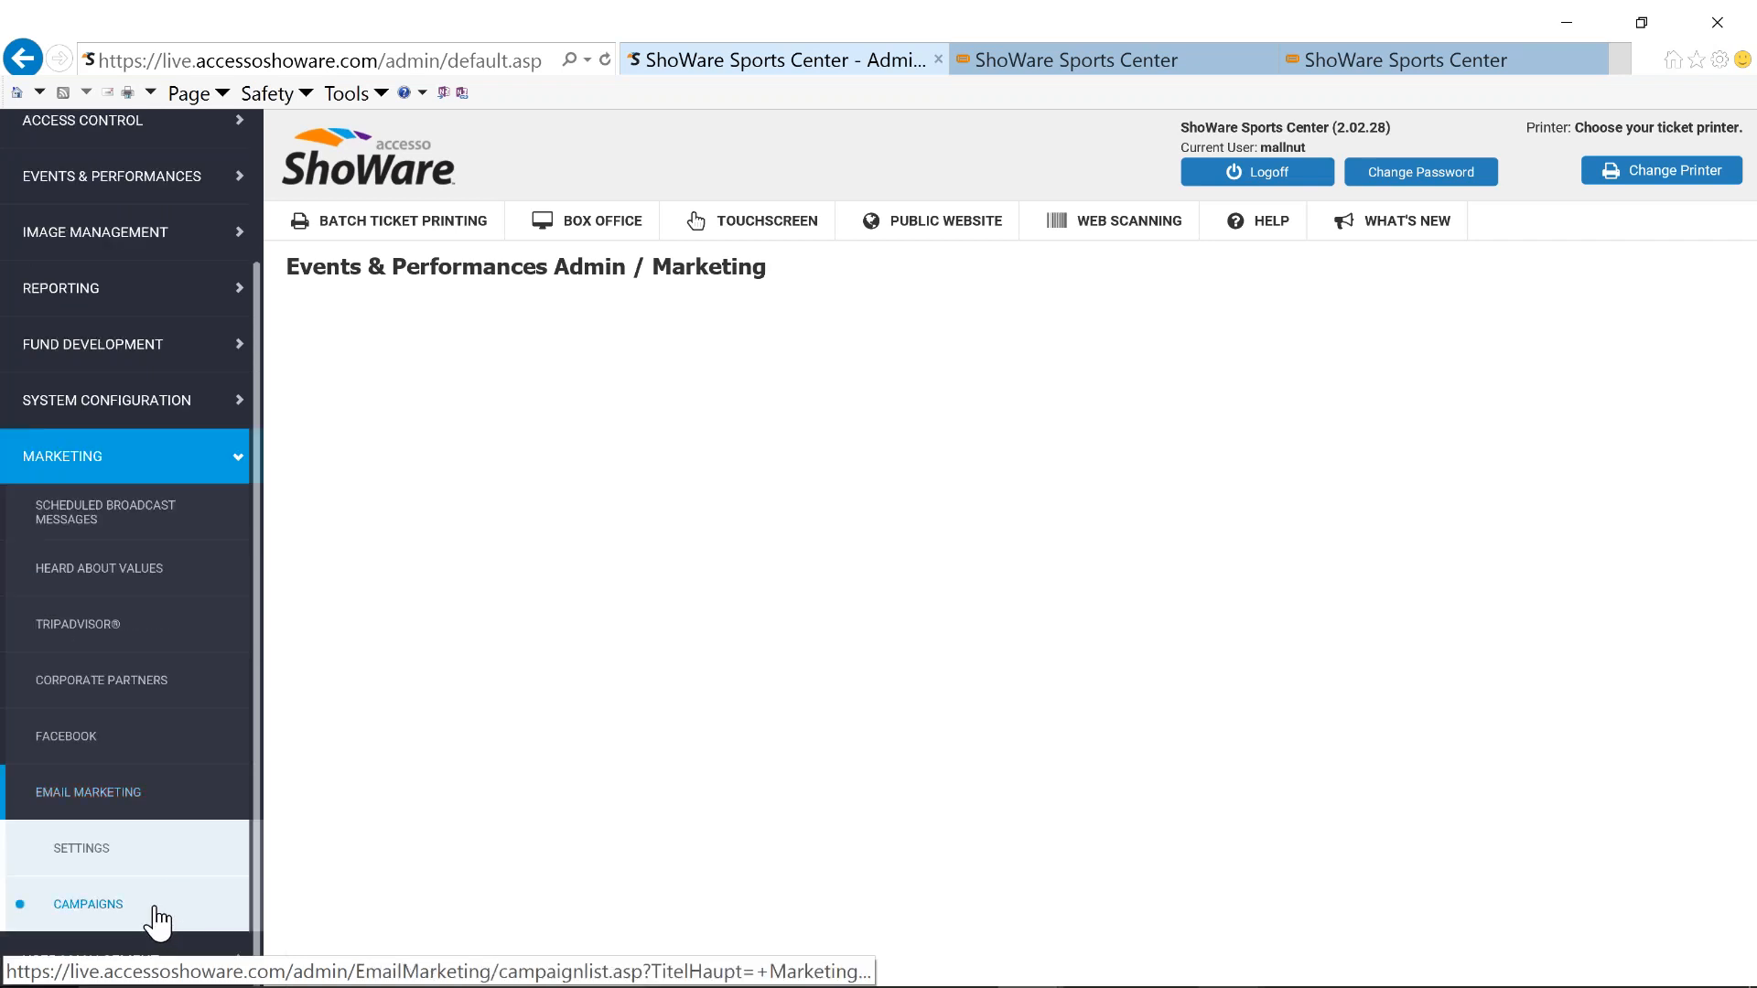
left_click(88, 904)
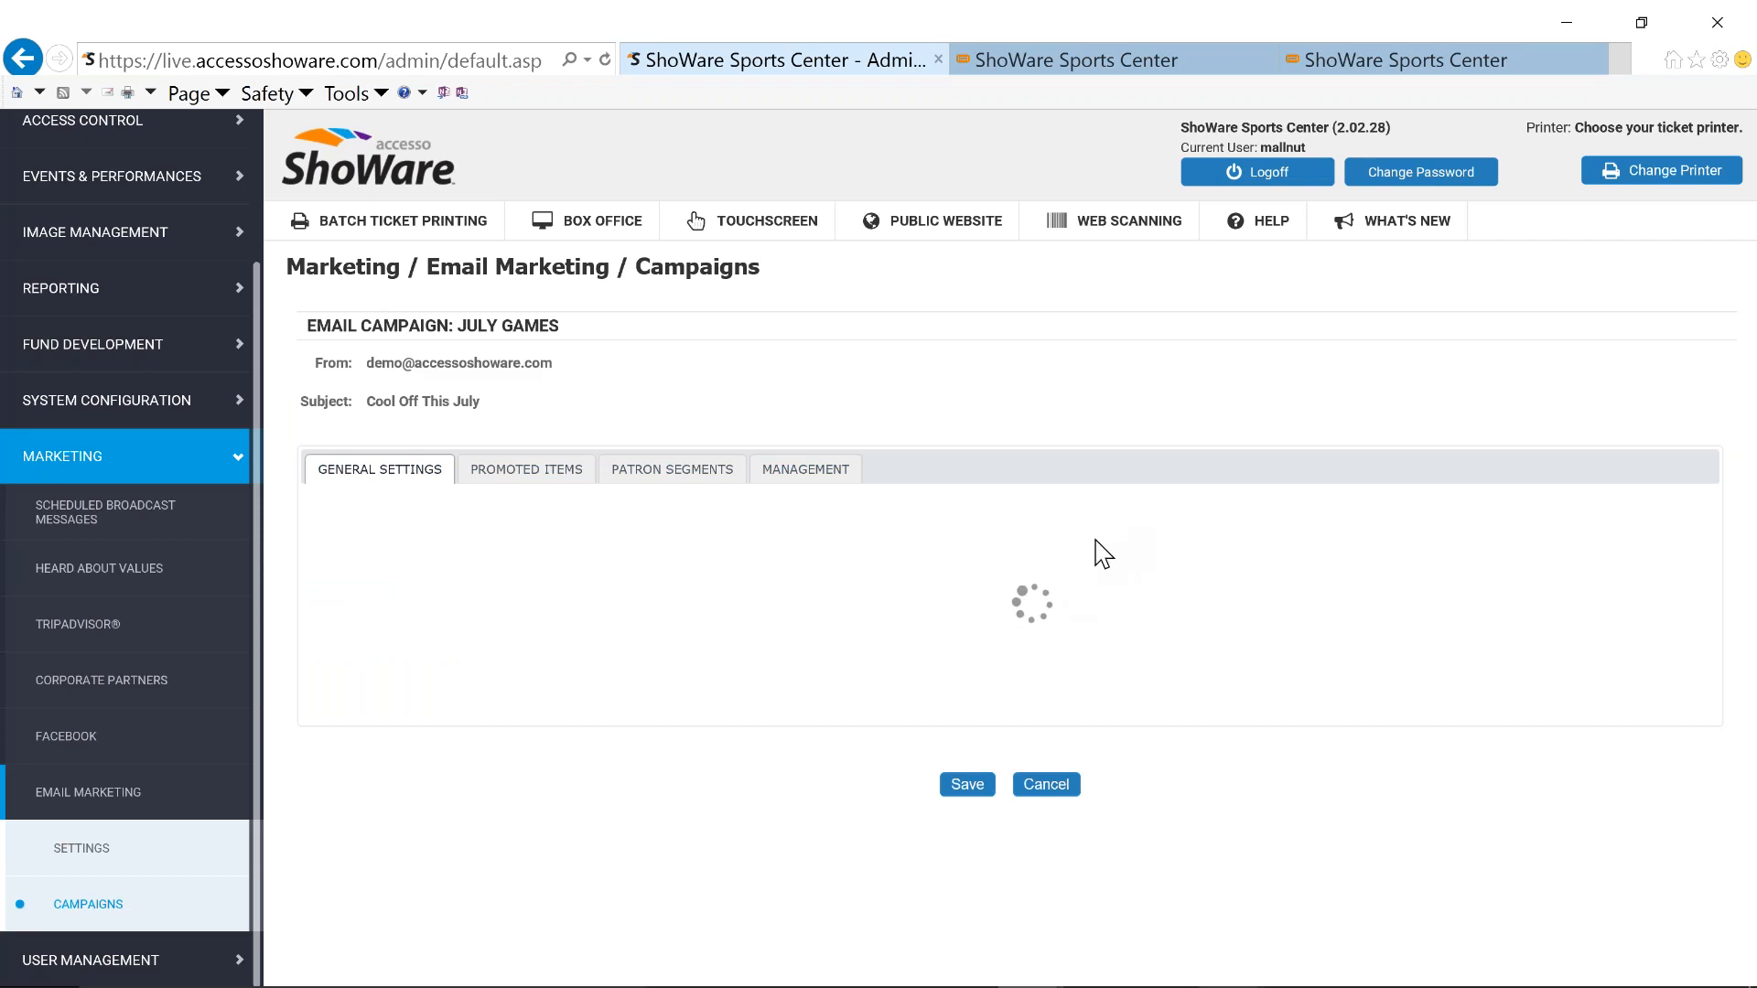
left_click(378, 469)
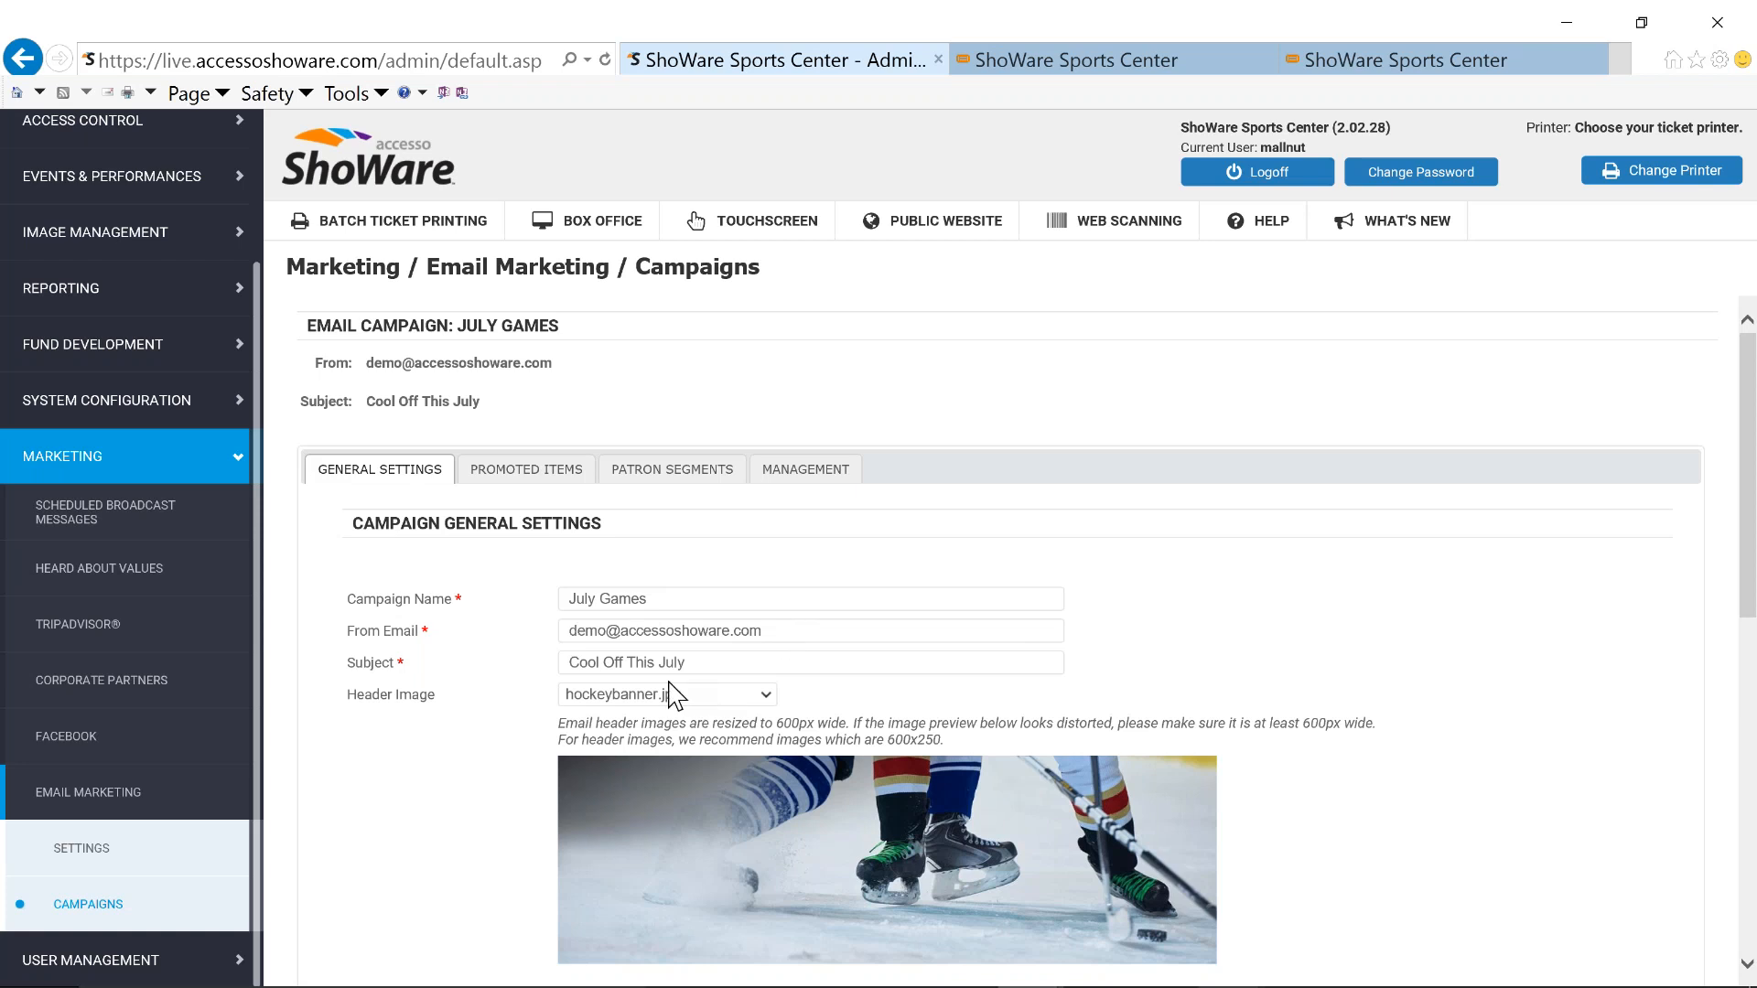
Step: Scroll through the campaign's general settings, hockey header image and header message
scroll("down", 3)
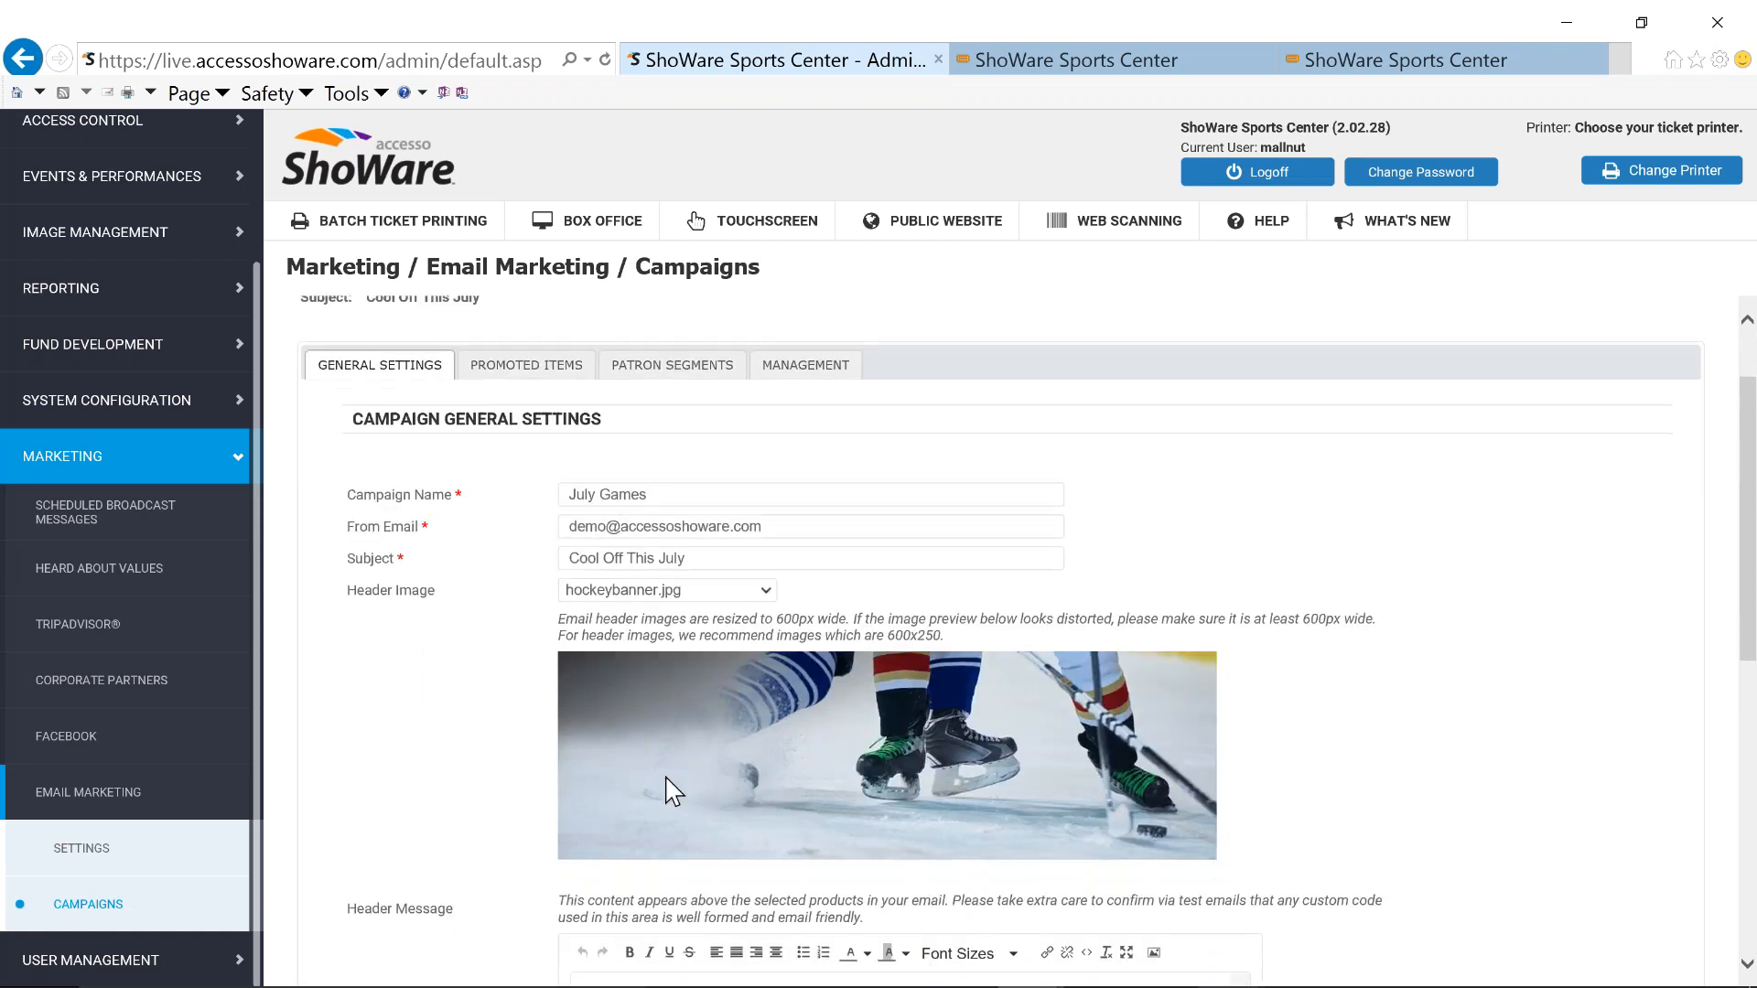
mouse_move(802, 807)
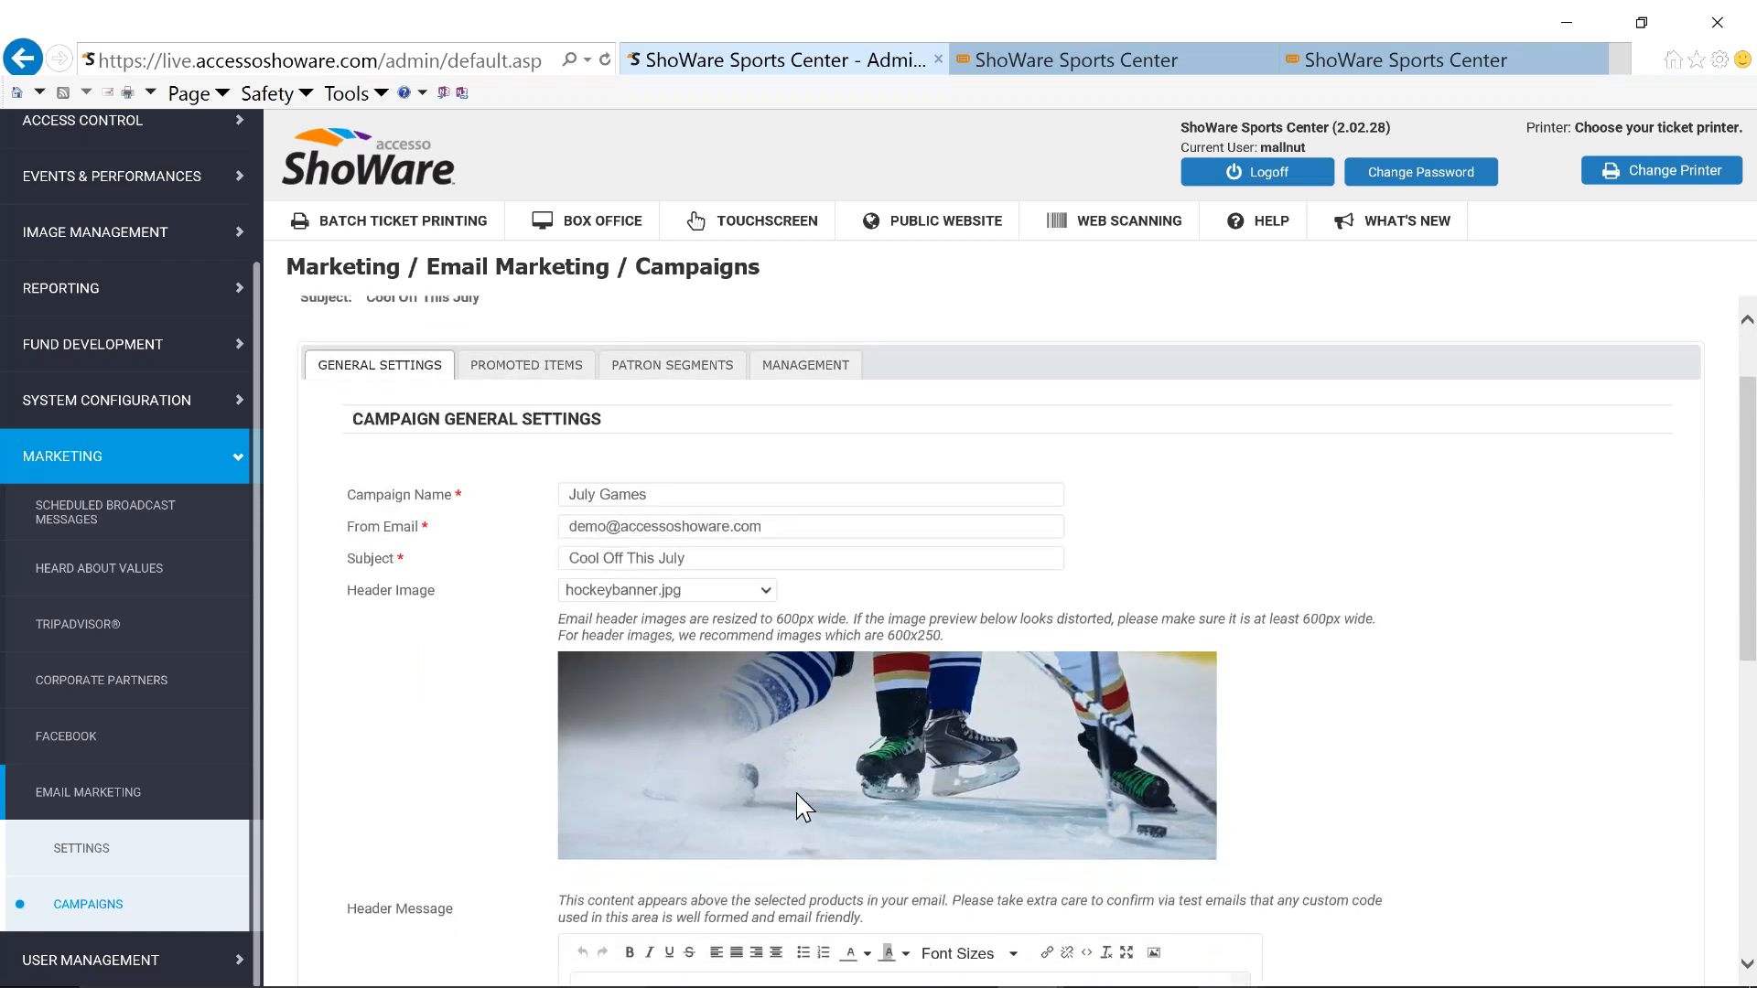
mouse_move(1065, 809)
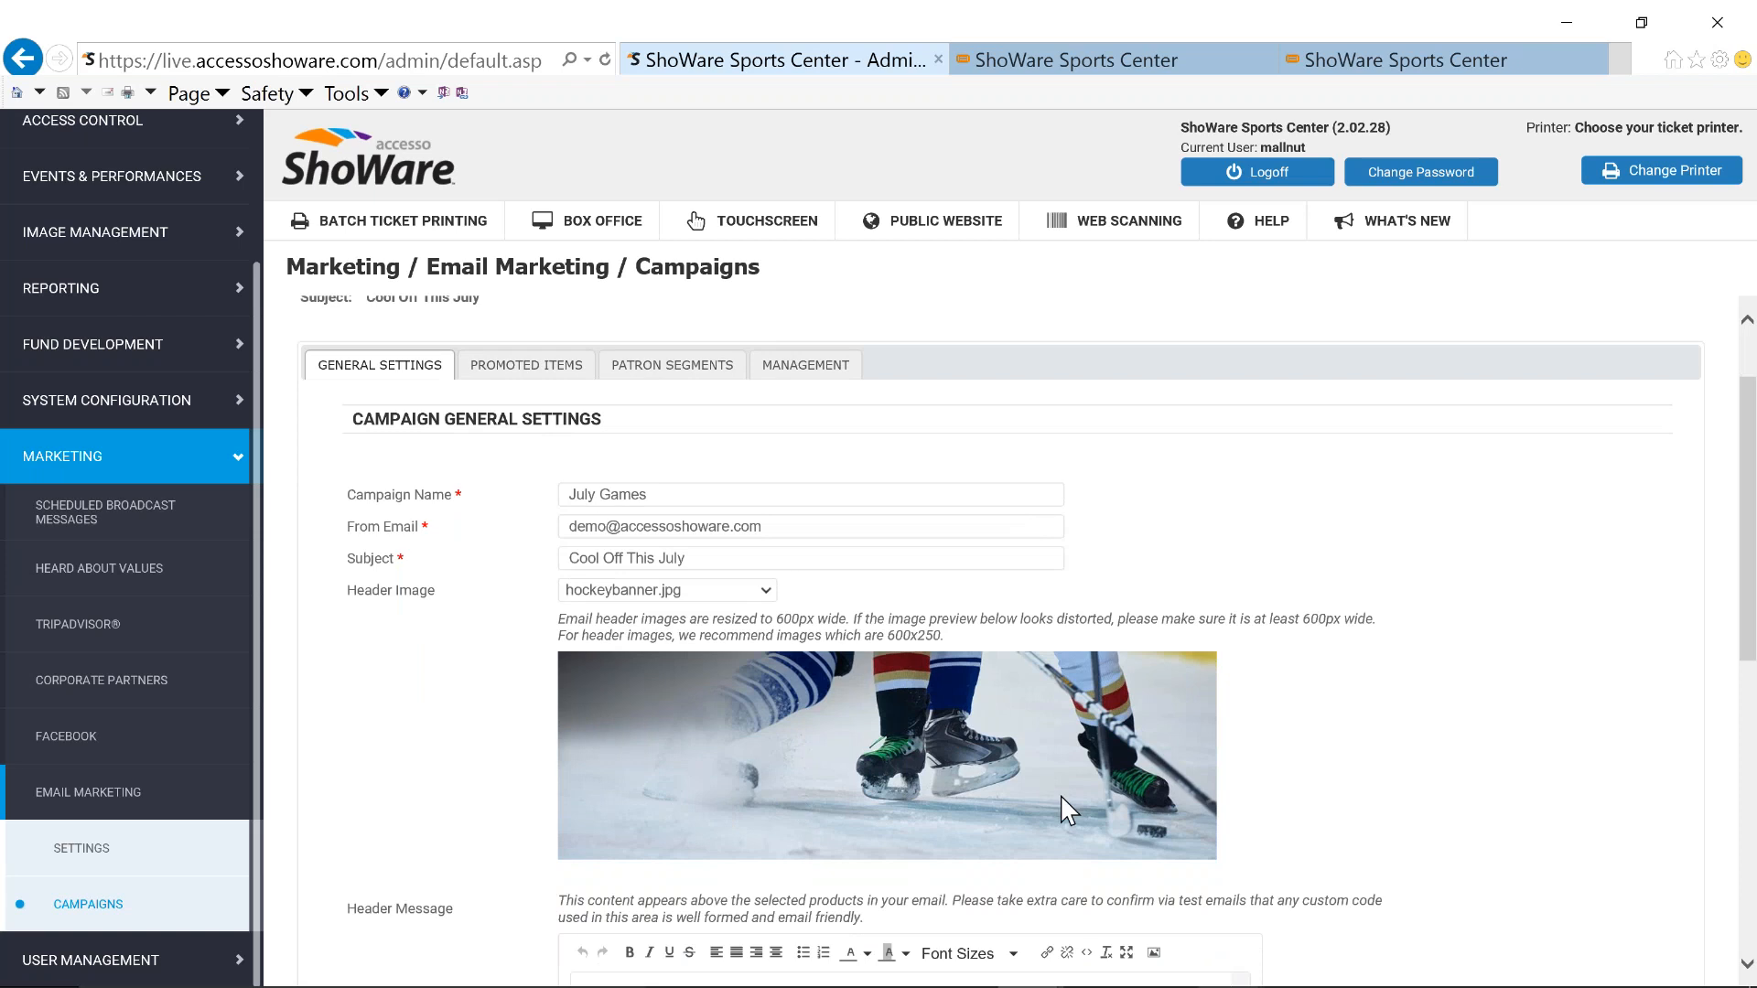
scroll("down", 3)
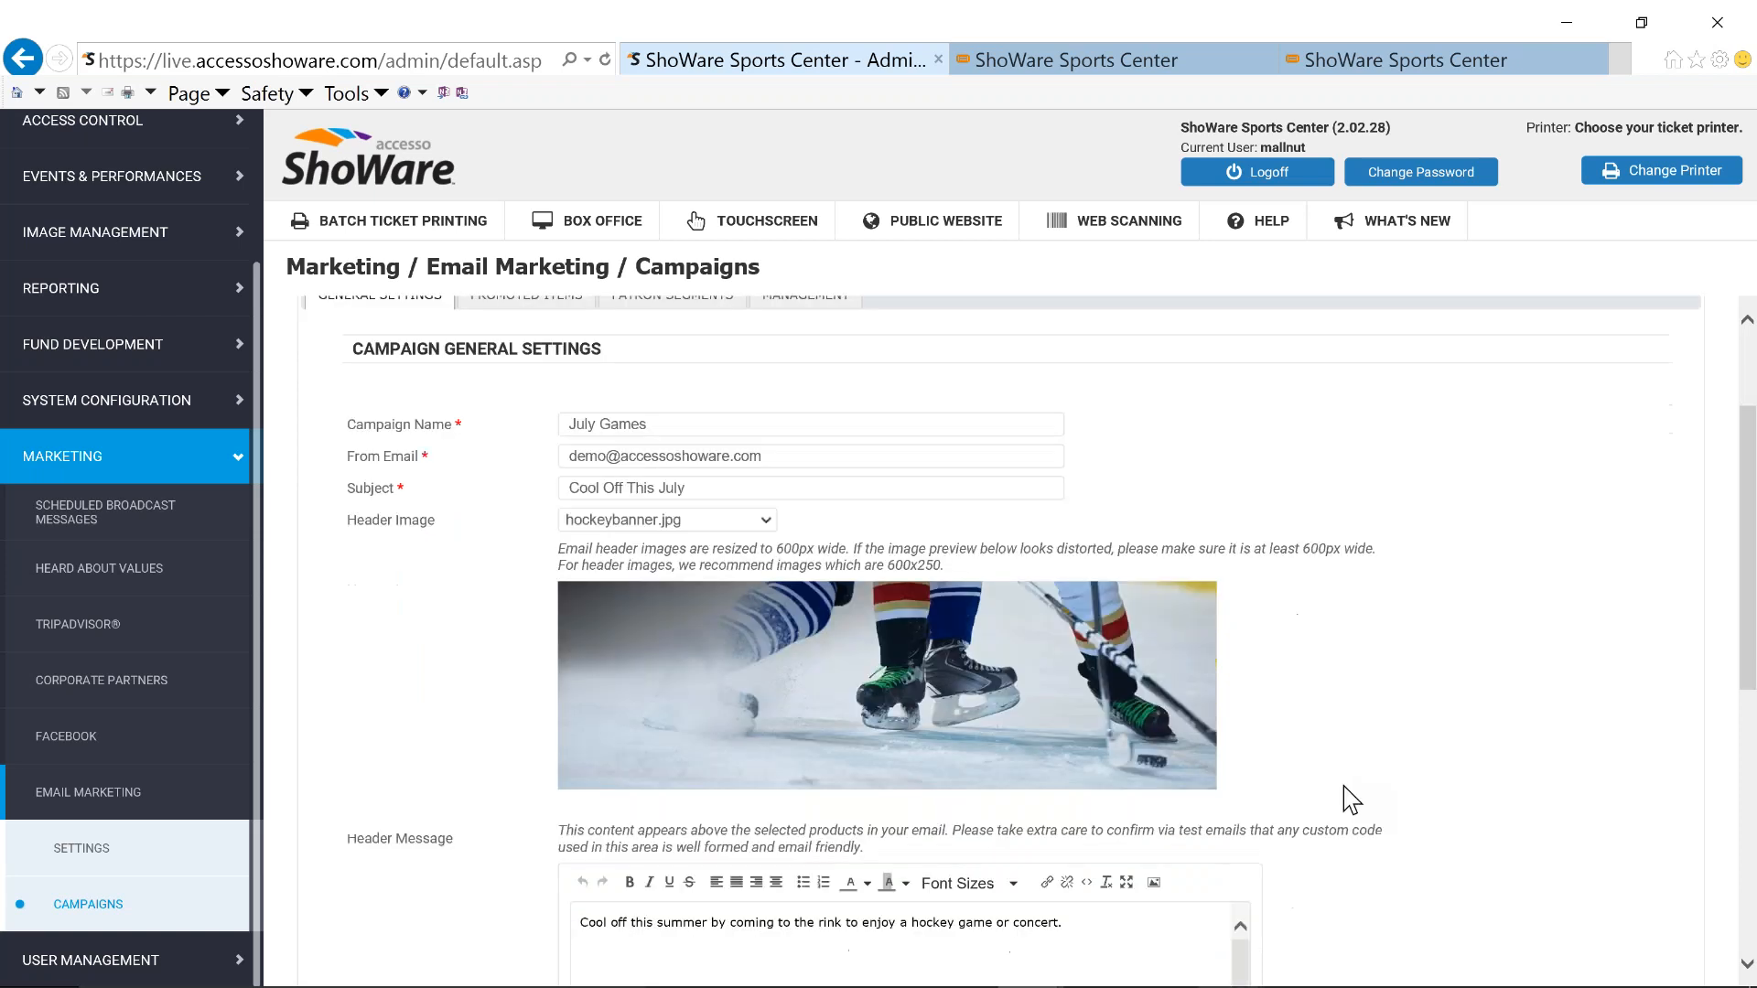
scroll("down", 3)
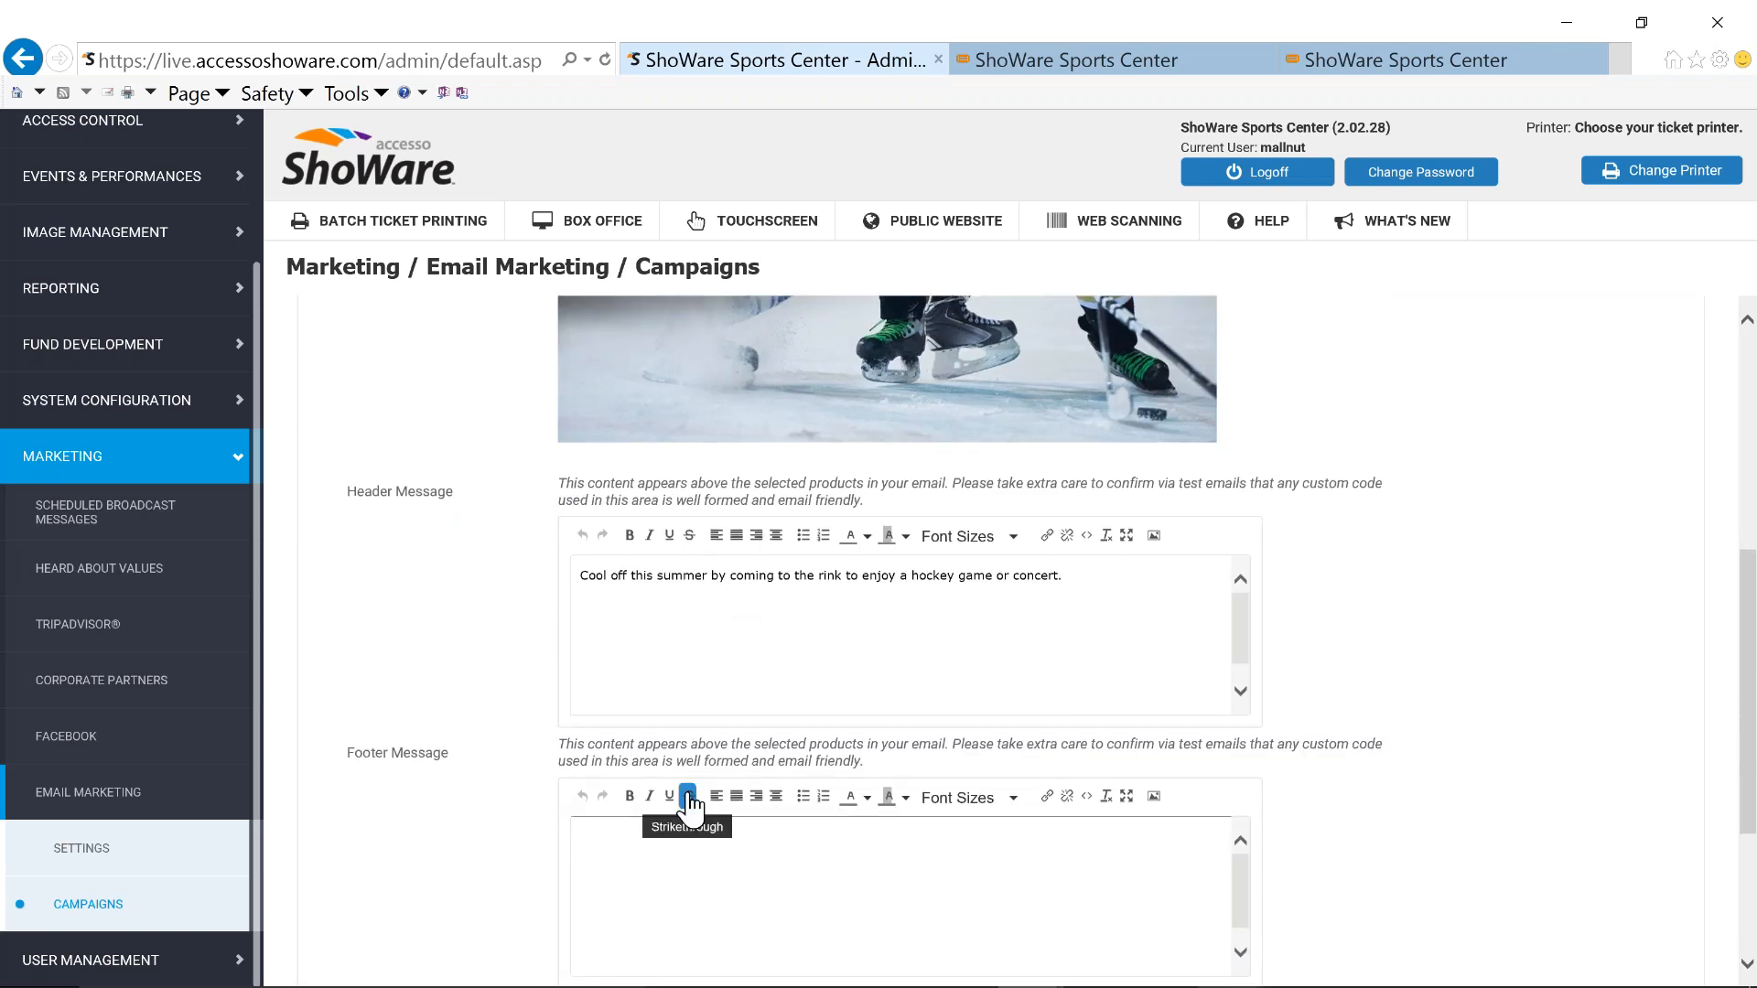
scroll("down", 3)
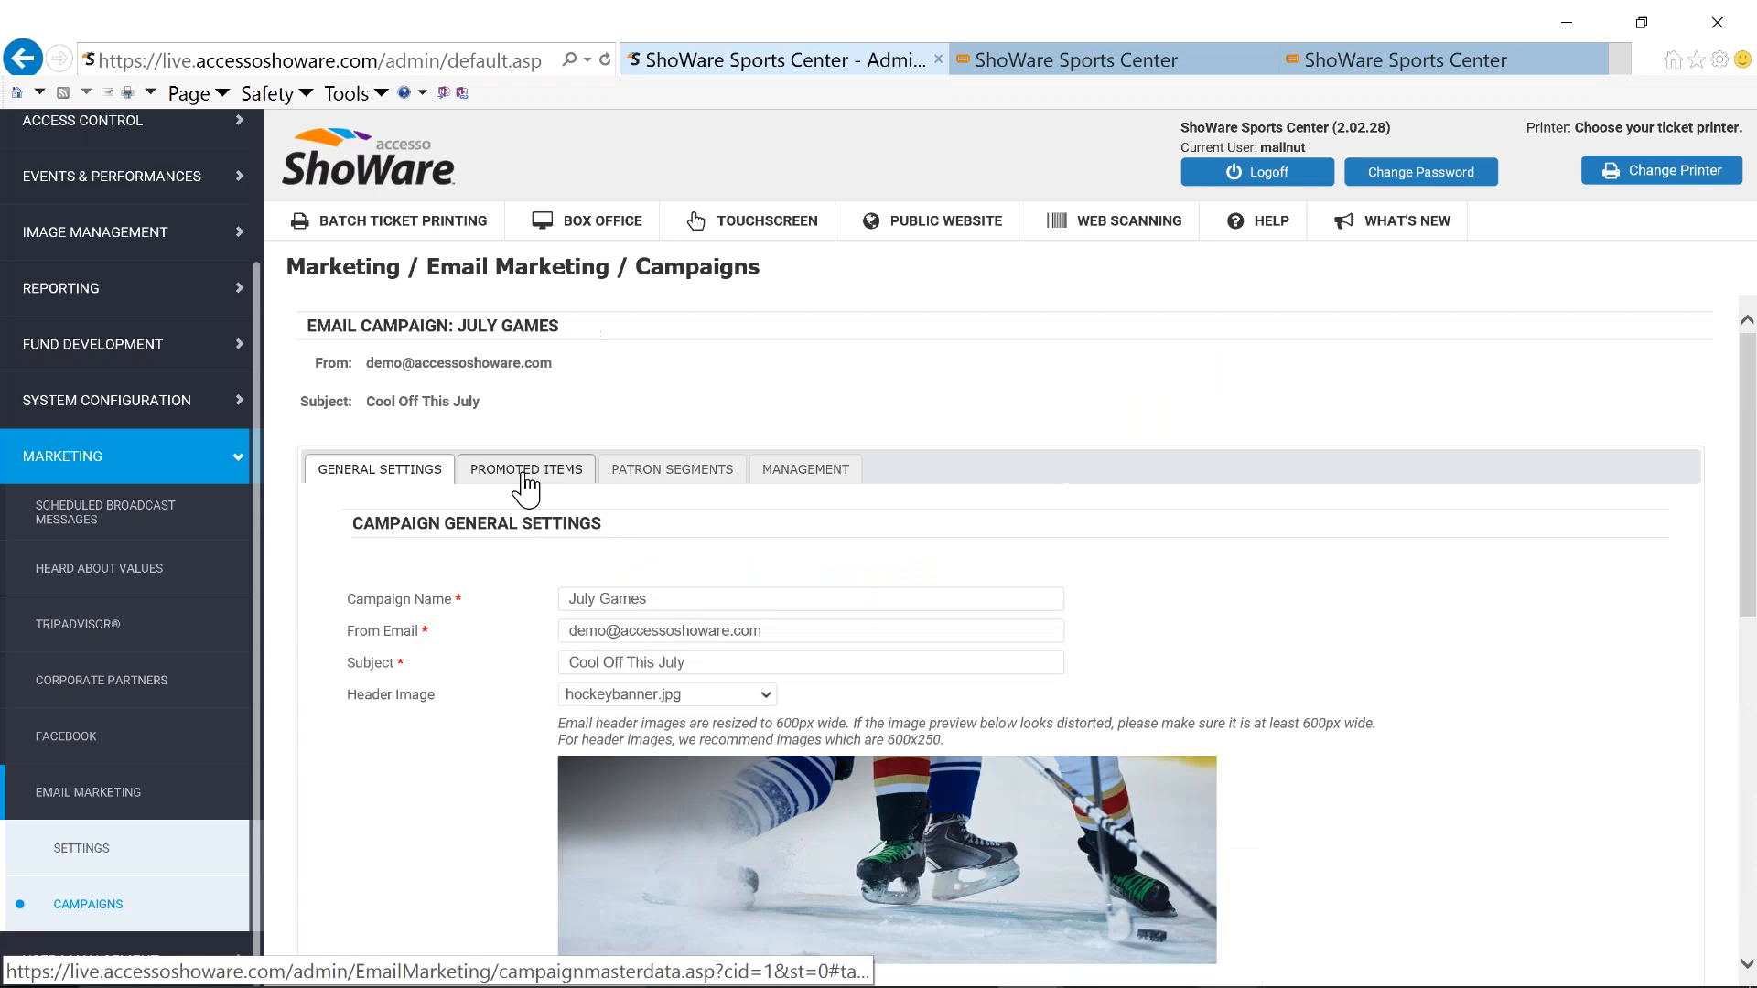
Step: Review the promoted Wildcats games, then show the All Patrons patron segment
left_click(525, 468)
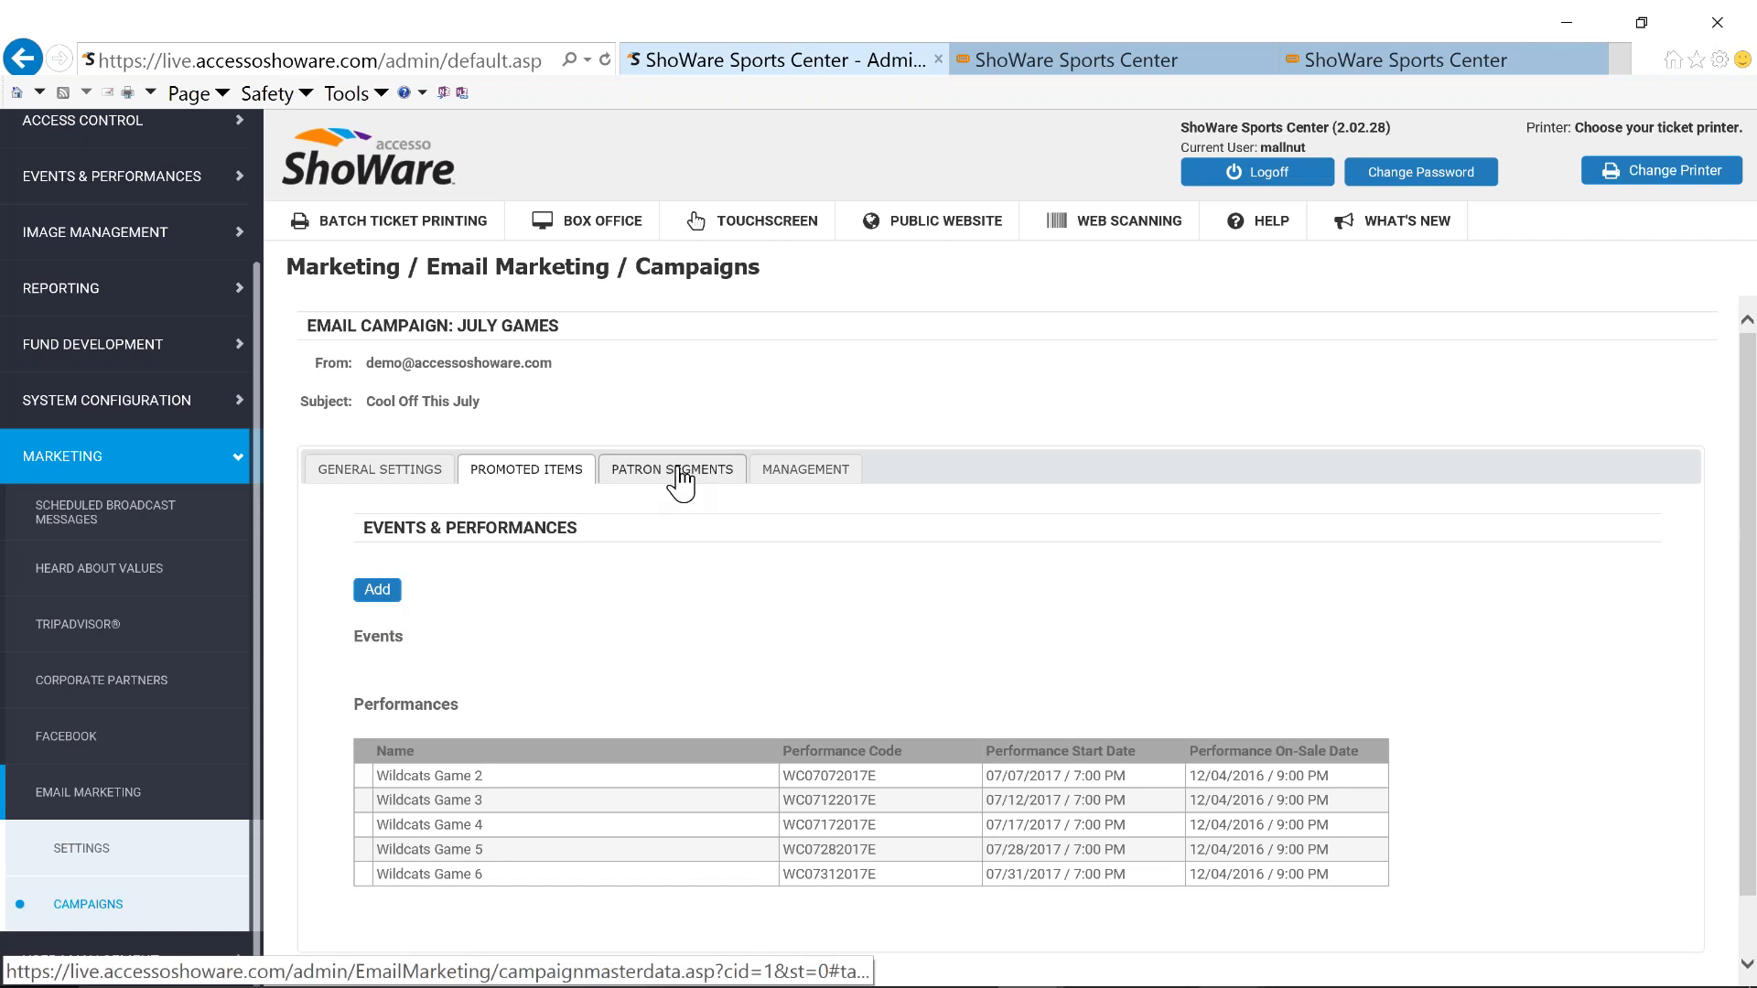
left_click(672, 468)
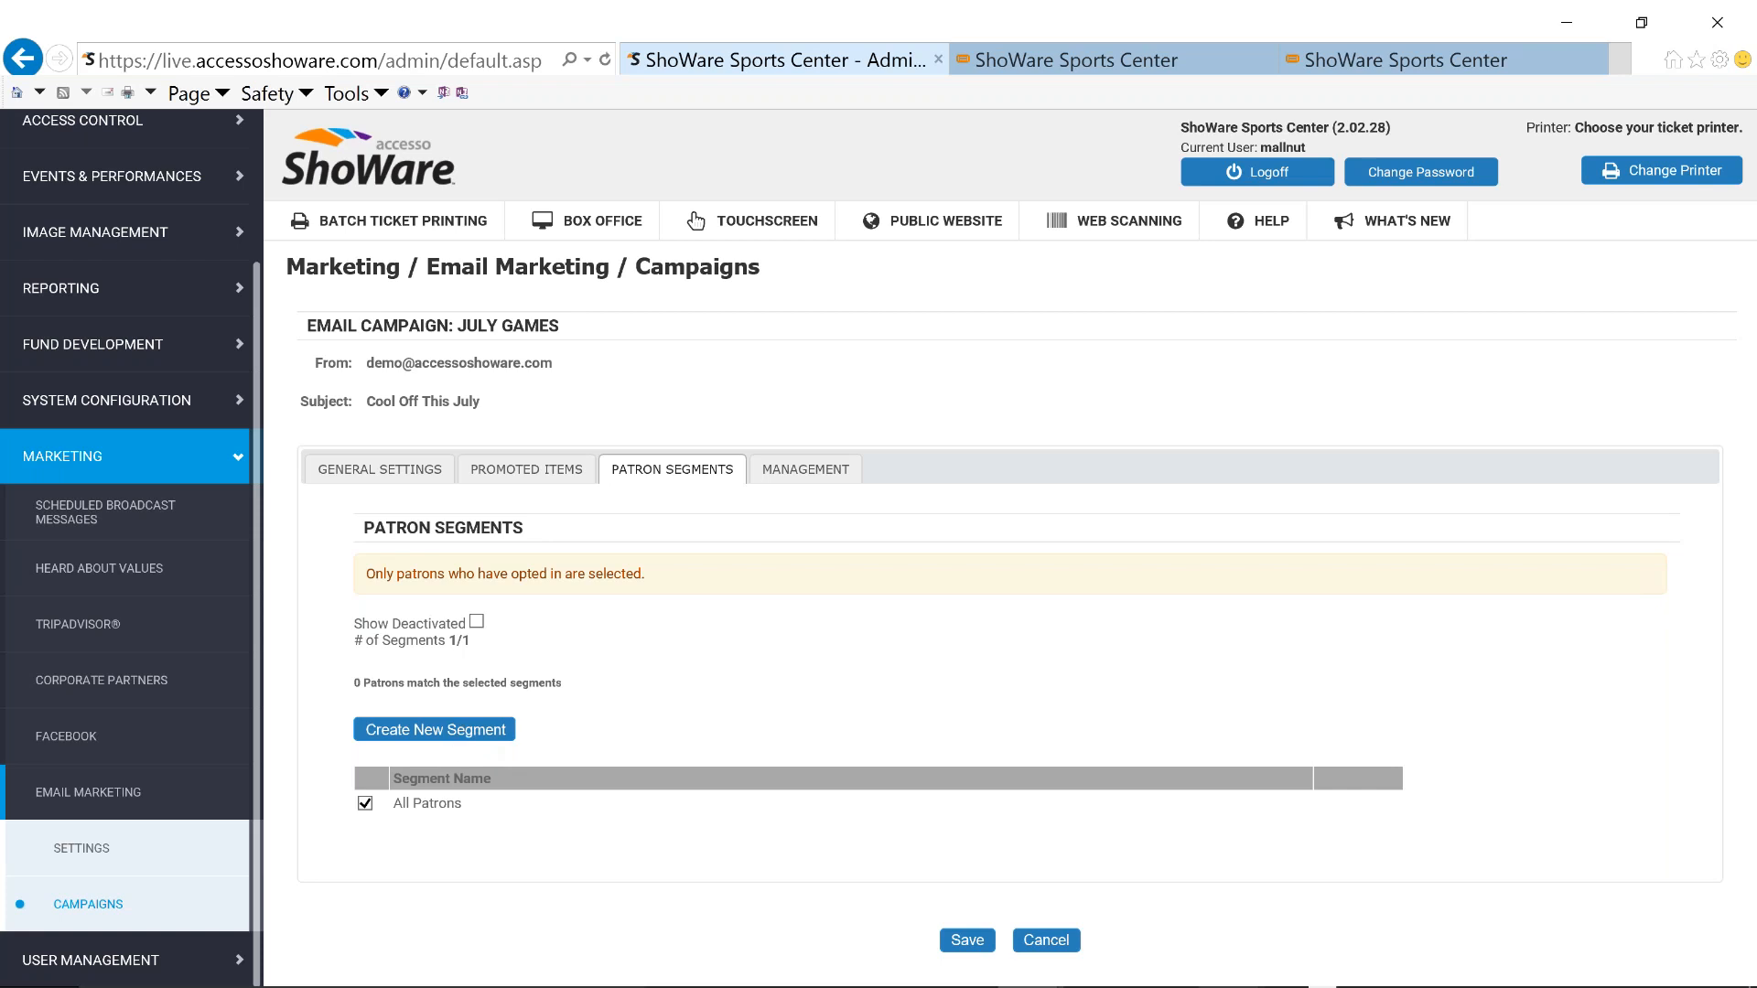
Step: Start a blank Create New Segment form for the July Games campaign
left_click(434, 730)
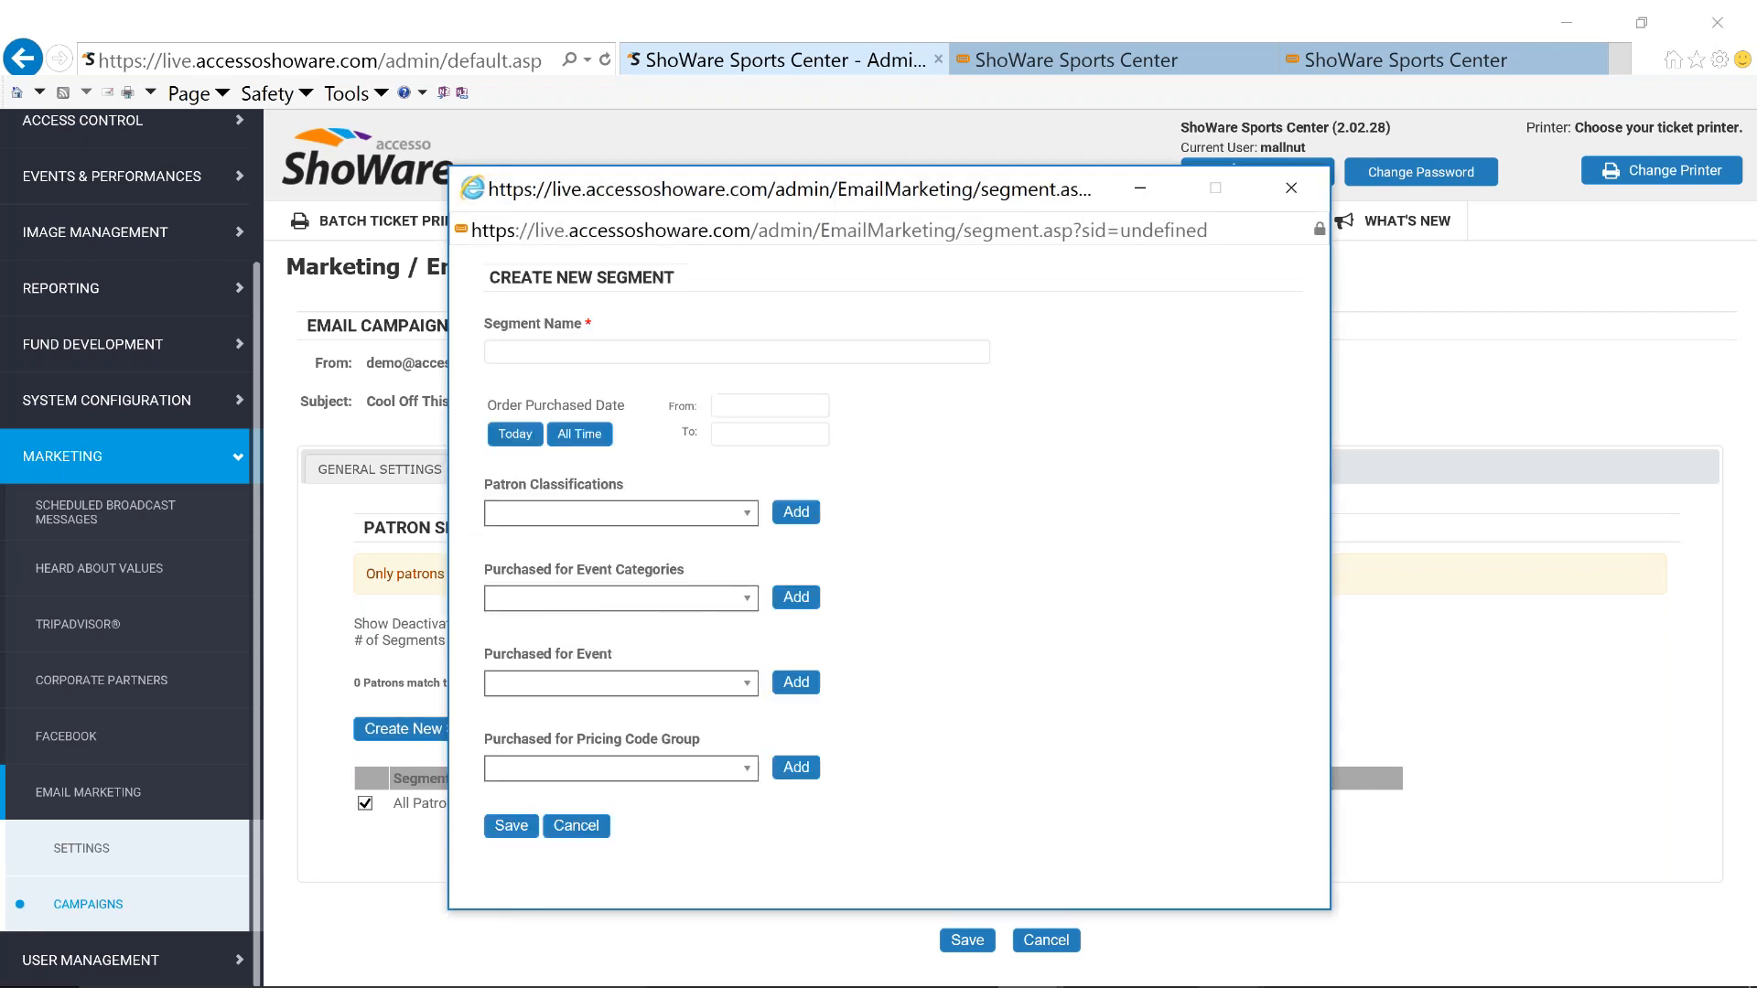
mouse_move(613, 533)
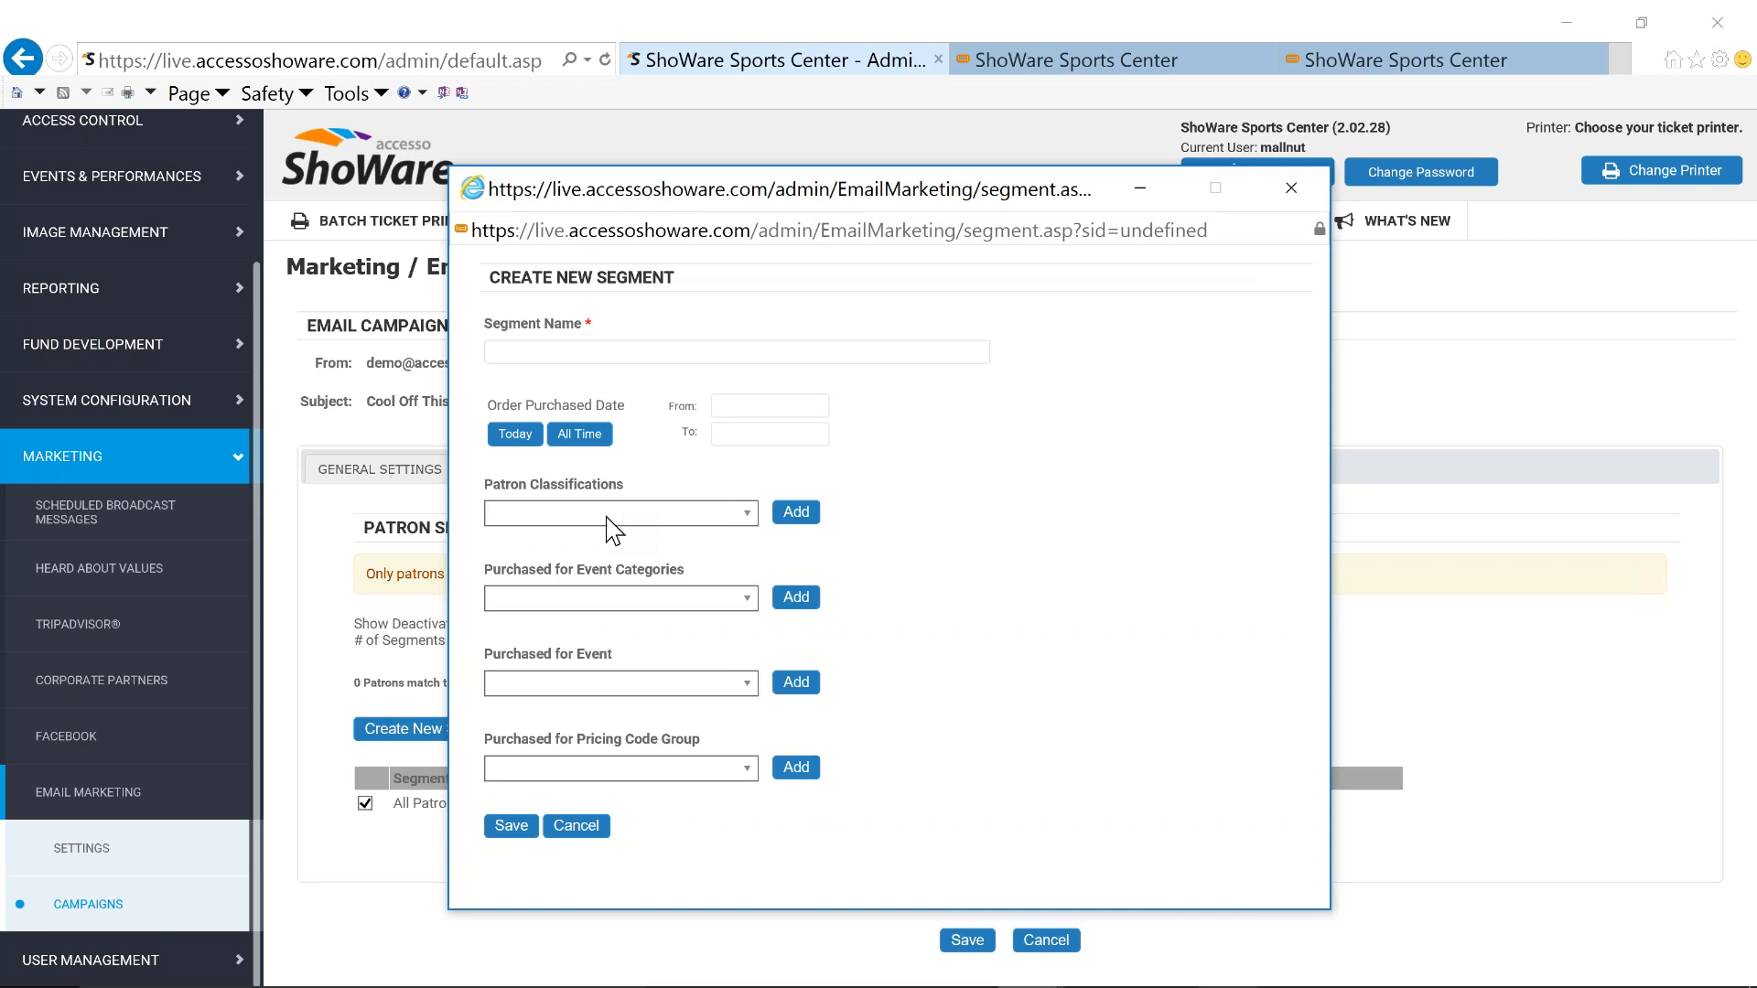
mouse_move(612, 606)
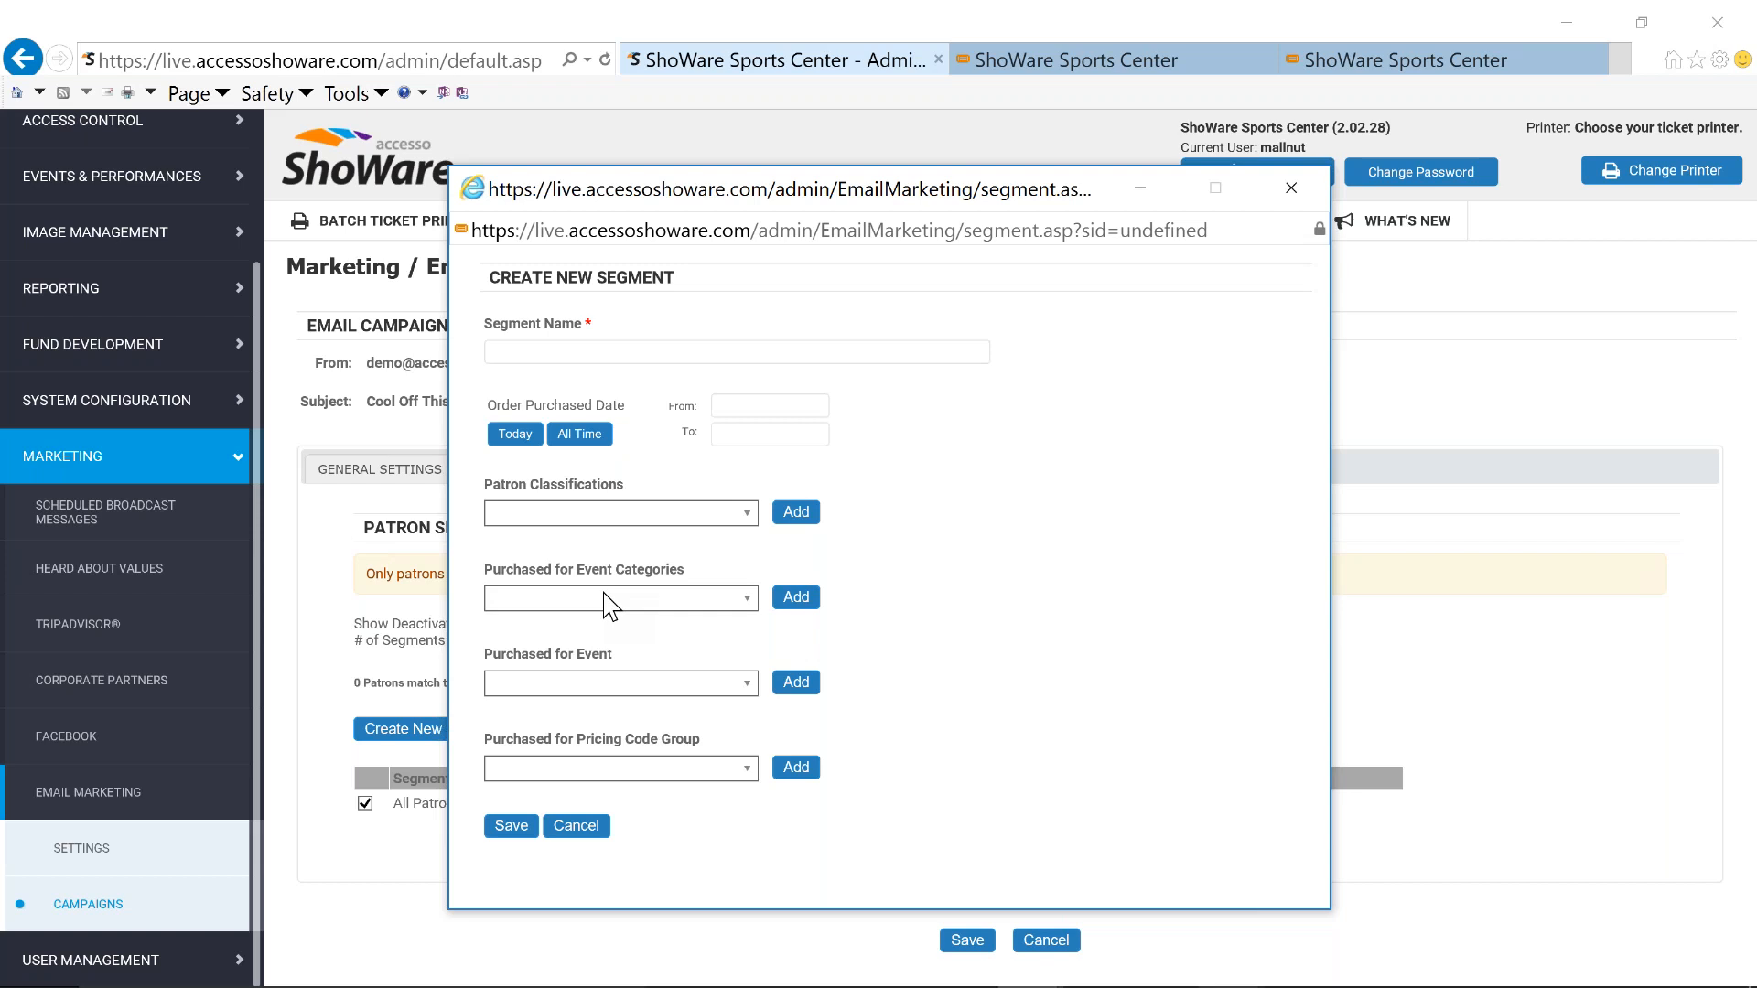
mouse_move(616, 772)
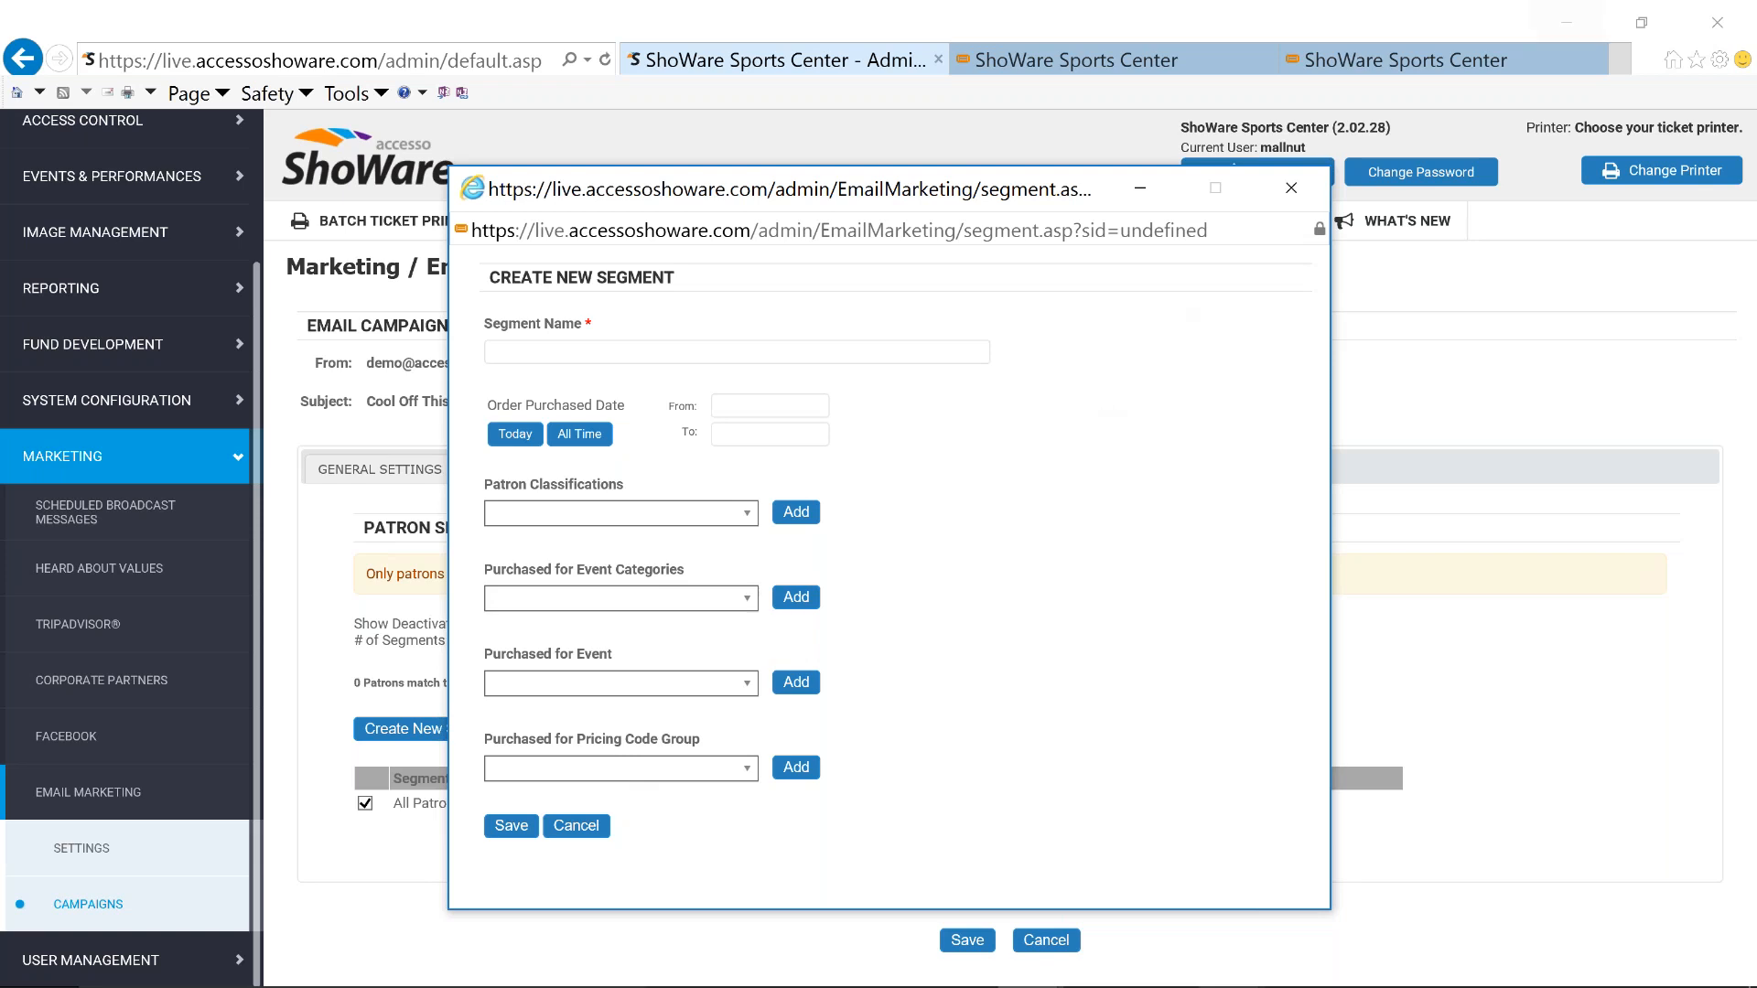
Step: Close the unsaved segment form and scroll the campaign's Preview, Publish and Delete sections
left_click(1290, 187)
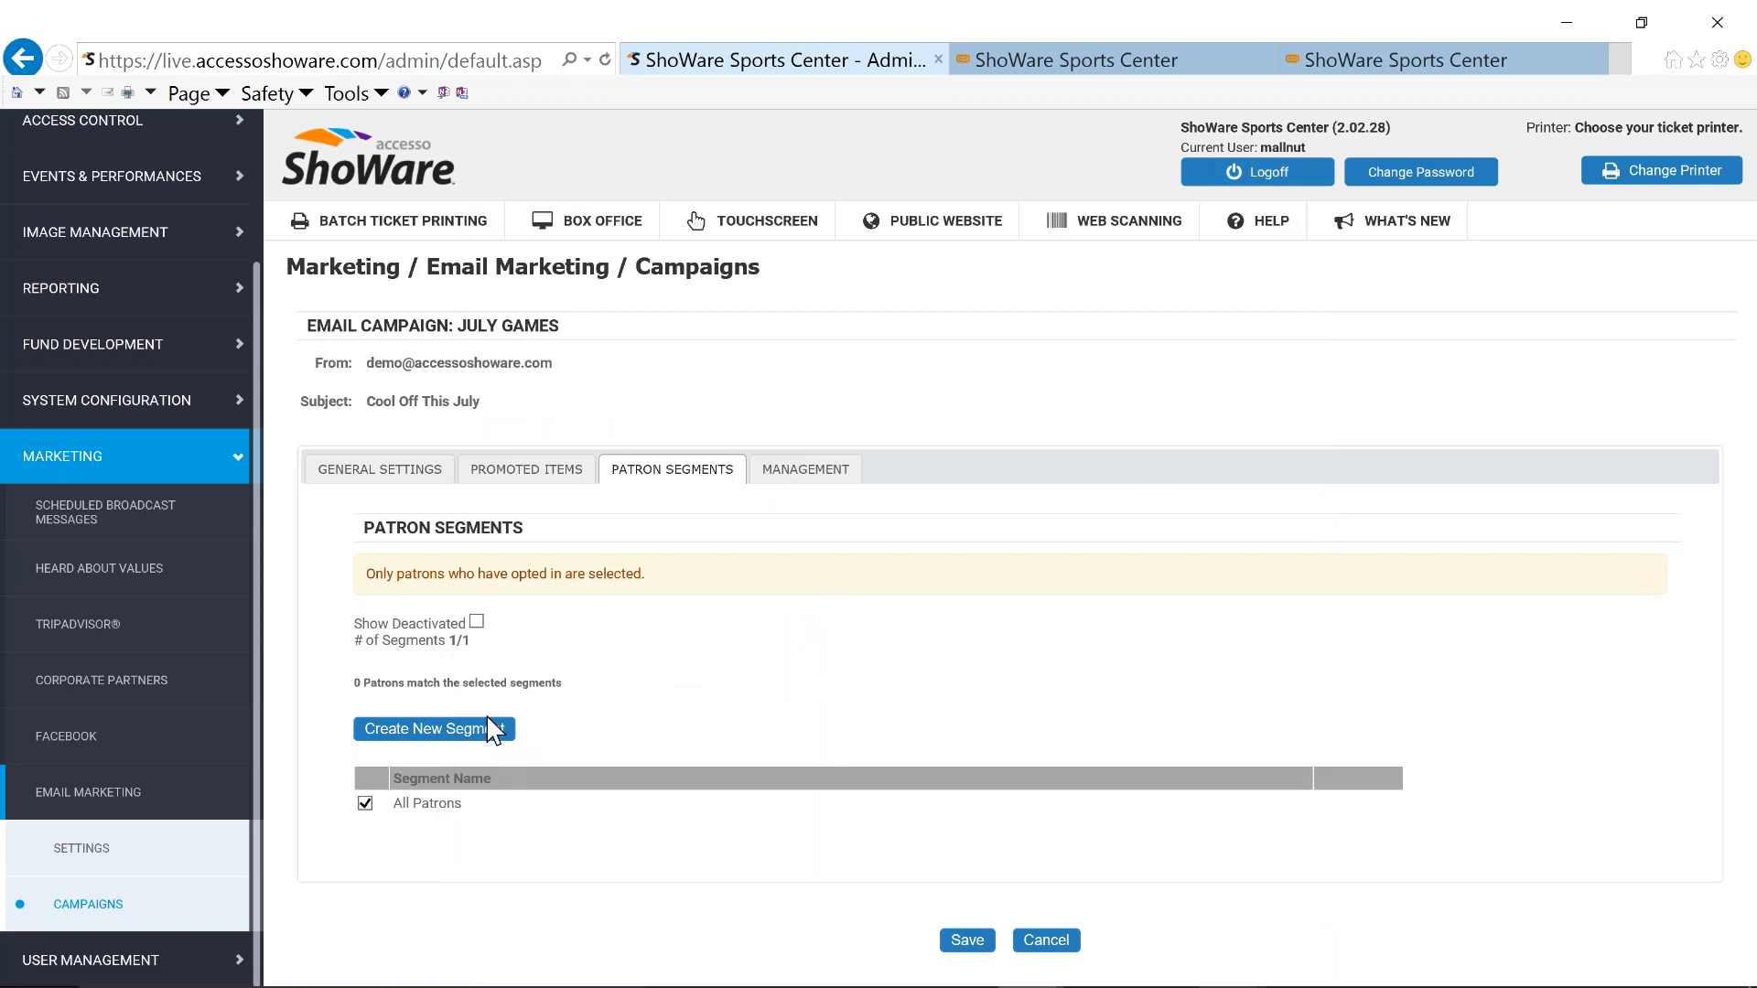
mouse_move(805, 468)
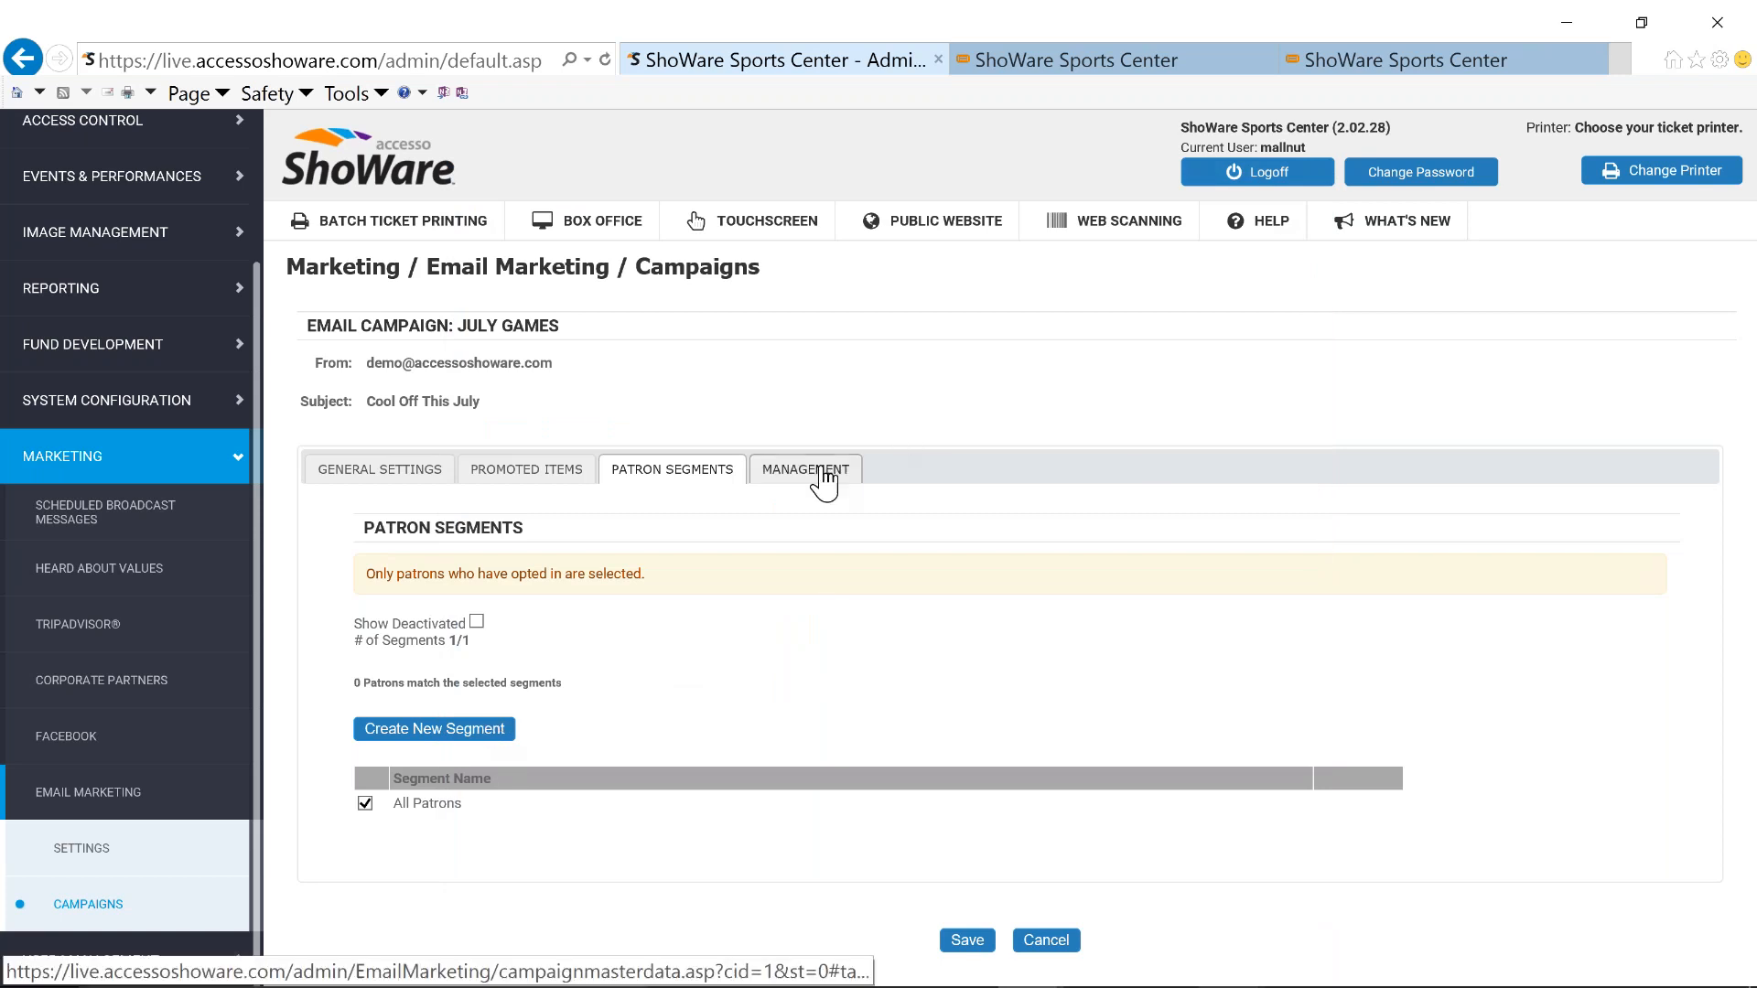
left_click(805, 469)
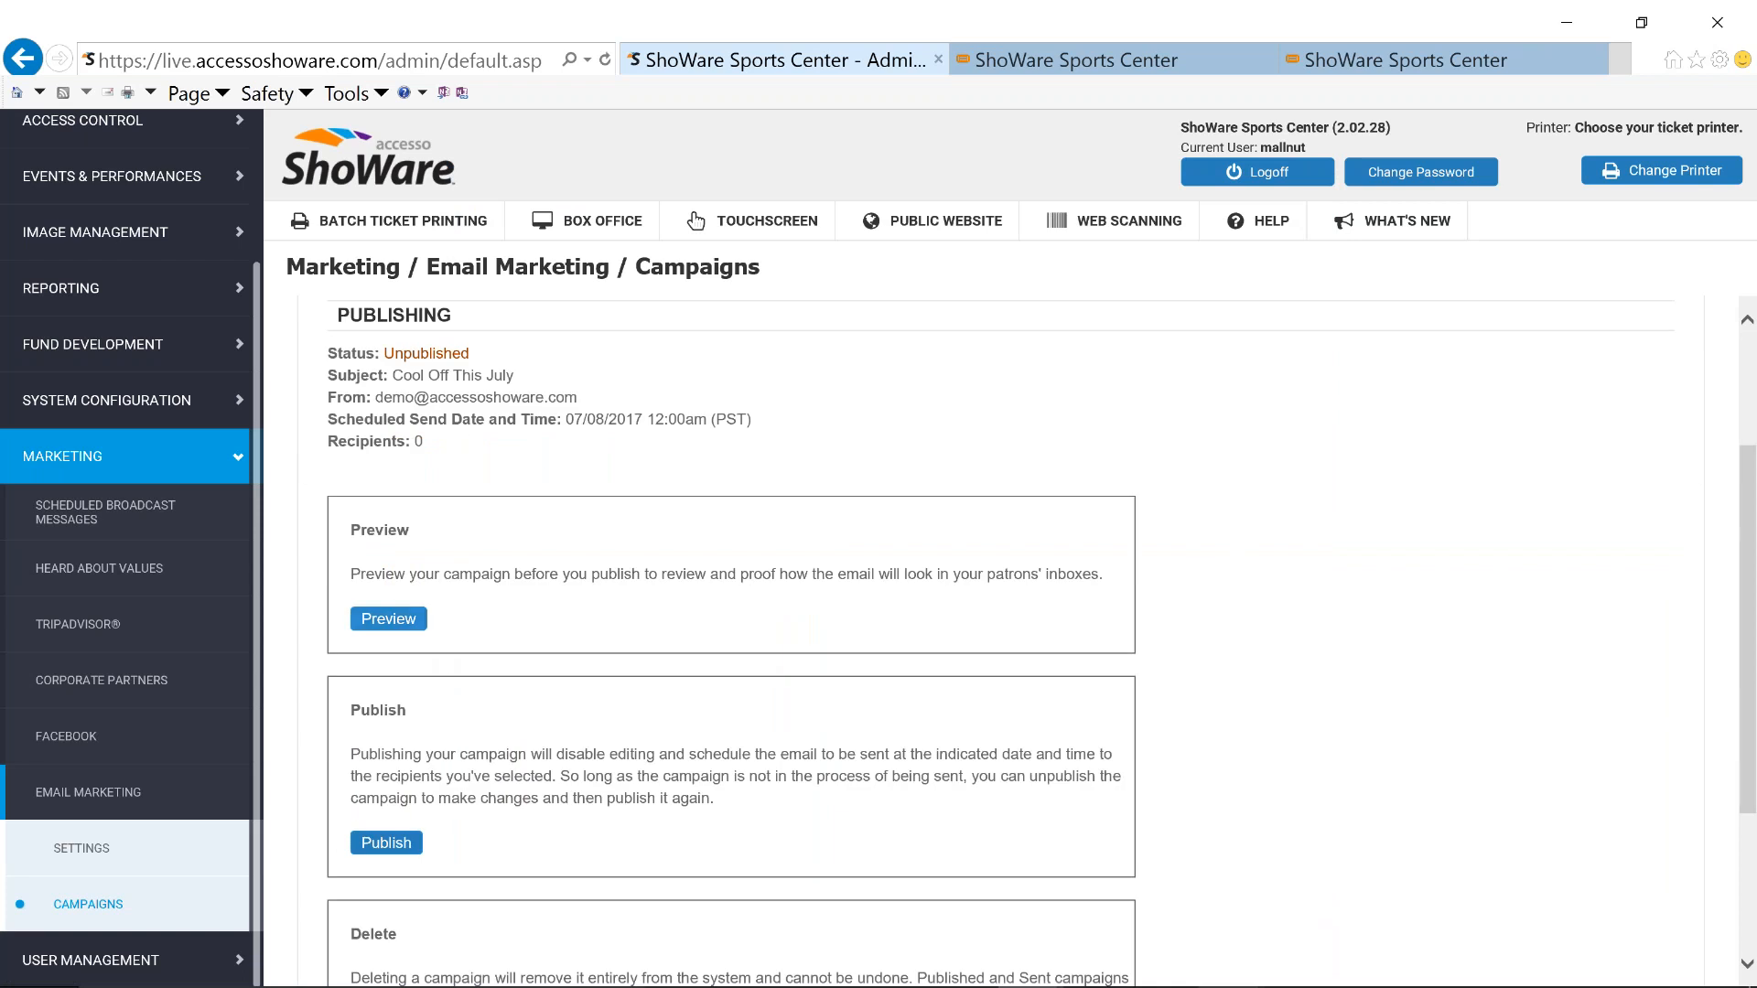
scroll("down", 3)
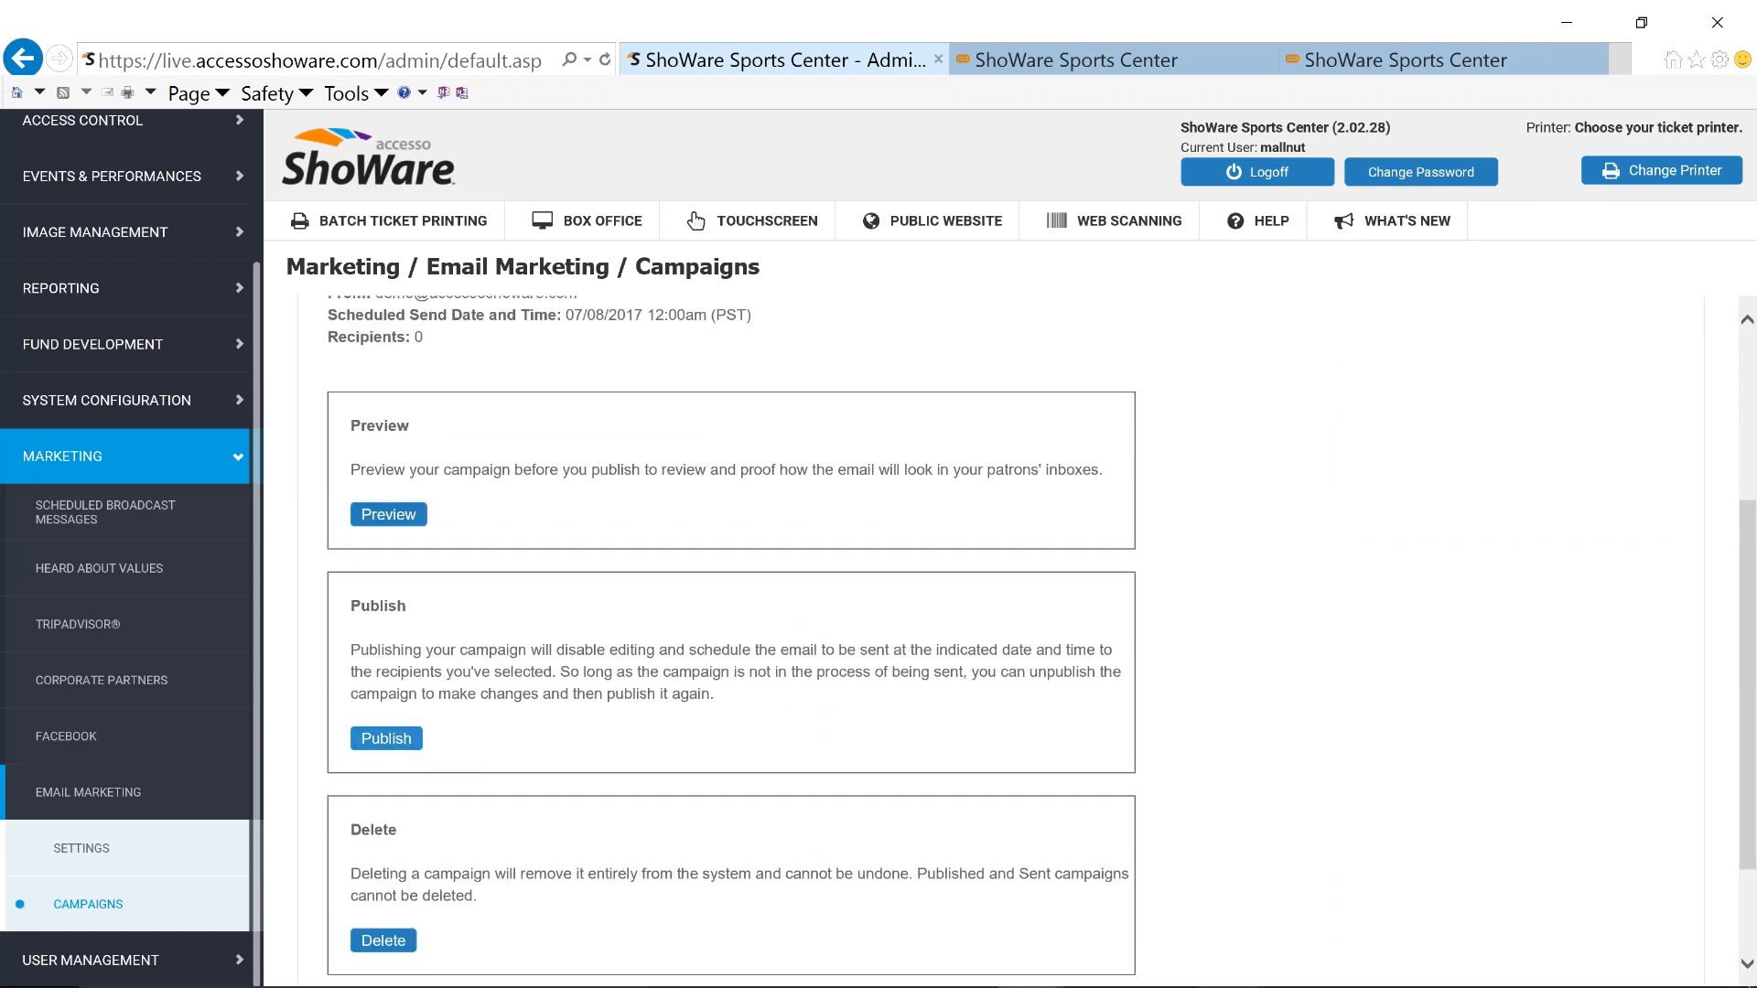
scroll("down", 3)
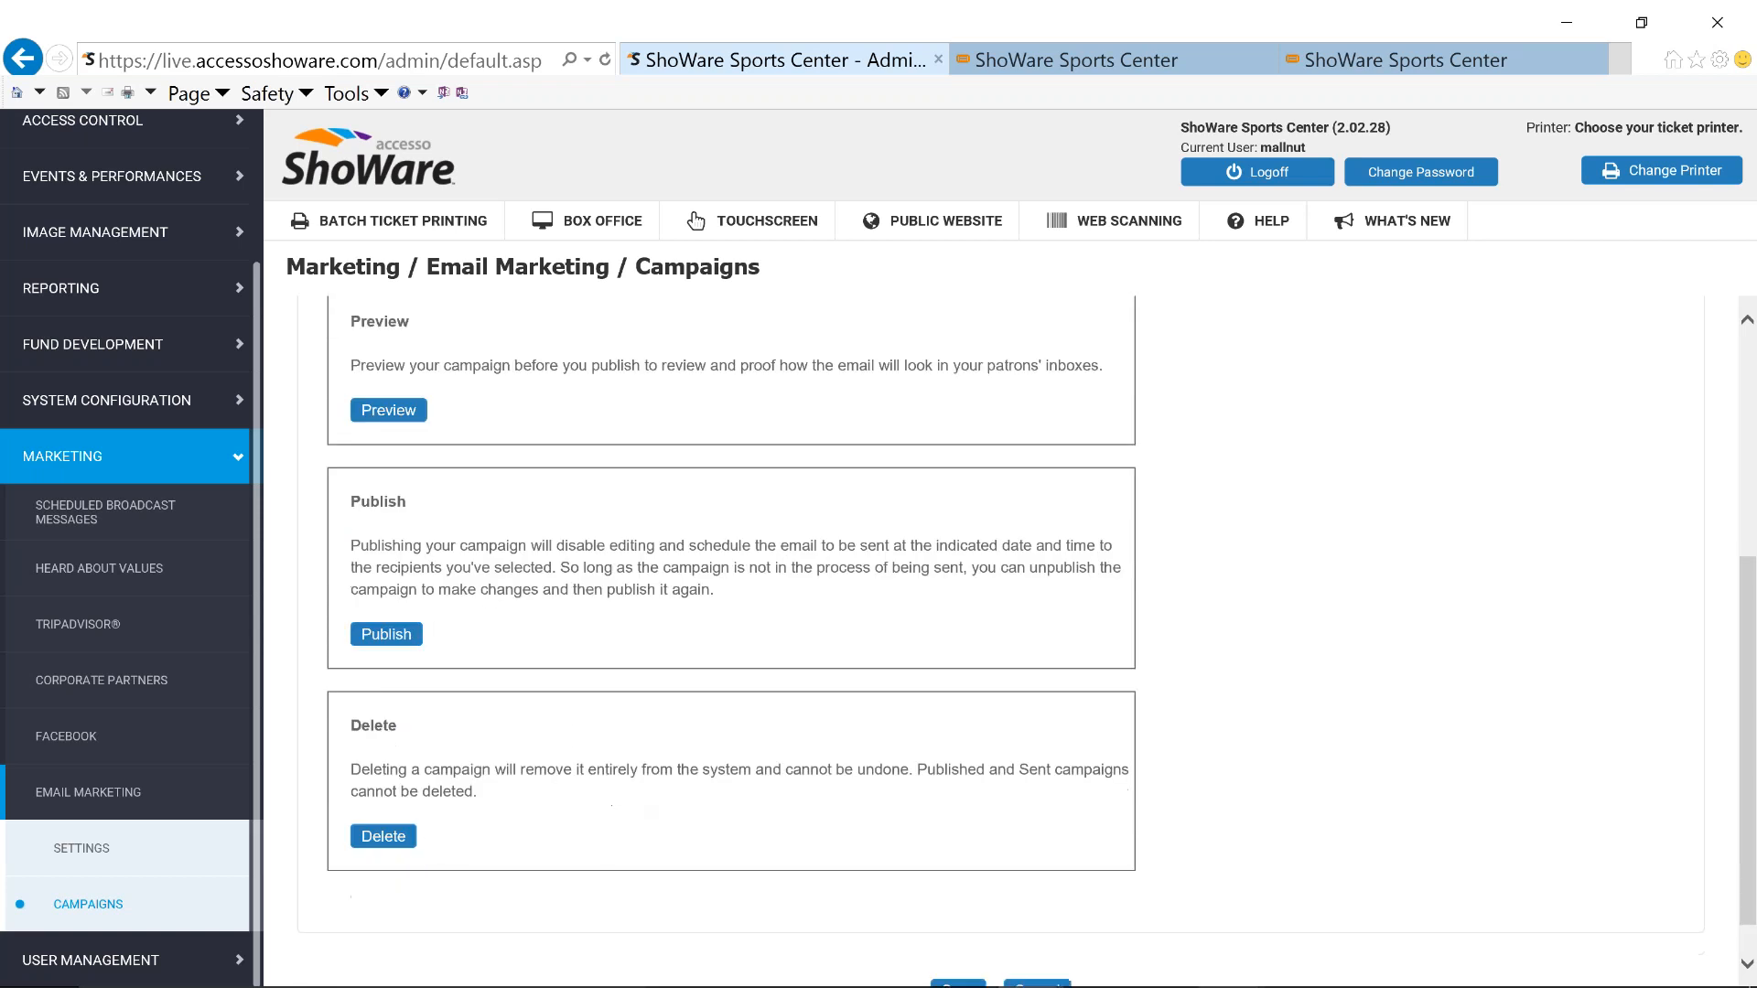
mouse_move(434, 851)
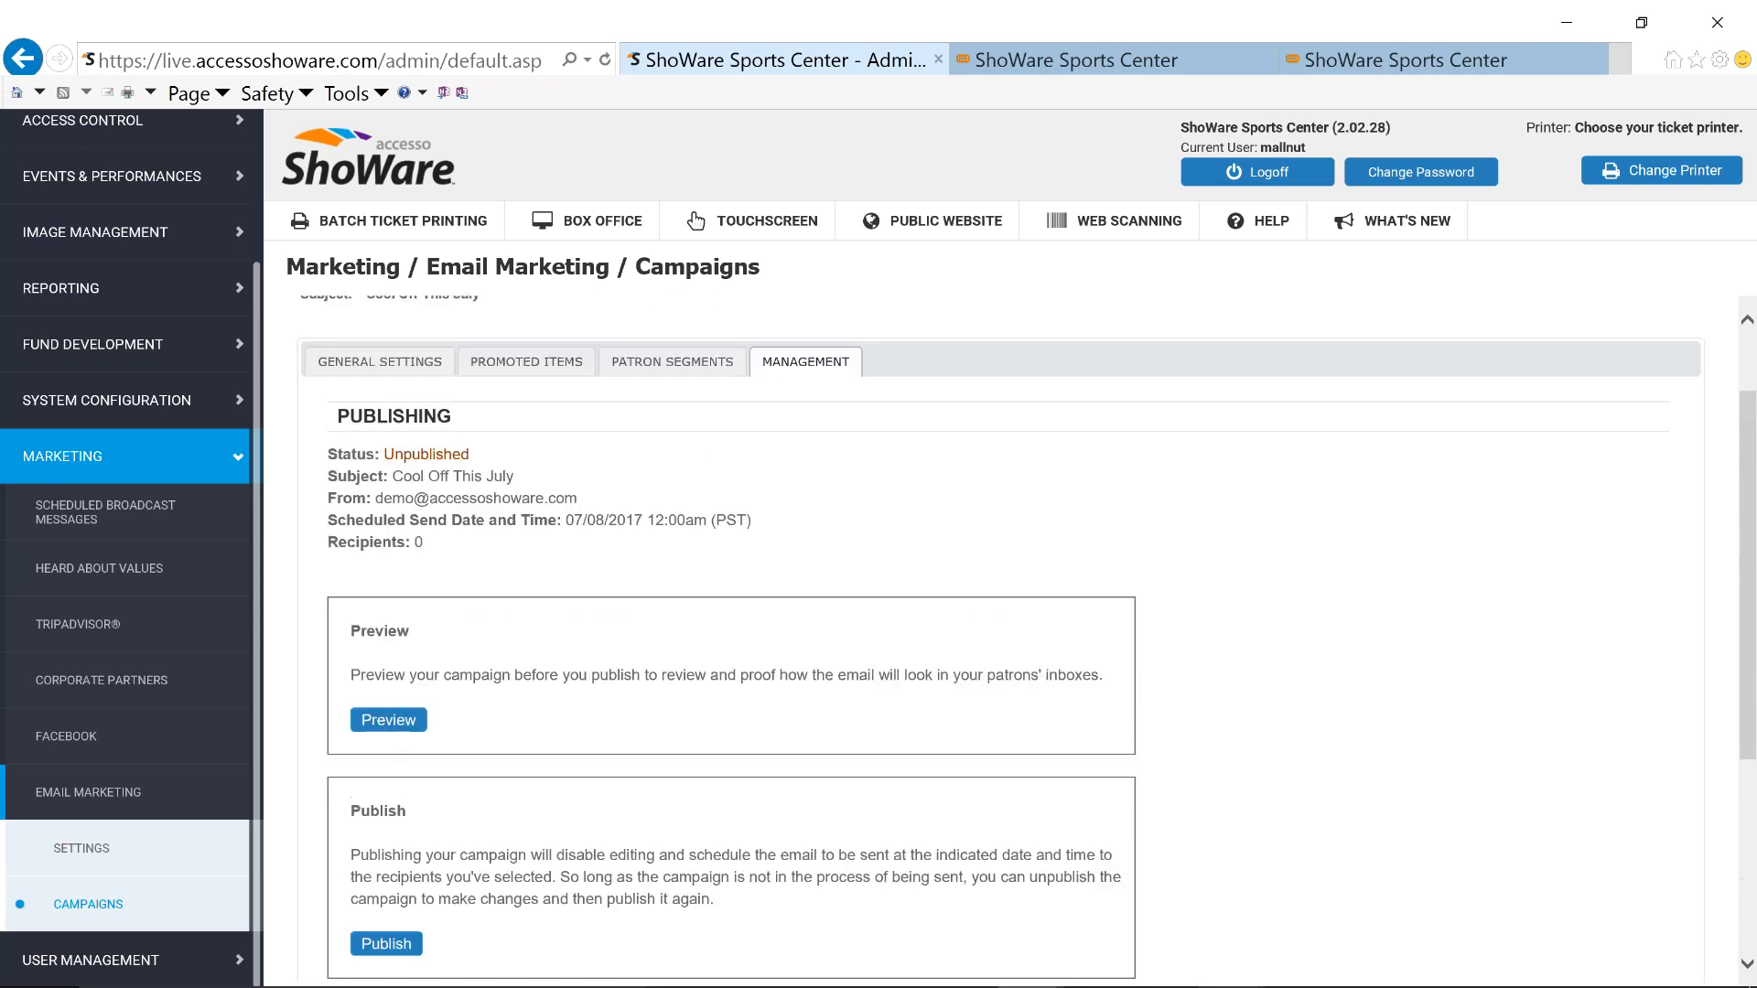
Step: Preview the campaign email showing Wildcats Games 2–6 with Buy Tickets links
left_click(388, 719)
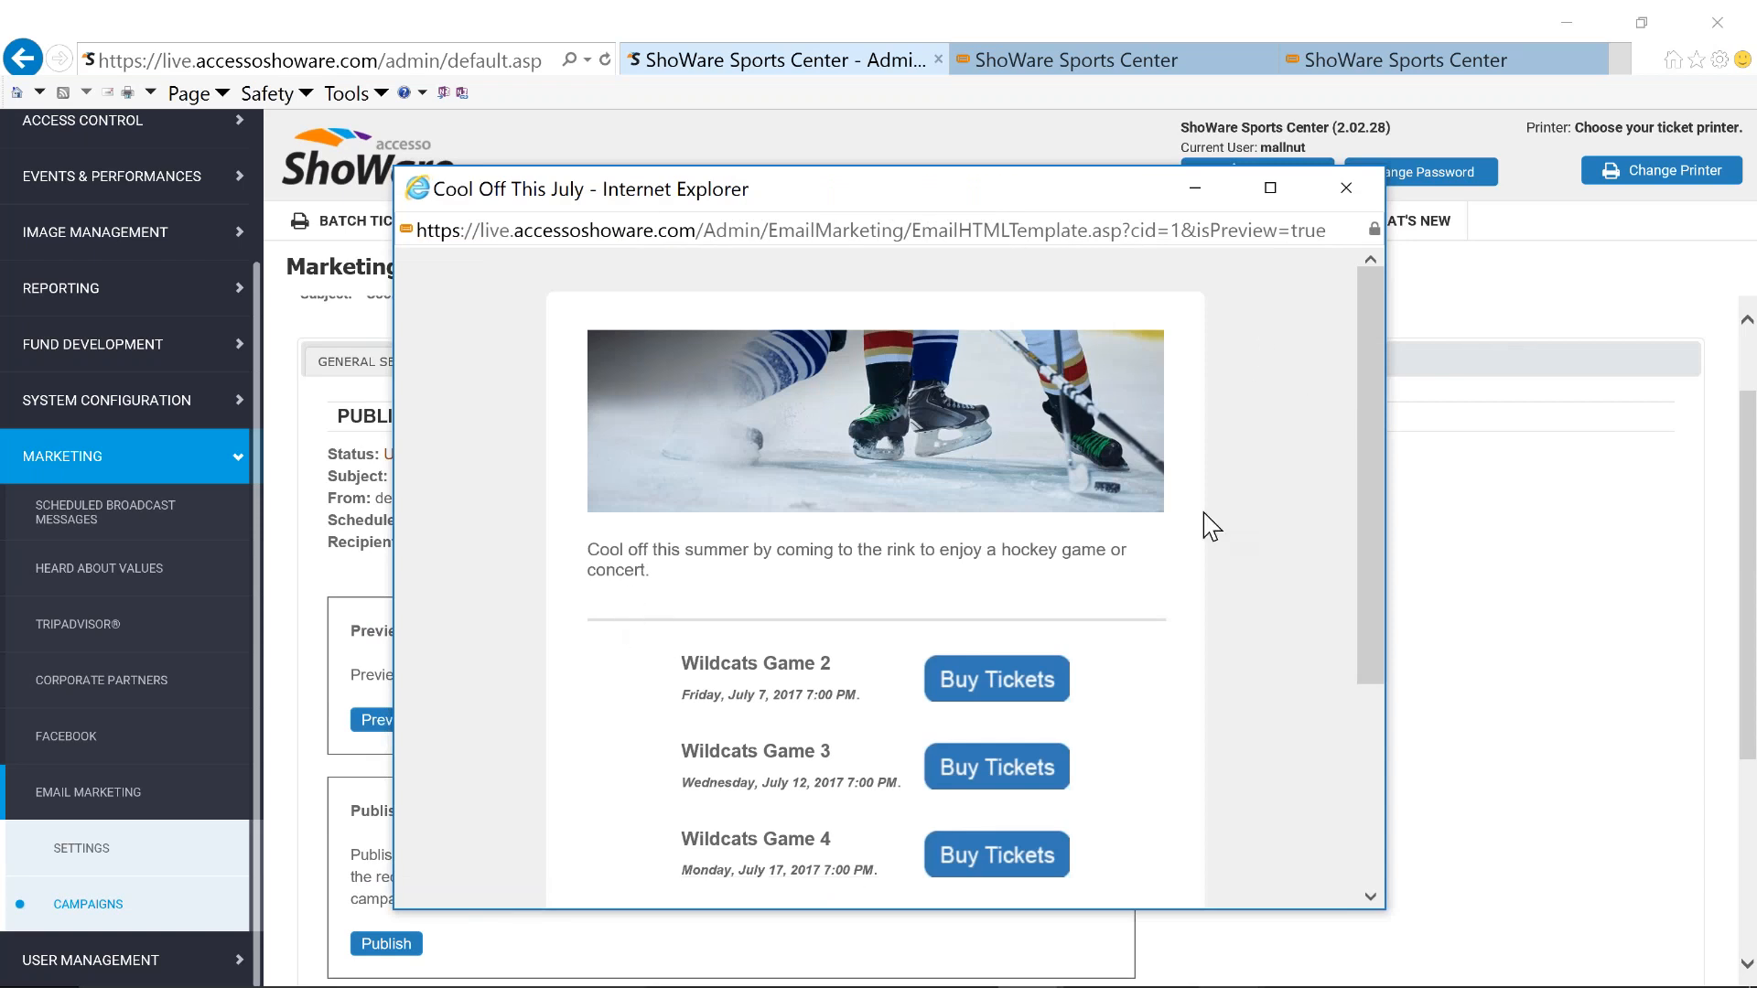
scroll("down", 3)
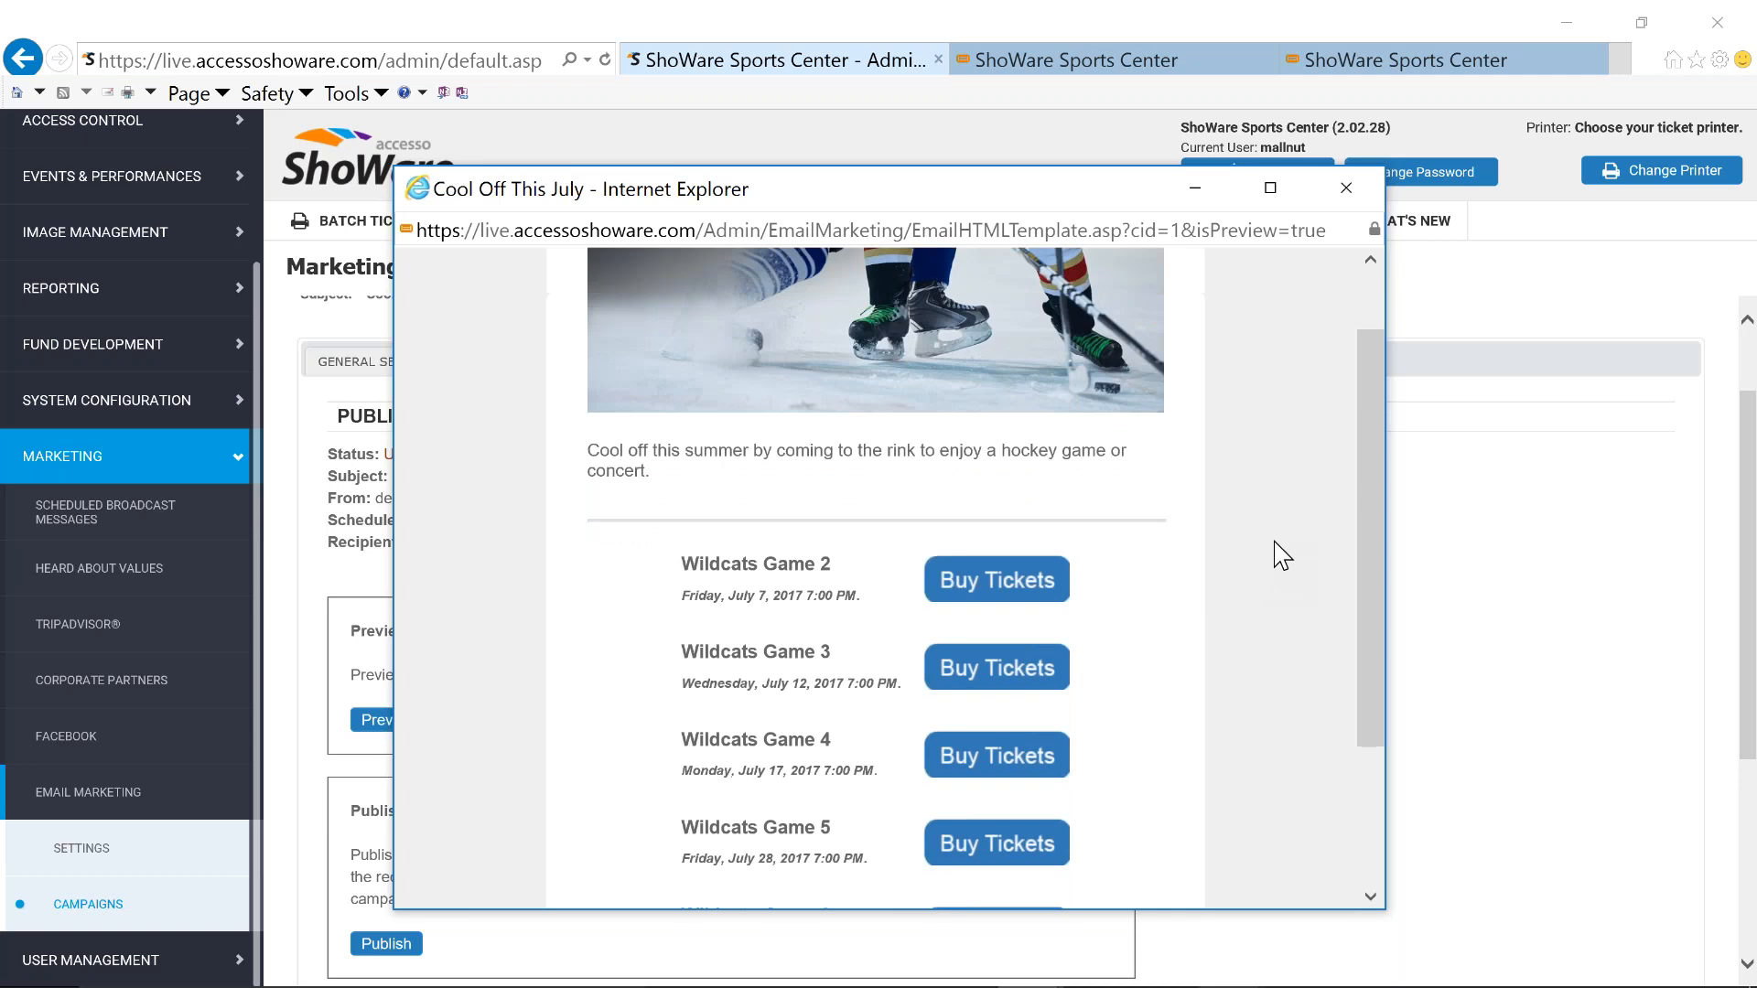
scroll("down", 3)
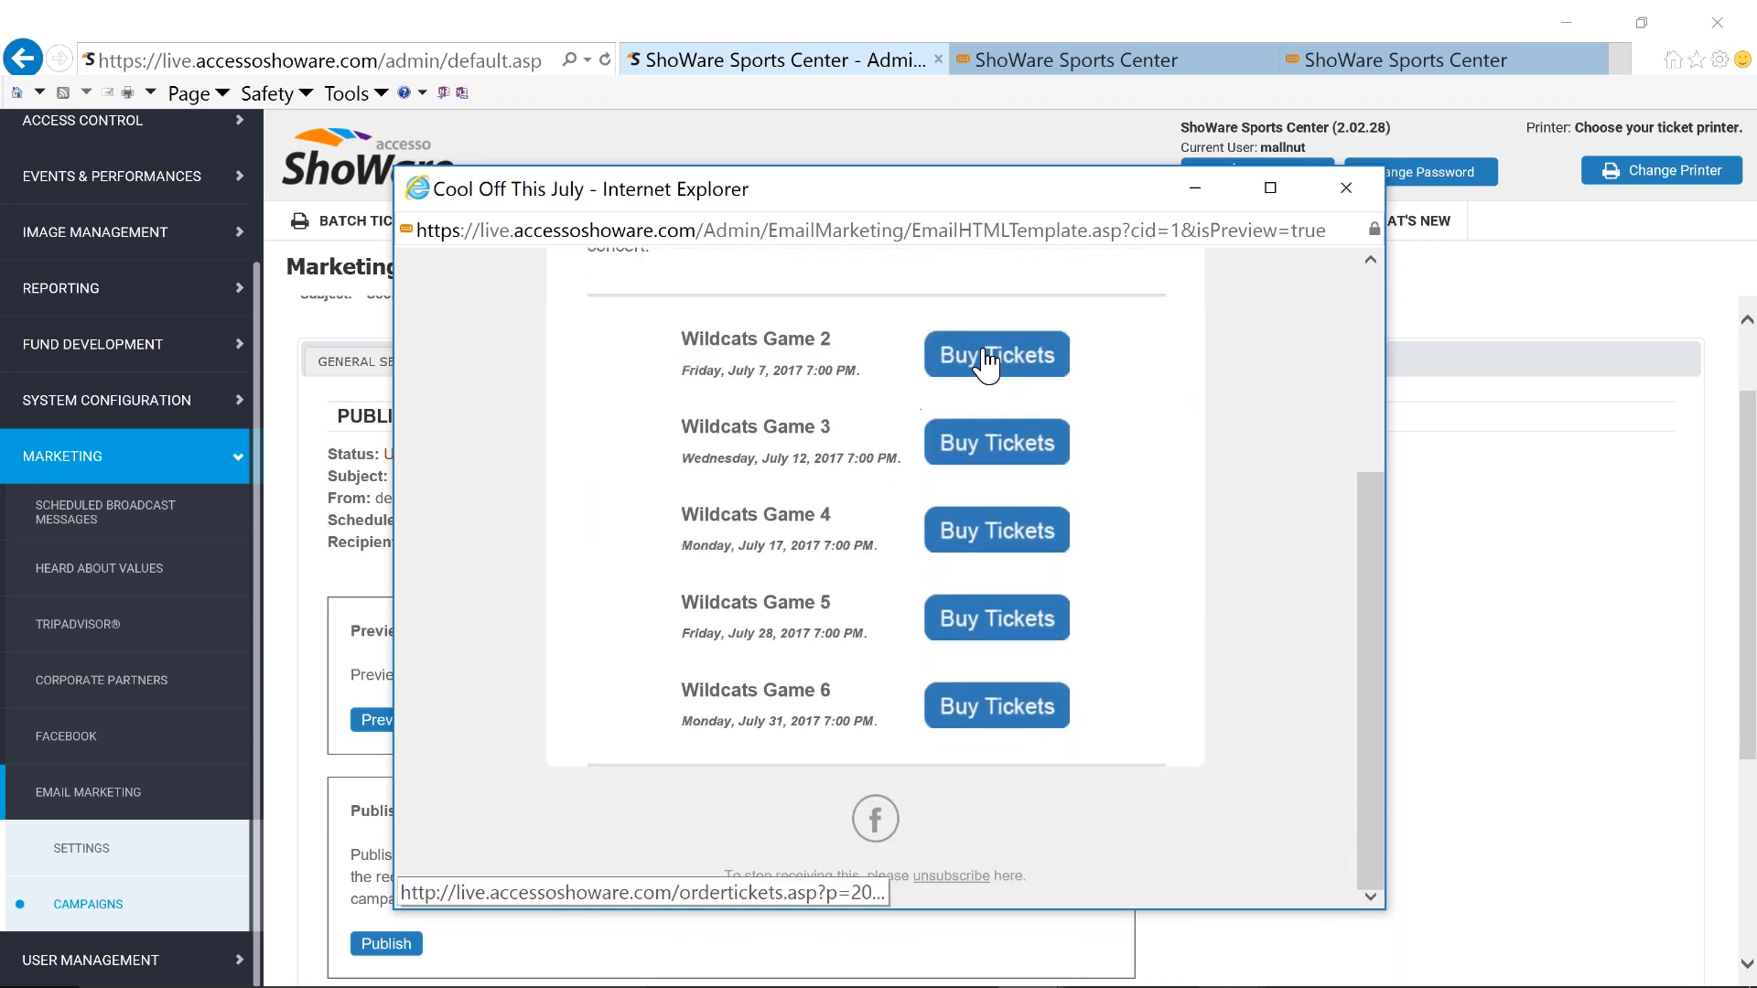
mouse_move(995, 530)
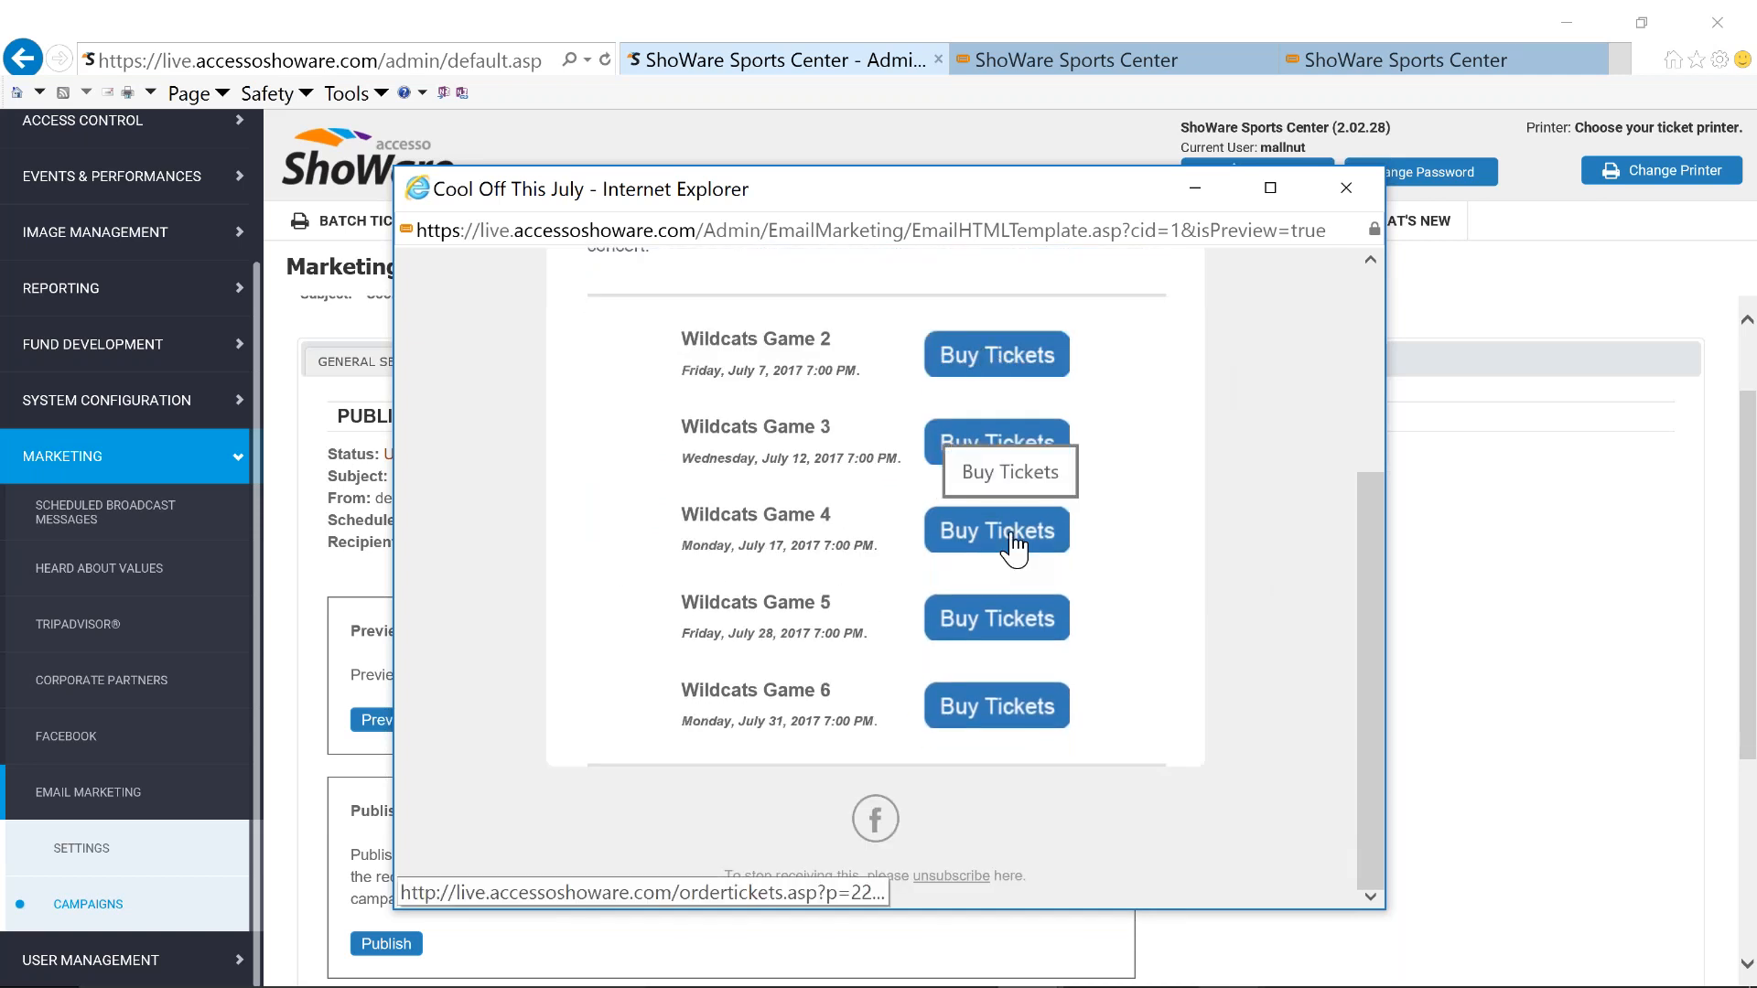
mouse_move(995, 442)
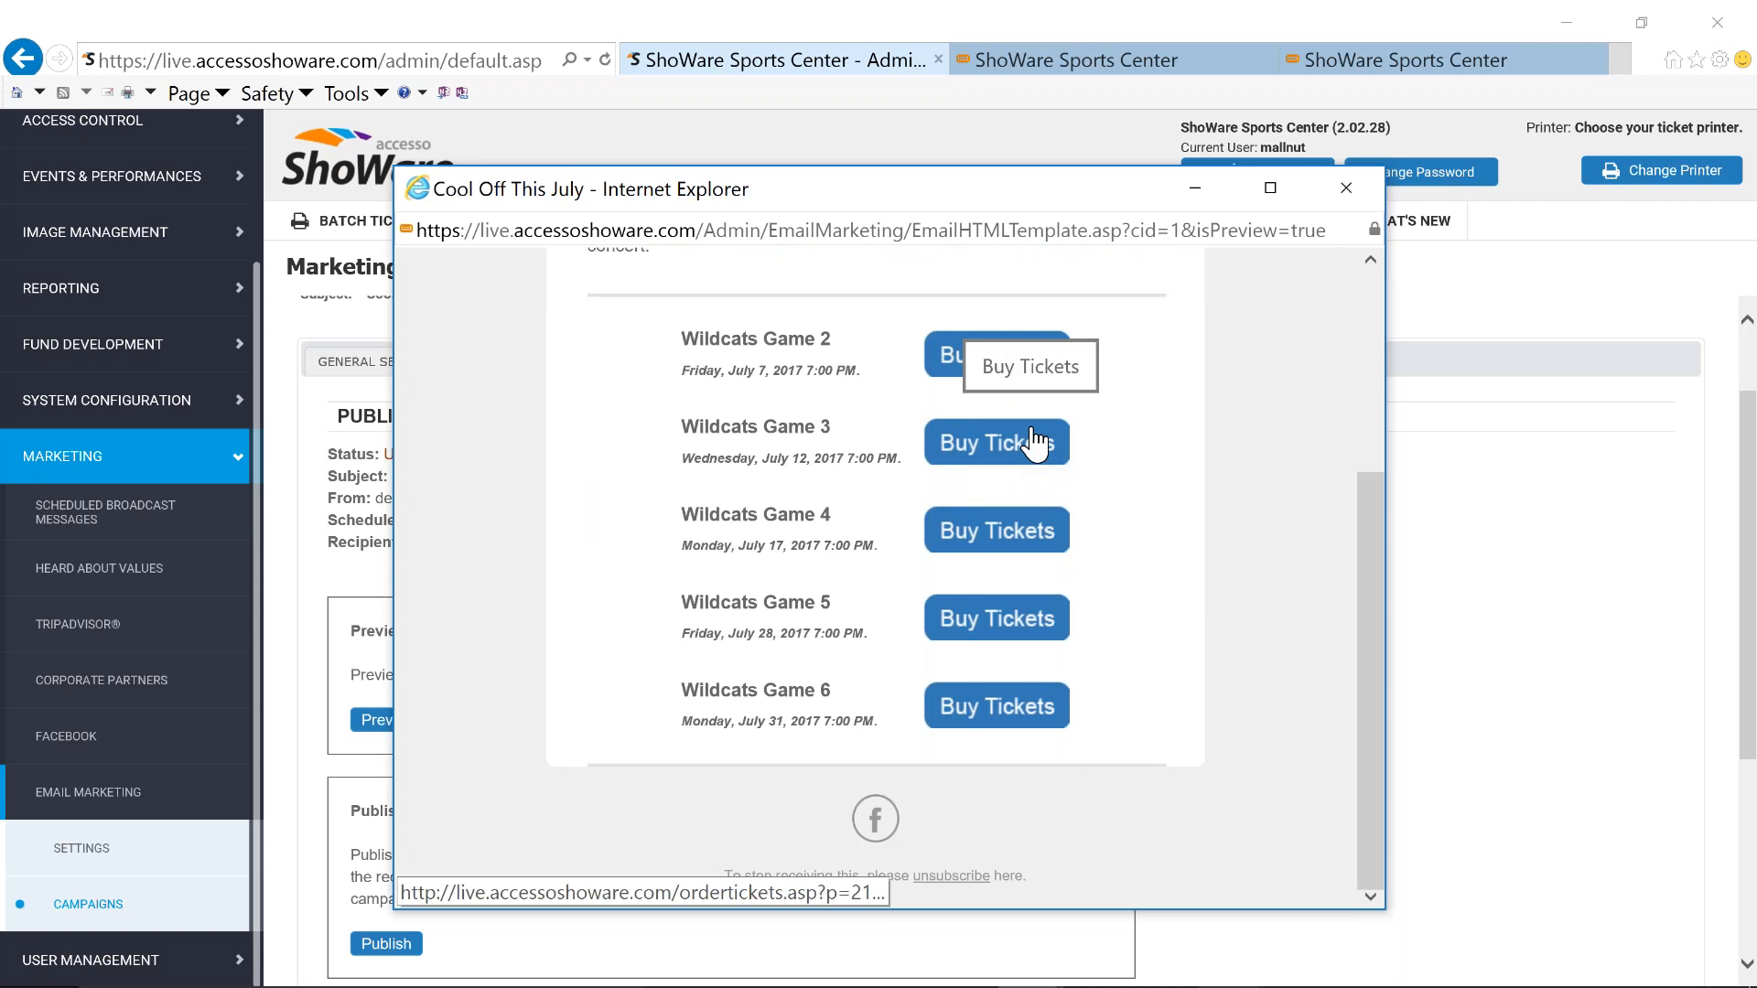
mouse_move(1030, 441)
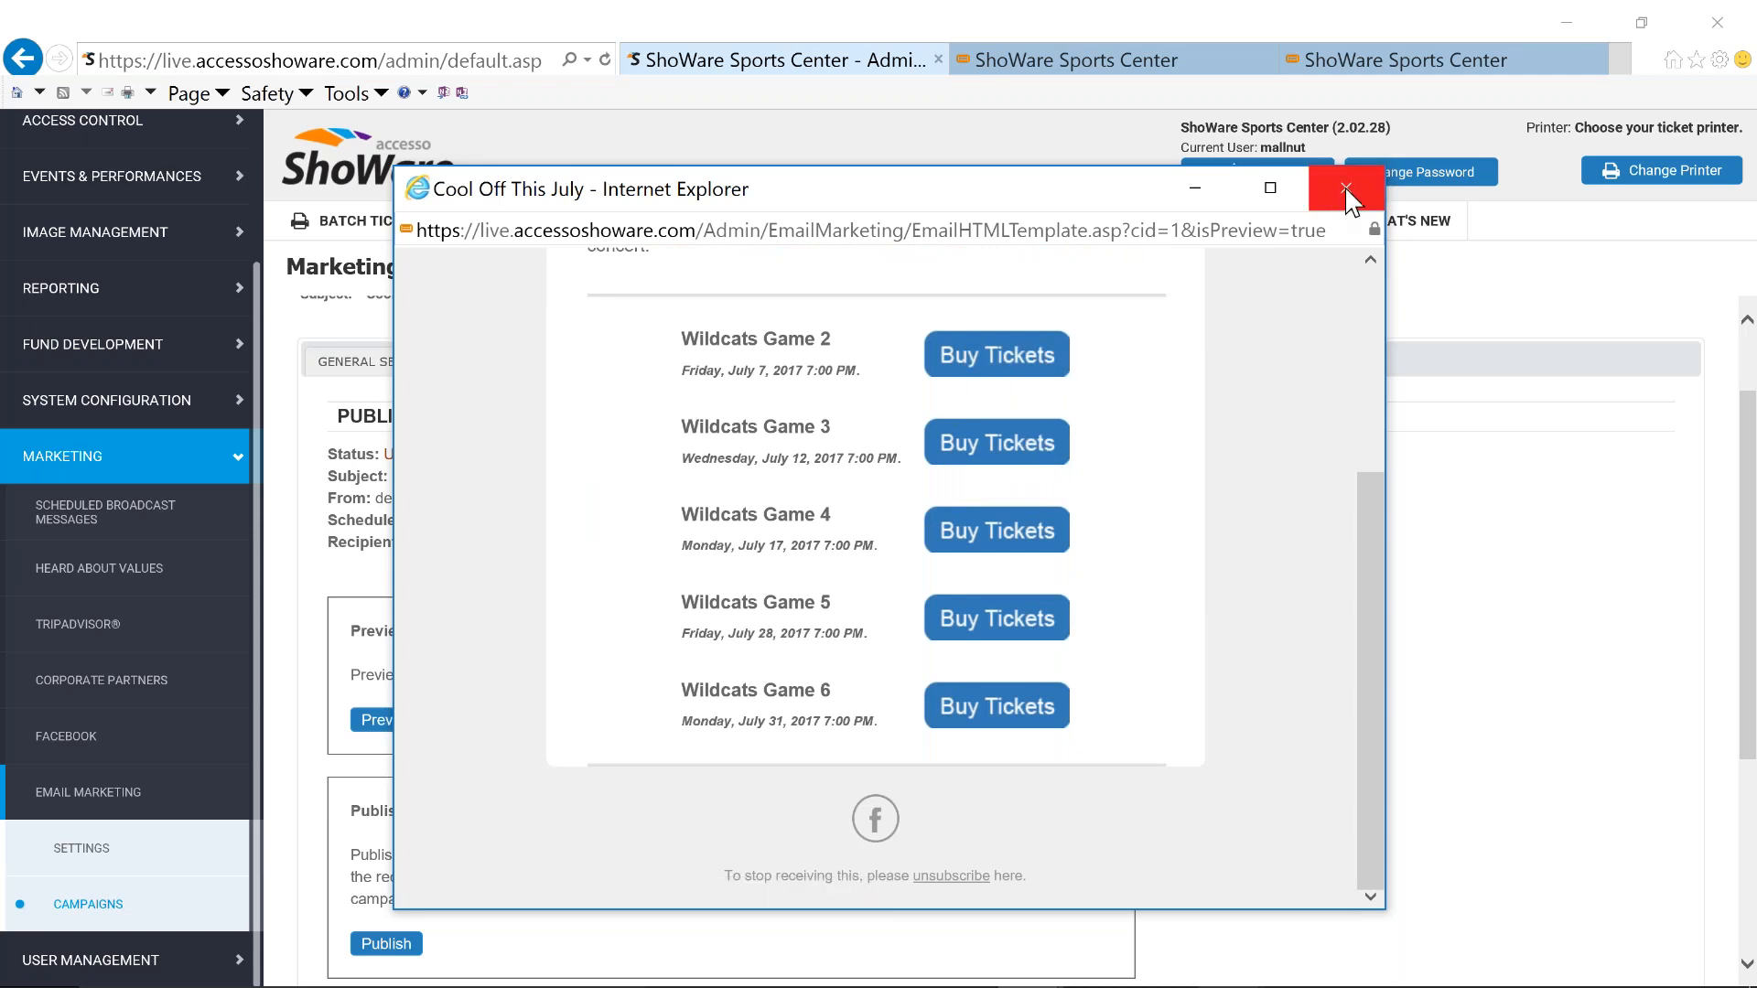
Step: Close the campaign email preview window
left_click(1345, 186)
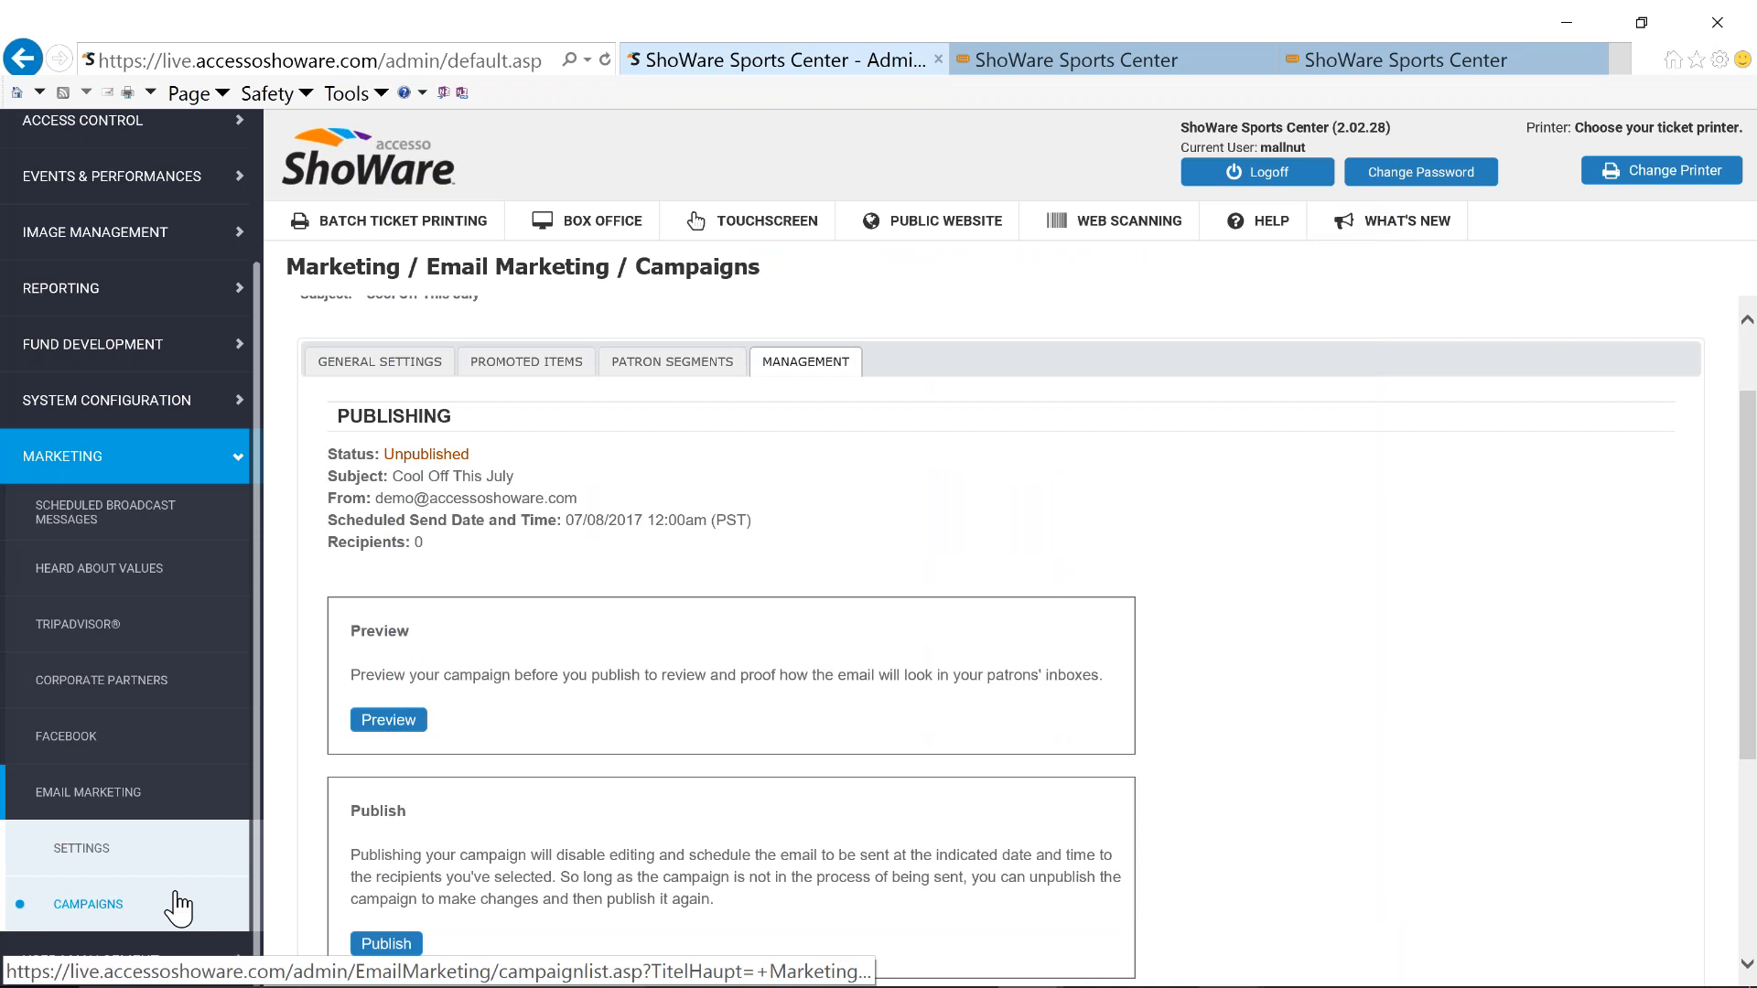
mouse_move(167, 918)
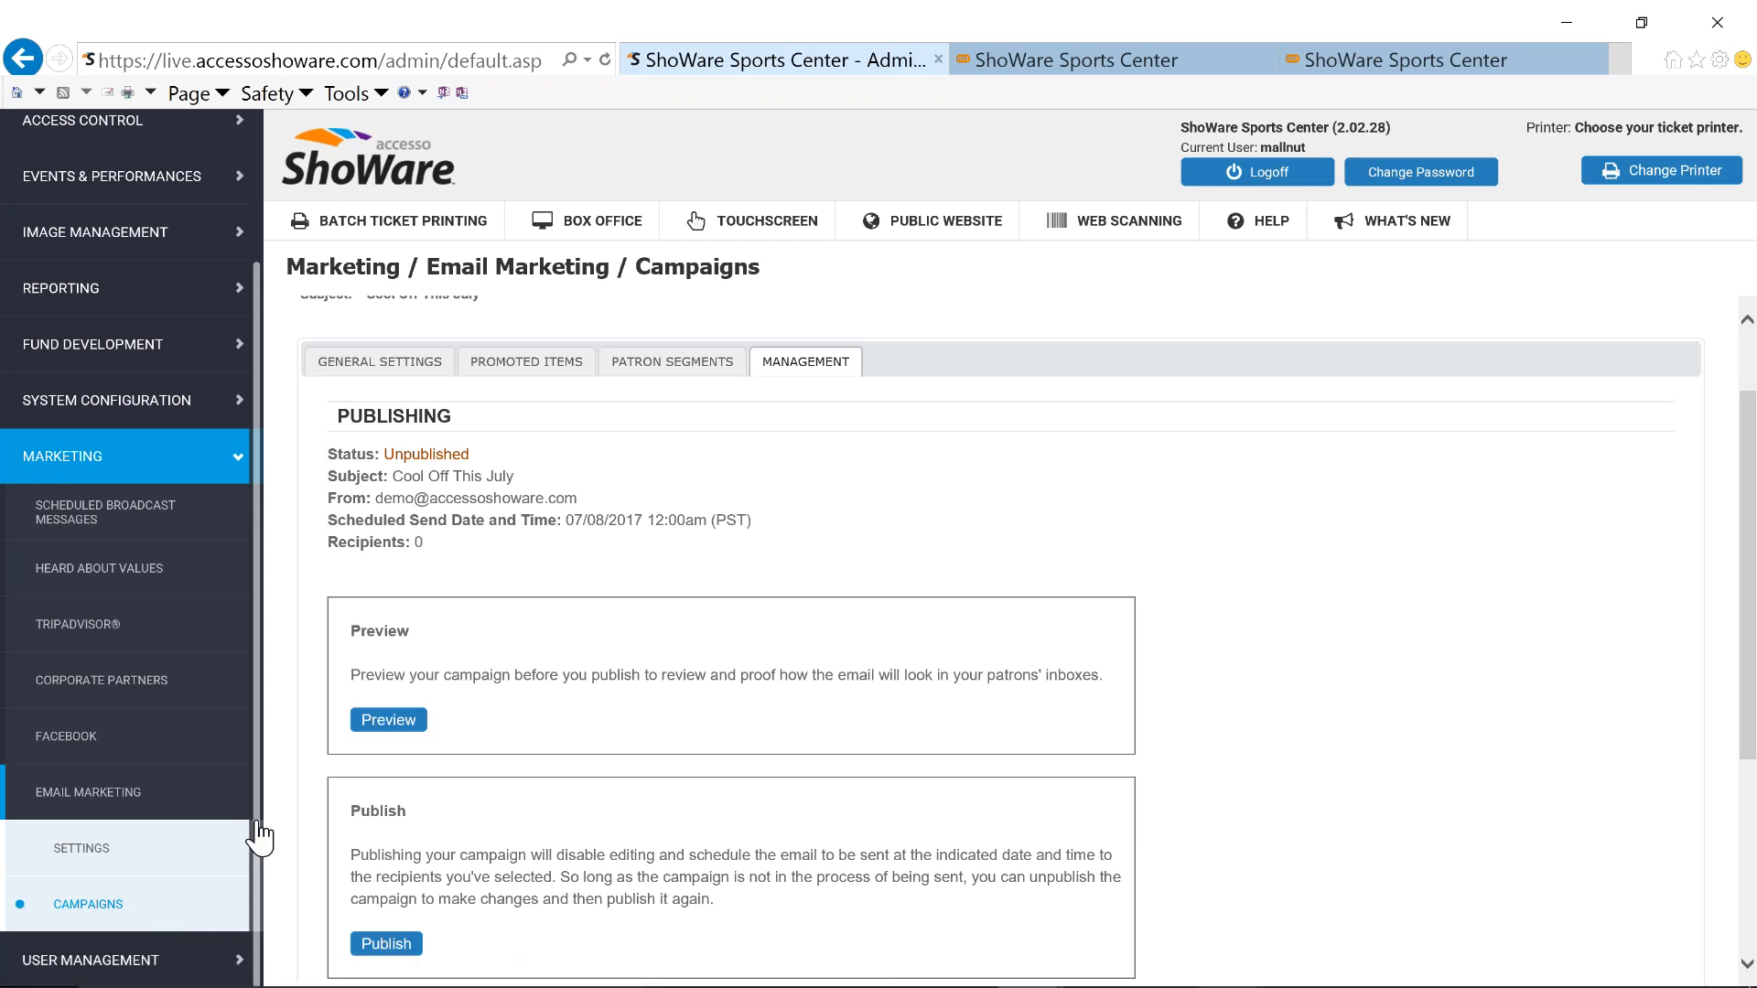
mouse_move(278, 814)
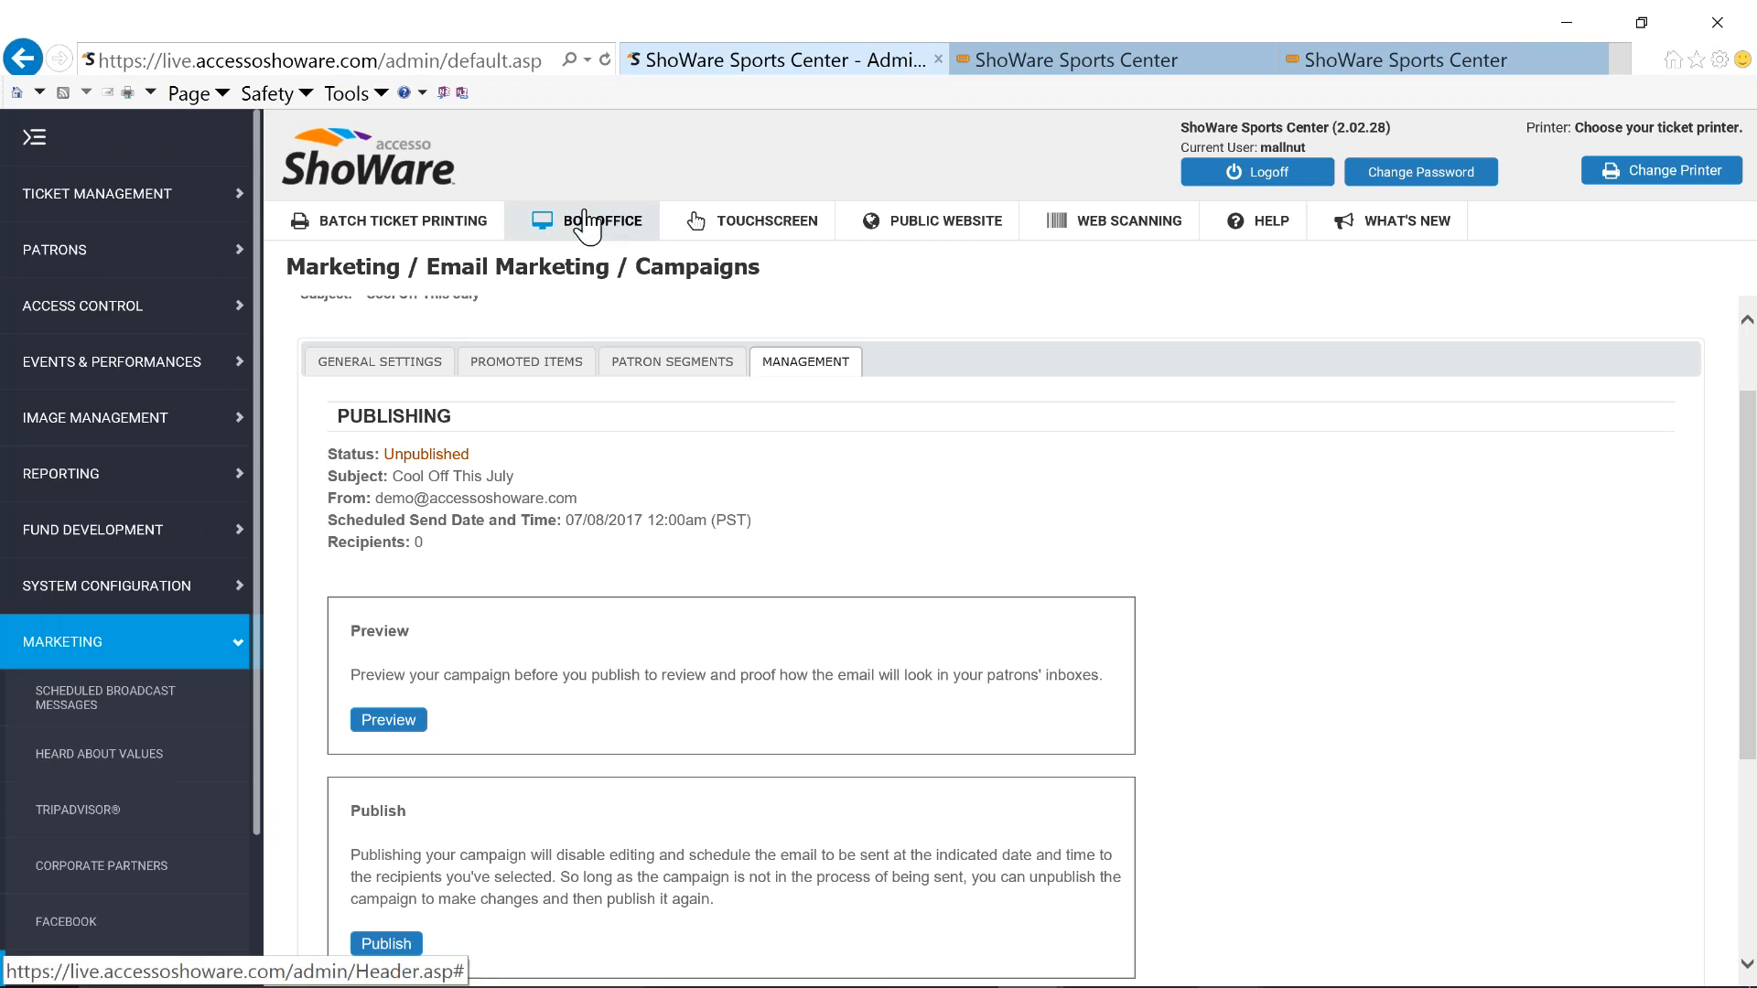
mouse_move(601, 236)
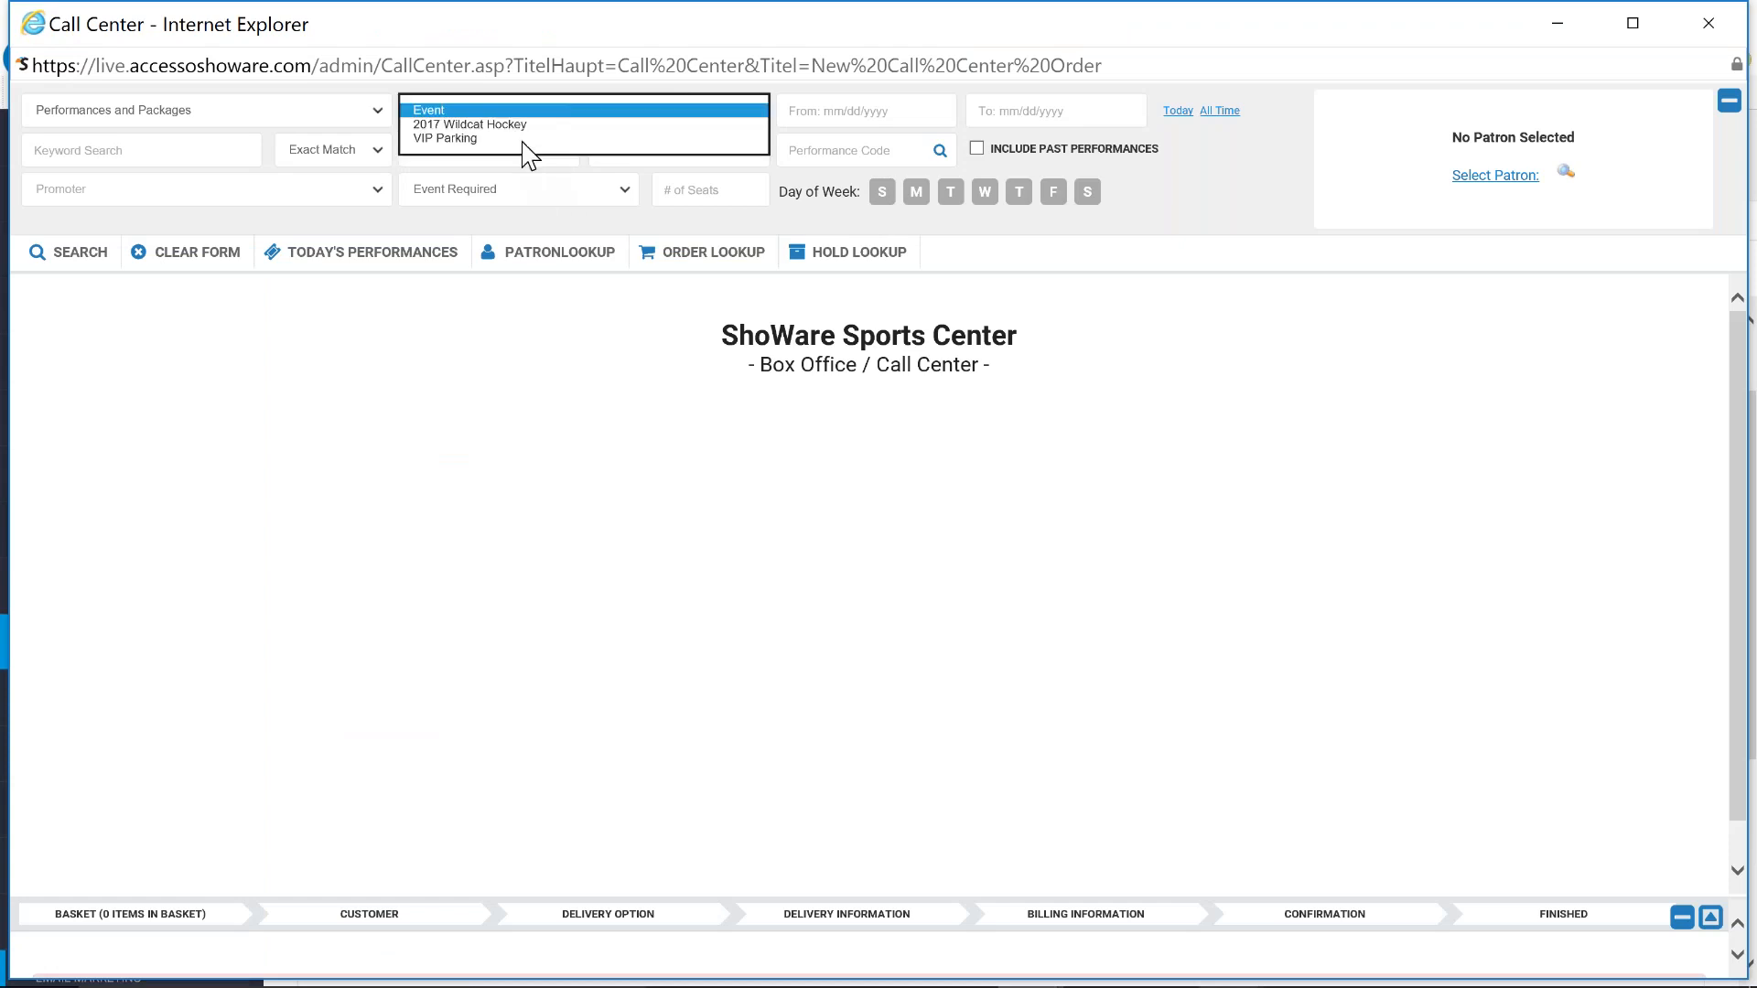
Step: Search 2017 Wildcat Hockey performances and reserve tickets for Wildcats Game 2
left_click(468, 125)
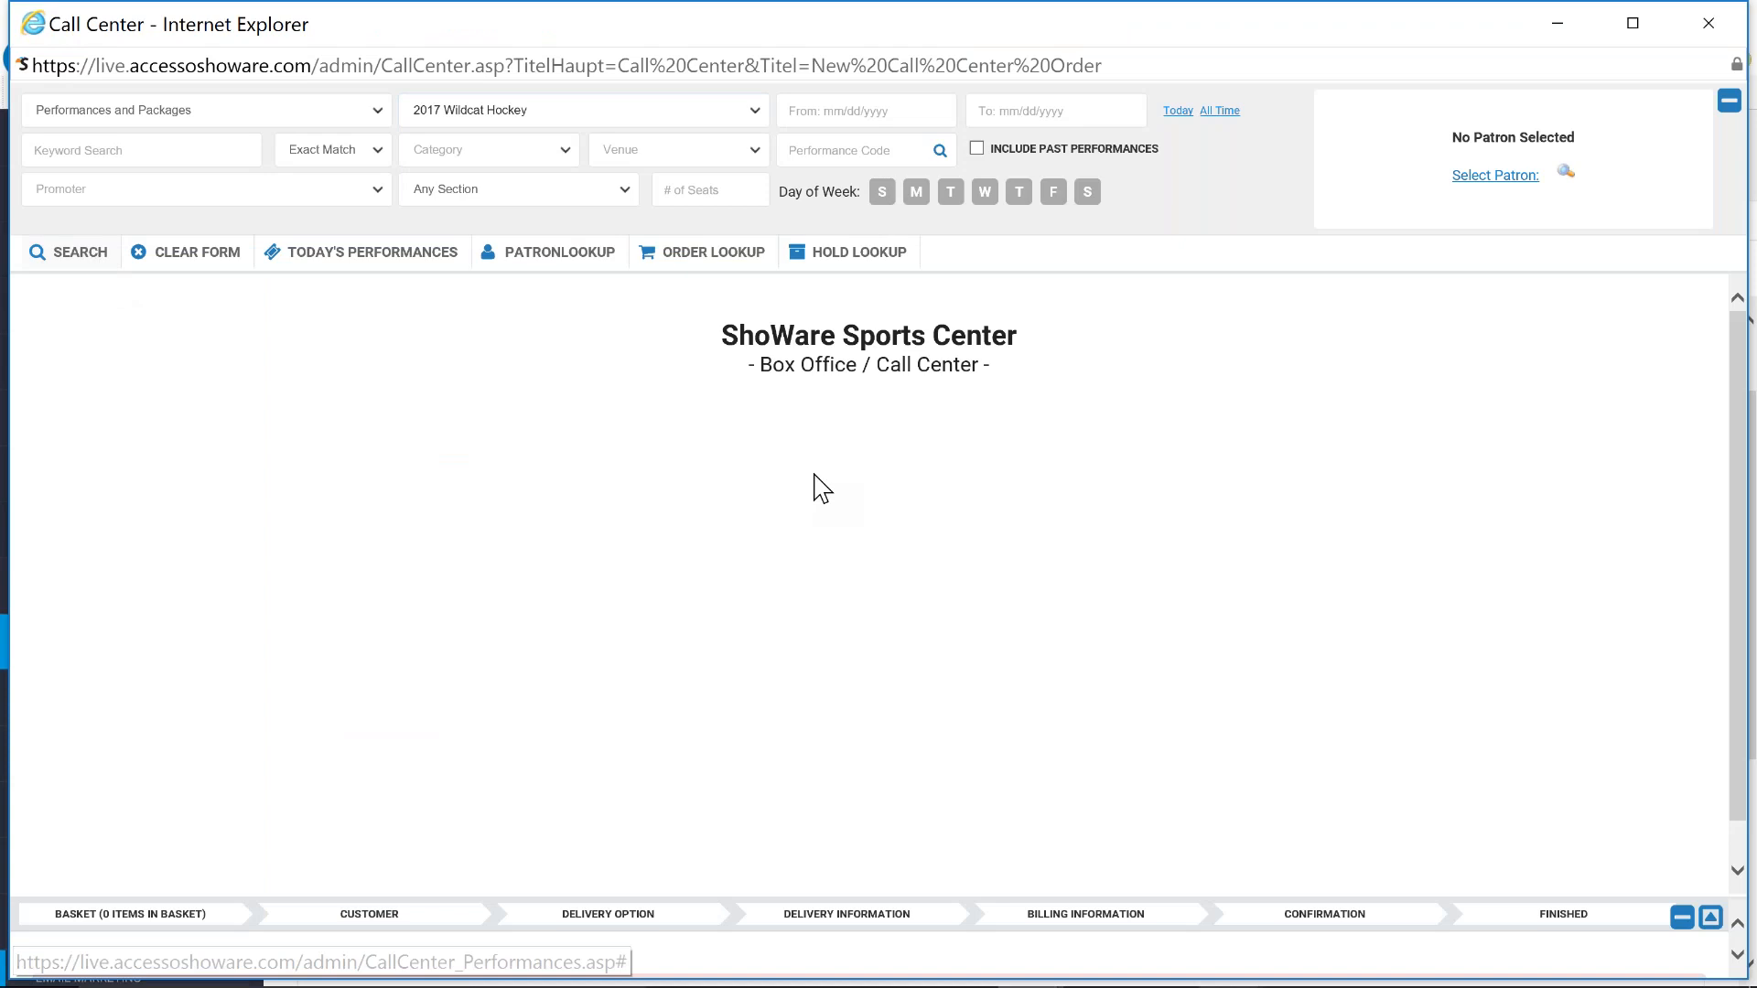
left_click(67, 251)
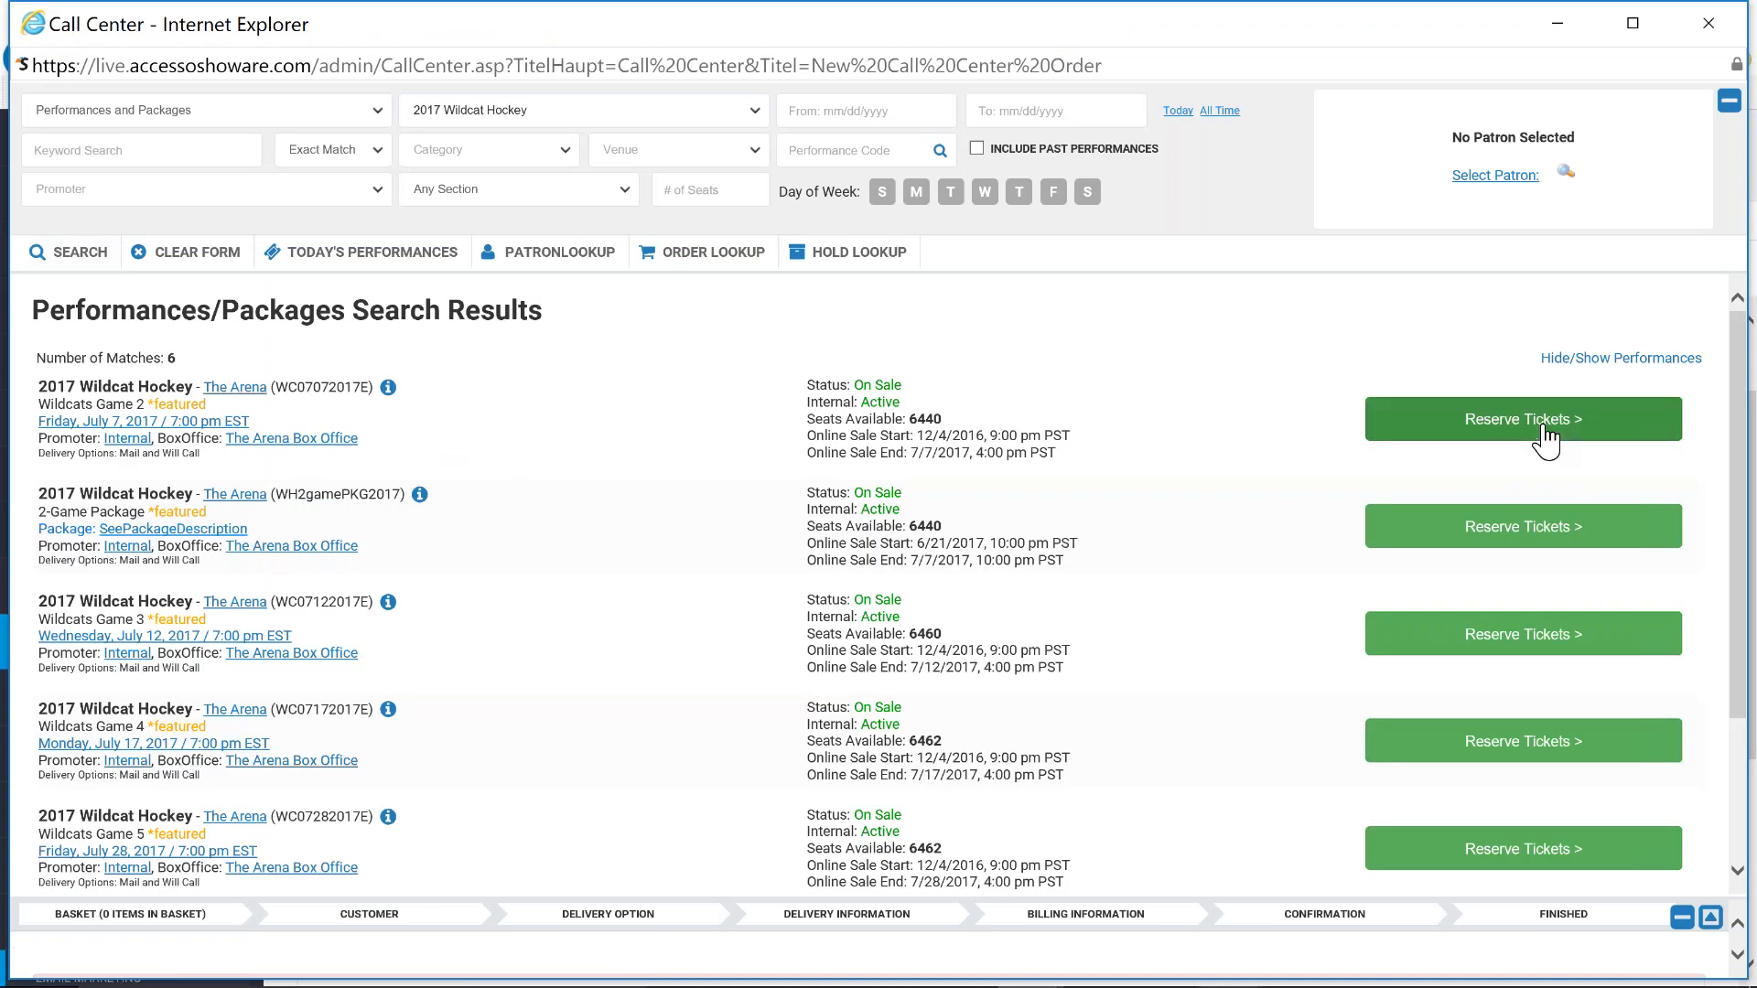
left_click(1521, 417)
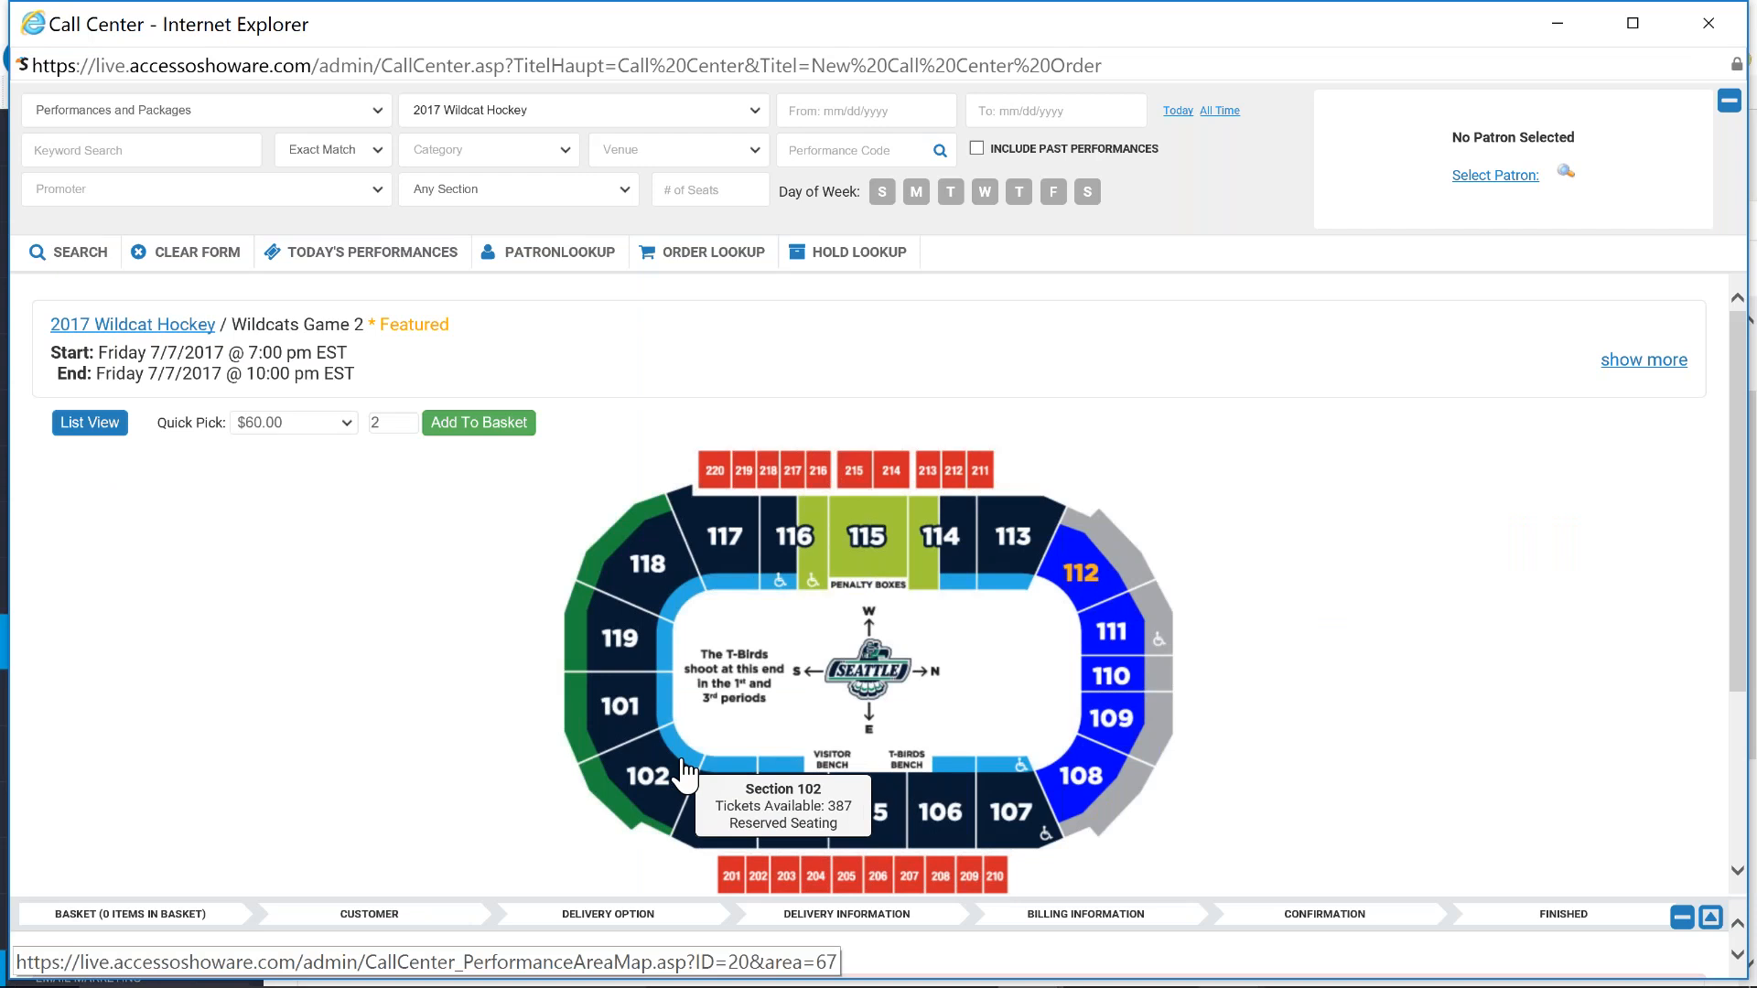
Step: Add two $60 Glass seats in Section 102, row 2, to the basket for $120
left_click(655, 772)
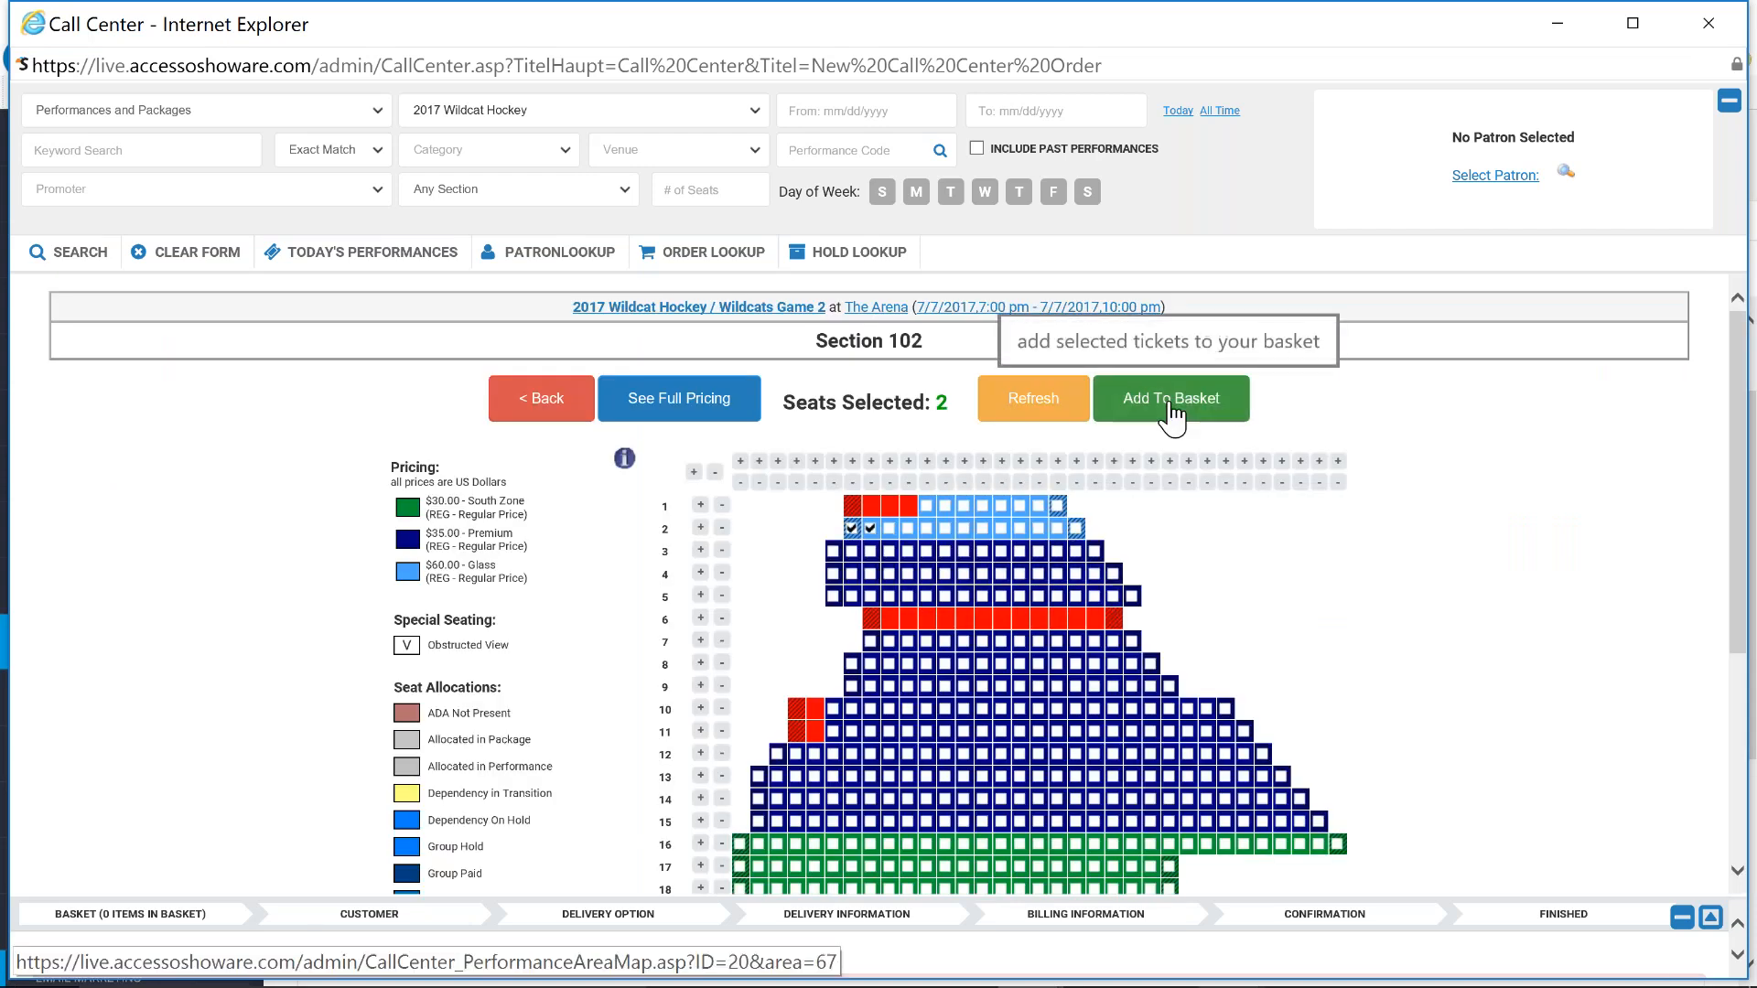
left_click(1169, 397)
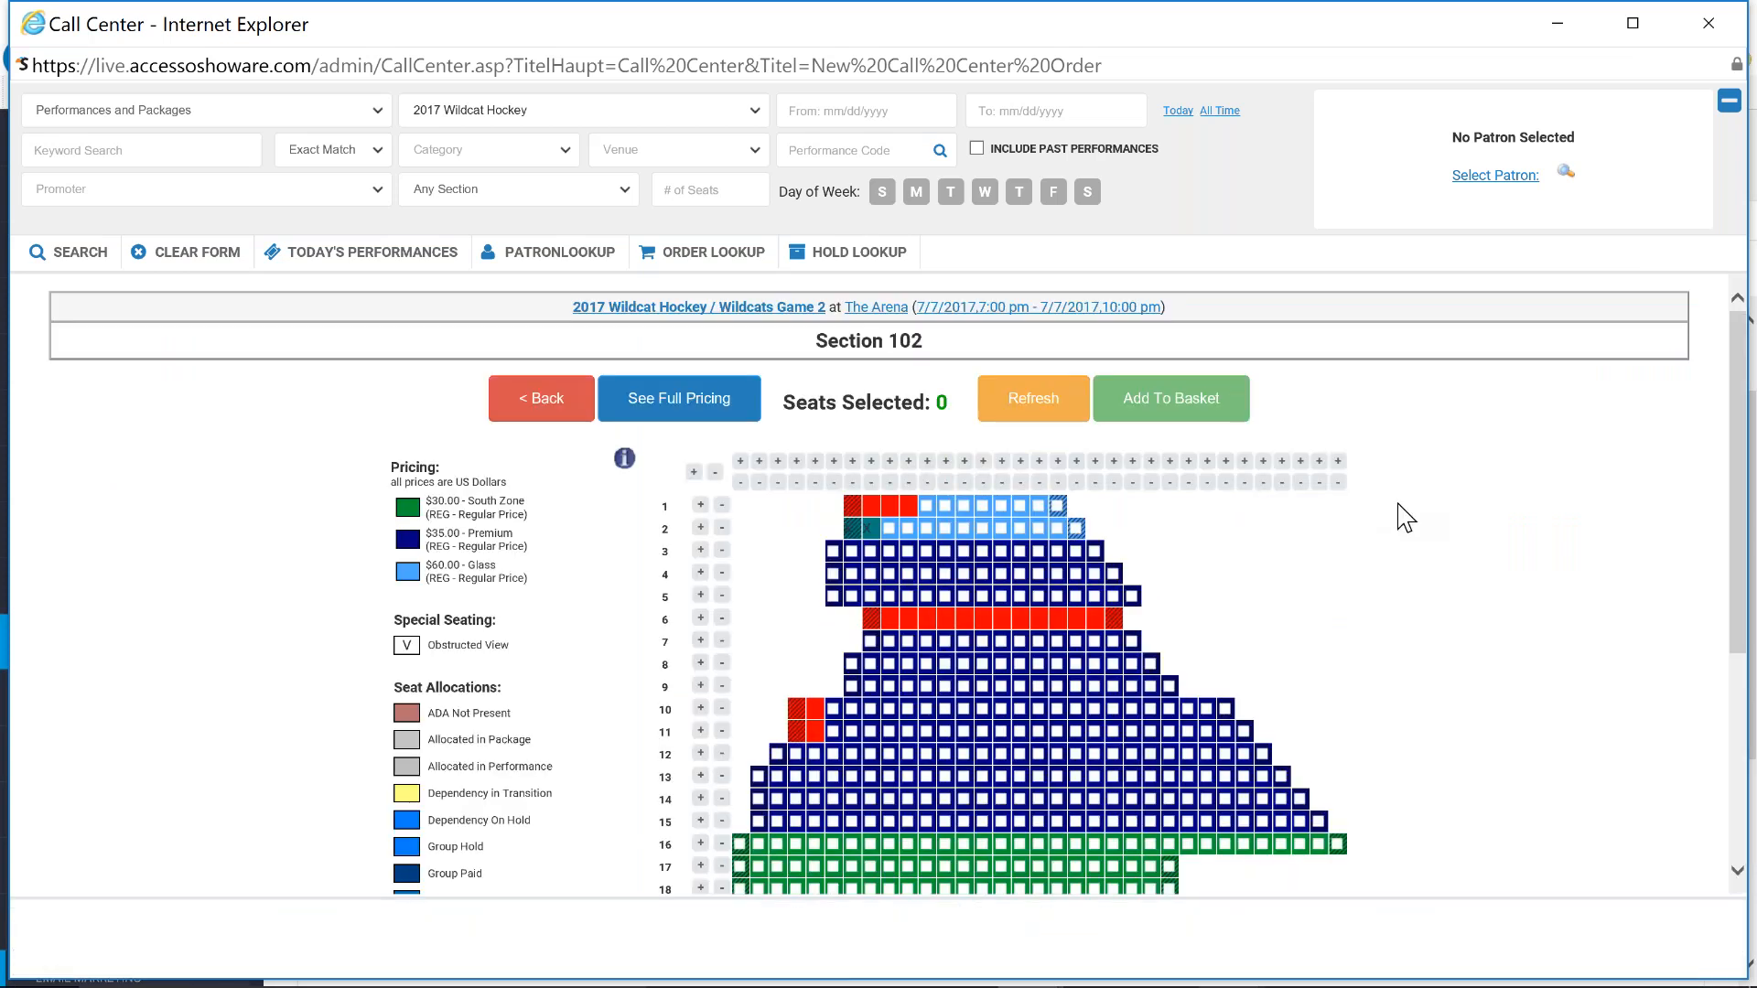
left_click(1169, 397)
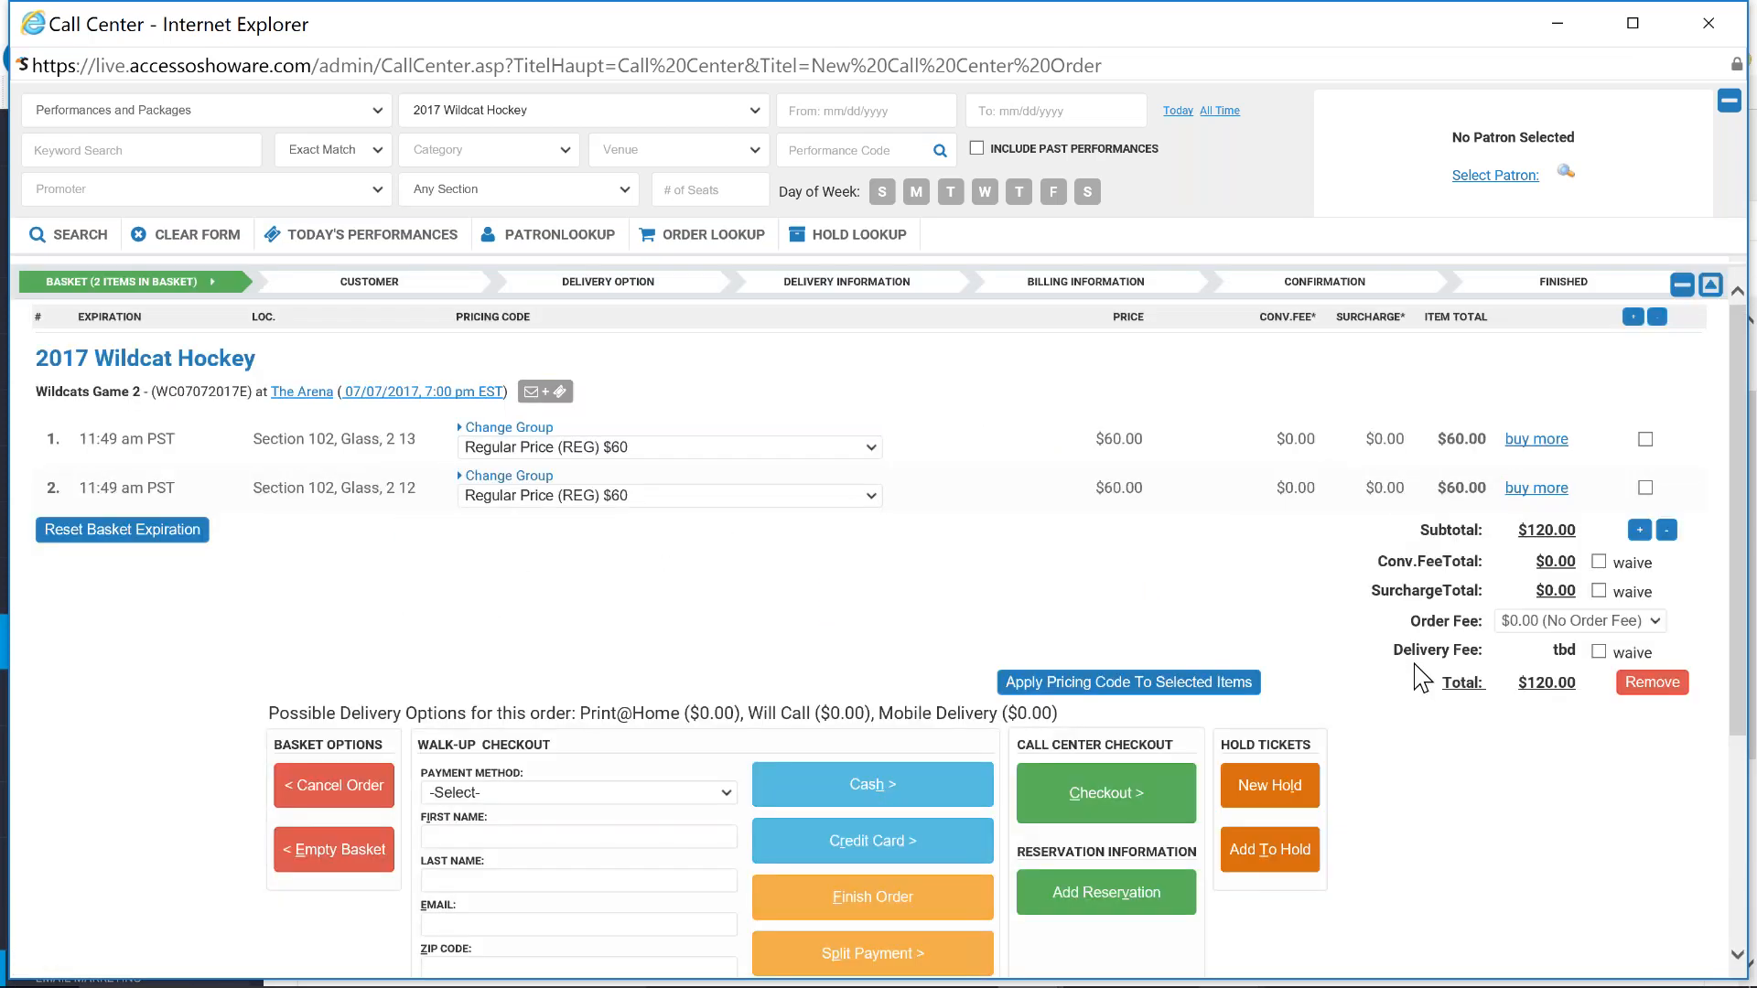
Step: Check out with returning customer 'allnut' and choose Will Call delivery
left_click(1105, 793)
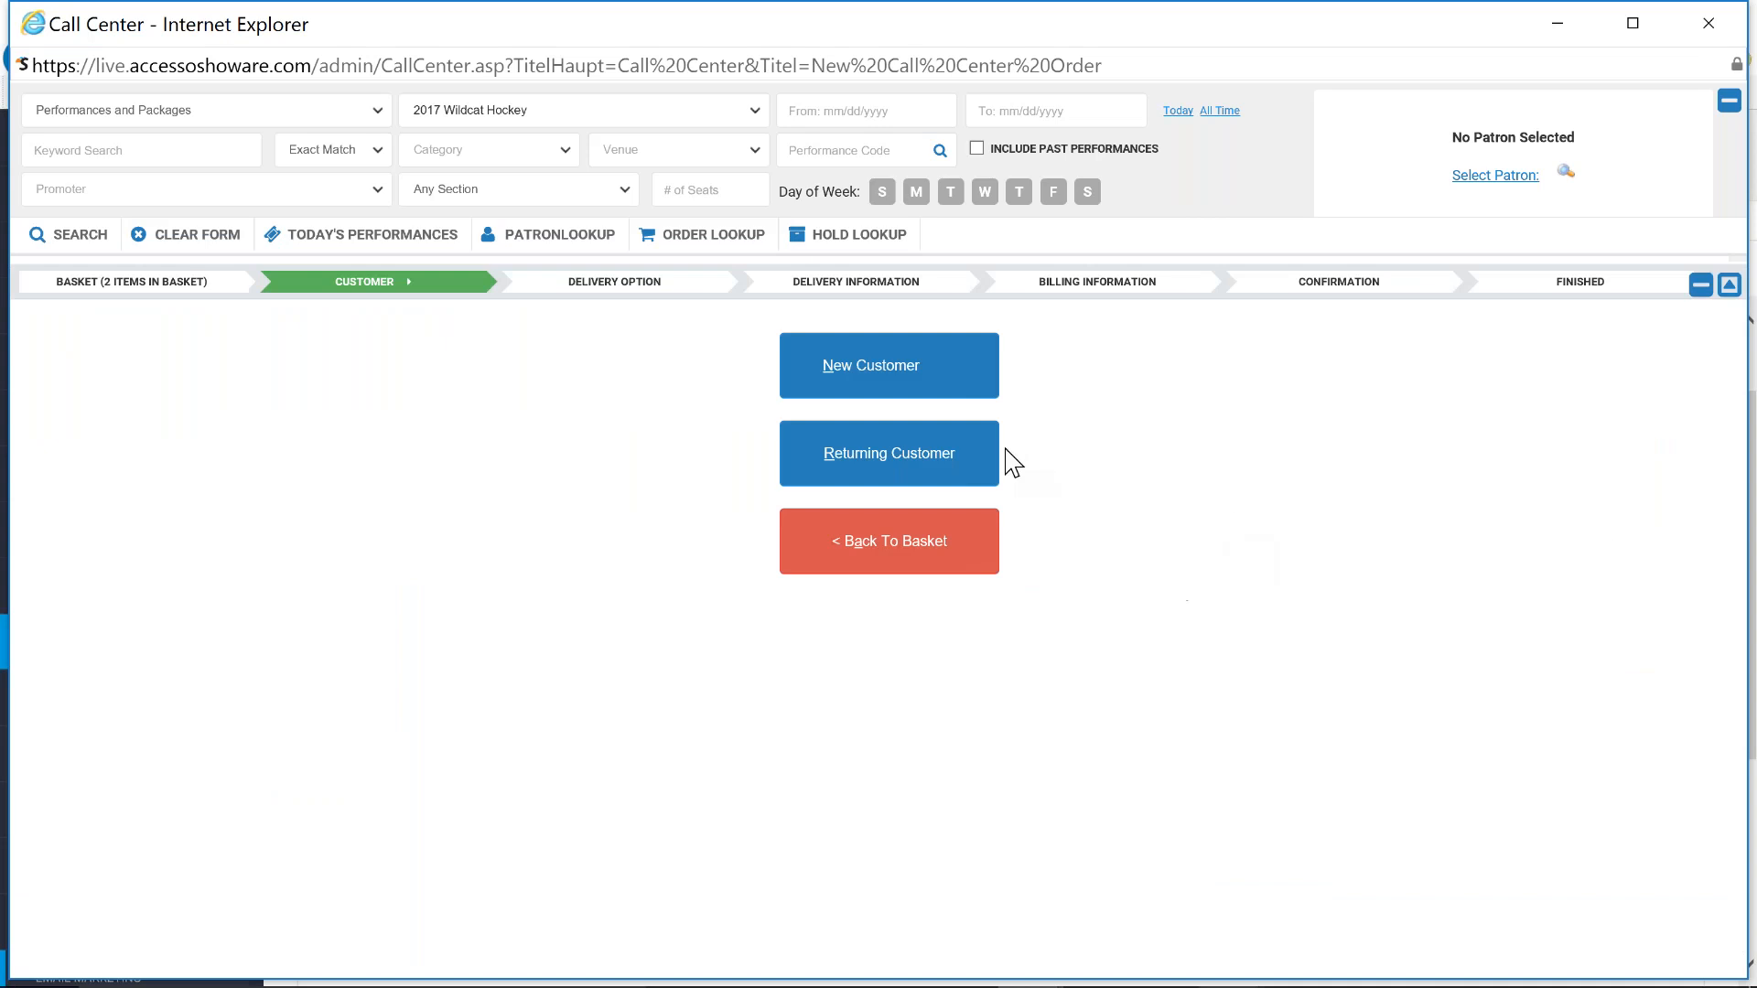
left_click(887, 452)
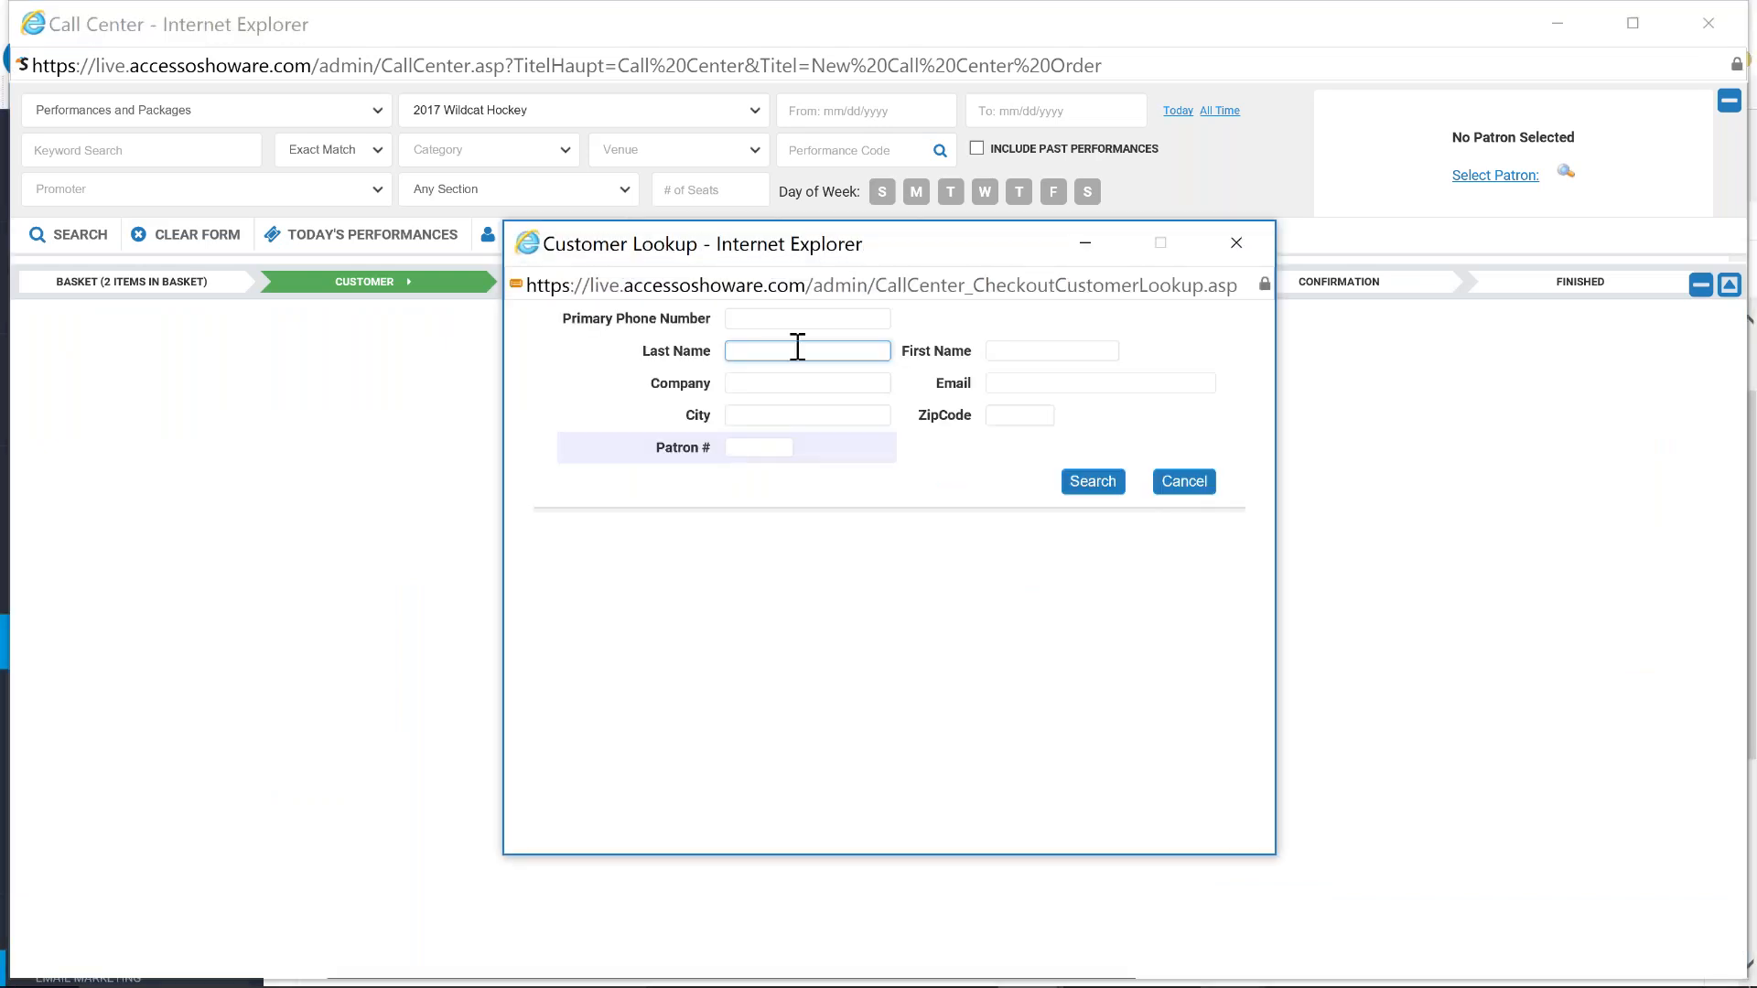
type("allnut")
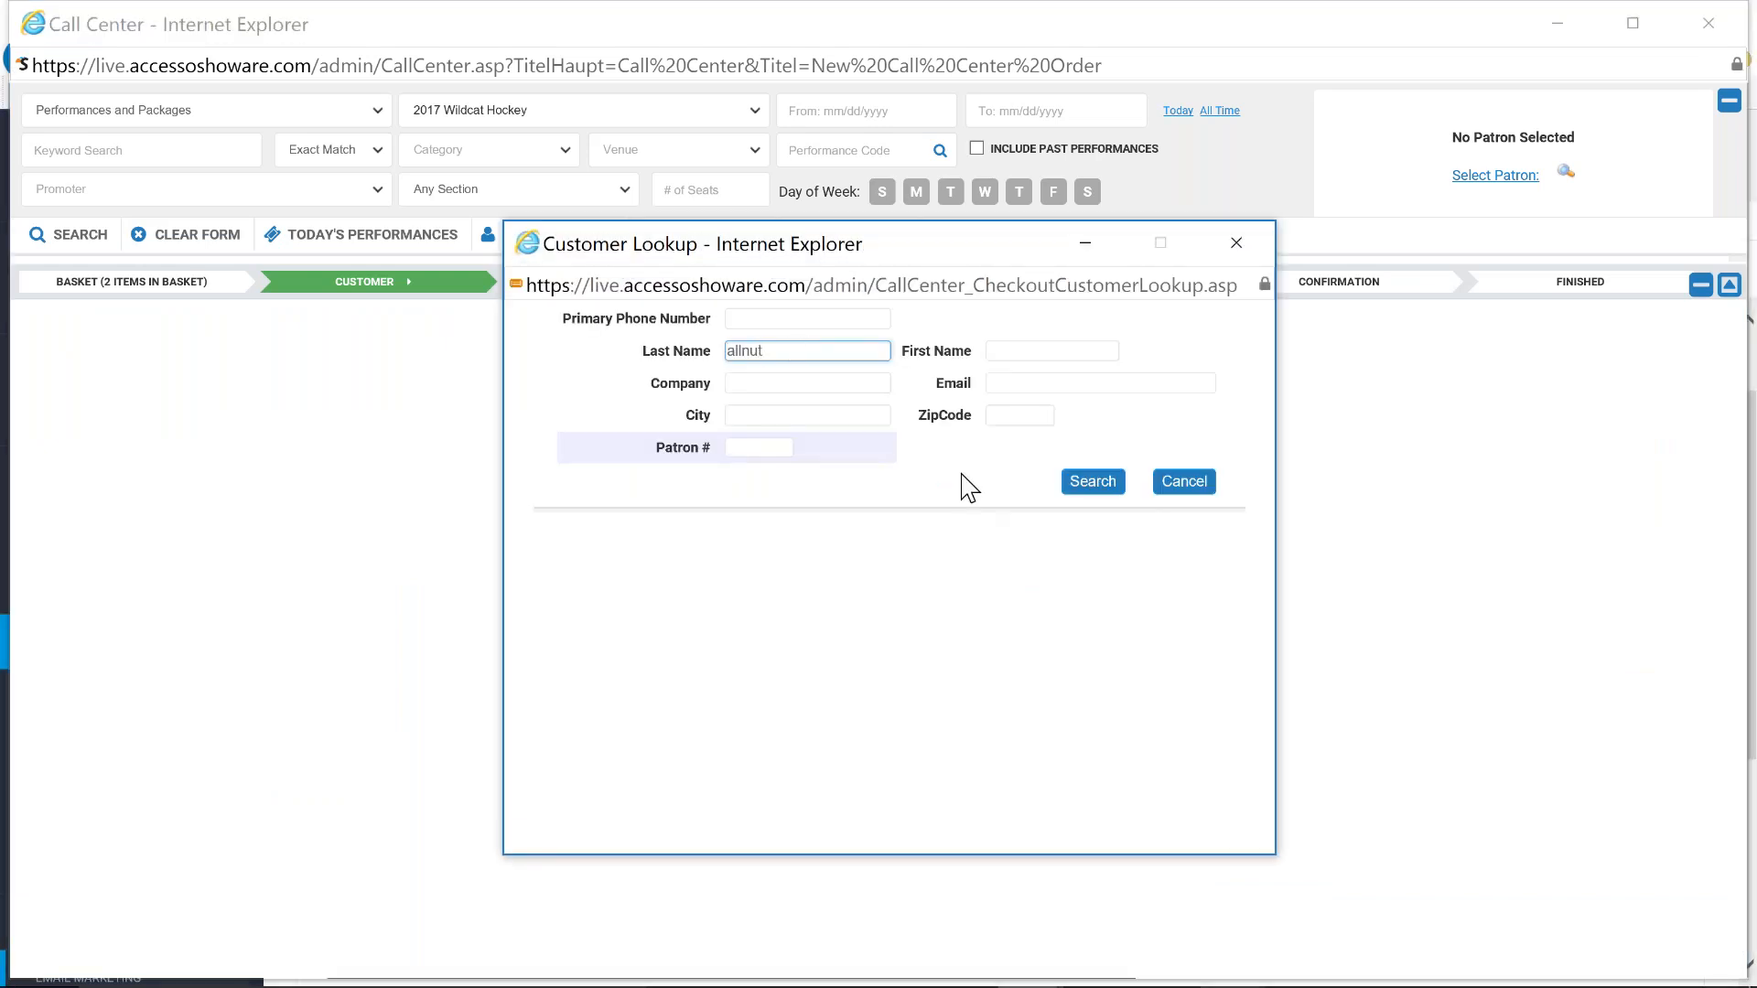
left_click(1089, 482)
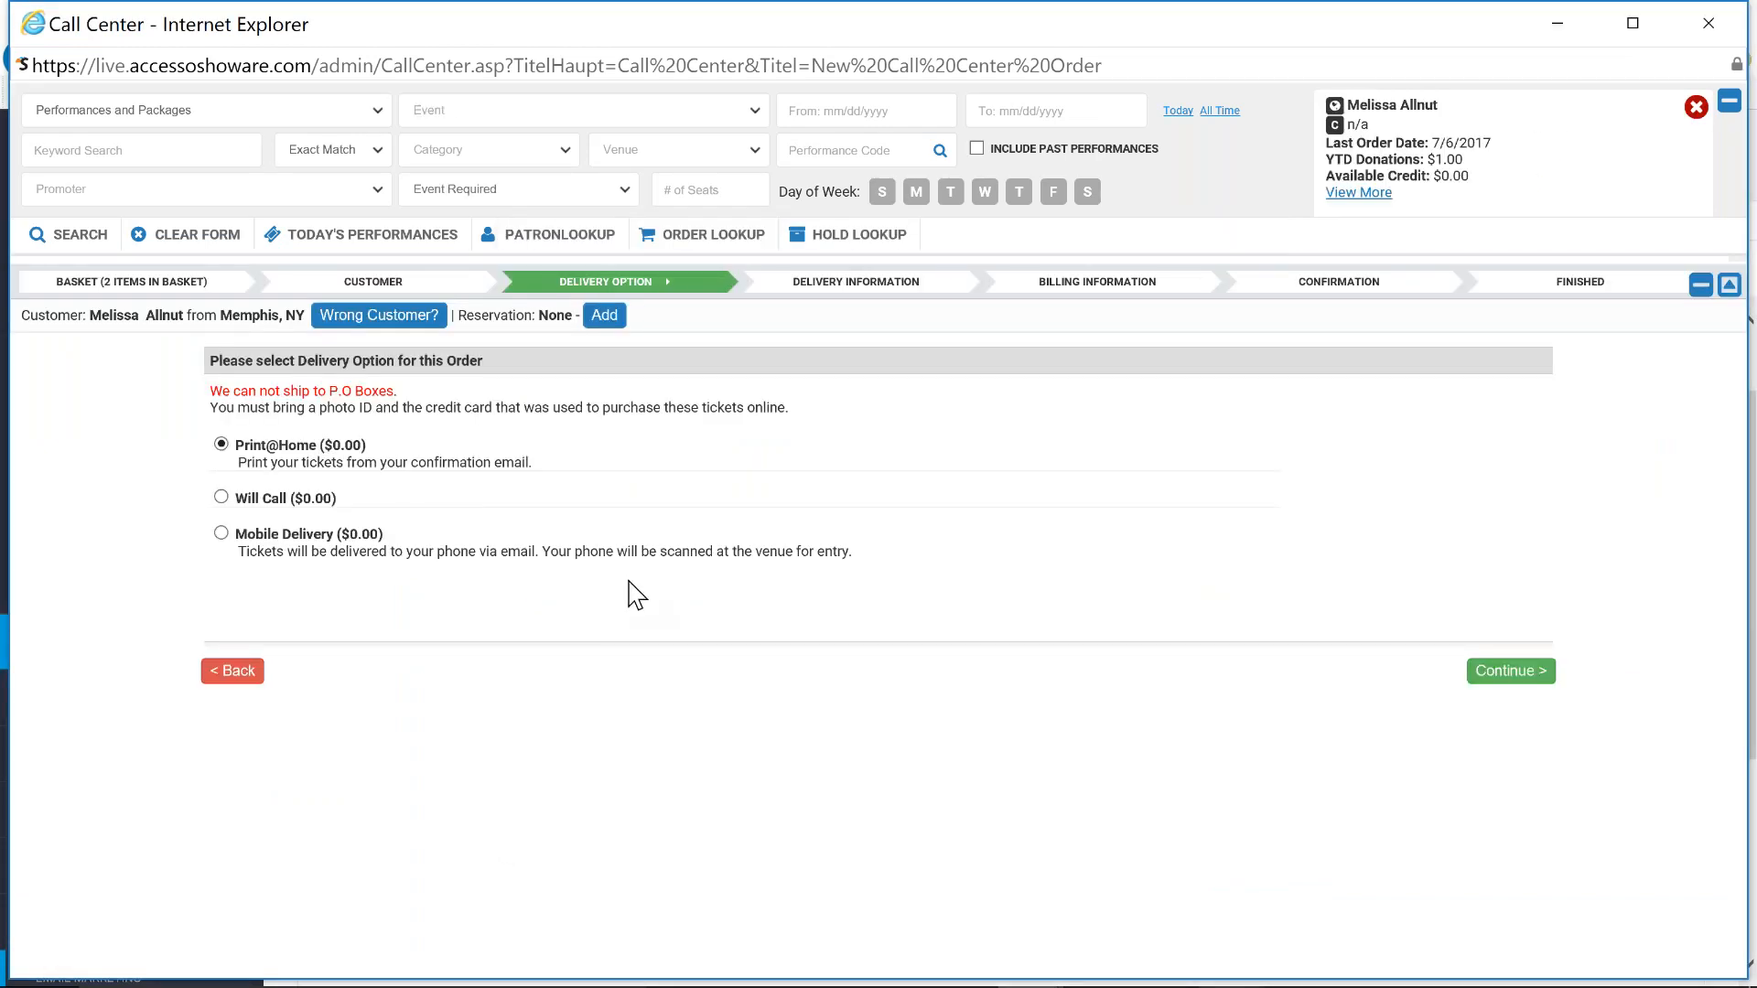
mouse_move(501, 486)
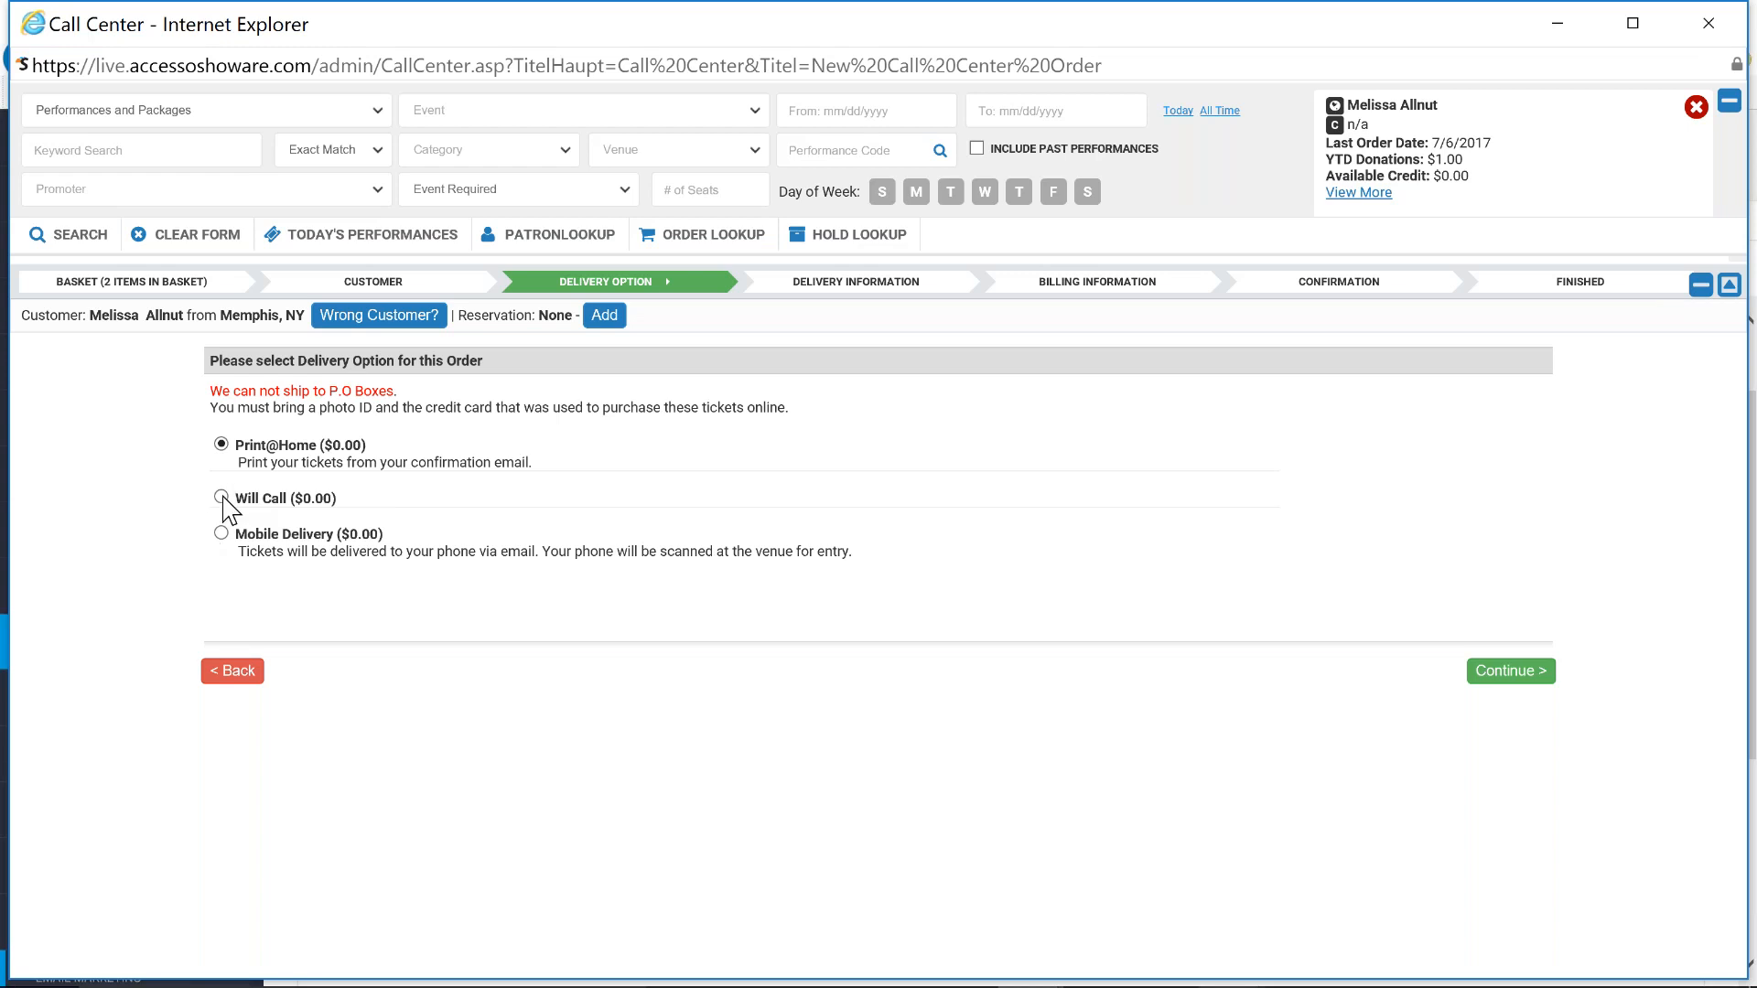
left_click(222, 498)
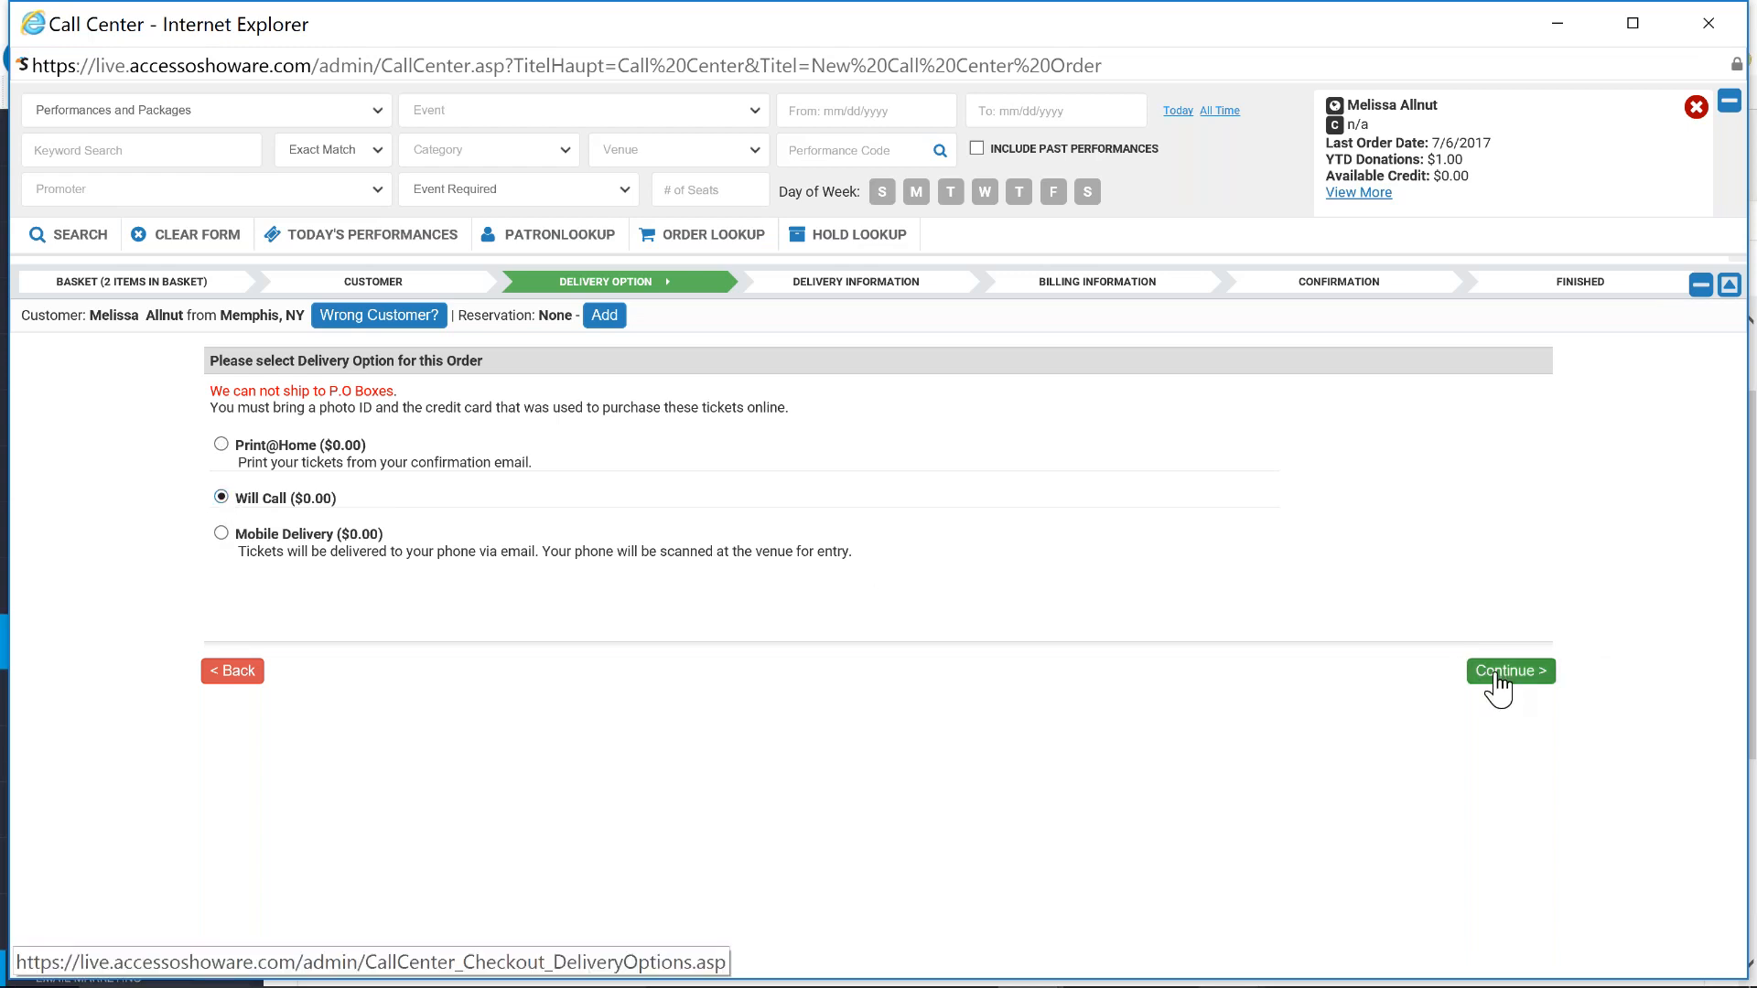
Step: Continue to billing and apply a $120 cash split/partial payment
left_click(1510, 670)
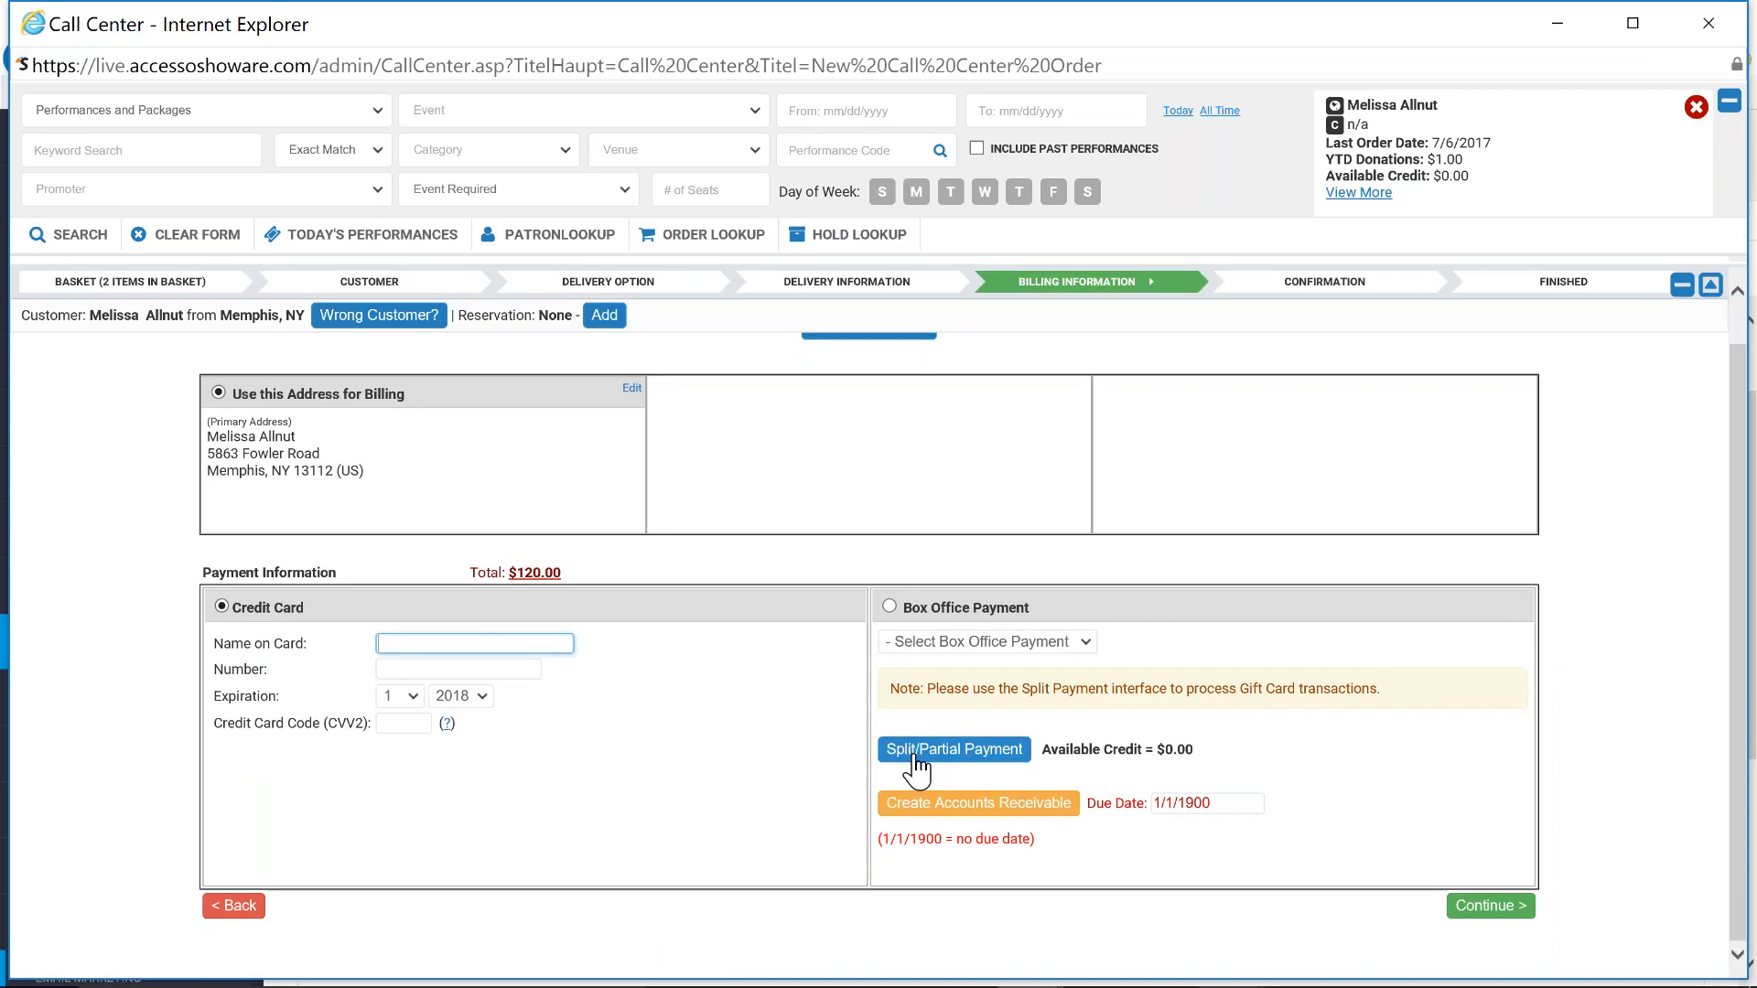
left_click(954, 749)
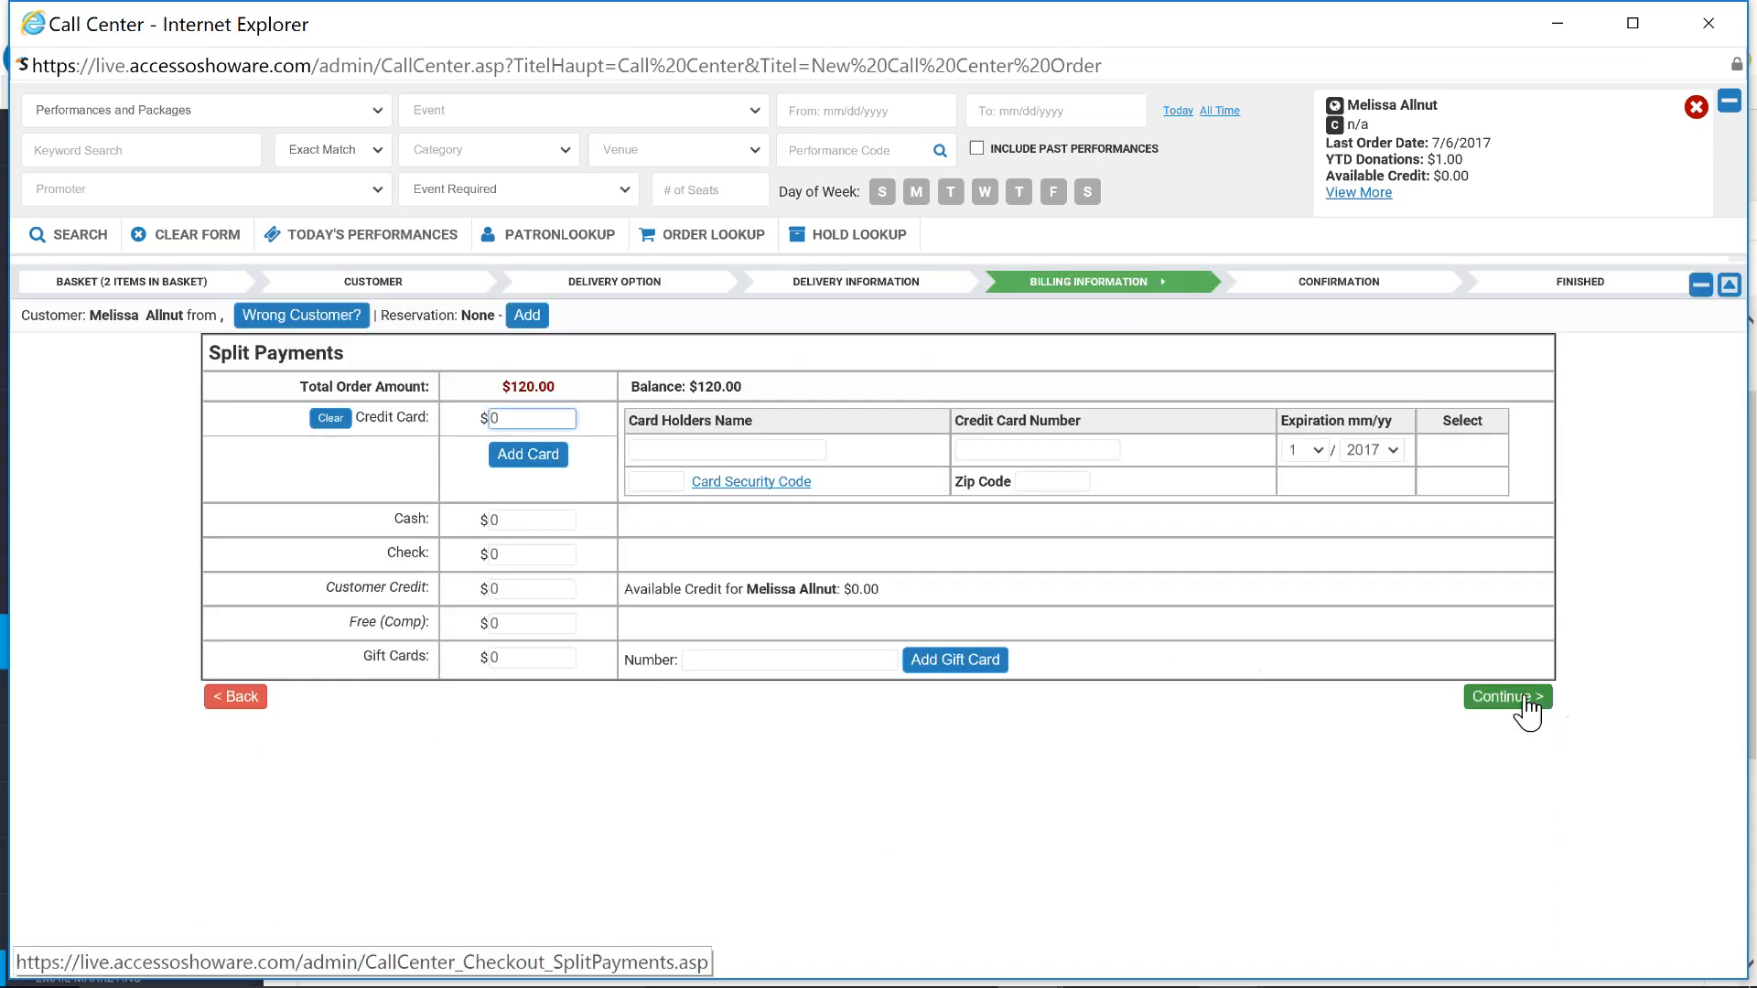
left_click(530, 518)
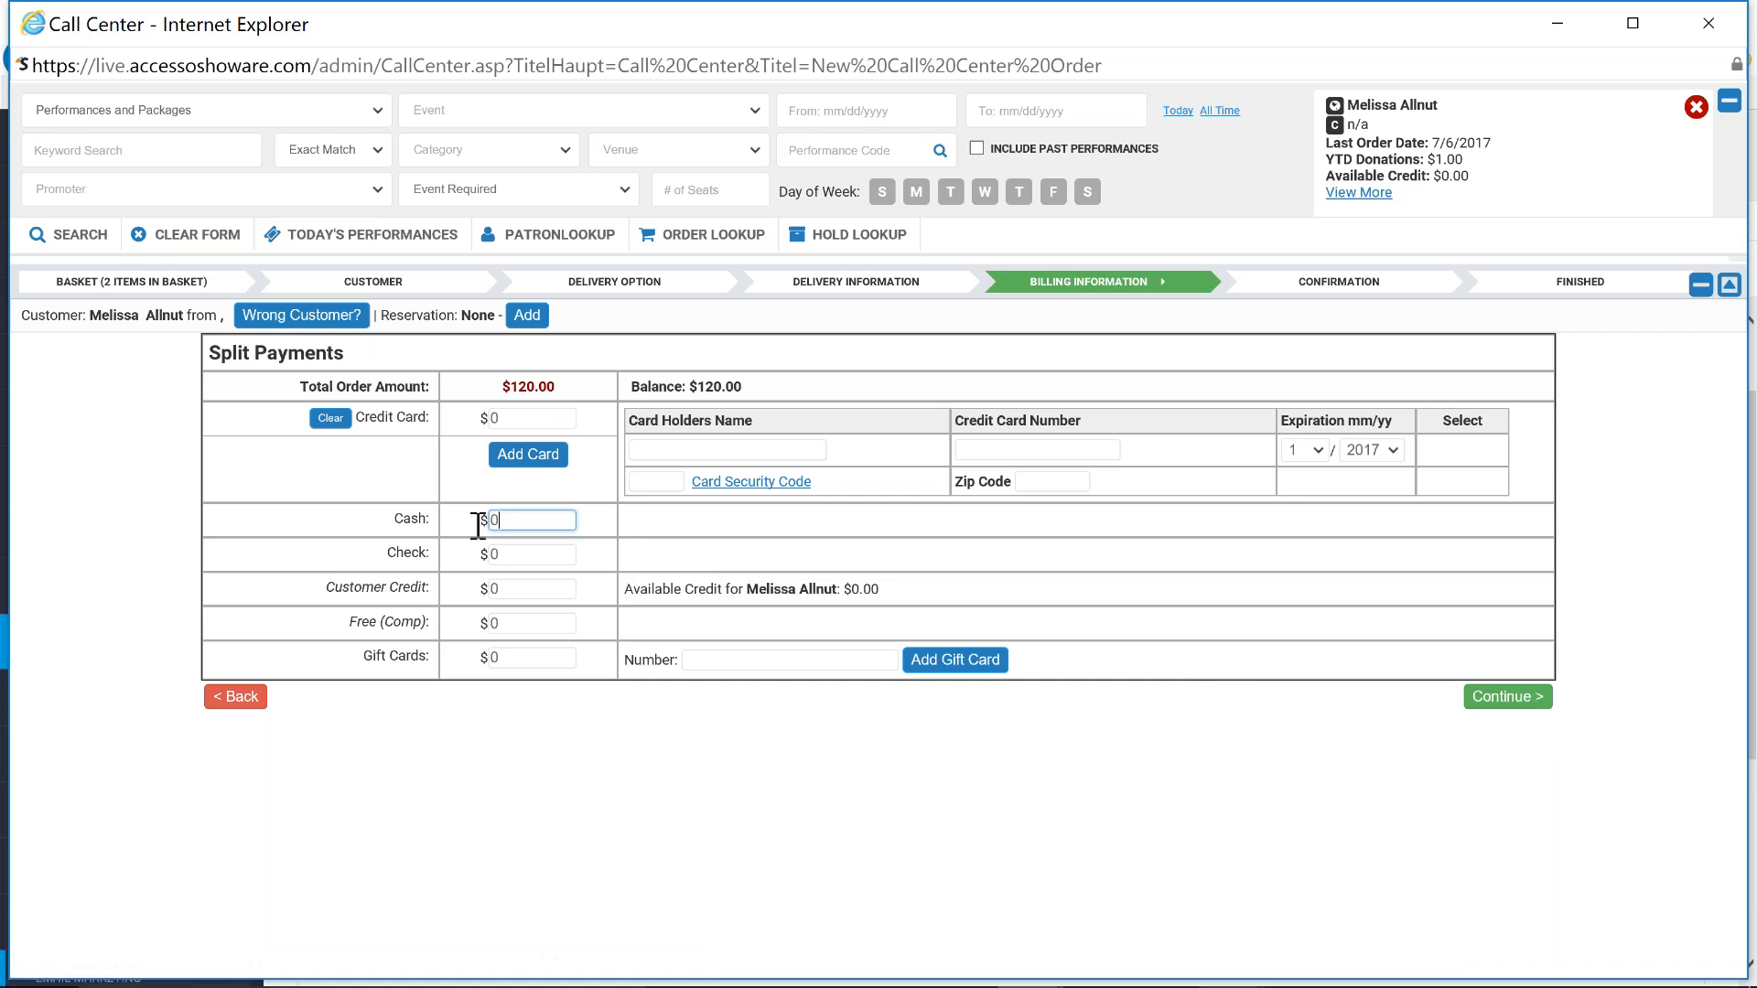
type("120")
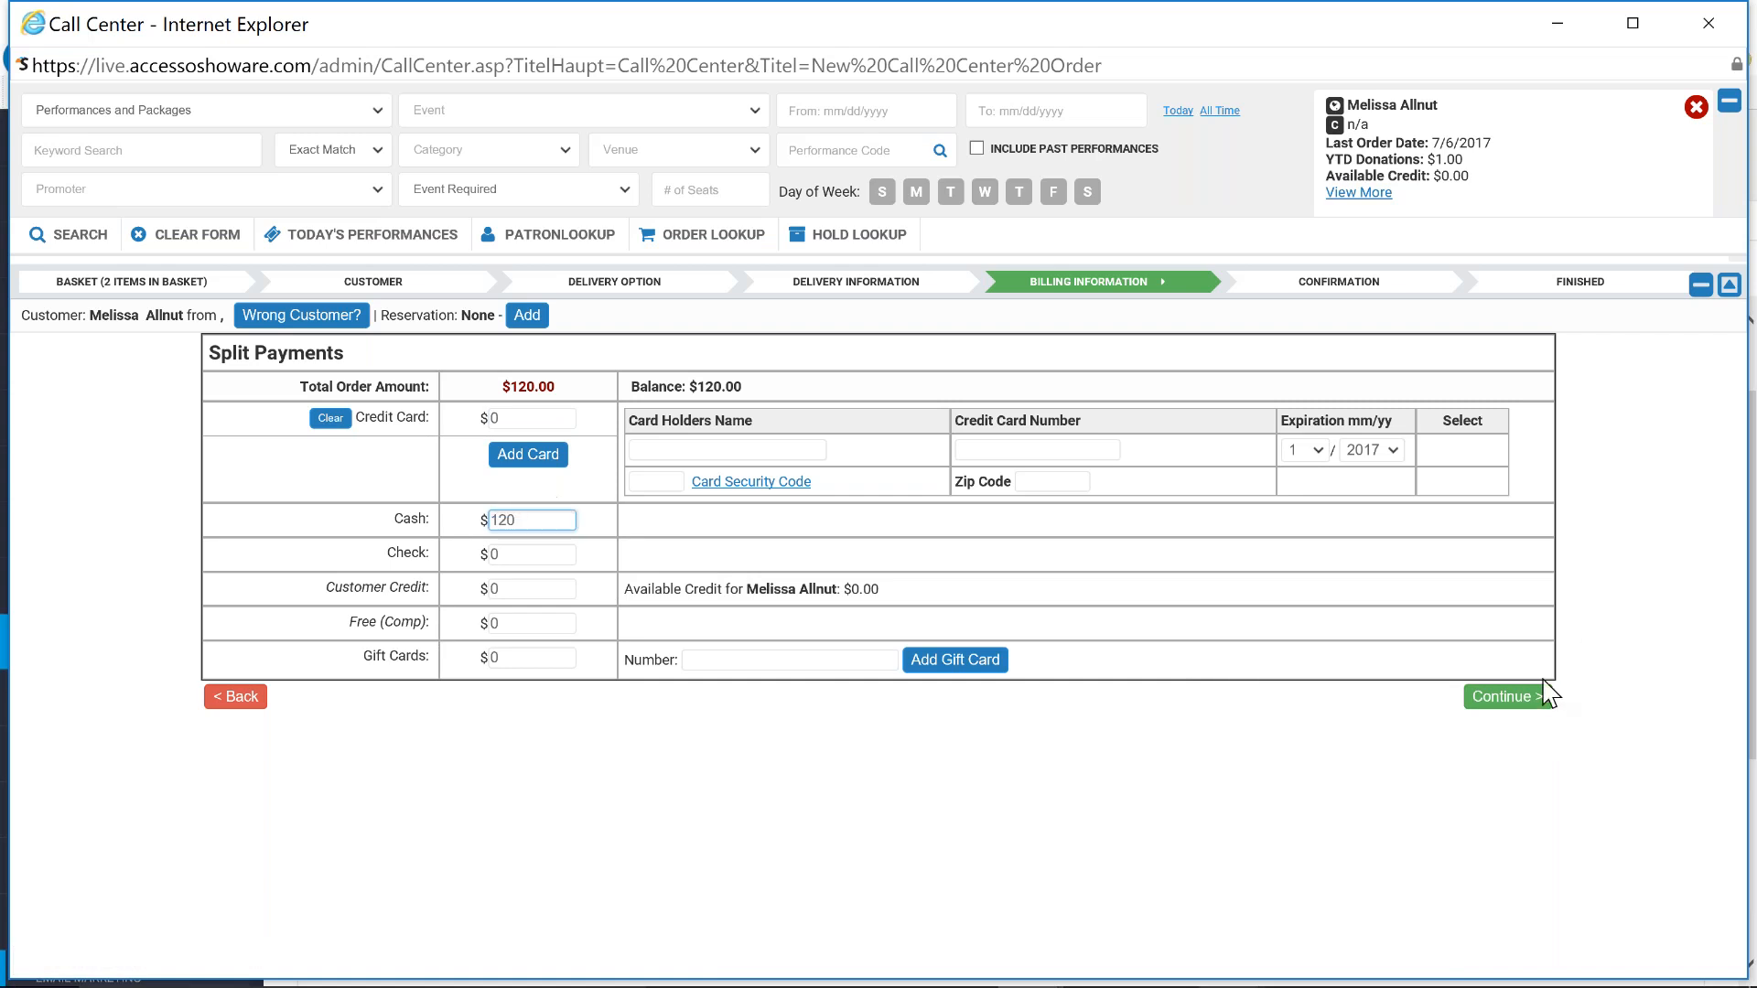
left_click(1505, 695)
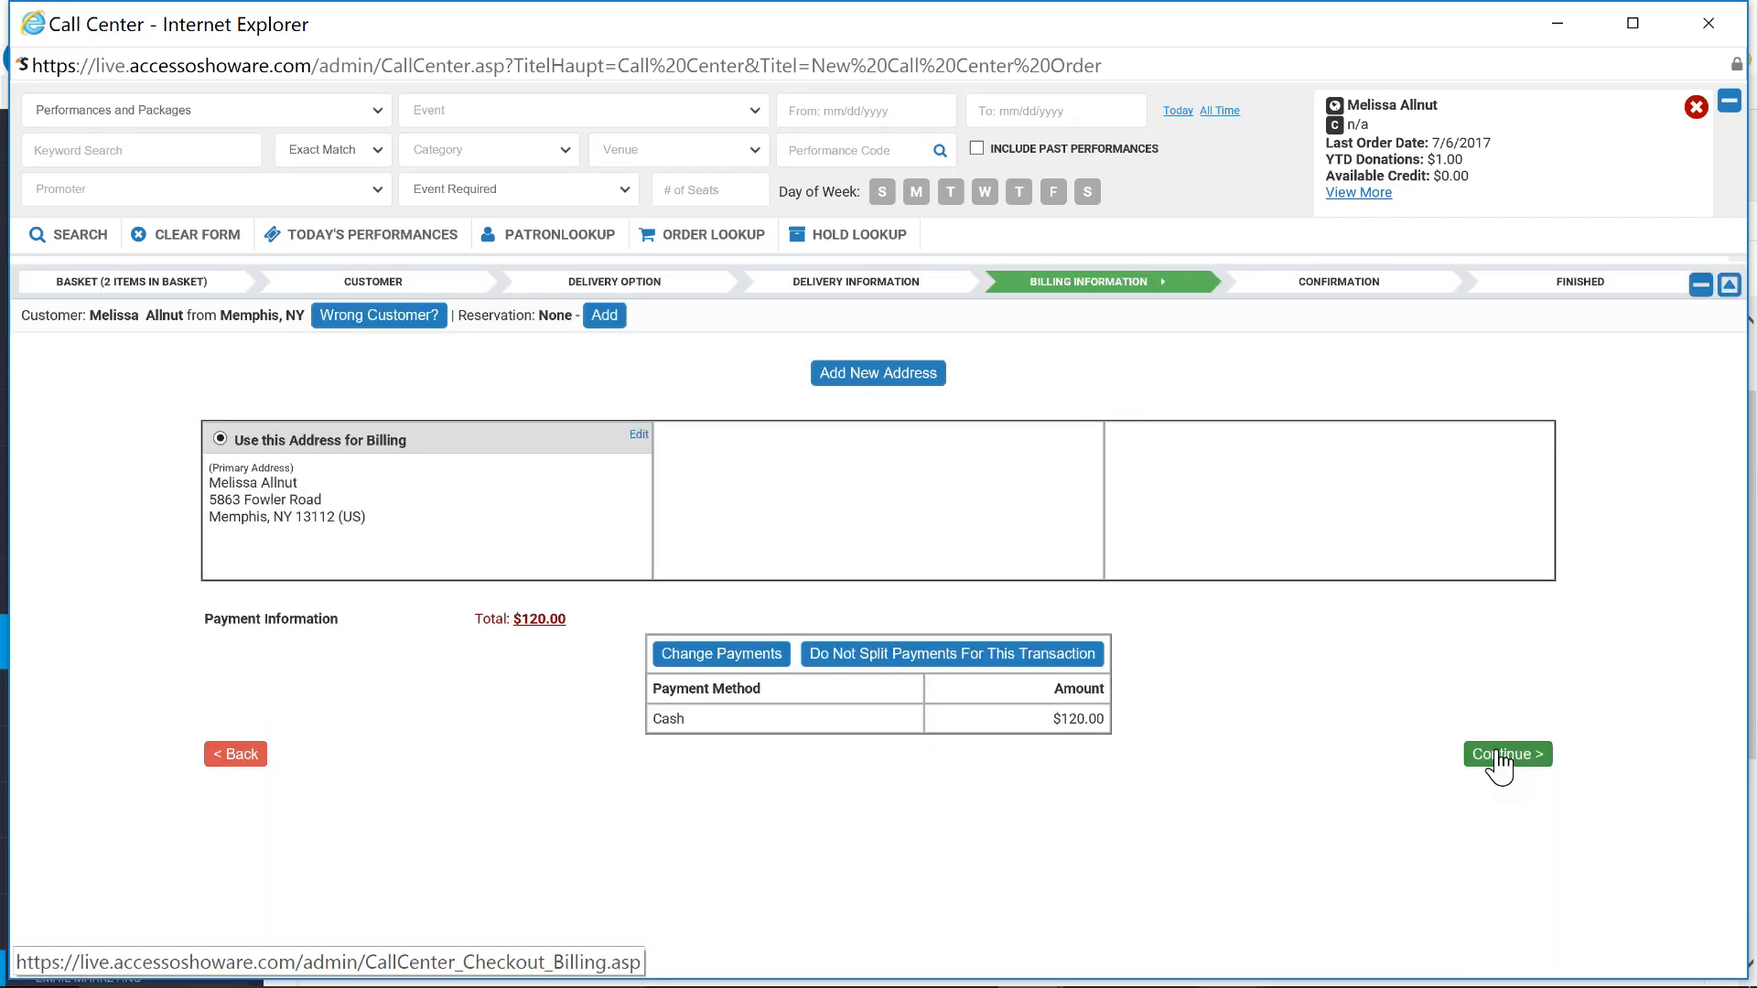
left_click(1506, 753)
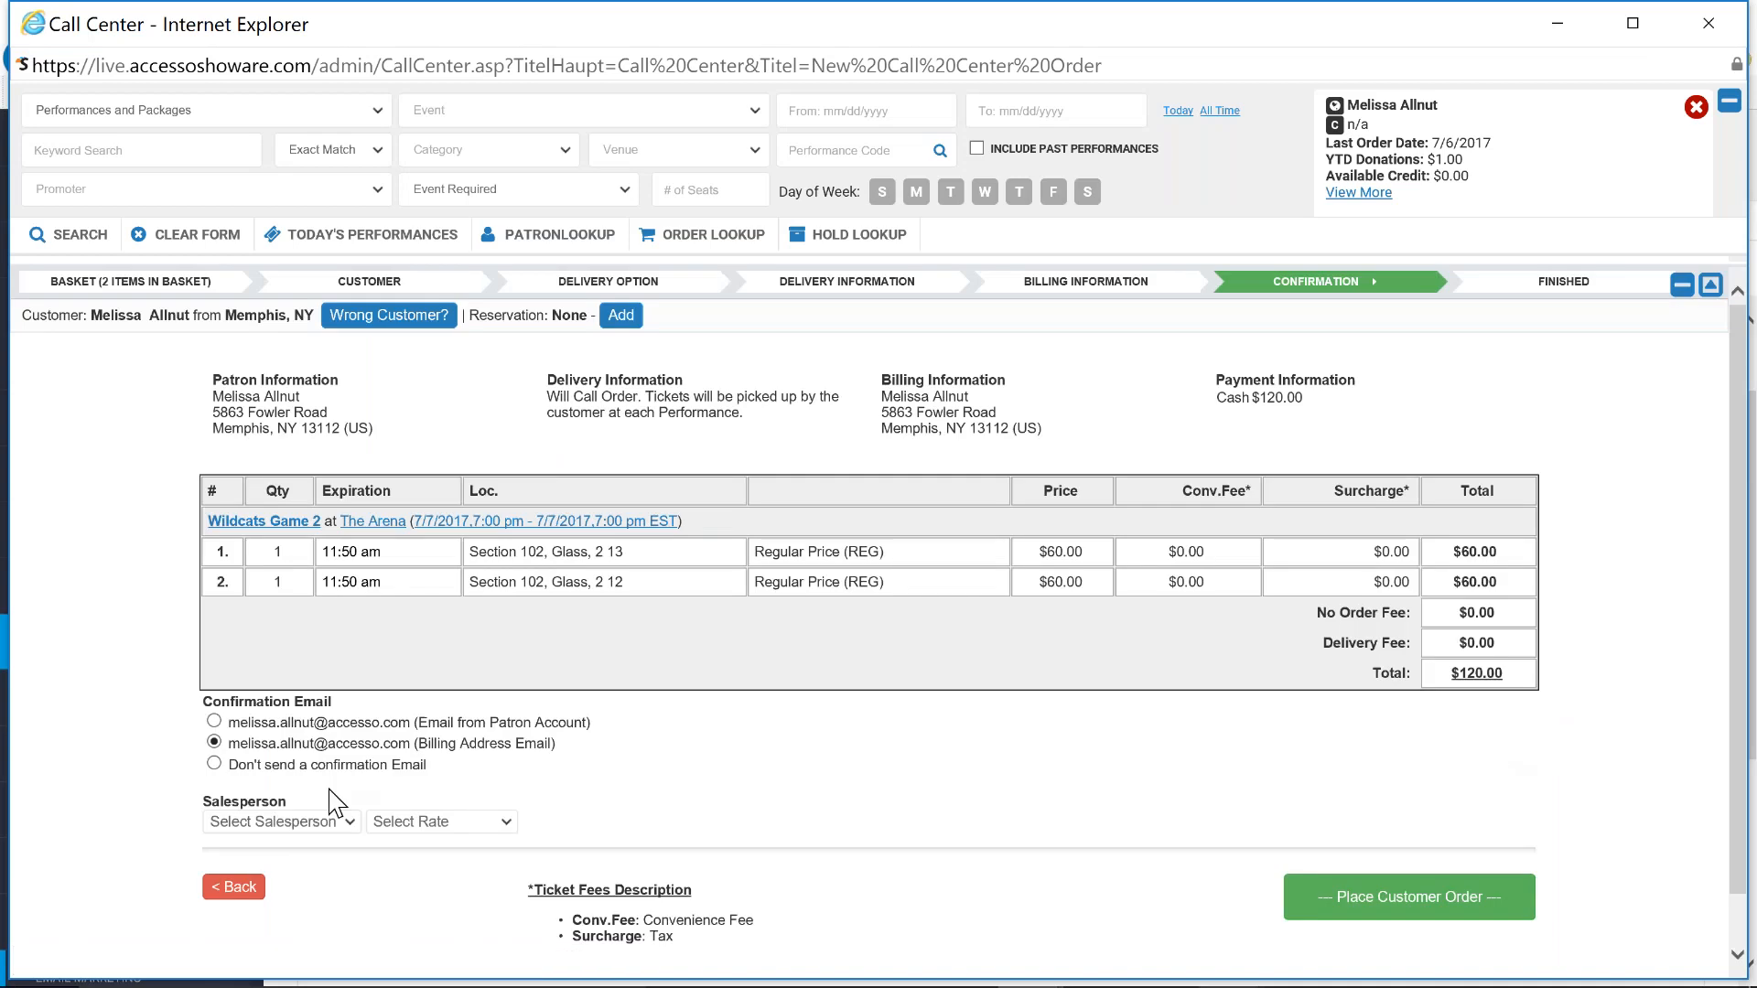
scroll("down", 3)
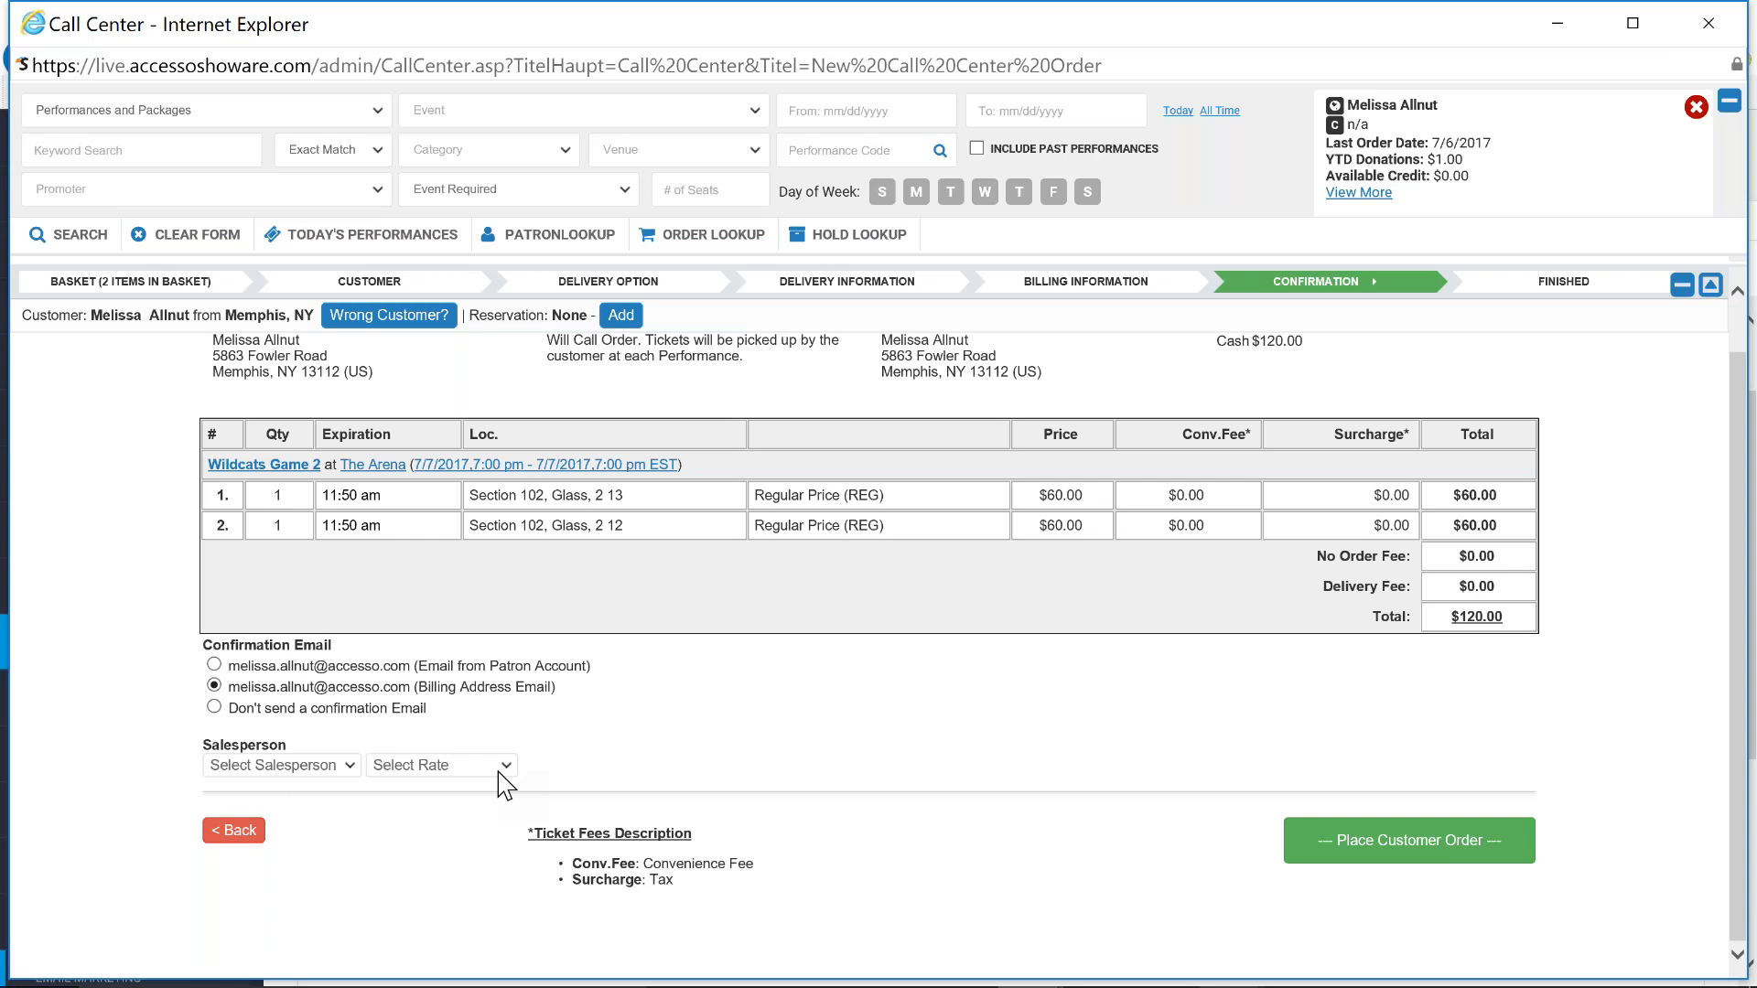
mouse_move(471, 818)
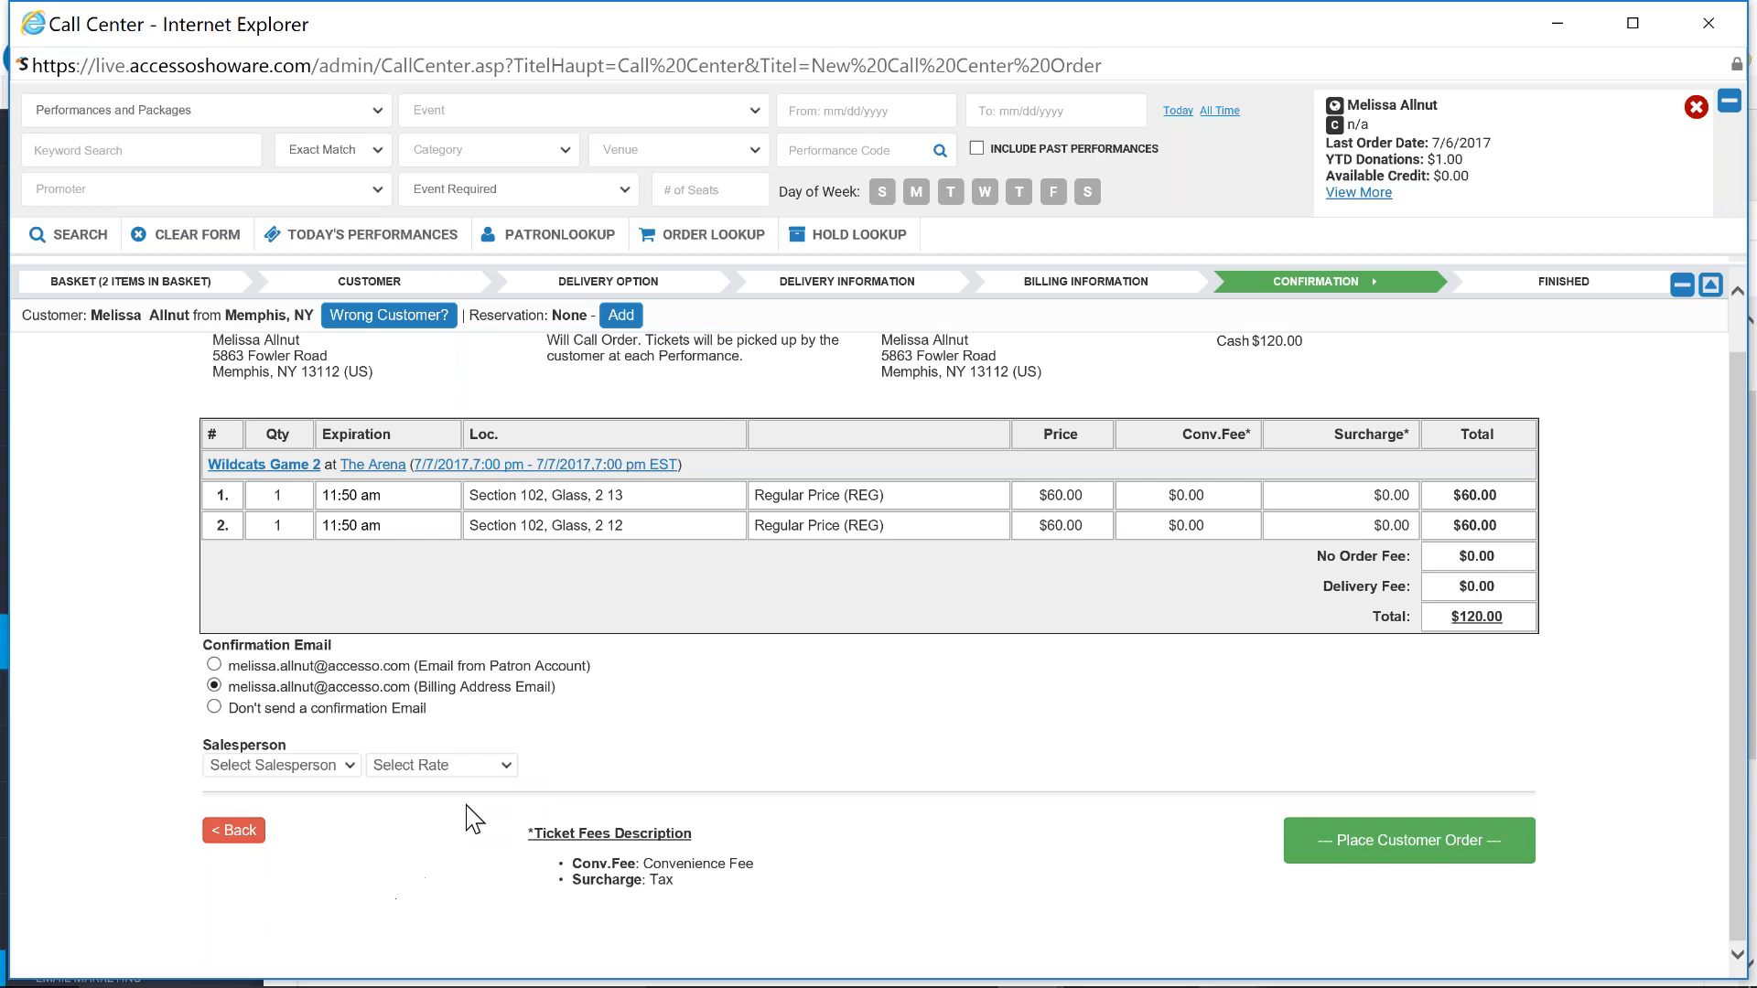
mouse_move(419, 750)
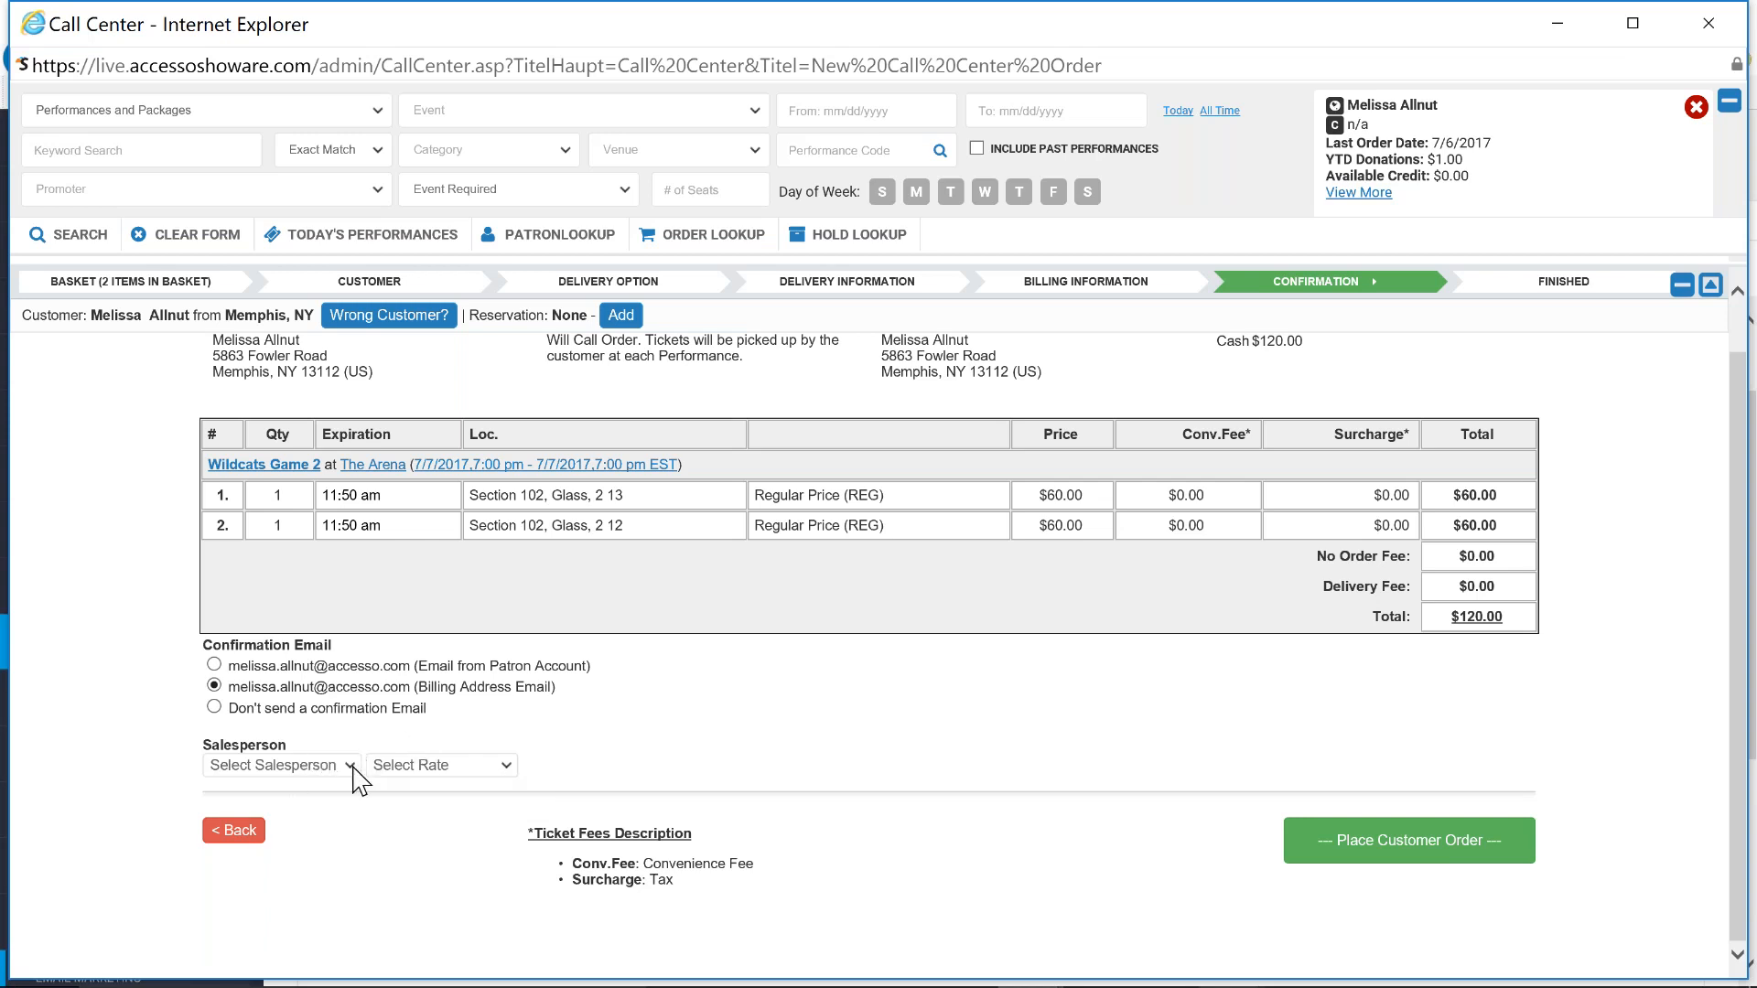
mouse_move(439, 772)
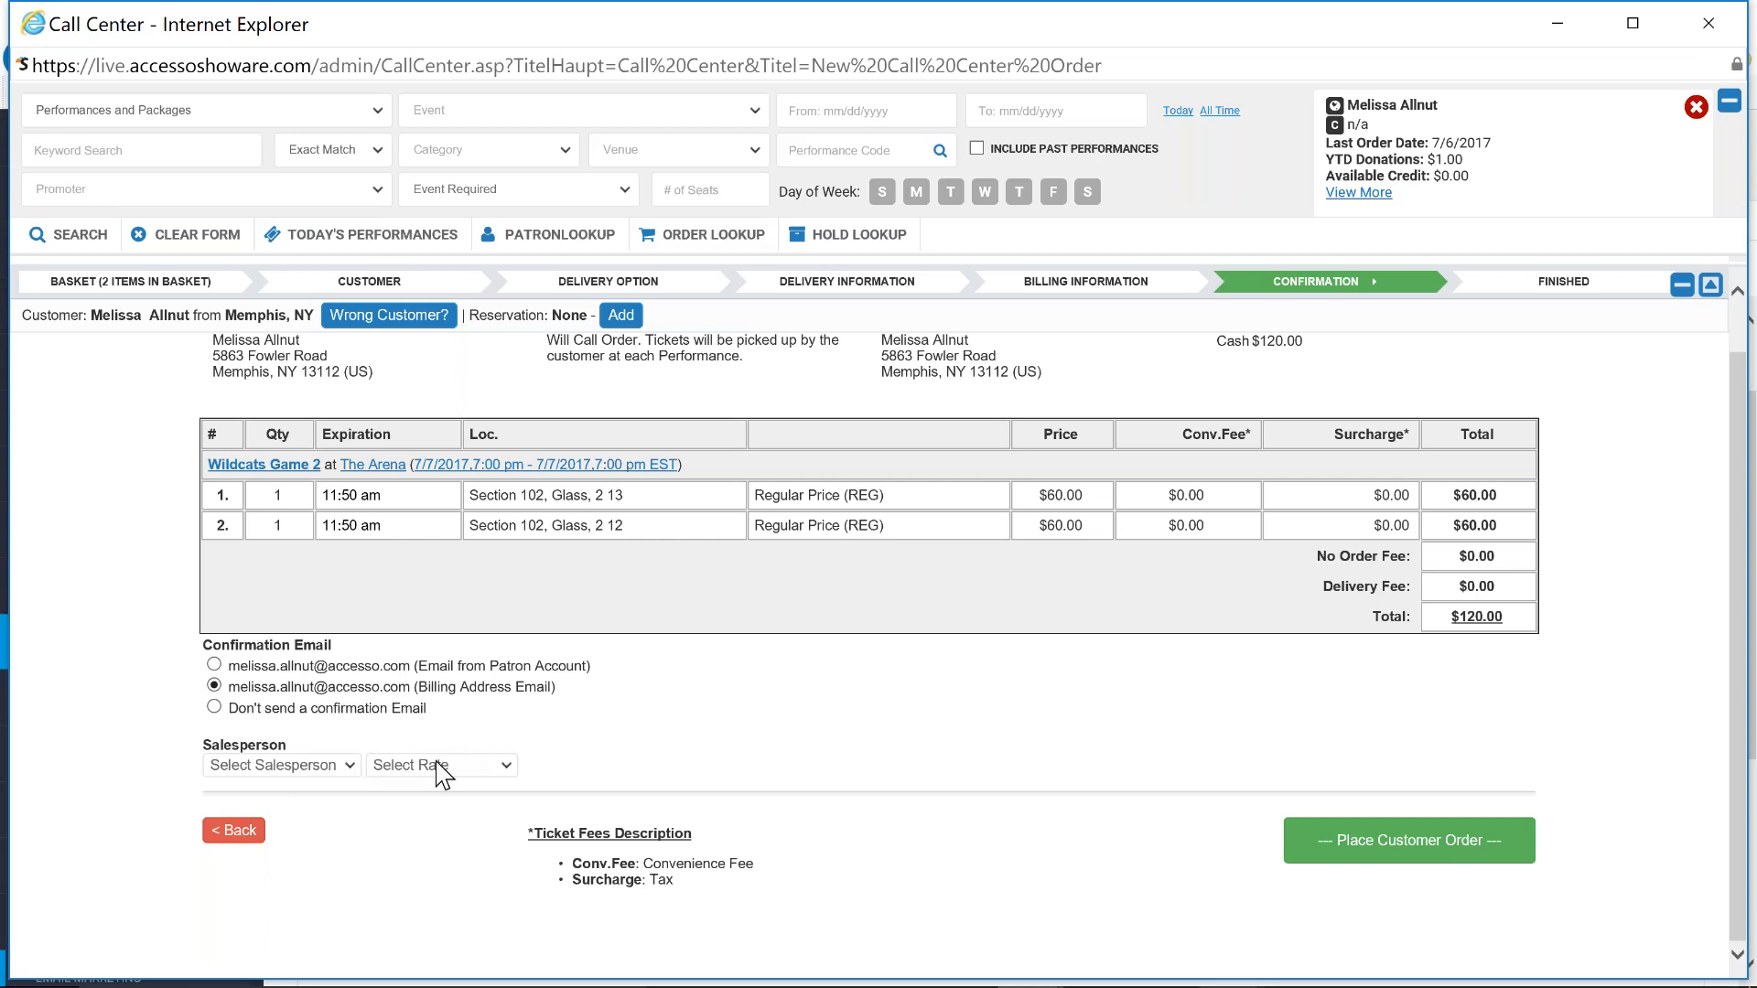
mouse_move(354, 772)
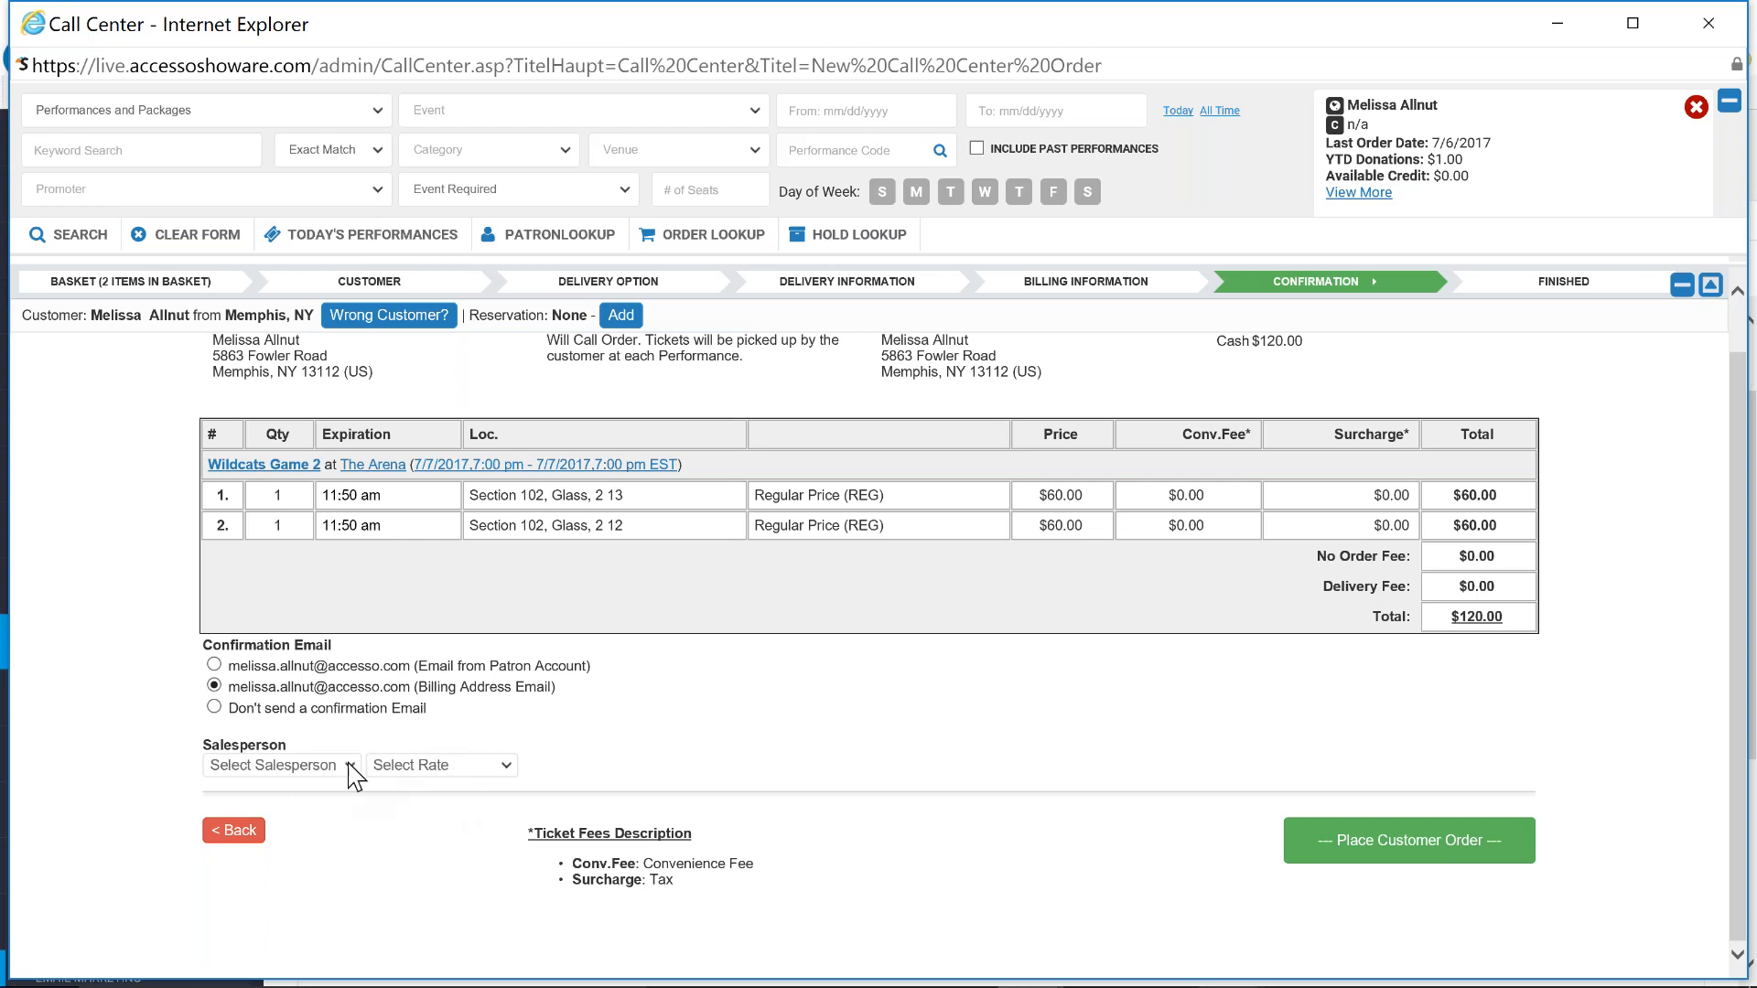
left_click(280, 765)
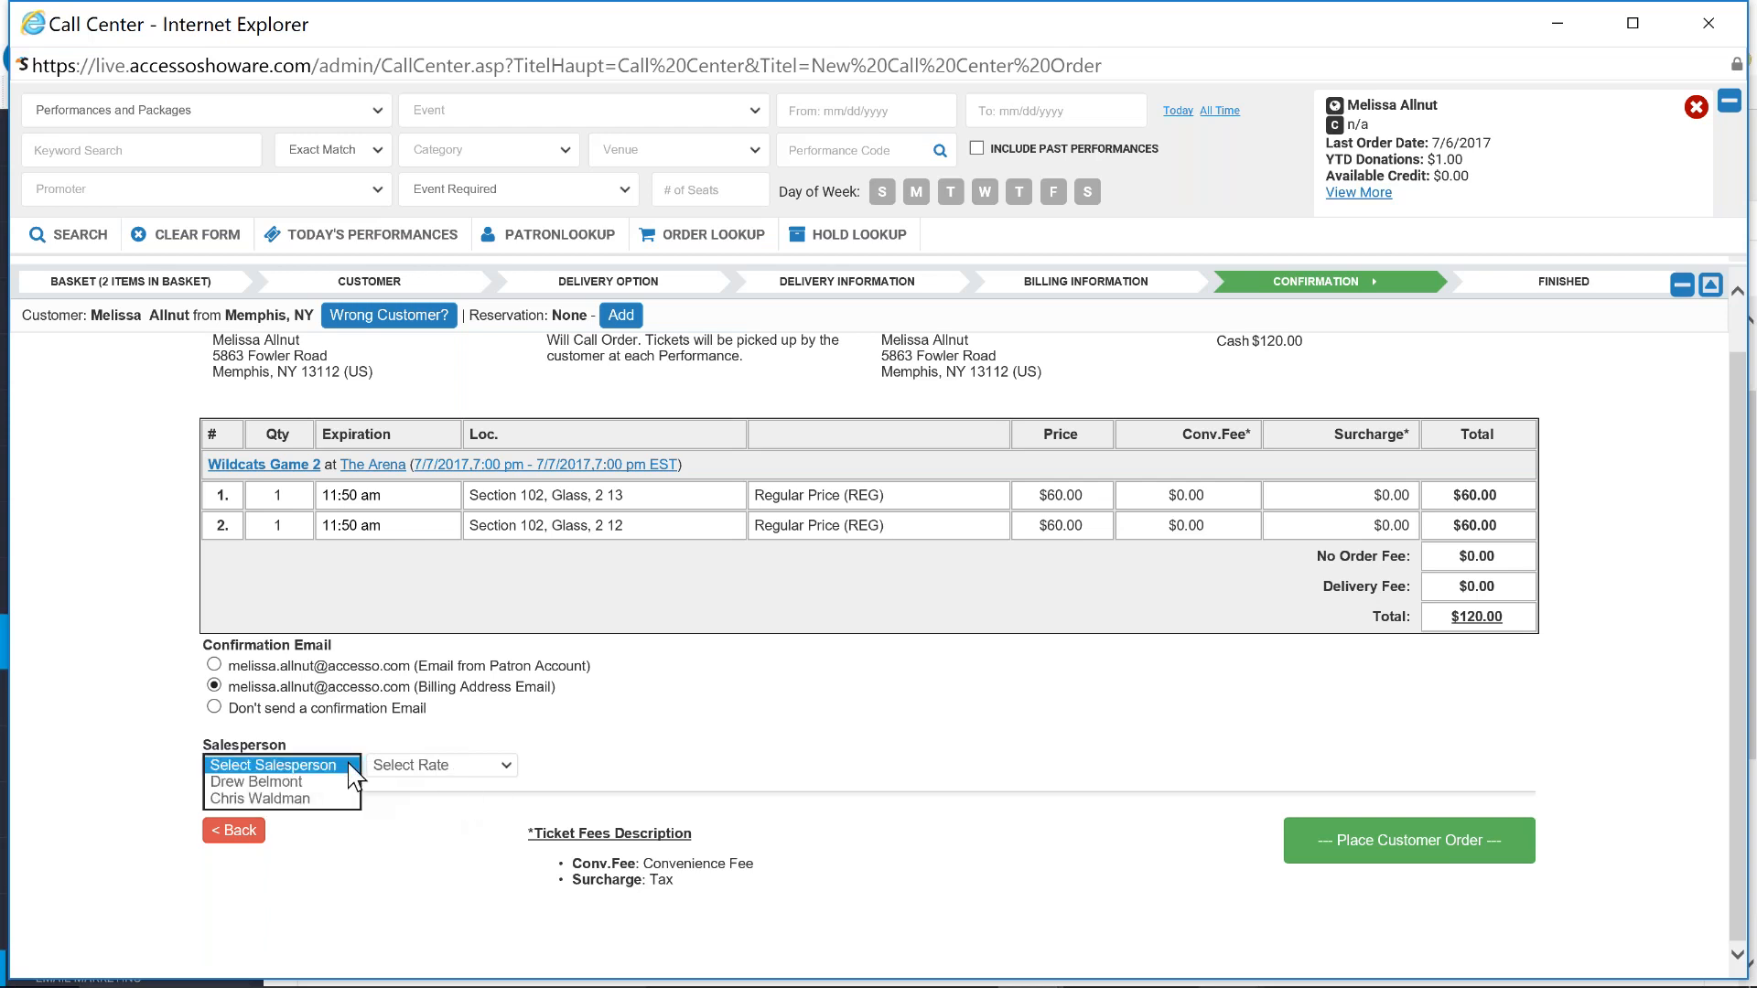
mouse_move(256, 781)
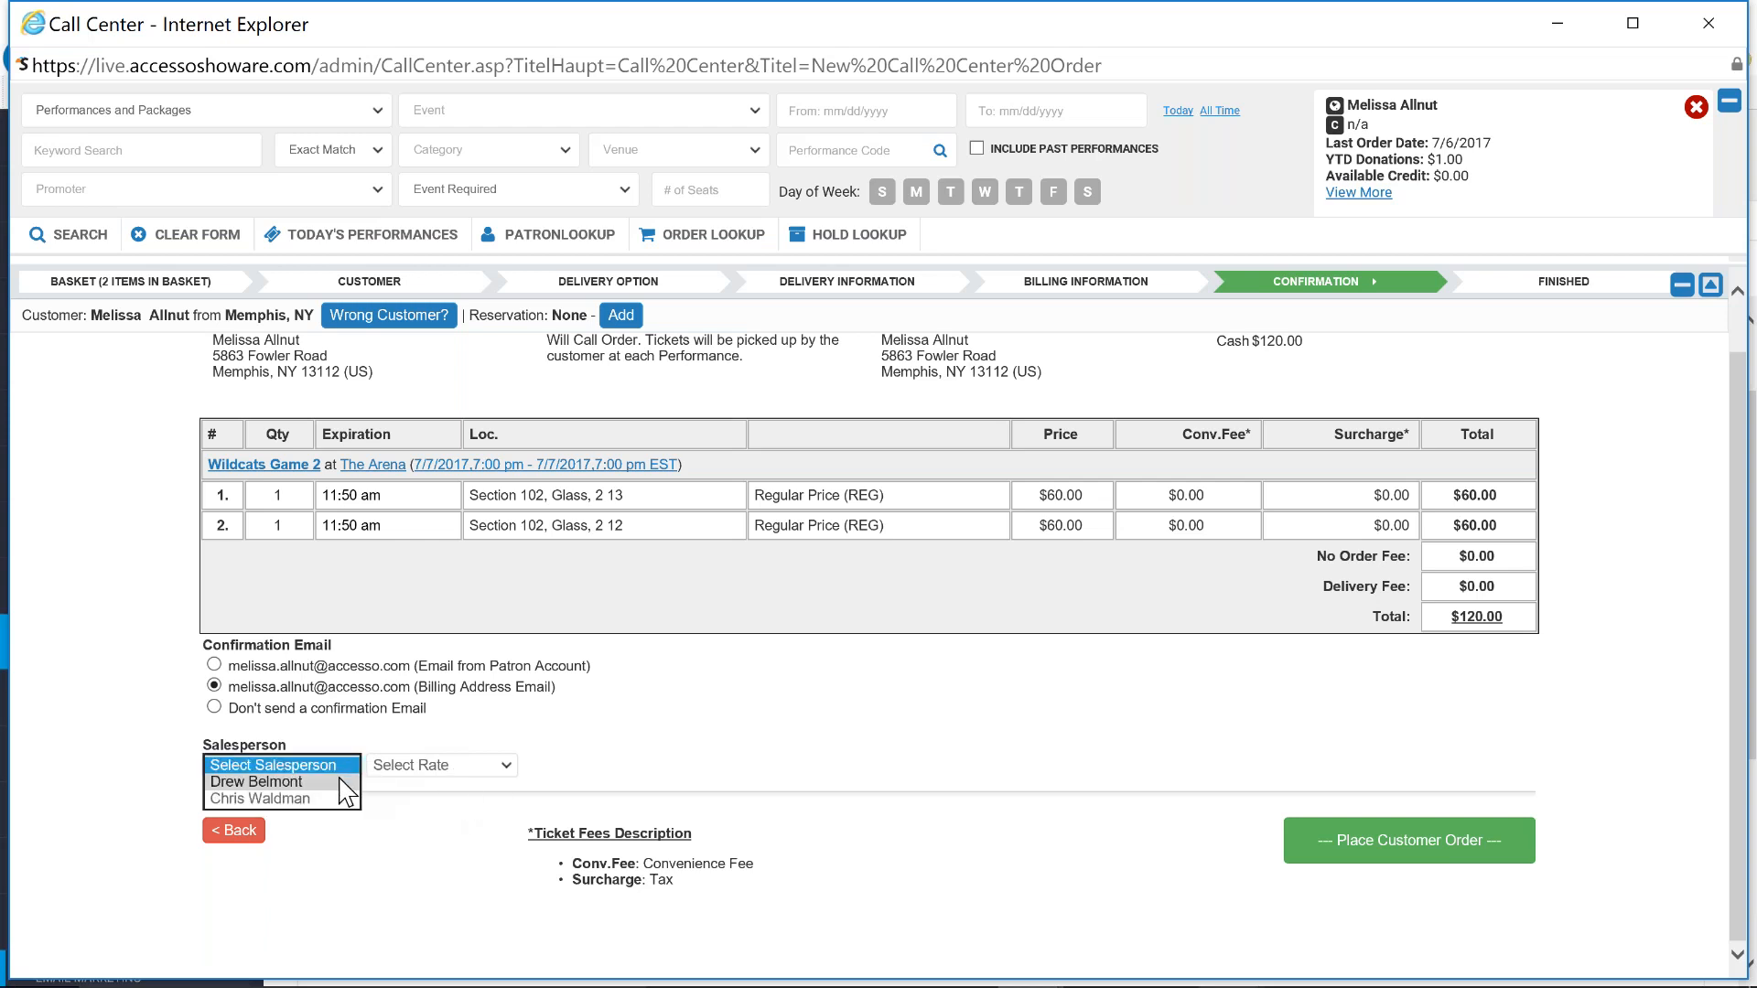
left_click(256, 781)
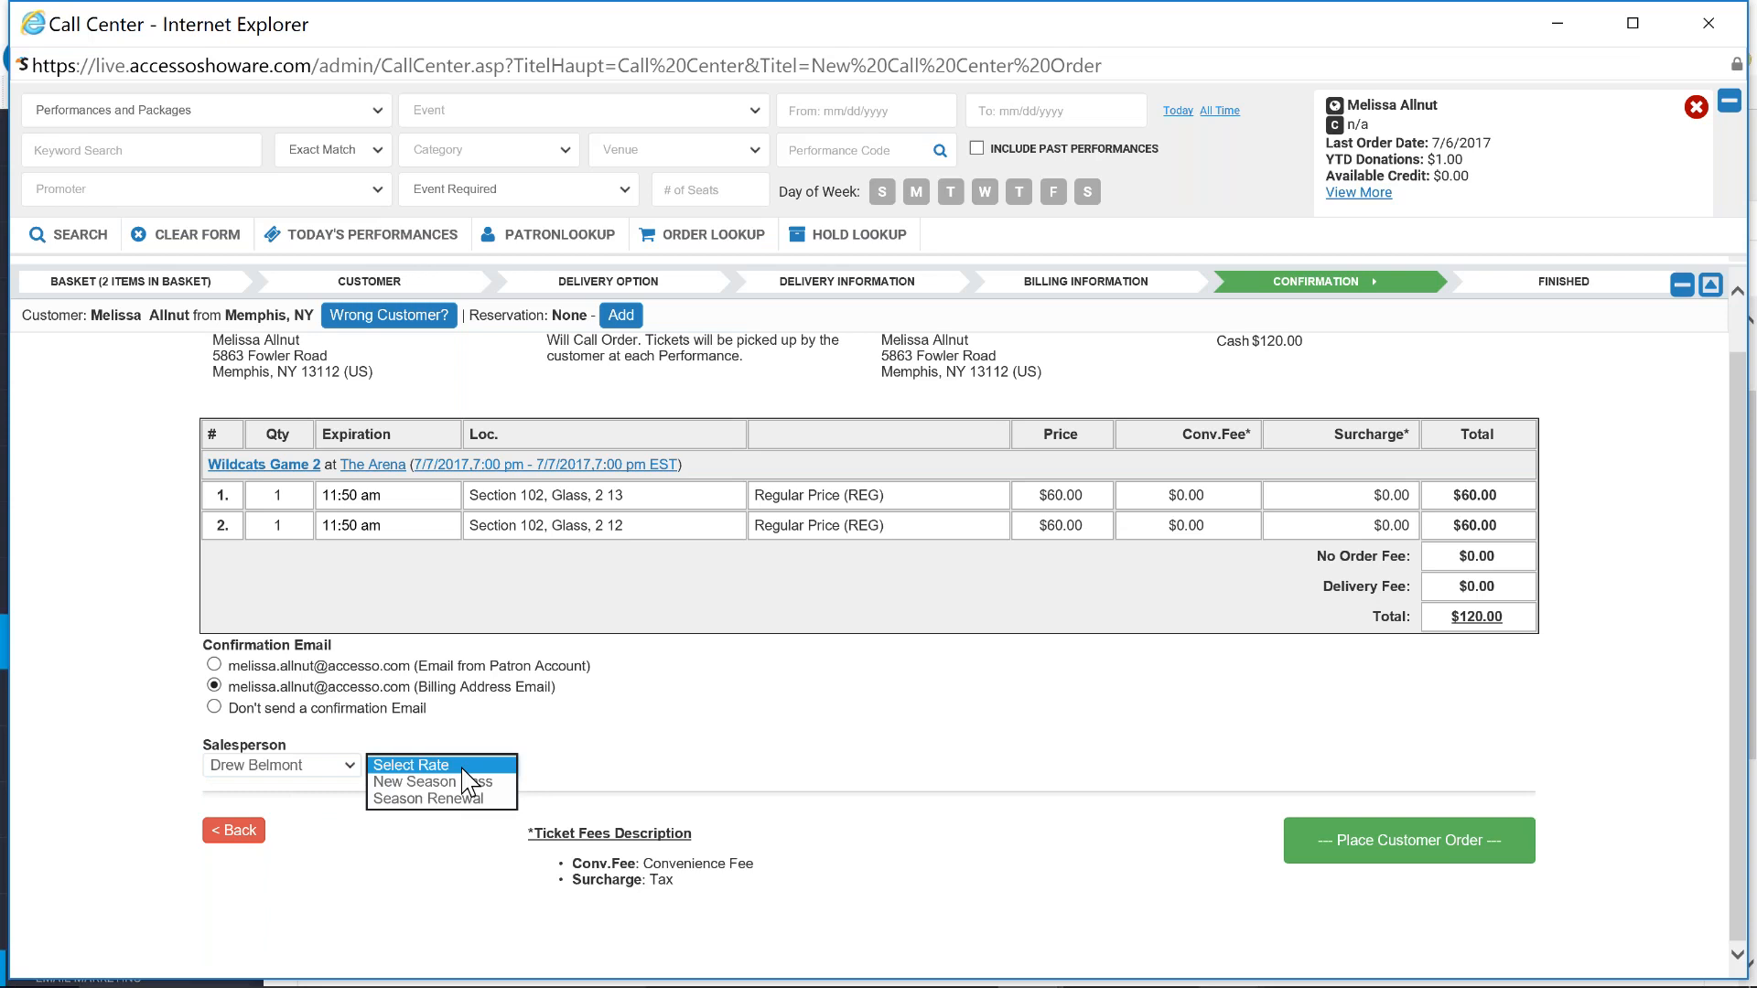
mouse_move(432, 782)
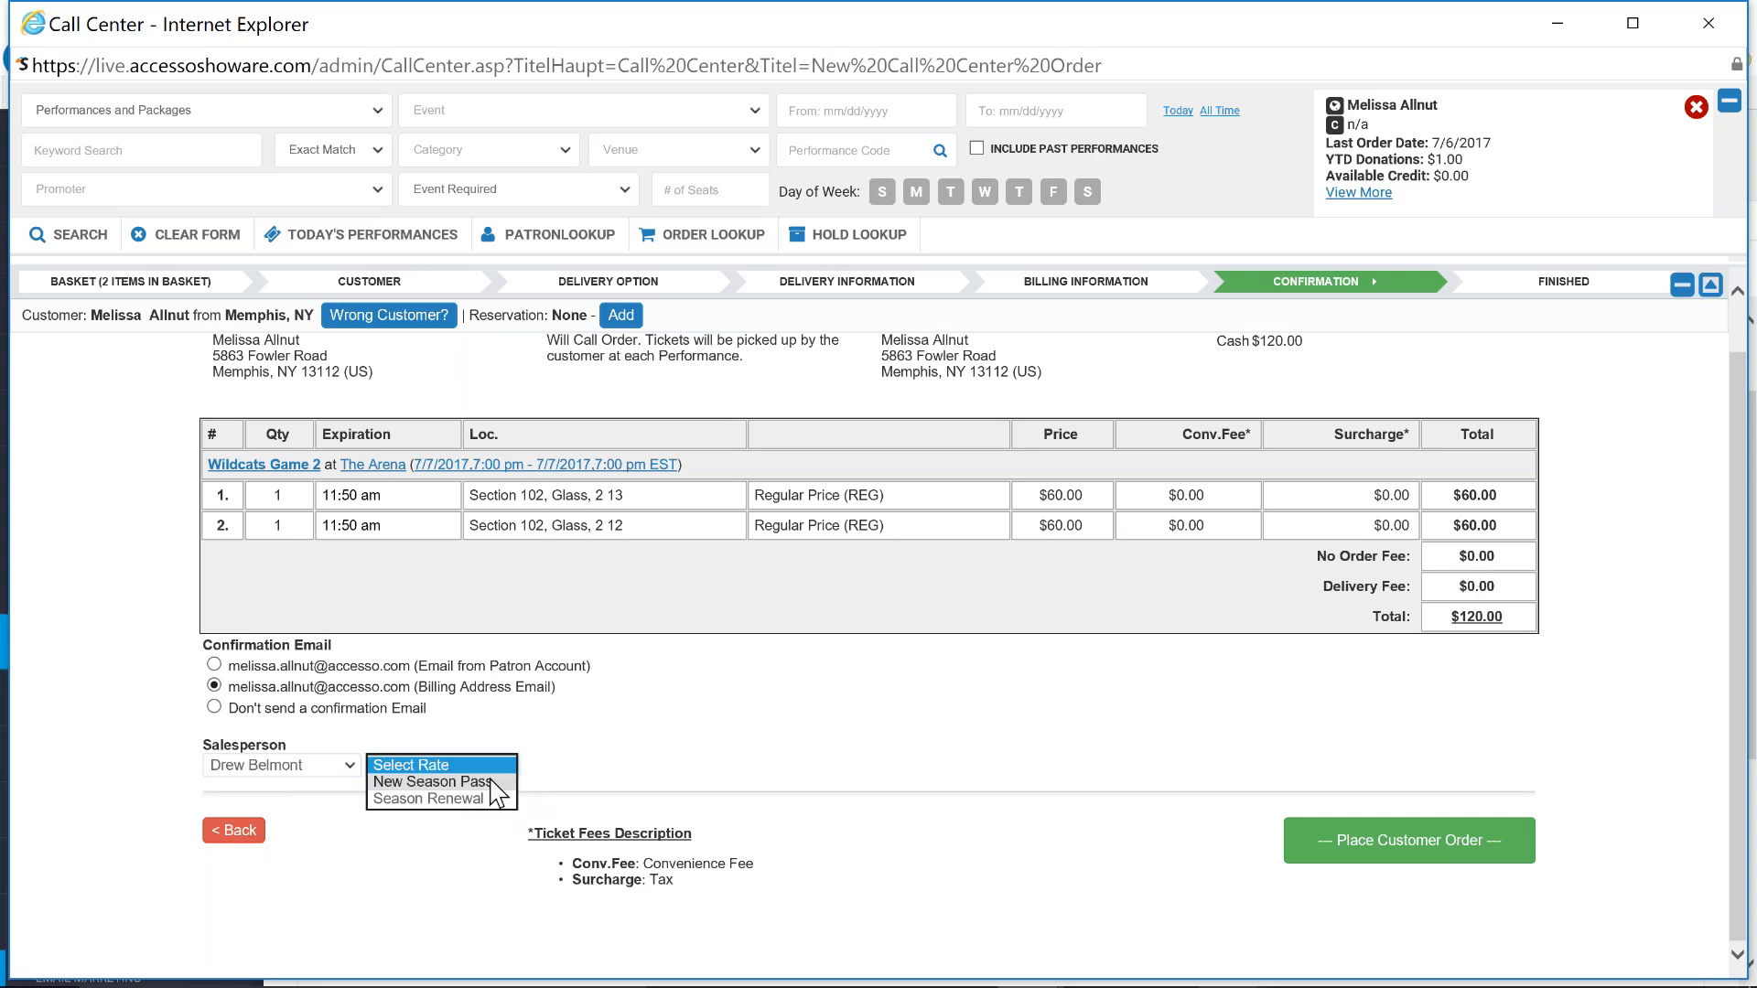
left_click(430, 781)
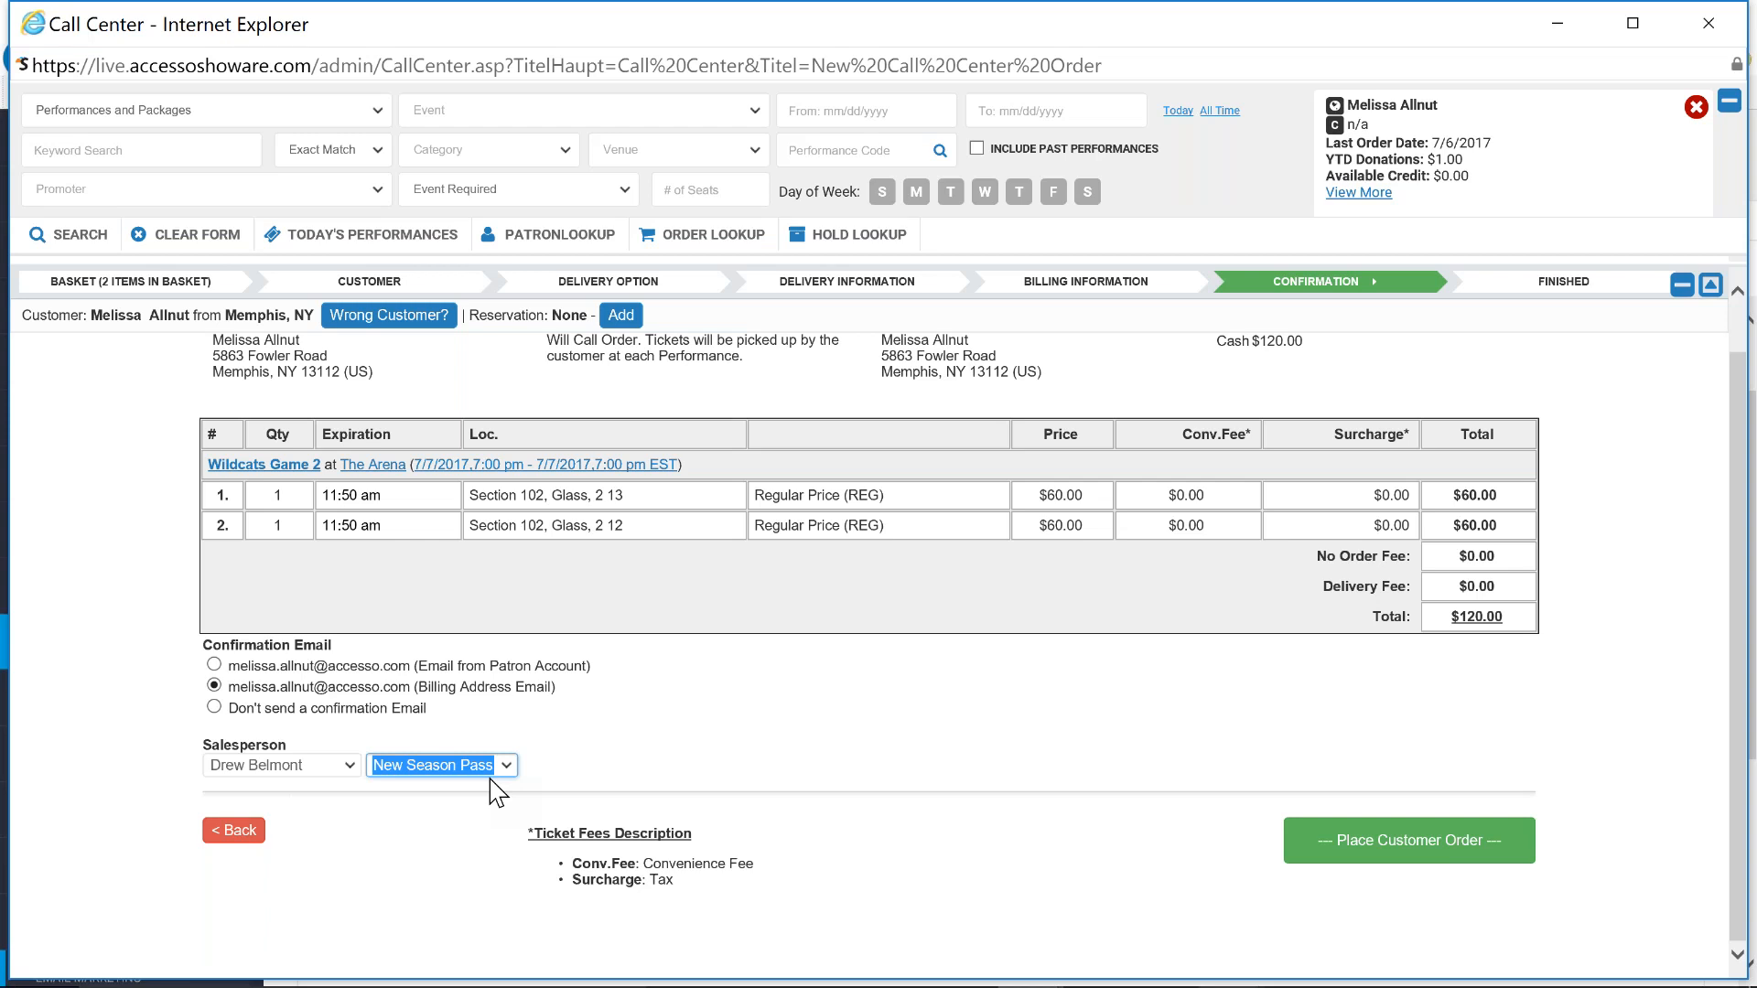
mouse_move(258, 787)
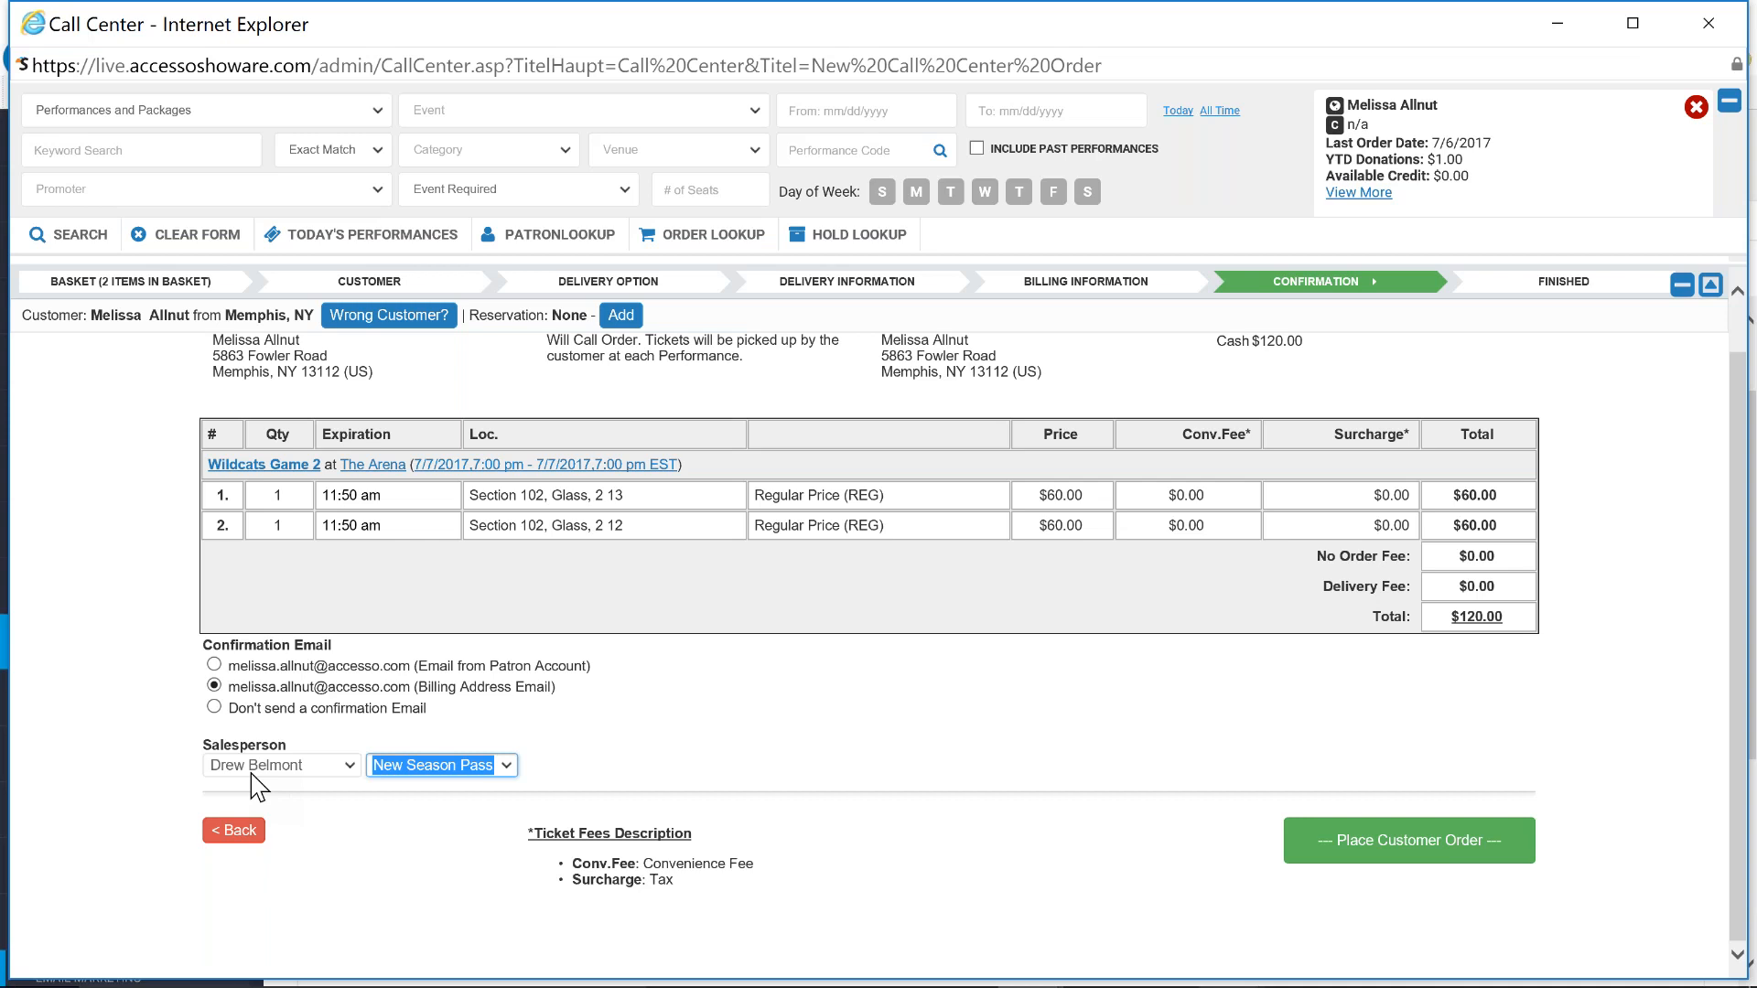
mouse_move(1001, 714)
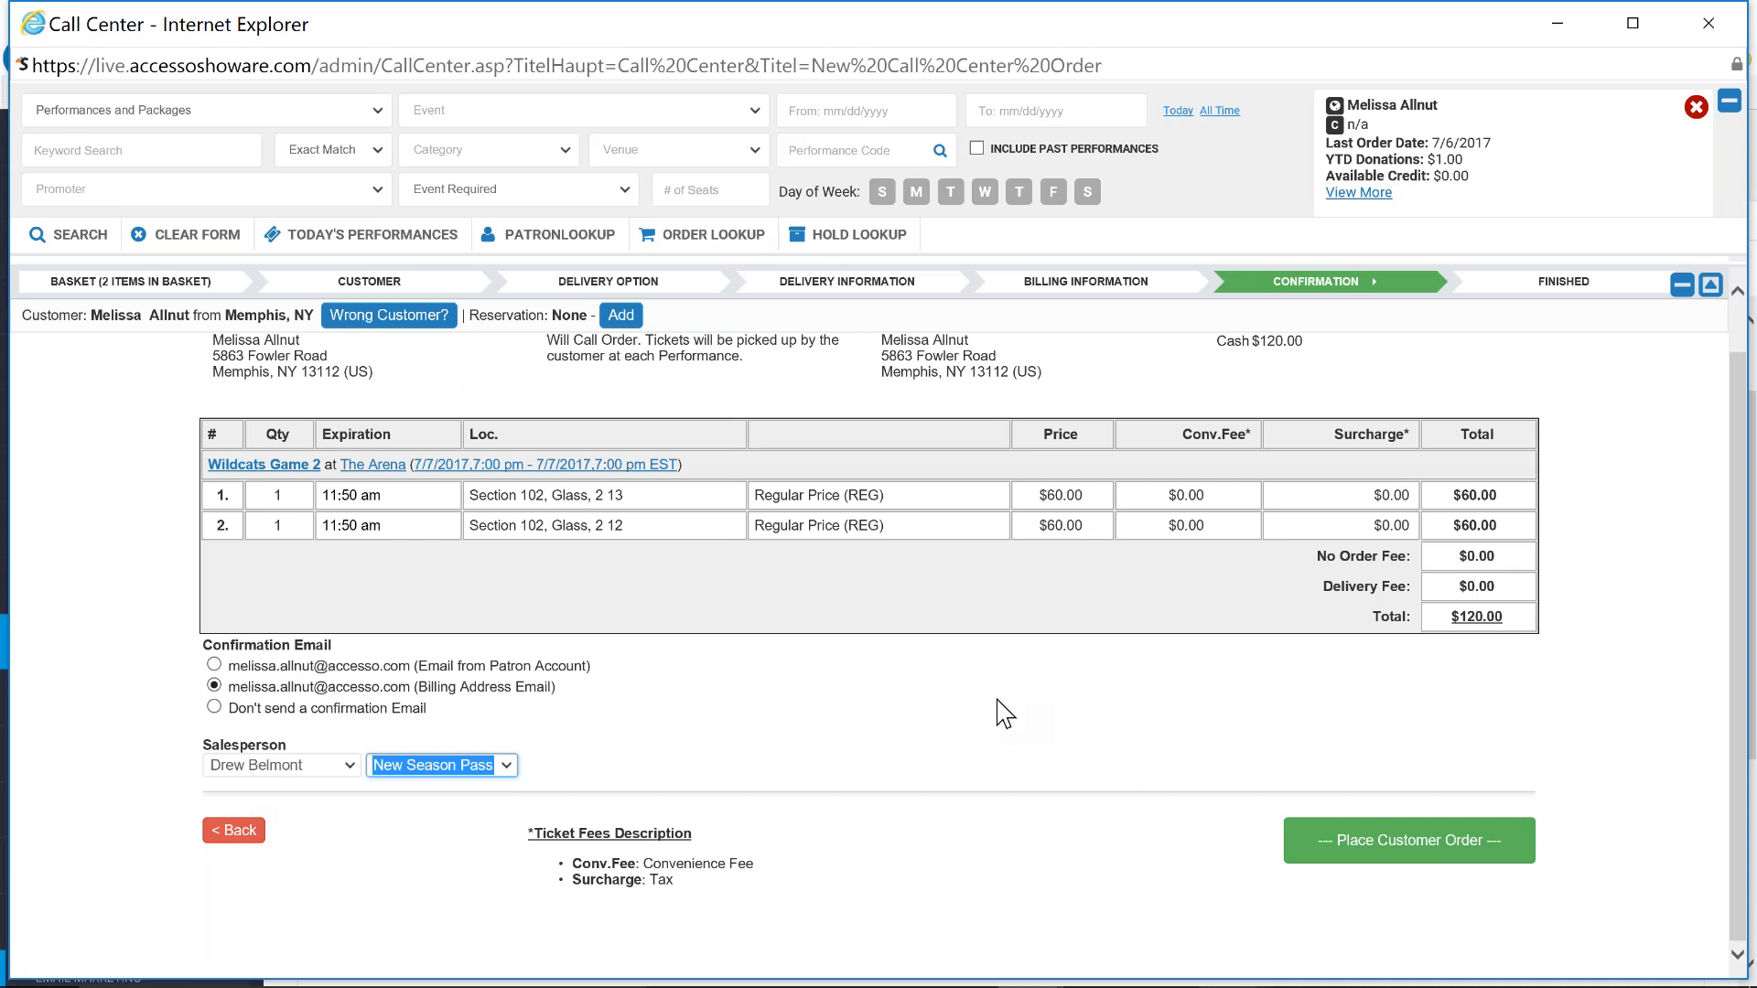
mouse_move(1409, 839)
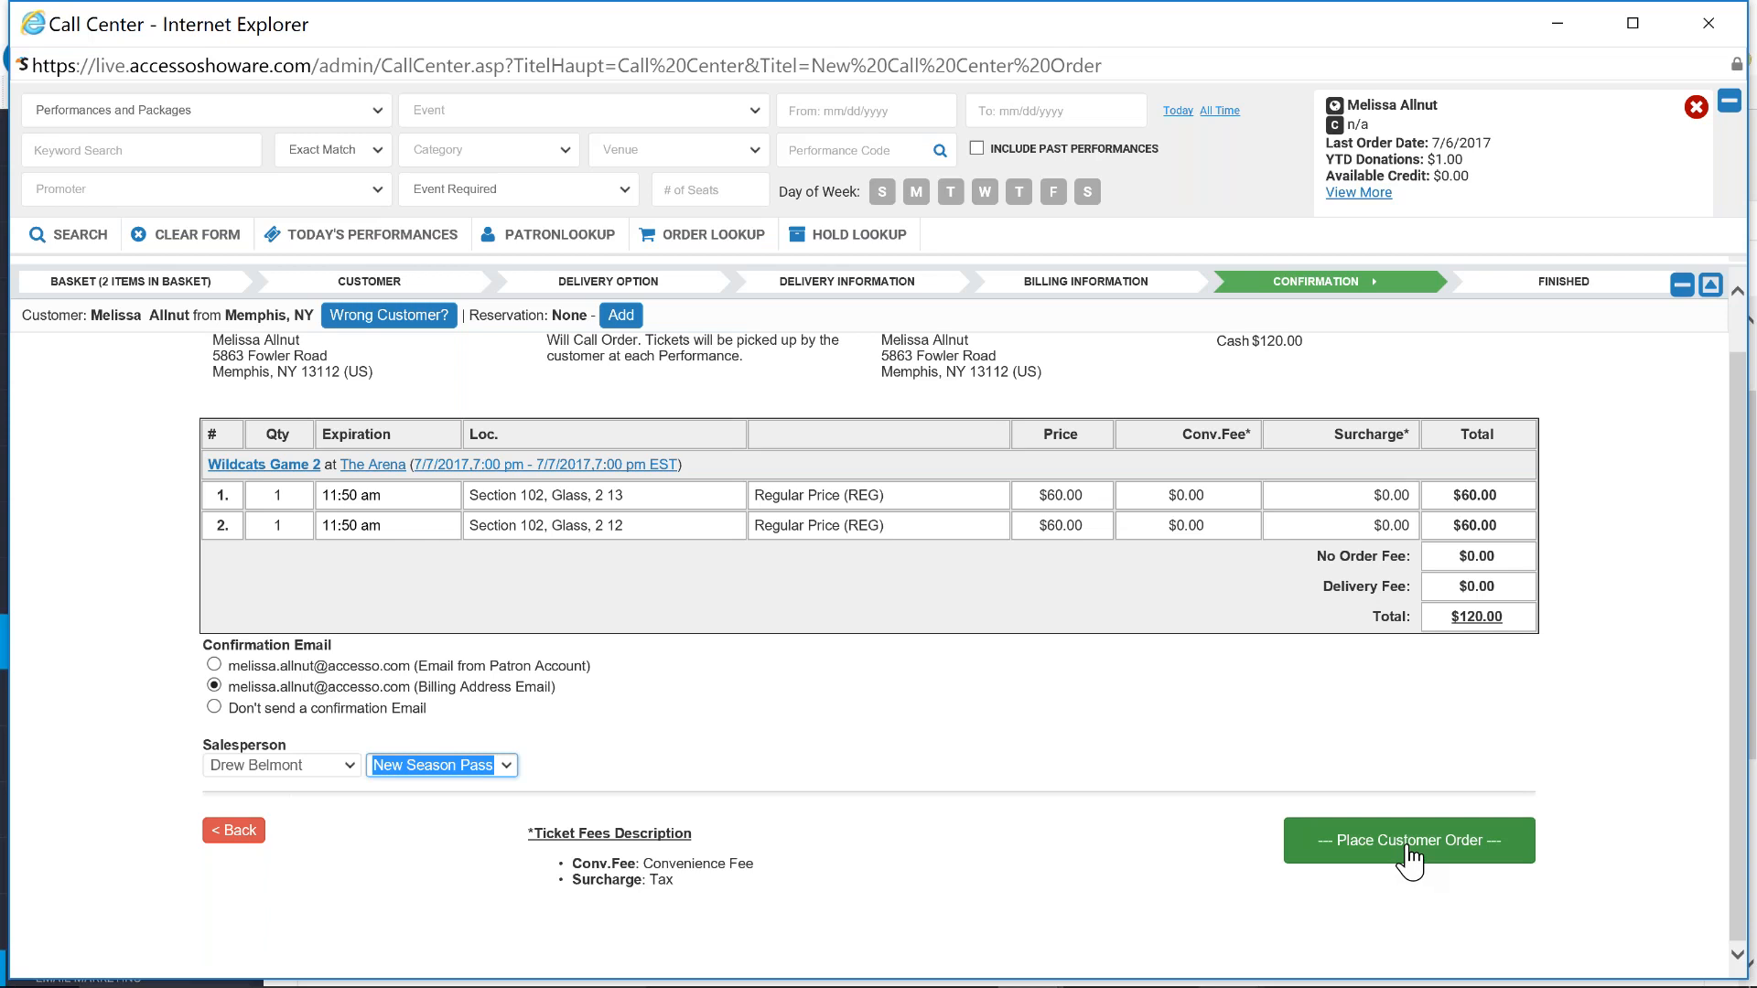
Step: Place the order as number 100020, continue, and close the Call Center window
left_click(1409, 840)
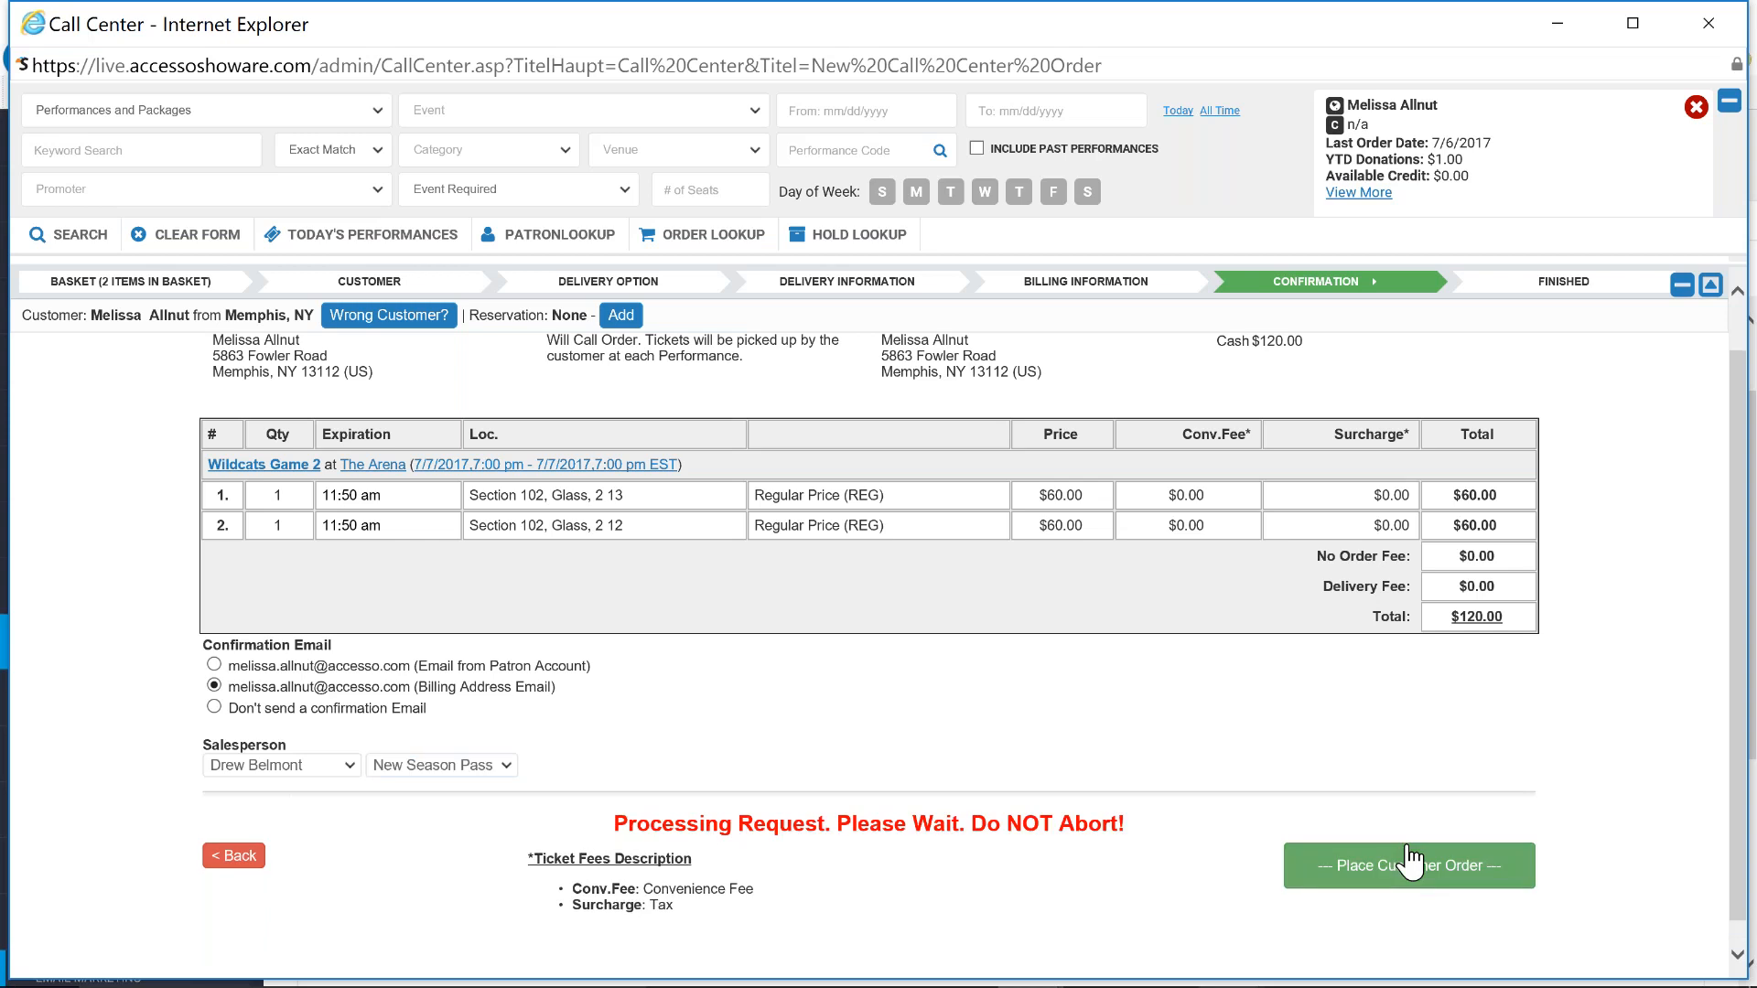
left_click(1407, 866)
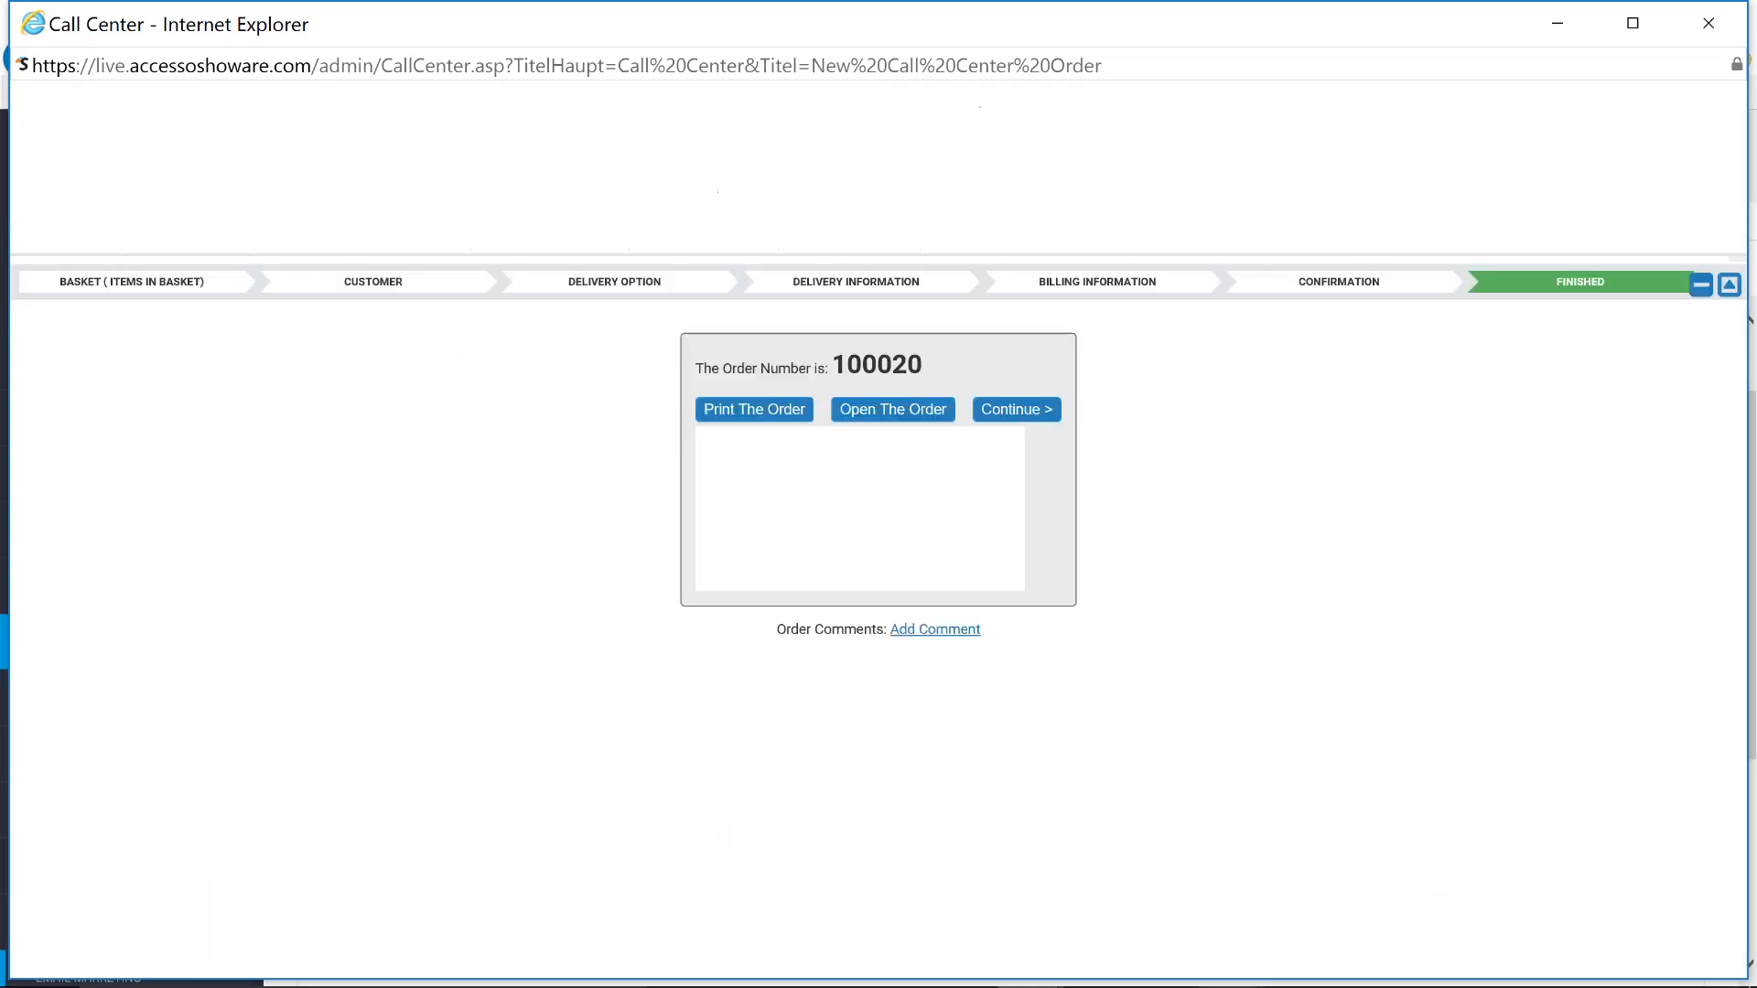
left_click(752, 408)
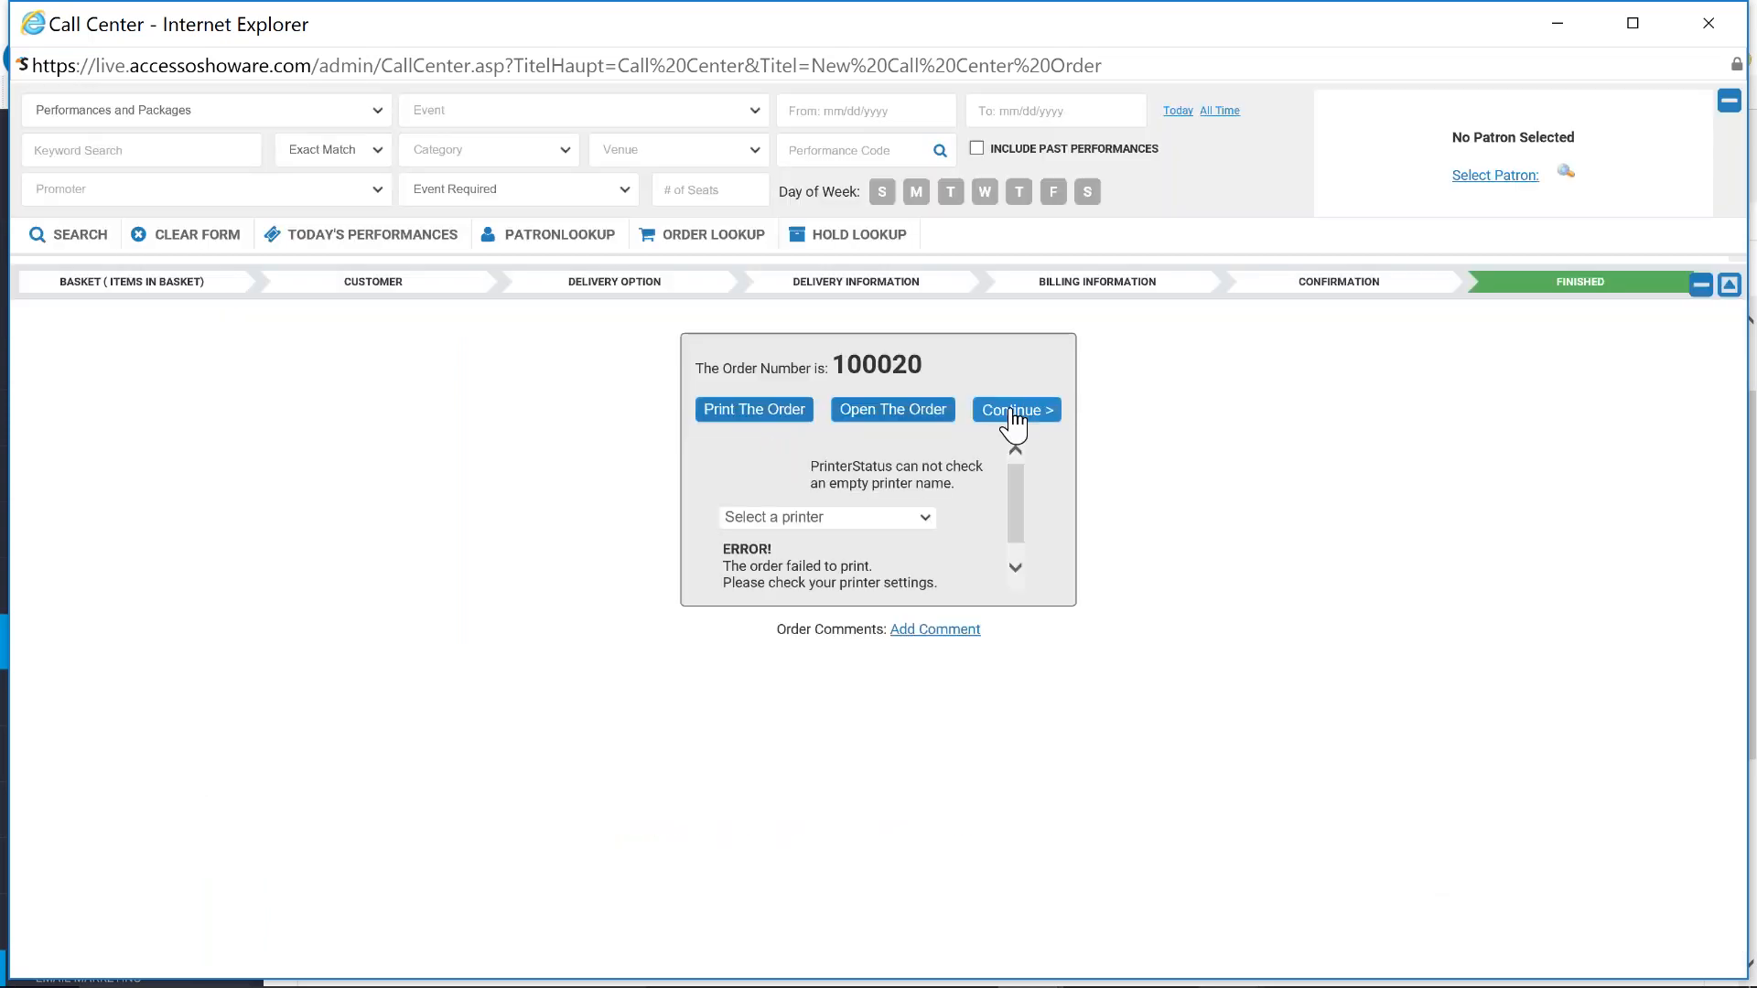
left_click(1014, 409)
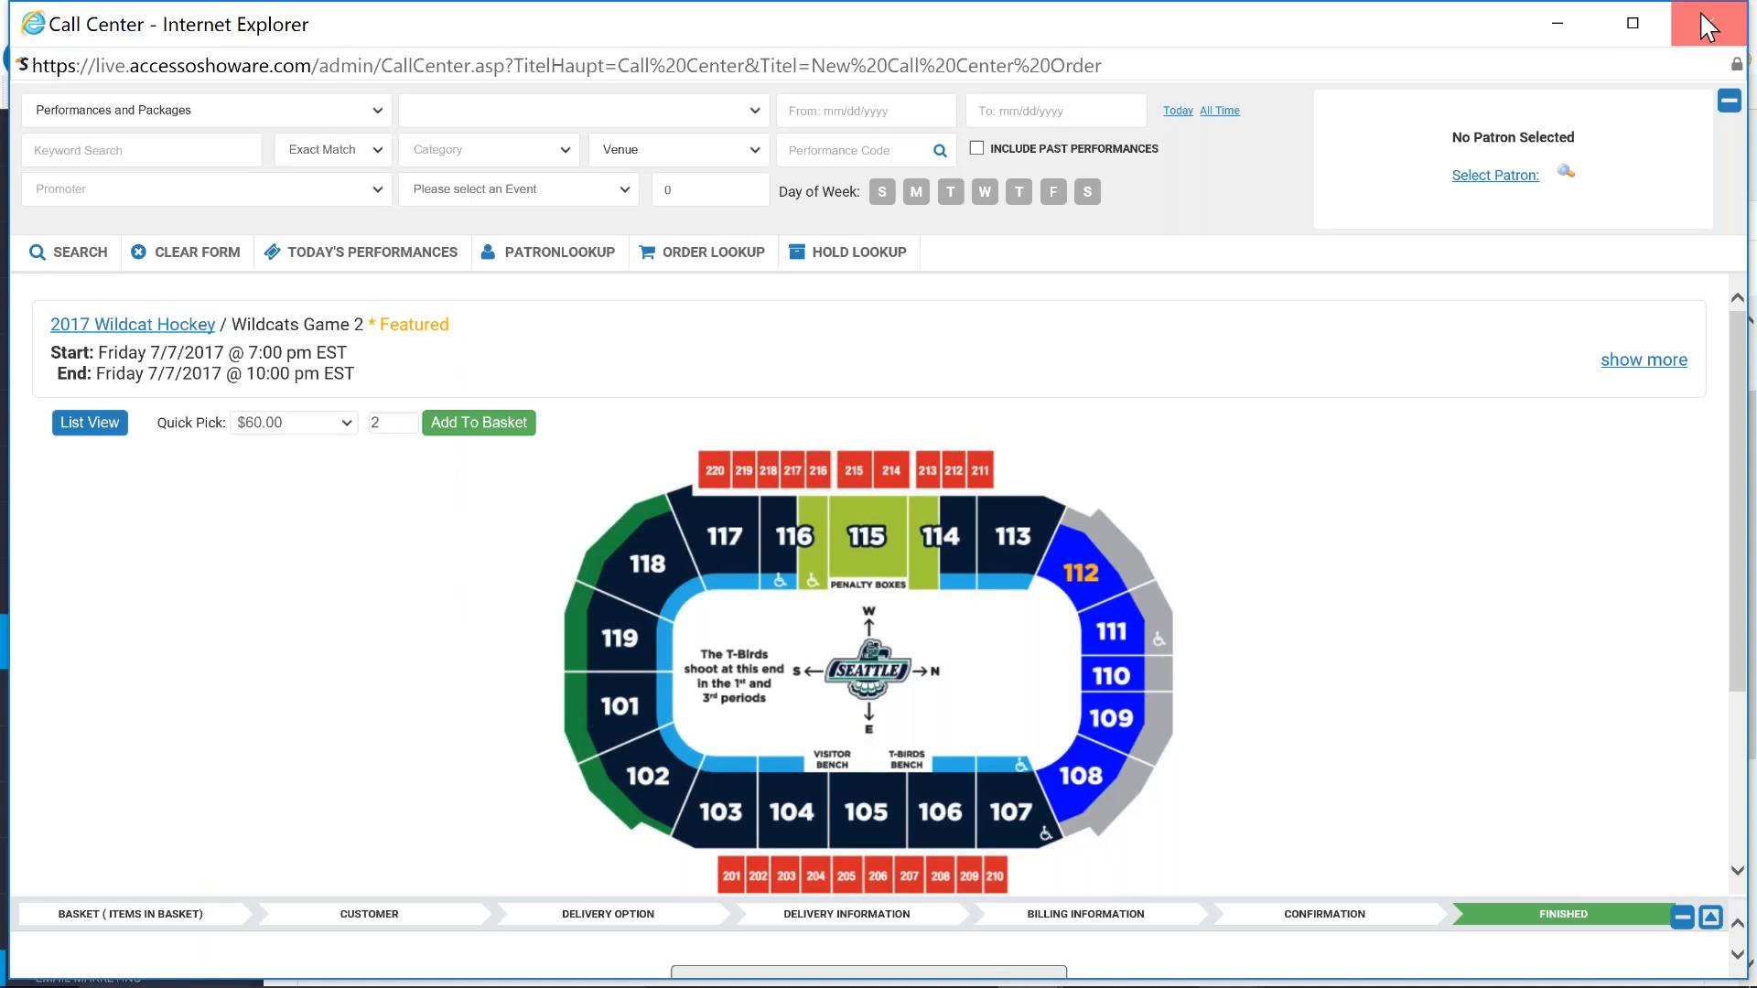
left_click(1074, 59)
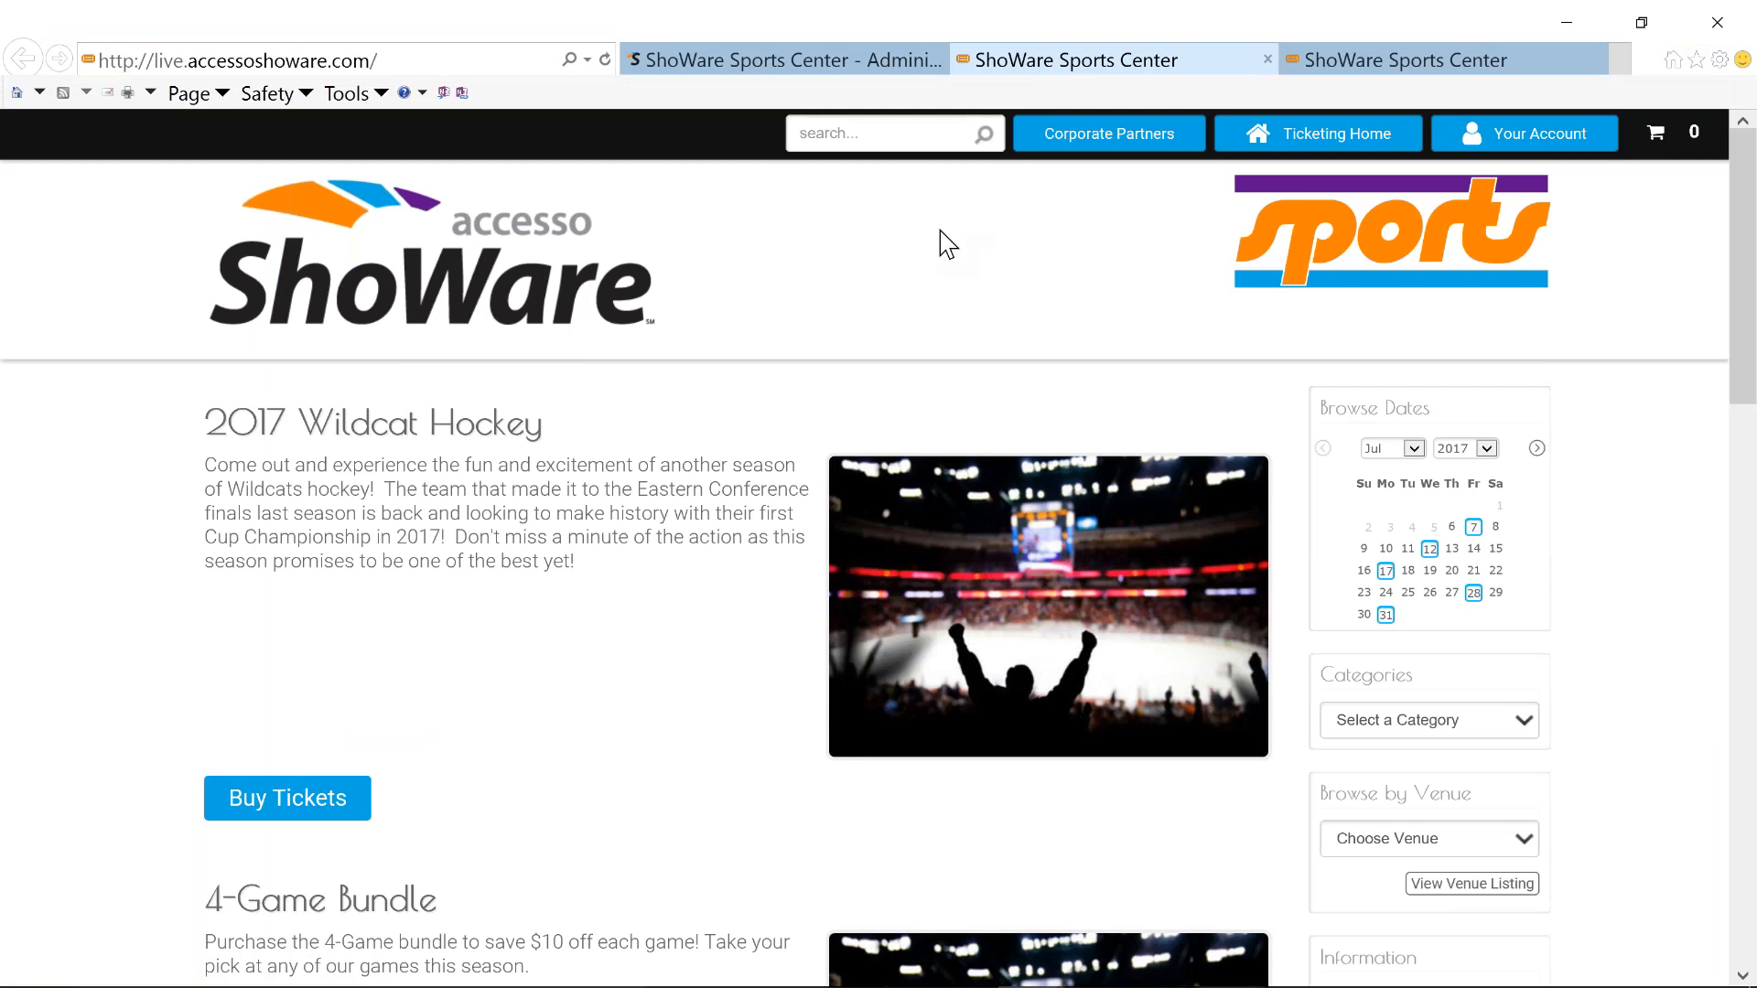
mouse_move(952, 236)
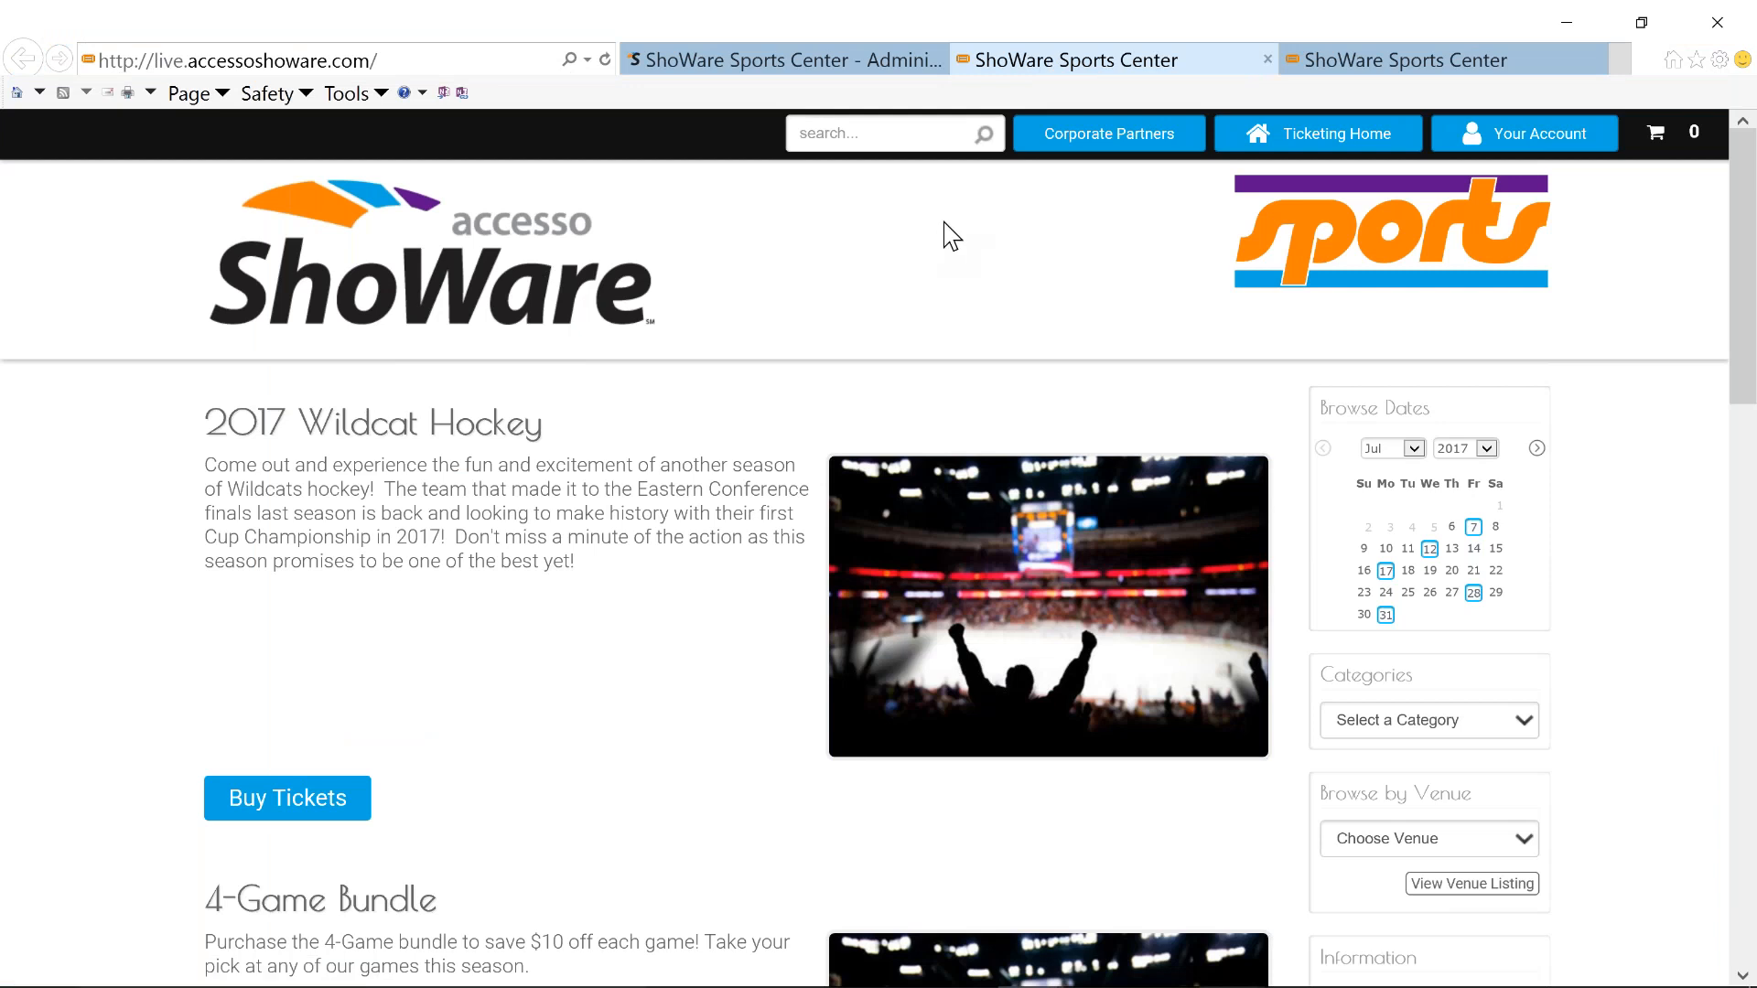
Step: Go to the storefront's 2017 Wildcat Hockey tickets page and scroll to game dates and packages
left_click(287, 798)
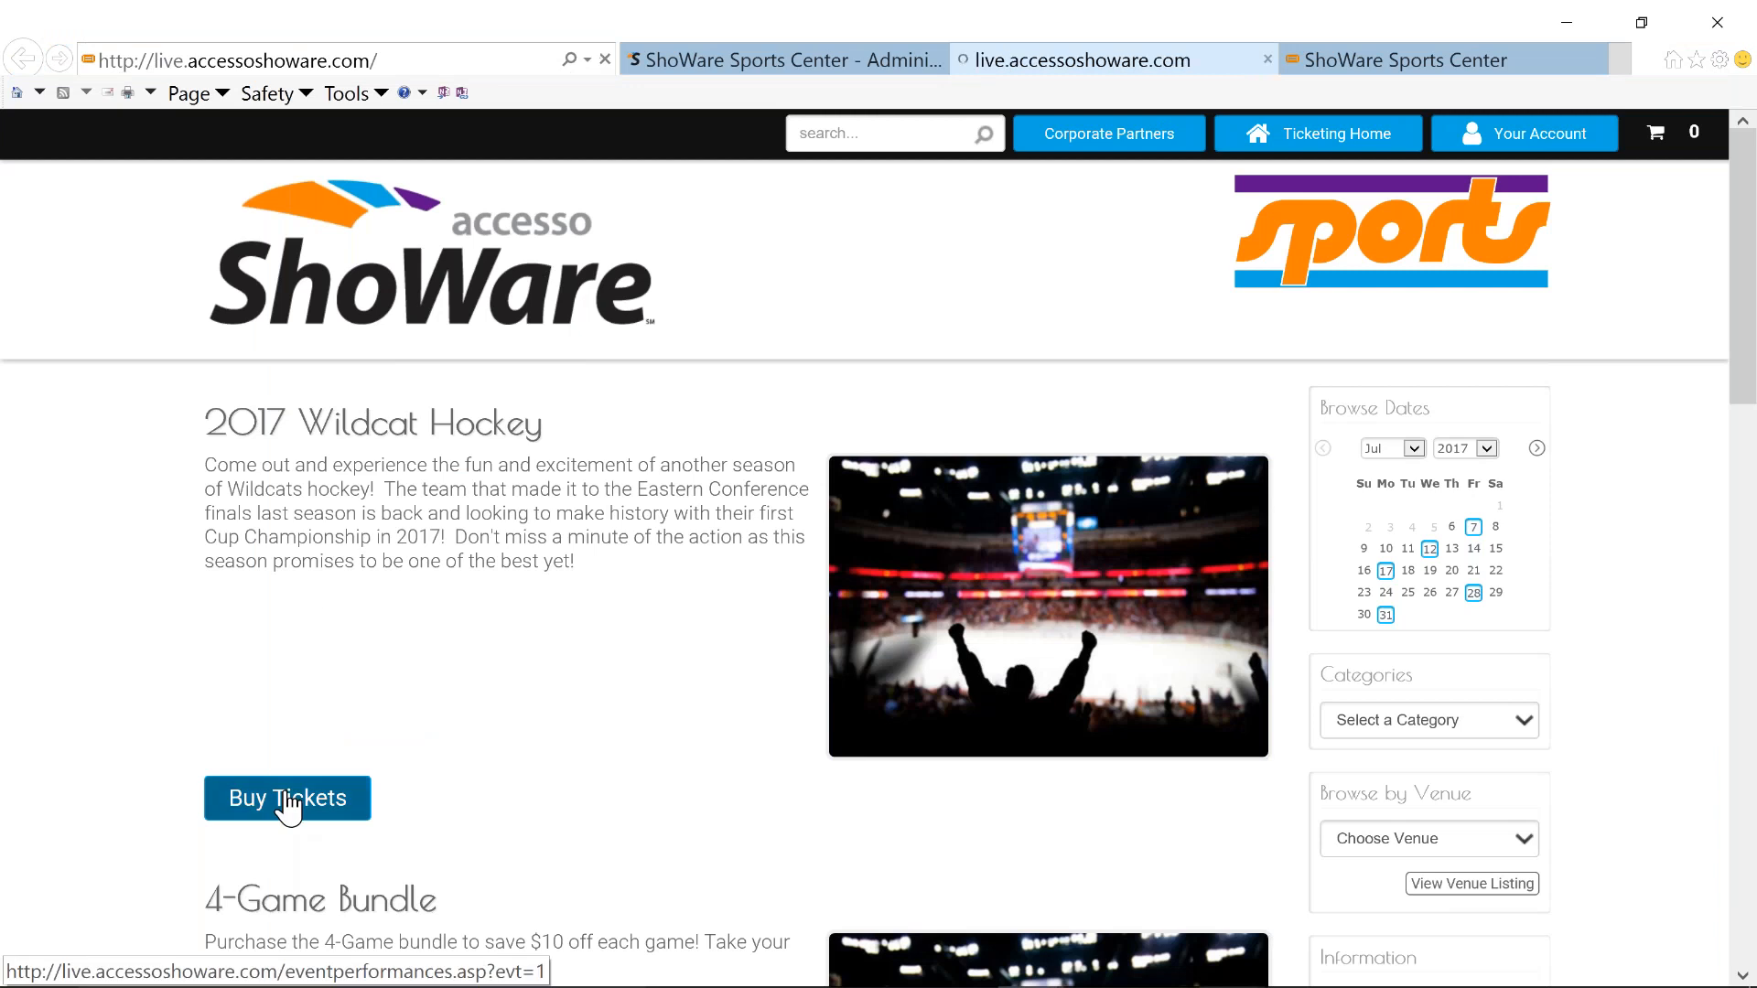
left_click(287, 798)
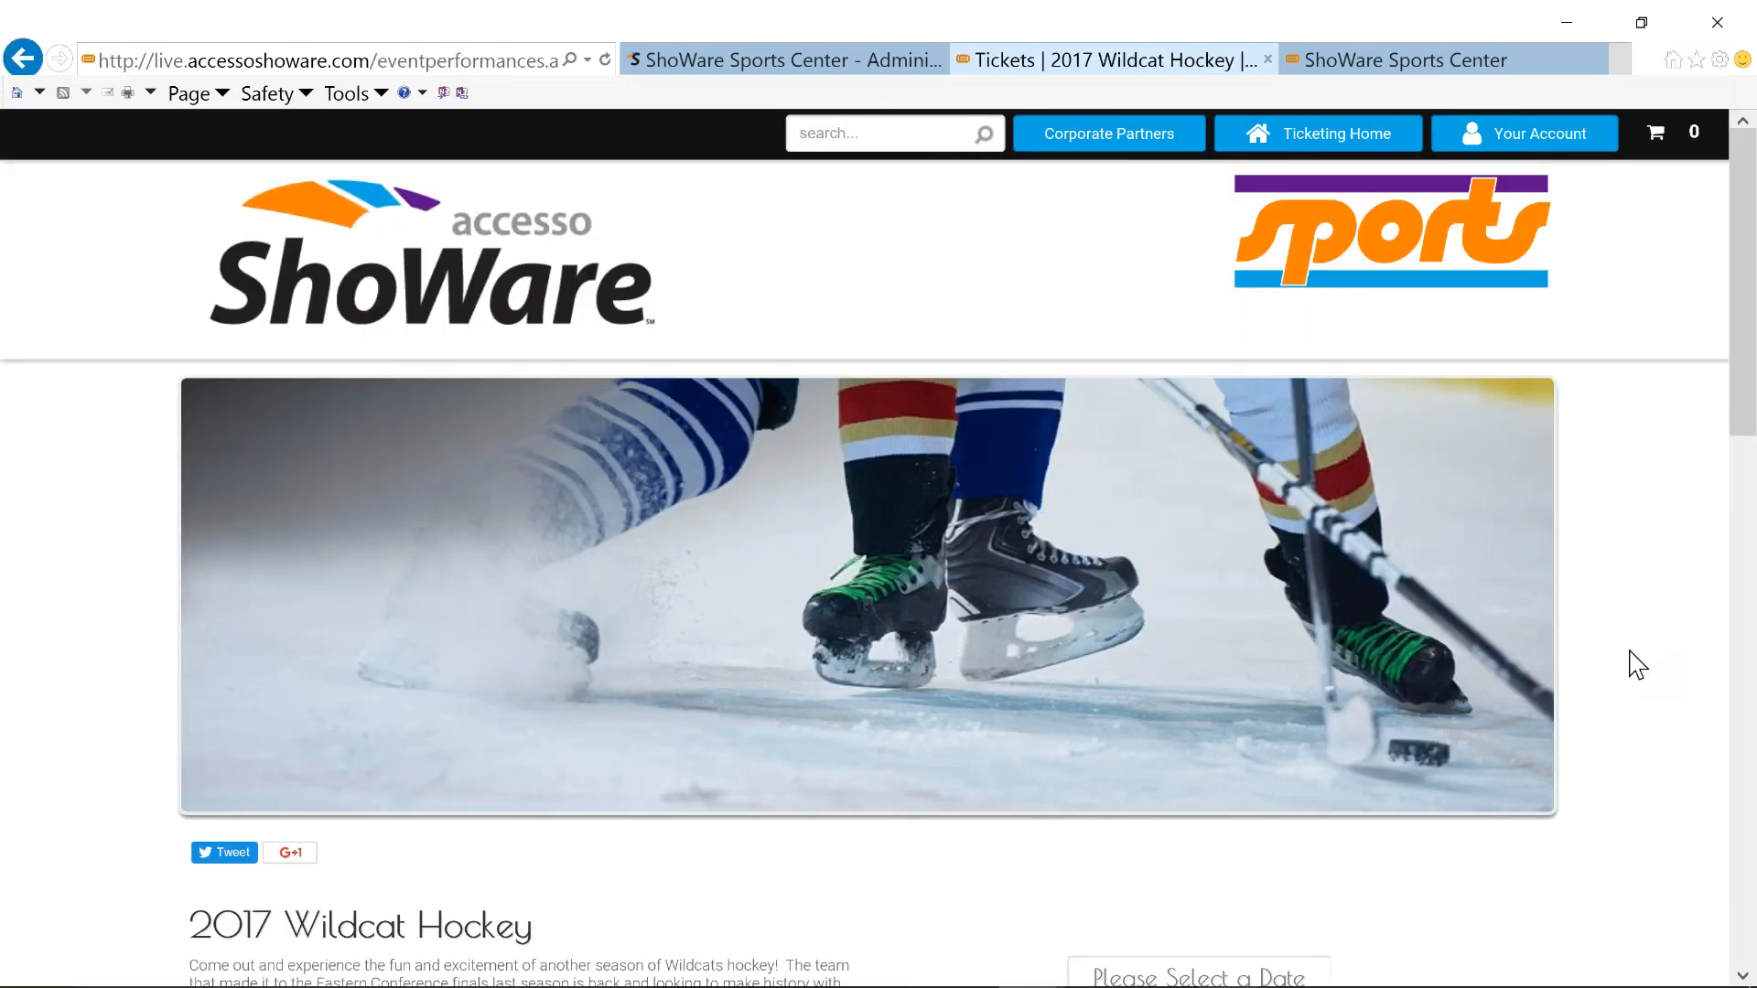
scroll("down", 3)
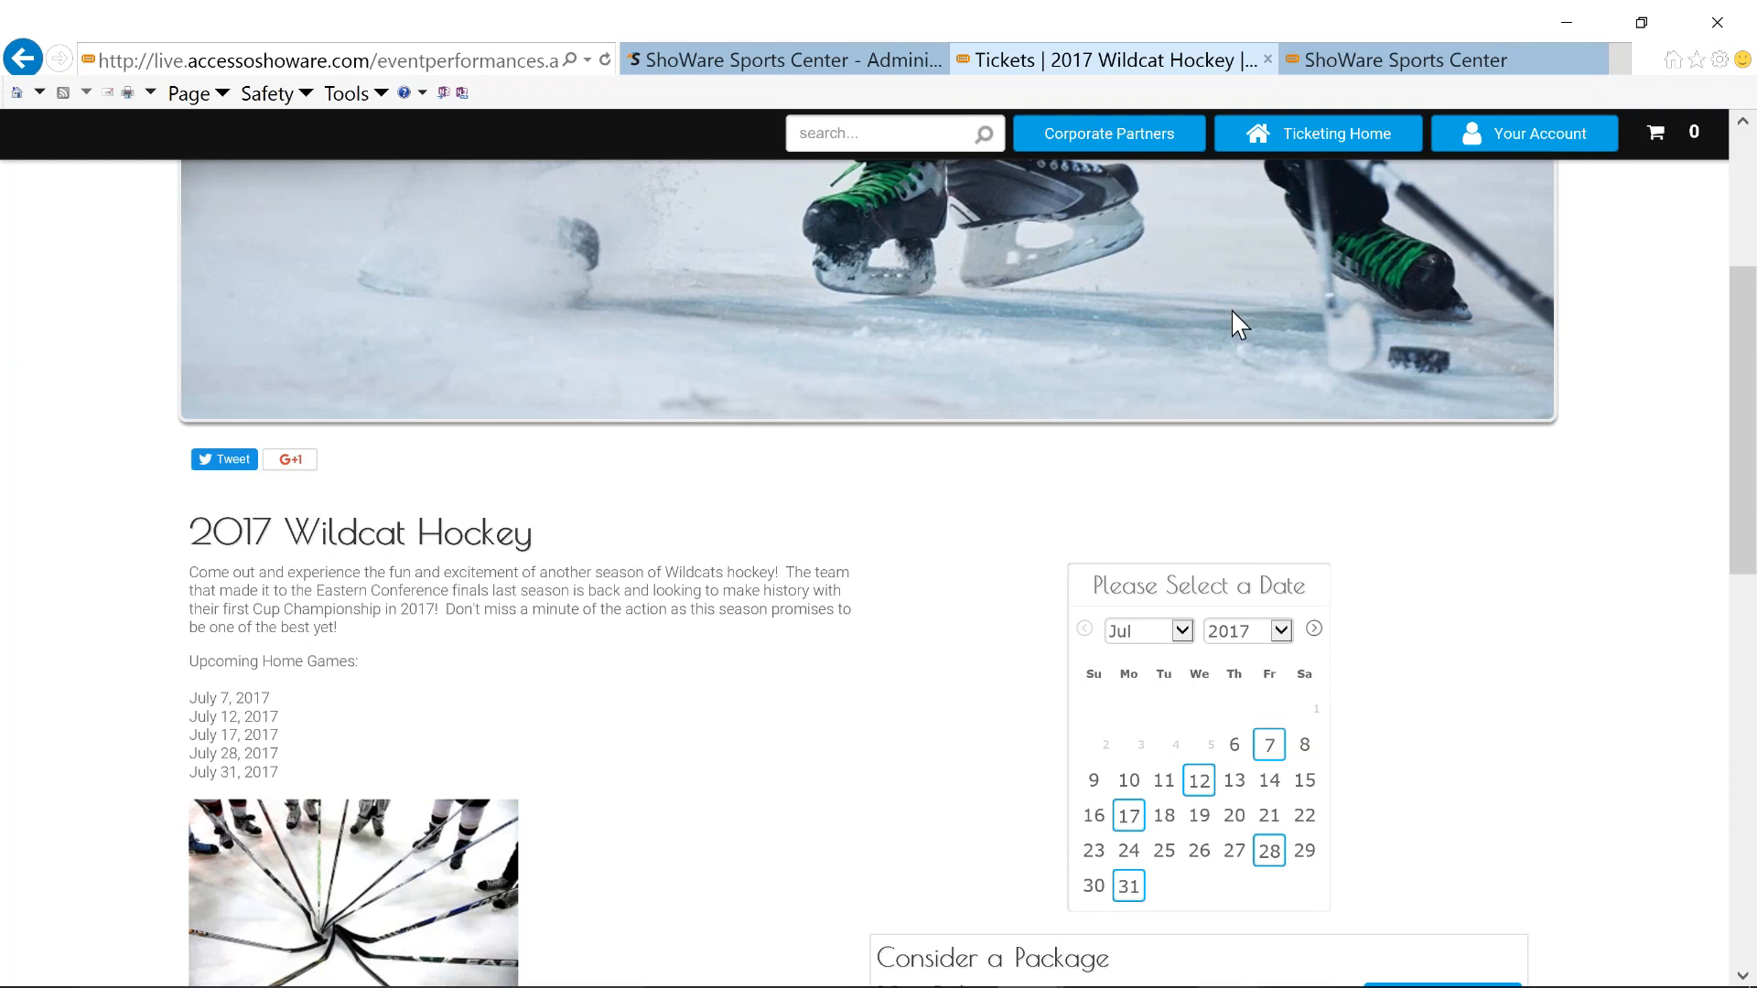
scroll("up", 3)
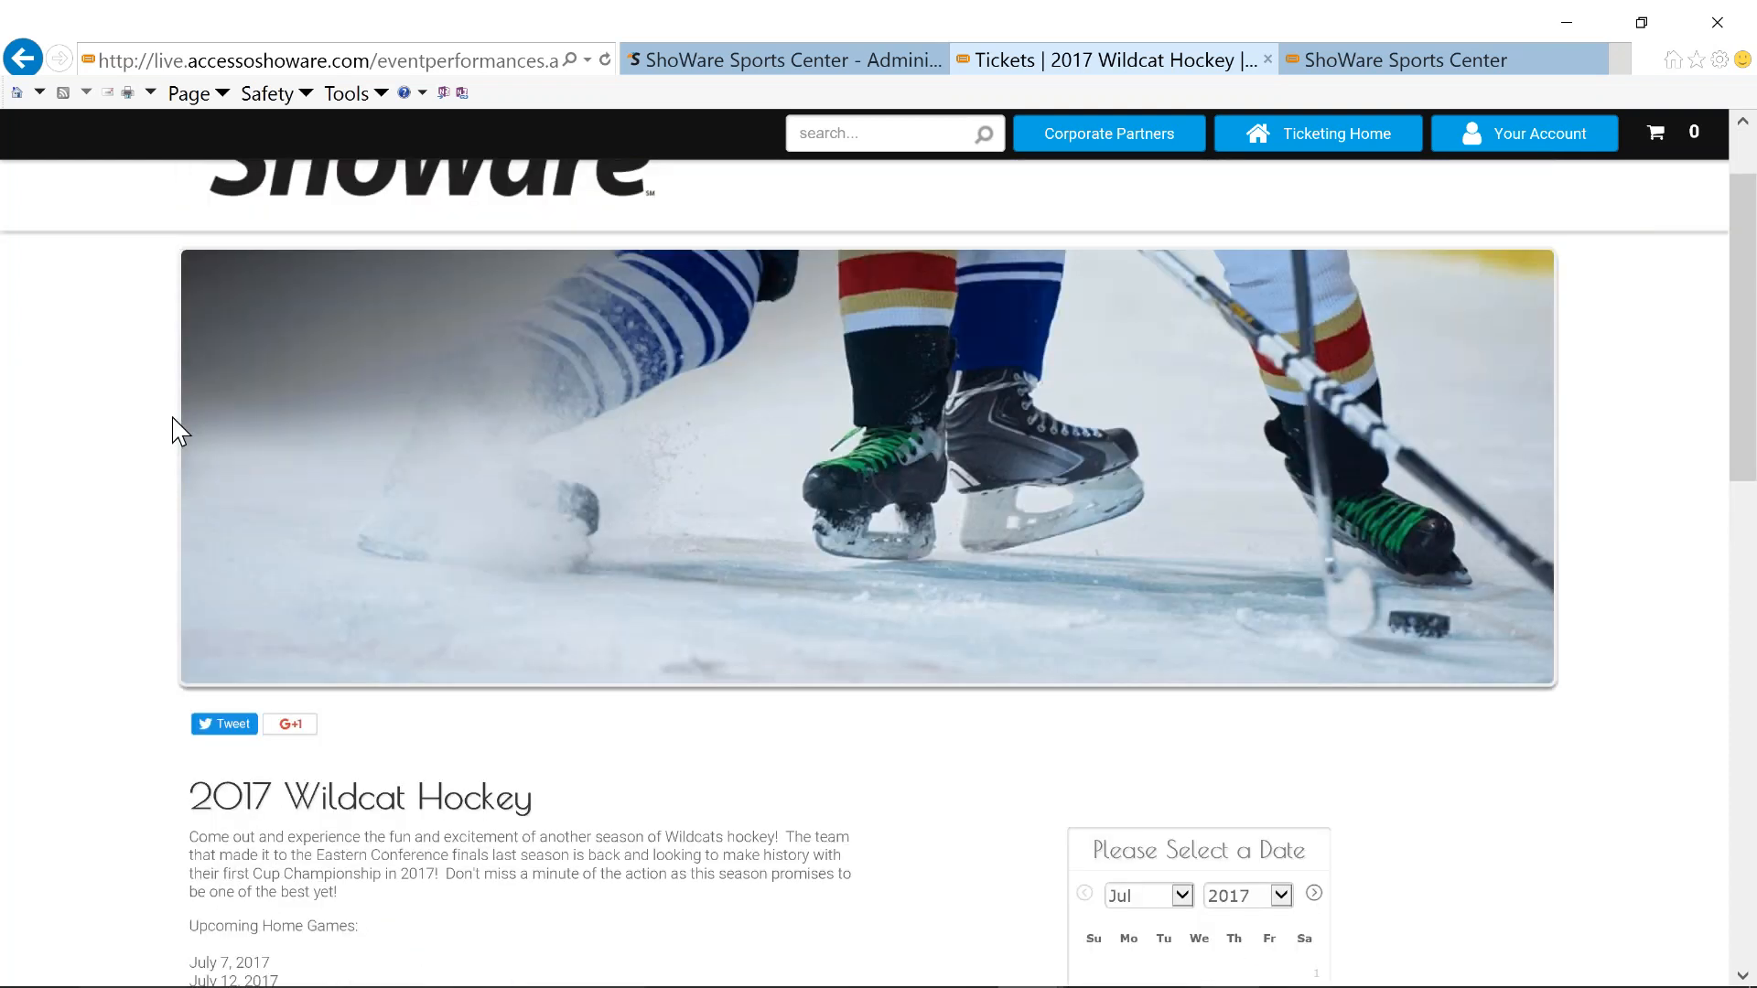
scroll("down", 3)
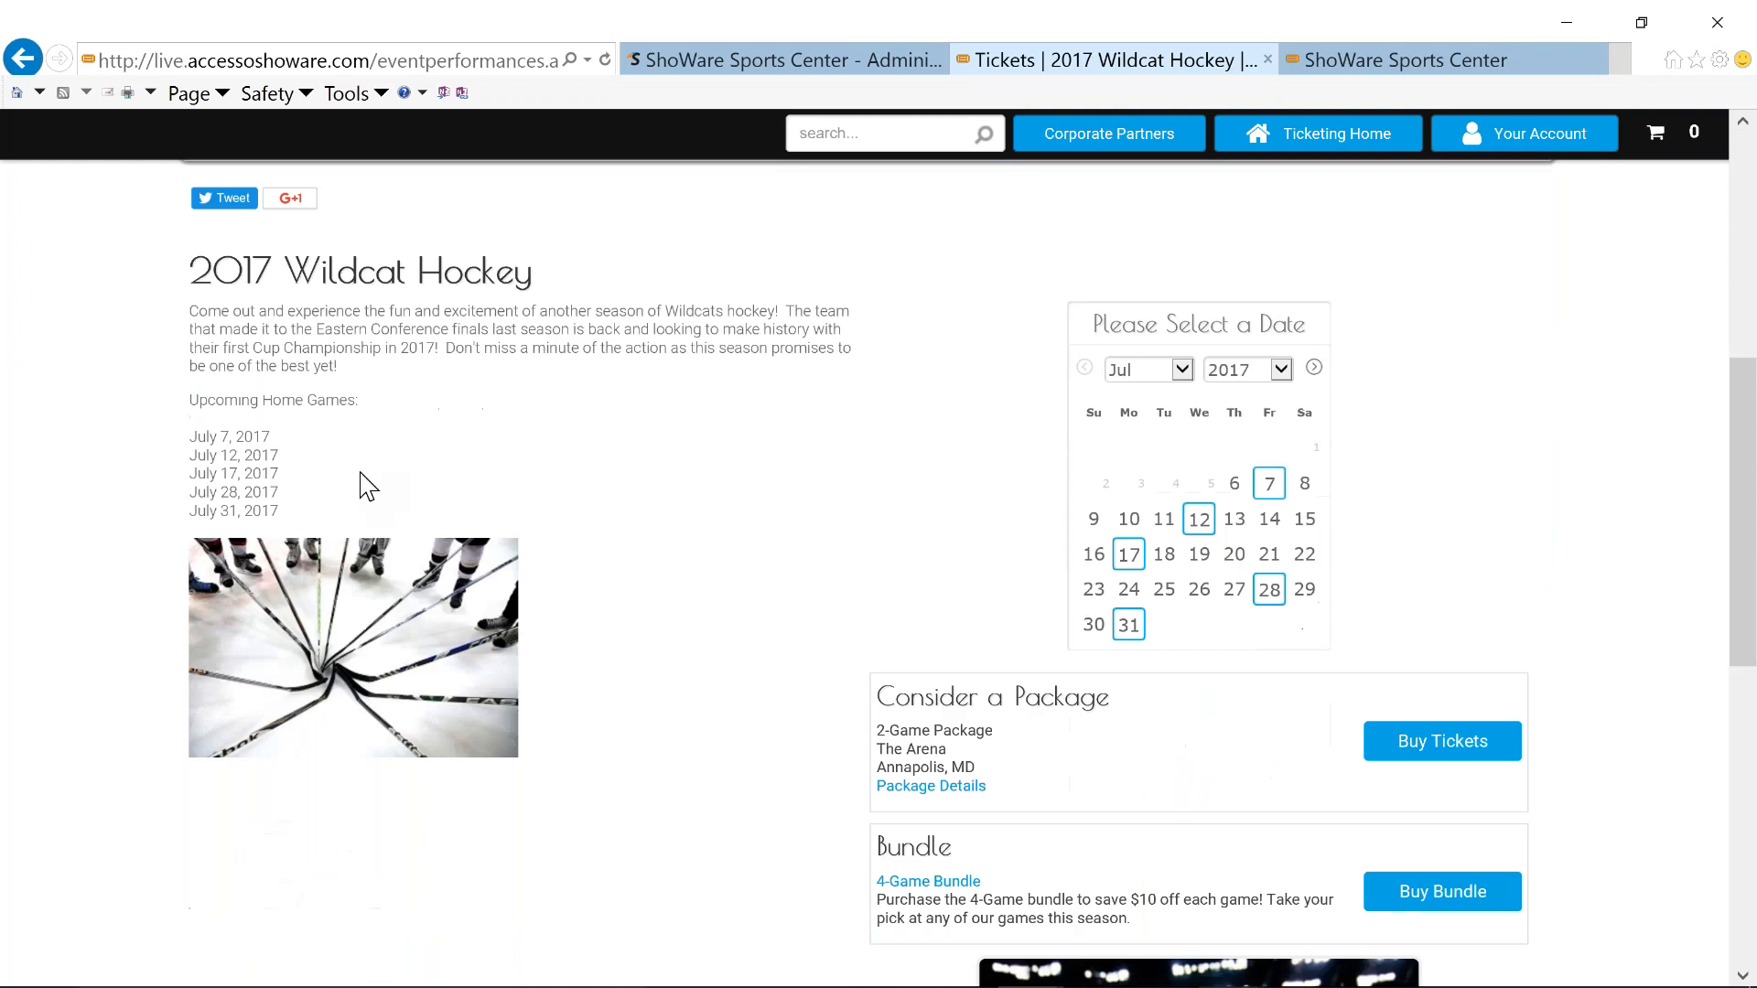
mouse_move(313, 691)
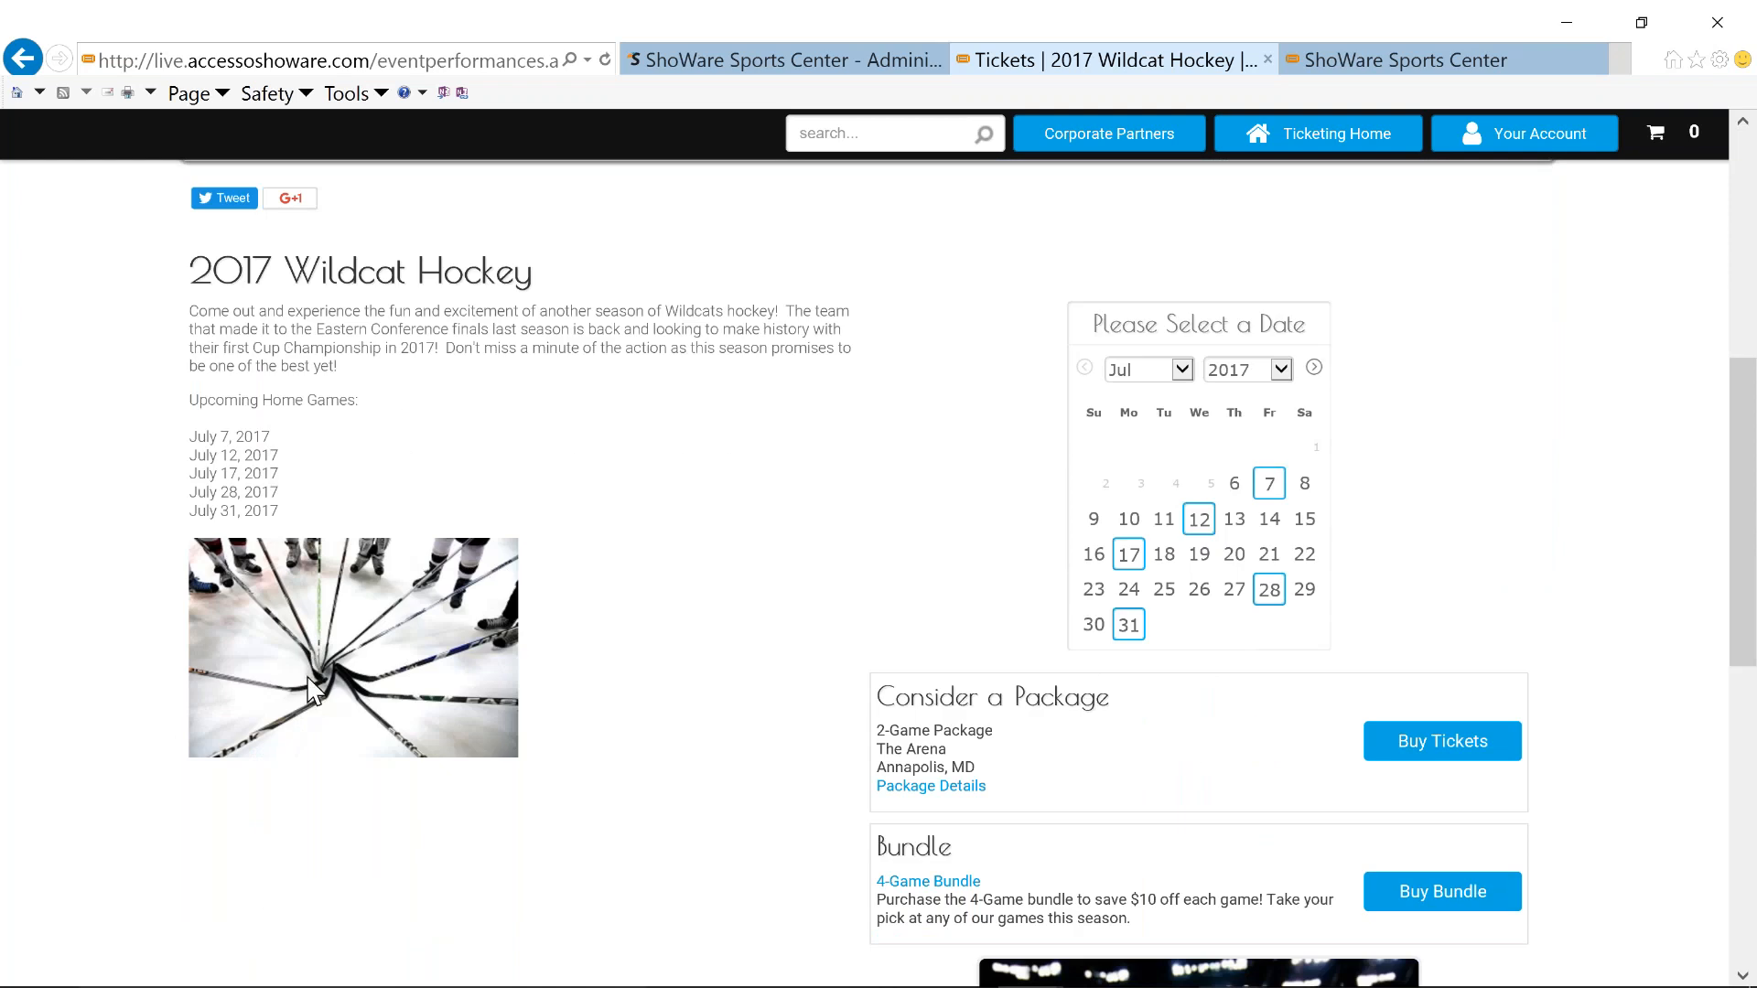
scroll("down", 3)
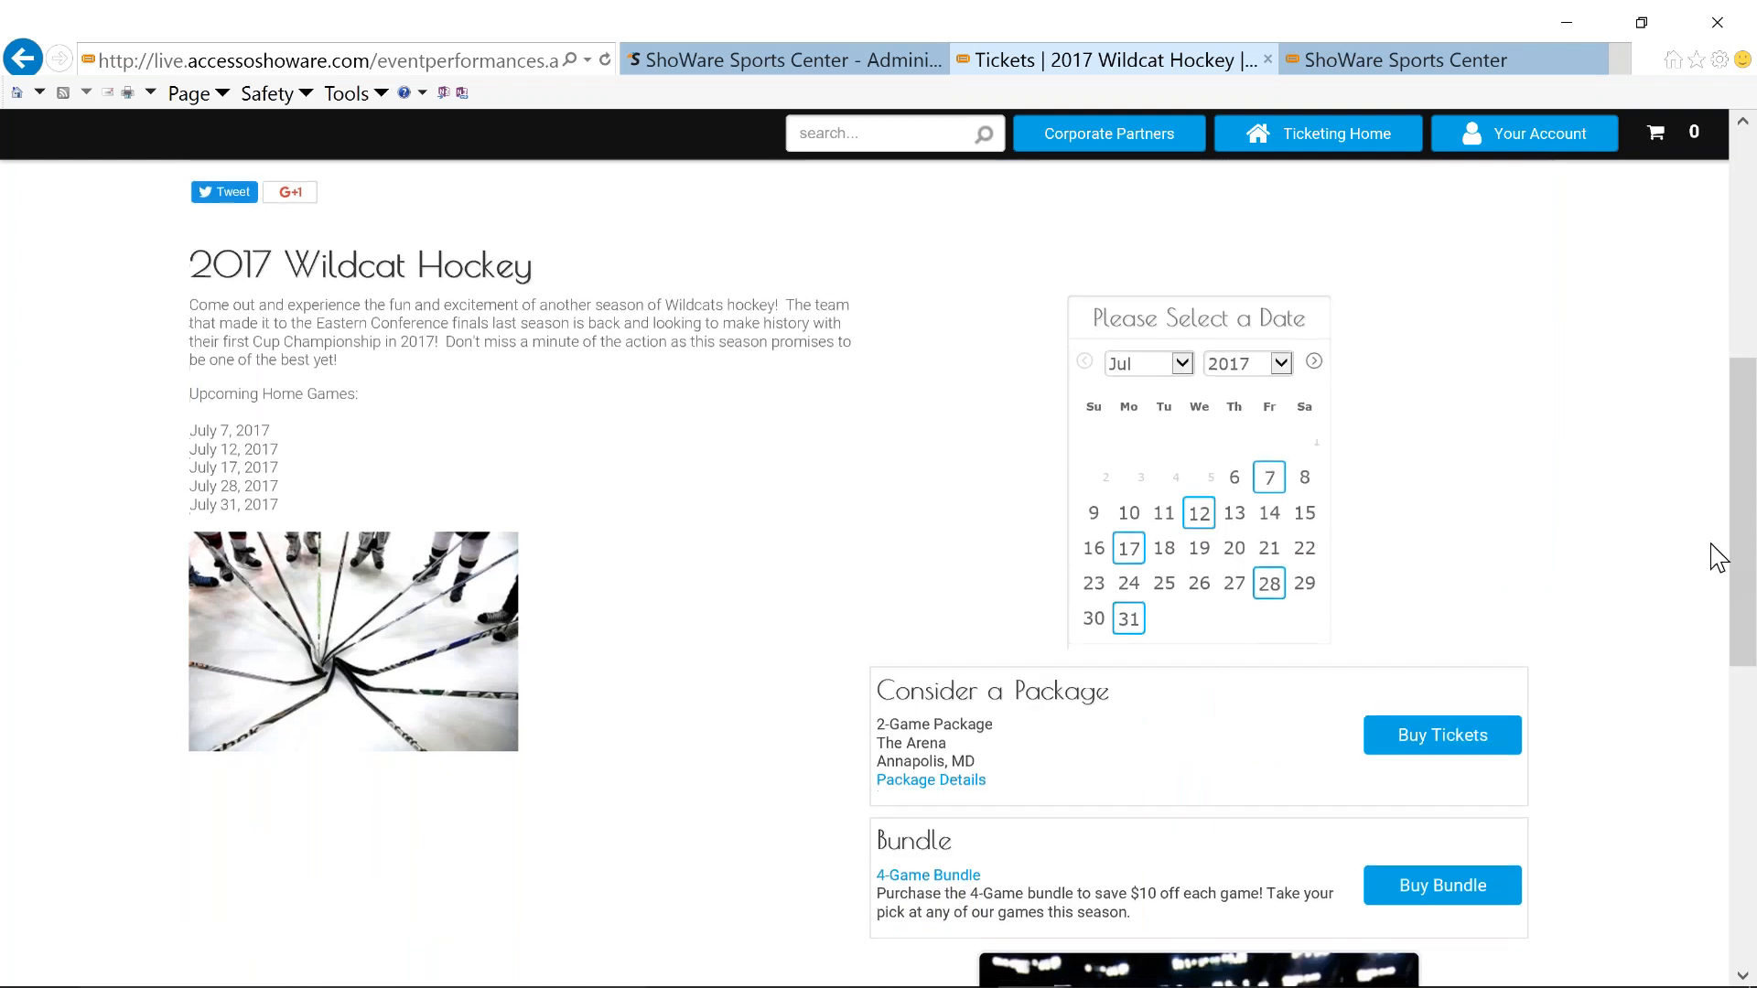
scroll("down", 3)
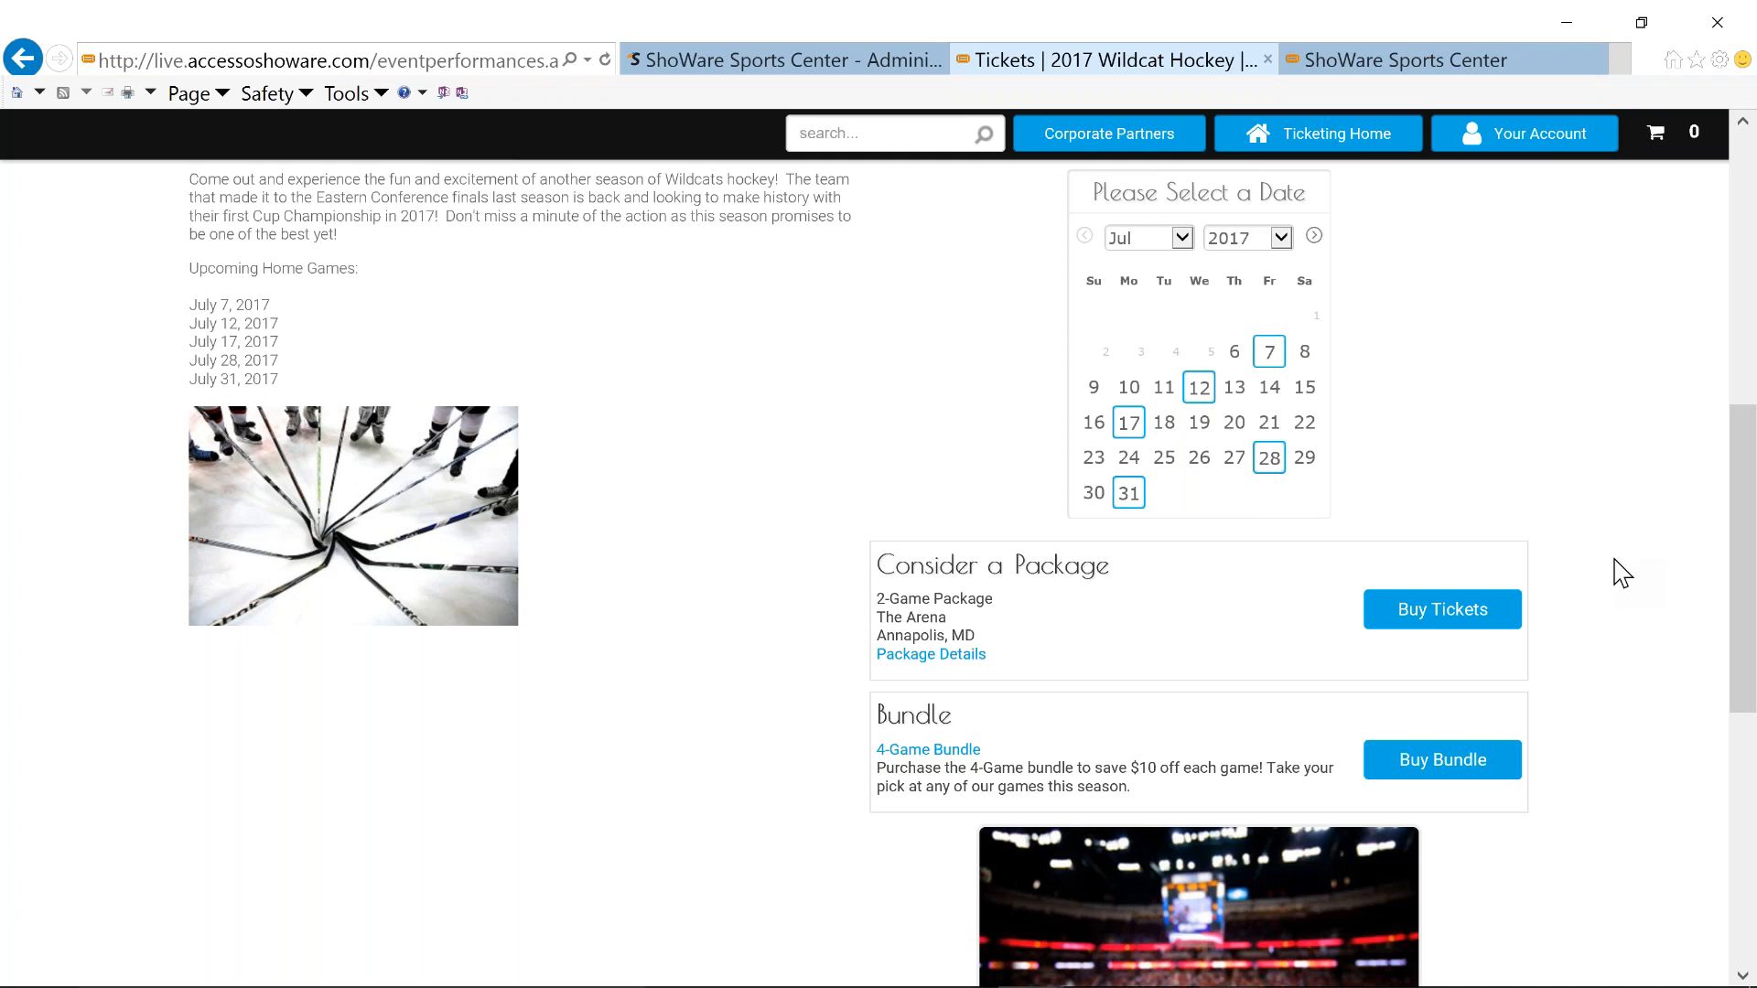
left_click(1199, 386)
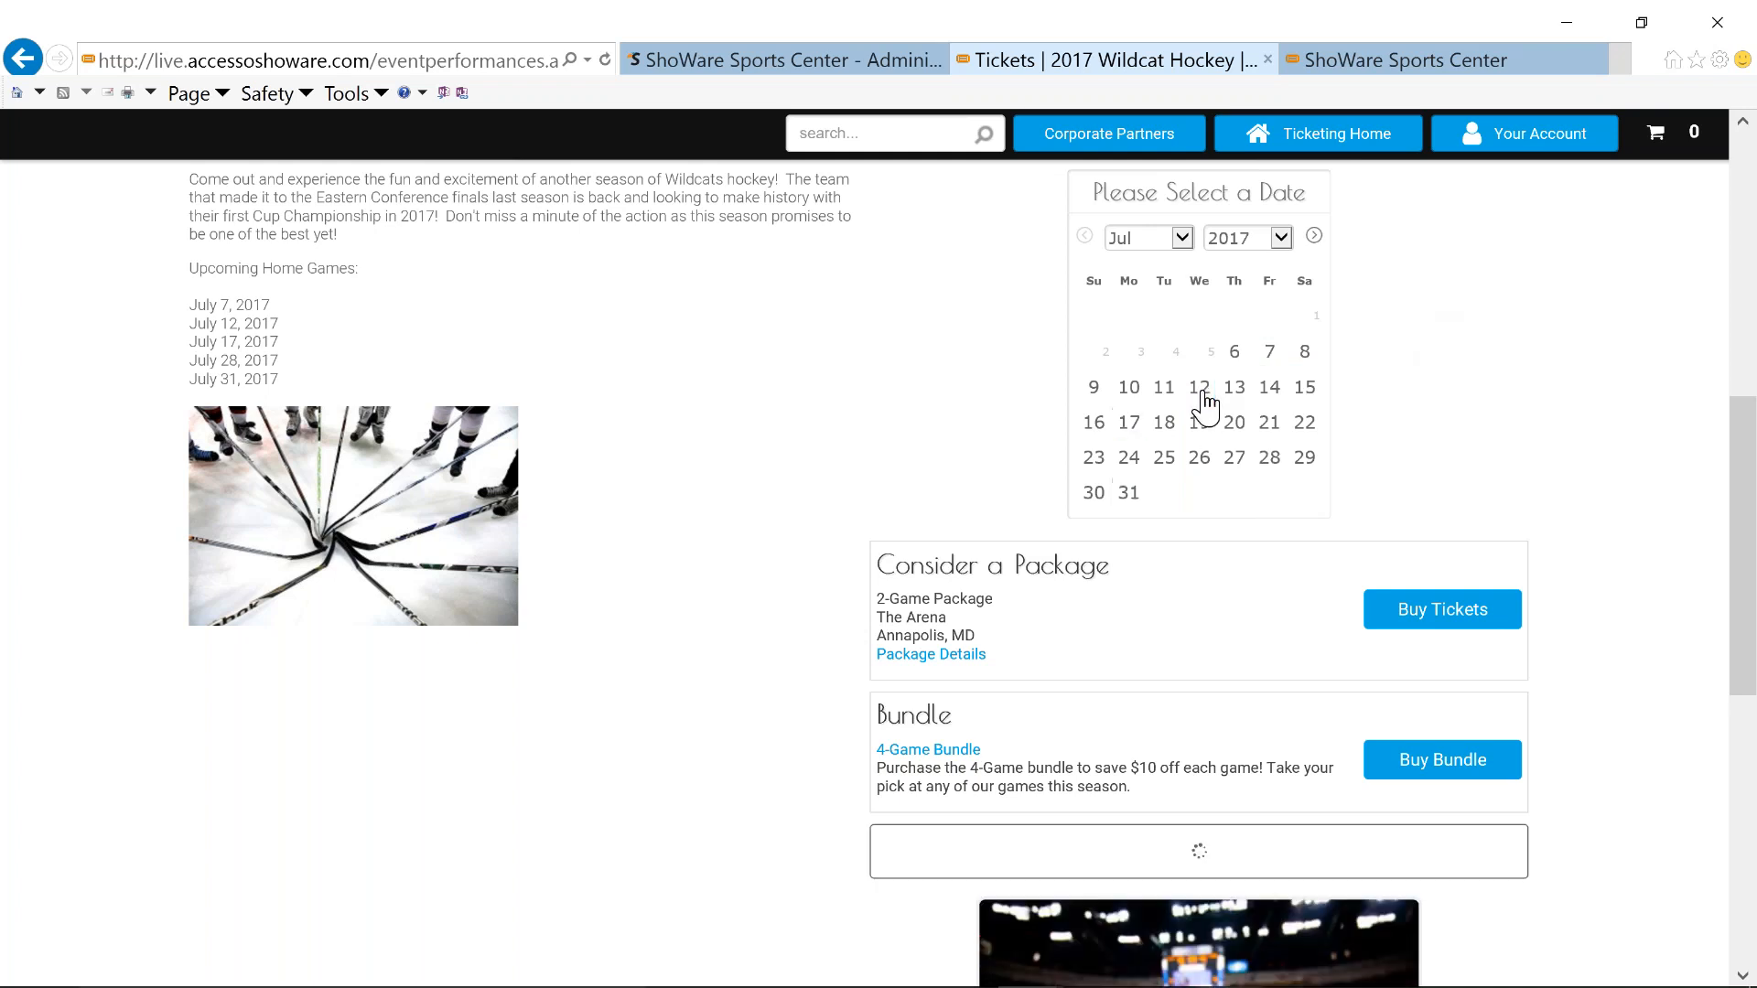
left_click(1197, 386)
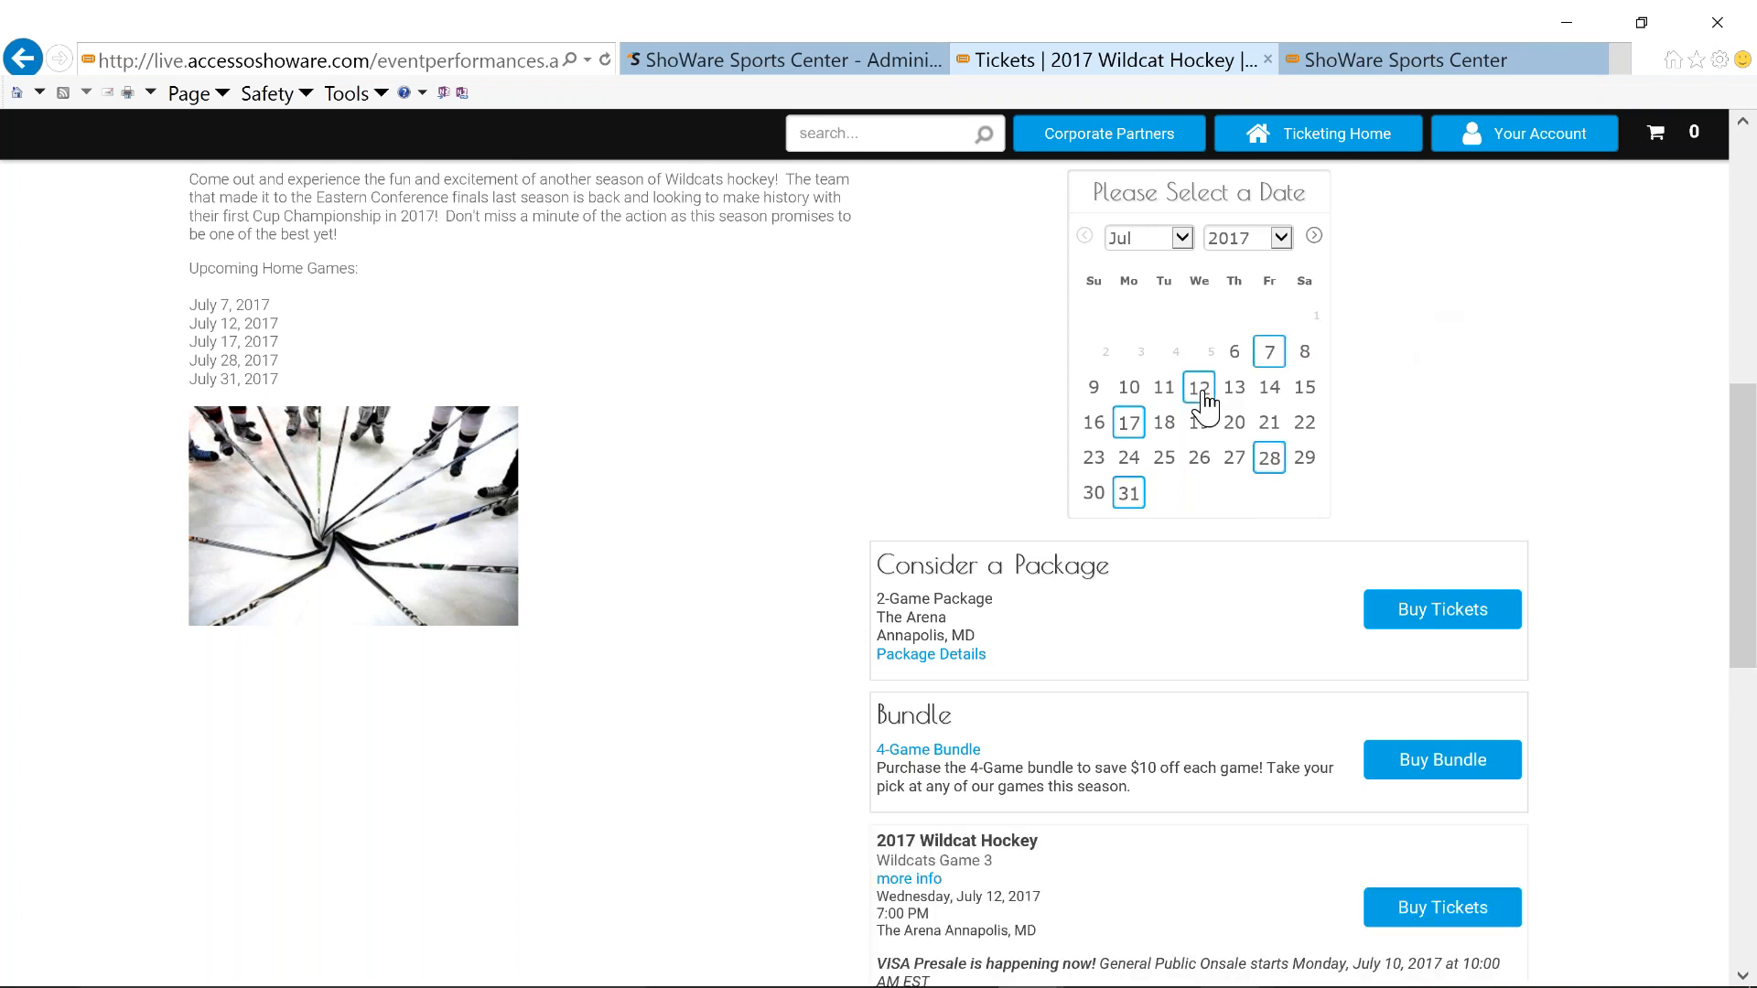
scroll("down", 3)
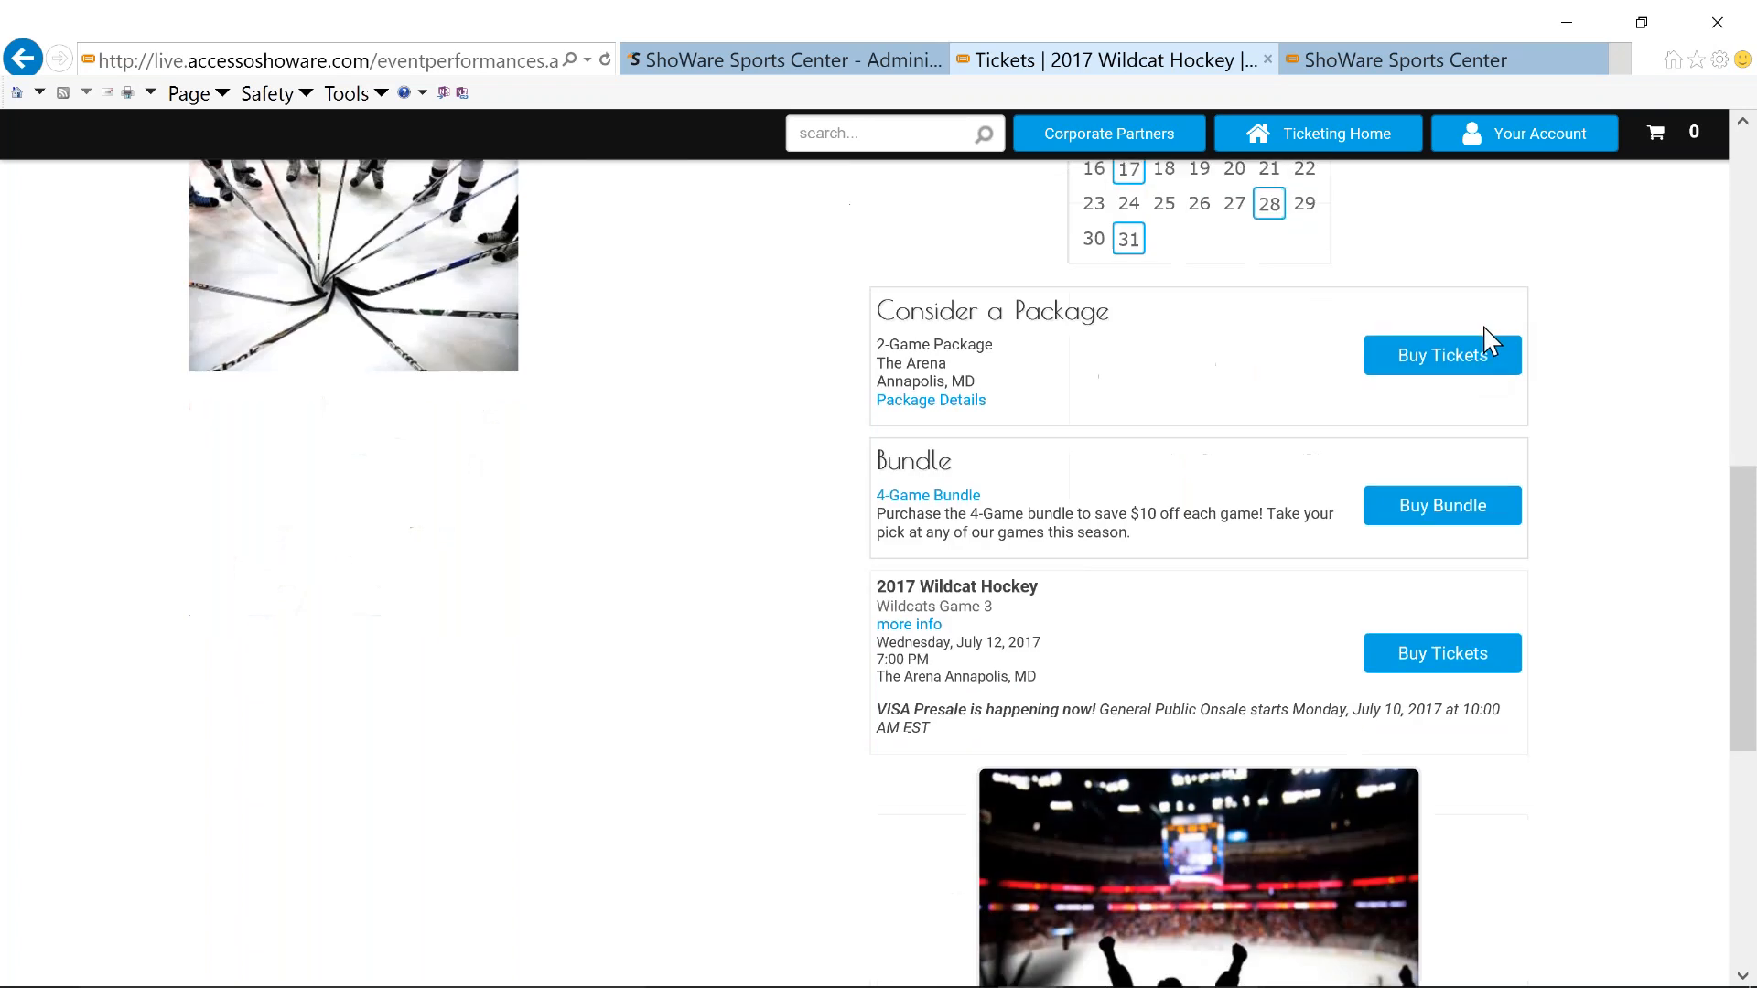
scroll("down", 3)
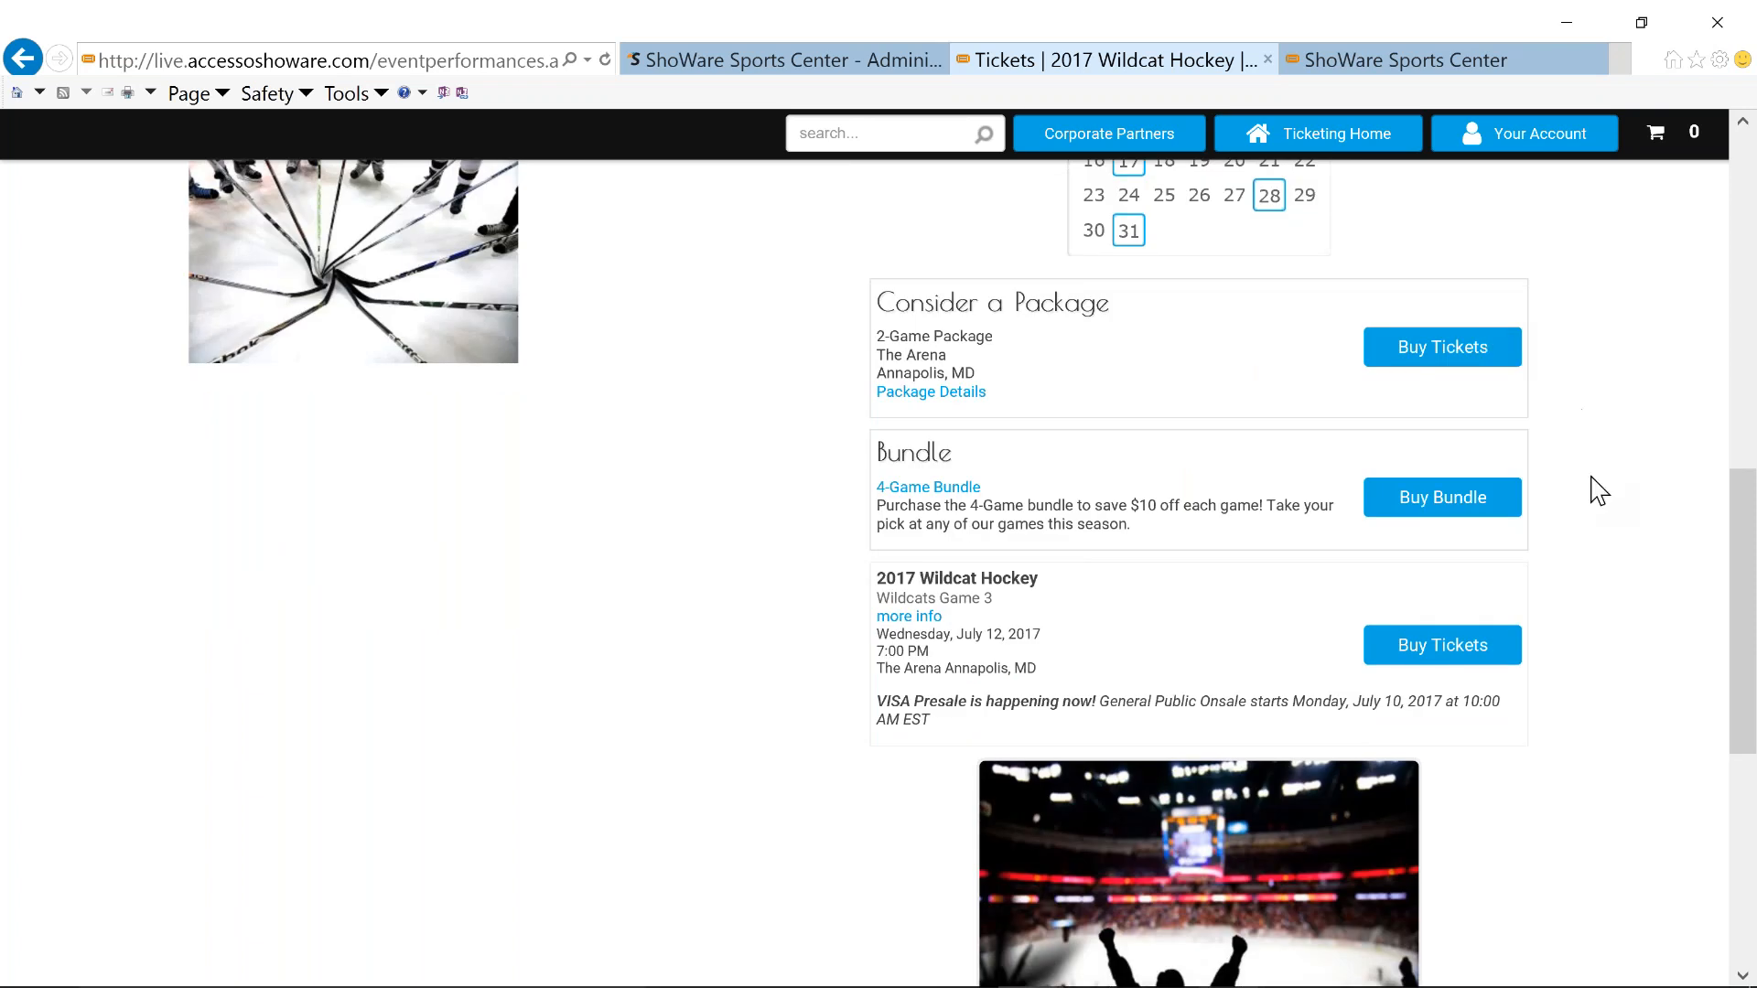
scroll("down", 3)
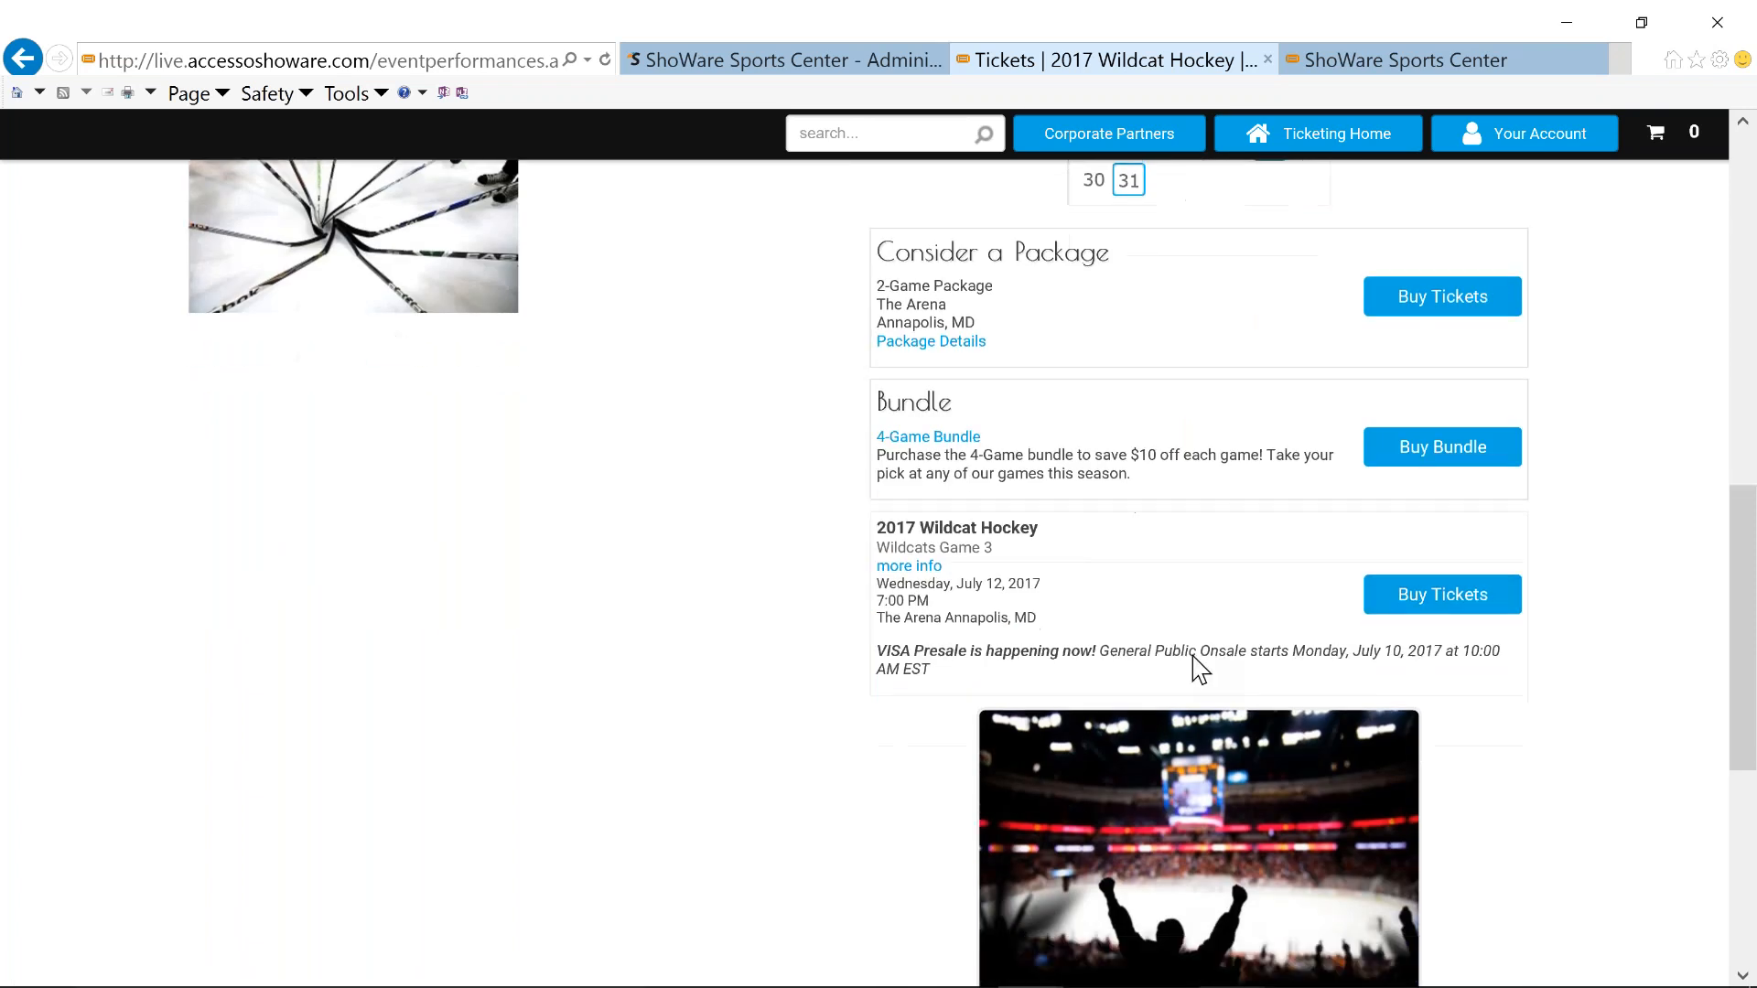
scroll("down", 3)
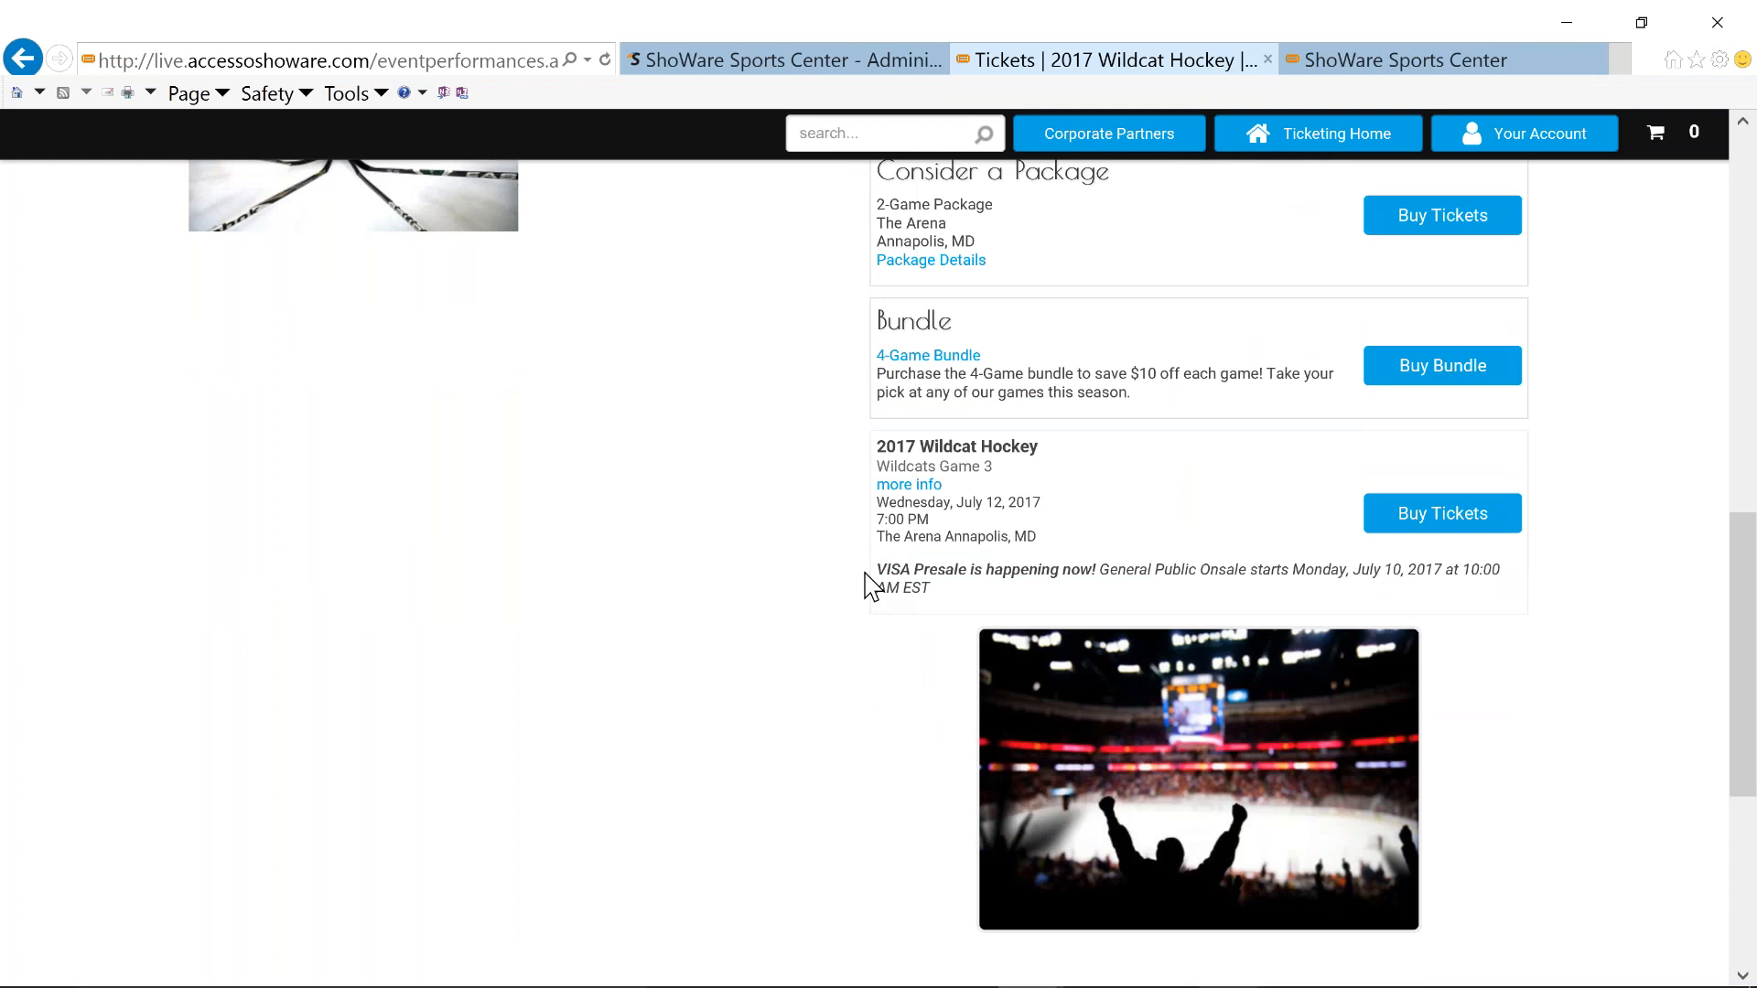
mouse_move(1033, 604)
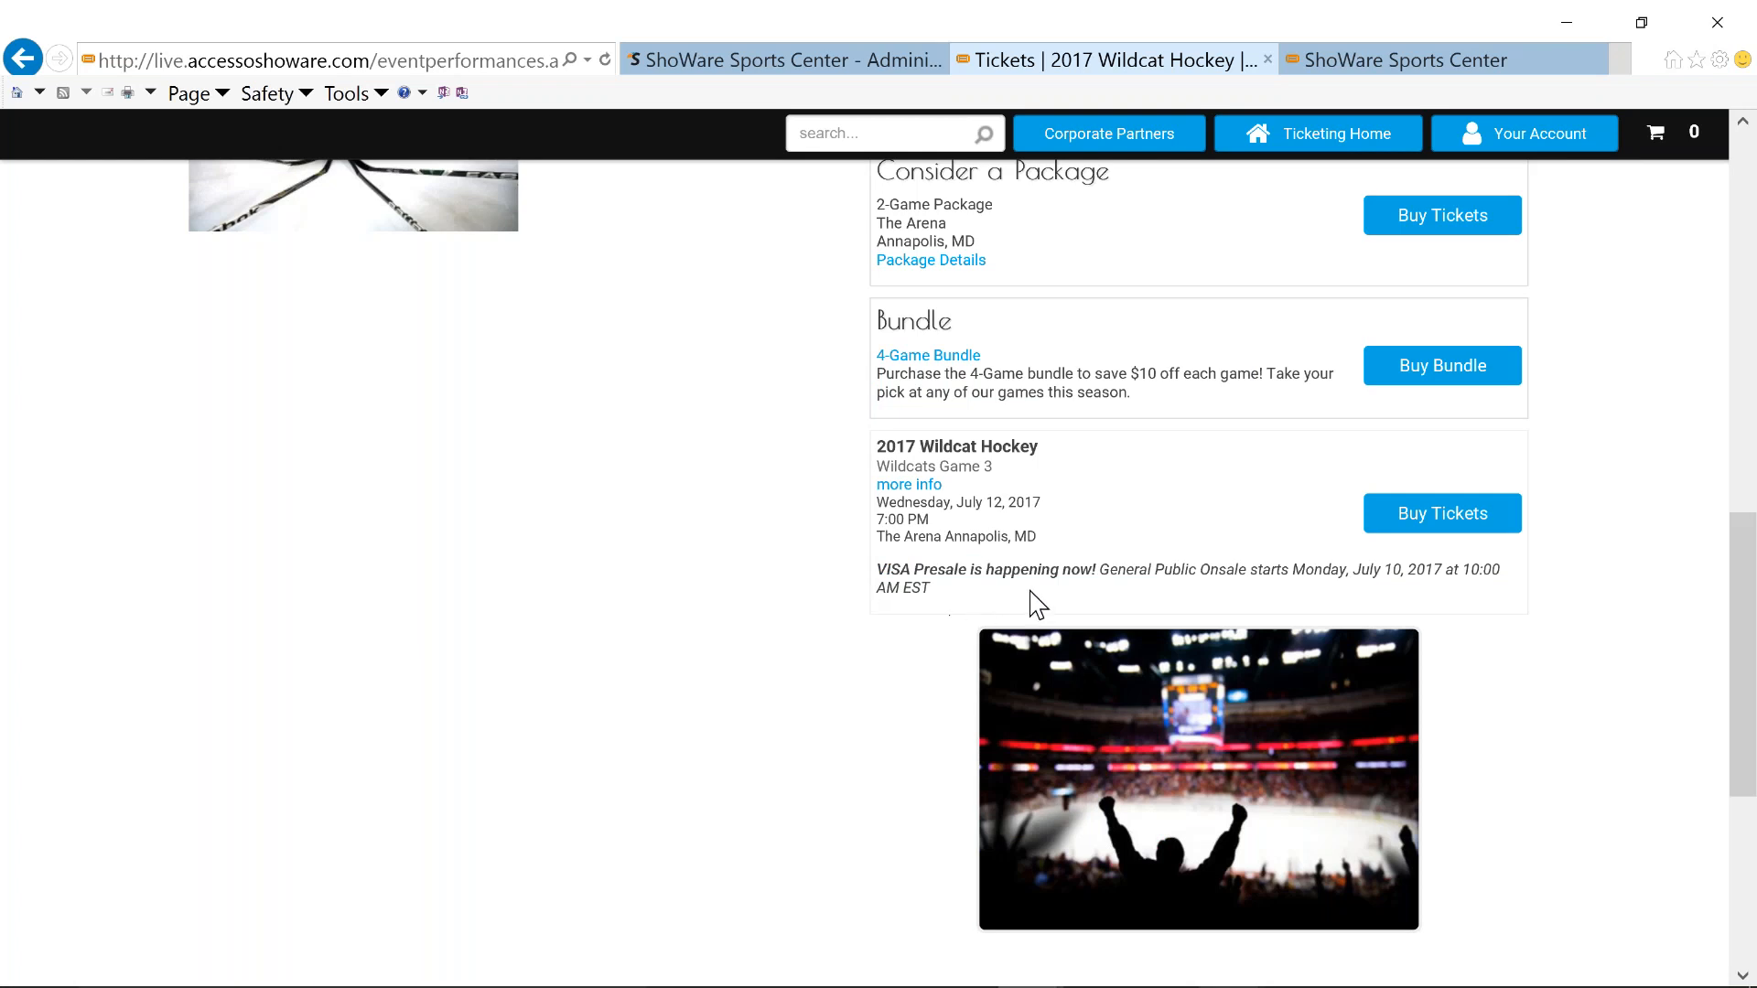
mouse_move(936, 597)
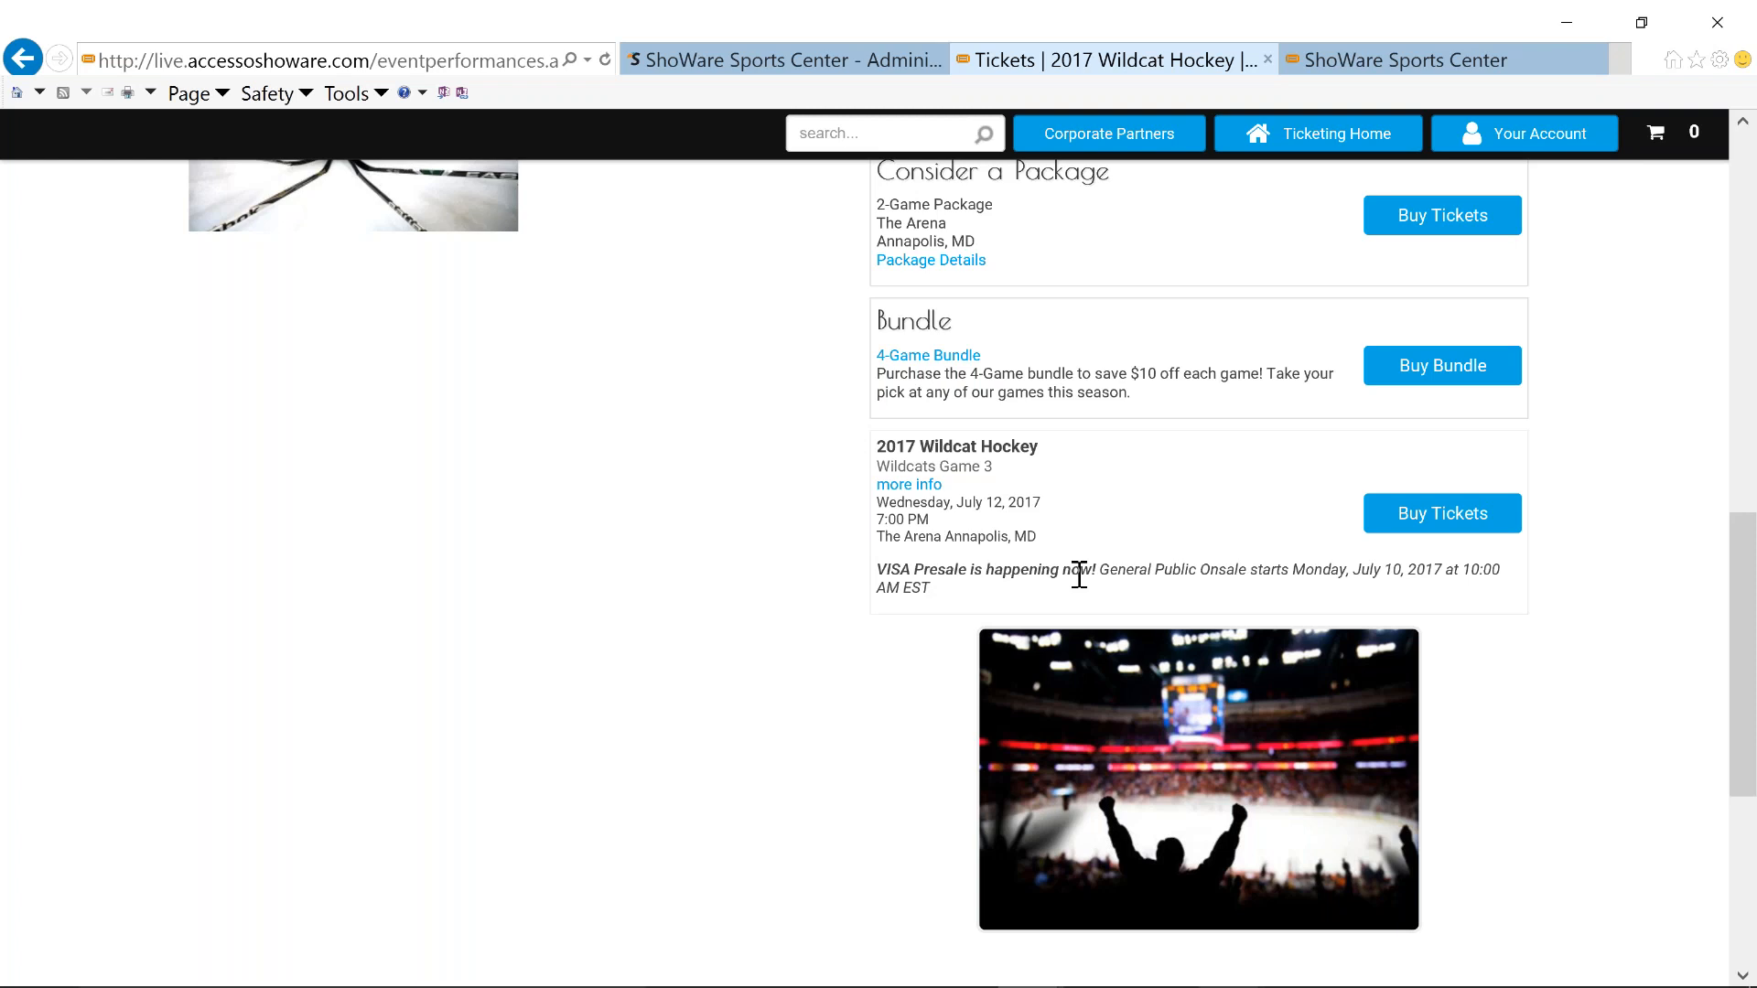
Step: Start buying tickets for Wildcats Game 3 and open the Section 102 seat map
left_click(1440, 512)
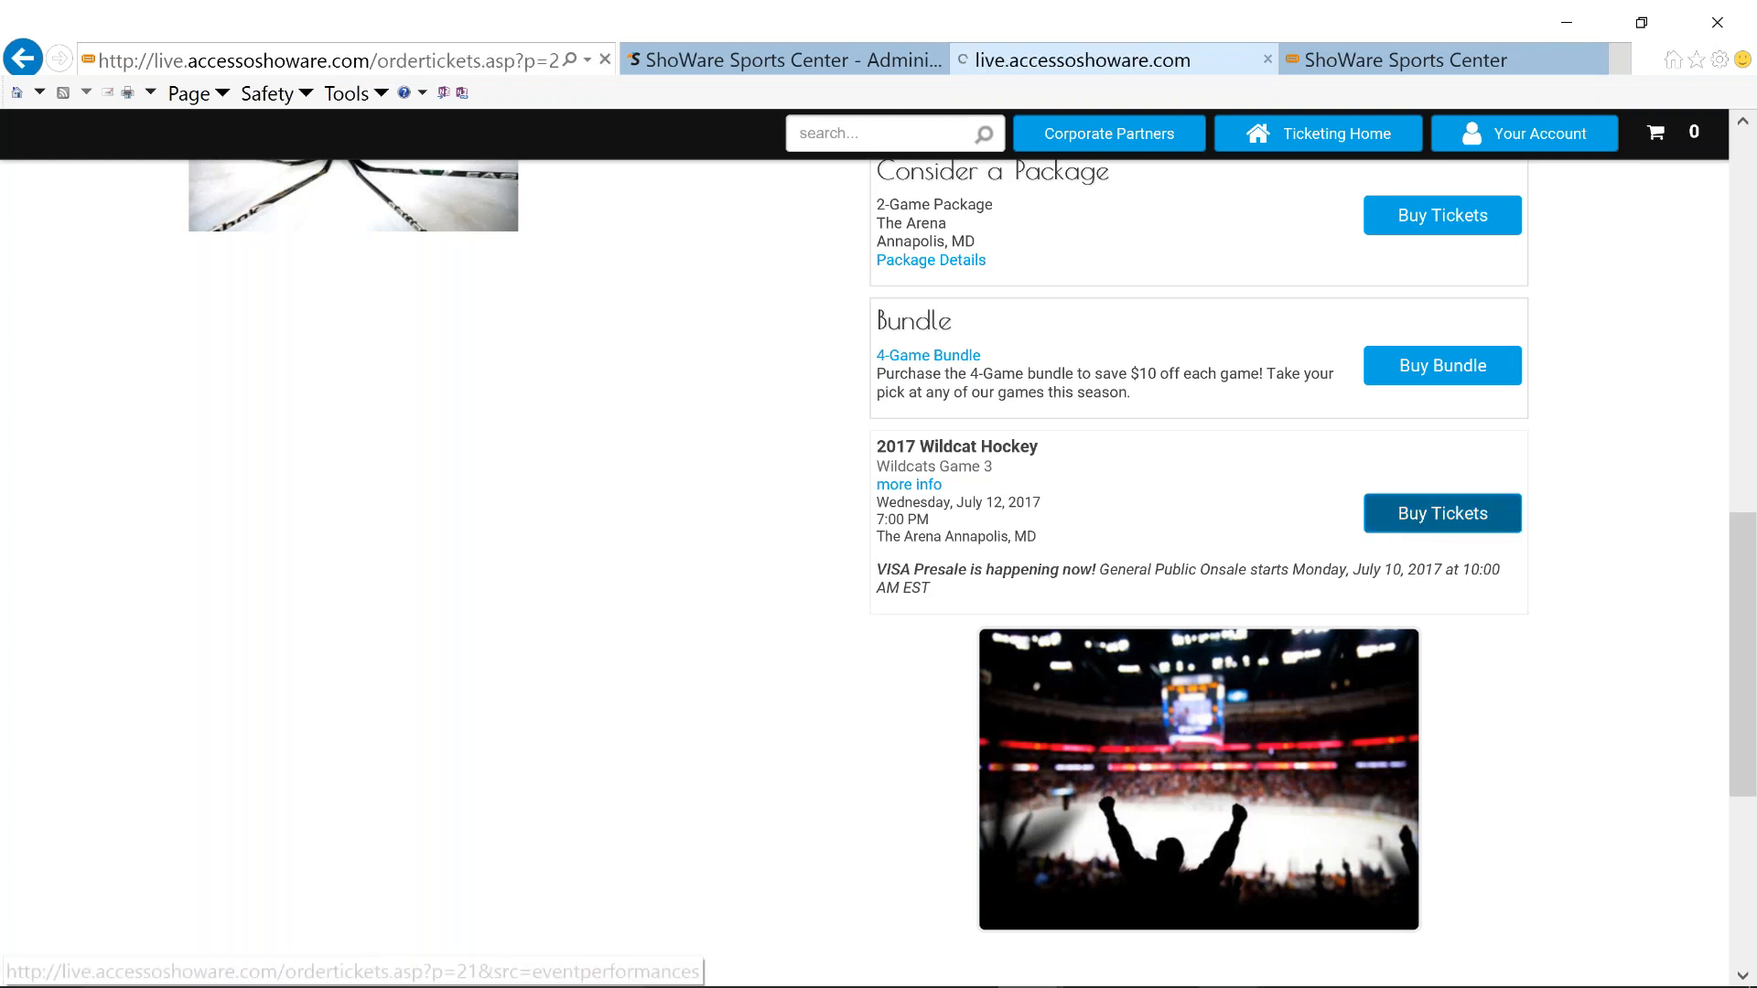
left_click(1440, 512)
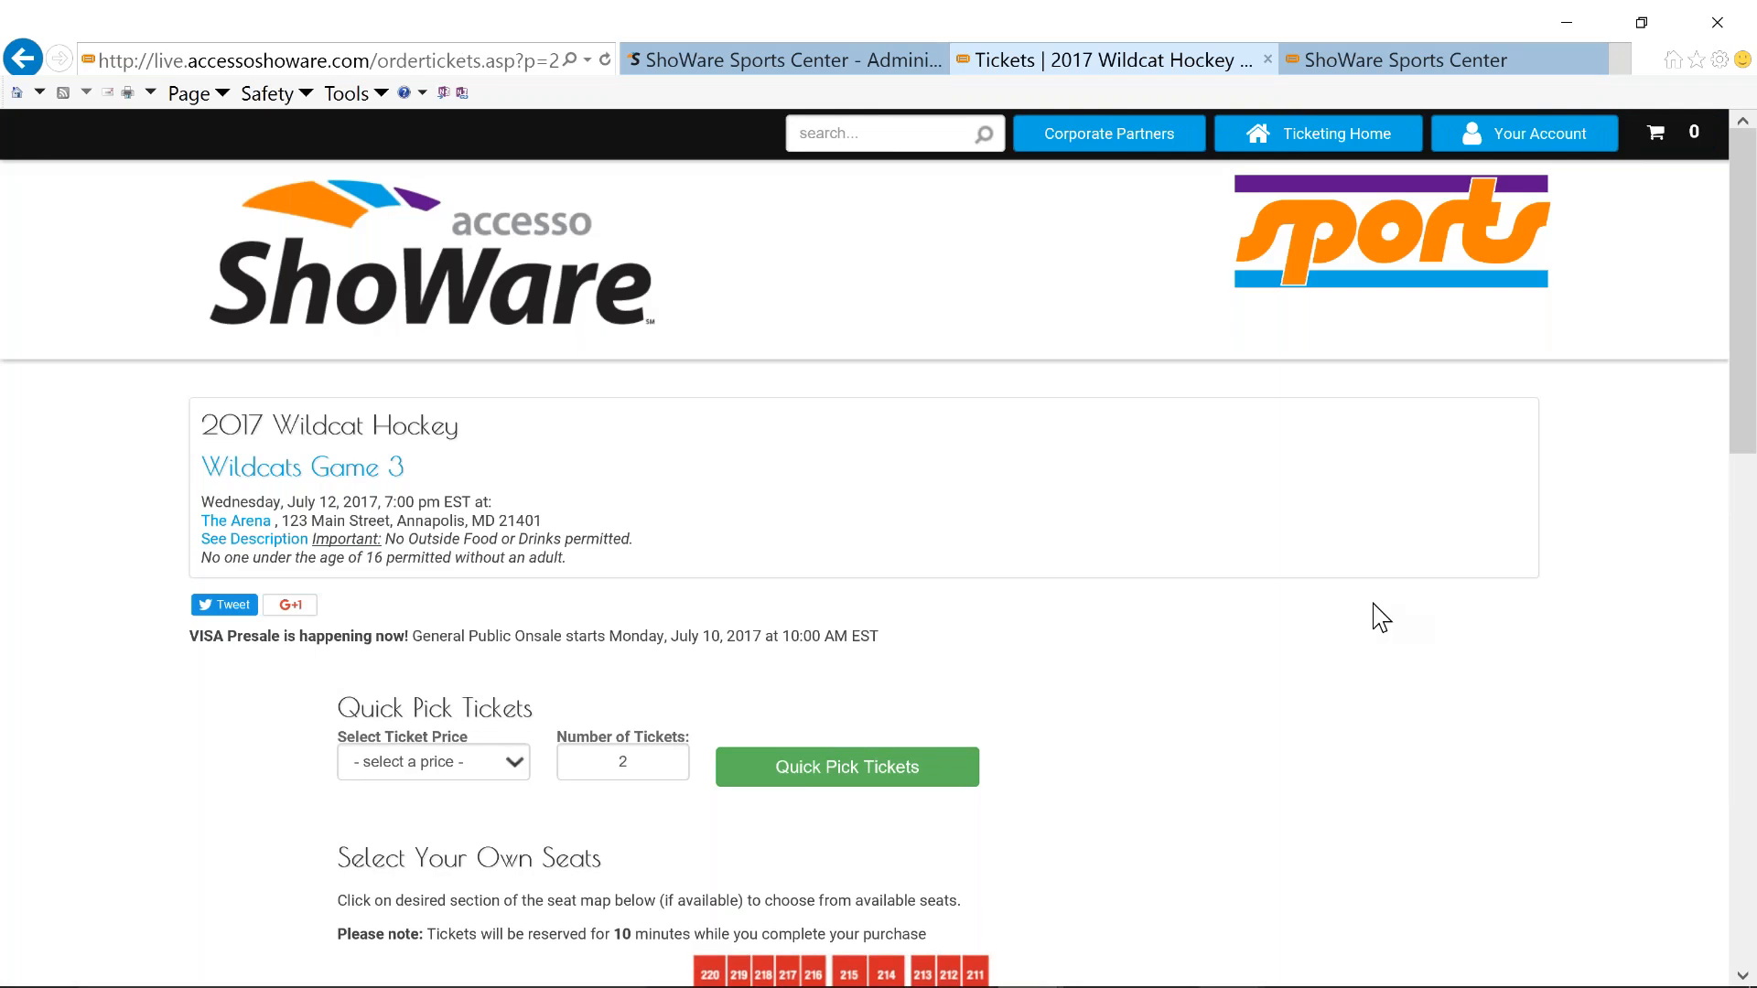
scroll("down", 3)
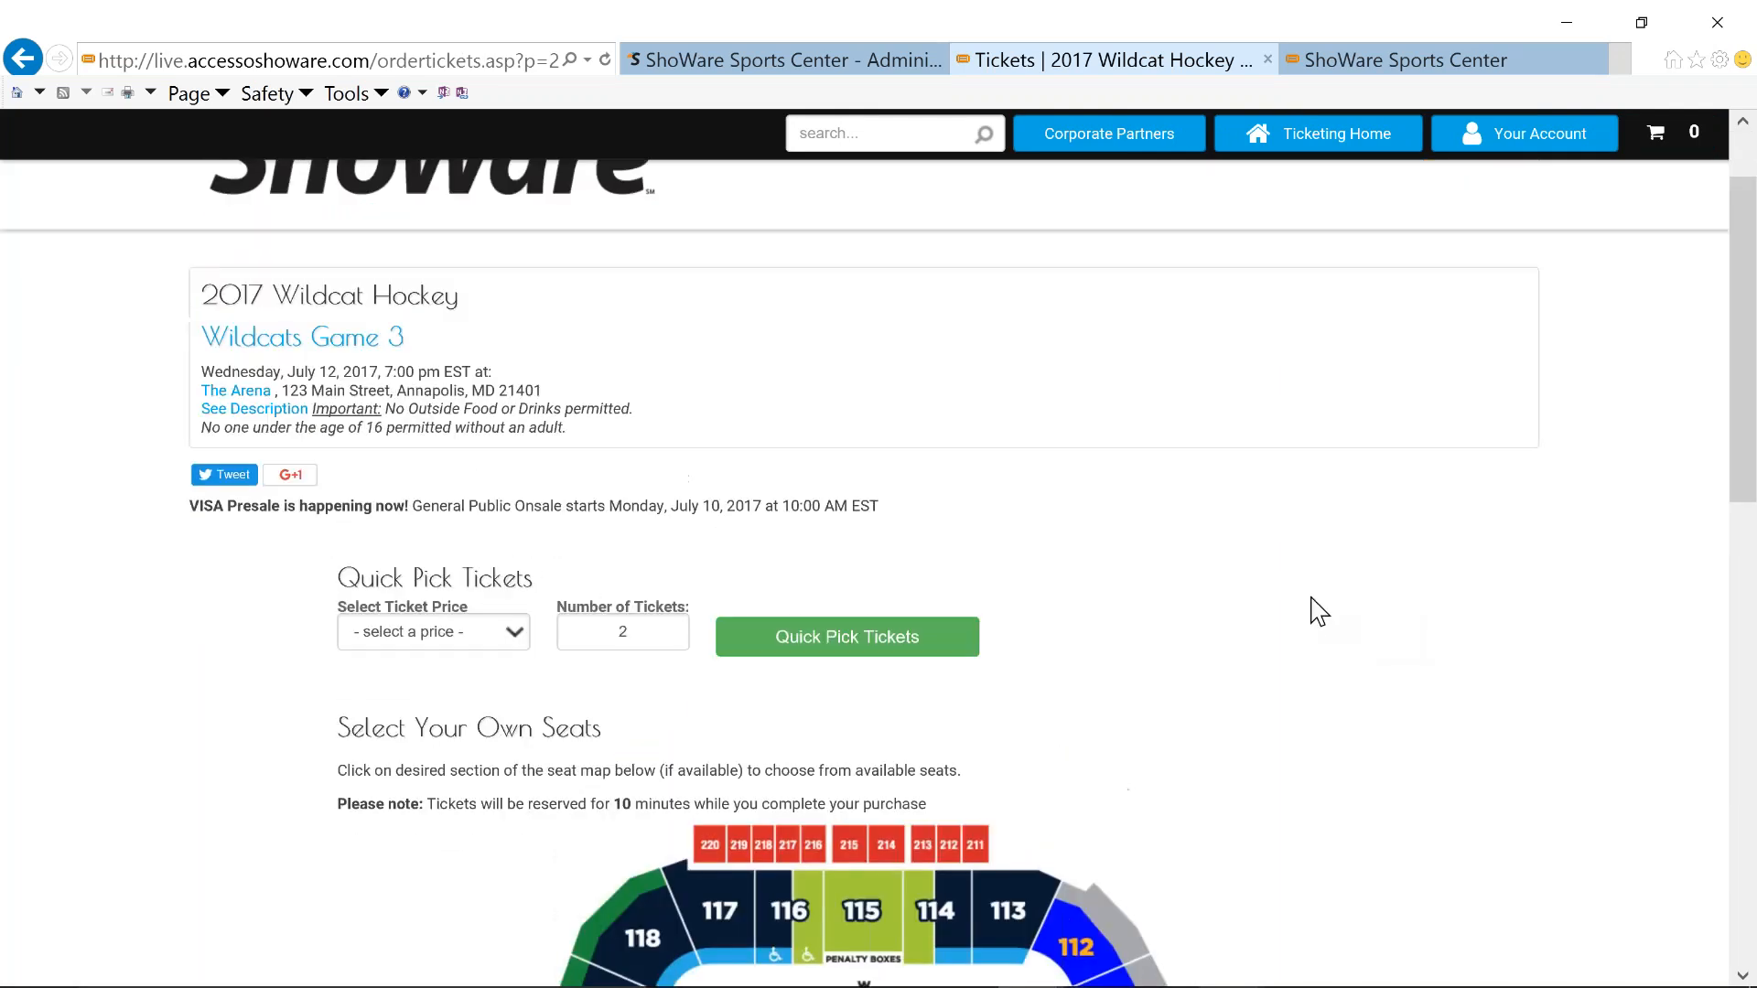
mouse_move(918, 513)
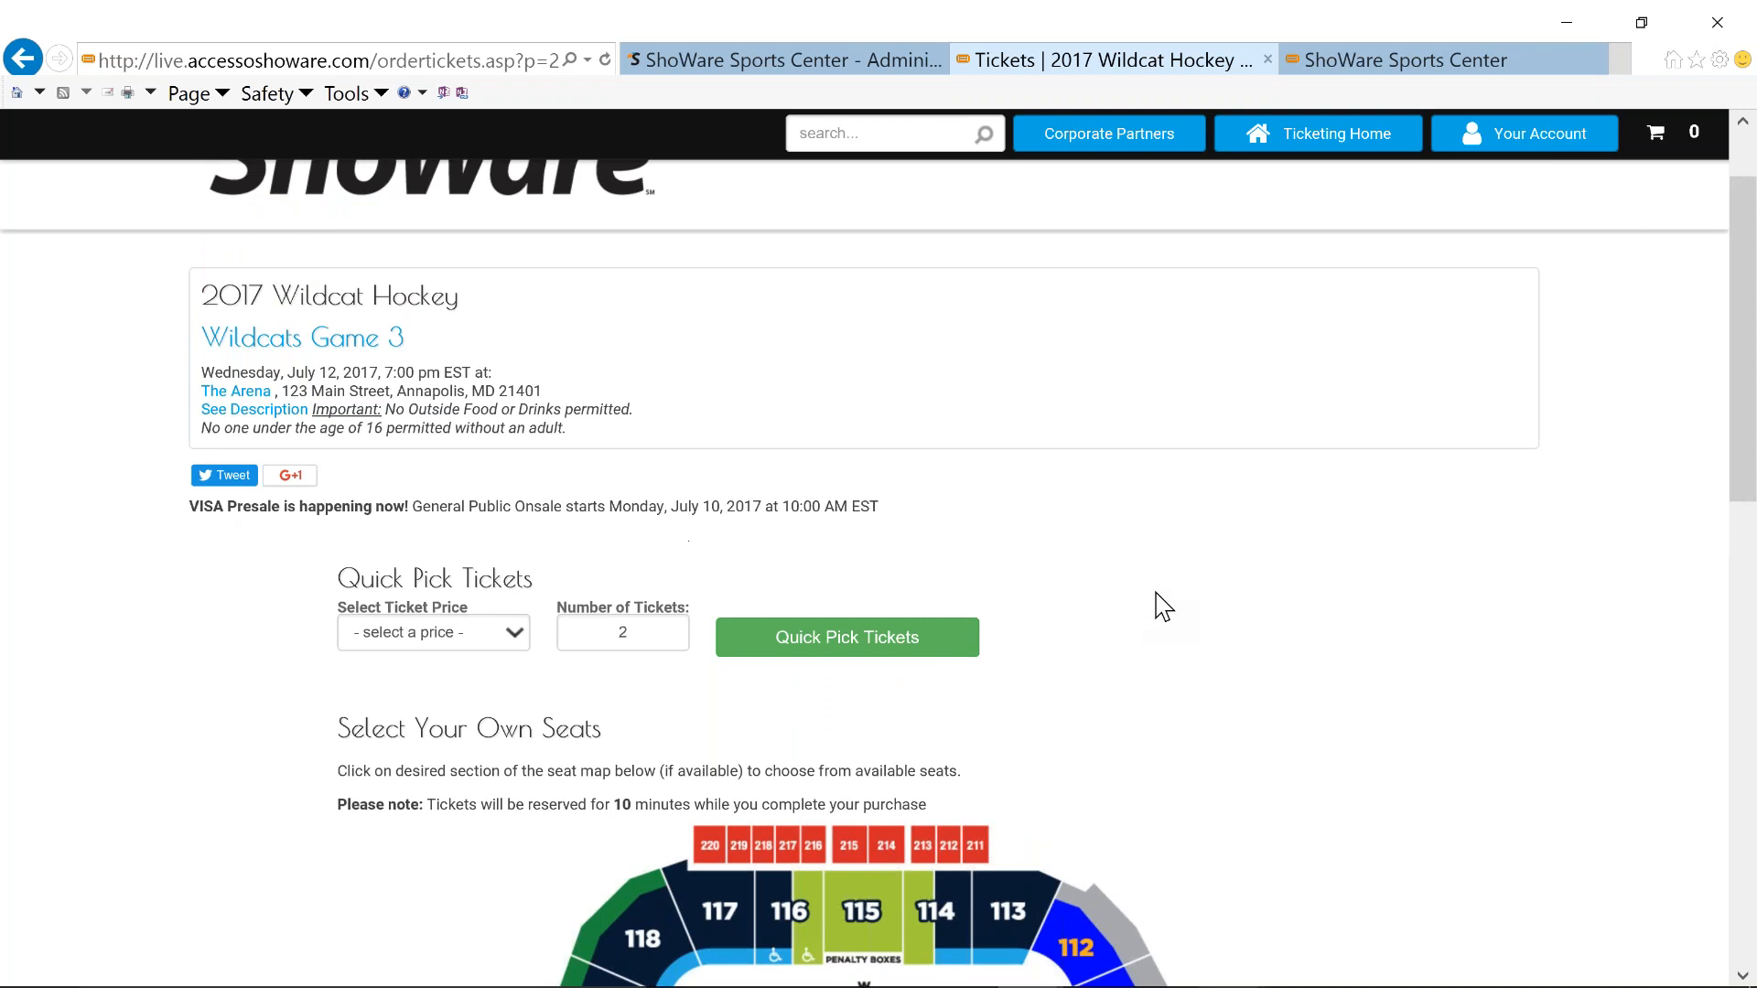
scroll("down", 3)
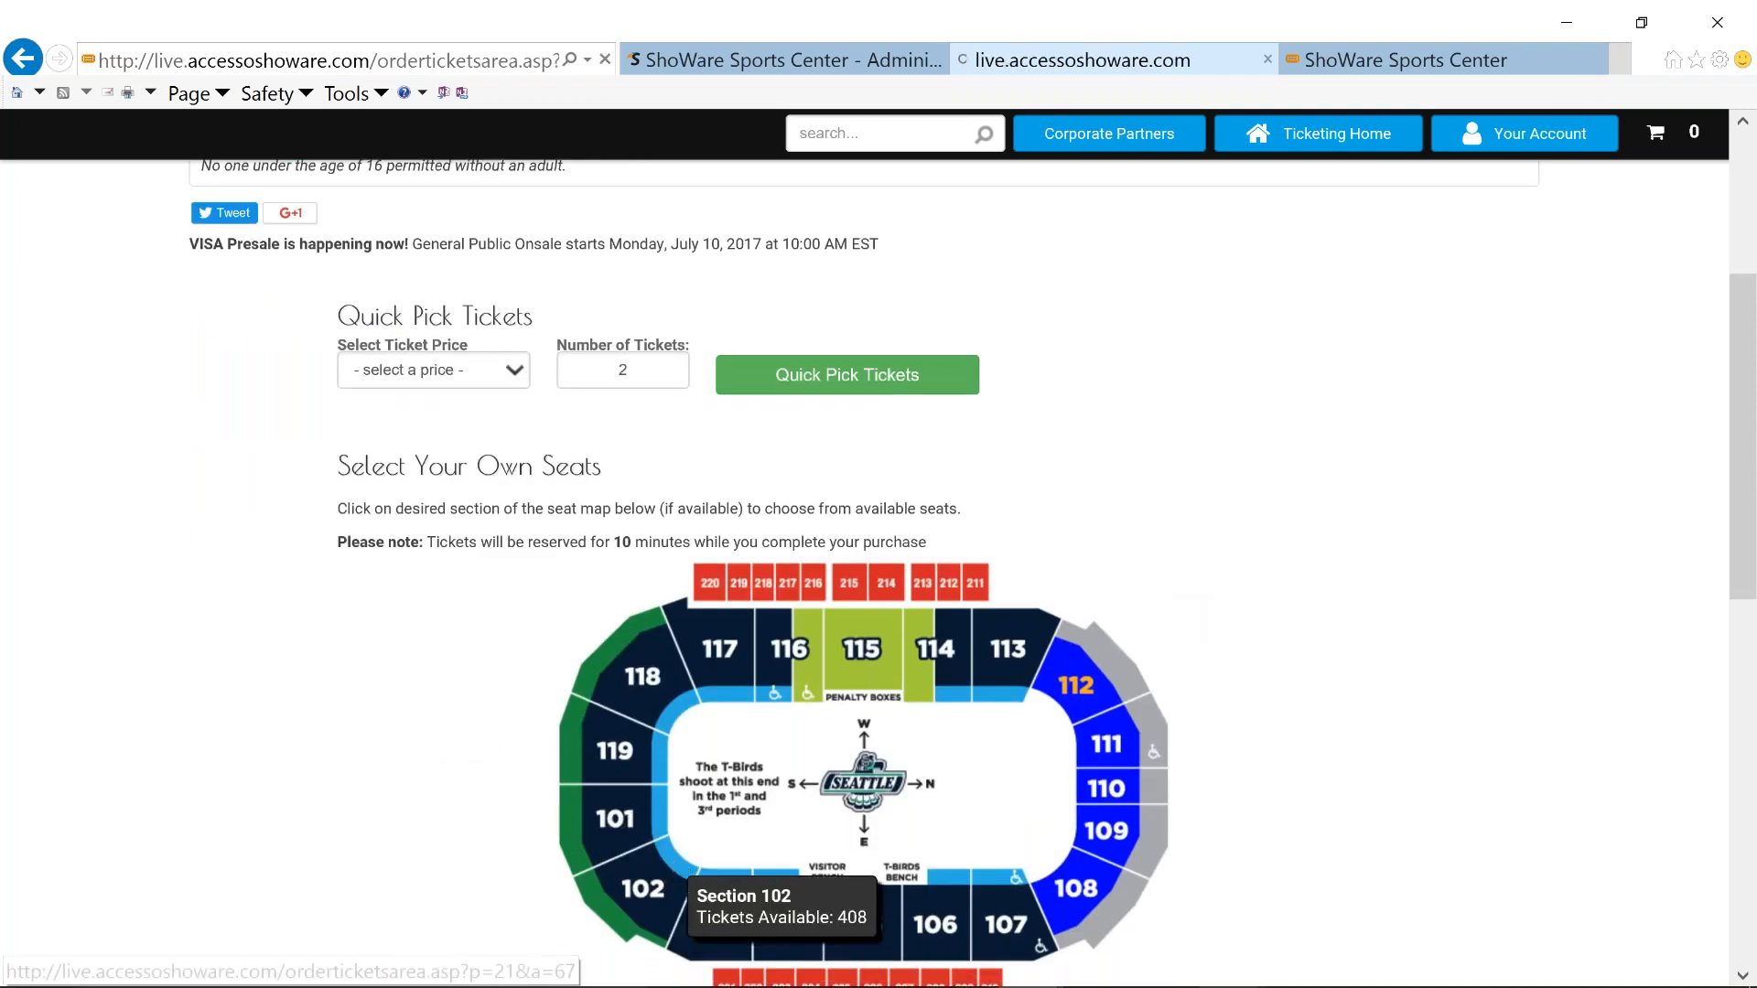
left_click(641, 889)
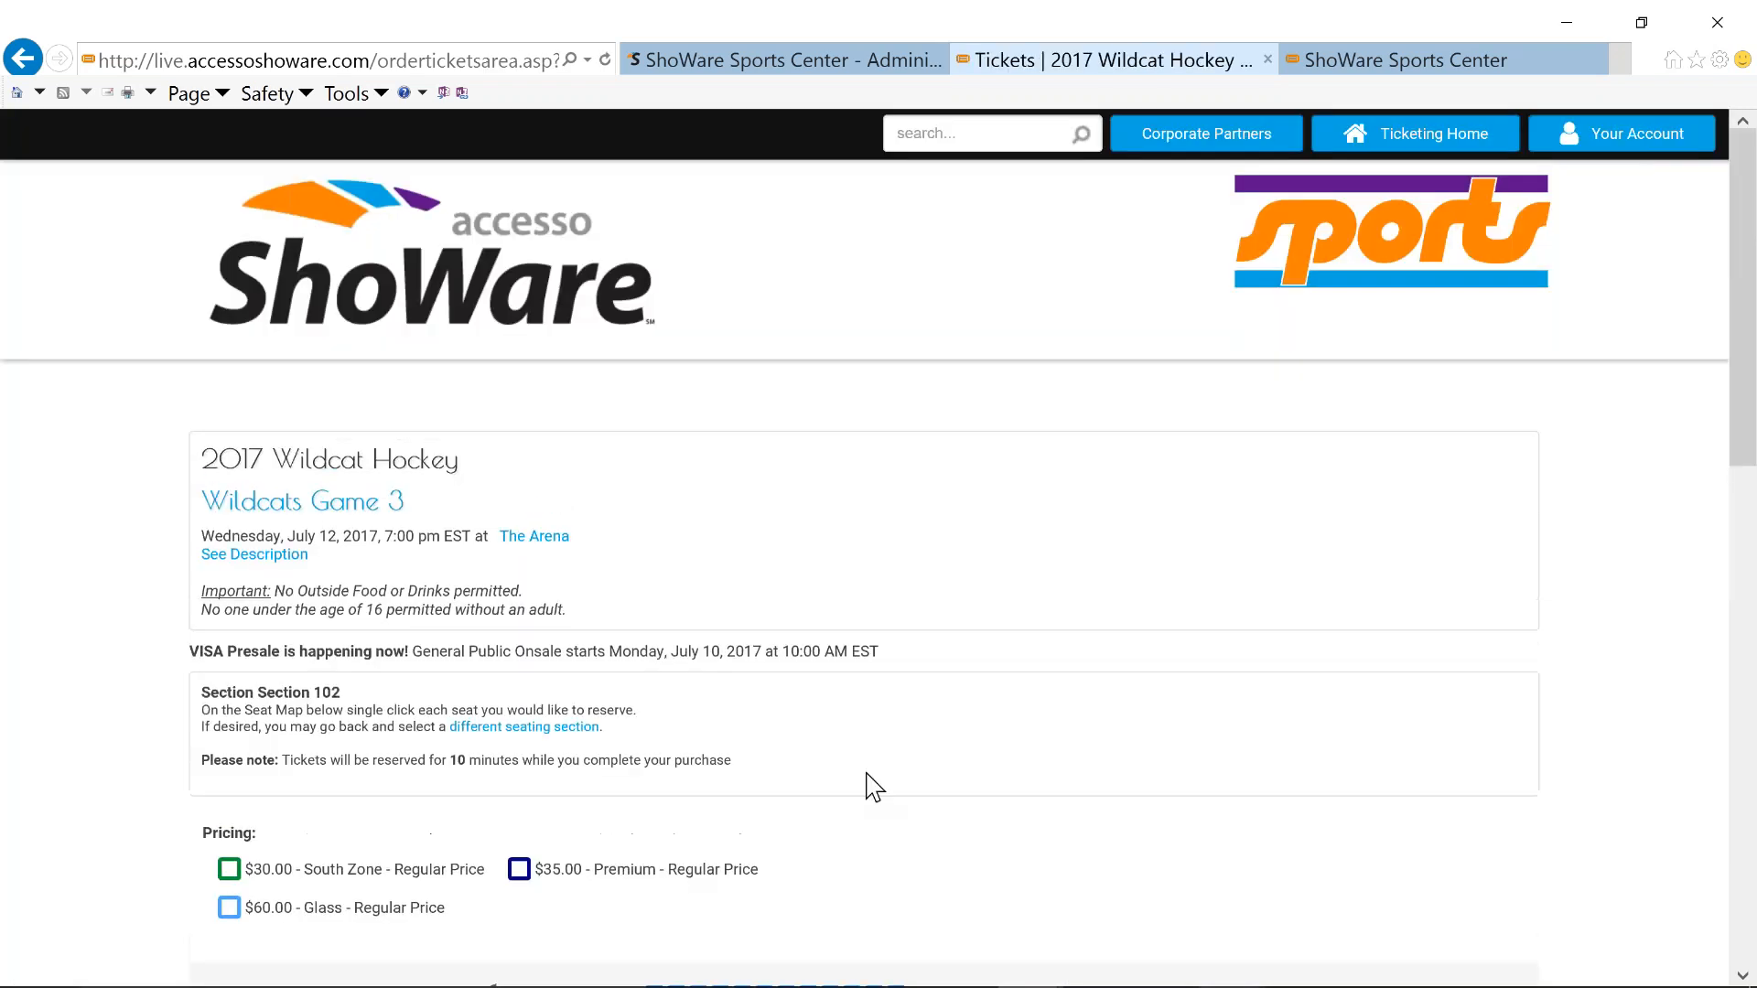
Step: Select $60 front-row seats 1-12 and 1-11 in Section 102
scroll("down", 3)
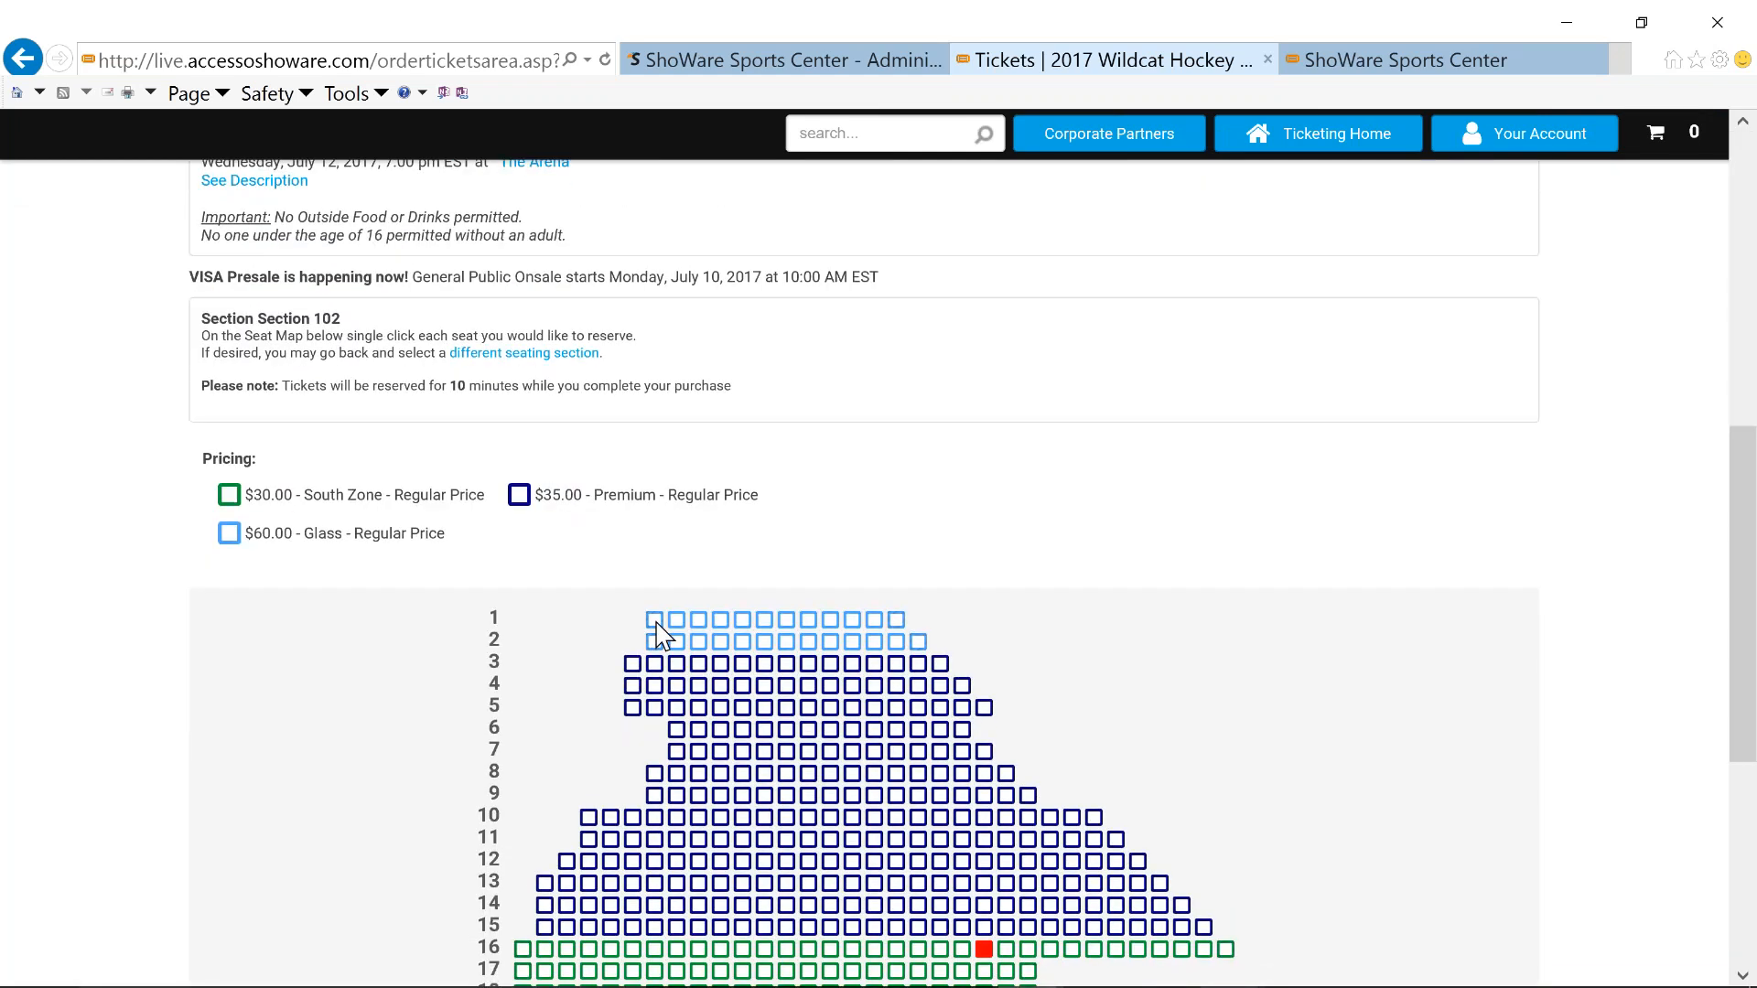
mouse_move(683, 637)
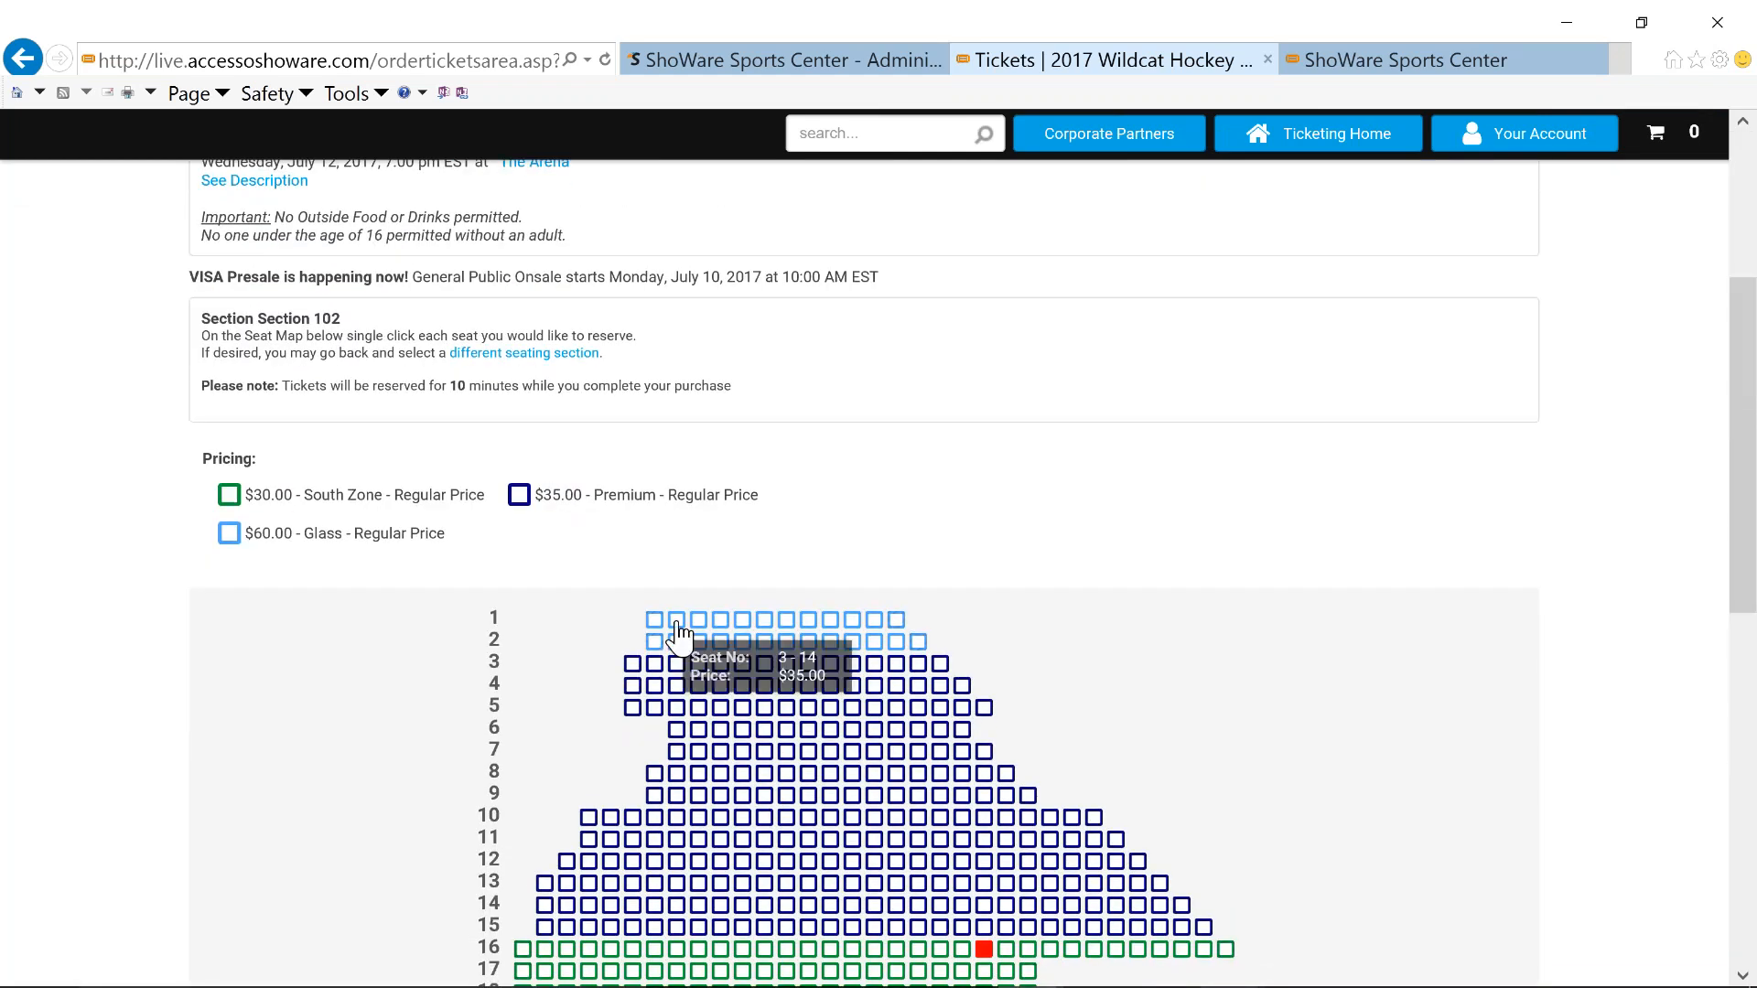
left_click(653, 663)
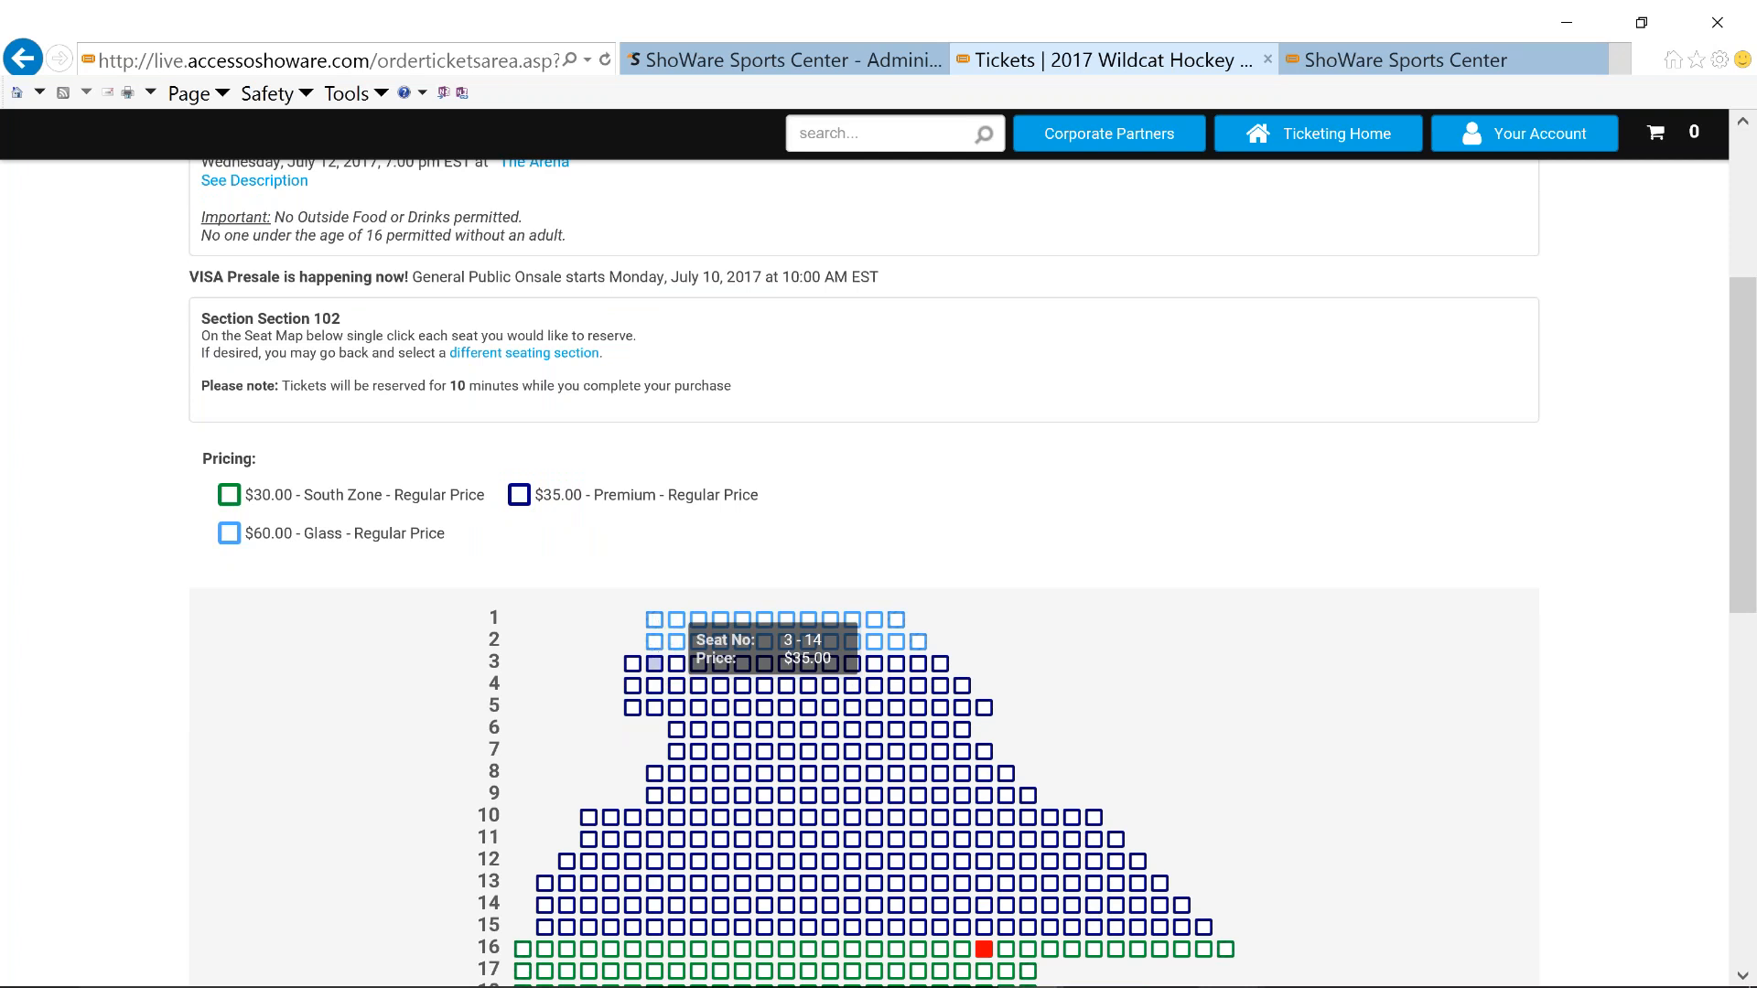
left_click(674, 618)
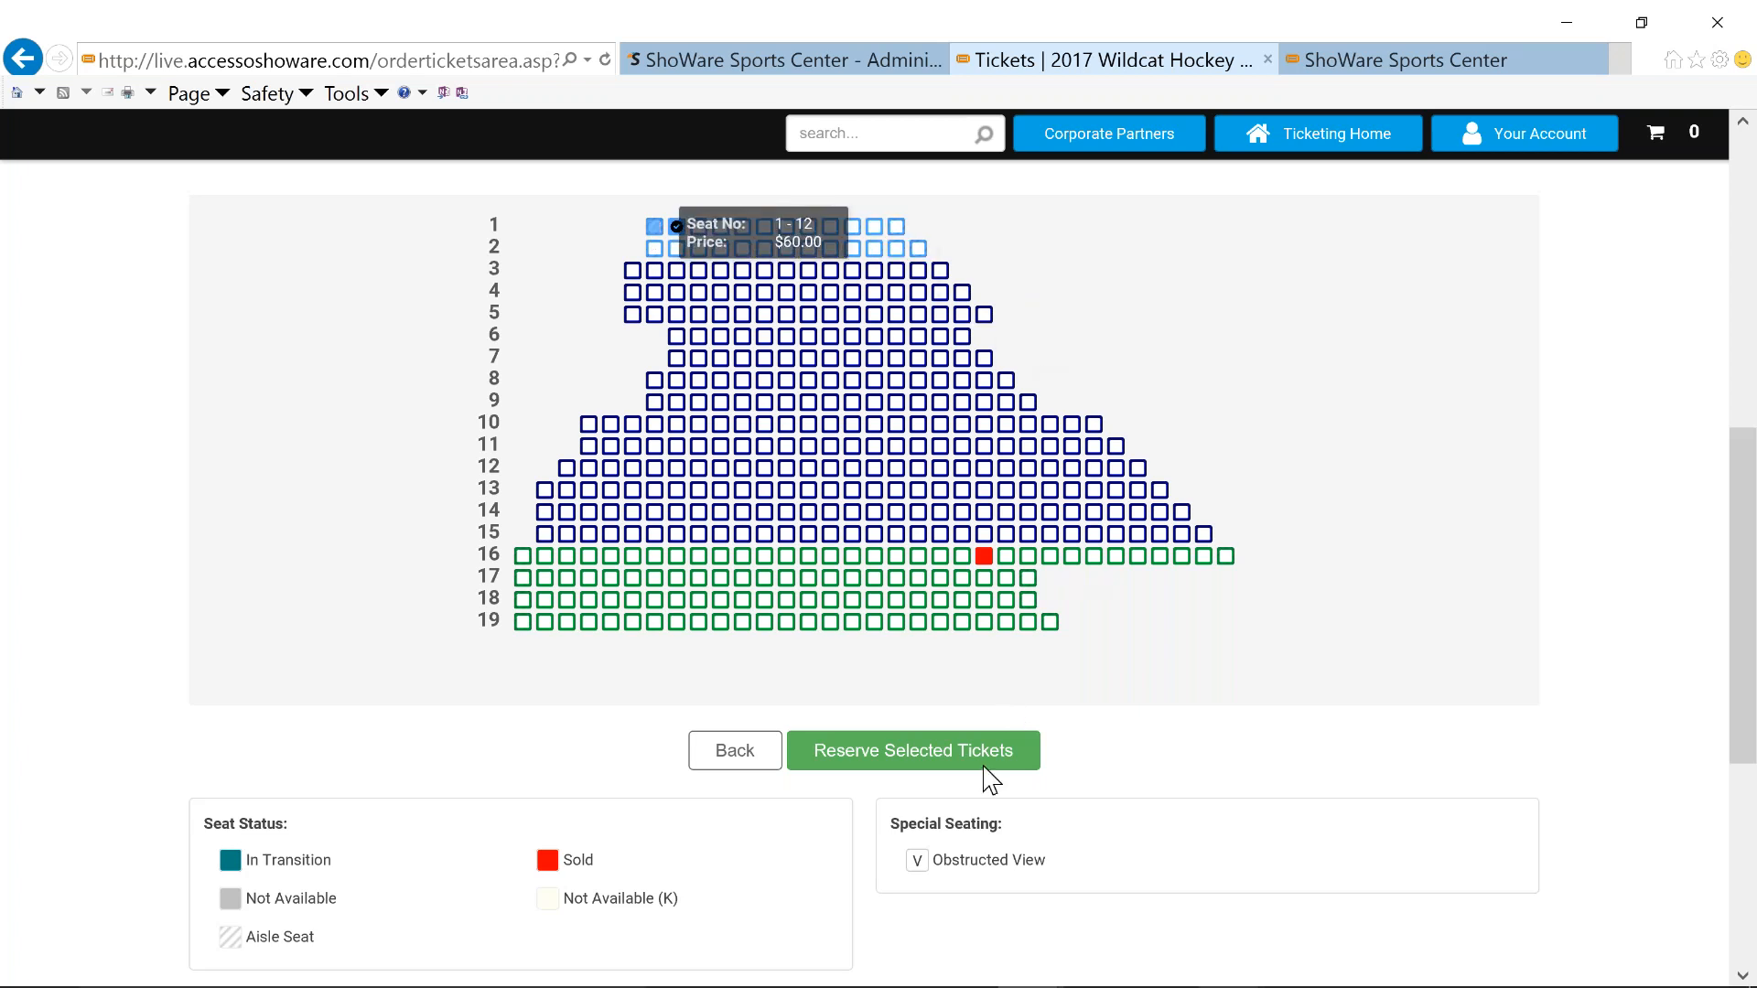
scroll("down", 3)
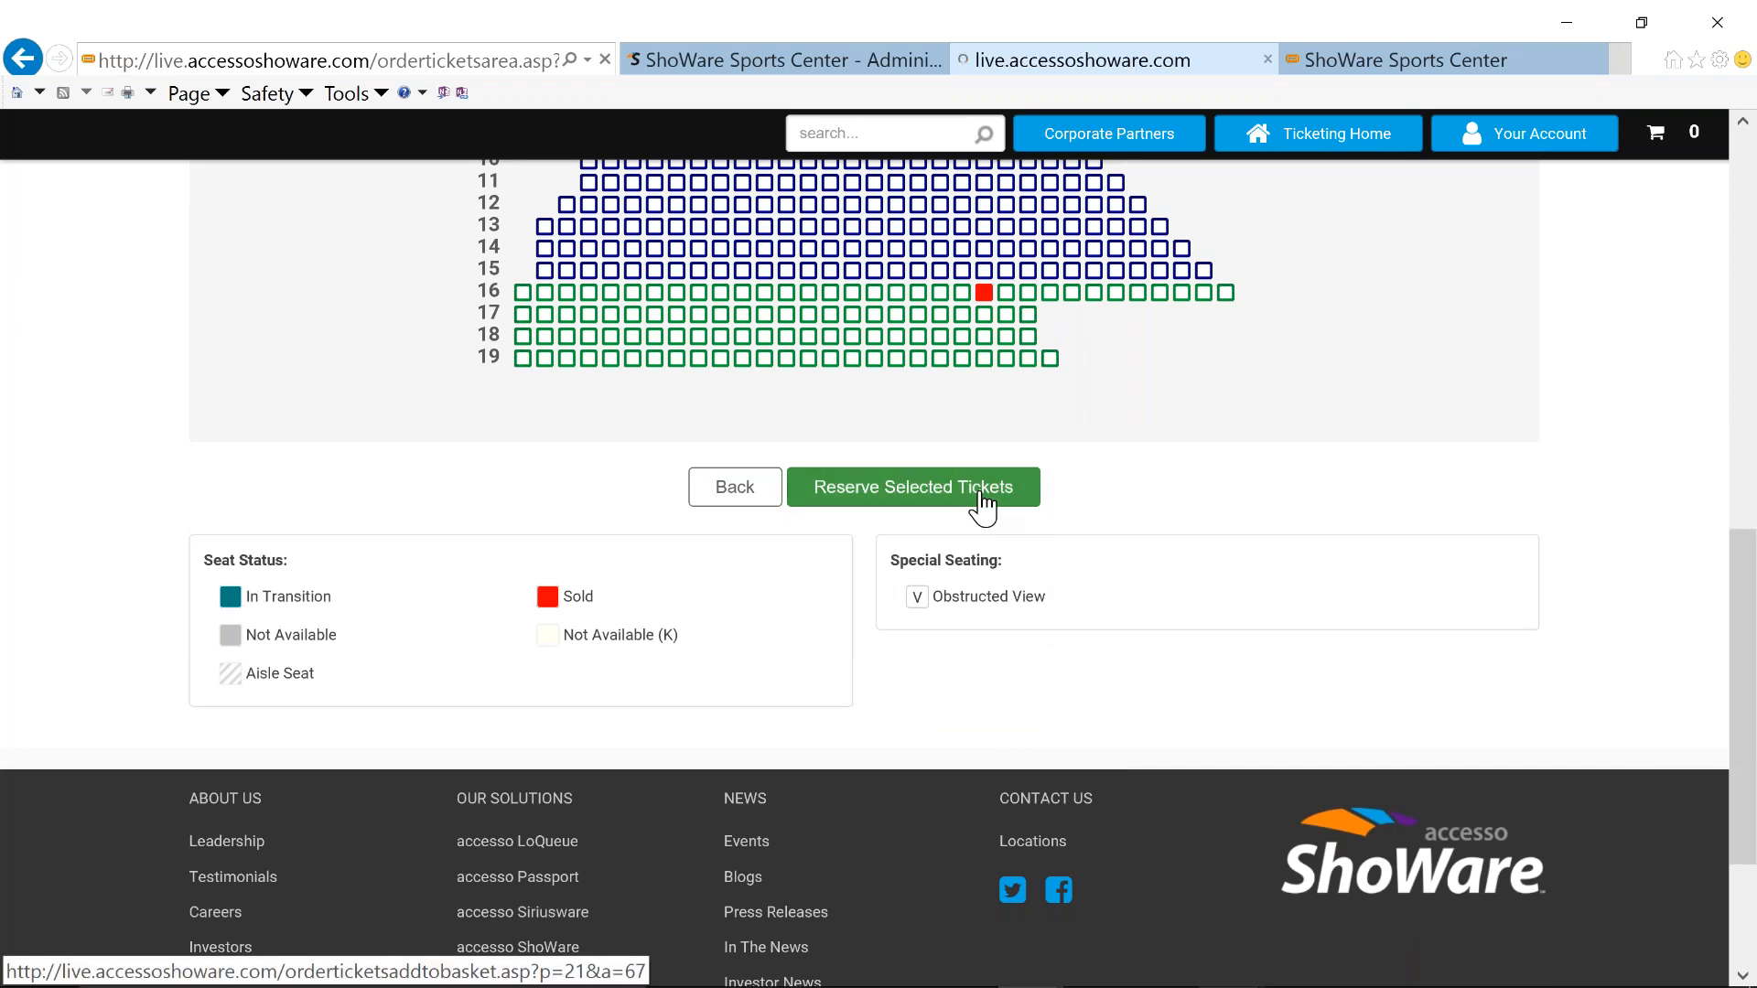
Step: Reserve the two selected Section 102 seats, putting two $60 Wildcats Game 3 tickets ($120) in the cart
left_click(911, 486)
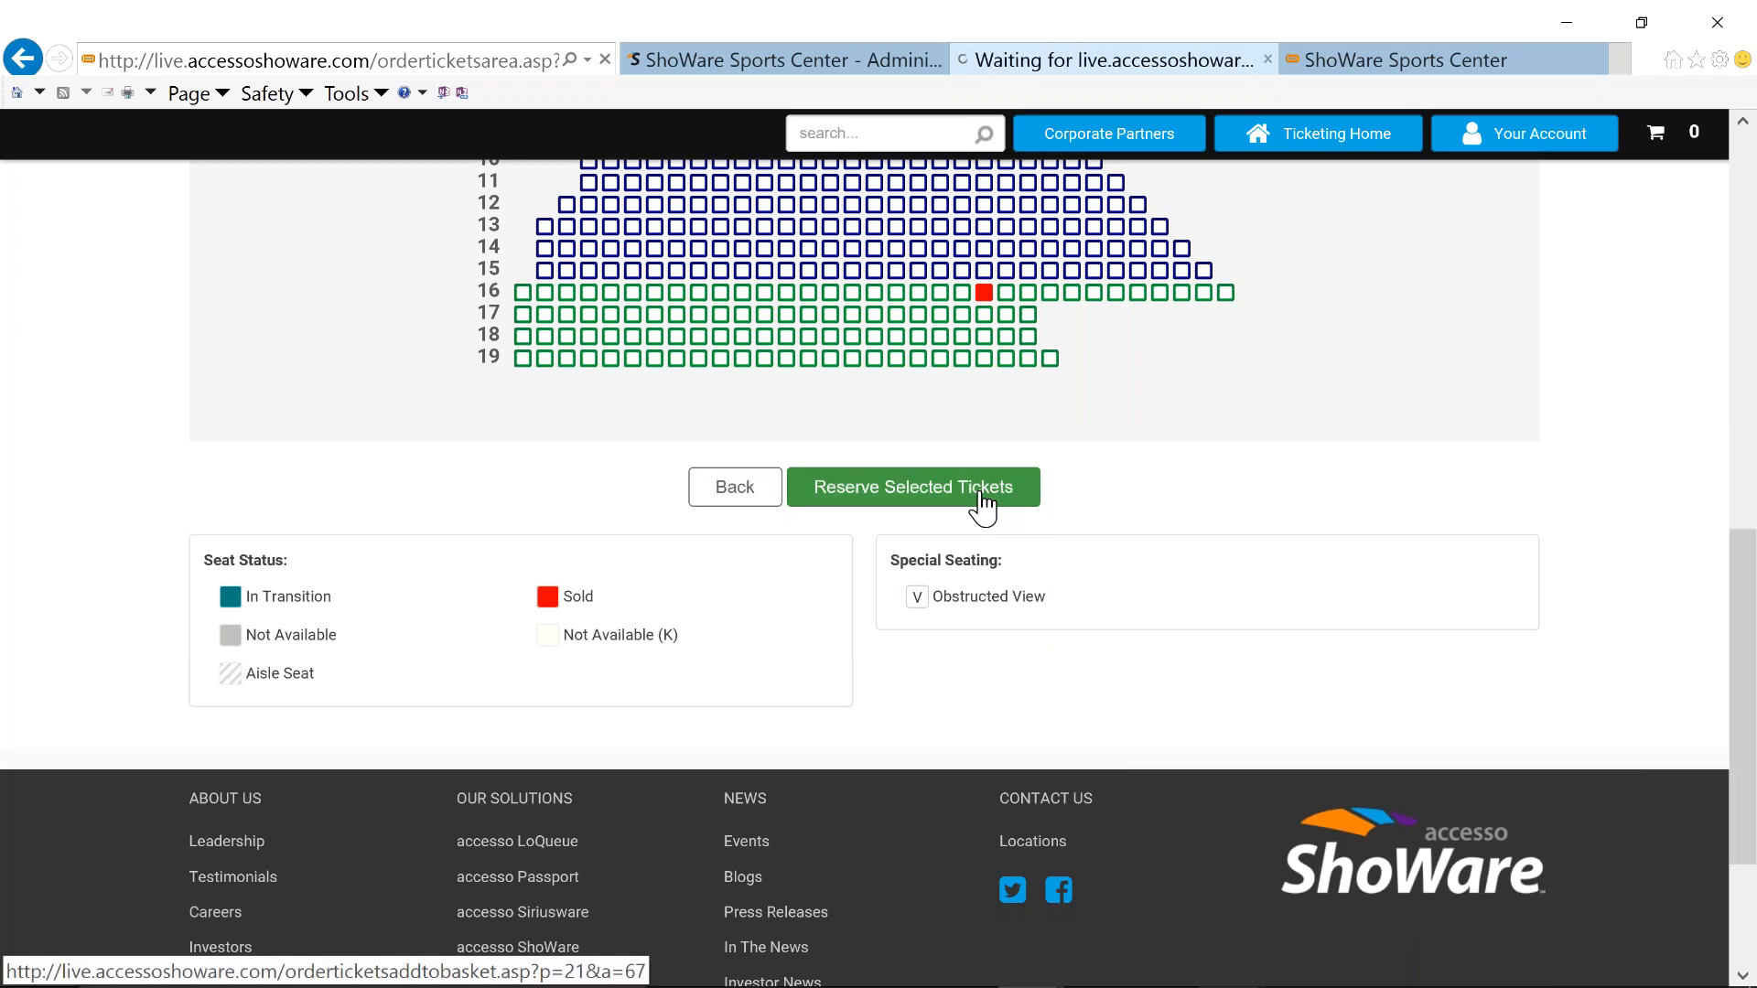
left_click(912, 487)
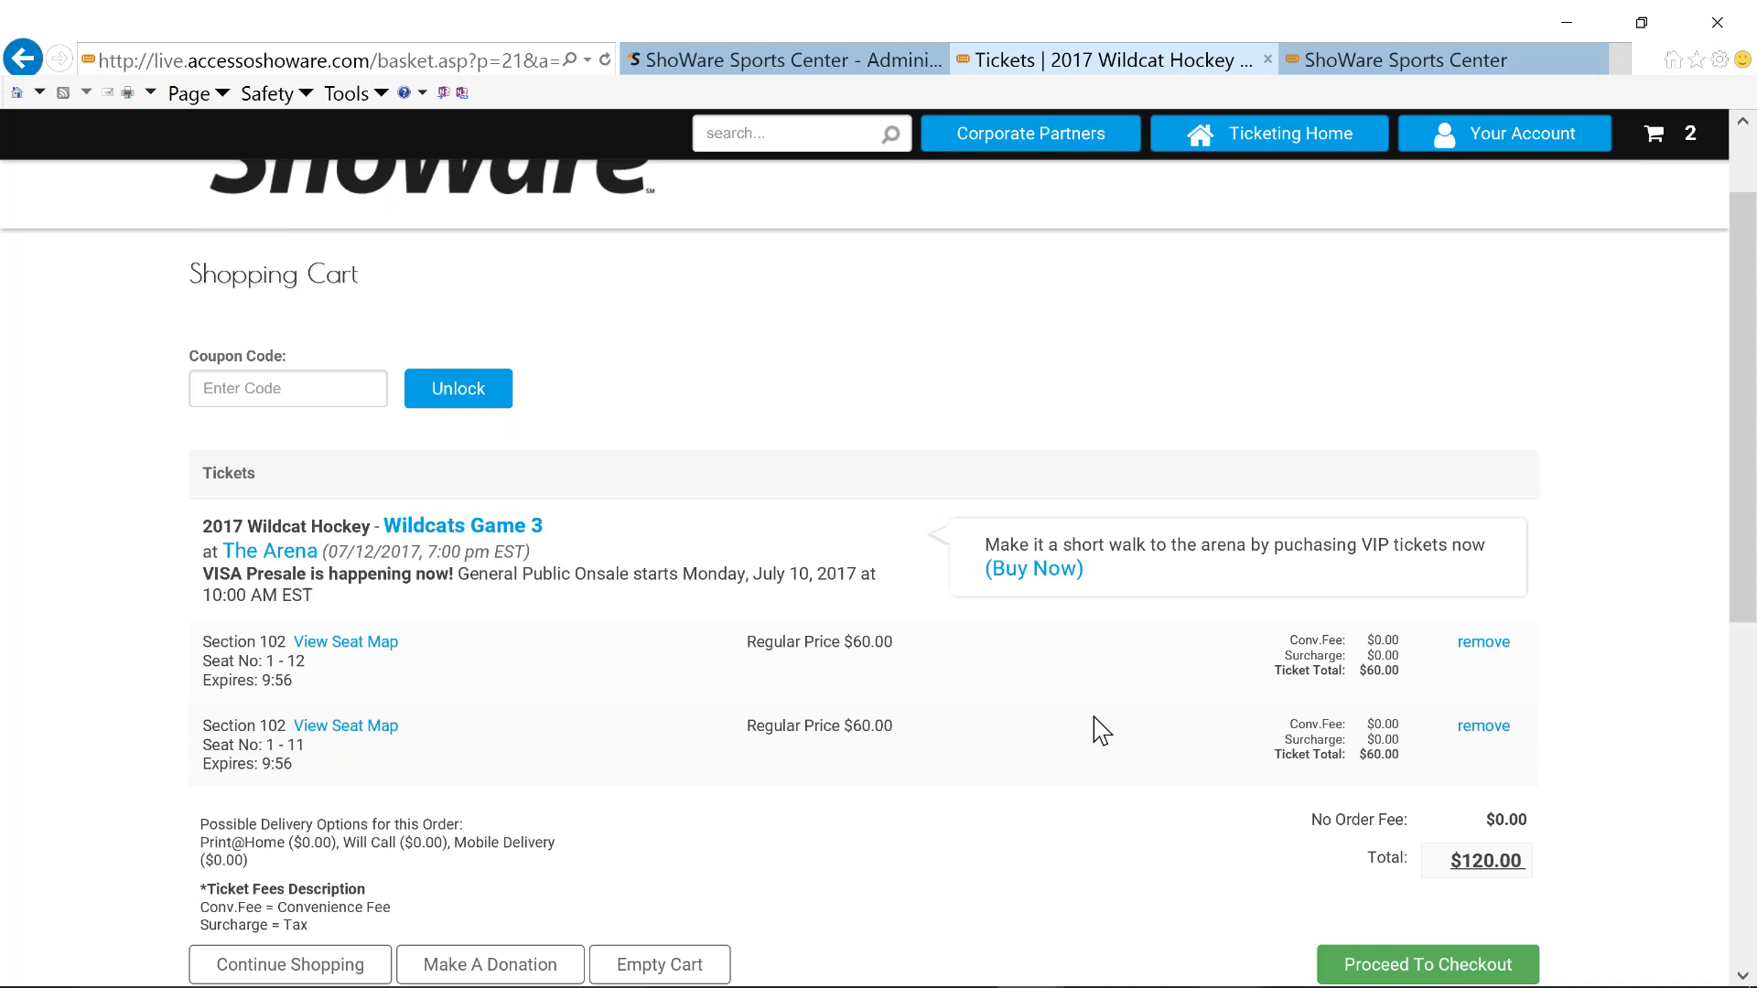
mouse_move(1149, 624)
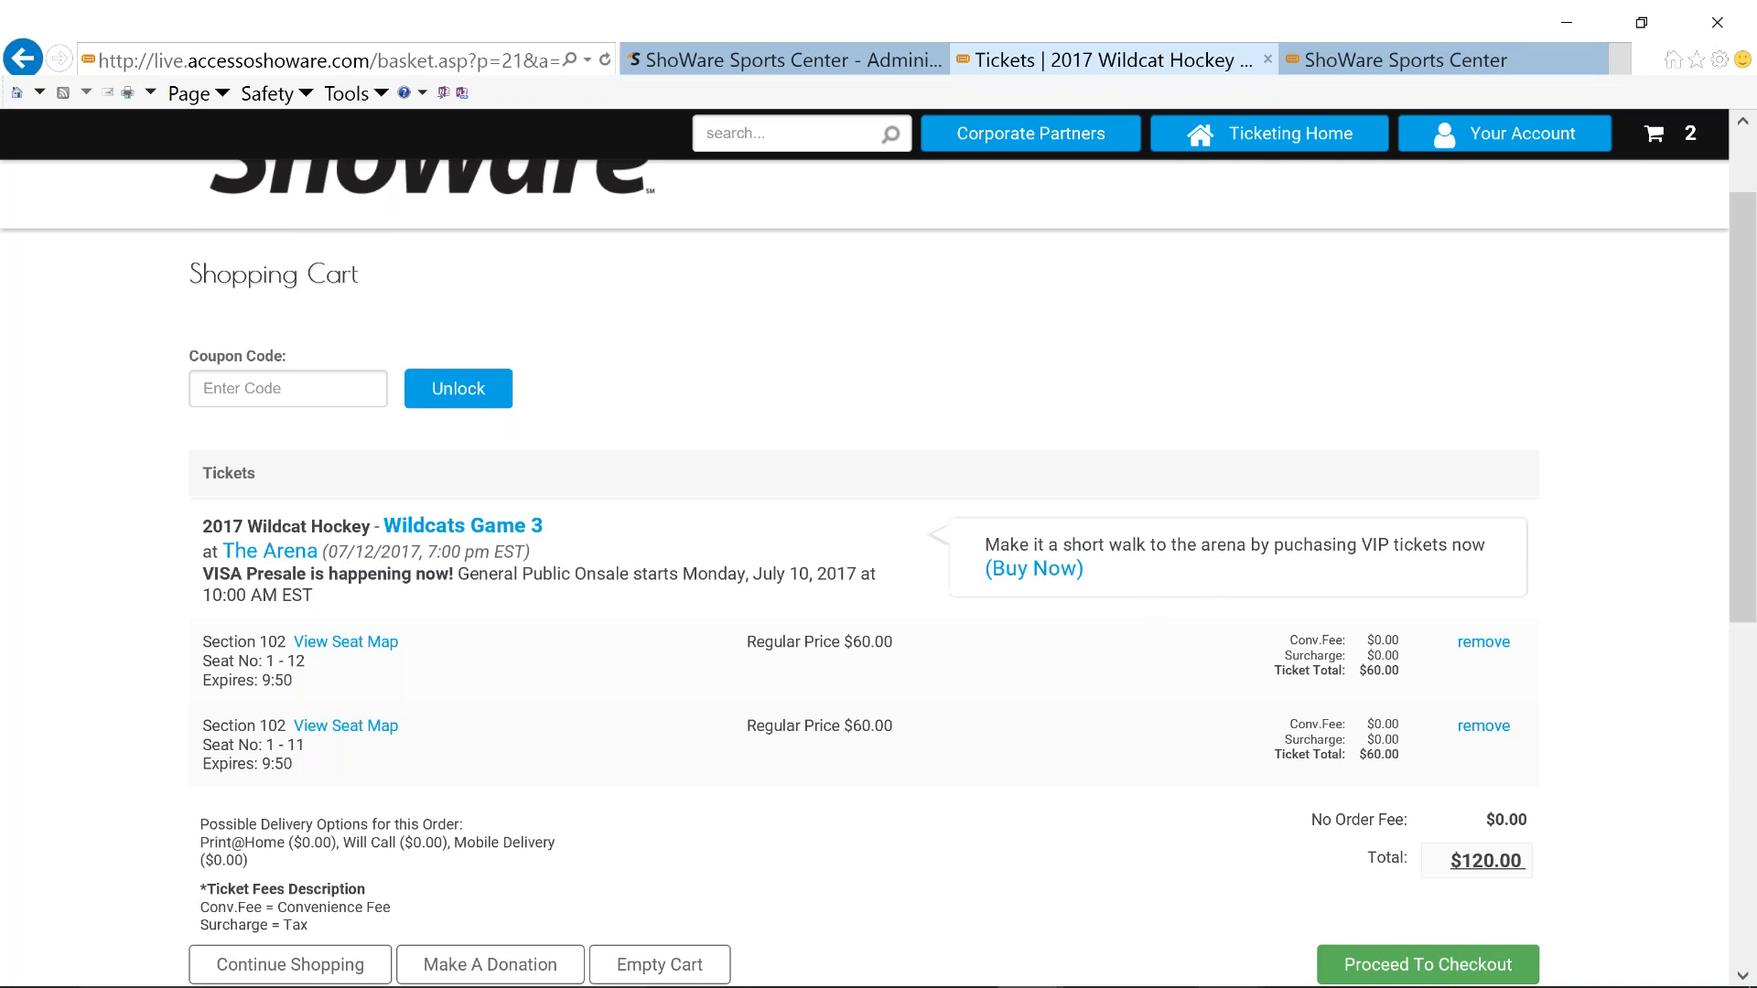
mouse_move(1423, 541)
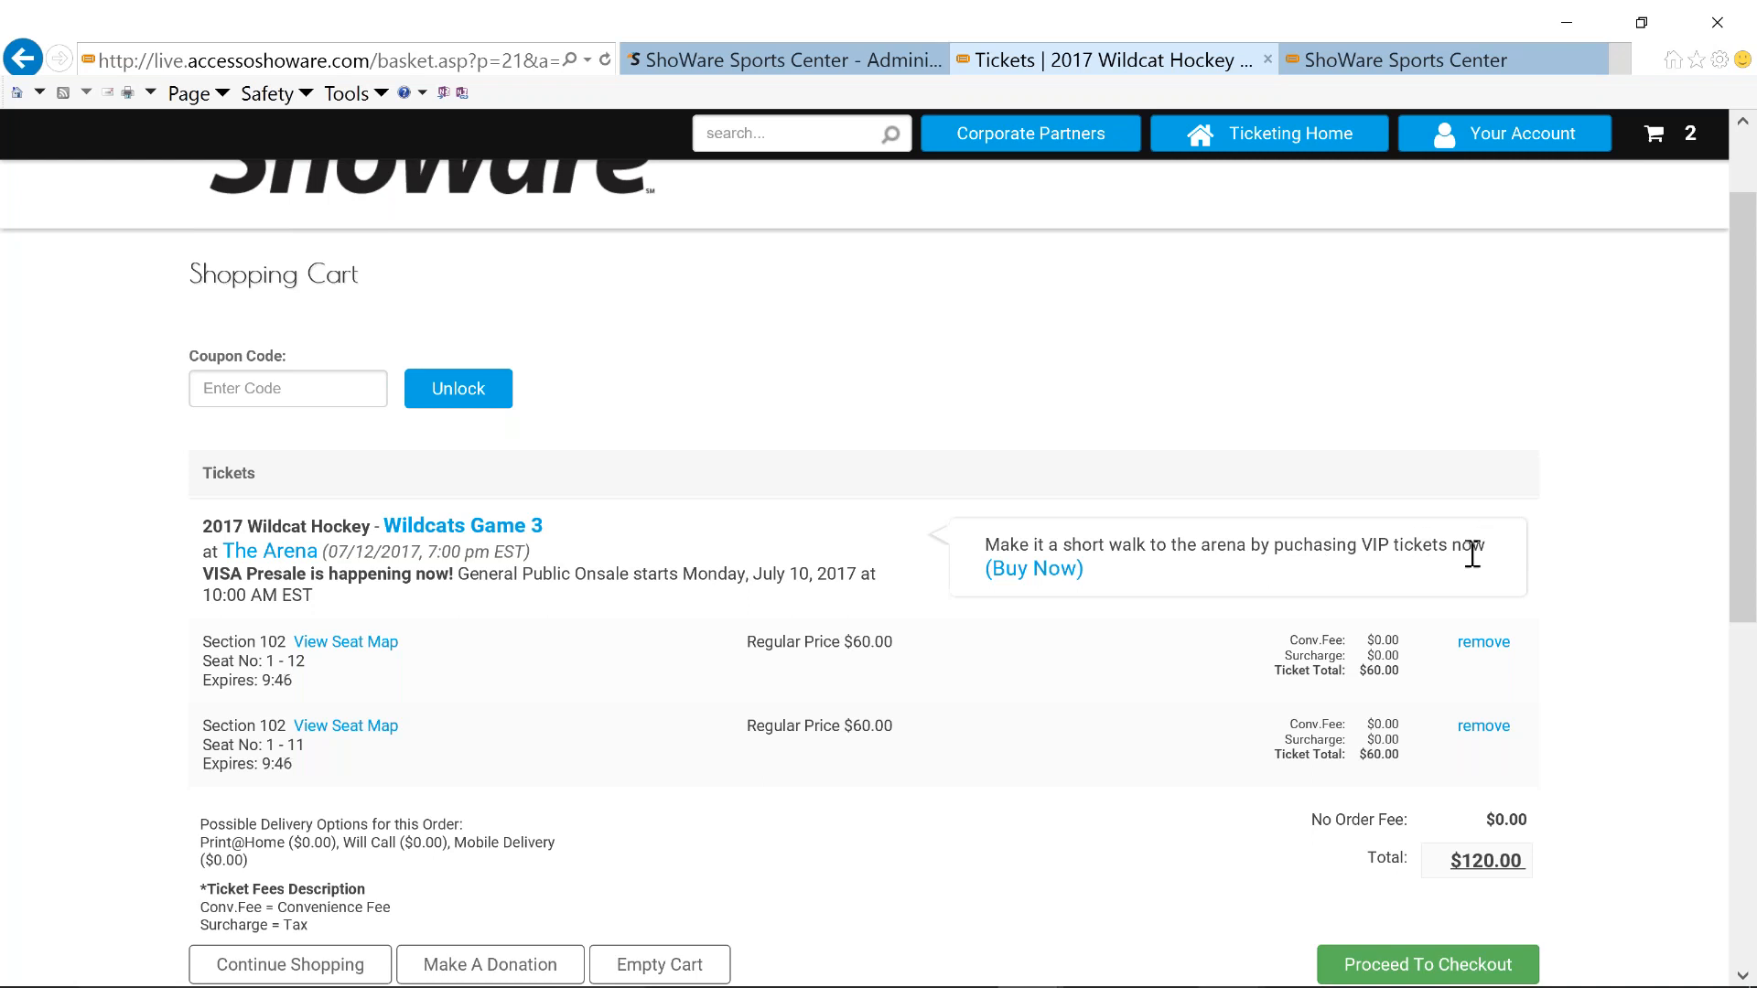
Step: From the cart's VIP promo, reserve one $15 2017 VIP Parking pass as a third cart item
left_click(1033, 567)
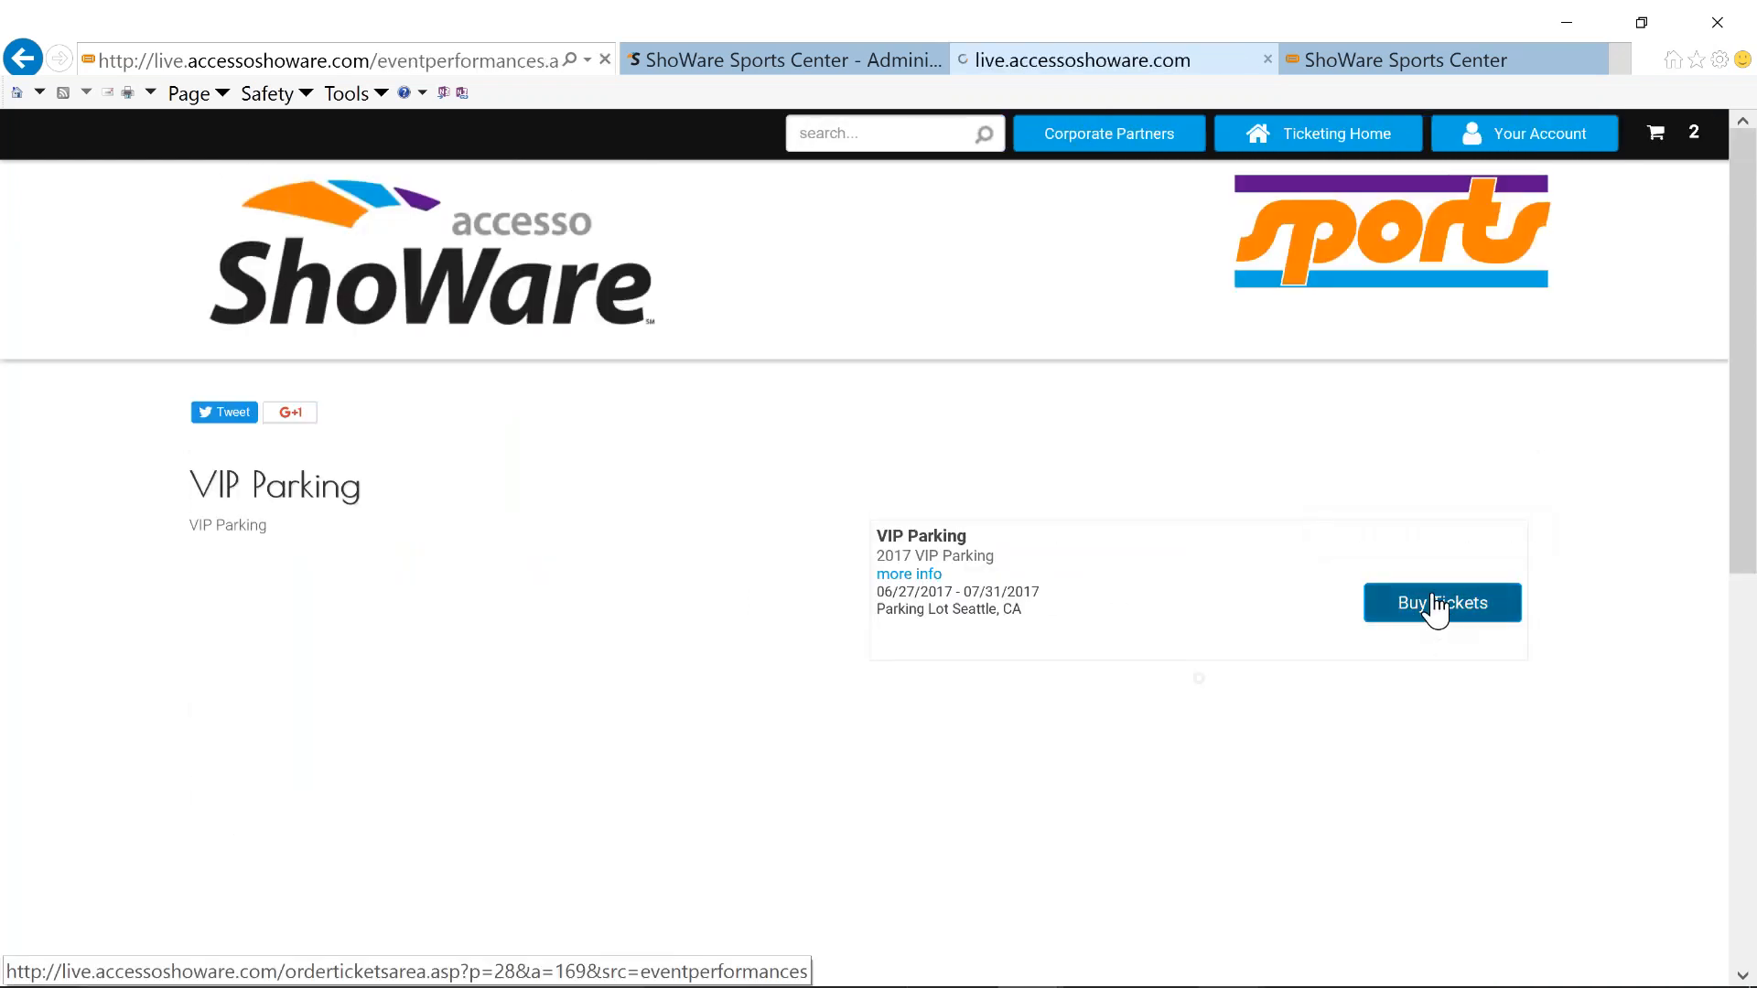
left_click(1442, 602)
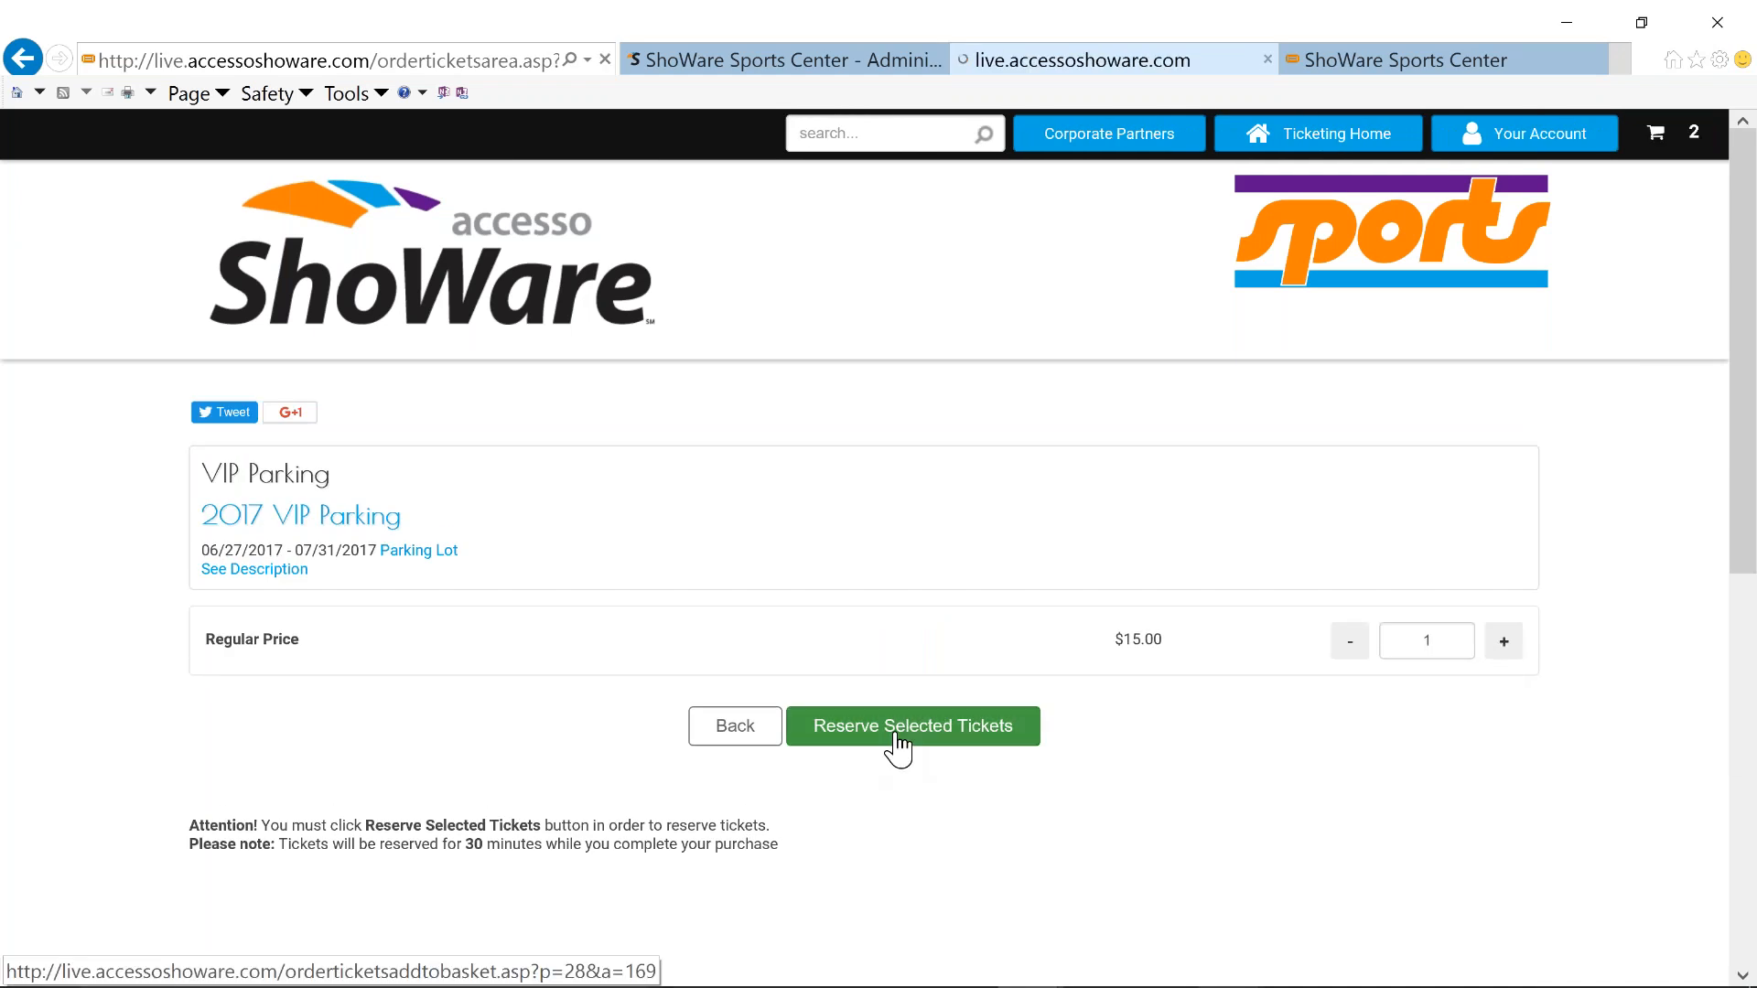
left_click(911, 727)
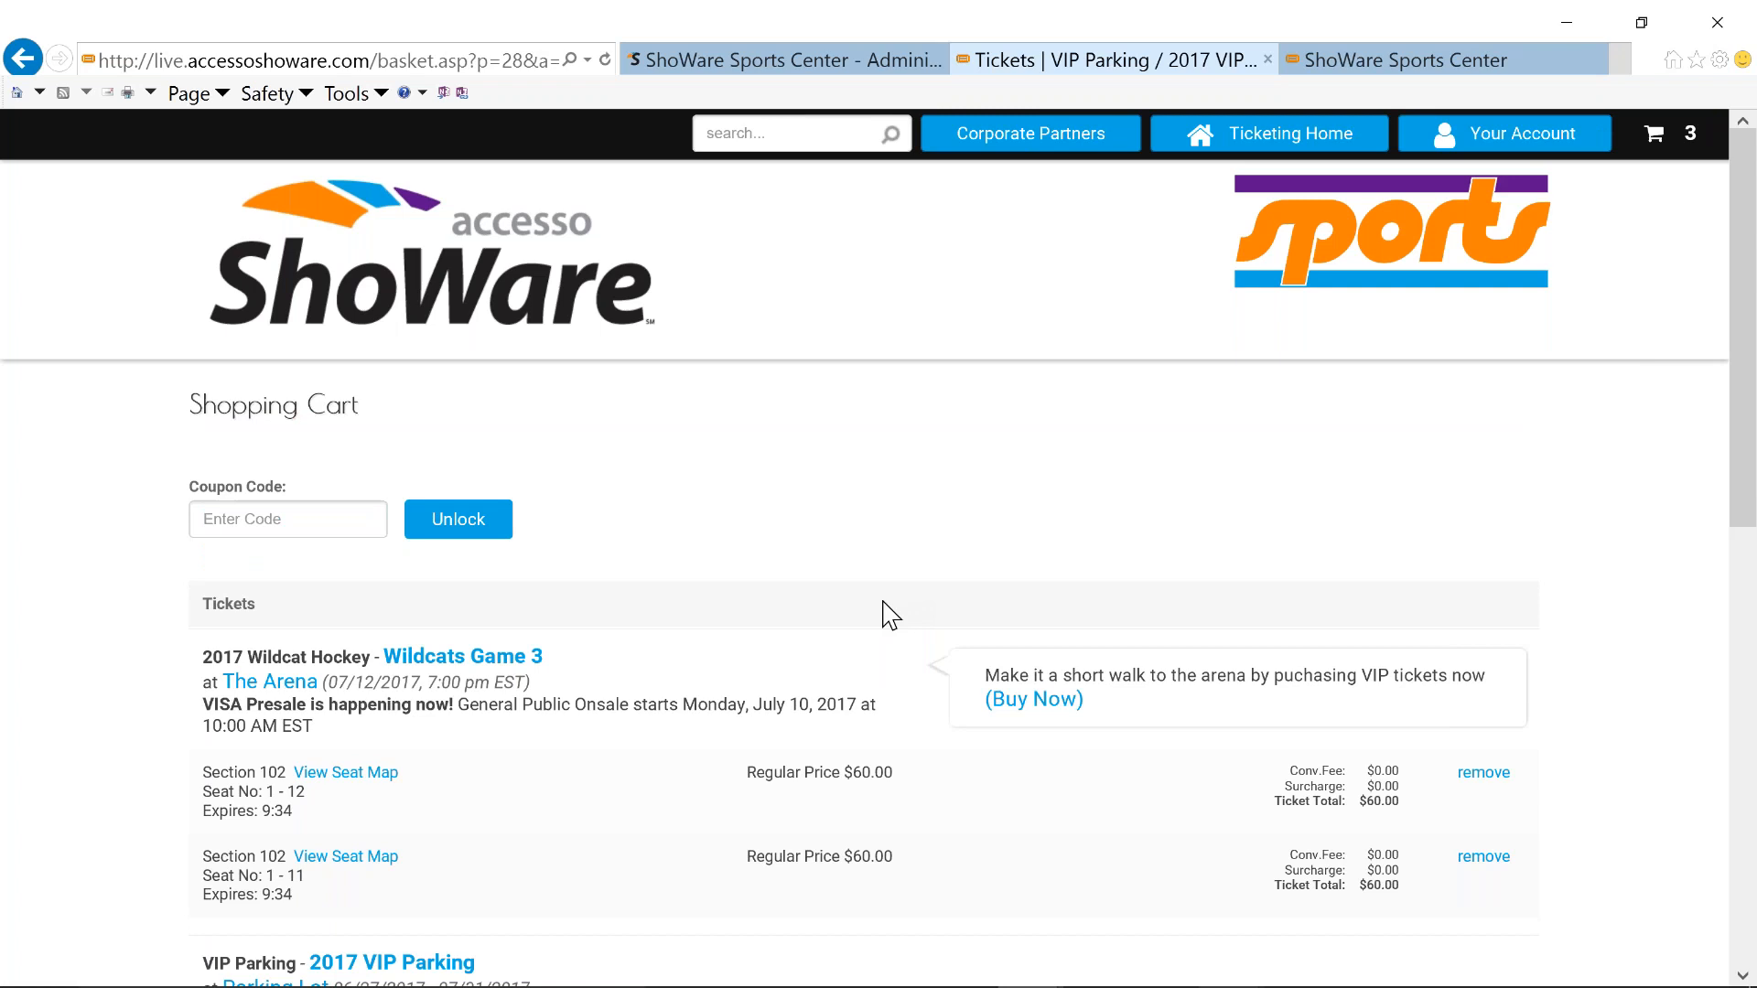
Step: Enter coupon code 'coupon' and unlock 5 OFF pricing: both seats $55, cart total $125
left_click(287, 518)
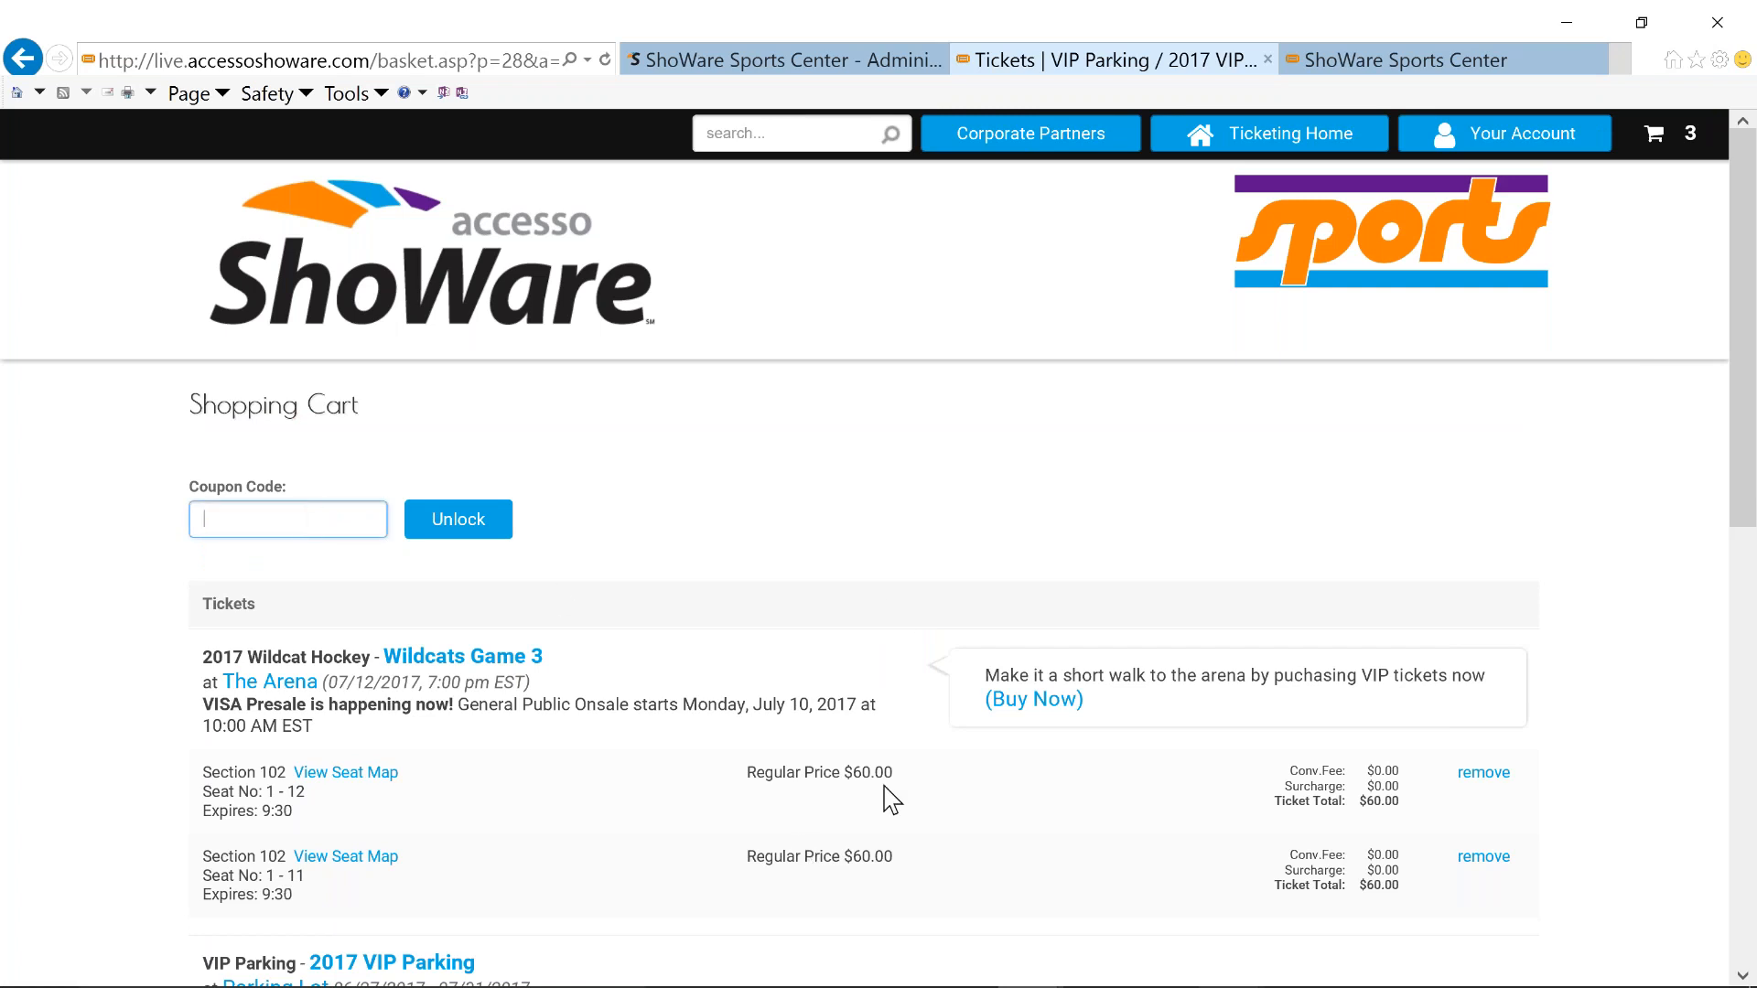
type("coupon")
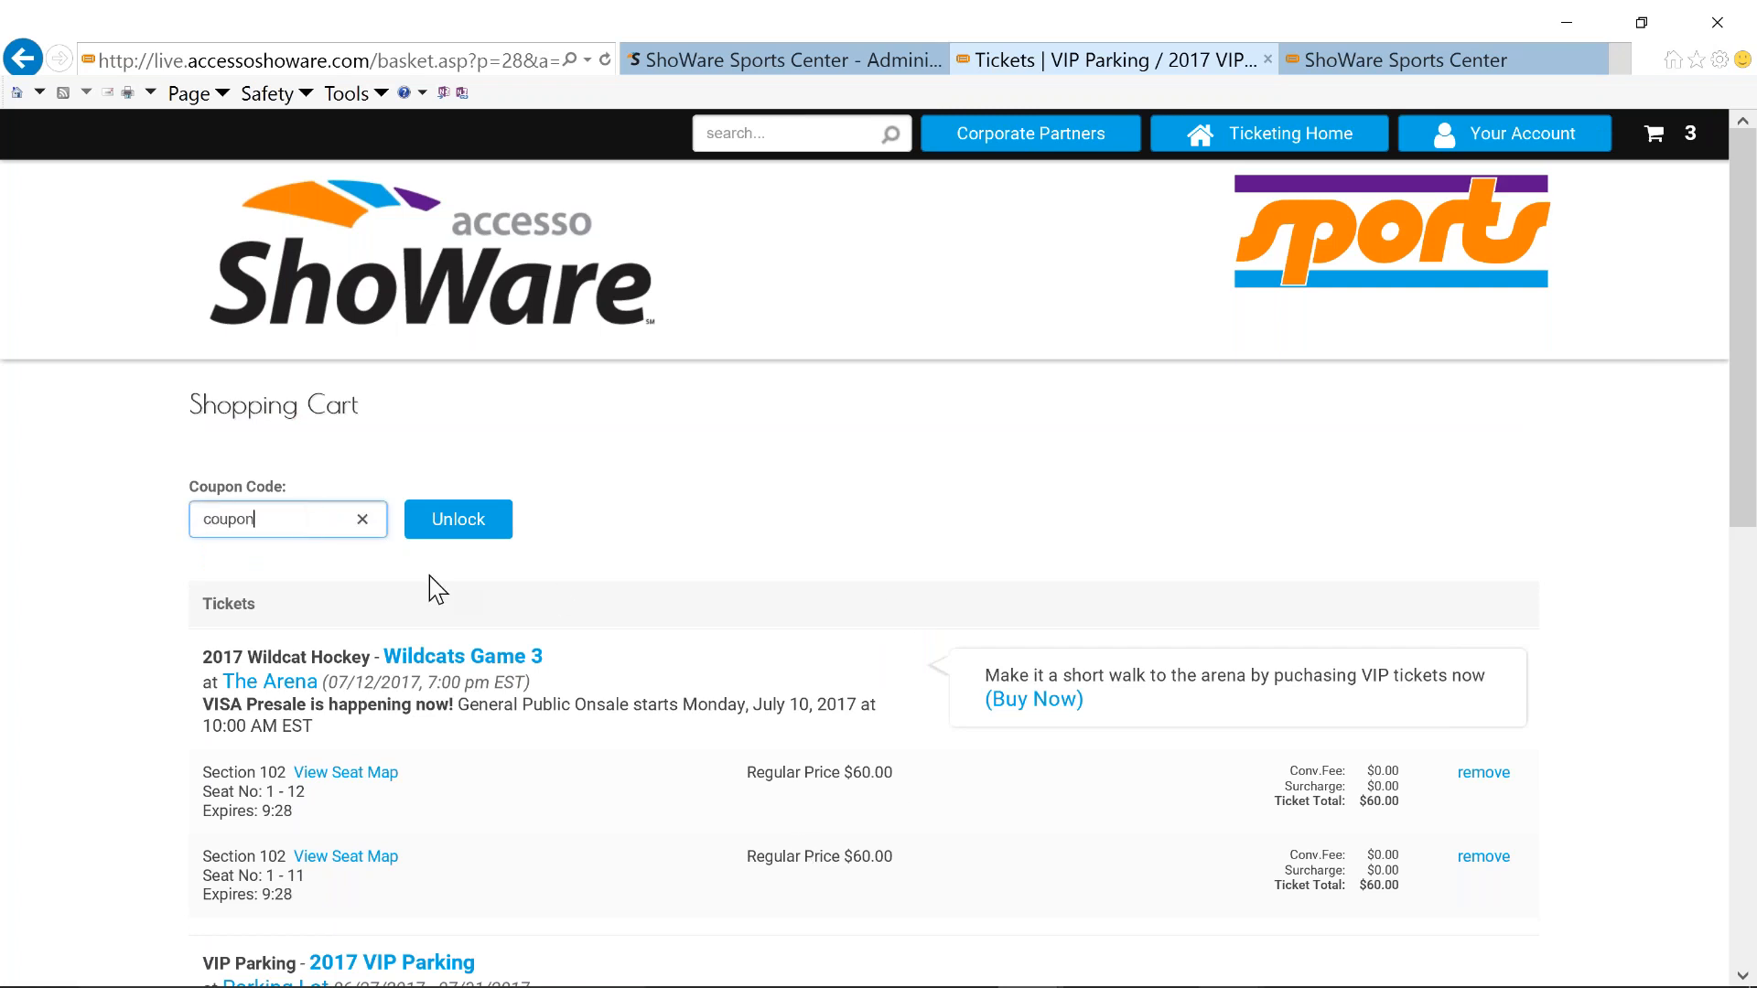
left_click(456, 518)
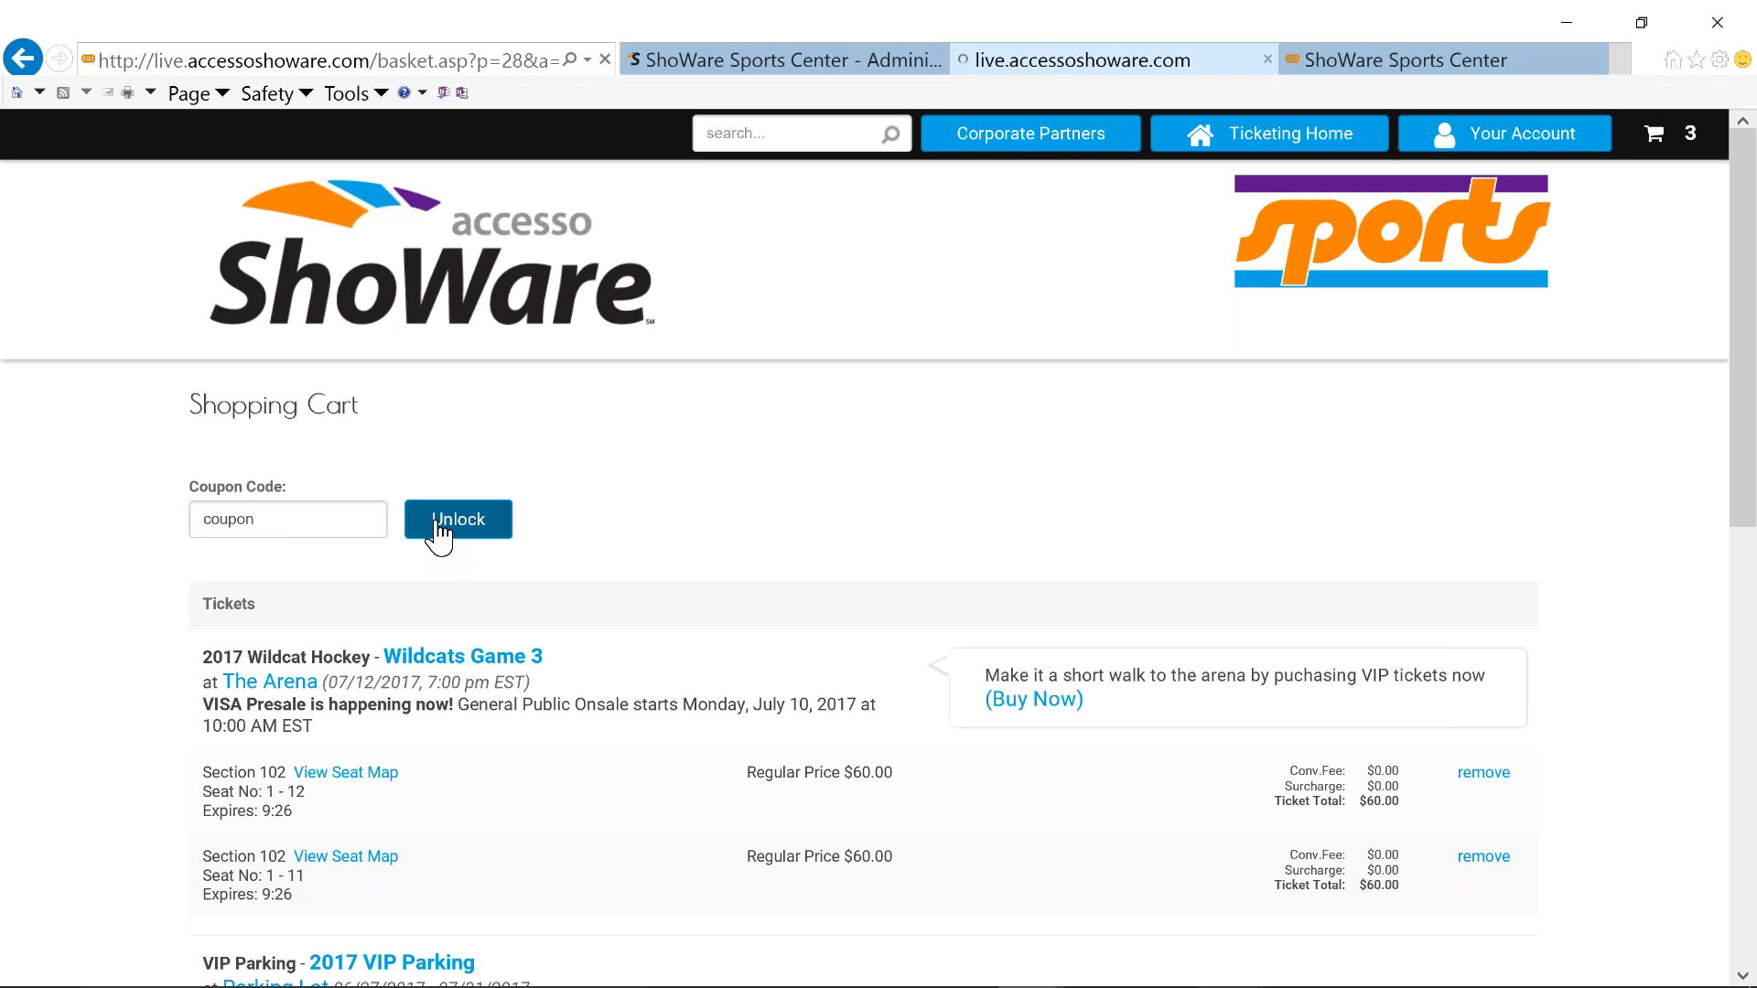
left_click(457, 518)
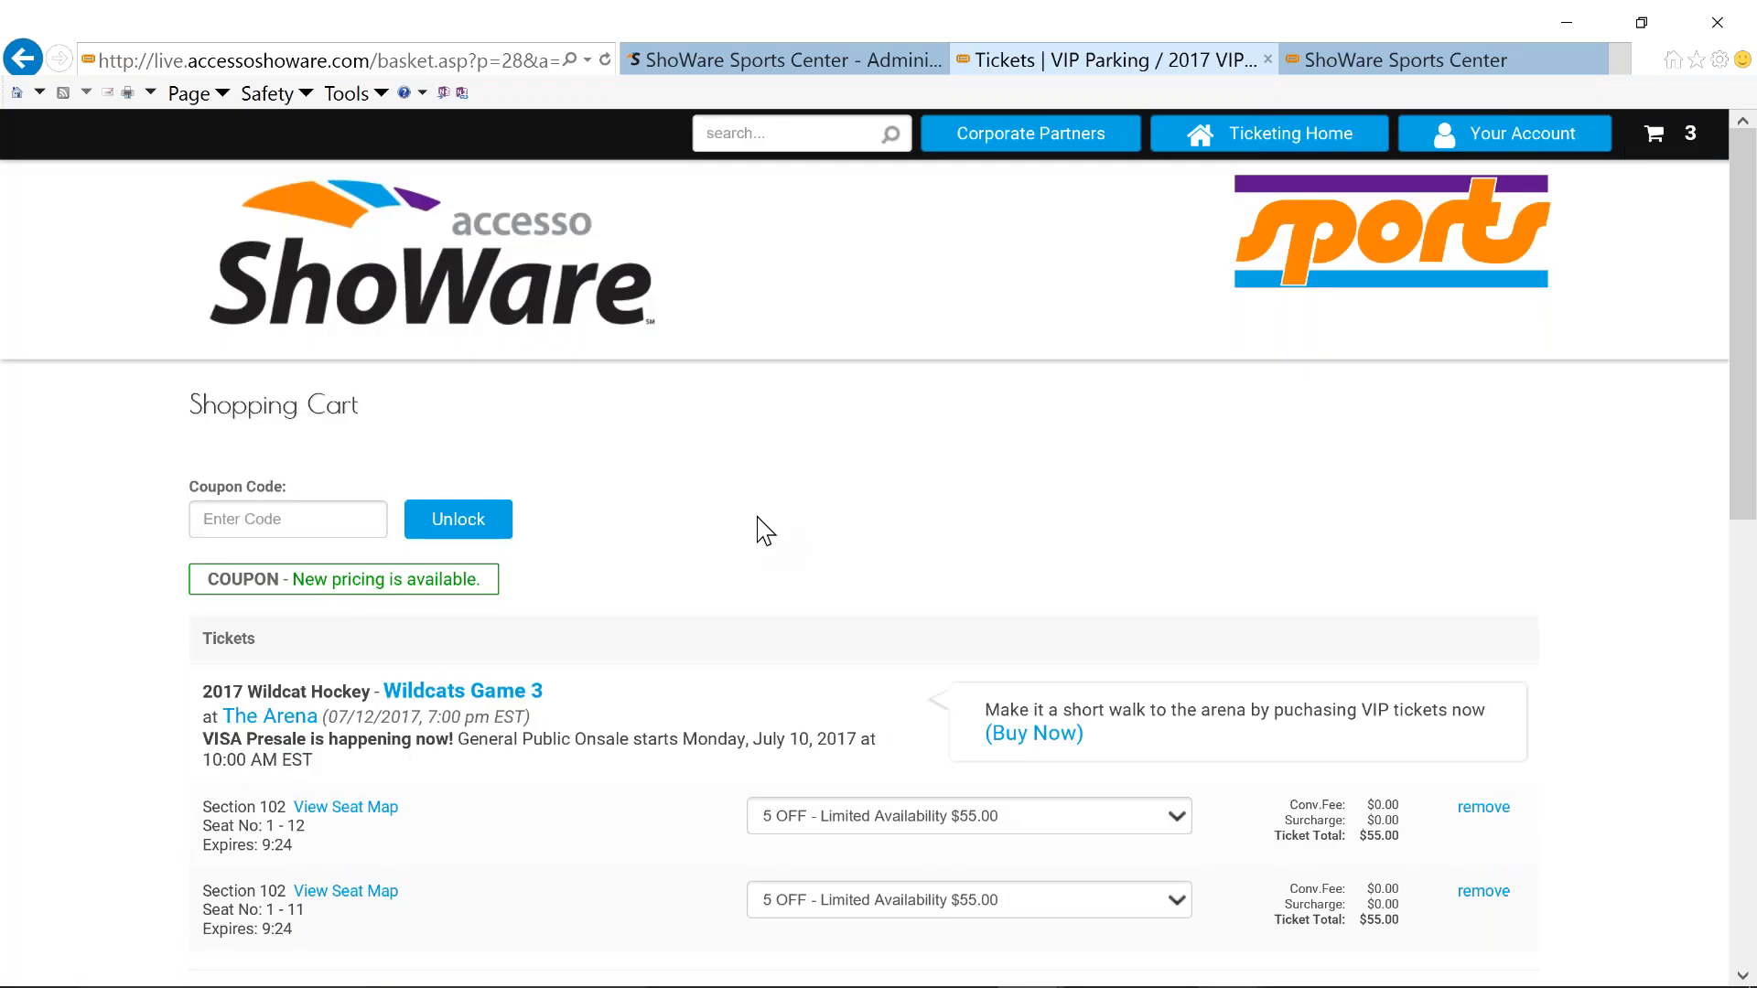
scroll("down", 3)
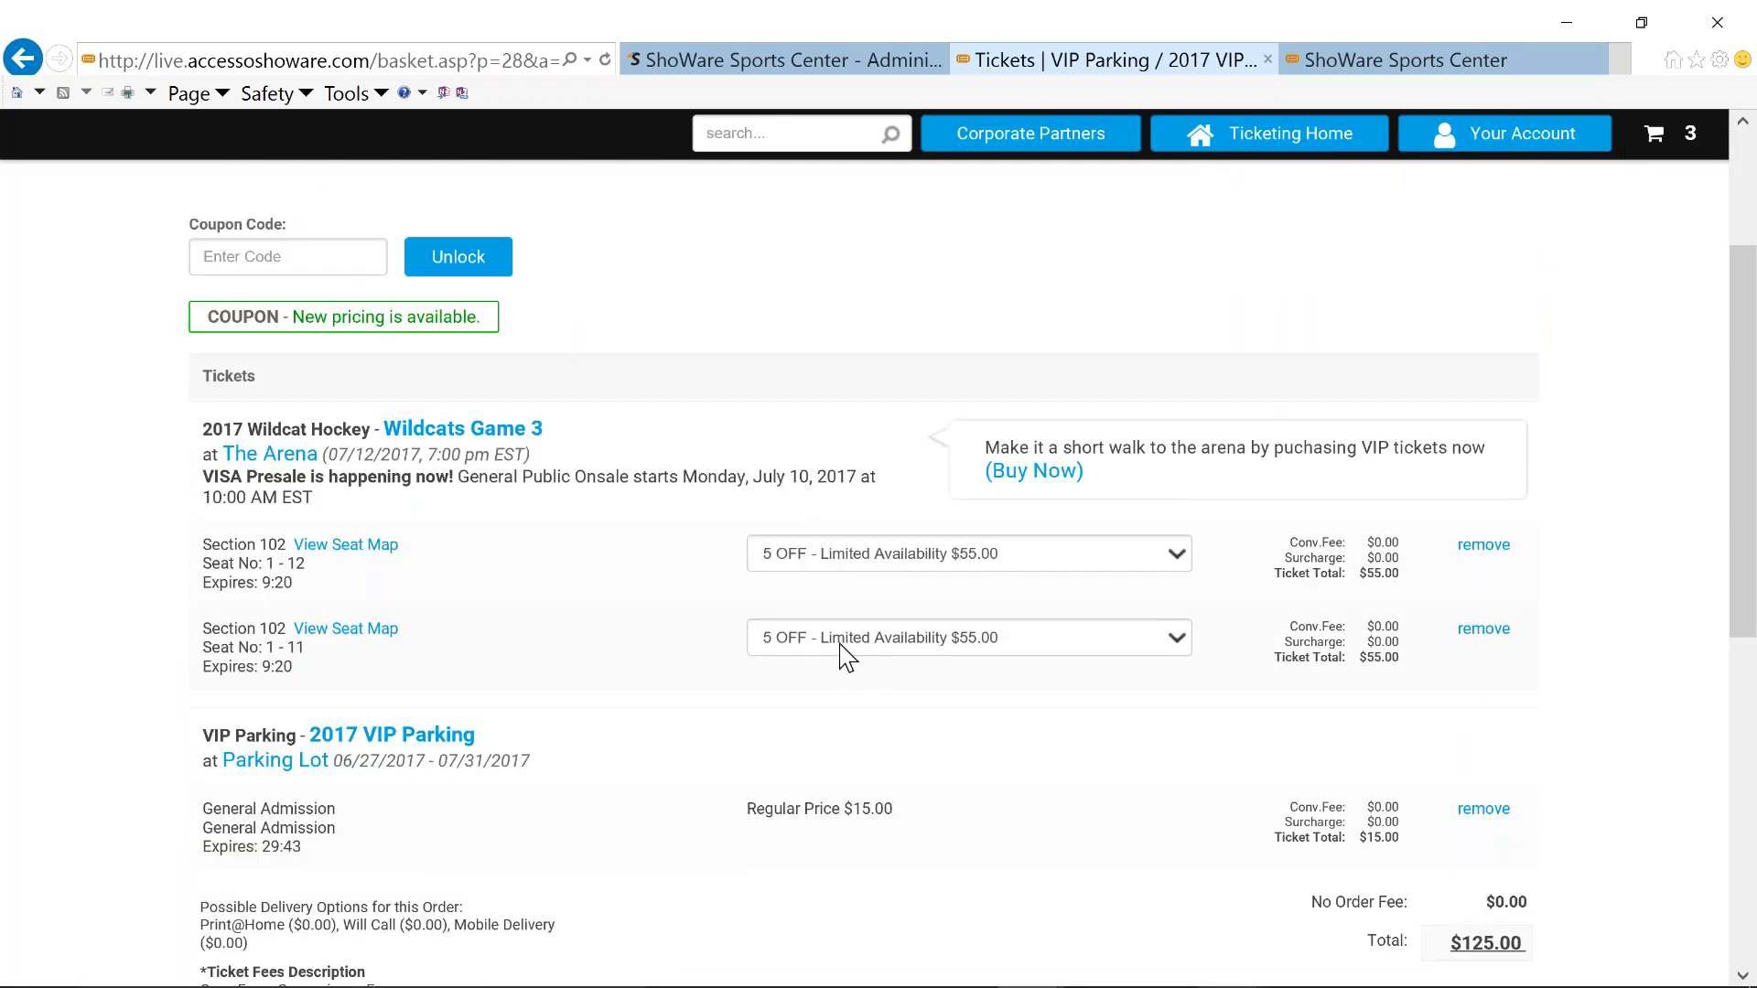
mouse_move(1078, 692)
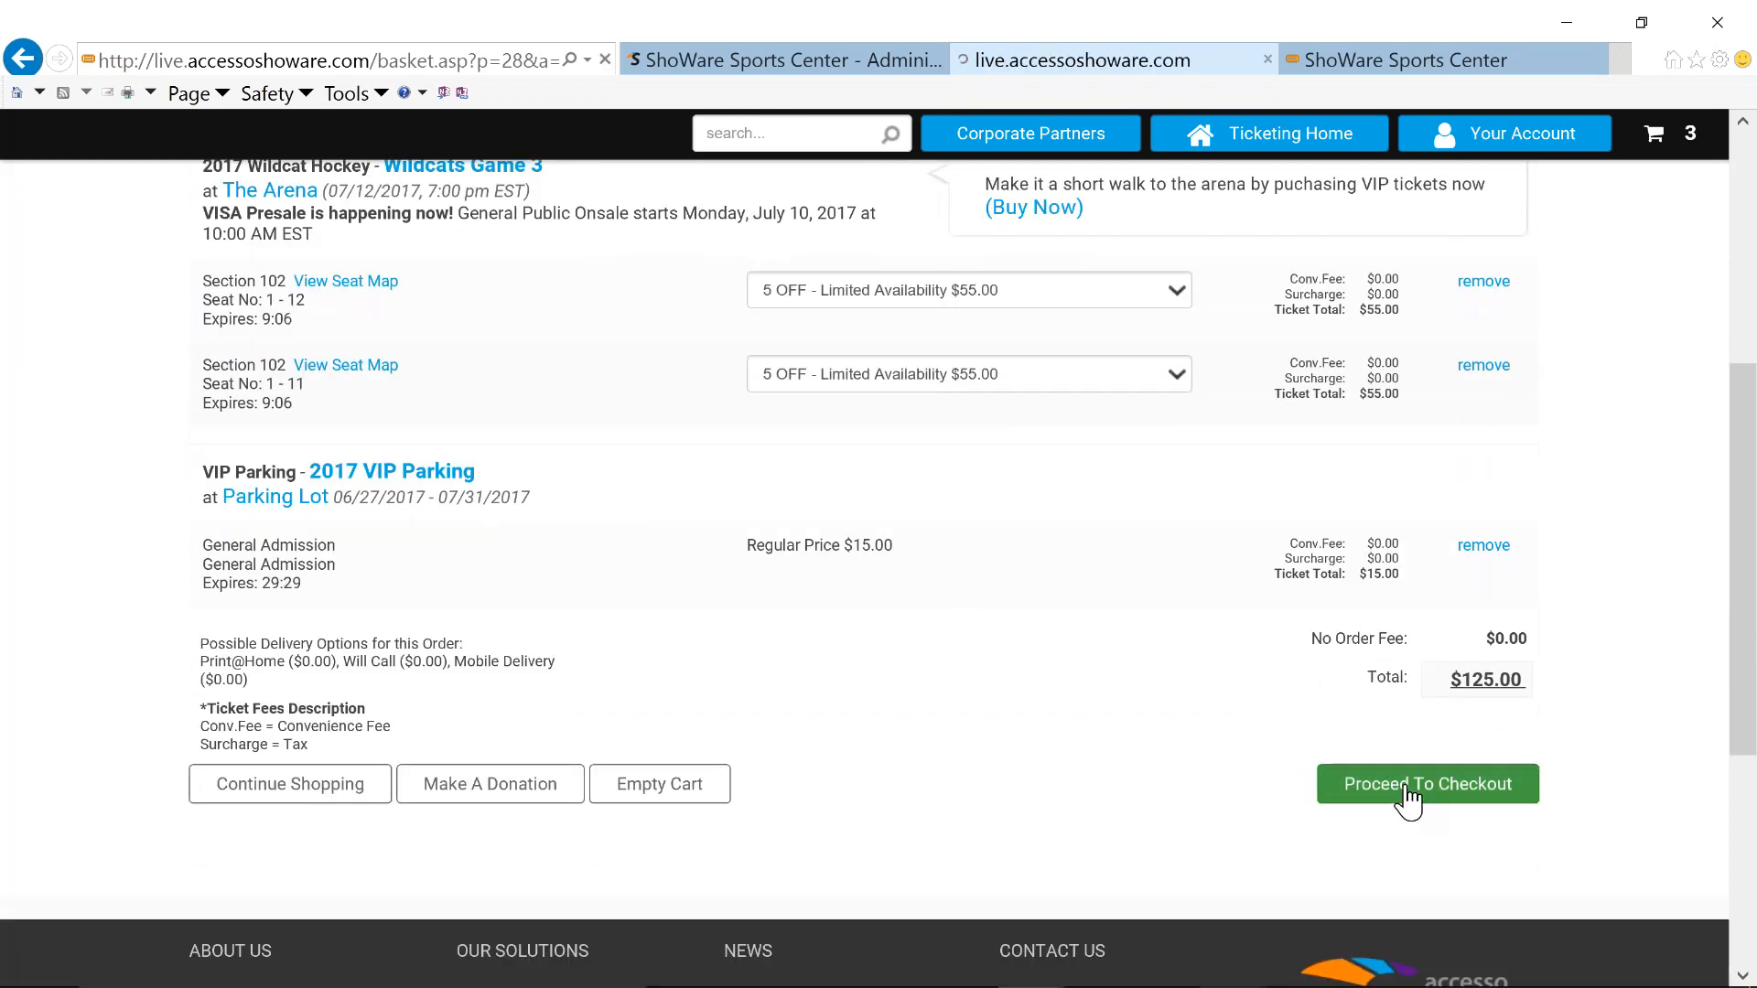
left_click(1426, 783)
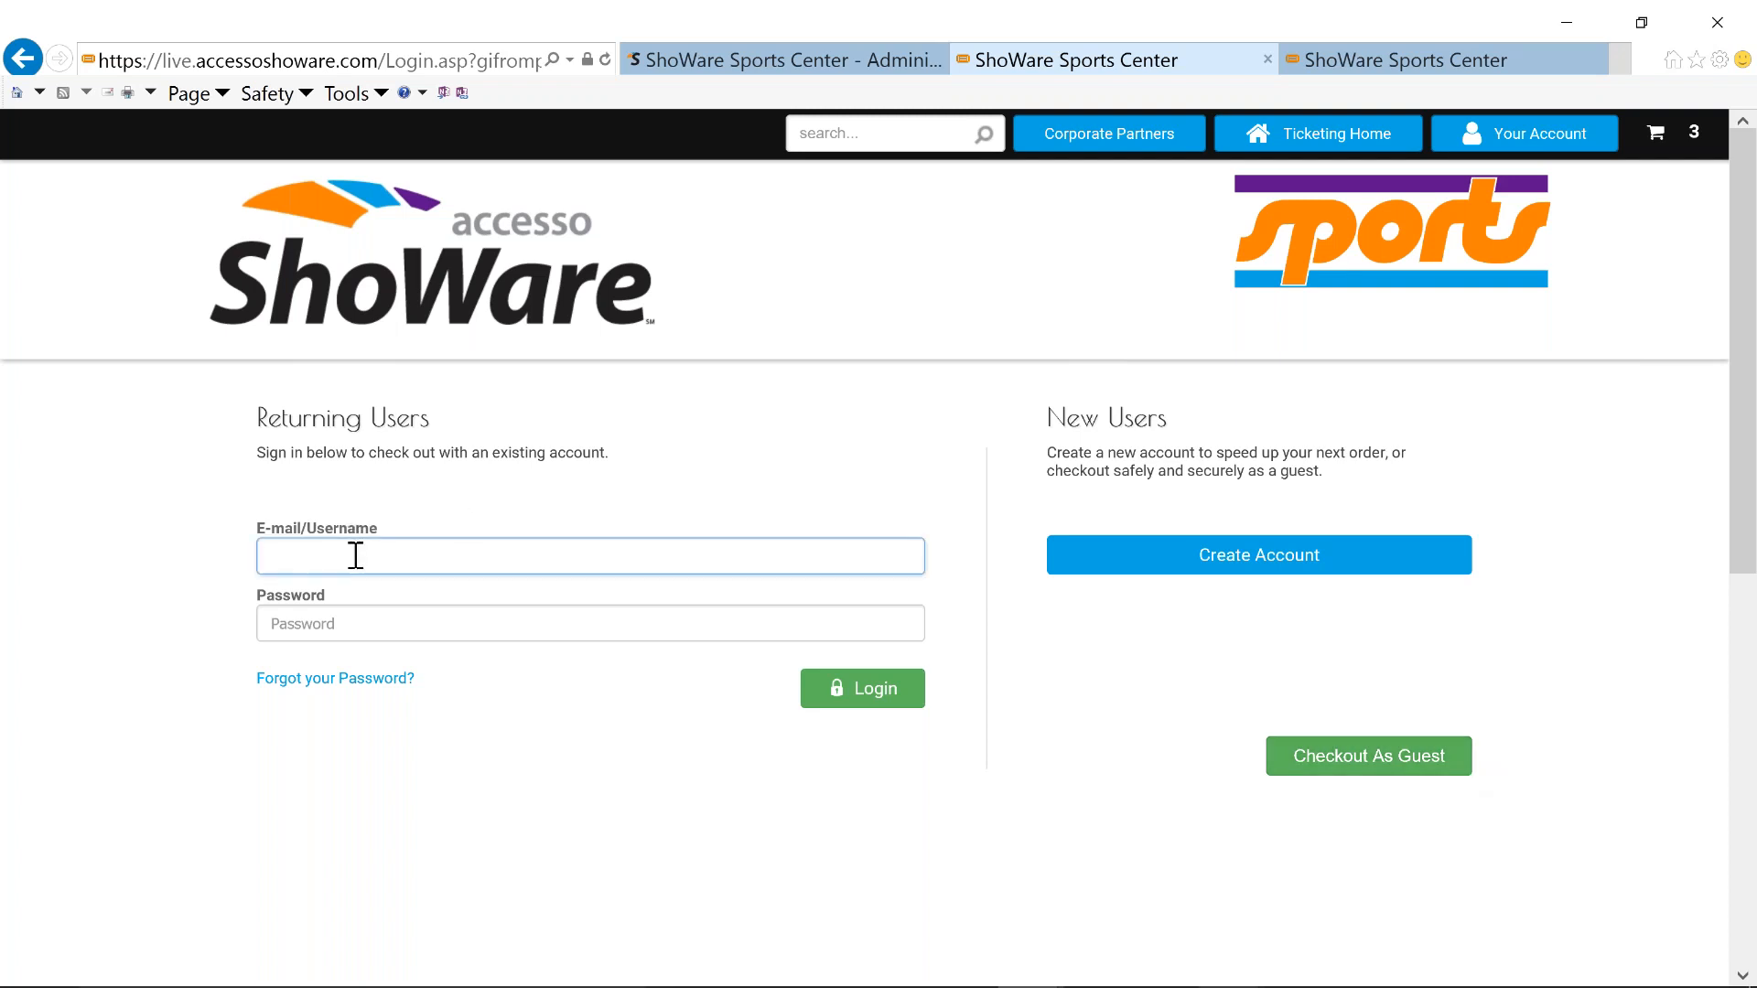
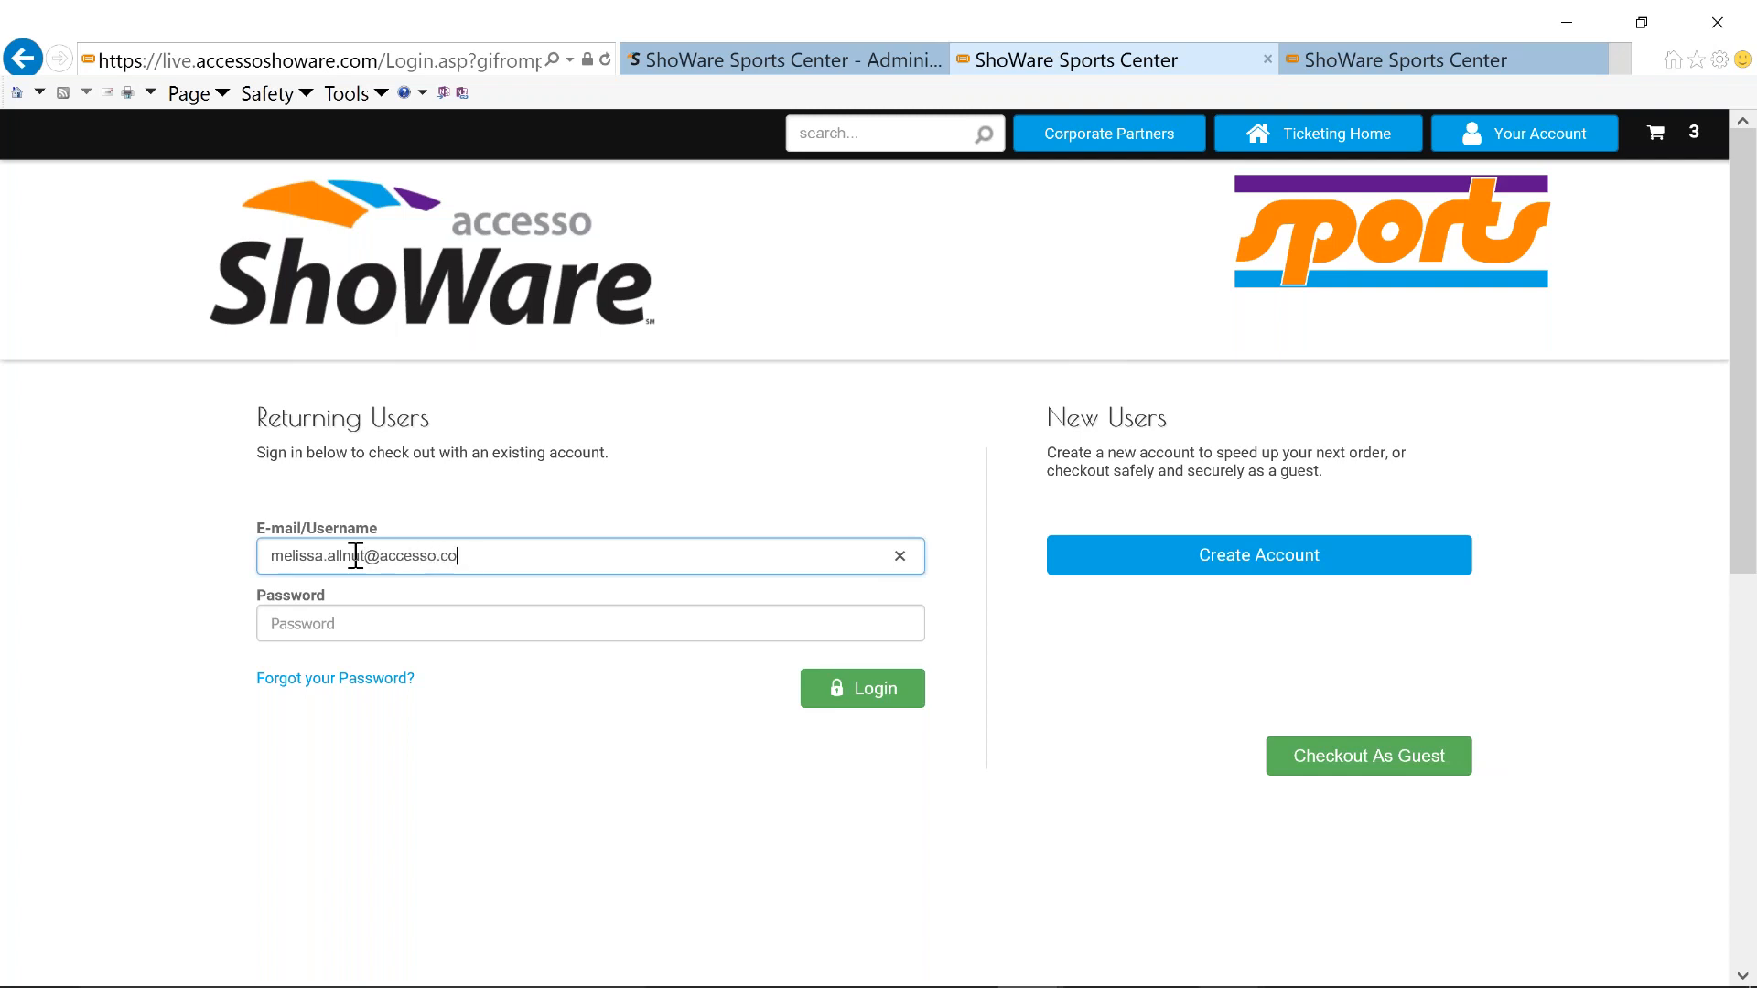
left_click(589, 622)
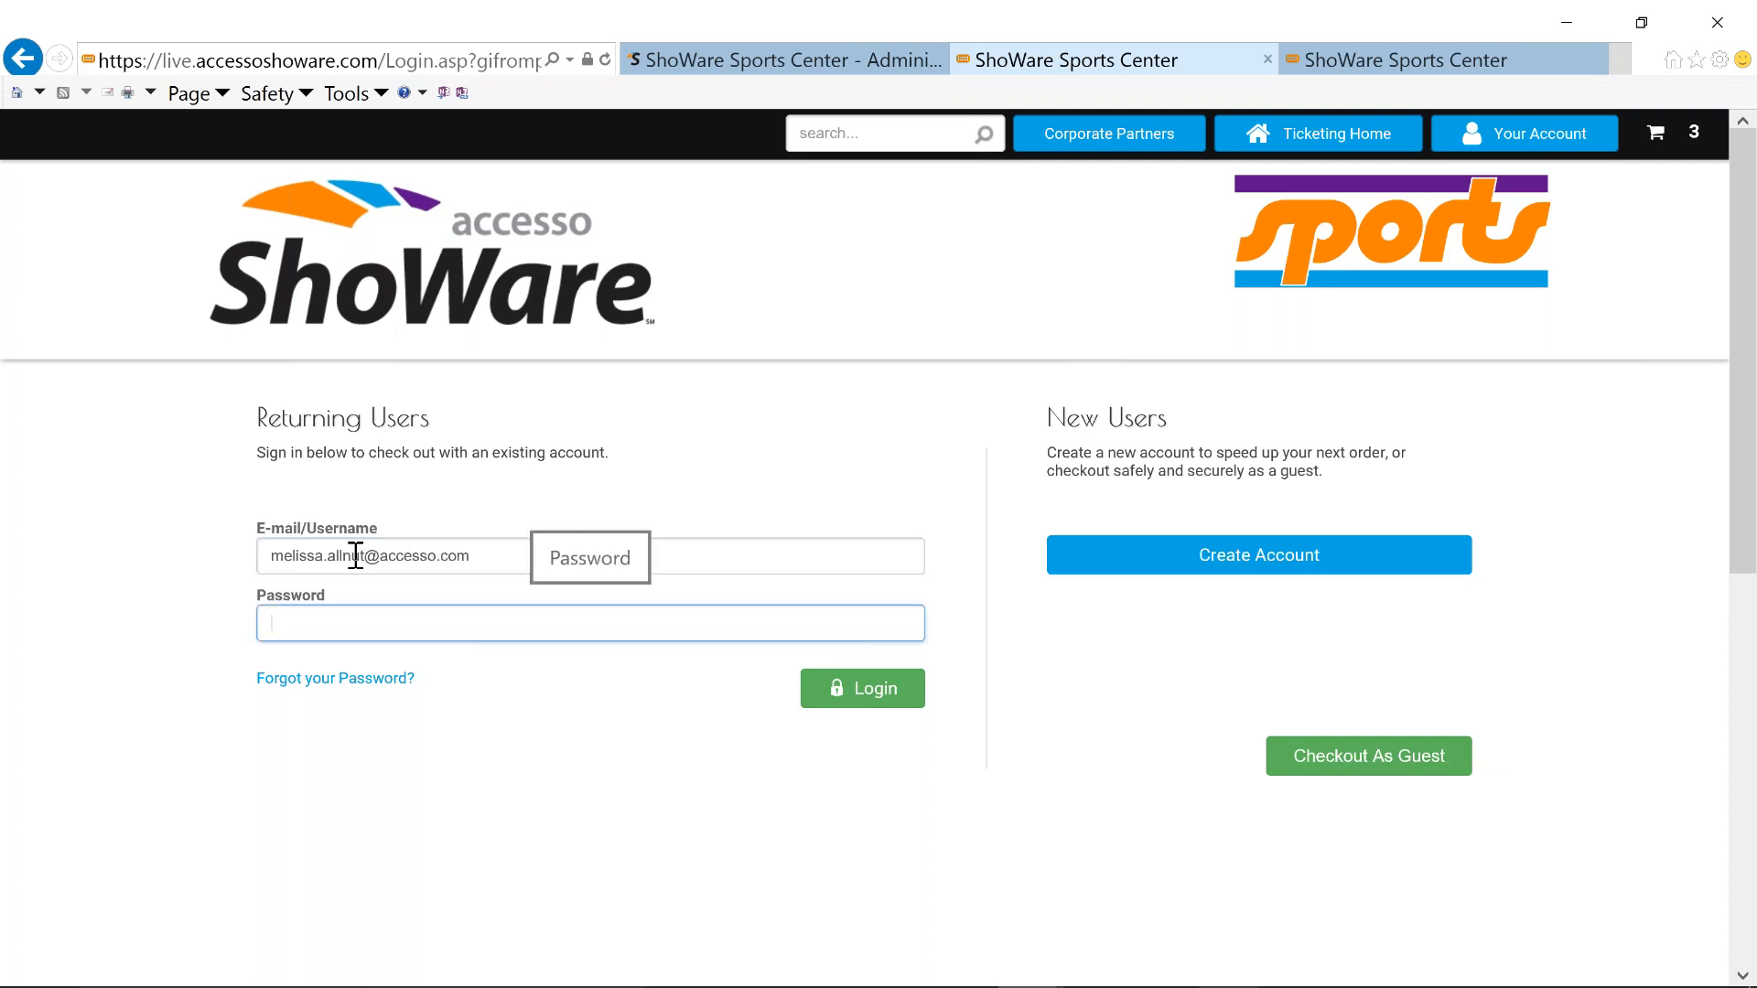
type("•••")
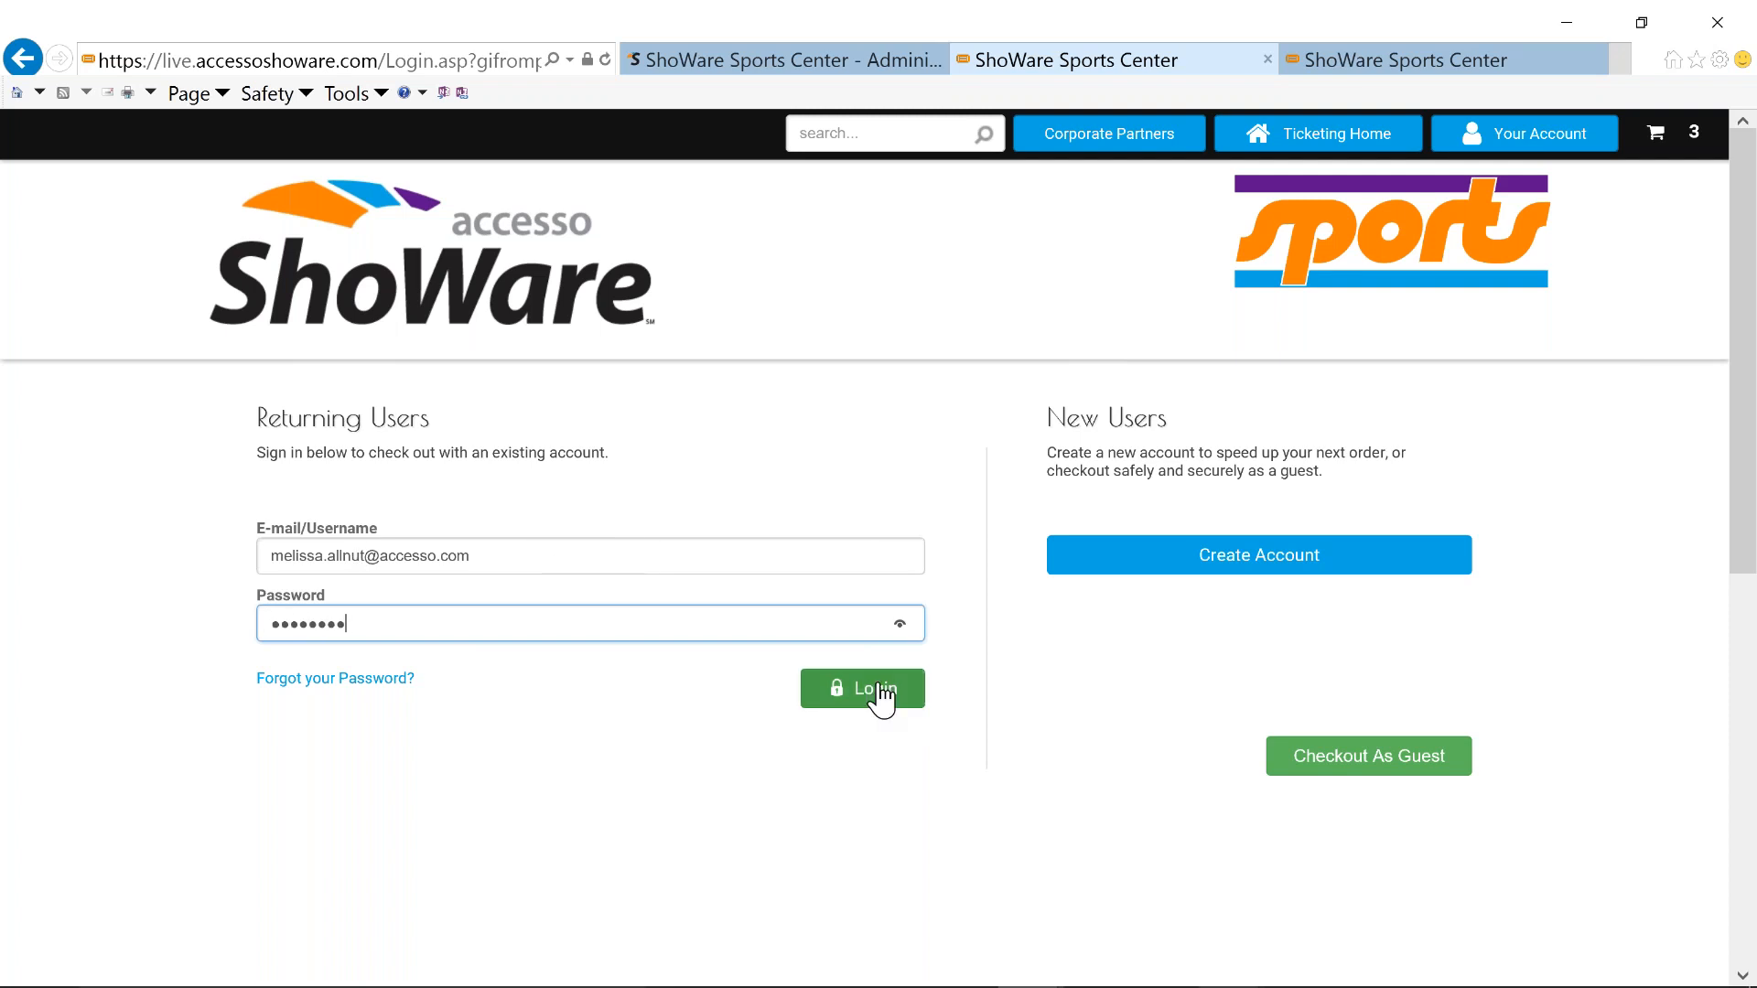
left_click(862, 688)
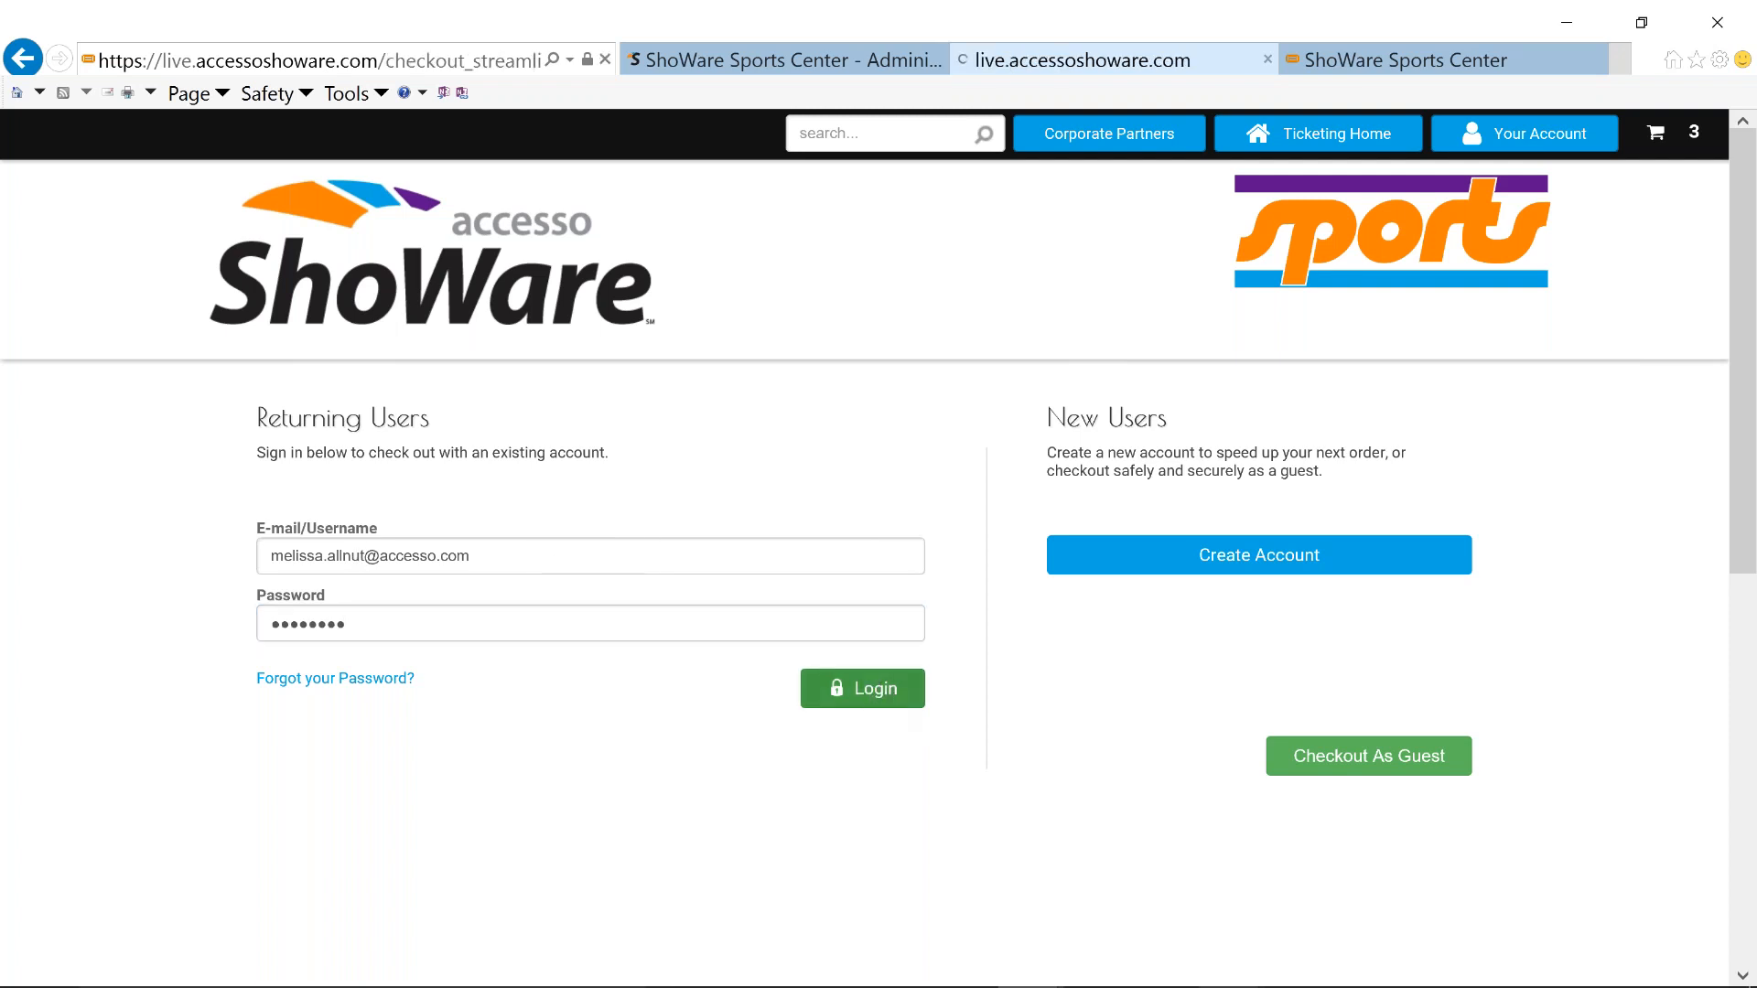
Step: On Secure Checkout, select Print@Home ticket delivery so the credit card payment step appears
left_click(862, 688)
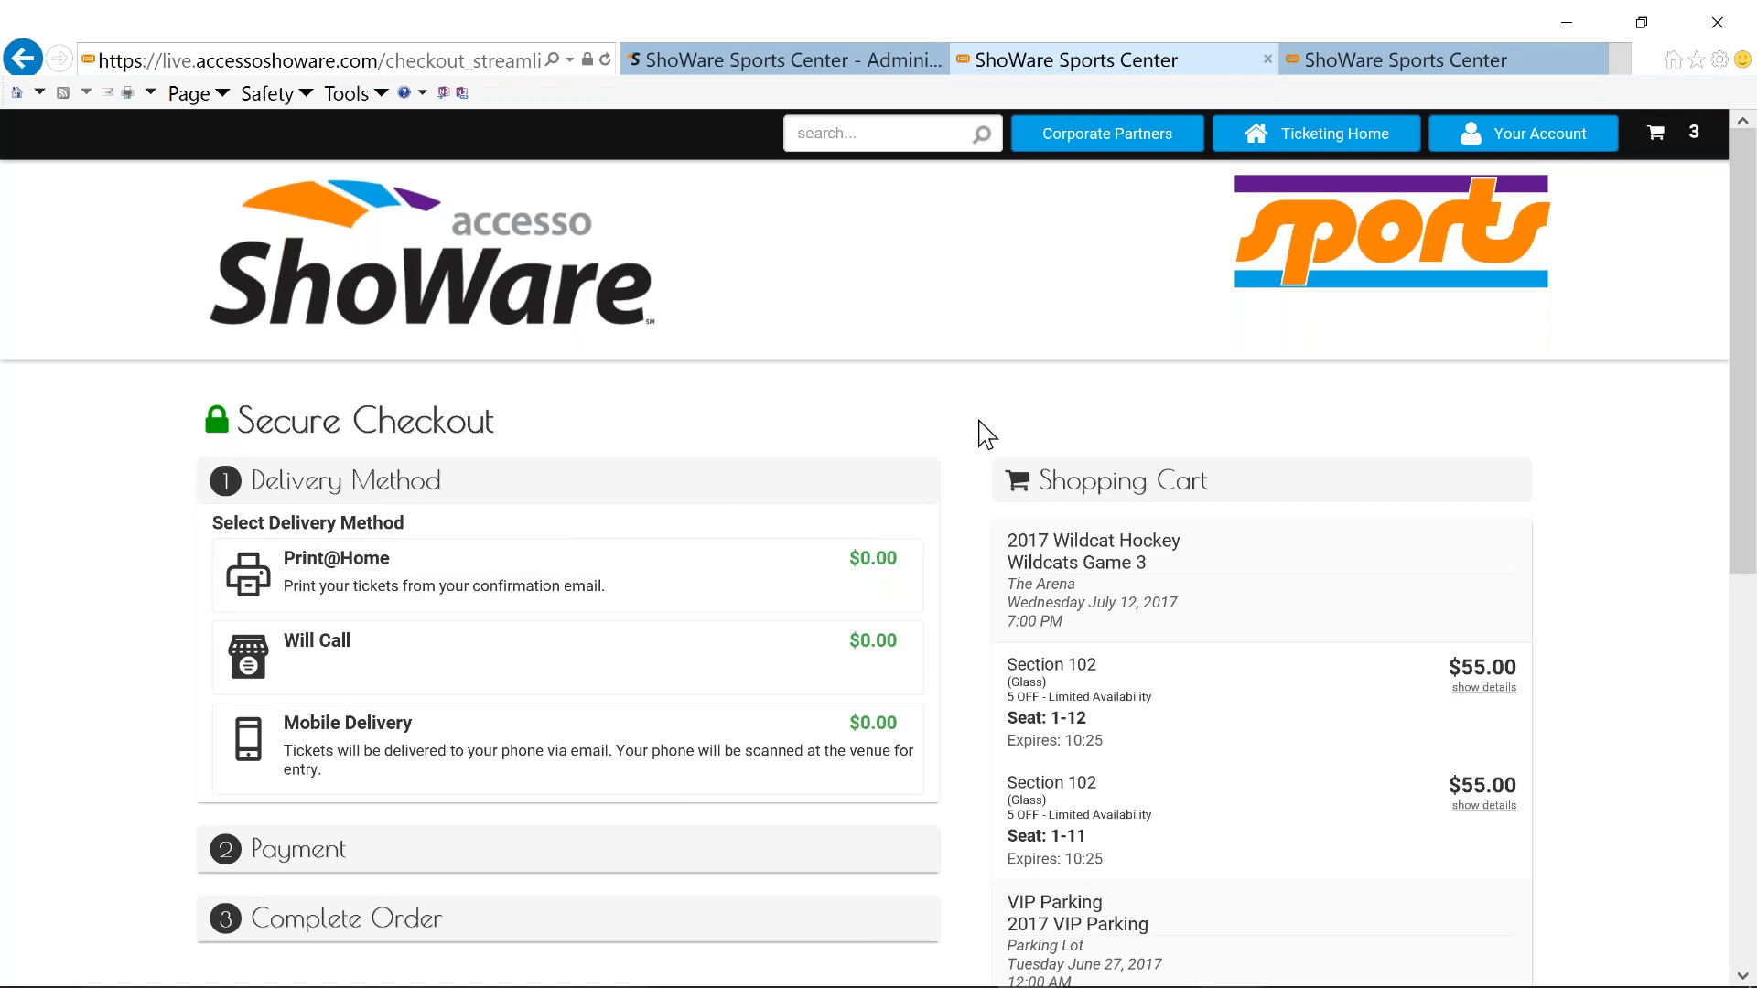
scroll("down", 3)
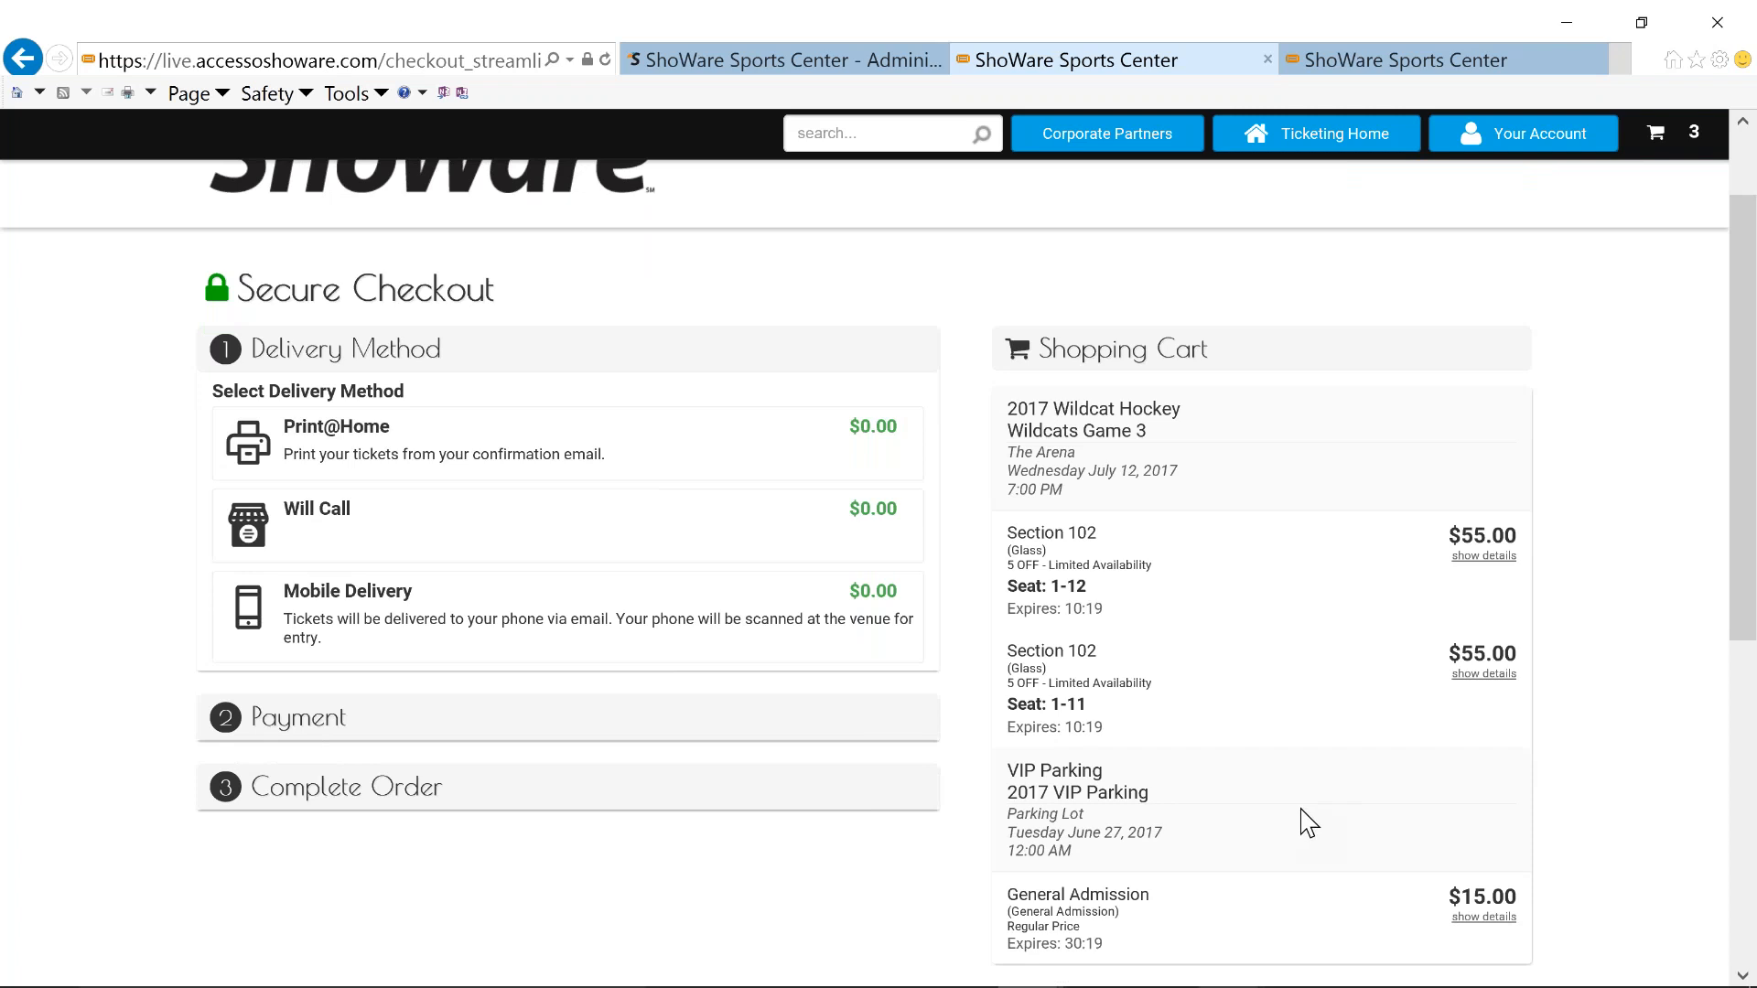
scroll("down", 3)
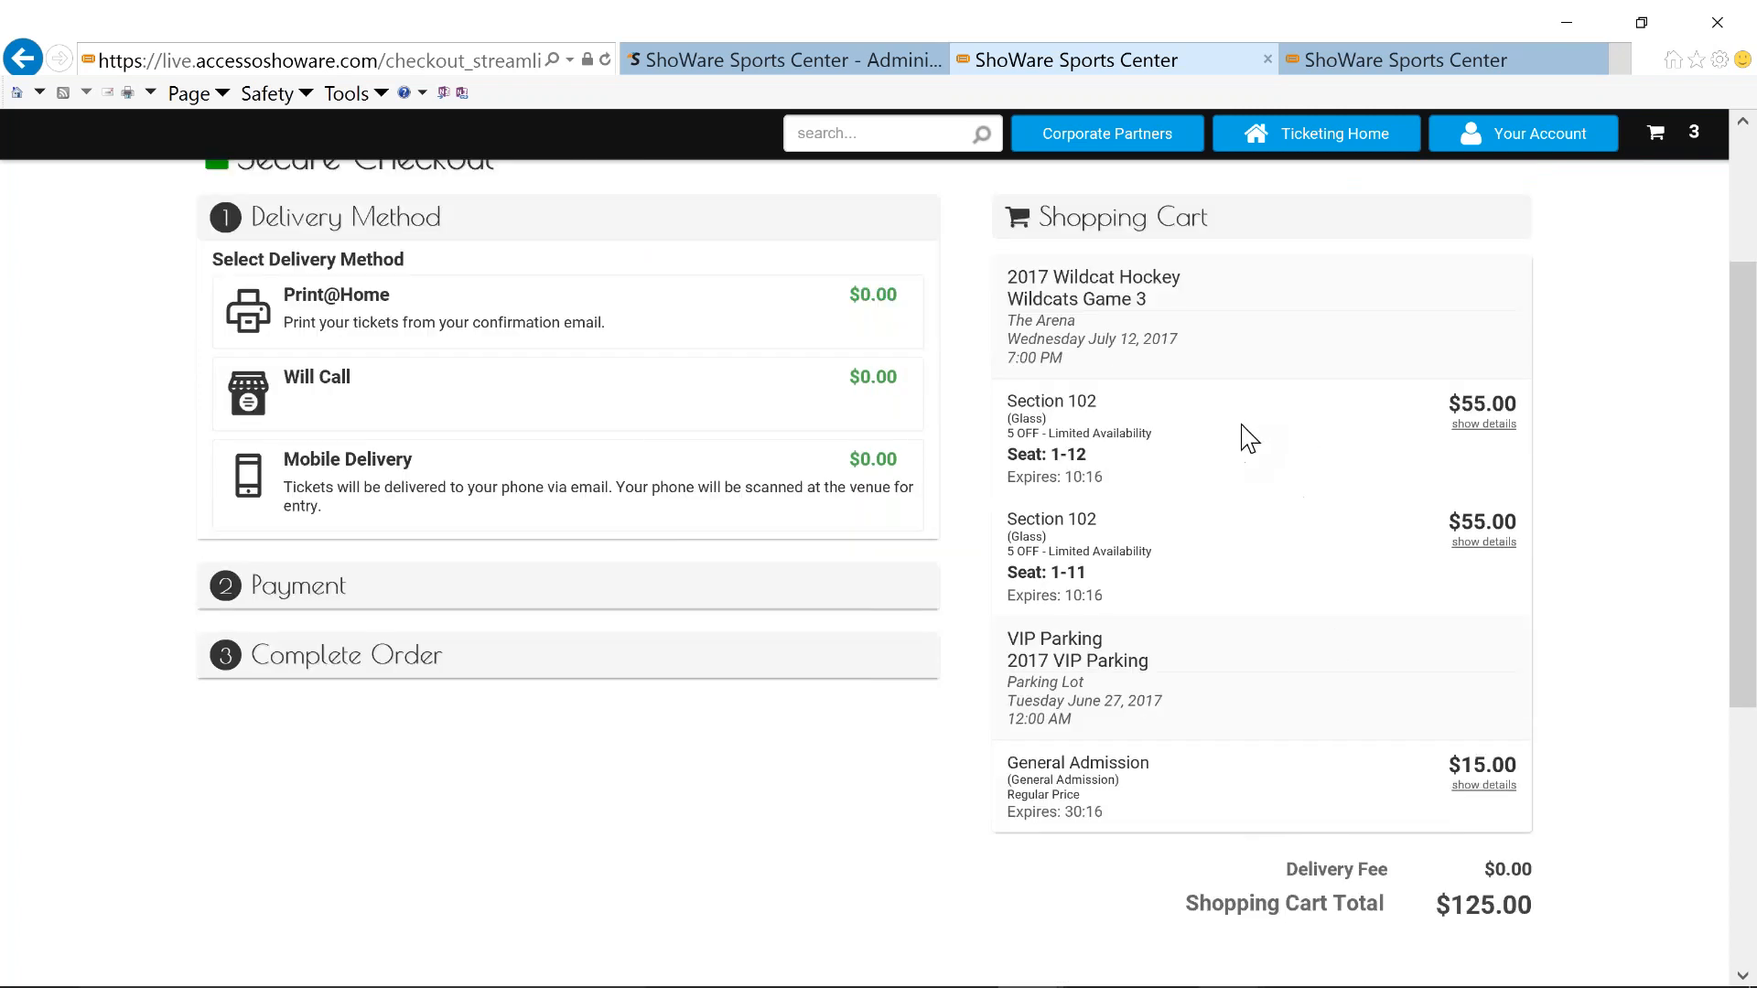
mouse_move(1415, 807)
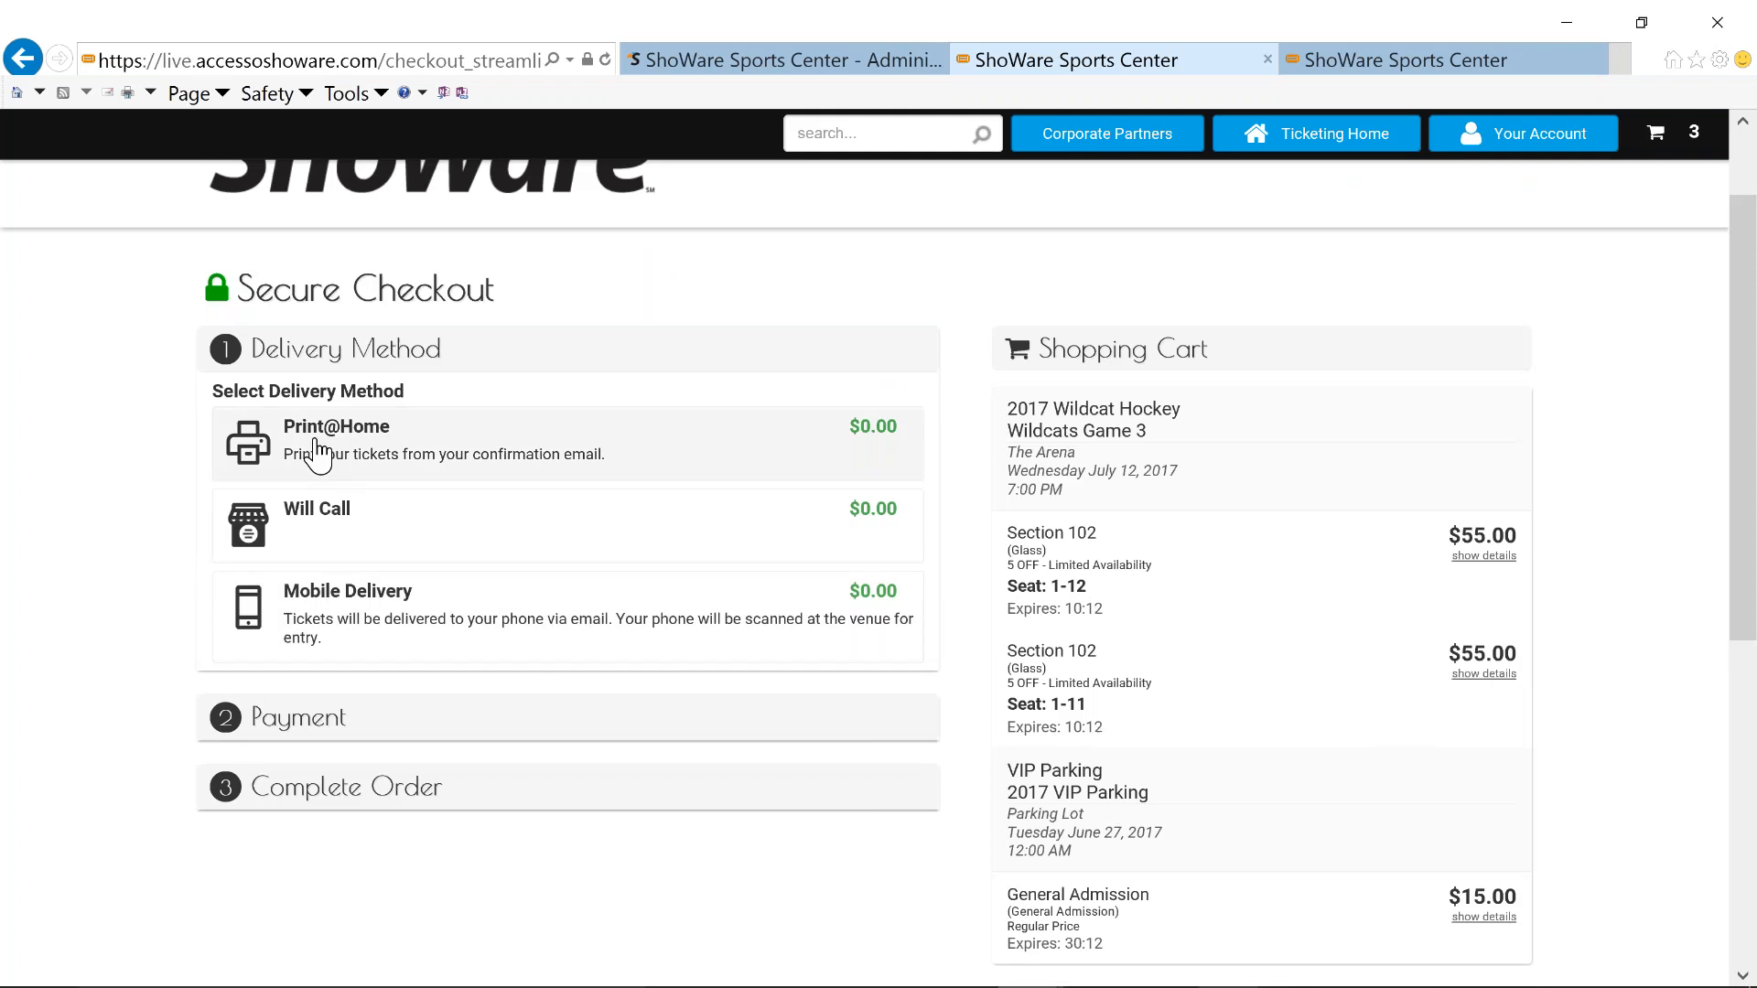
left_click(336, 437)
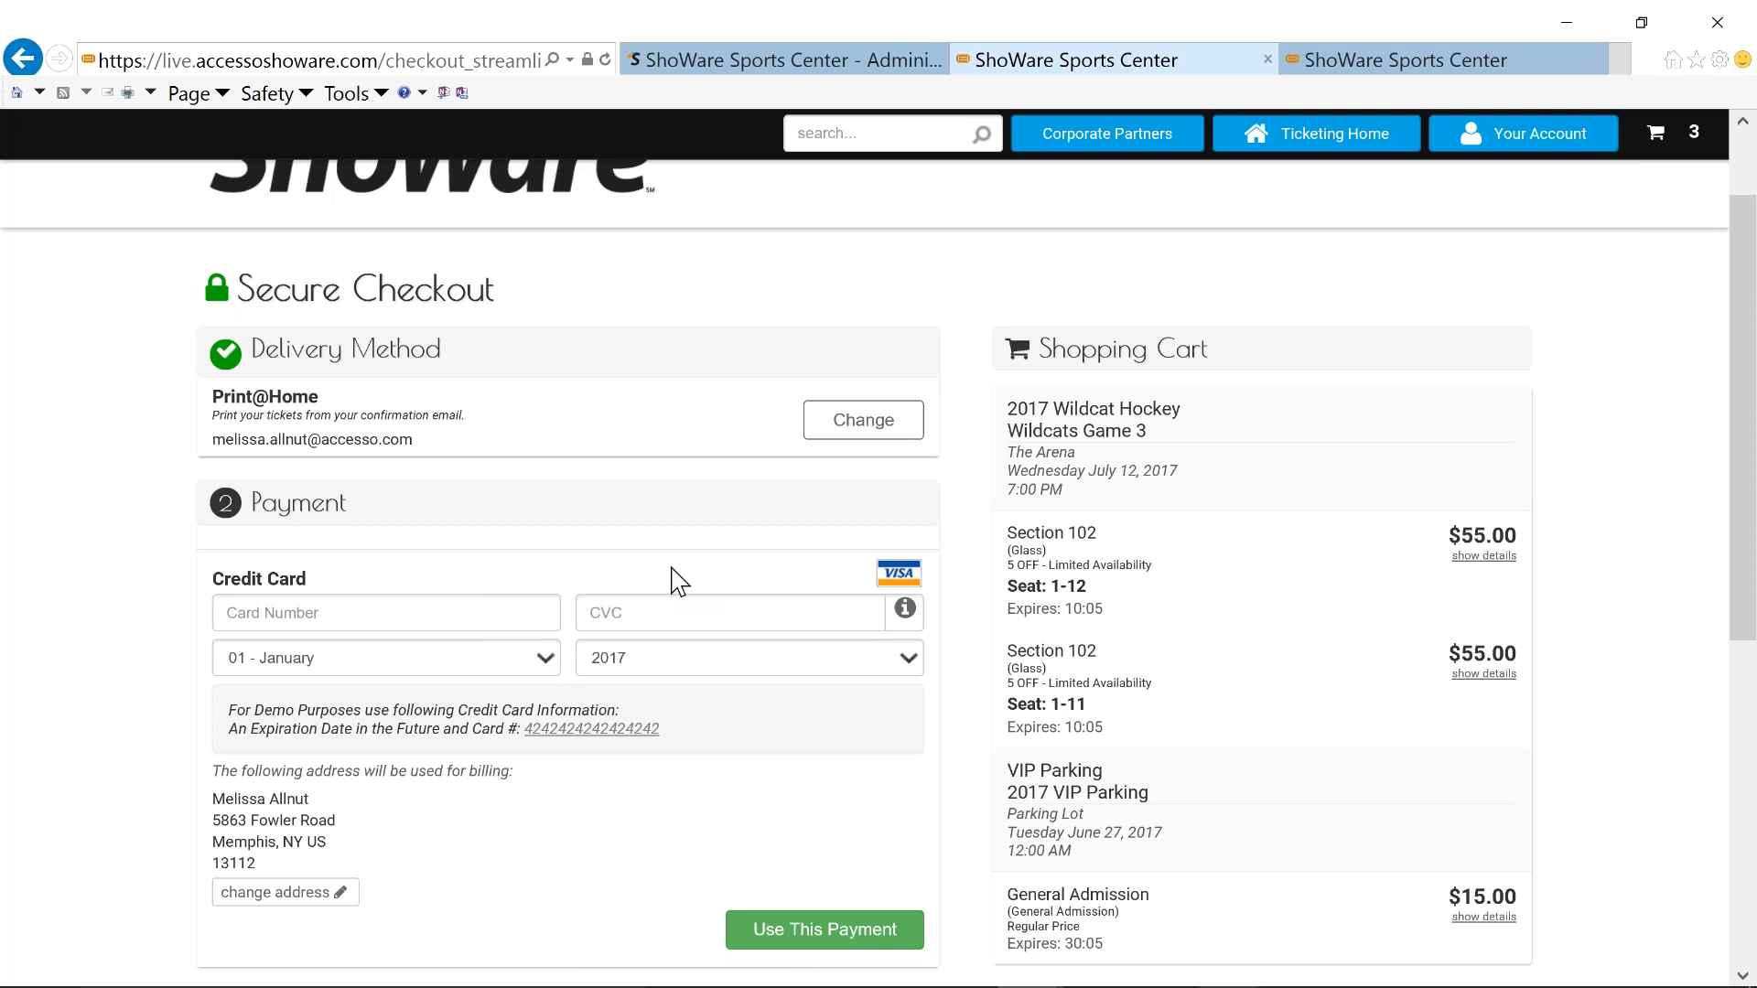
Step: Use the demo card ending 4242, expiring 12/2019, as this order's payment
scroll("down", 3)
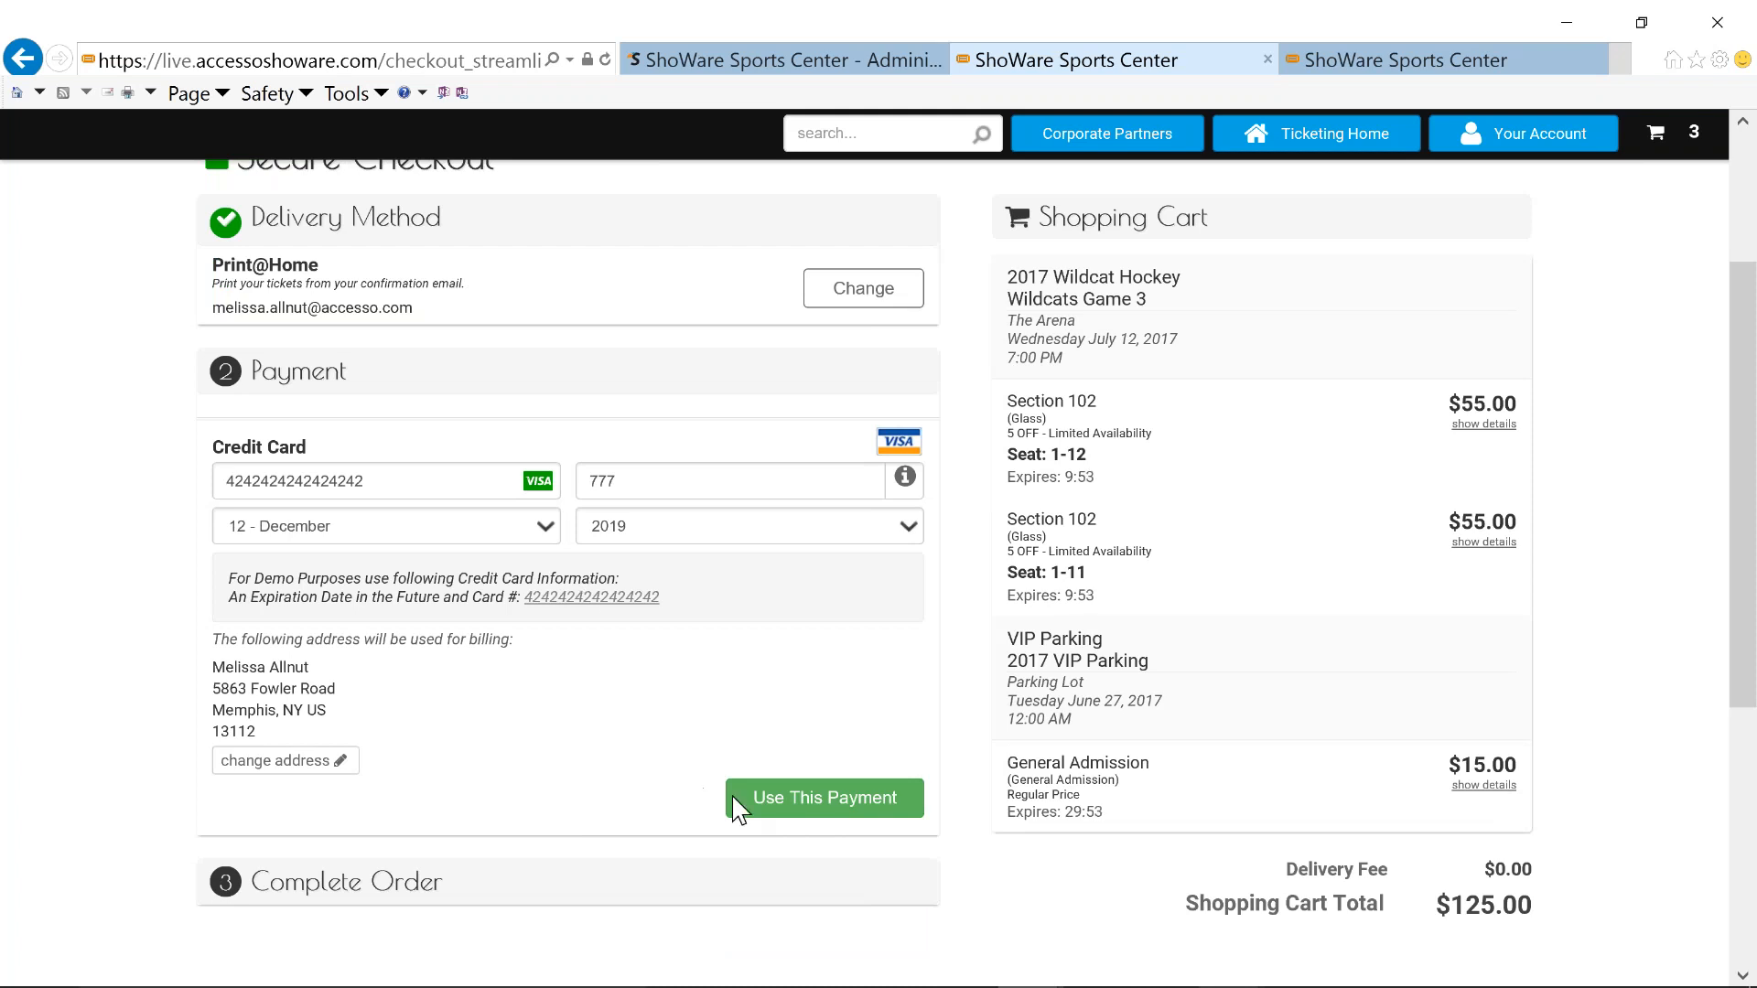
left_click(823, 798)
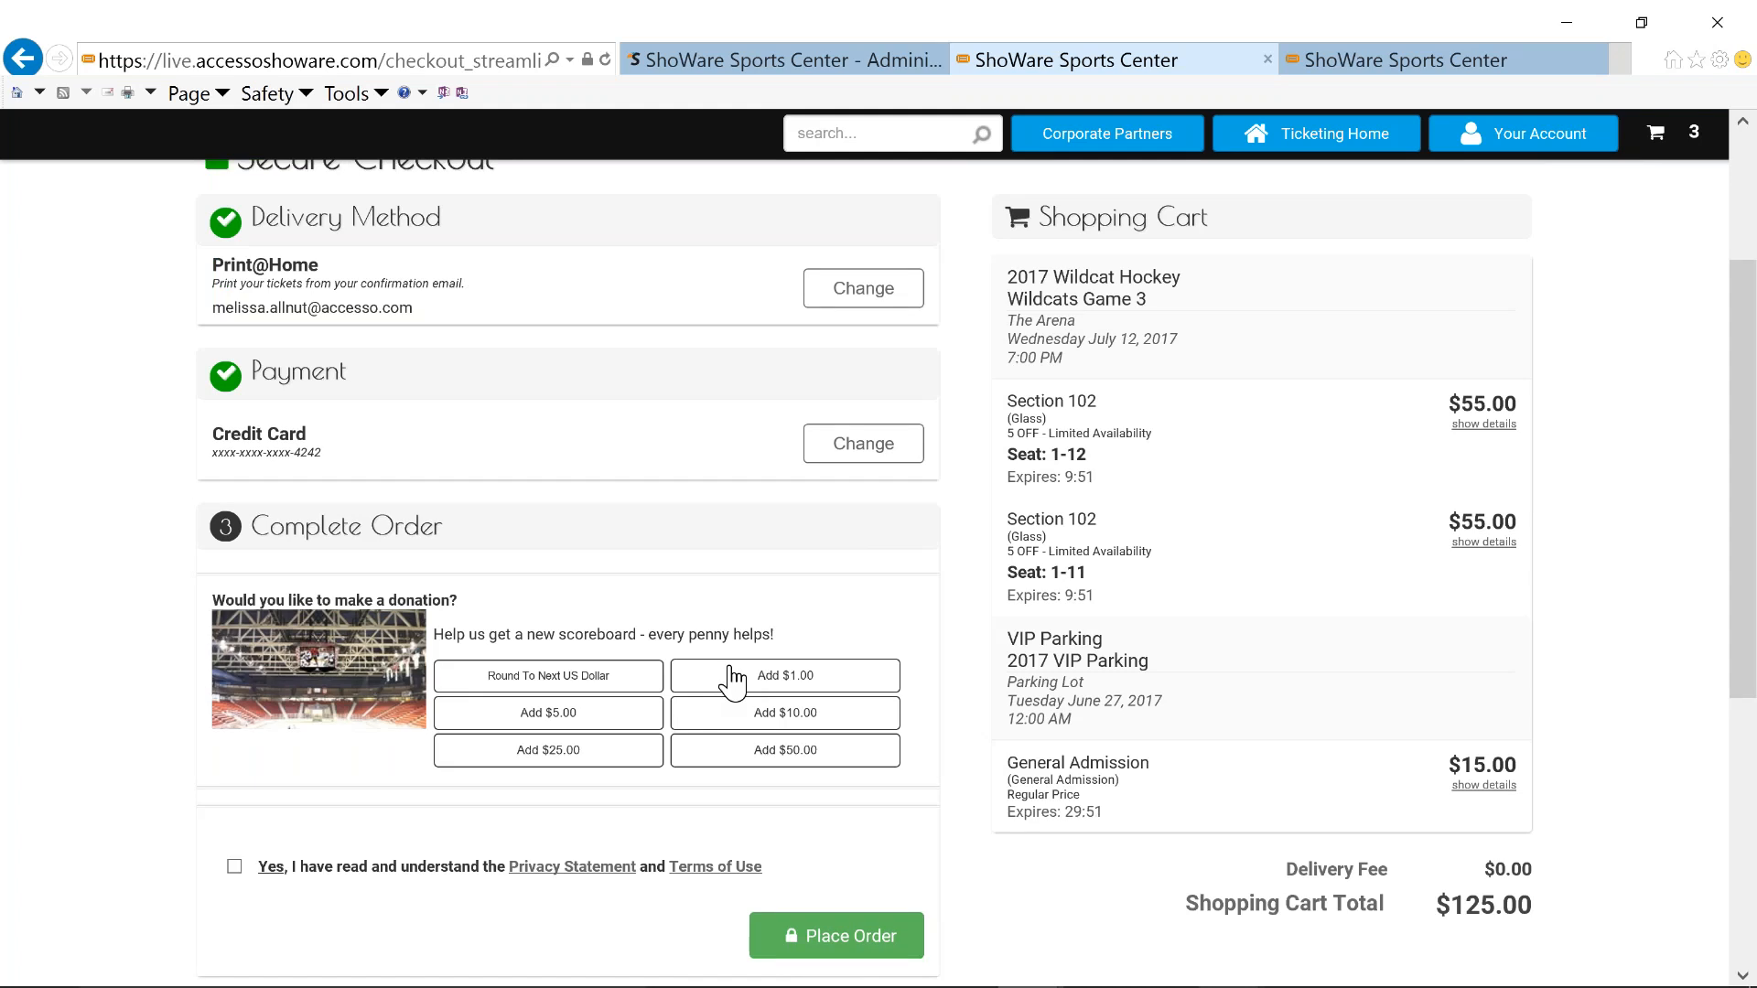
scroll("down", 3)
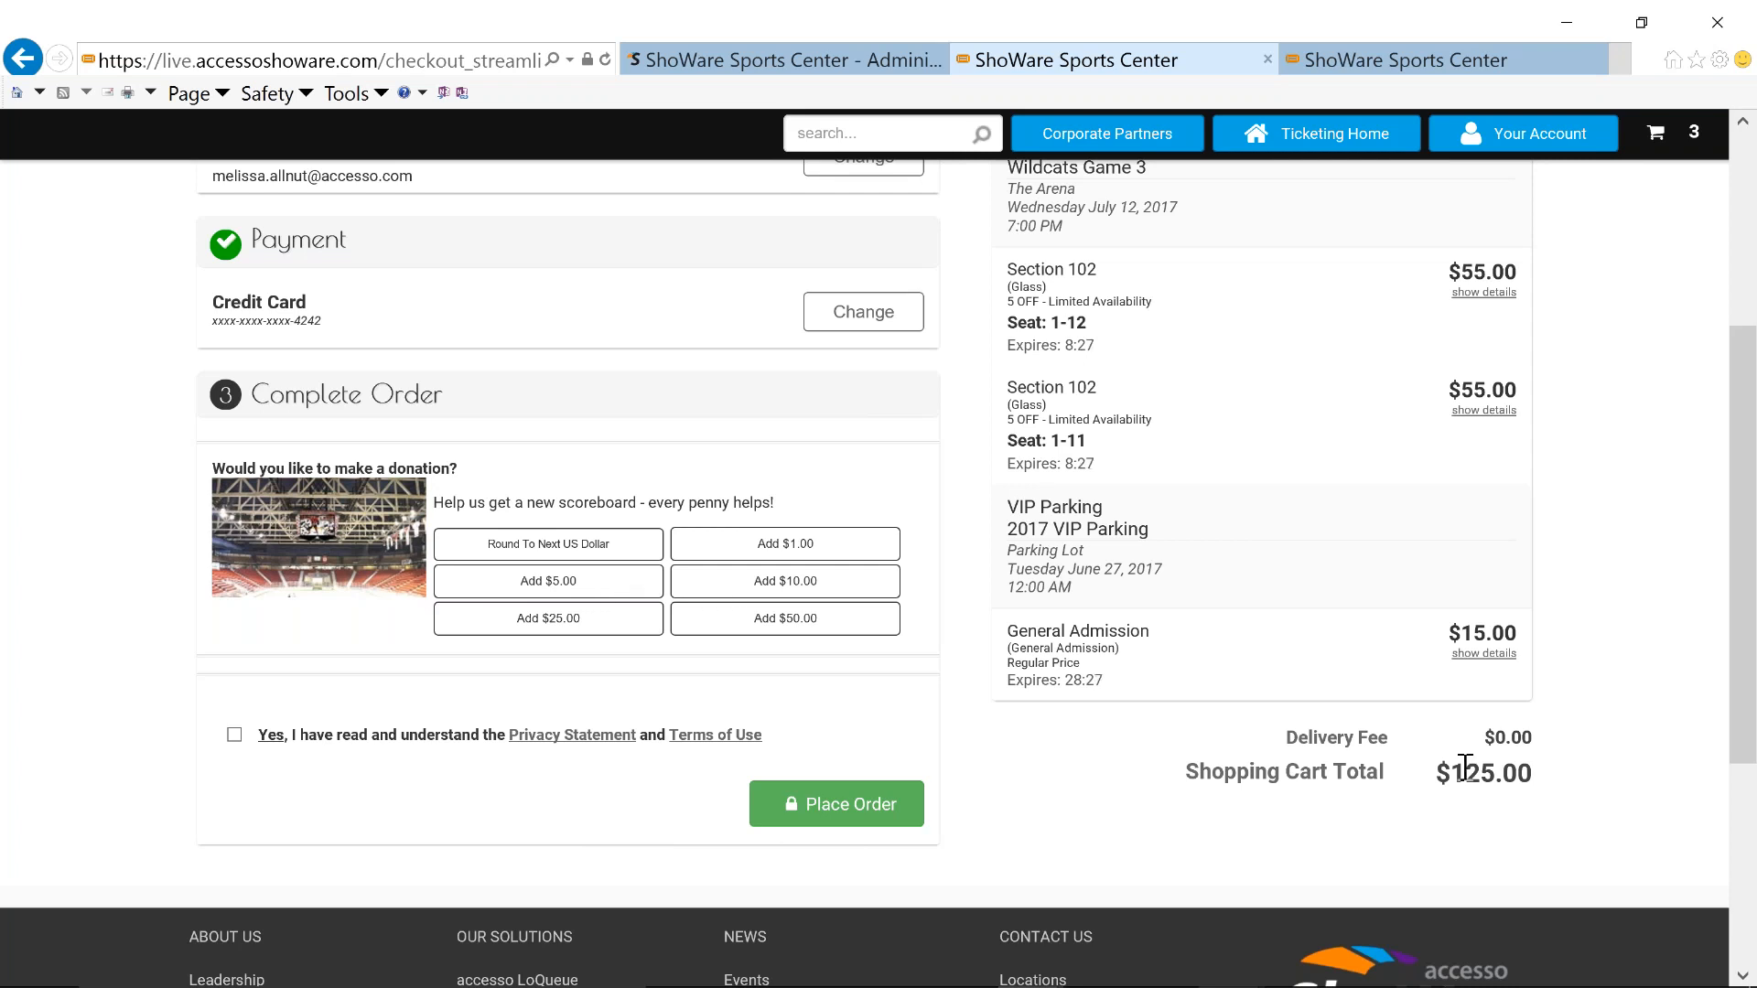
Step: Add a $10 scoreboard donation, accept the privacy/terms checkbox and place the order as number 100021
left_click(547, 543)
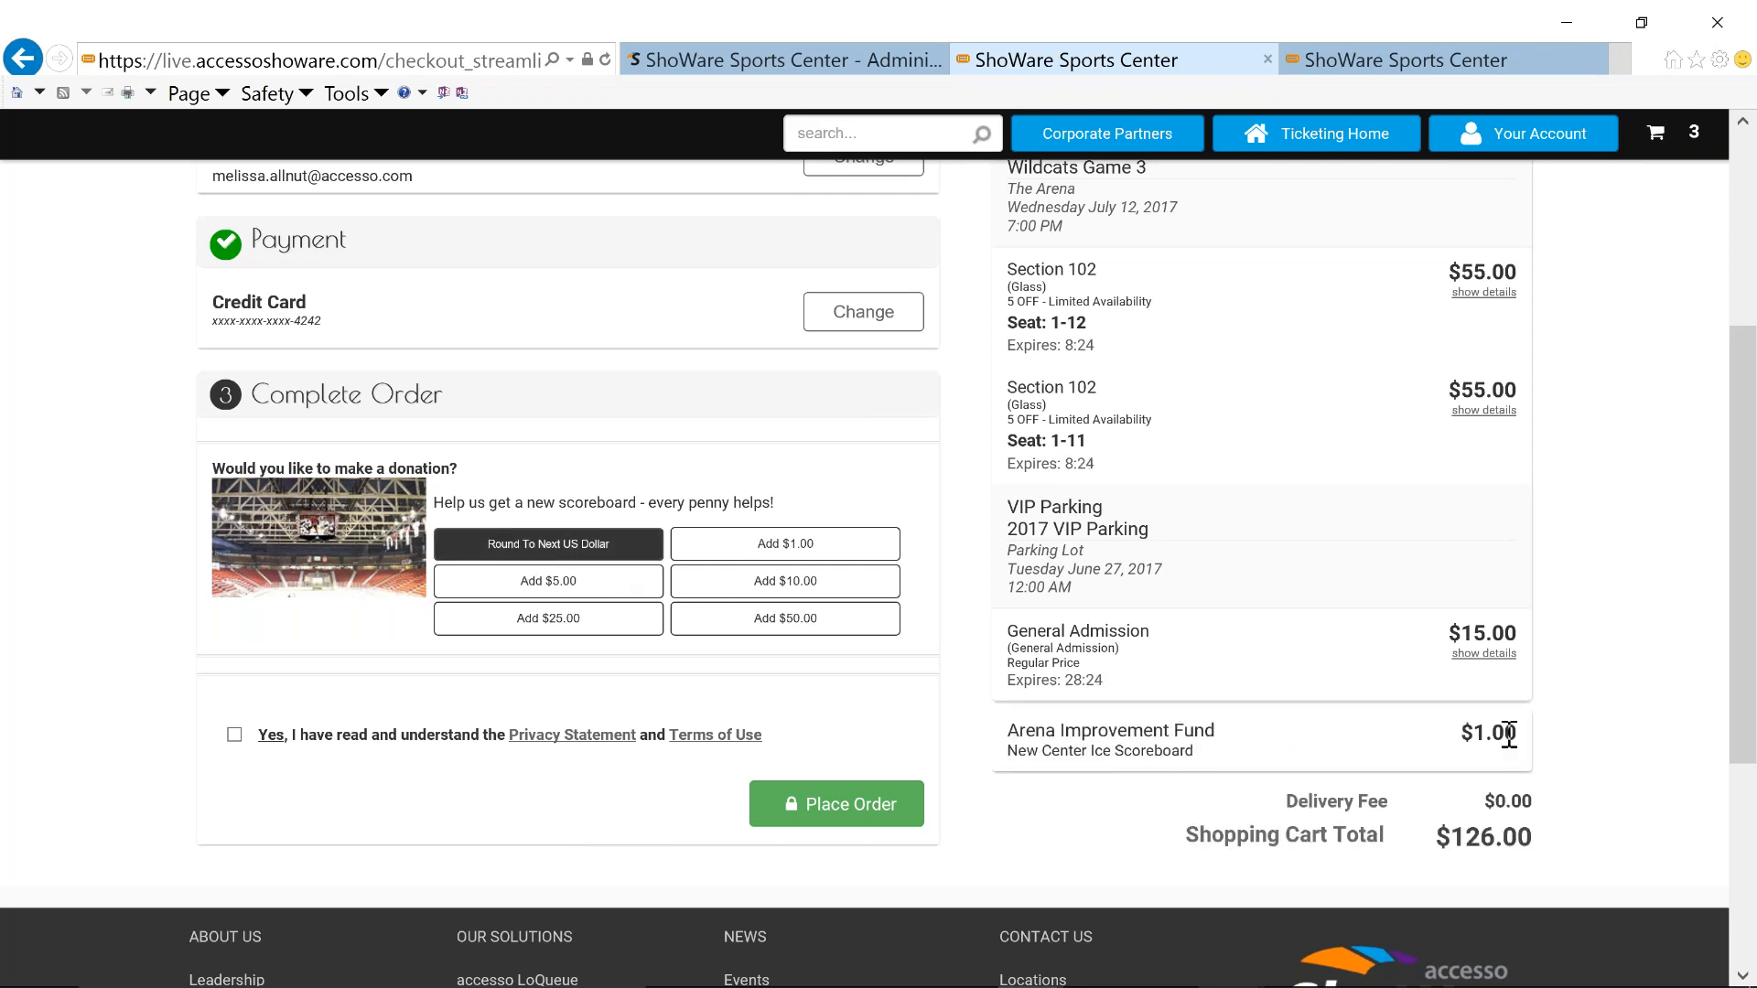
mouse_move(770, 627)
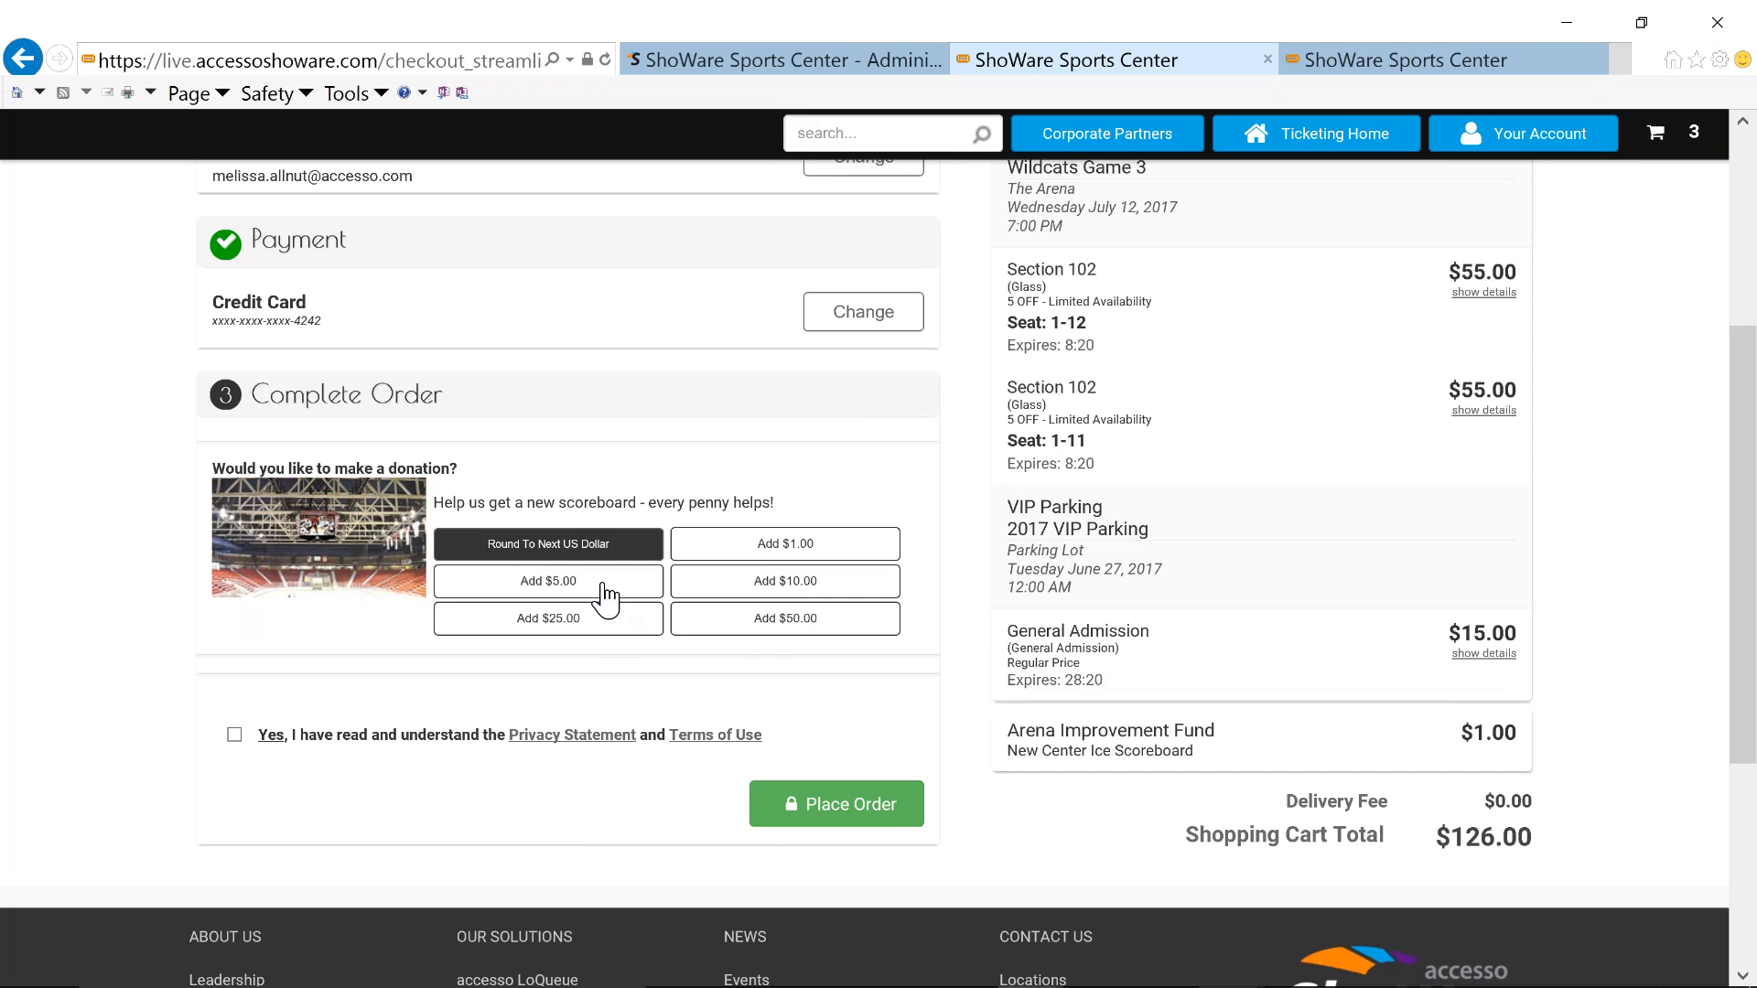
mouse_move(765, 588)
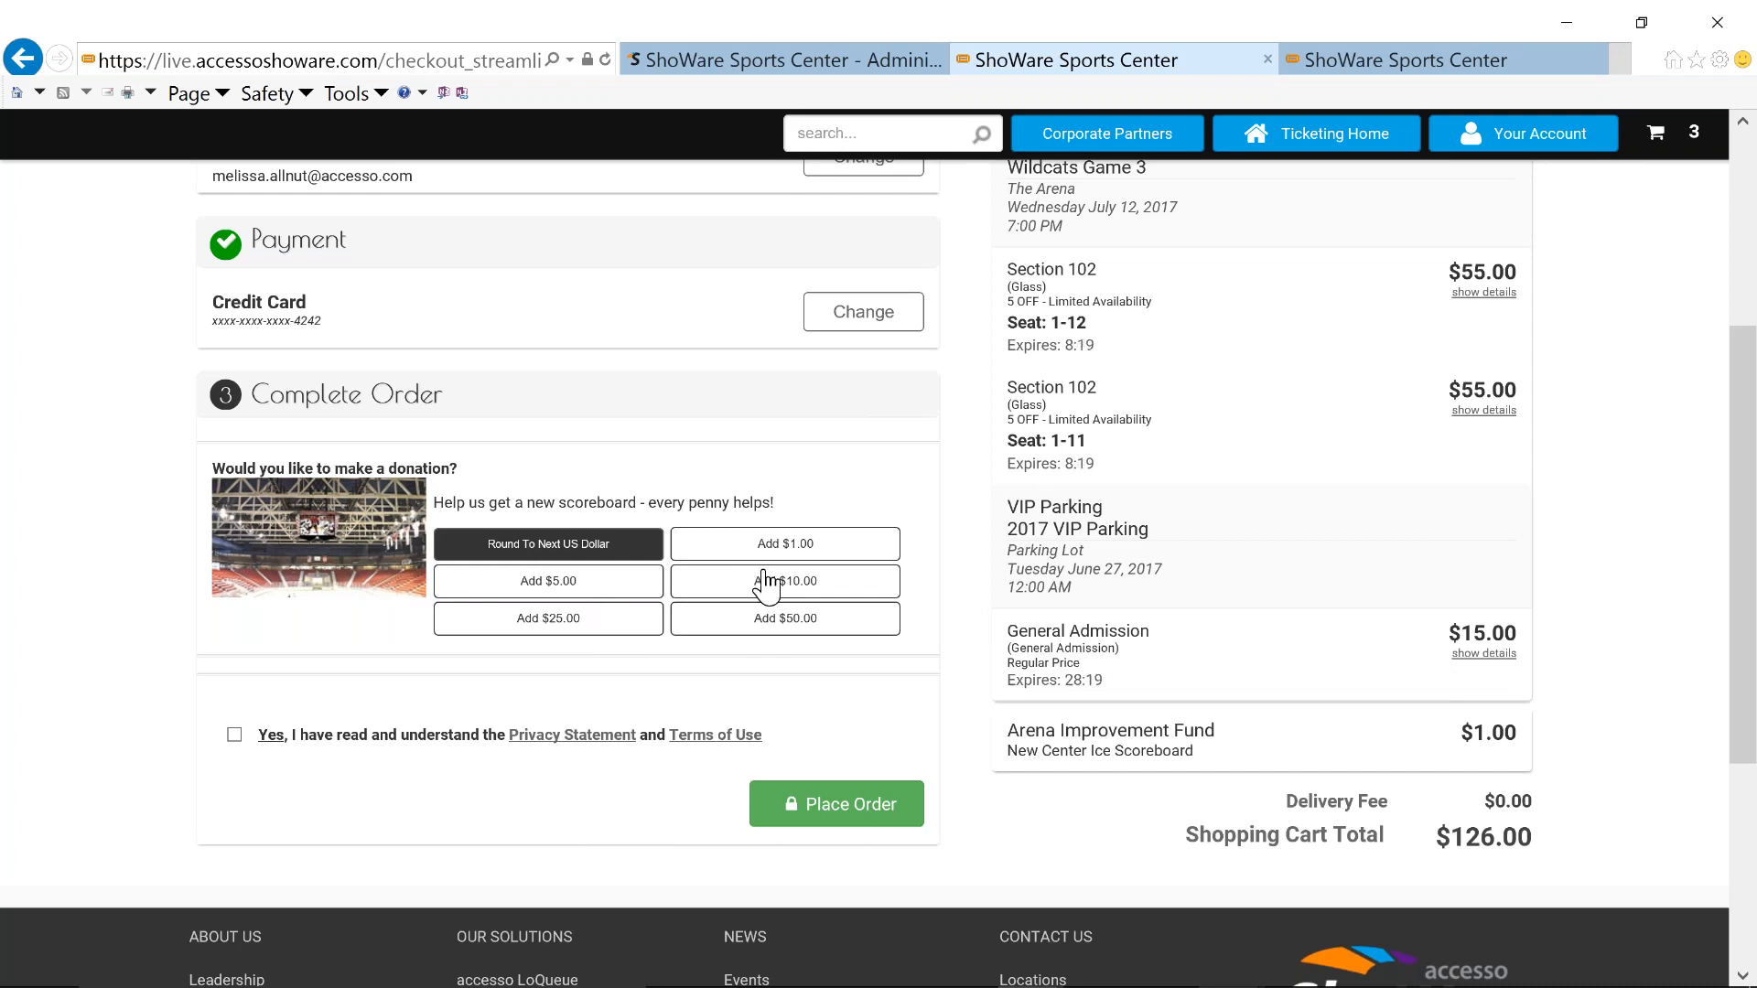
left_click(785, 580)
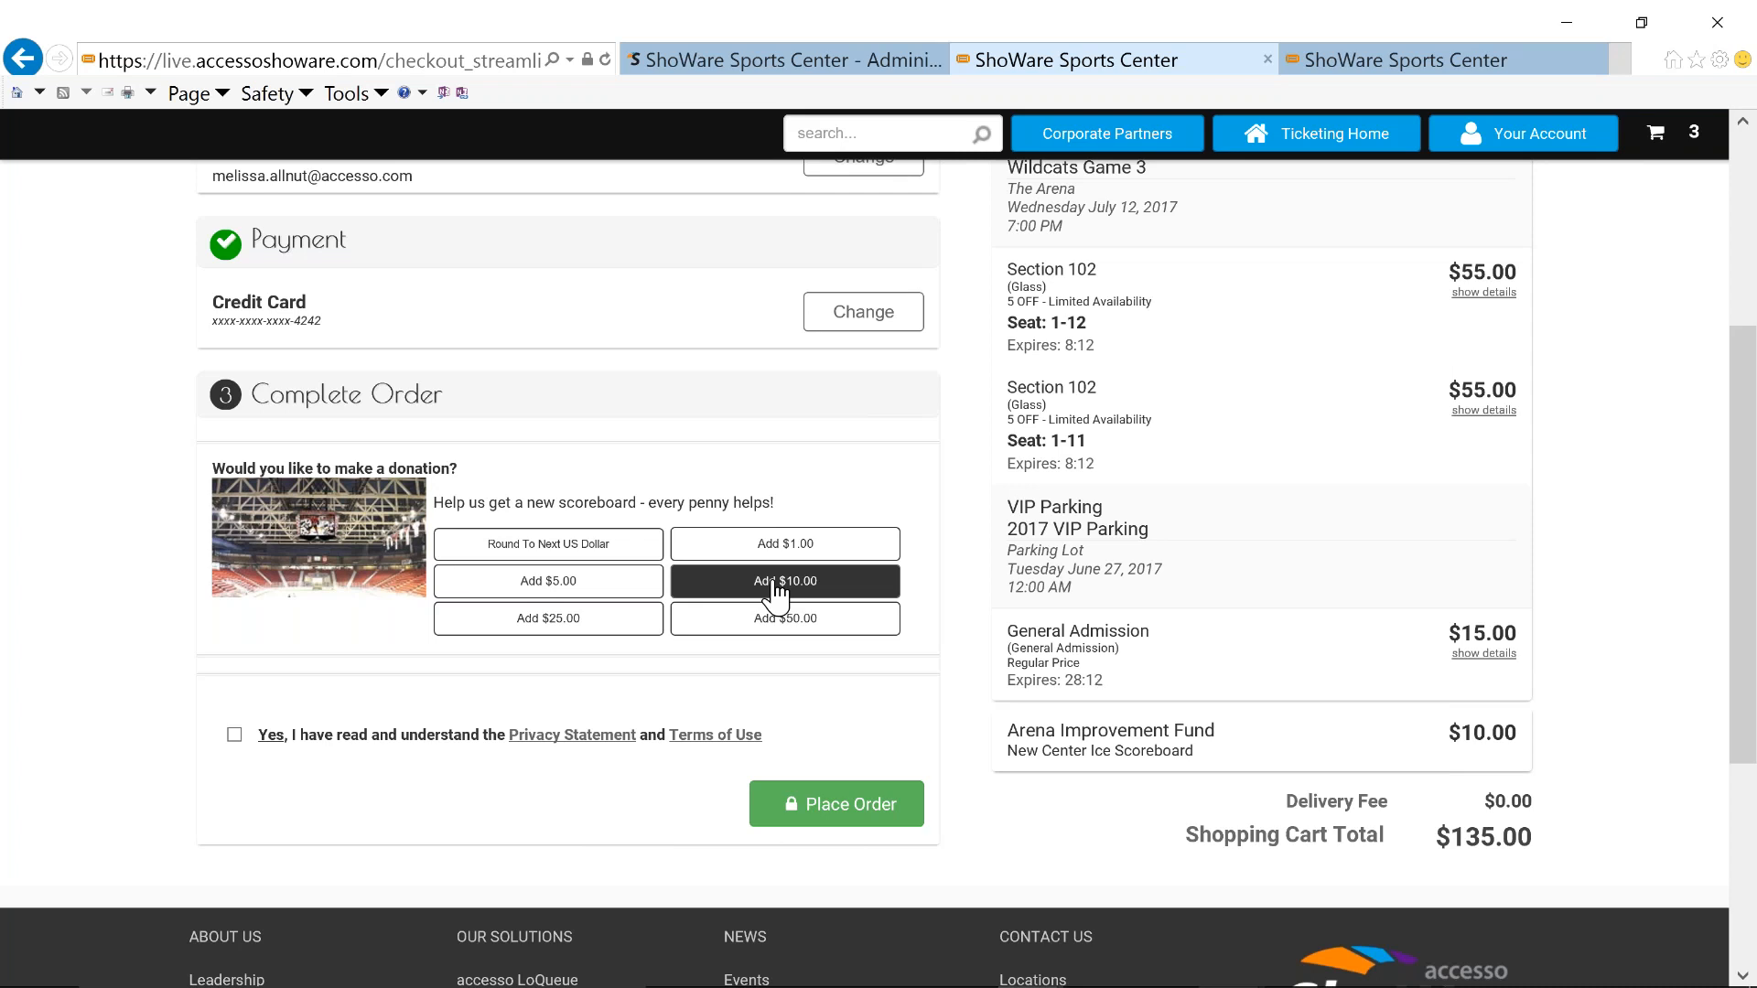
mouse_move(289, 752)
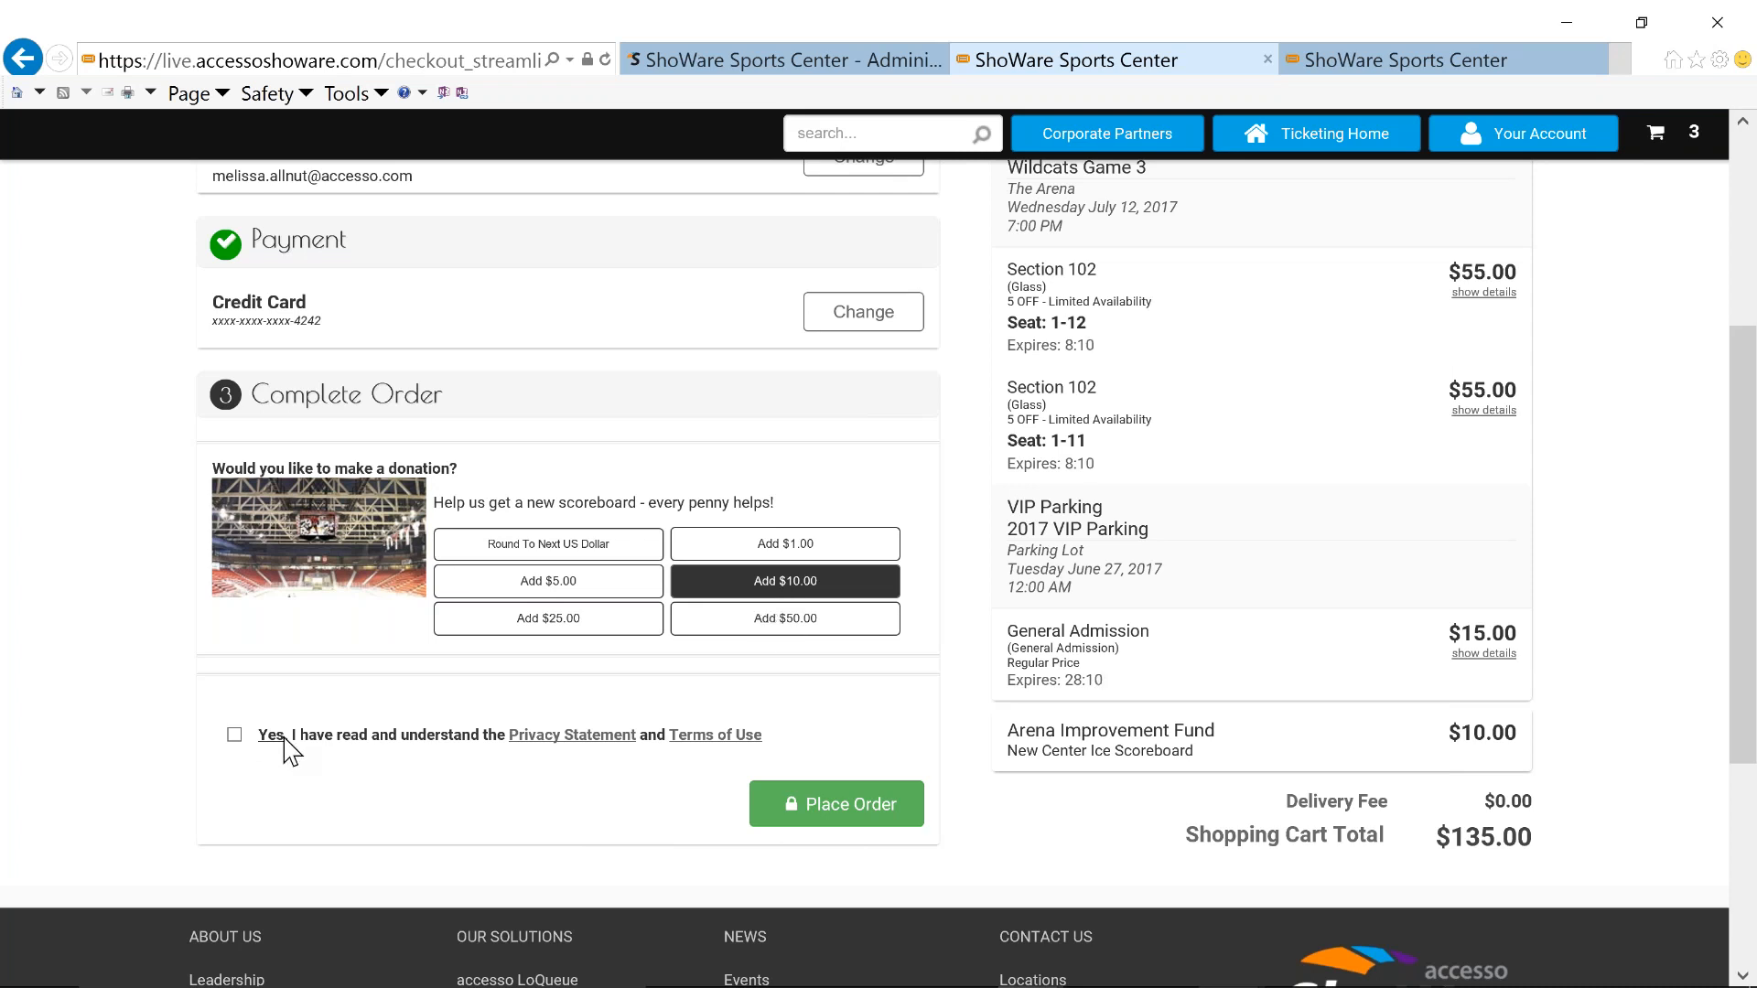
left_click(234, 733)
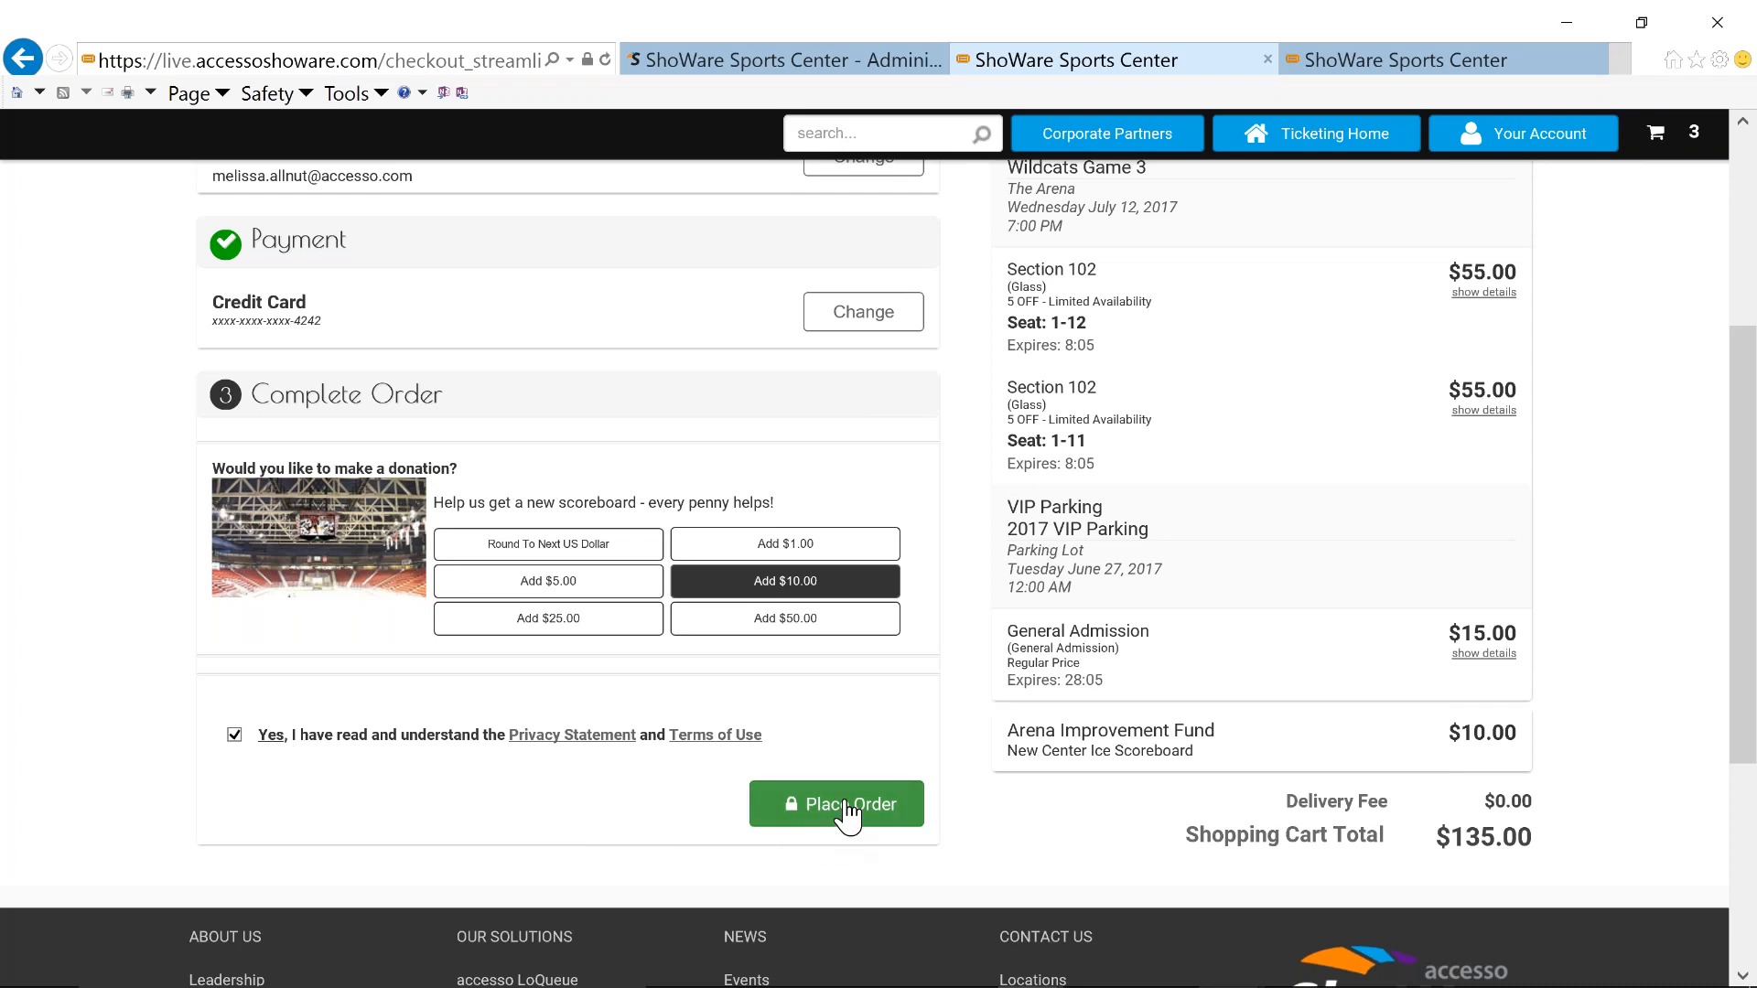
left_click(836, 804)
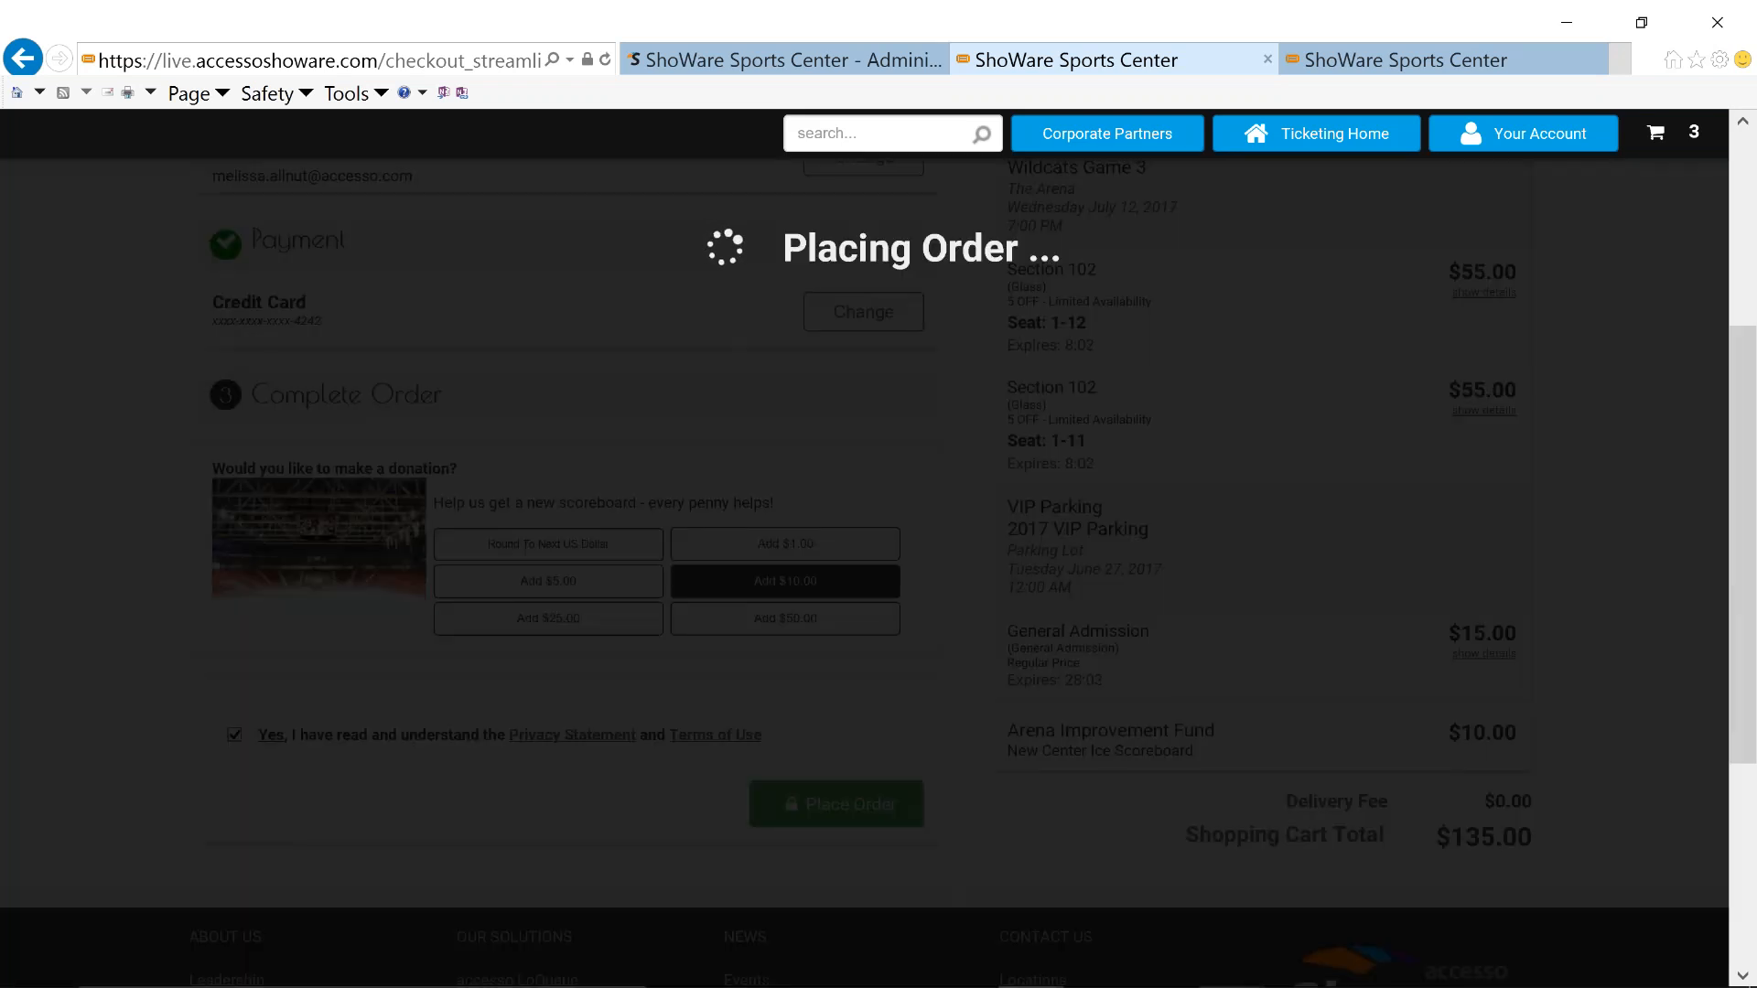
left_click(834, 803)
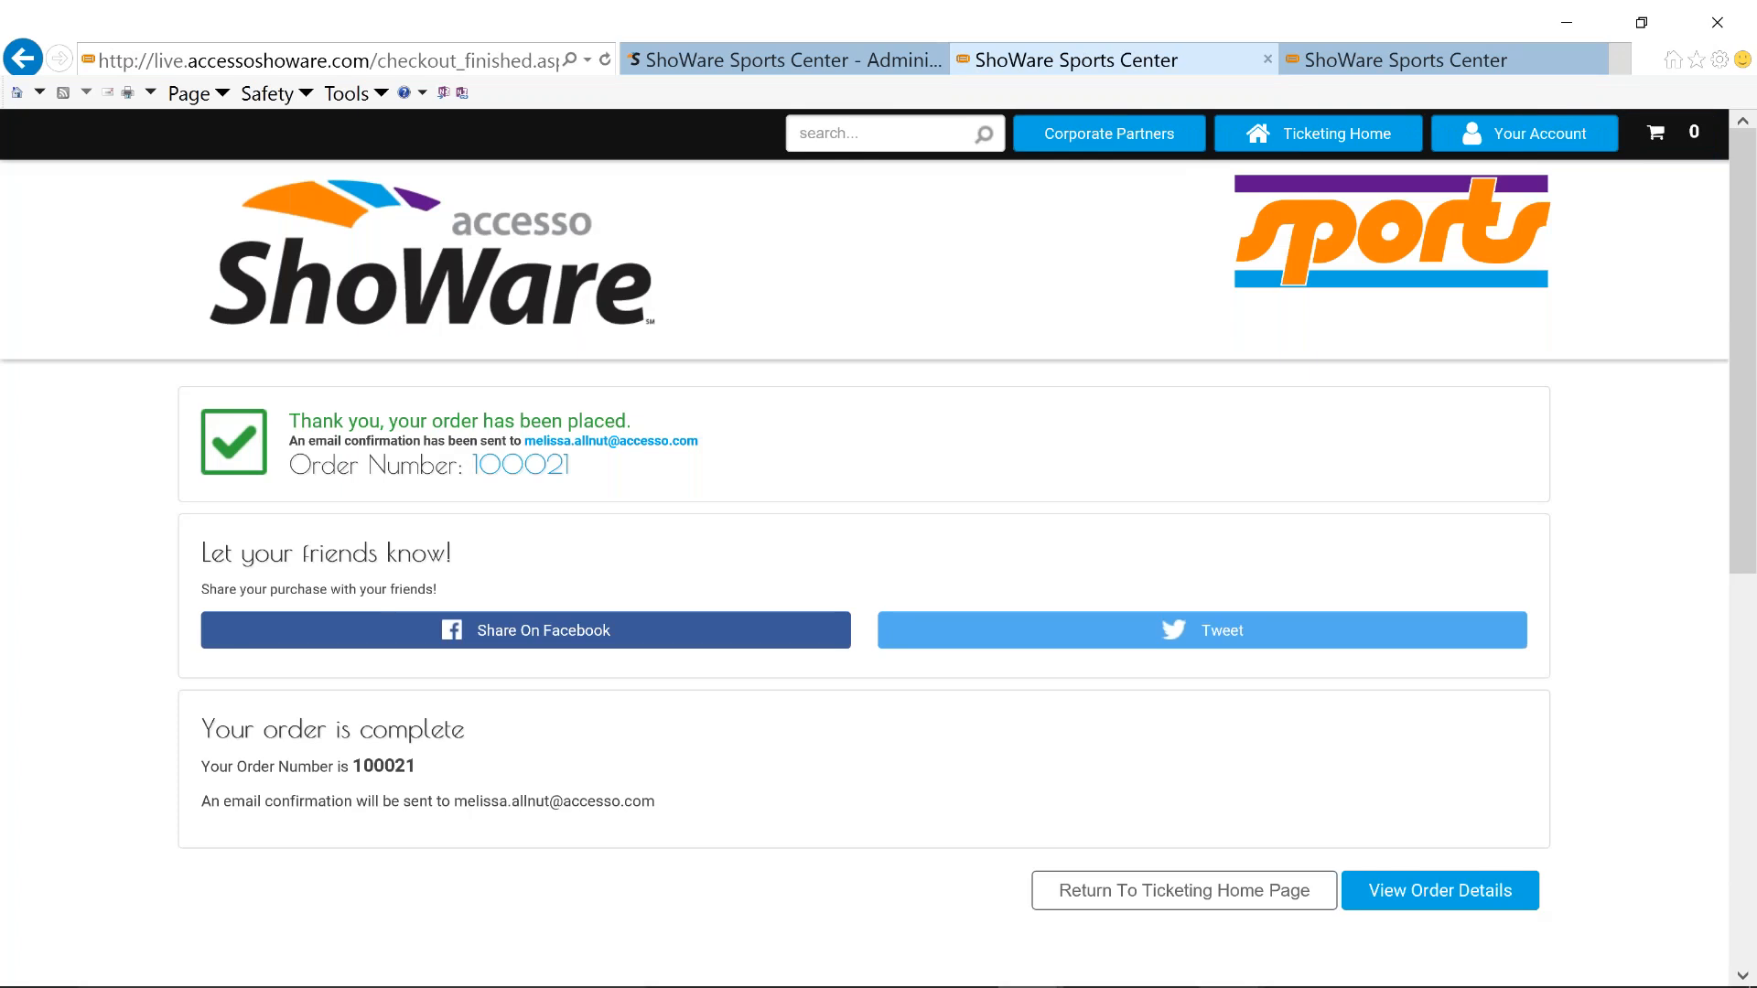
mouse_move(785, 621)
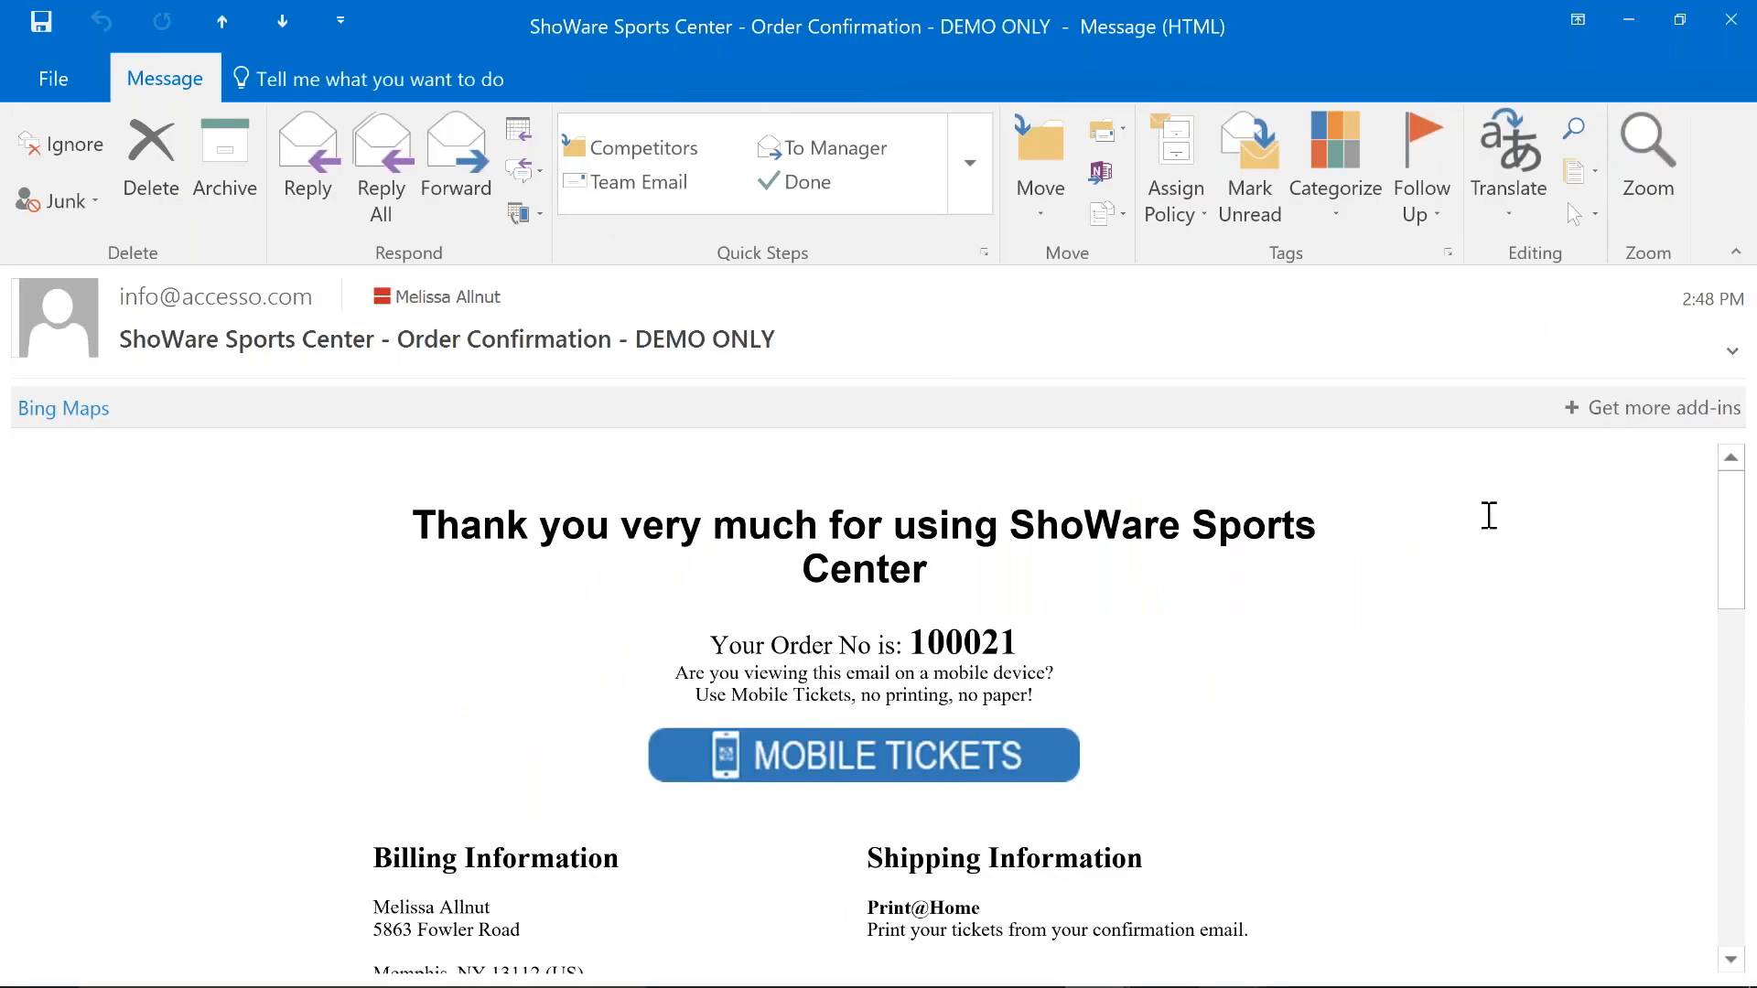
mouse_move(1298, 613)
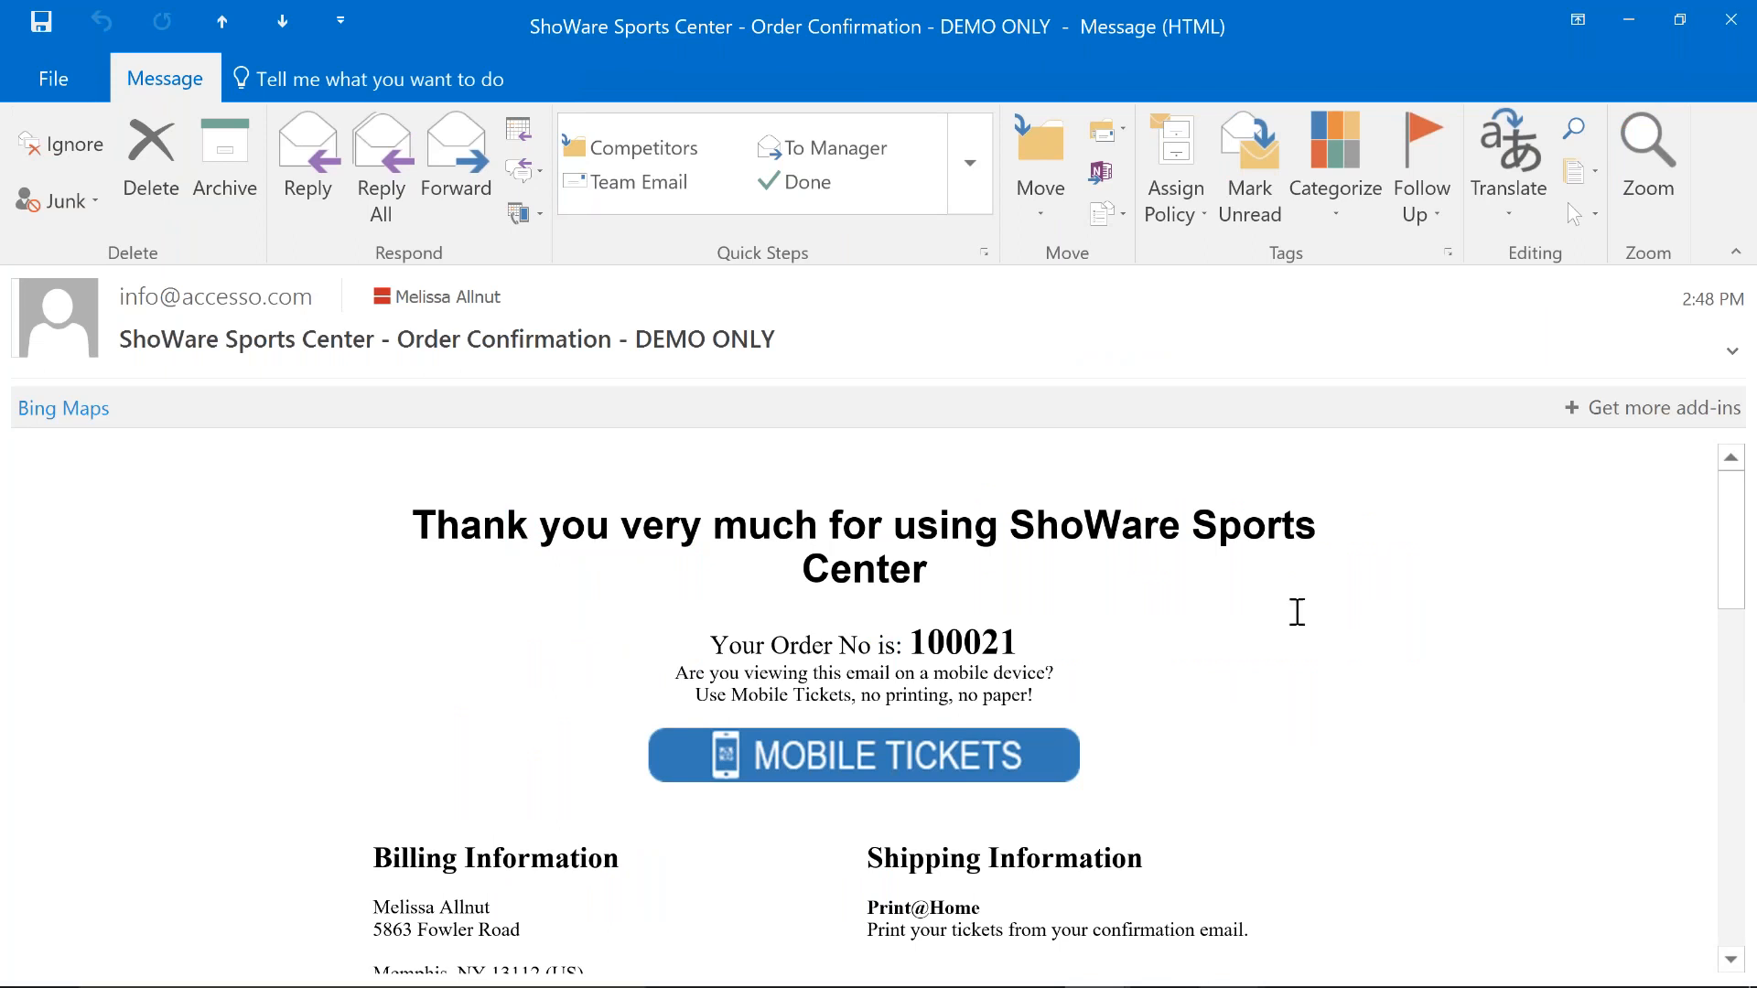
mouse_move(1590, 505)
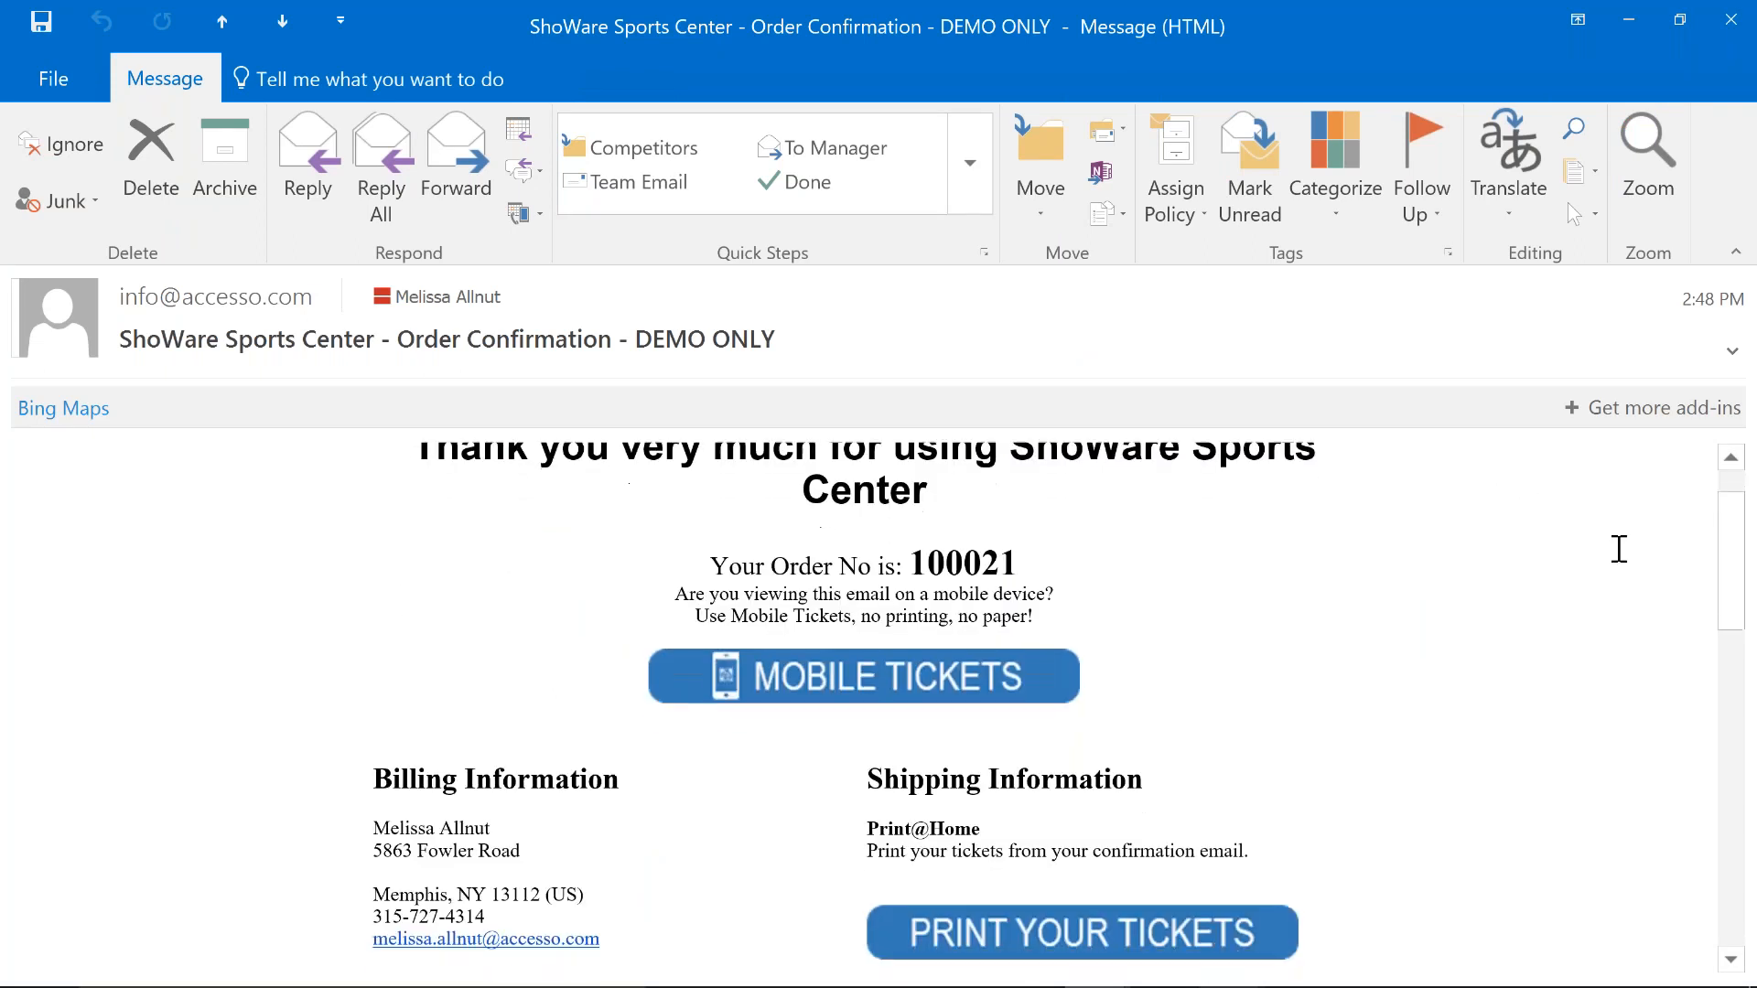
Step: Read through the order 100021 confirmation email and launch its PRINT YOUR TICKETS link
scroll("down", 3)
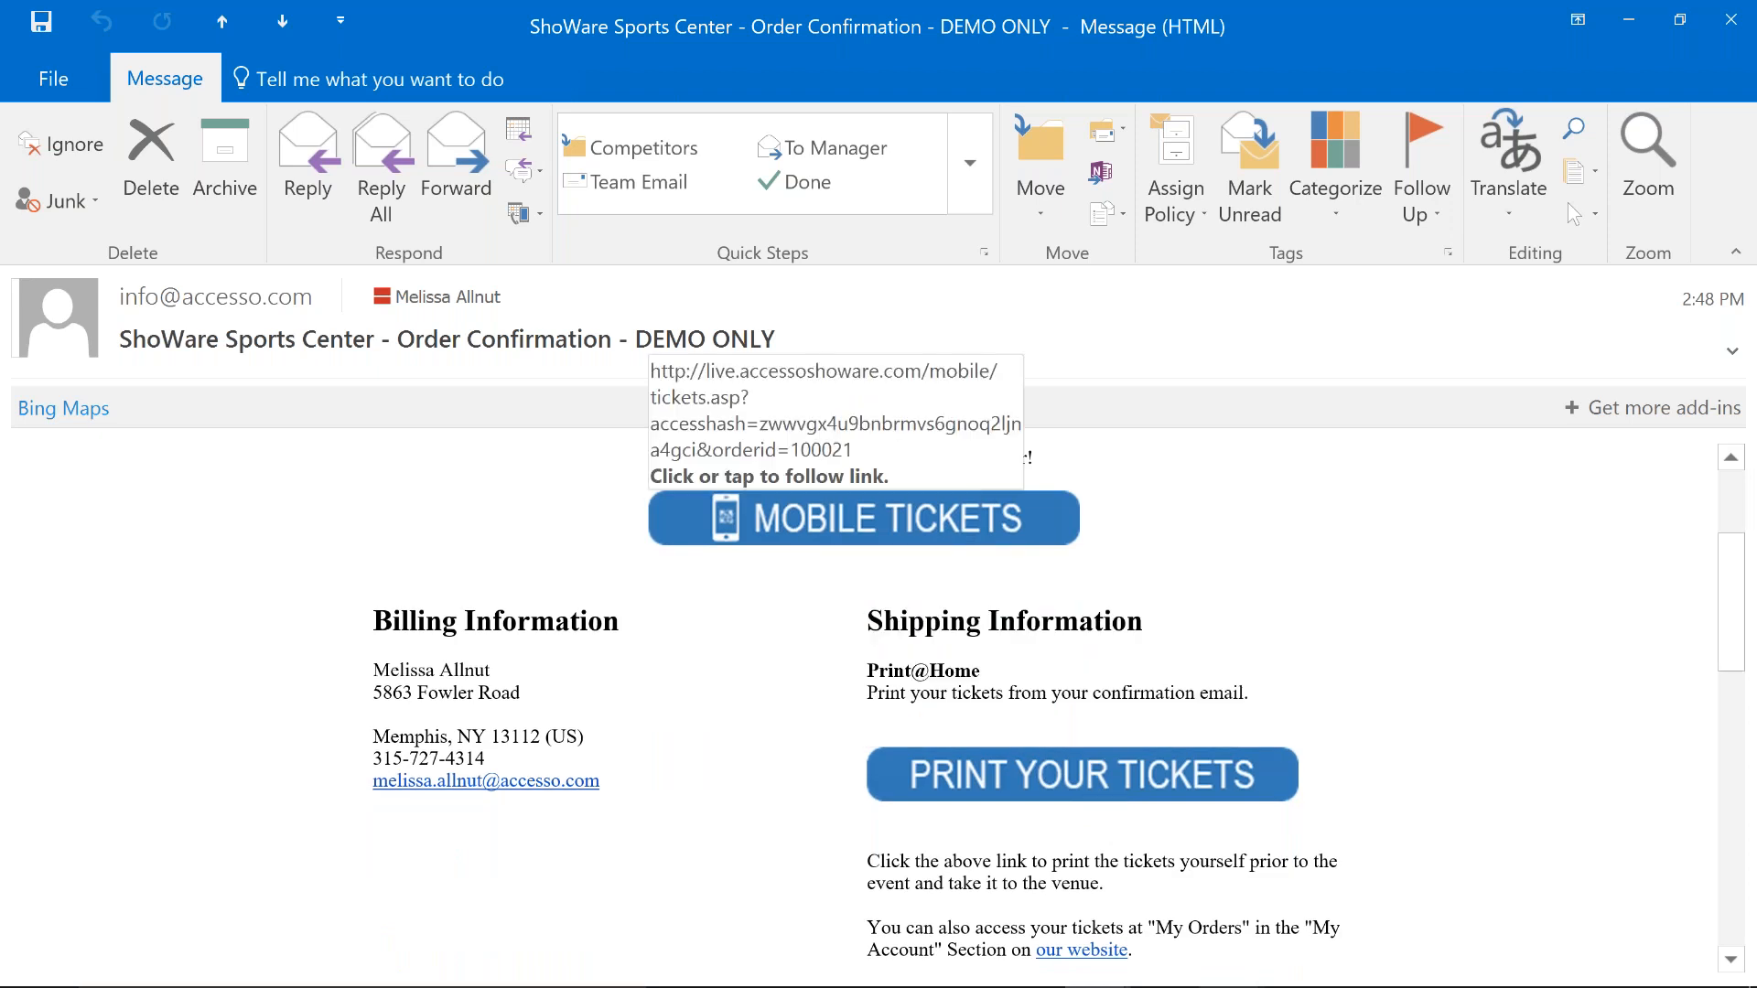
scroll("down", 3)
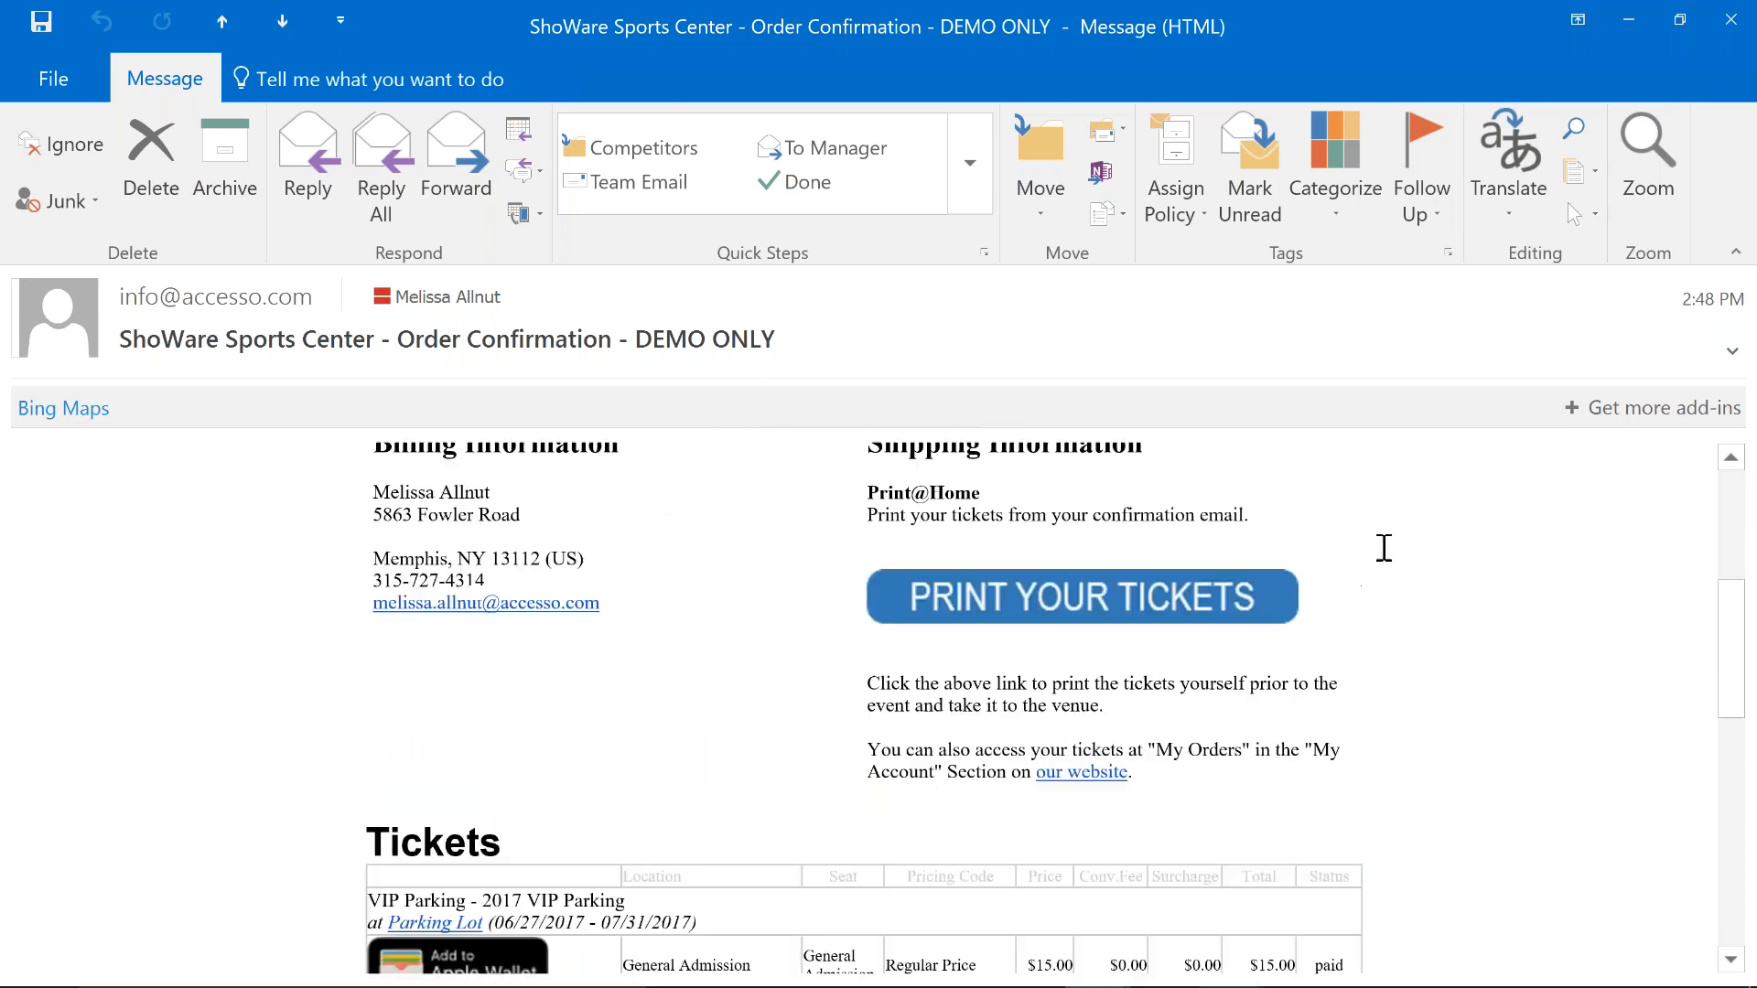
scroll("down", 3)
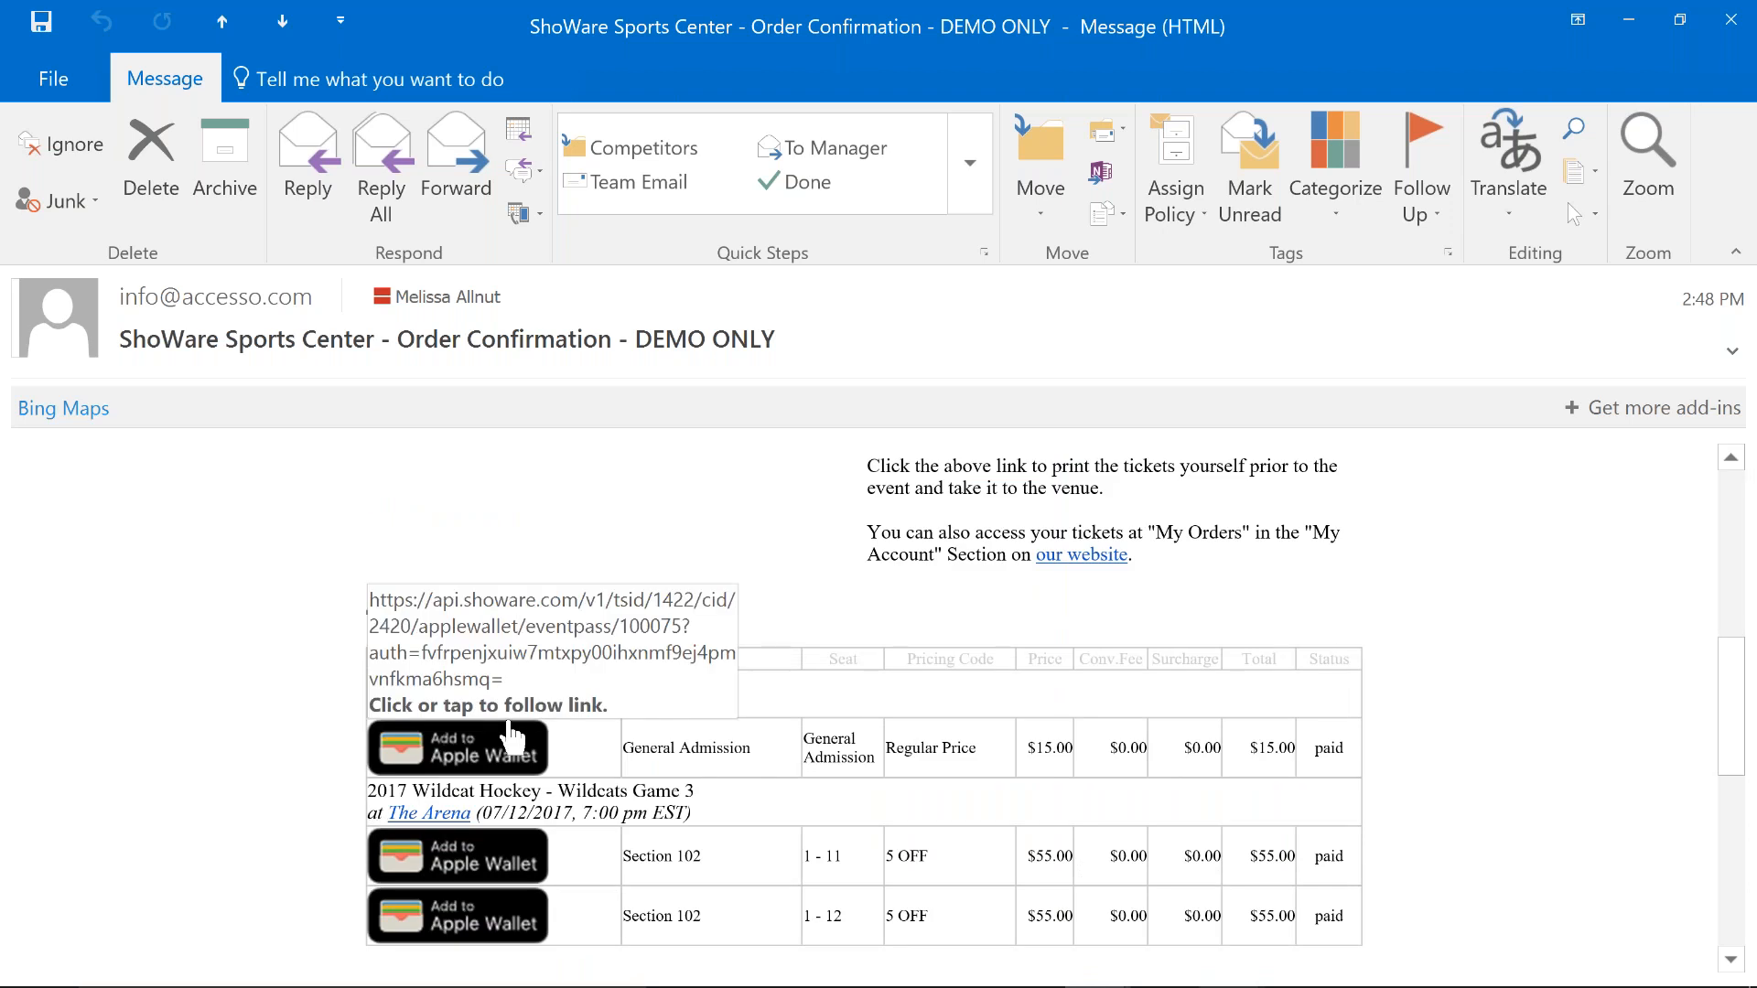
mouse_move(511, 739)
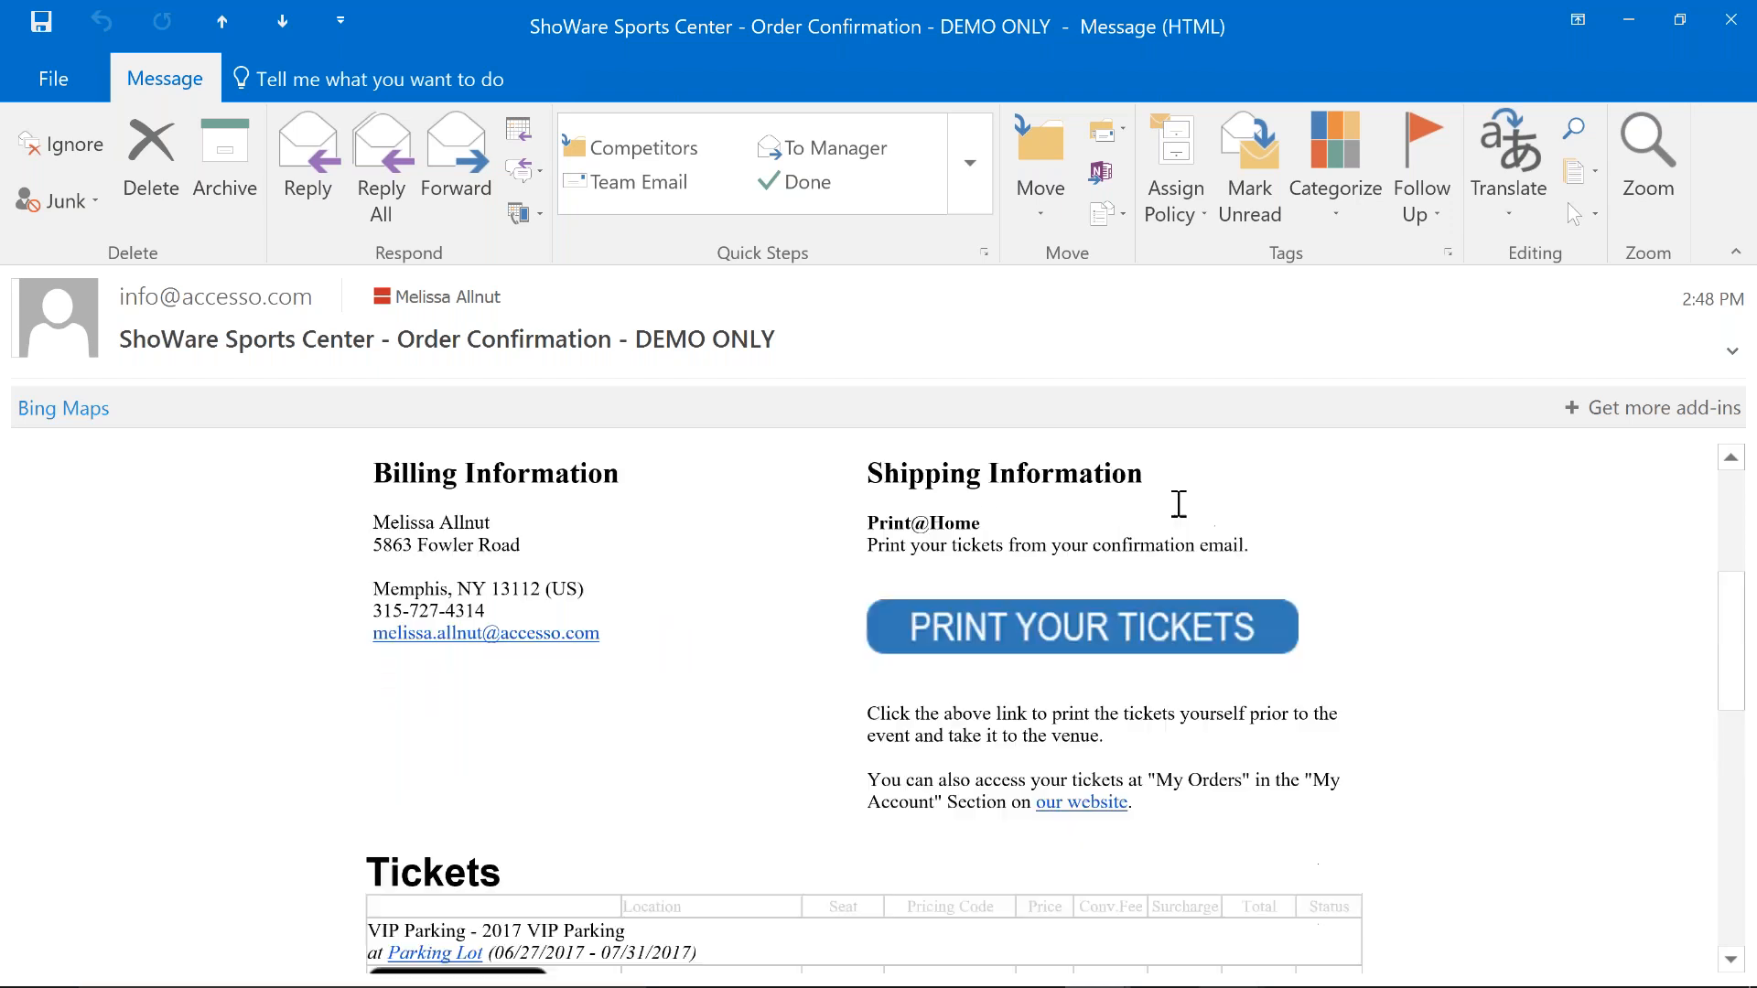
left_click(1080, 626)
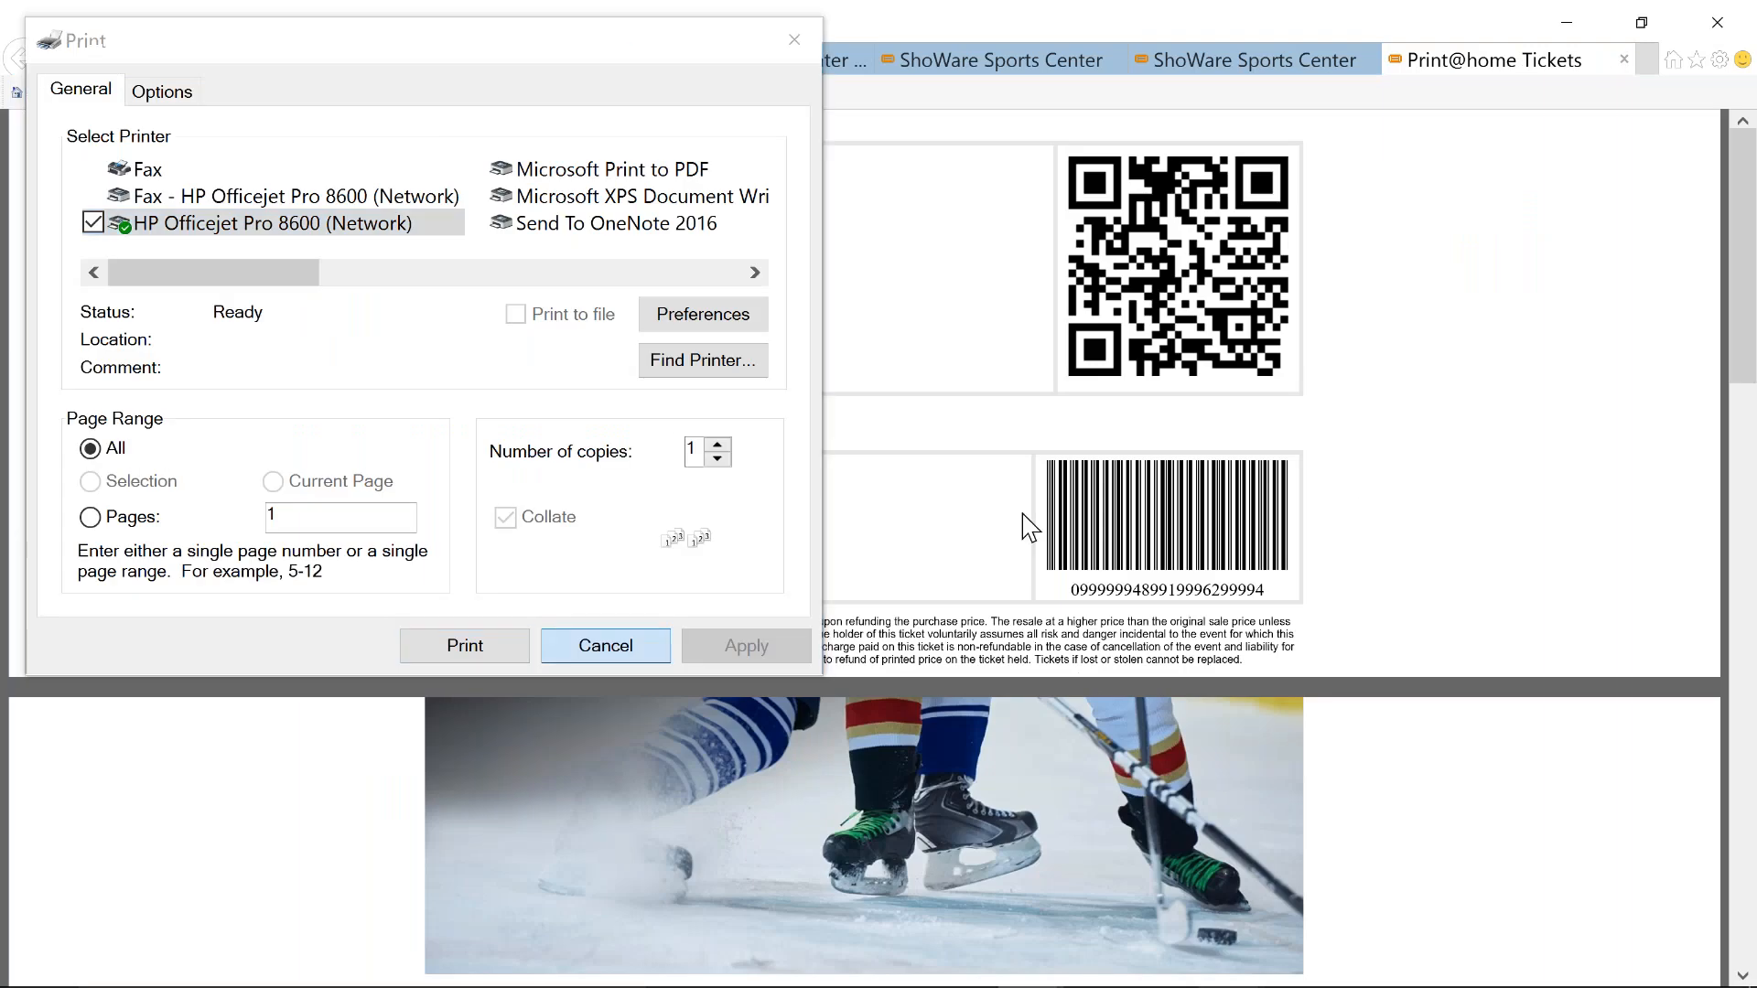
Step: Review the VIP Parking and Wildcats Game 3 print-at-home tickets, then bring up the window switcher
left_click(602, 646)
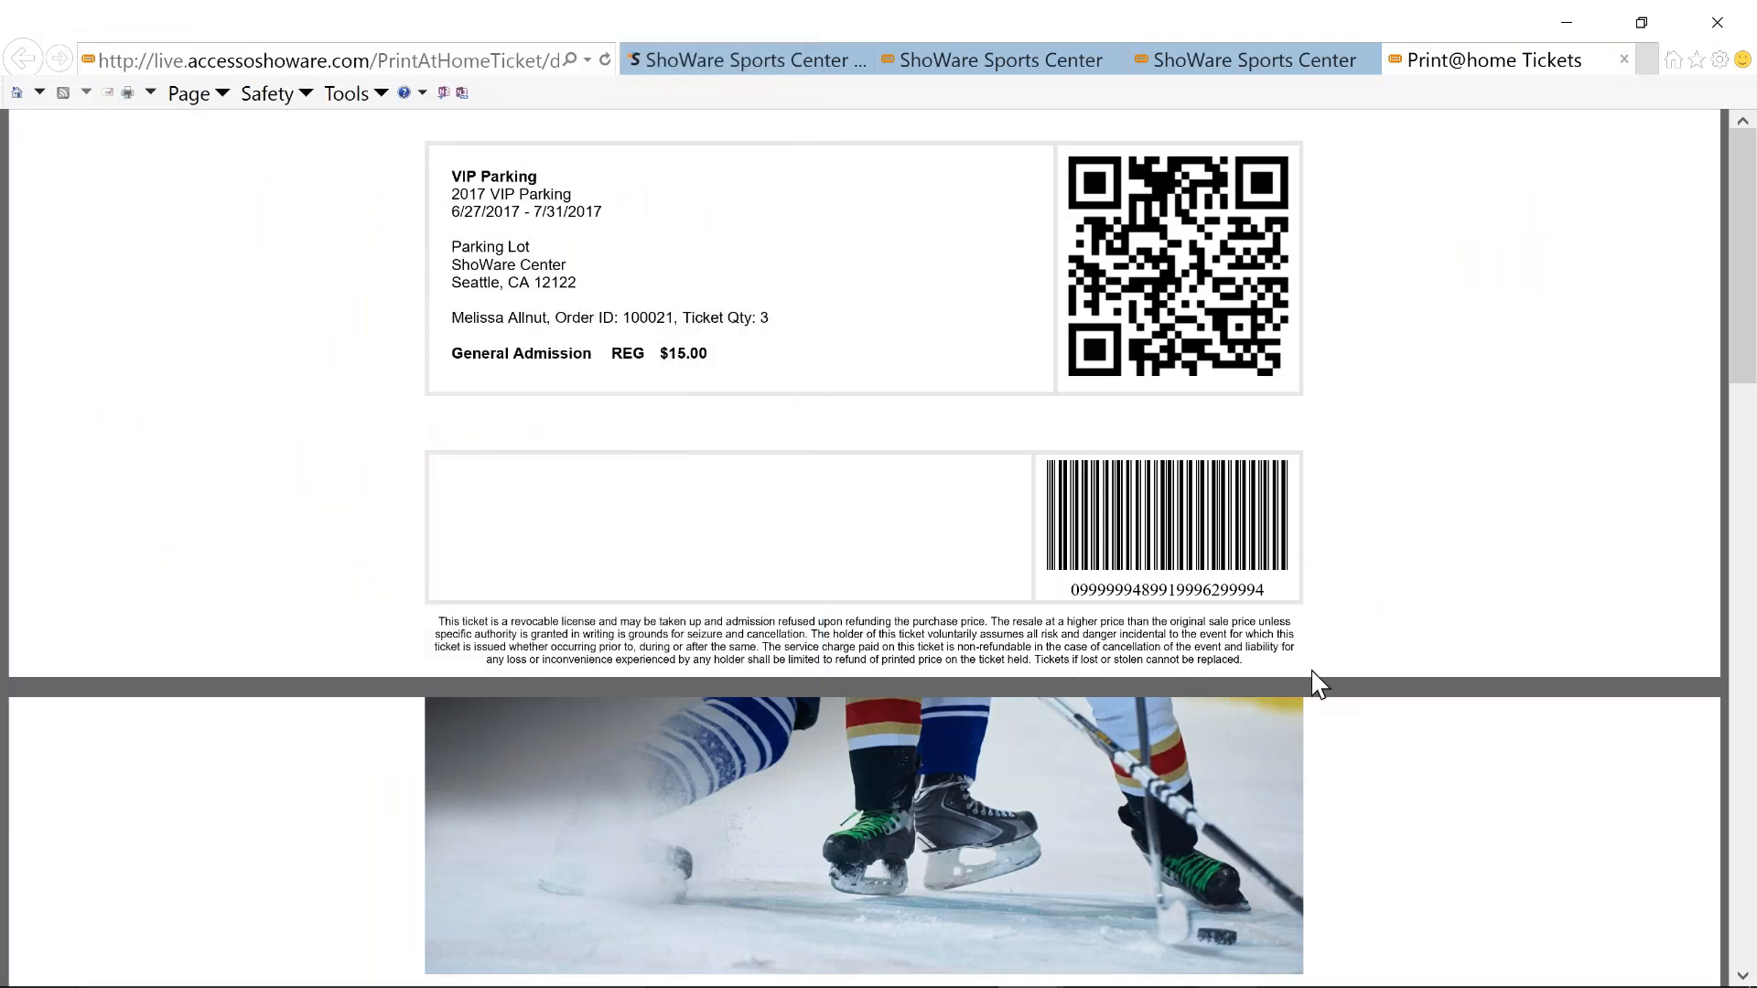
scroll("down", 3)
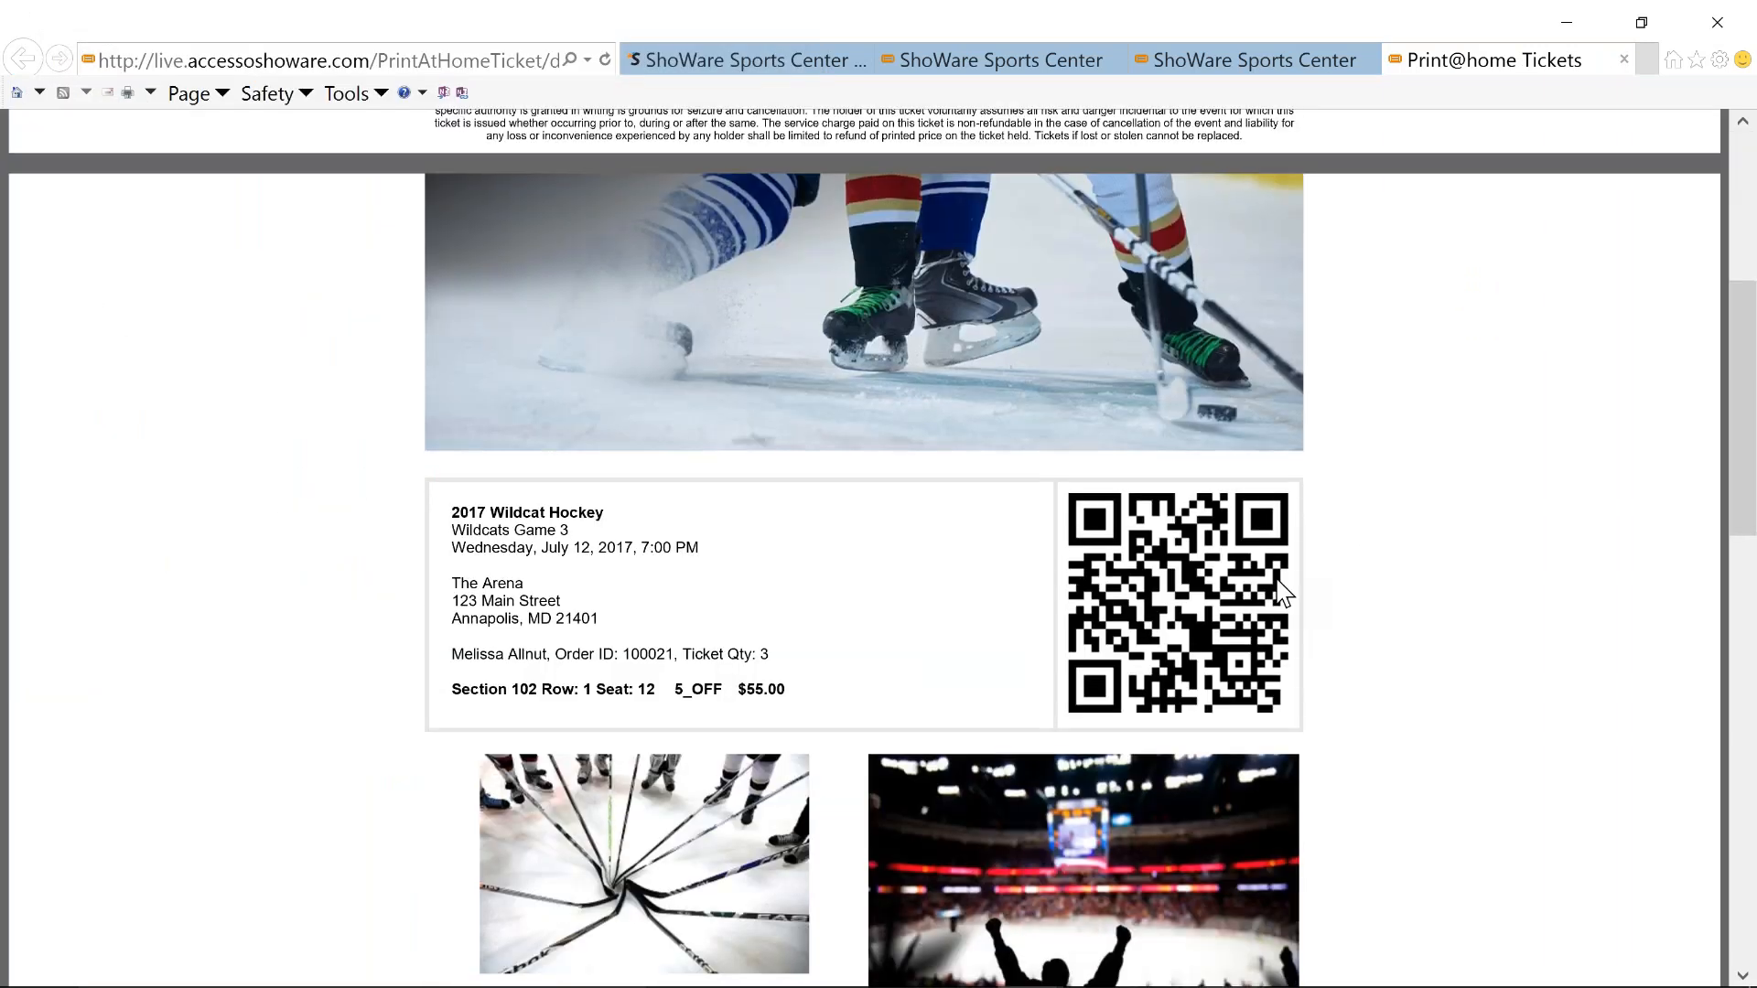
scroll("down", 3)
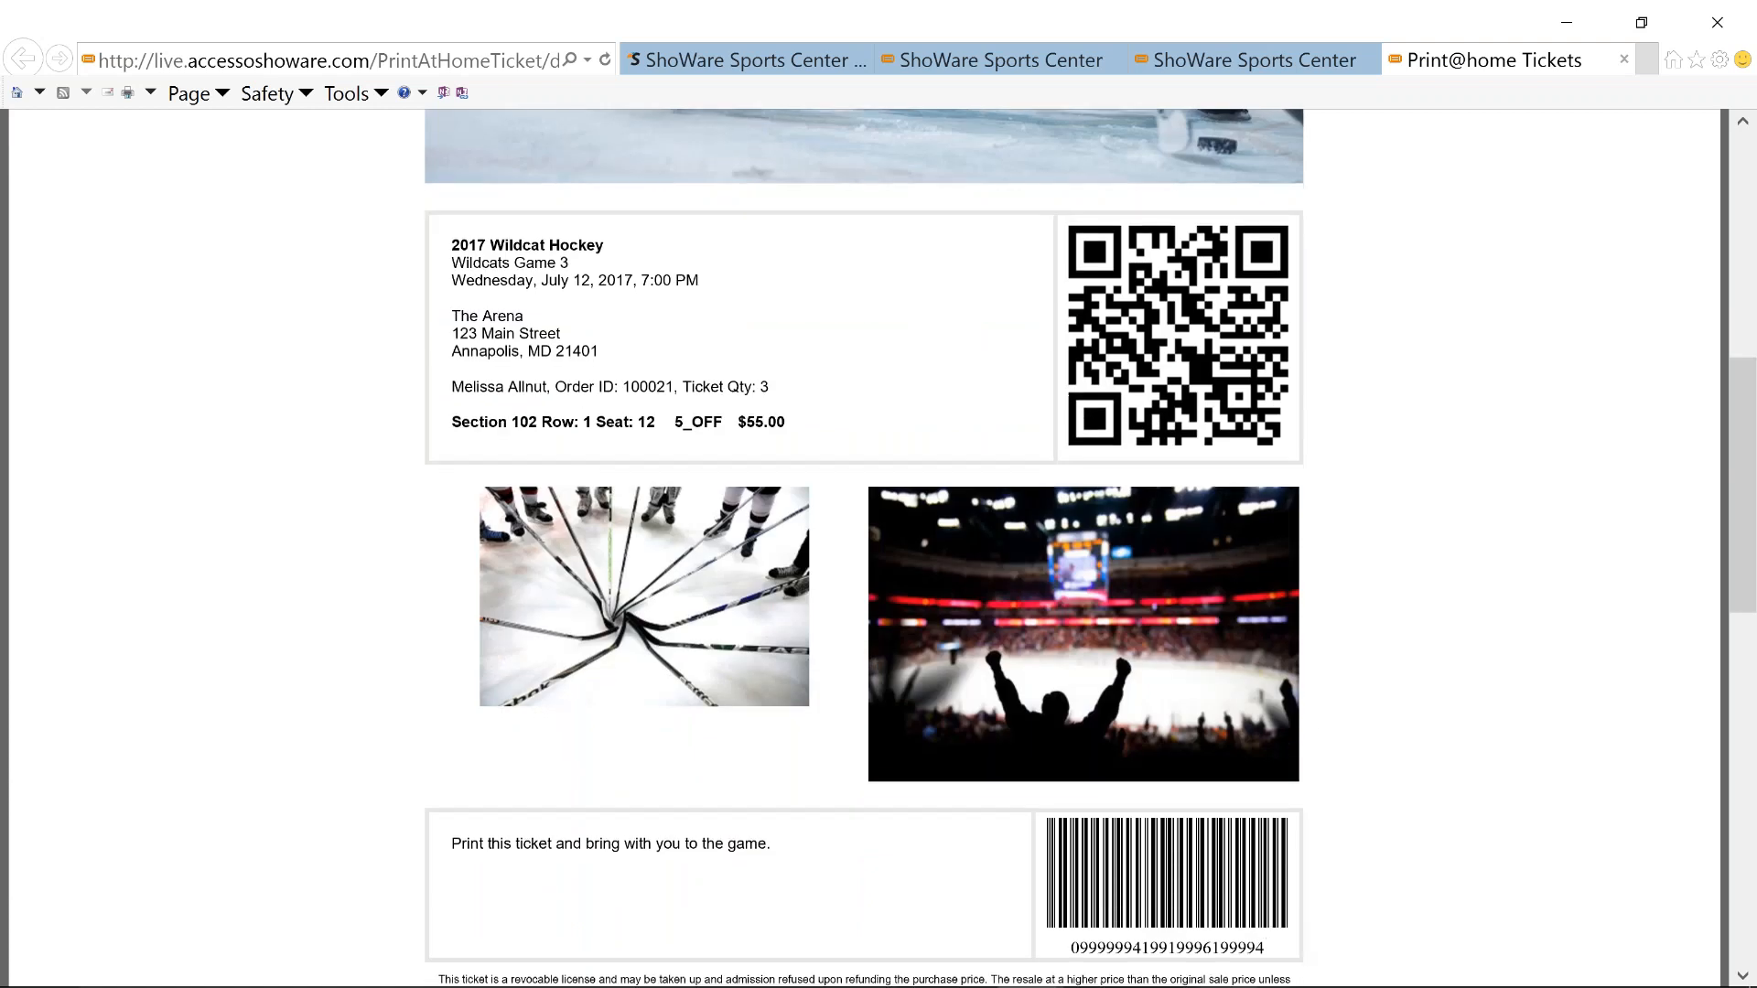
scroll("down", 3)
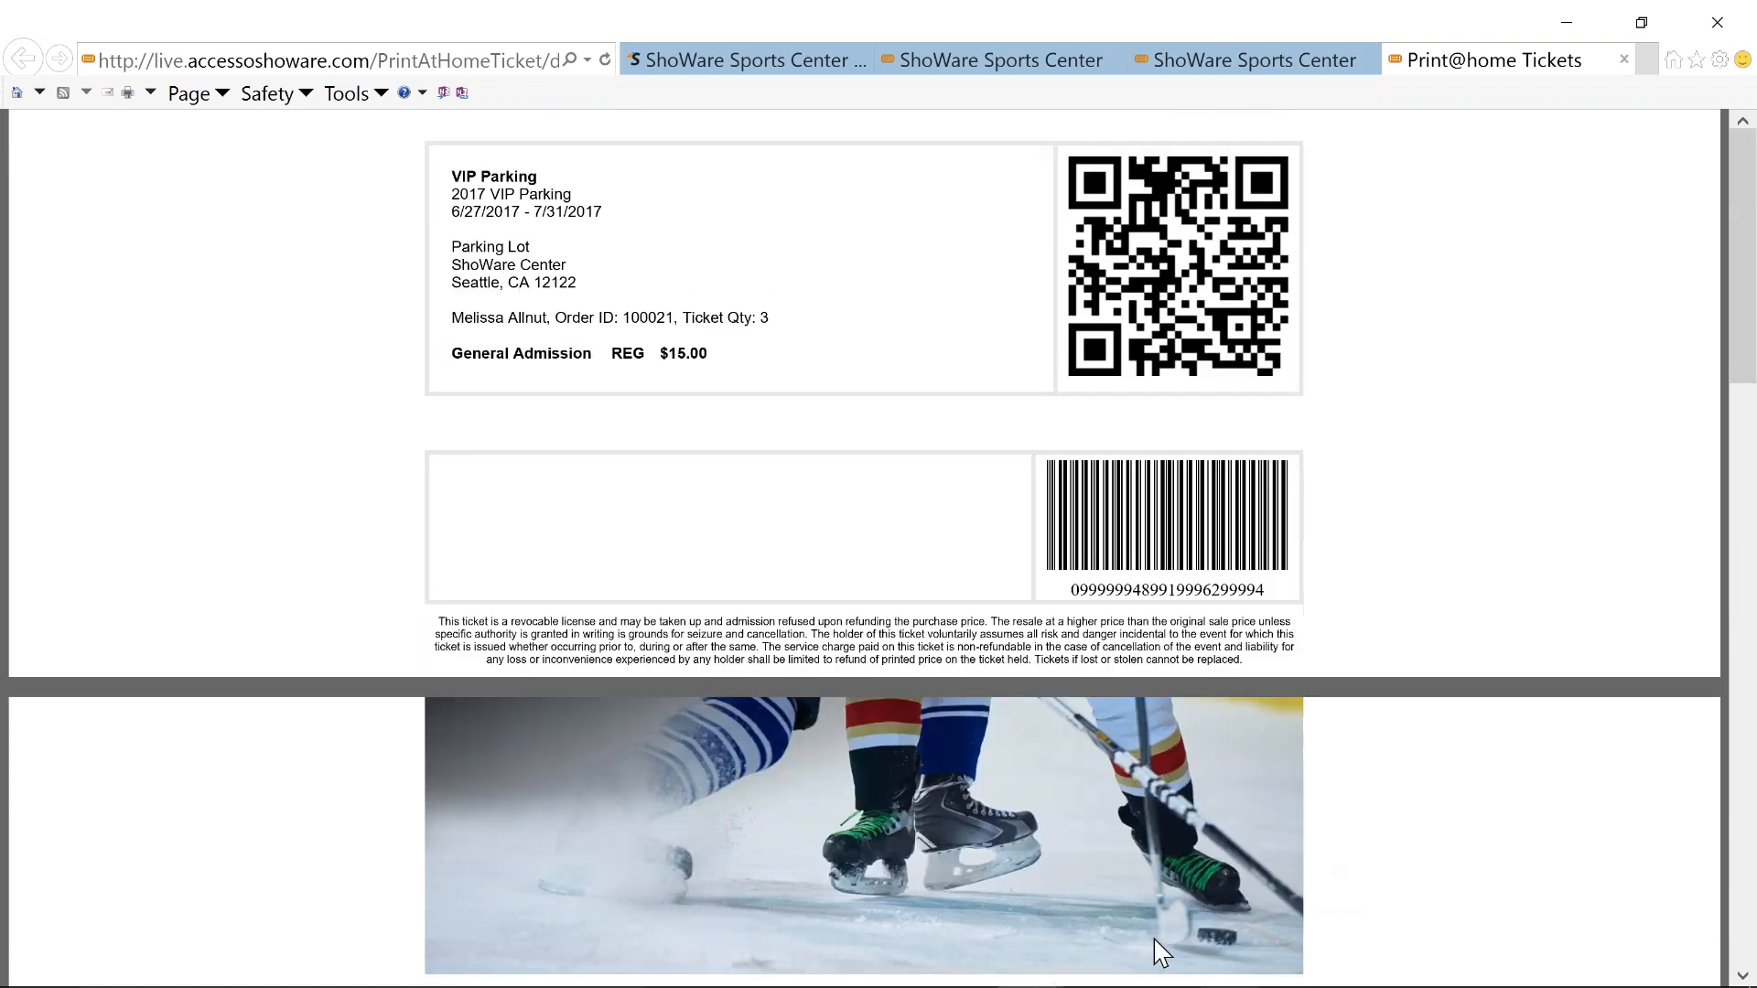
mouse_move(1307, 450)
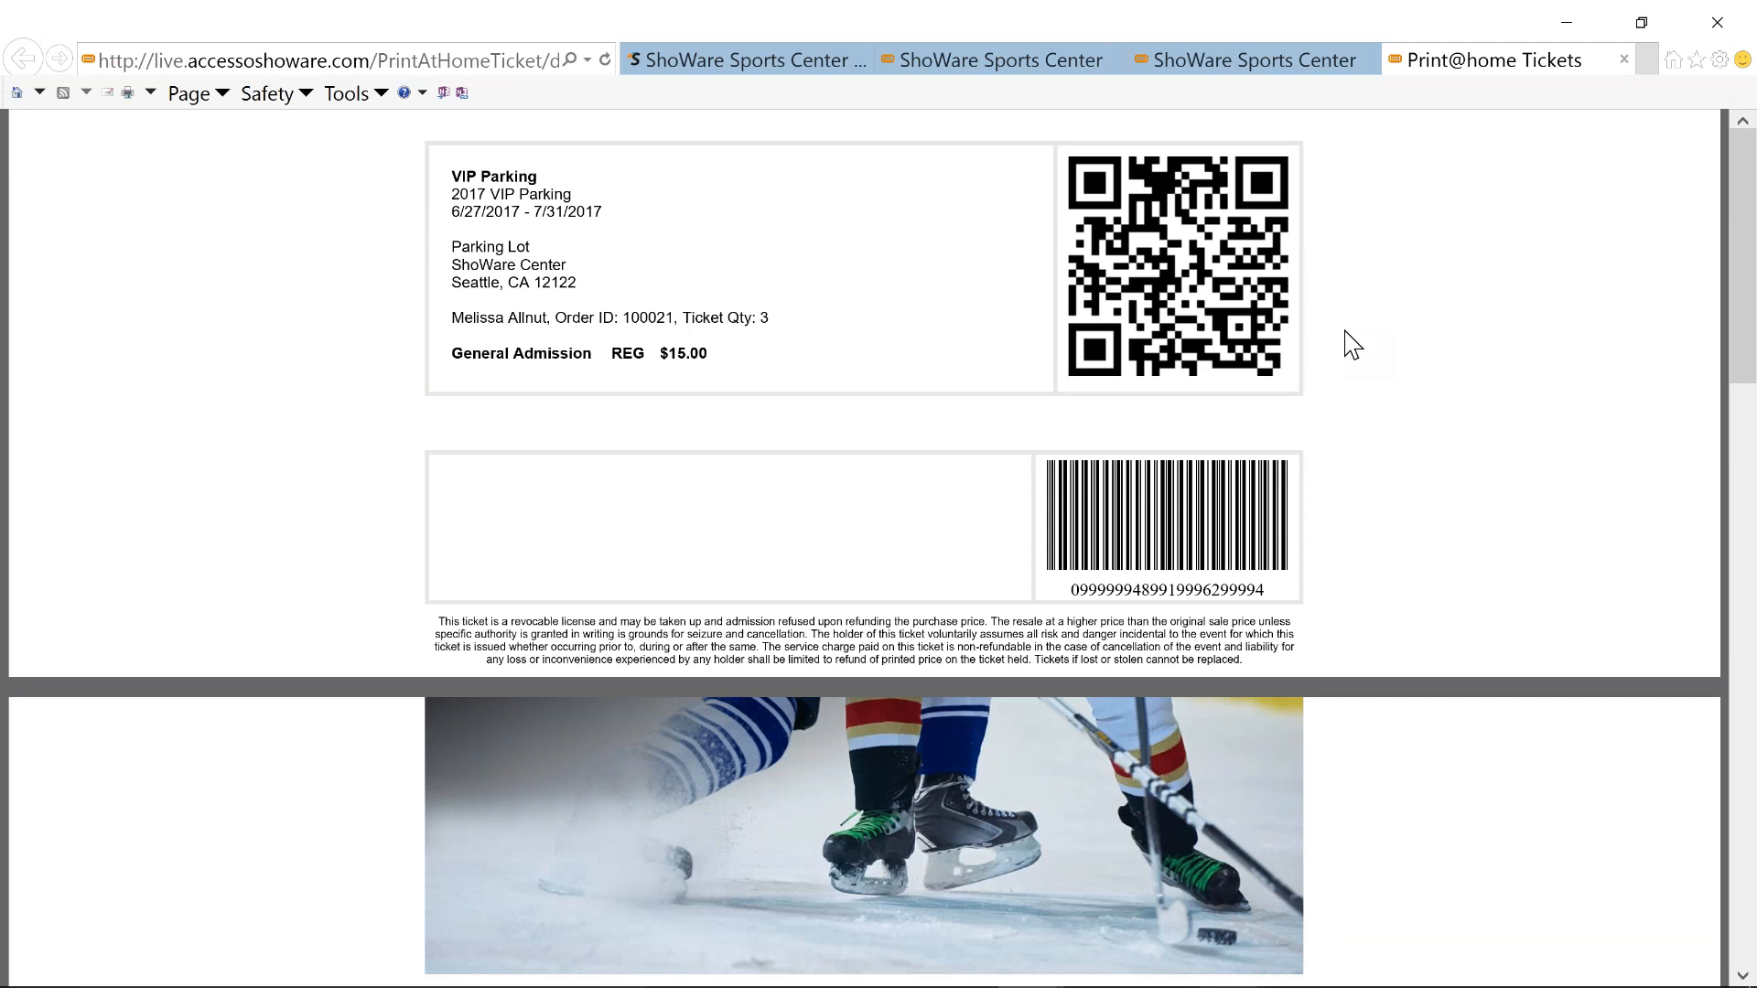
key("alt+tab")
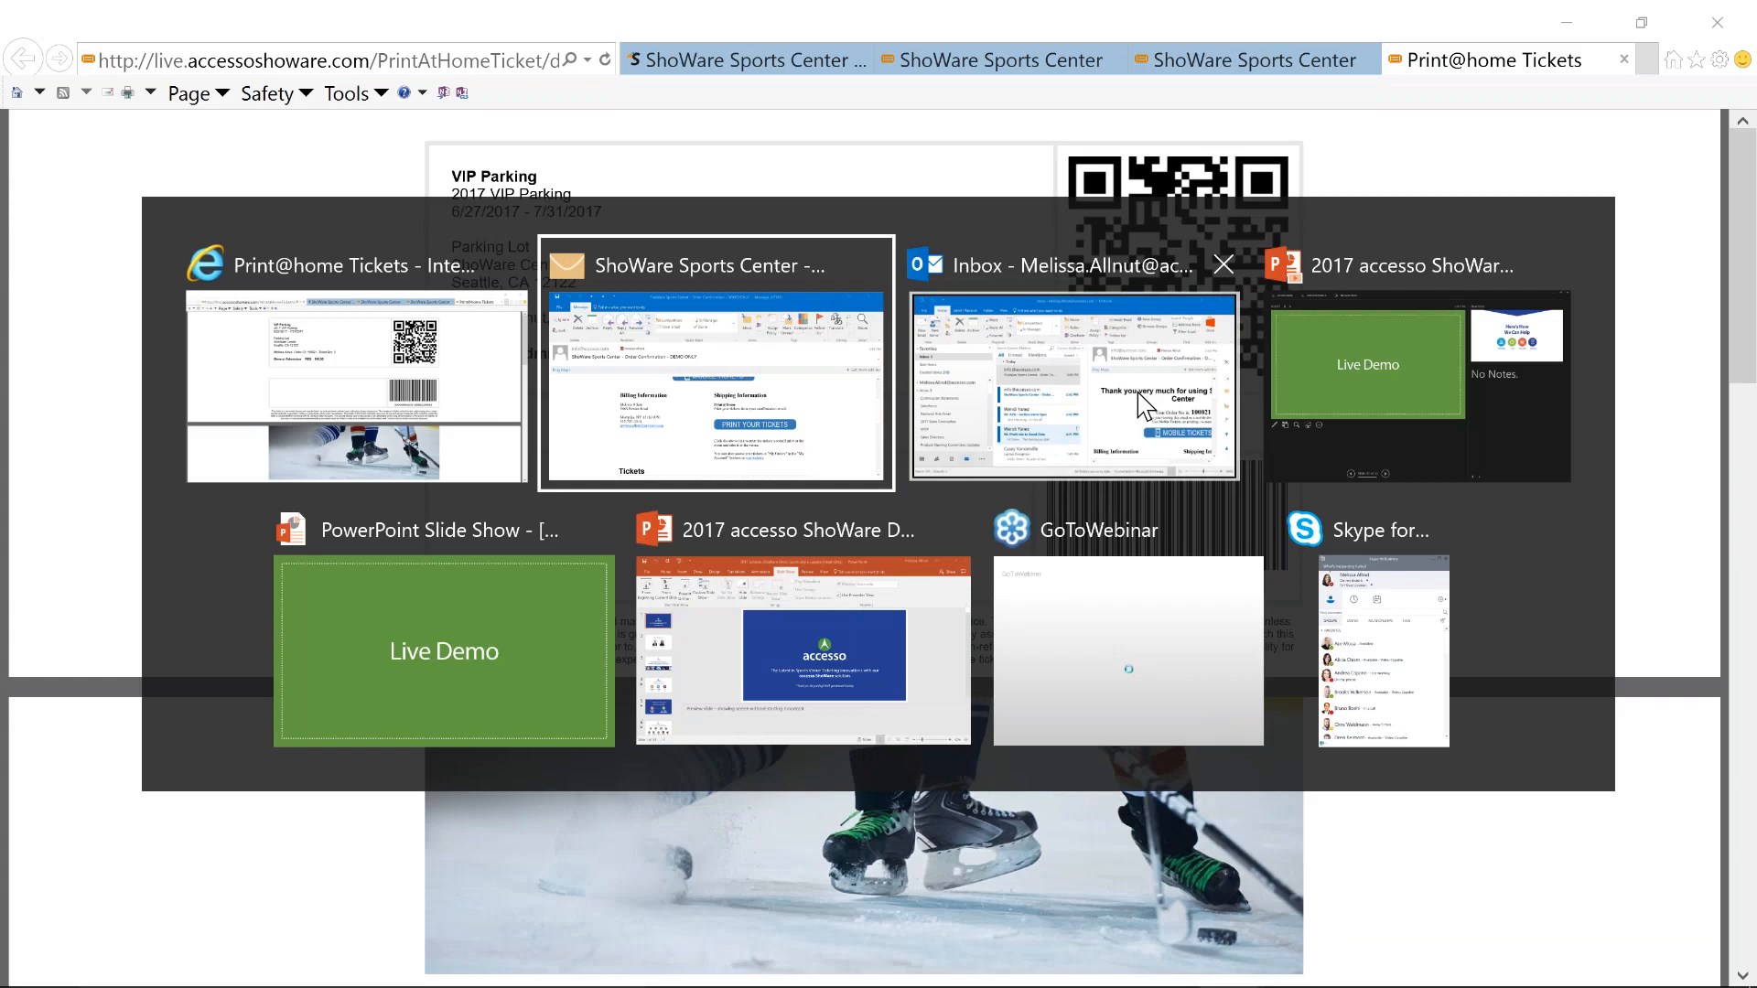
Step: Switch to the Outlook Inbox, reopen the confirmation email and follow its MOBILE TICKETS link
left_click(1071, 381)
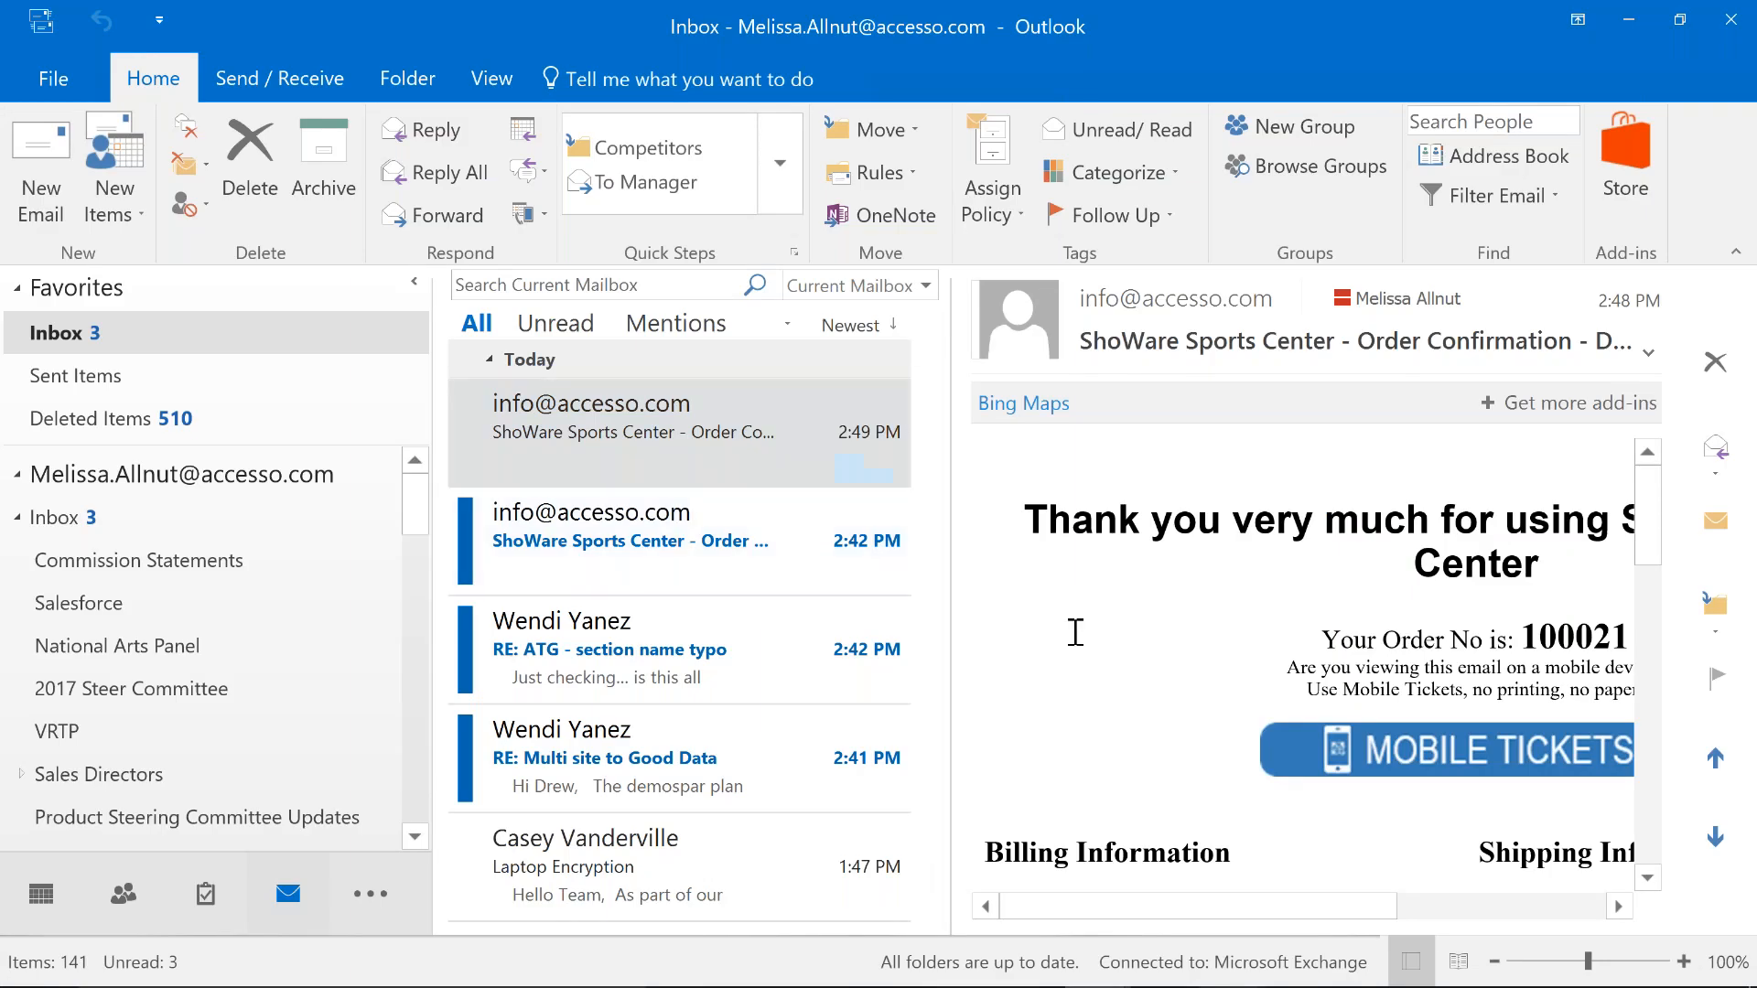
double_click(633, 415)
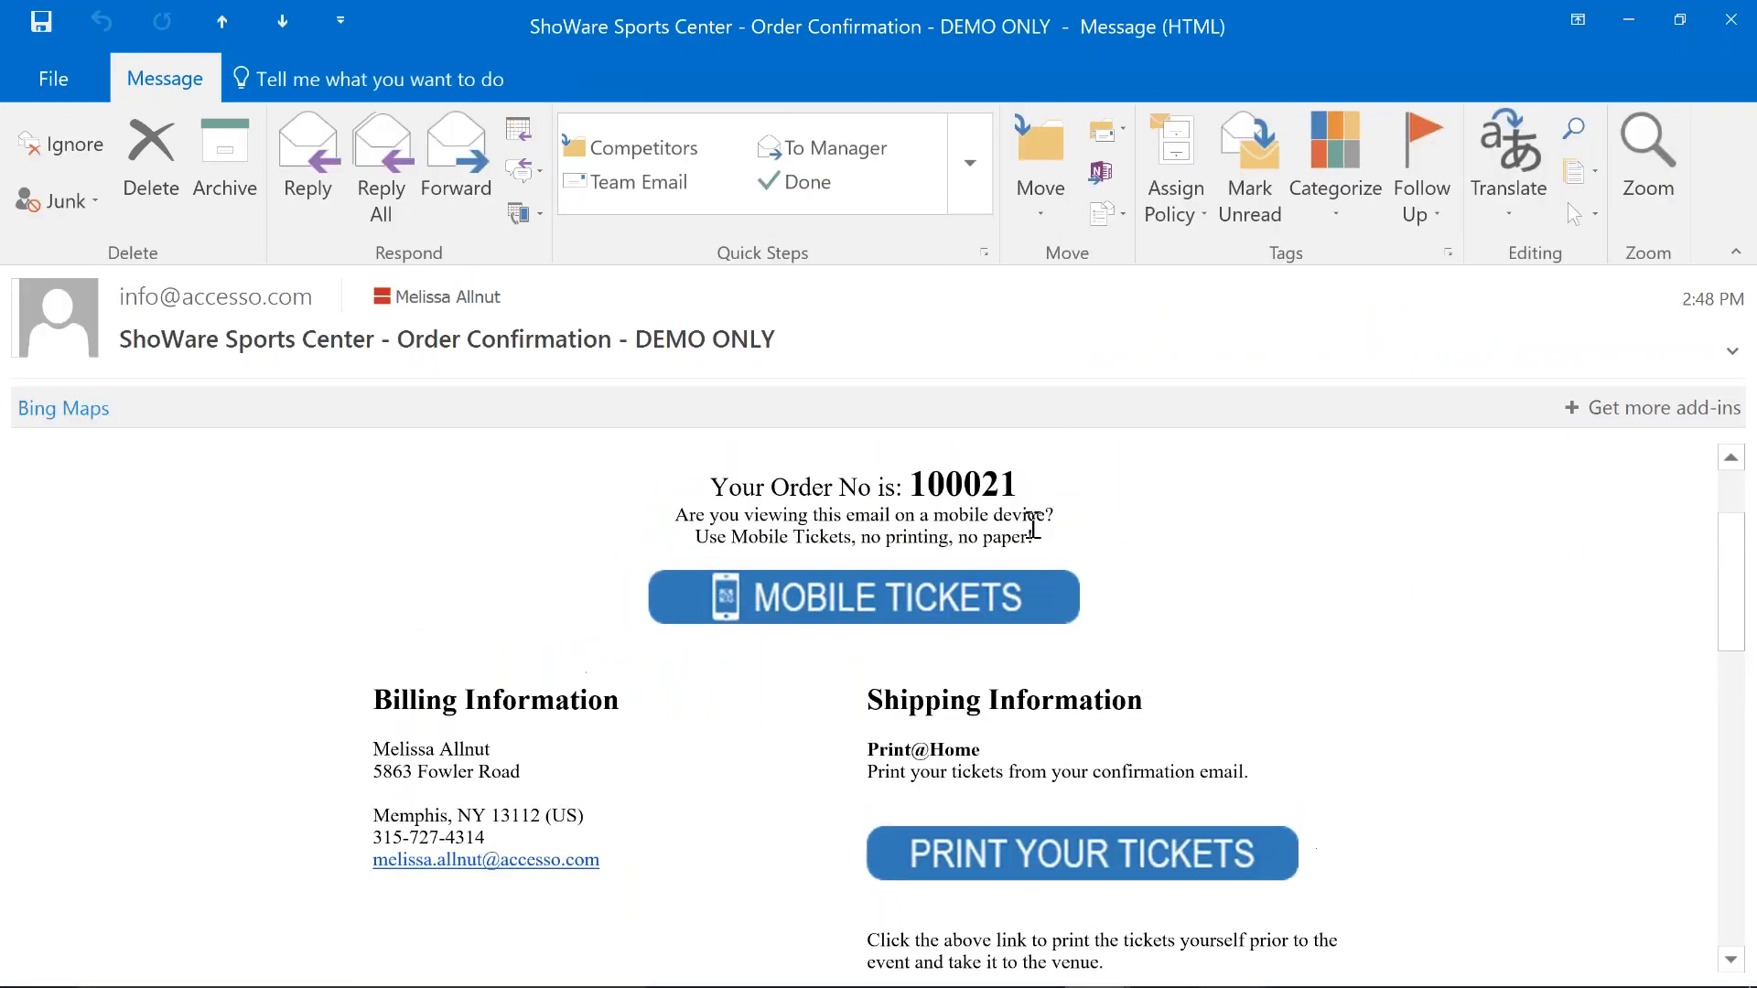
left_click(862, 597)
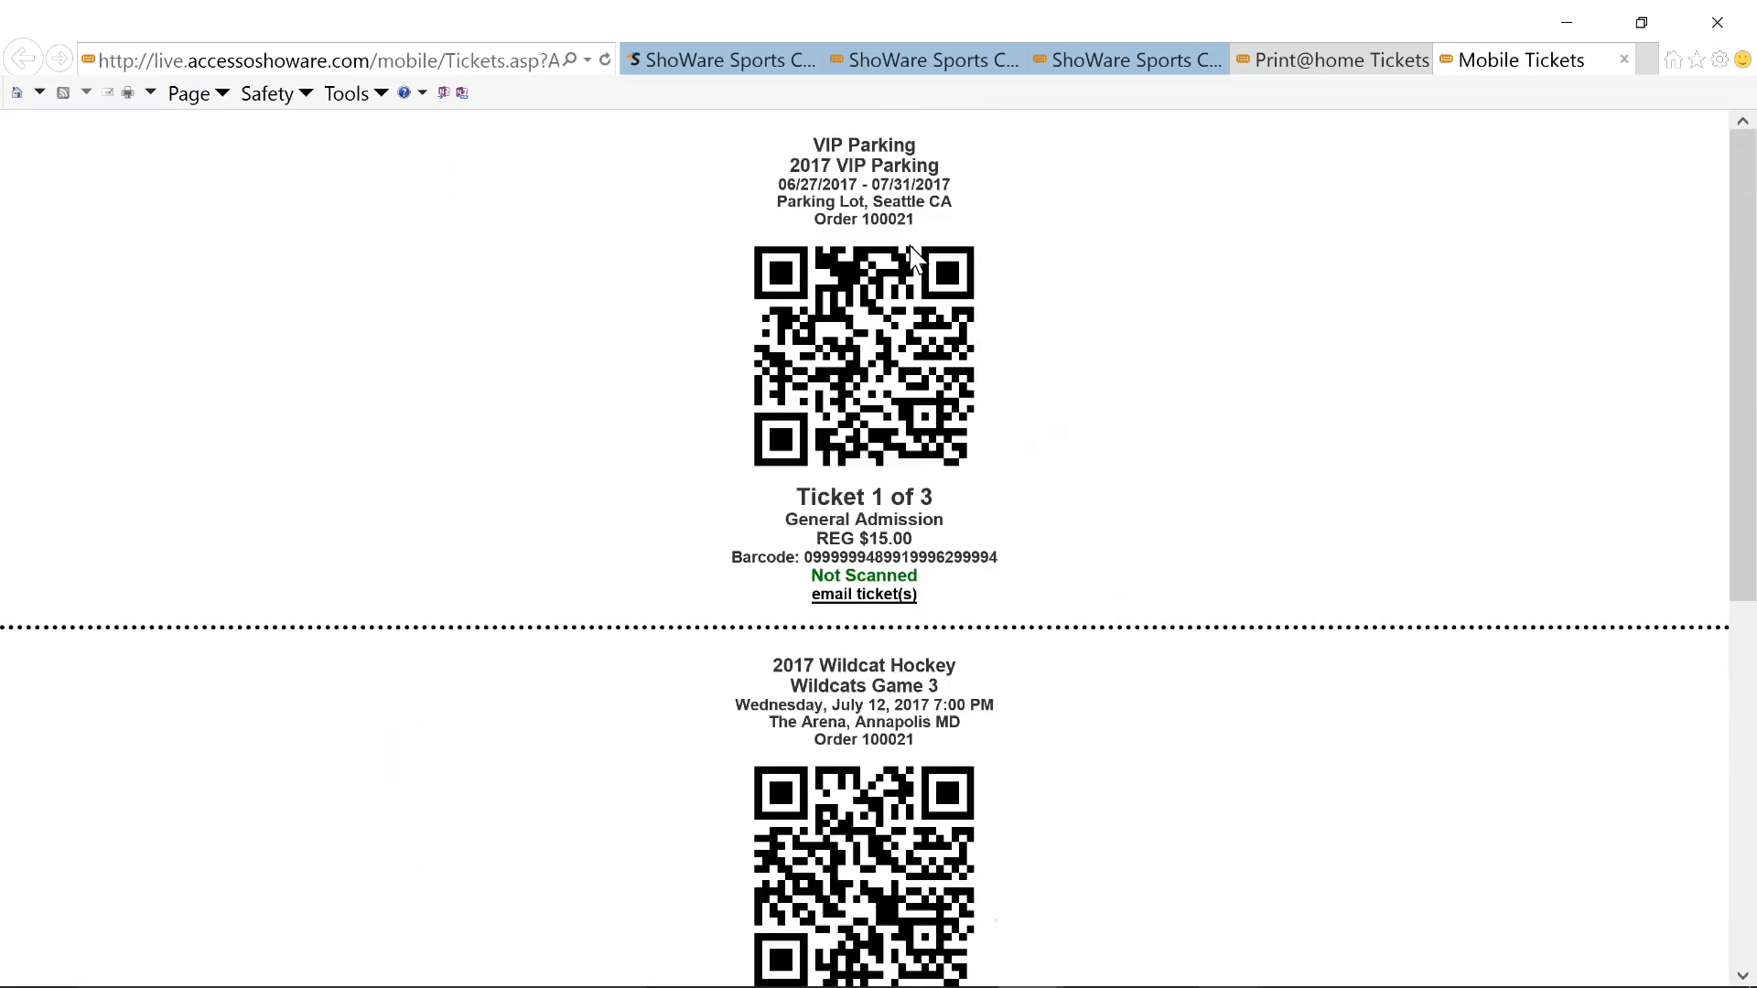
Step: Choose to email the Section 102 Seat 1-12 ticket (Ticket 2 of 3) for order 100021
scroll("down", 3)
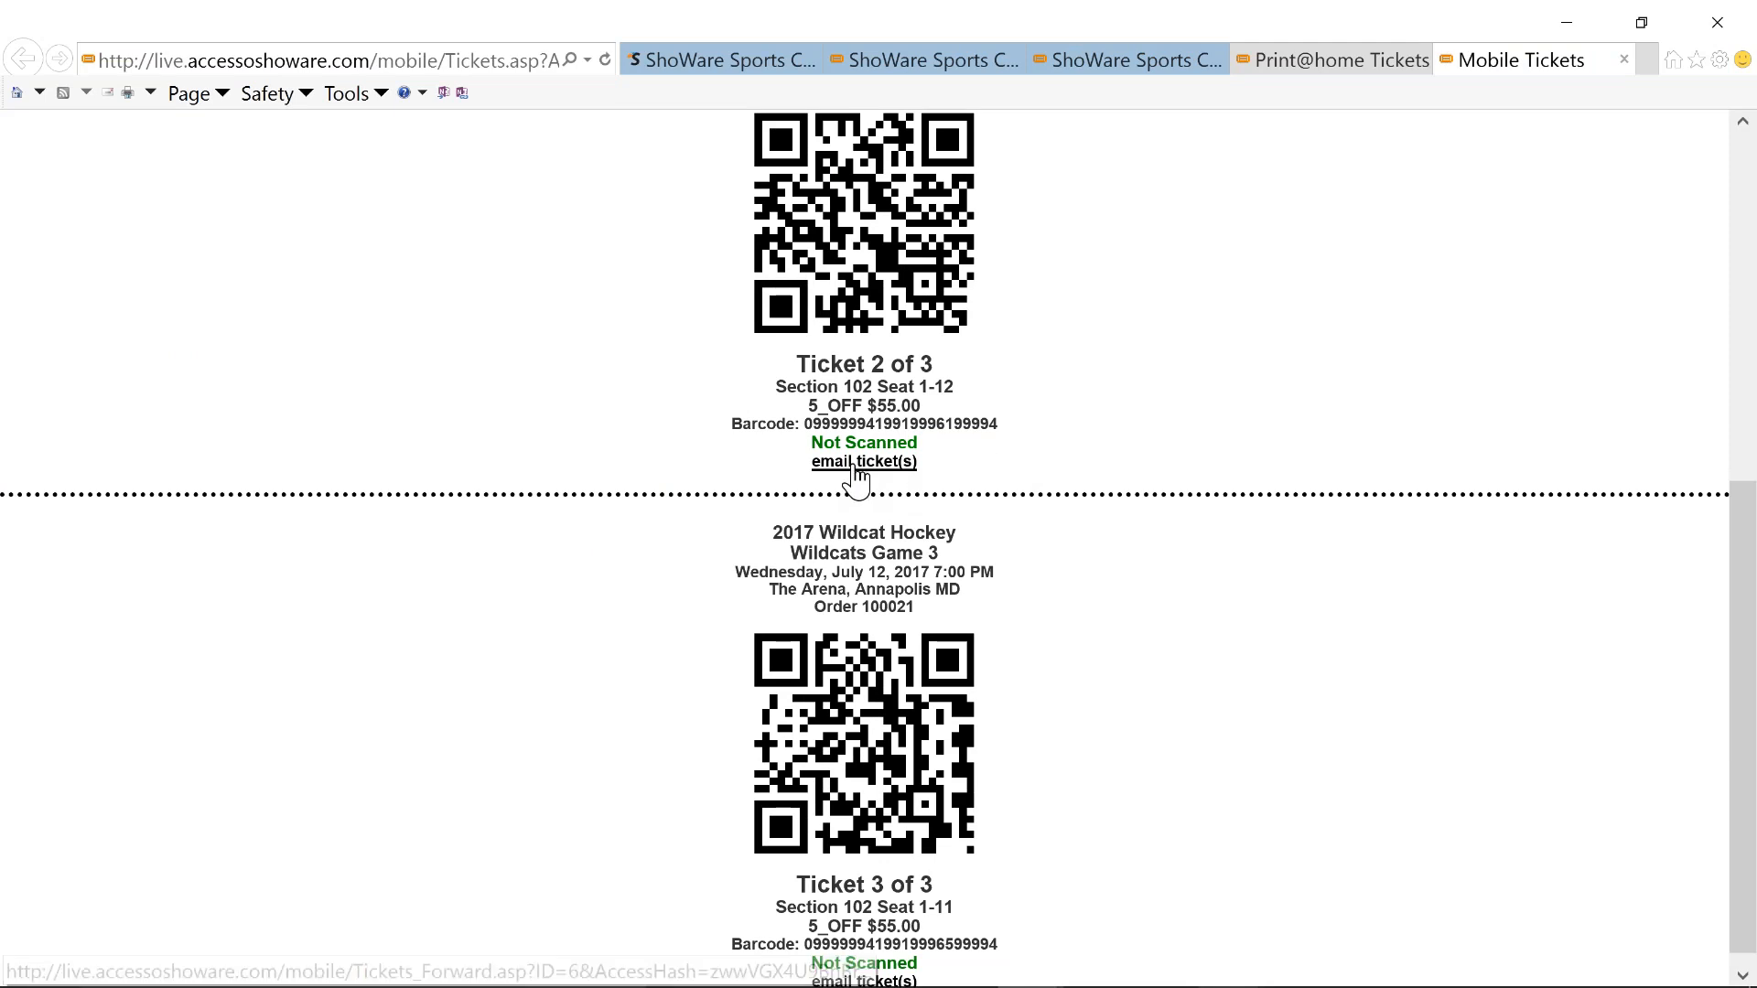
left_click(862, 461)
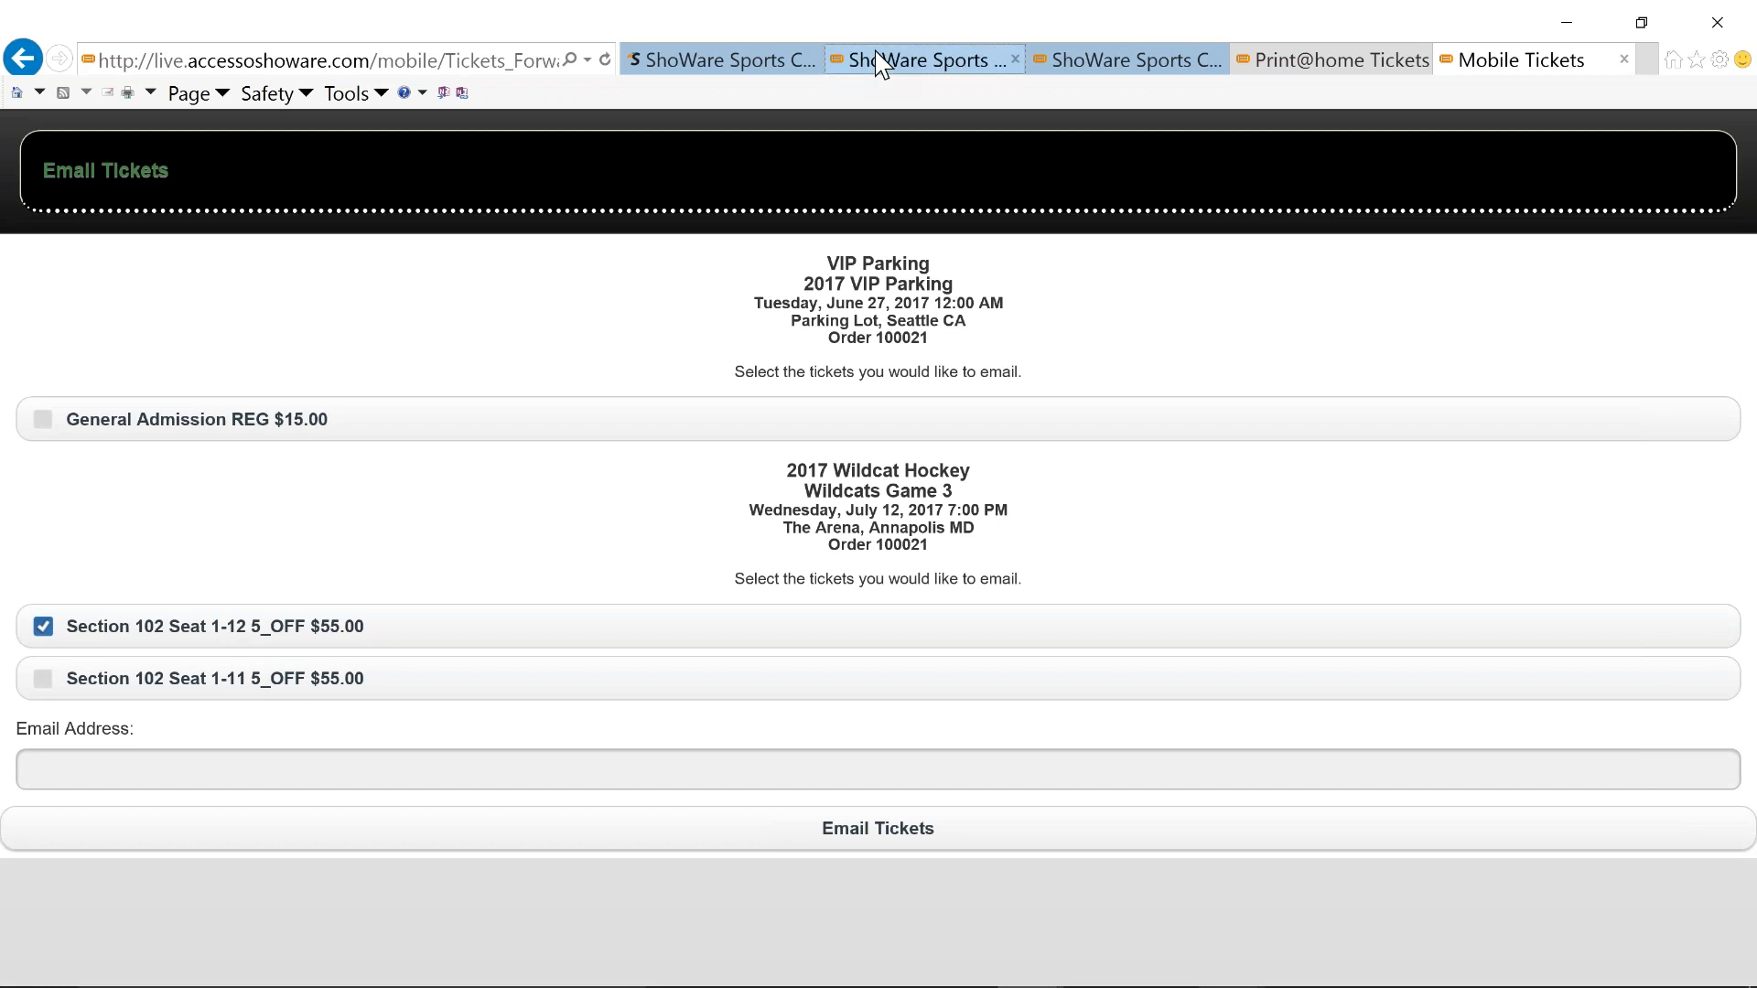
Step: Return to the ShoWare Sports Center storefront showing the 2017 Wildcat Hockey page
left_click(919, 58)
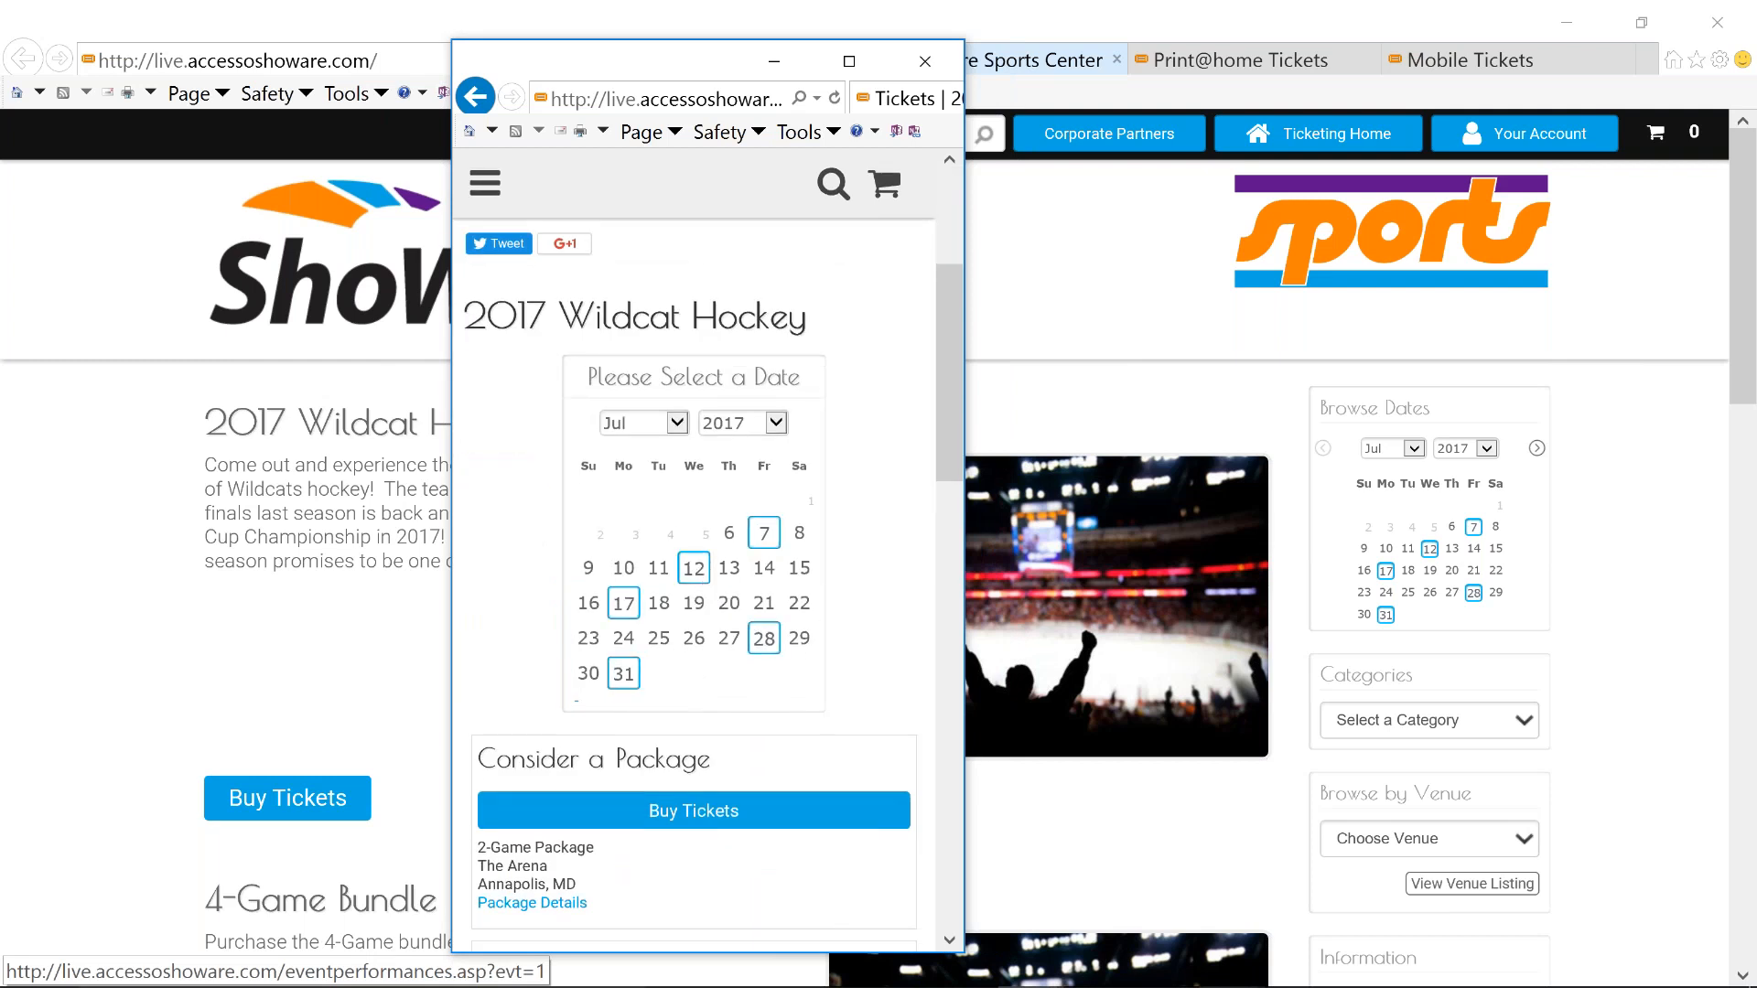
Step: Quick-pick two $60 Section 104 seats for Wildcats Game 3 on the phone-sized storefront
scroll("down", 3)
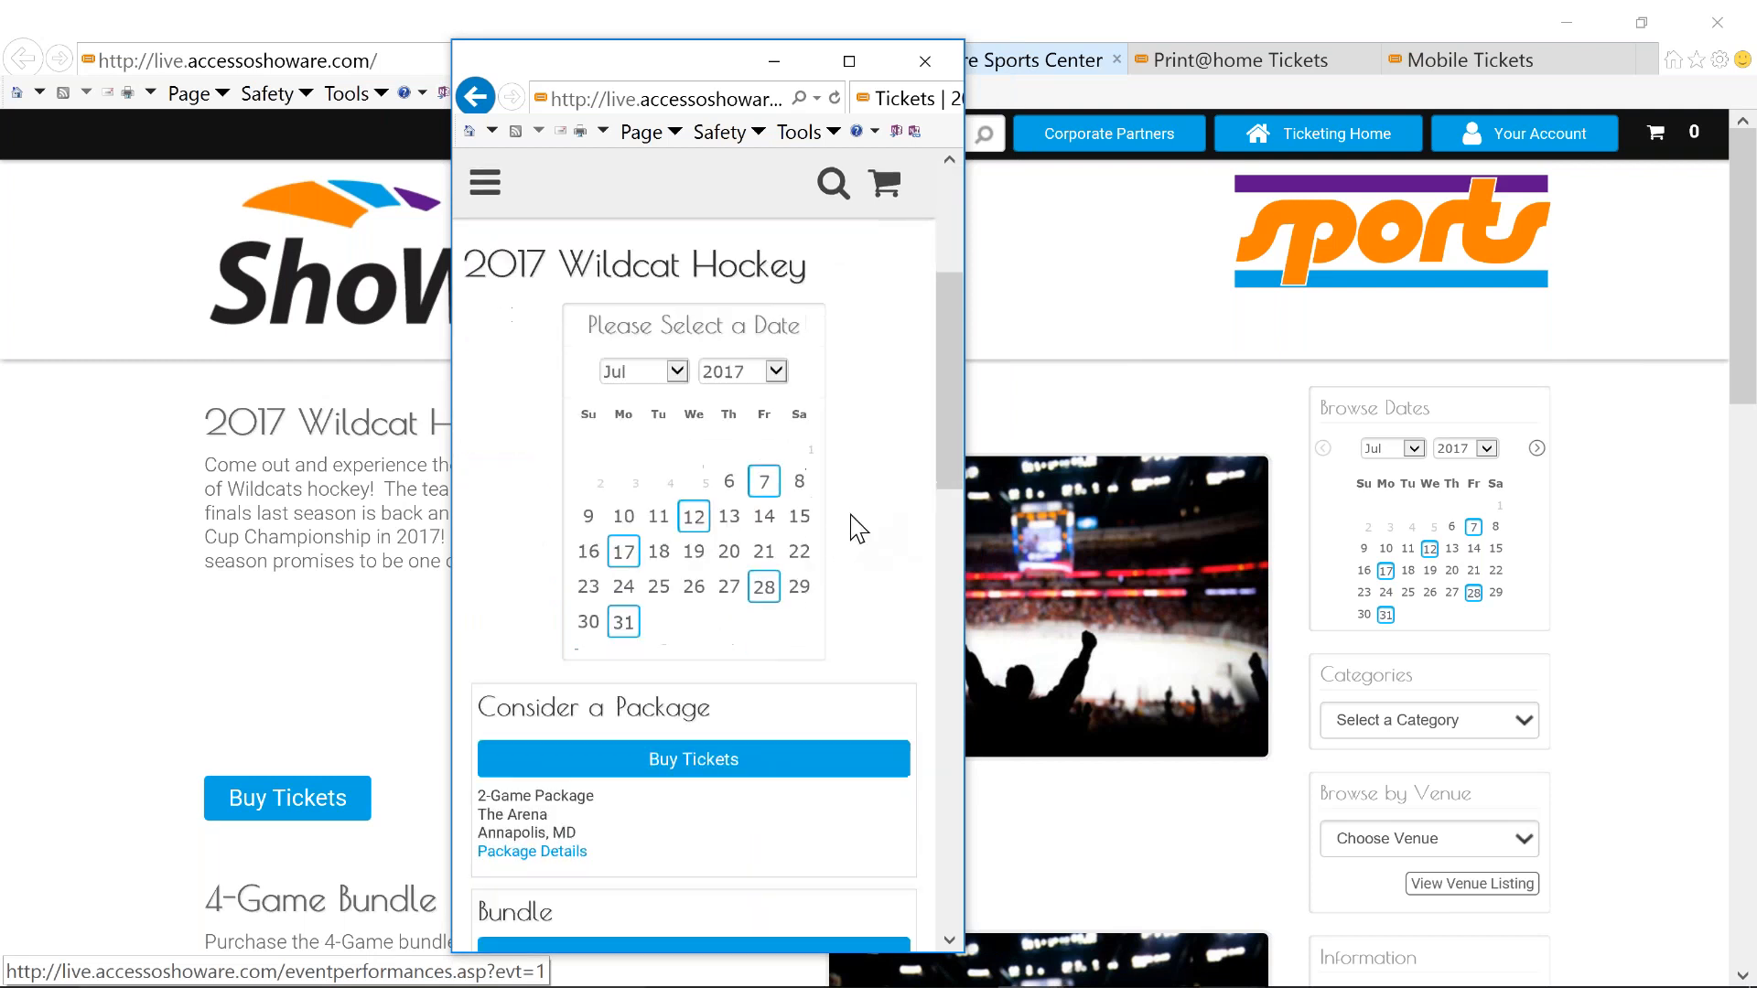
scroll("down", 3)
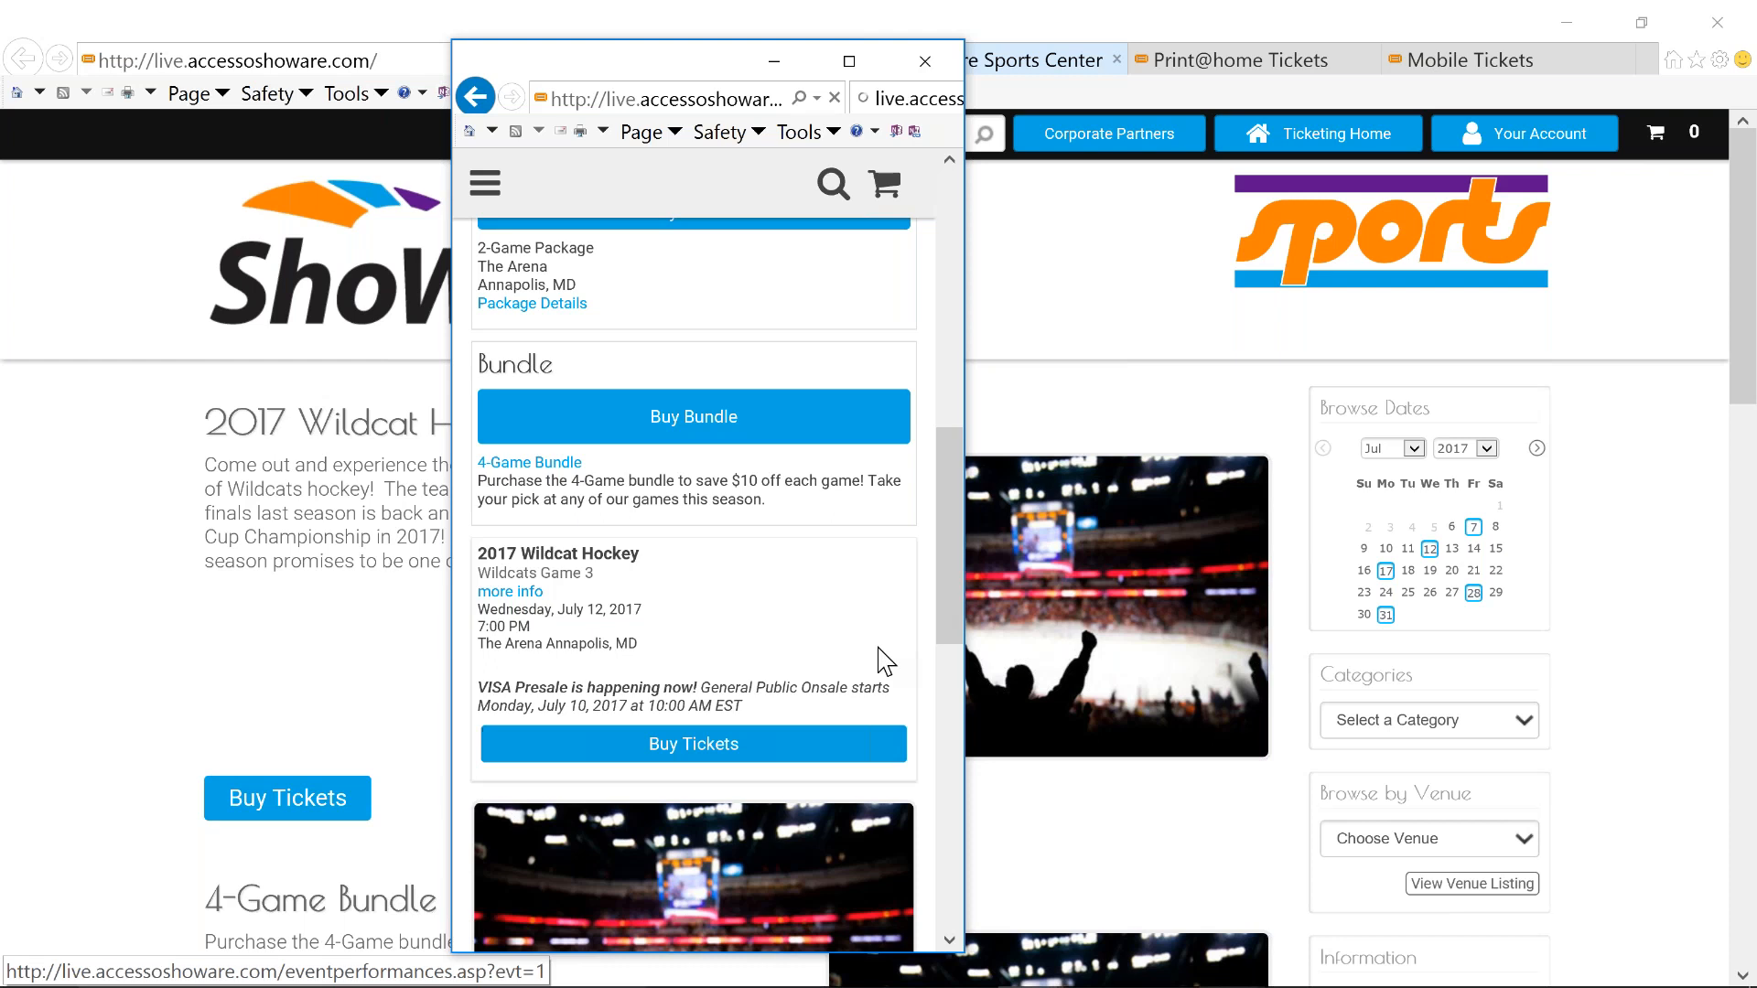
left_click(692, 743)
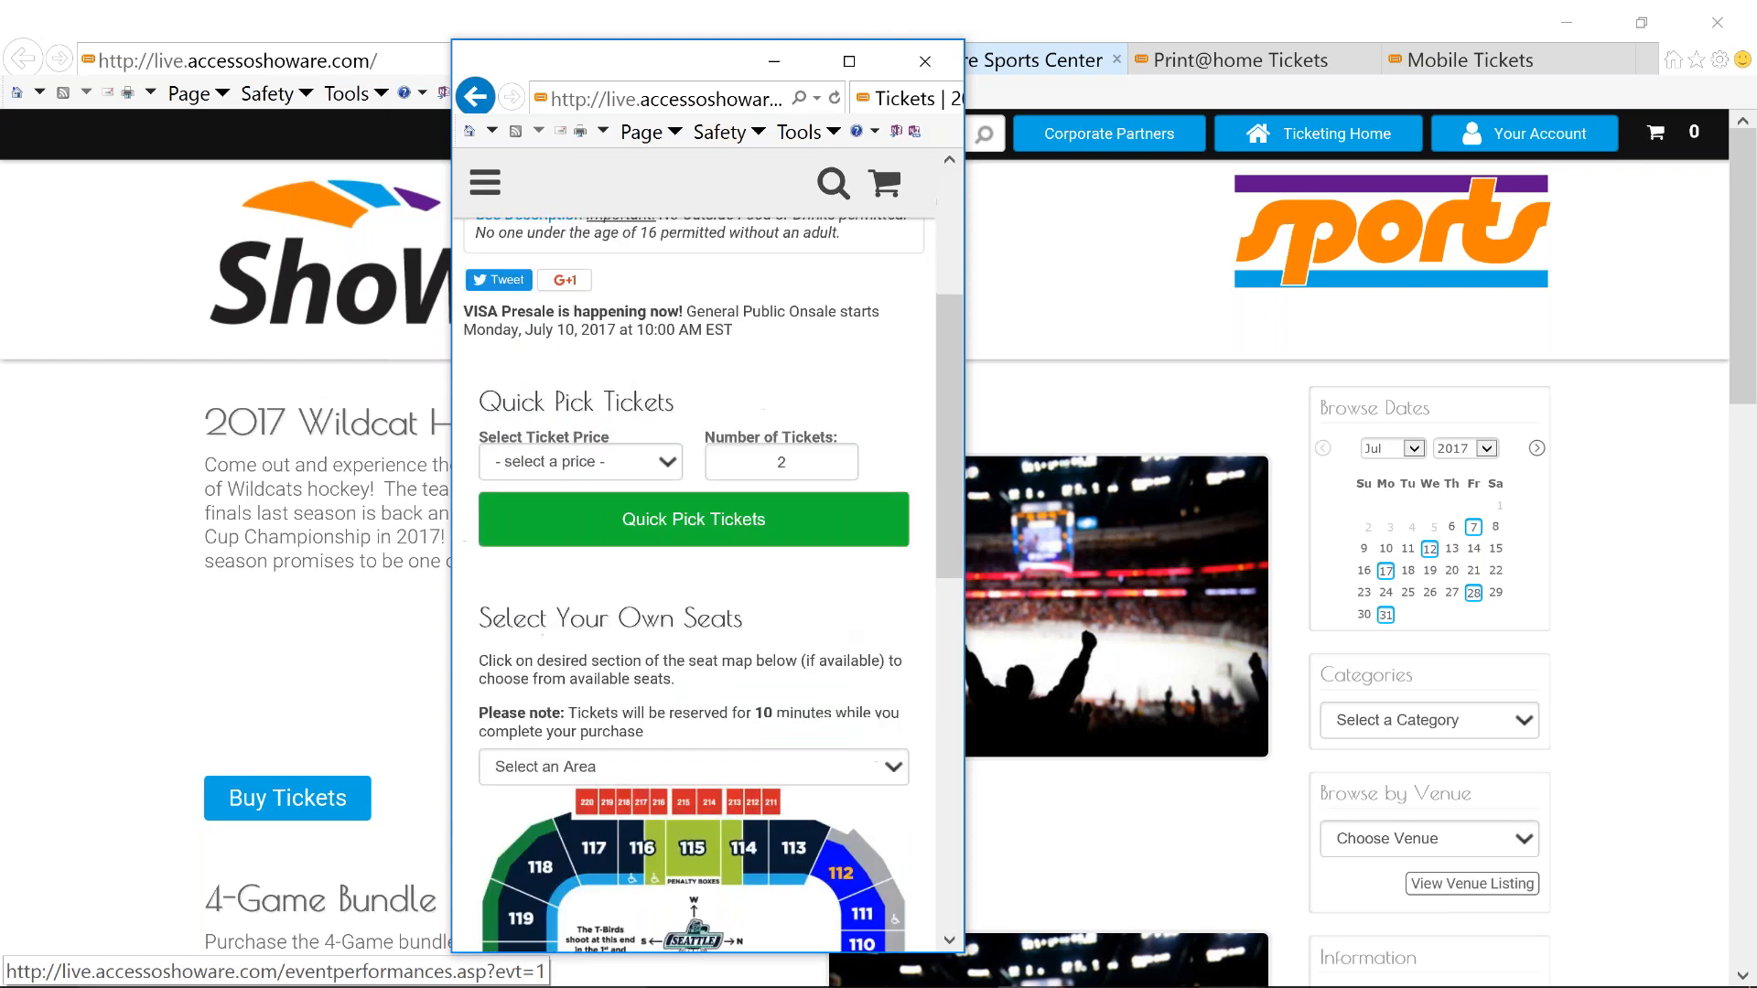
left_click(580, 462)
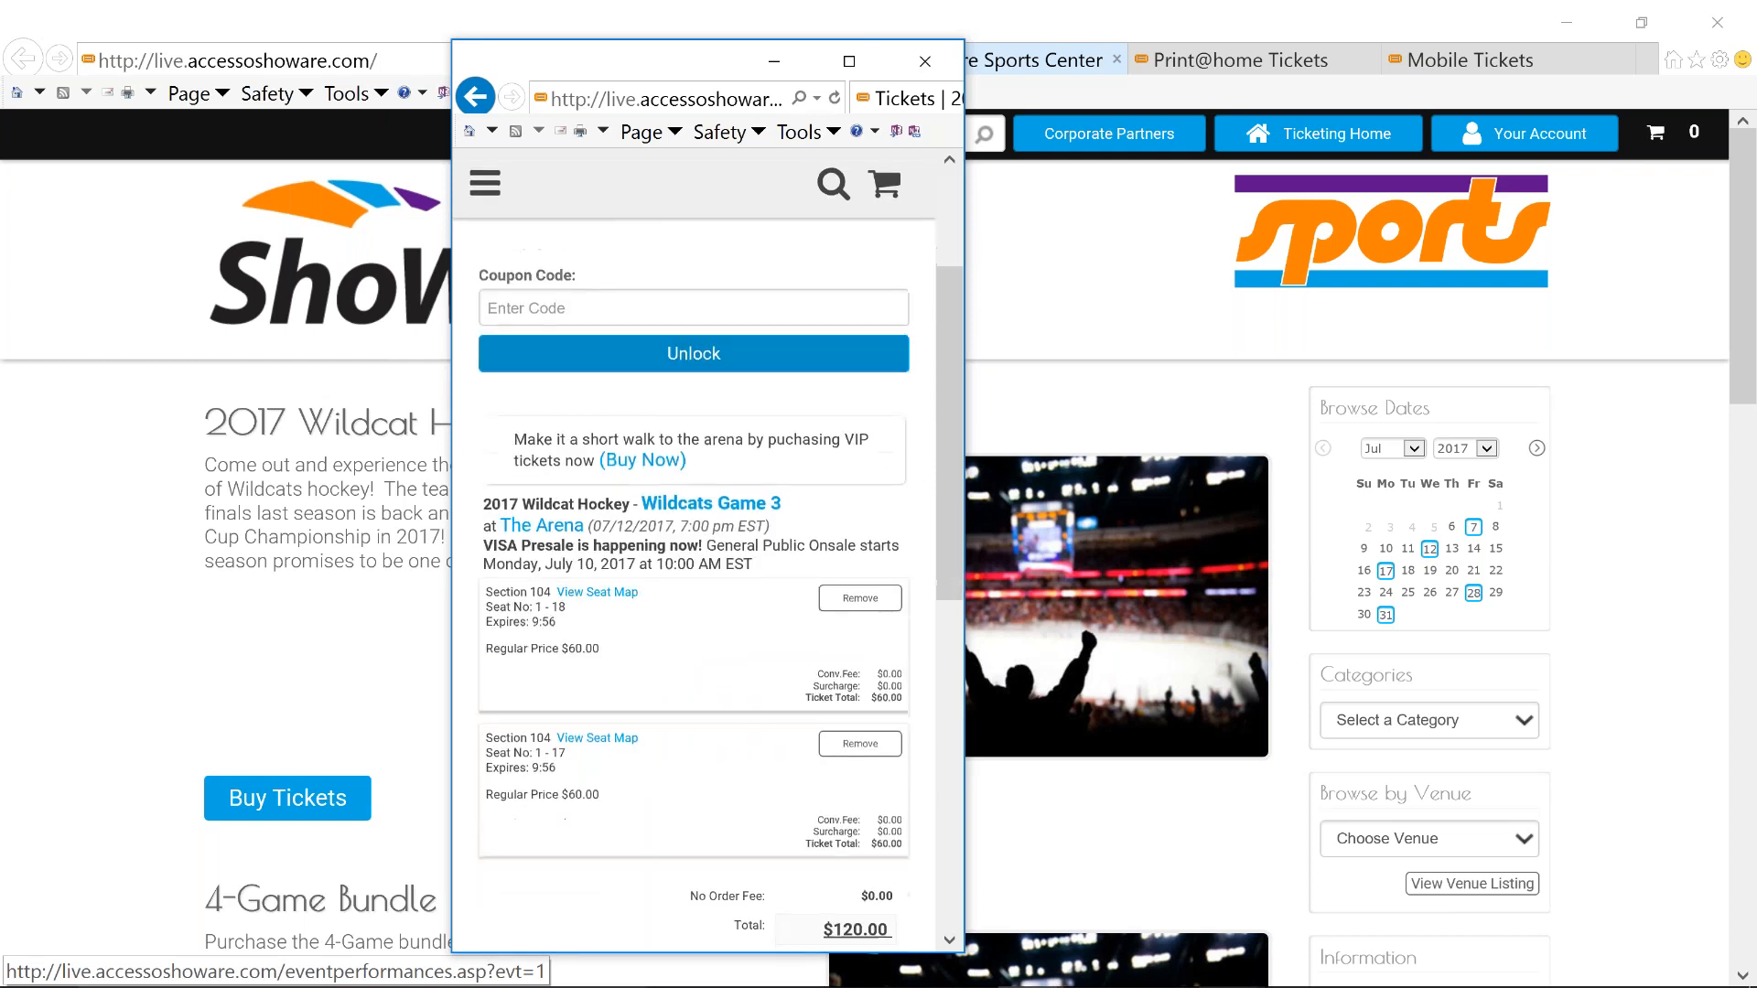
Step: Proceed to checkout from the mobile cart to the sign-in page, then widen the window
scroll("down", 3)
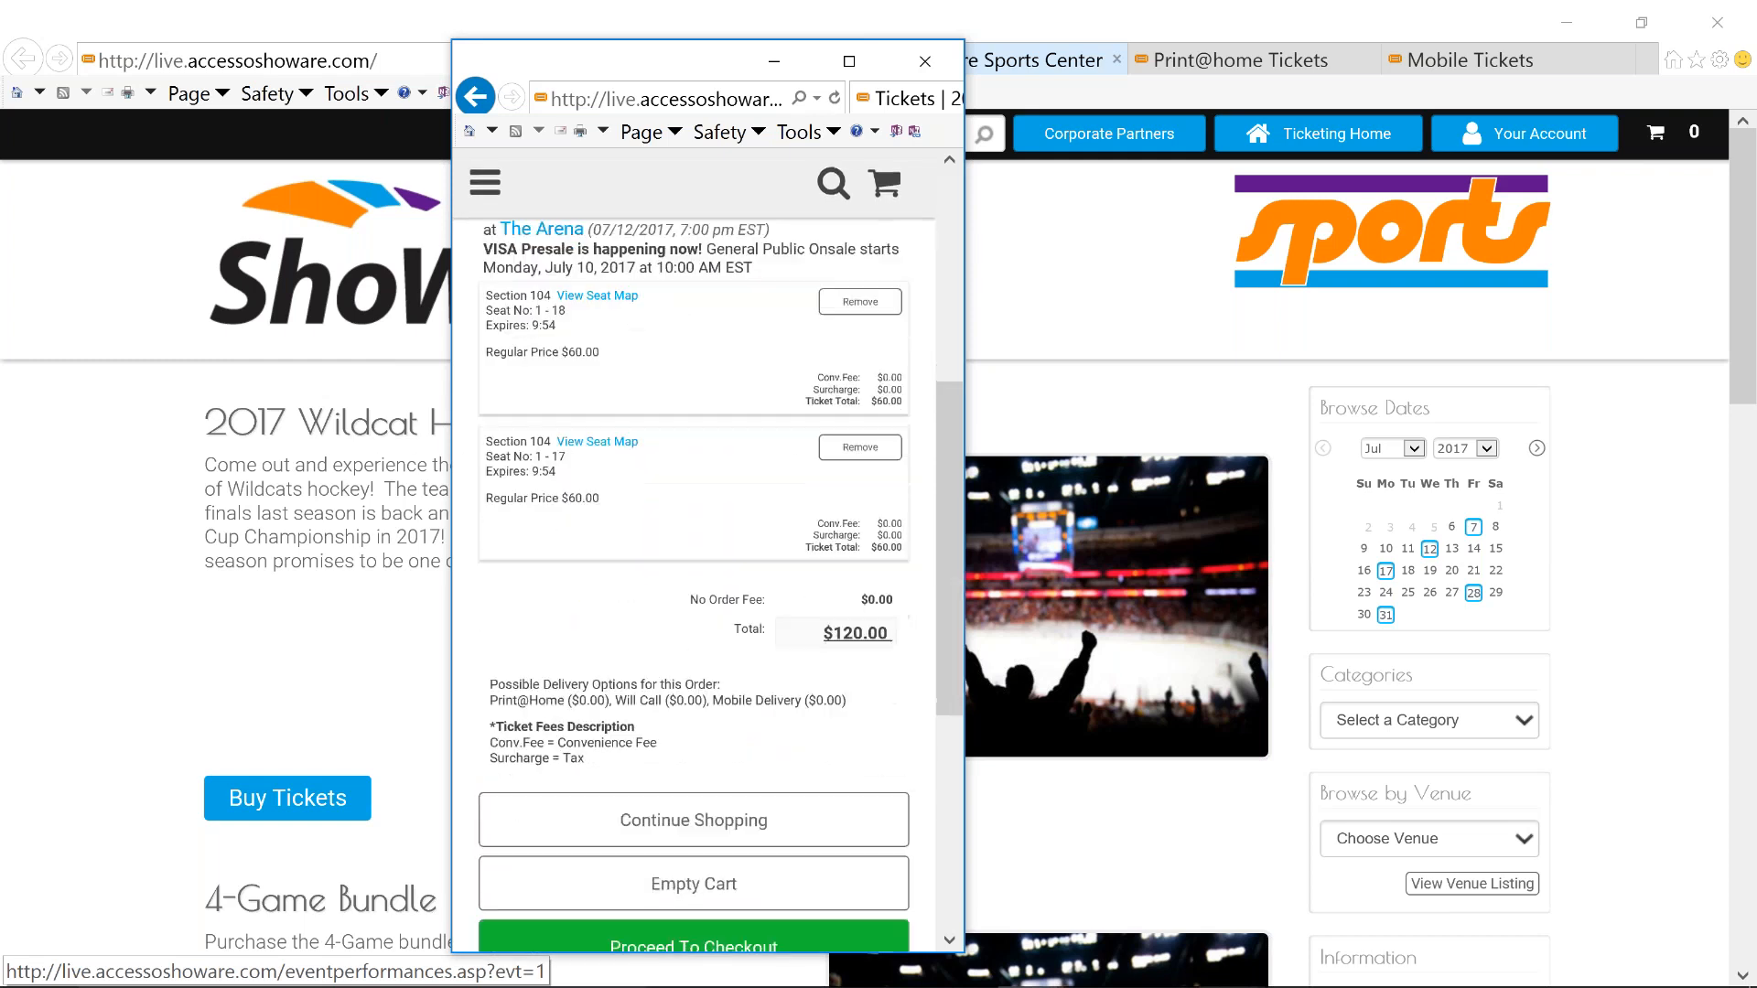
scroll("down", 3)
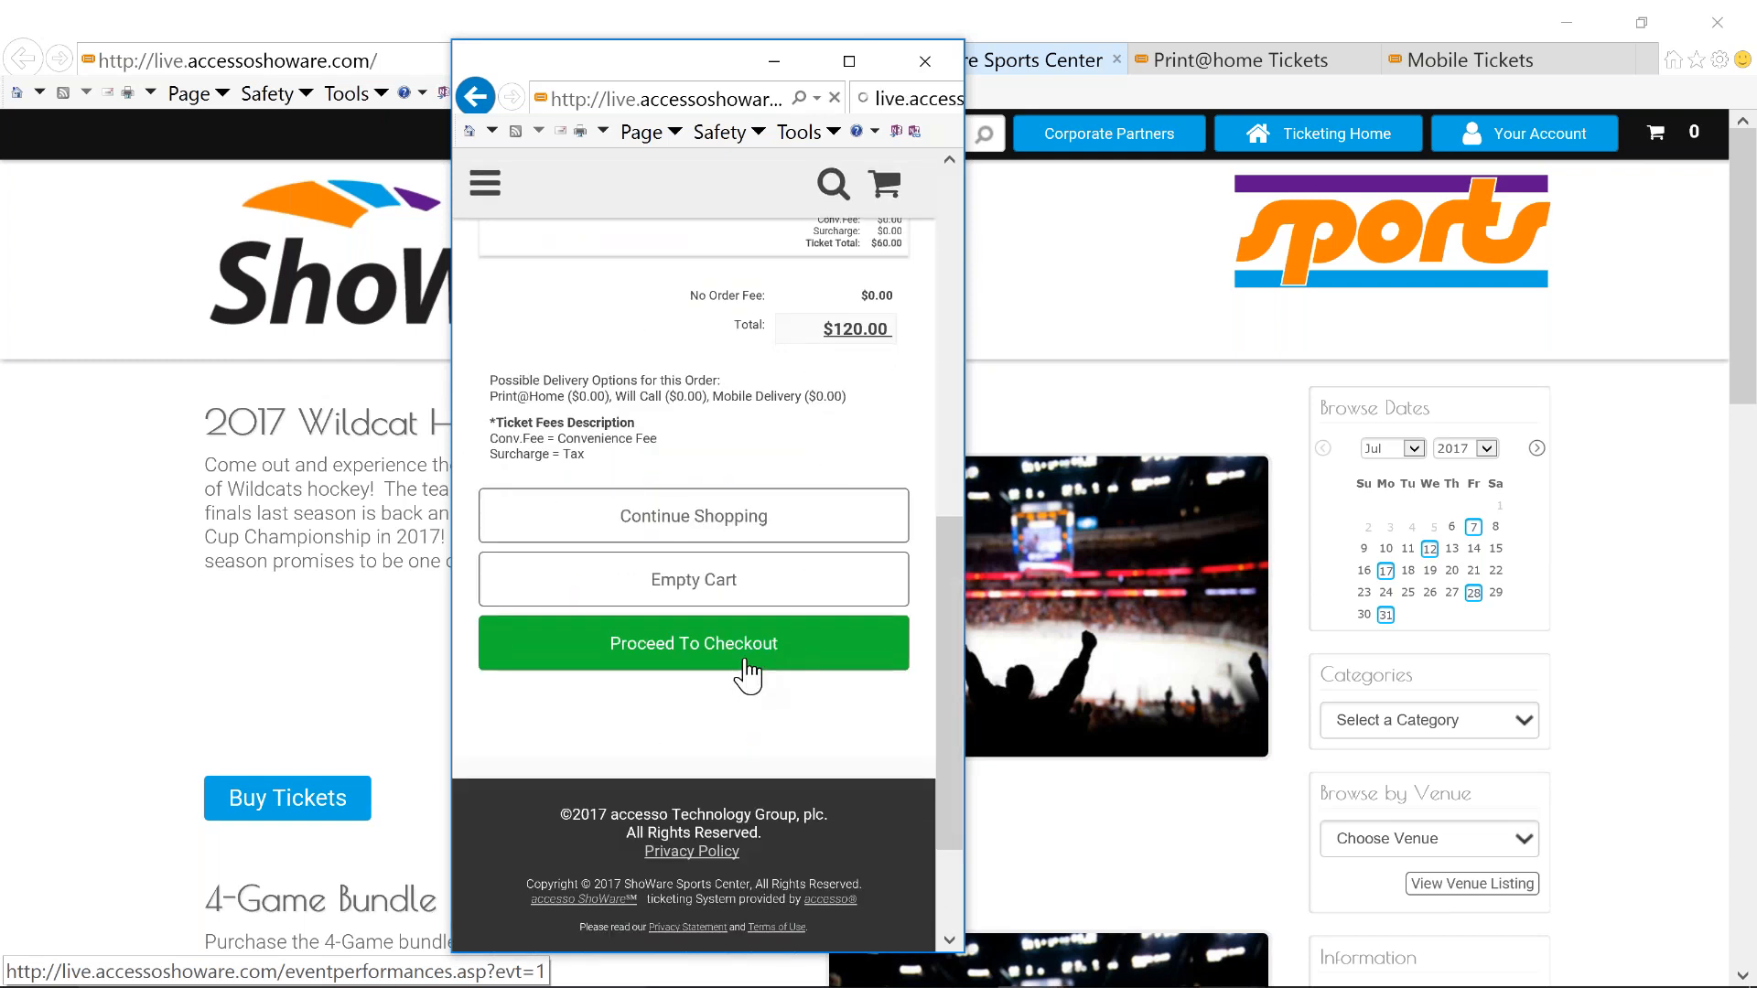
left_click(692, 642)
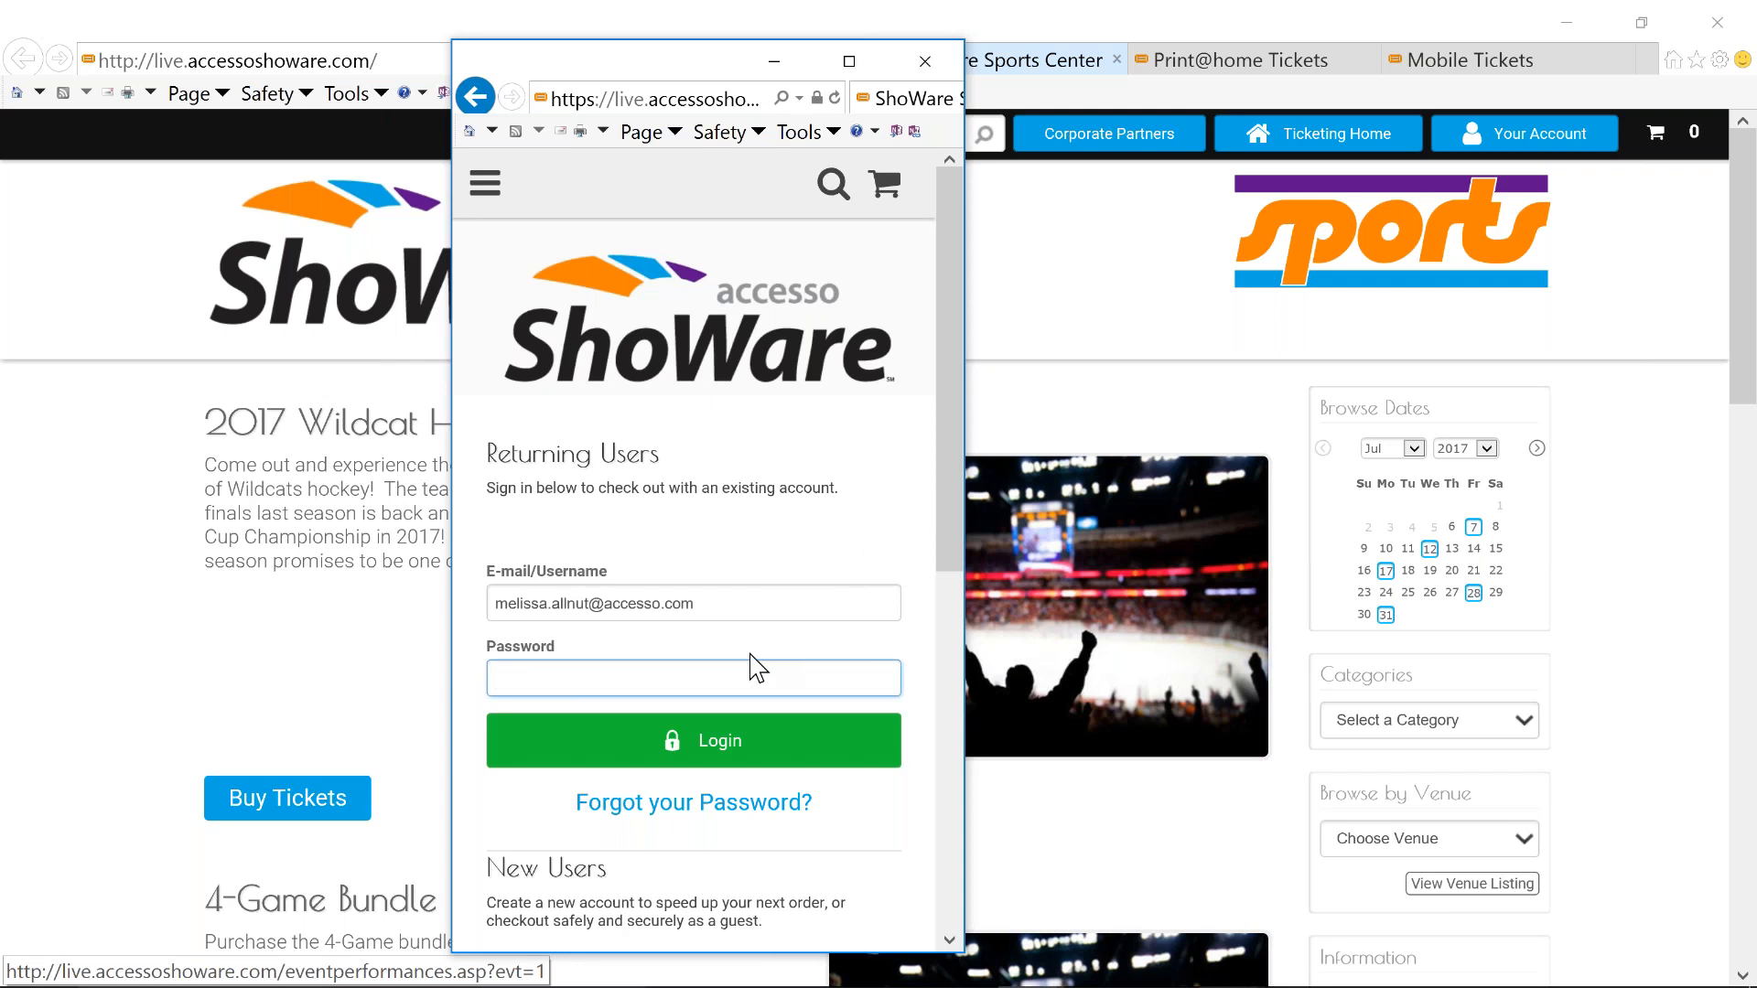
left_click(692, 677)
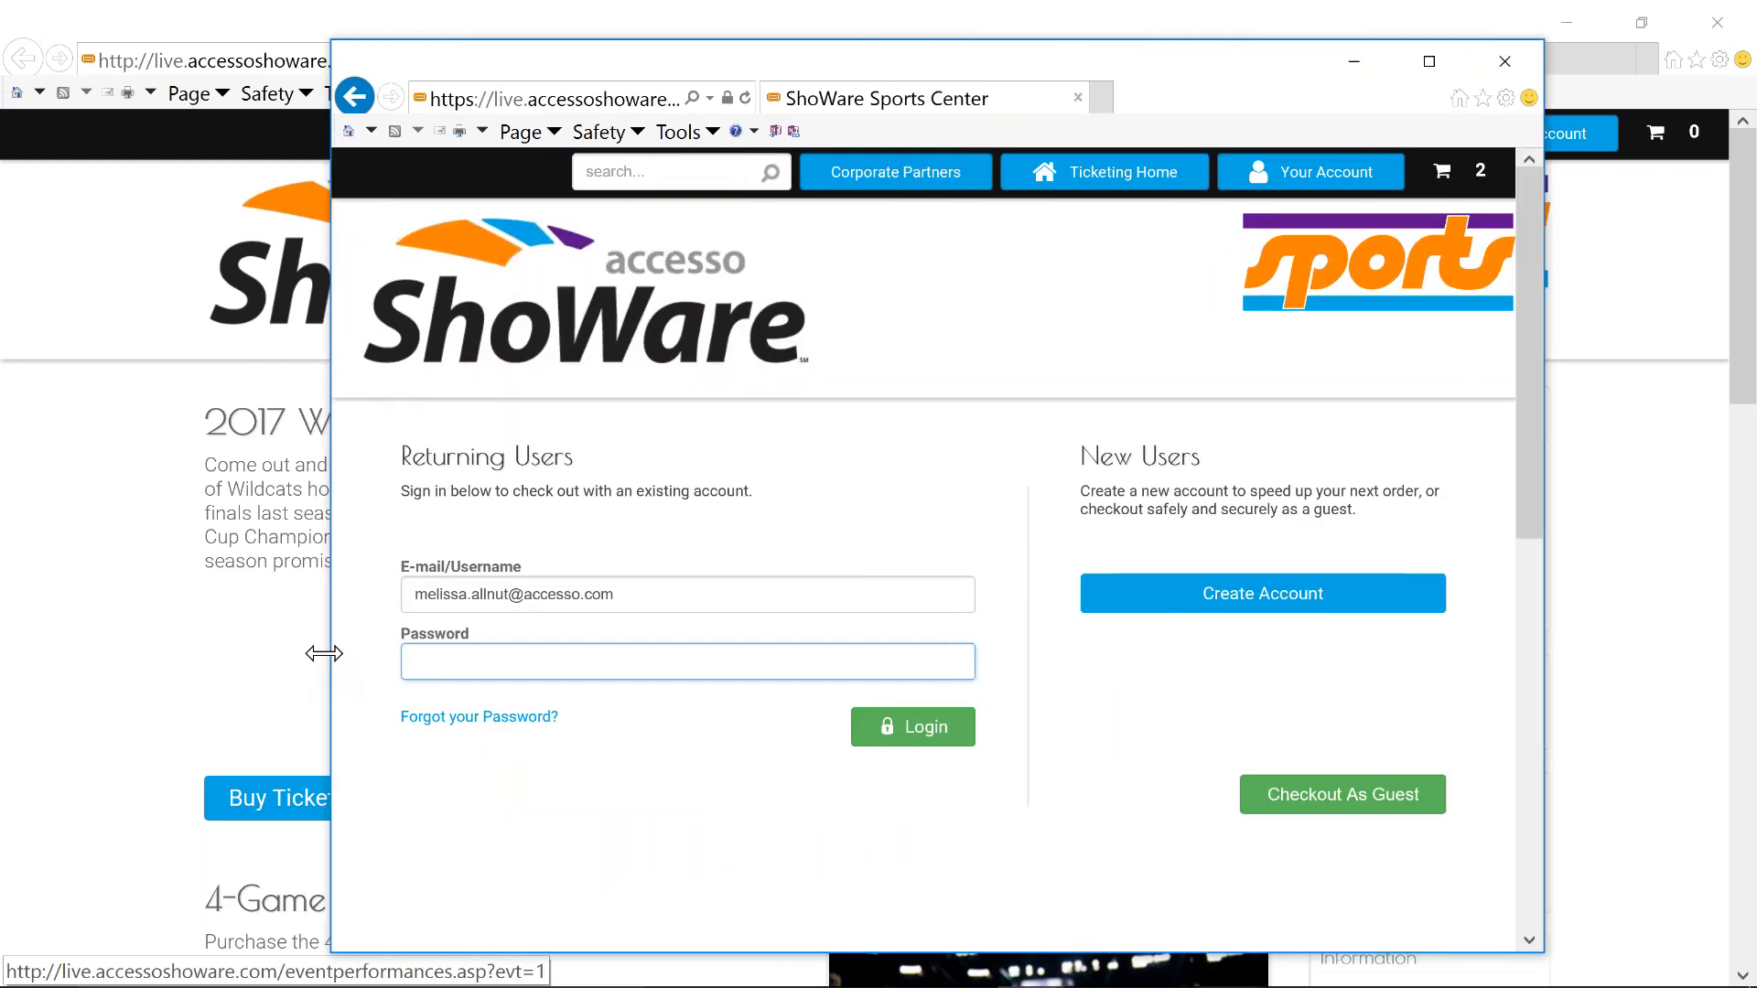
Step: Leave the sign-in page at the Password field and bring up the open windows for the slide show
left_click(686, 661)
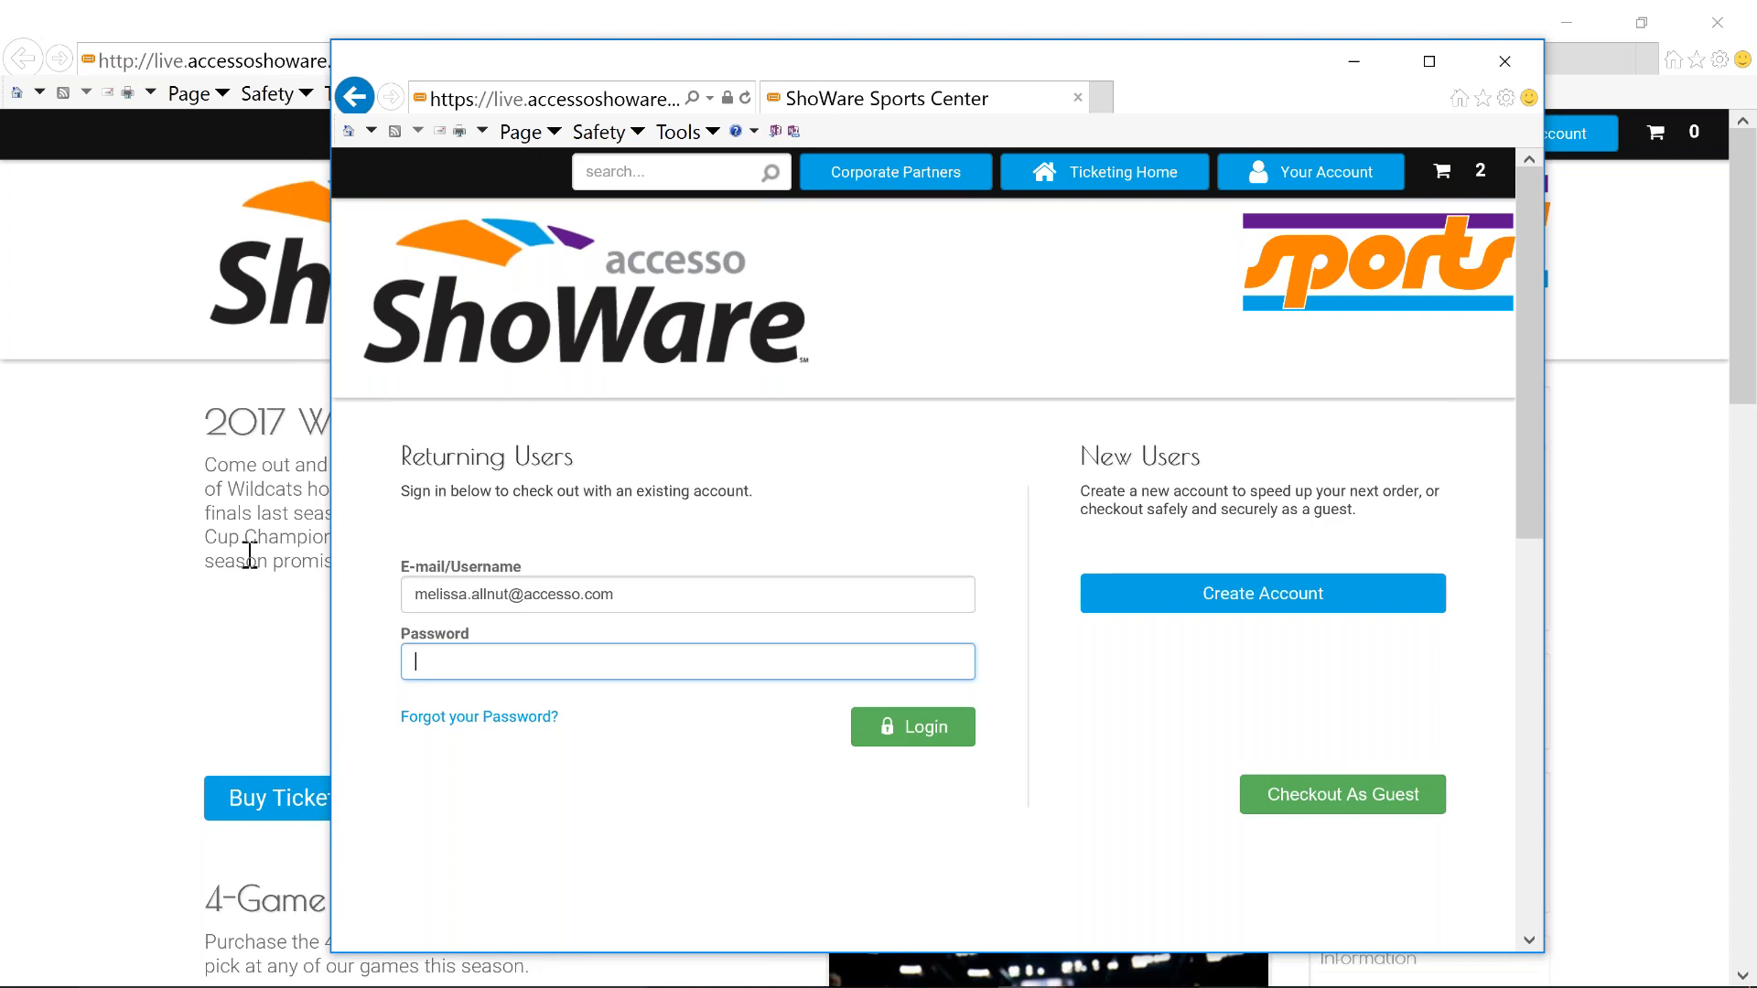
key("alt+tab")
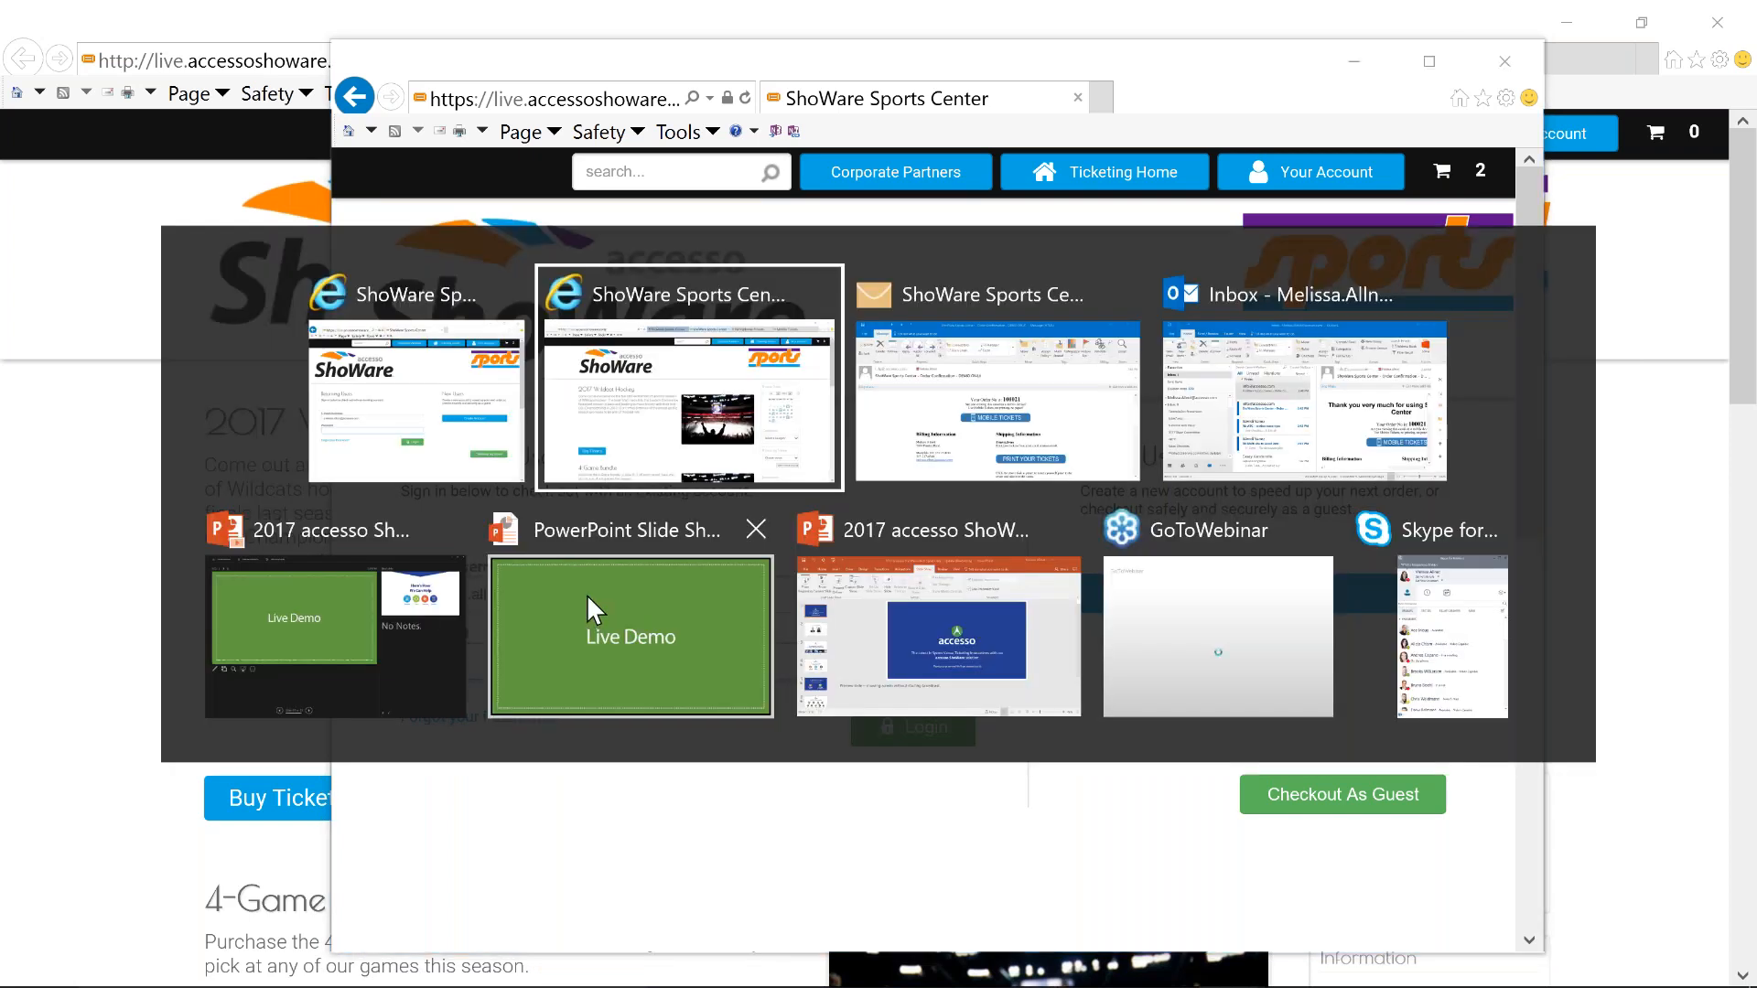